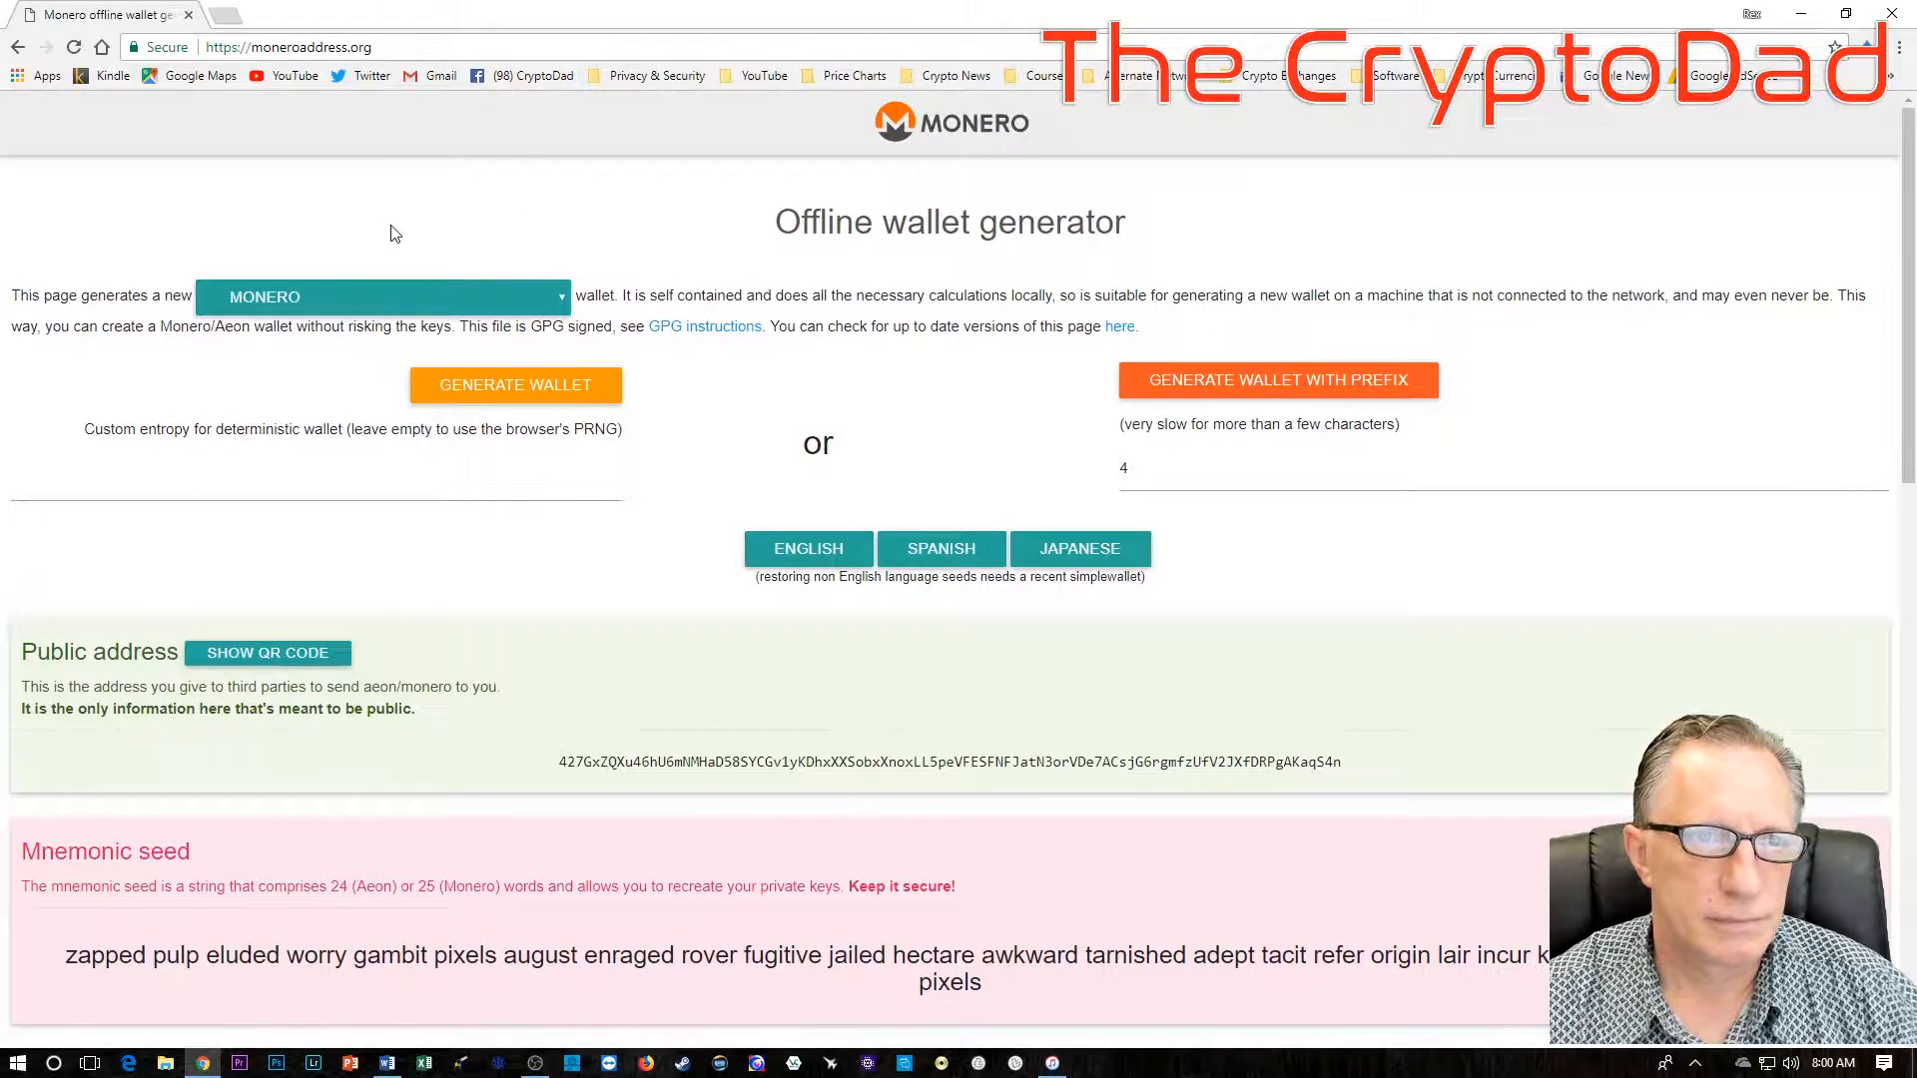
mouse_move(304, 160)
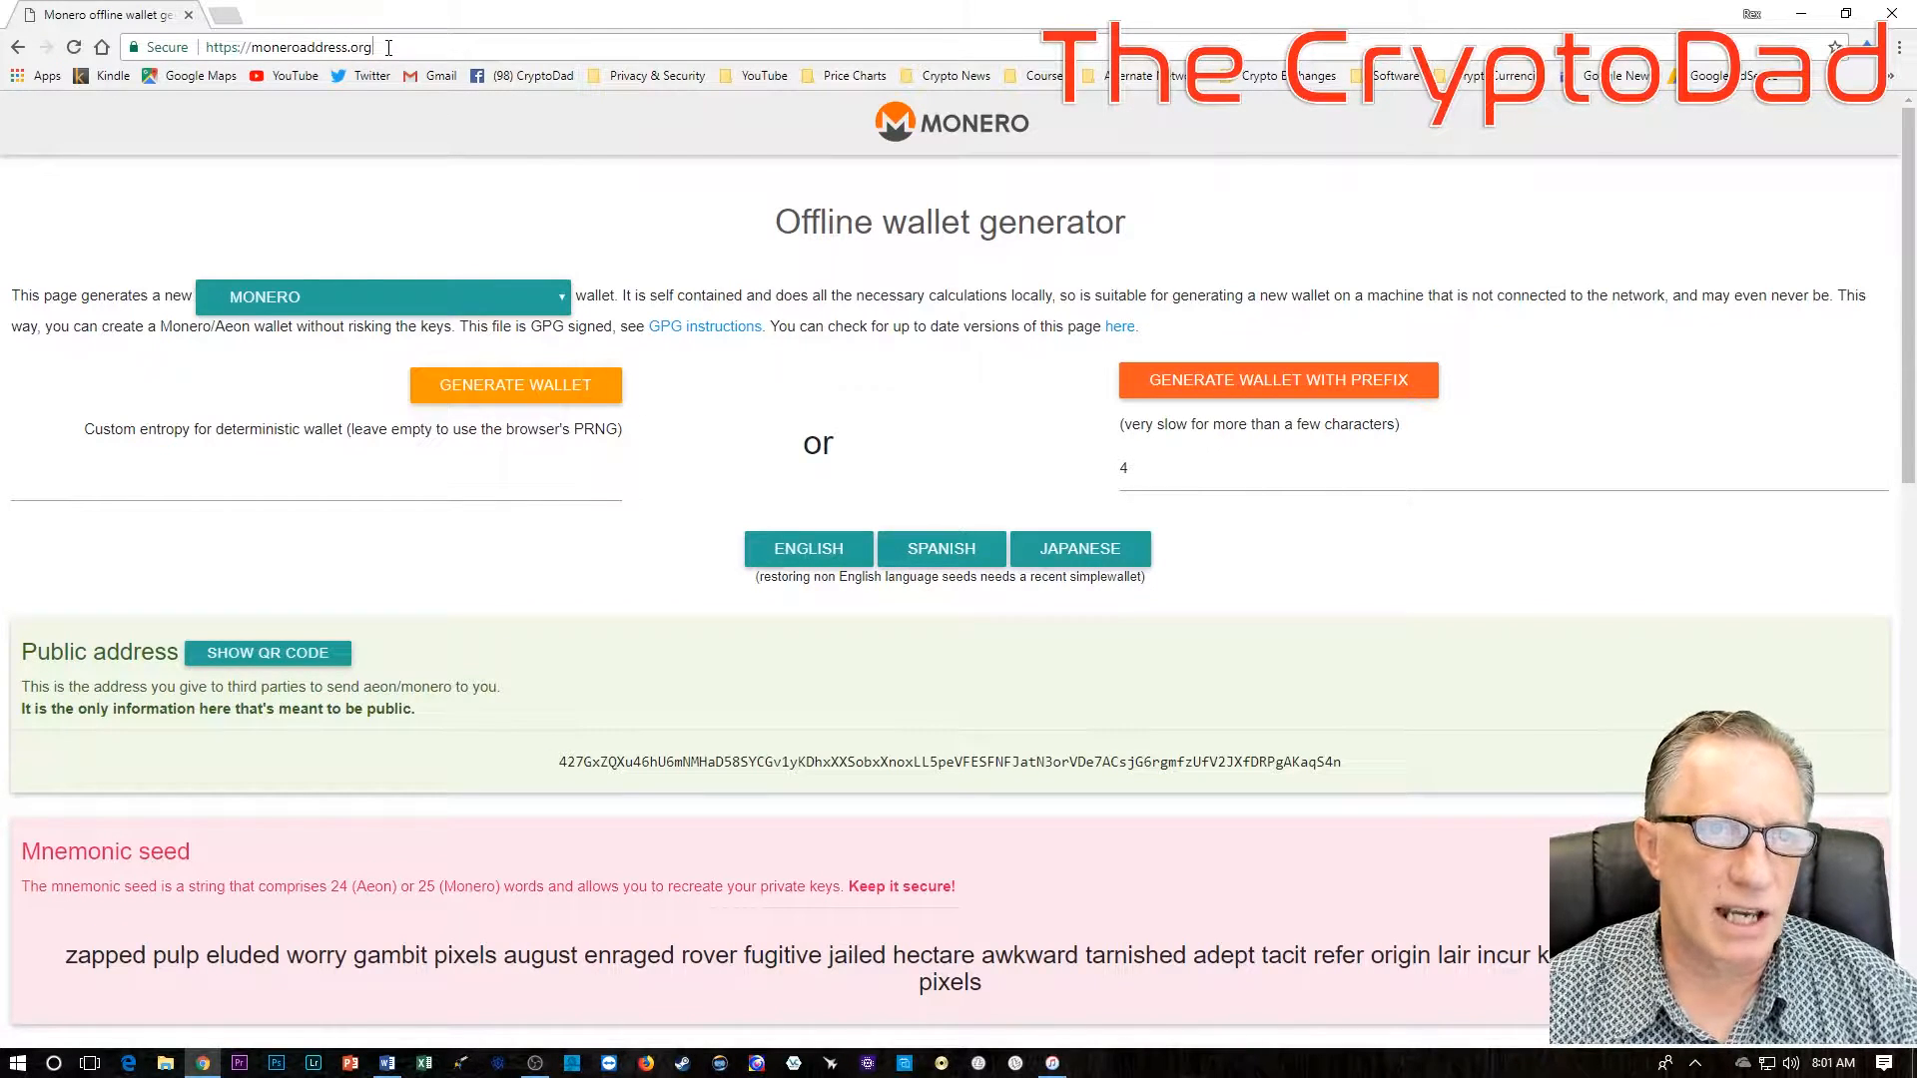
Step: Generate a new wallet, confirming replacement of the current one
click(288, 46)
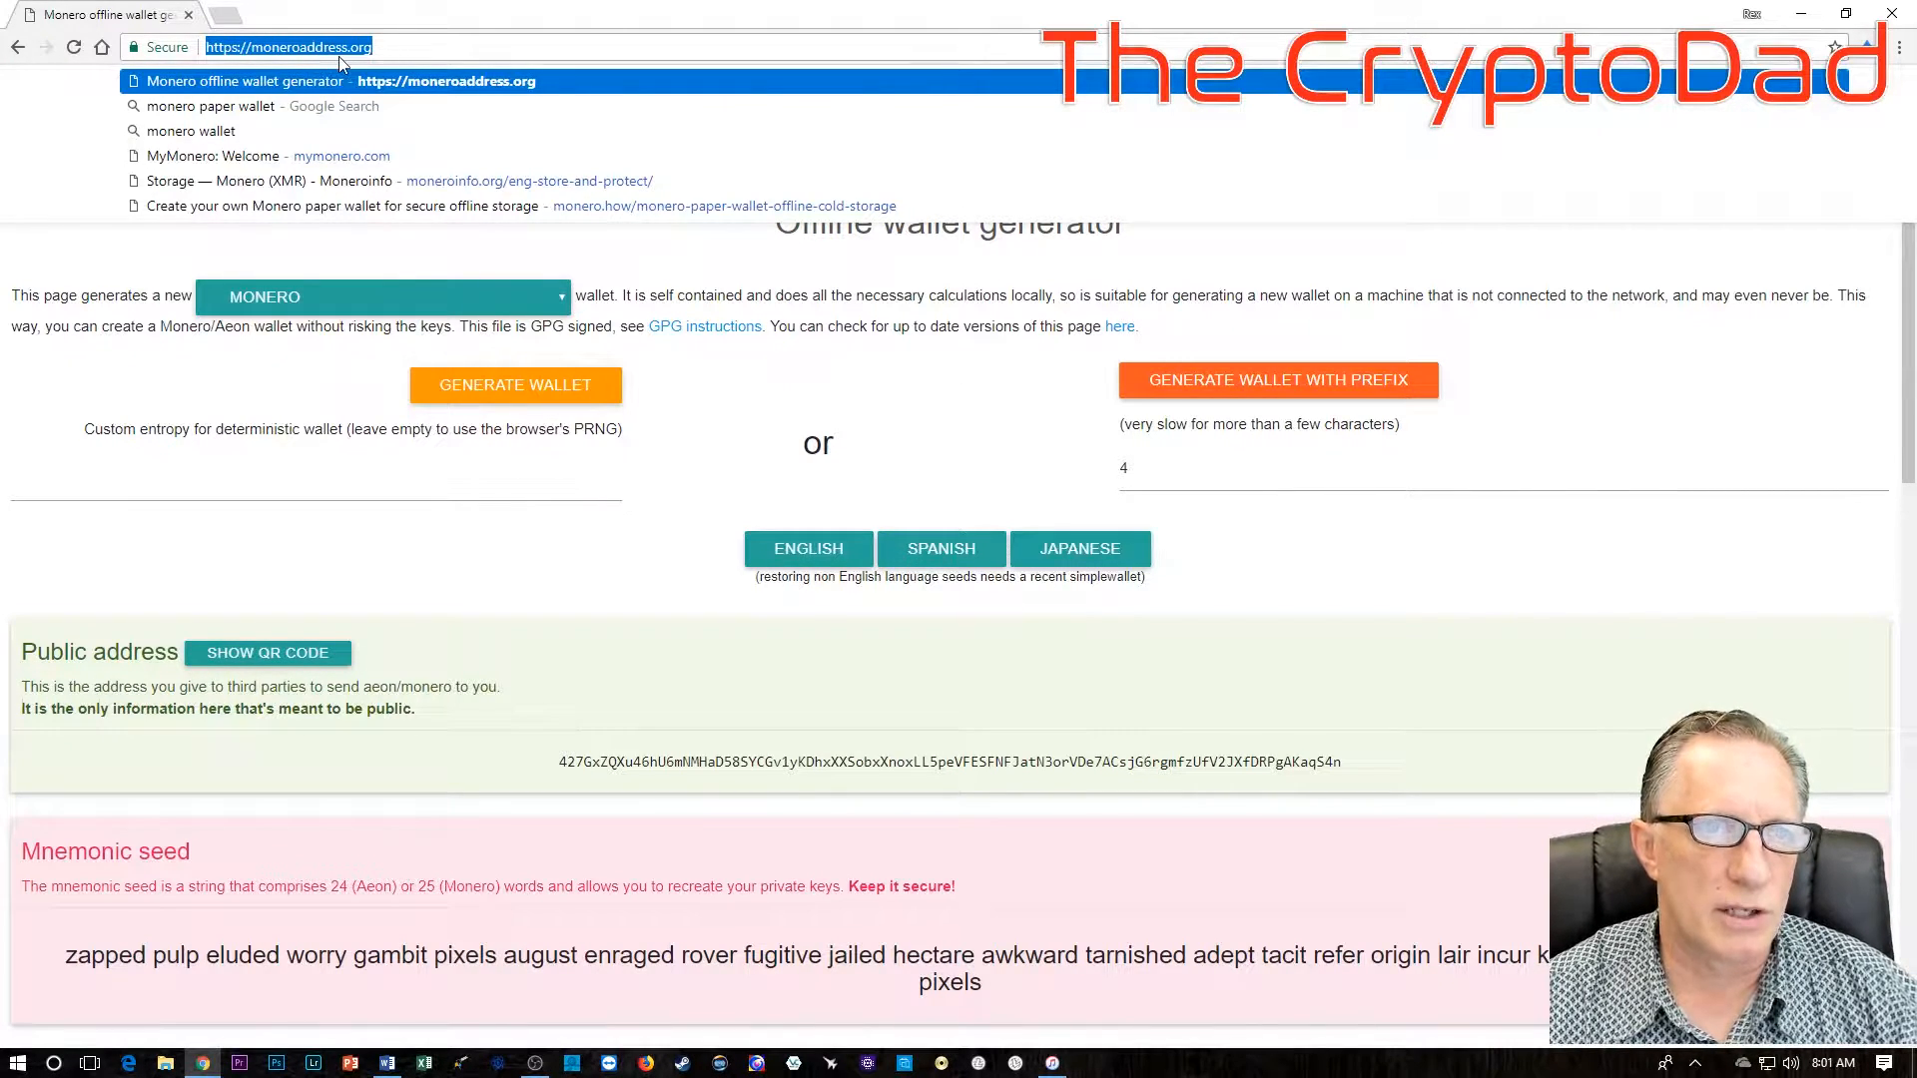
mouse_move(717, 493)
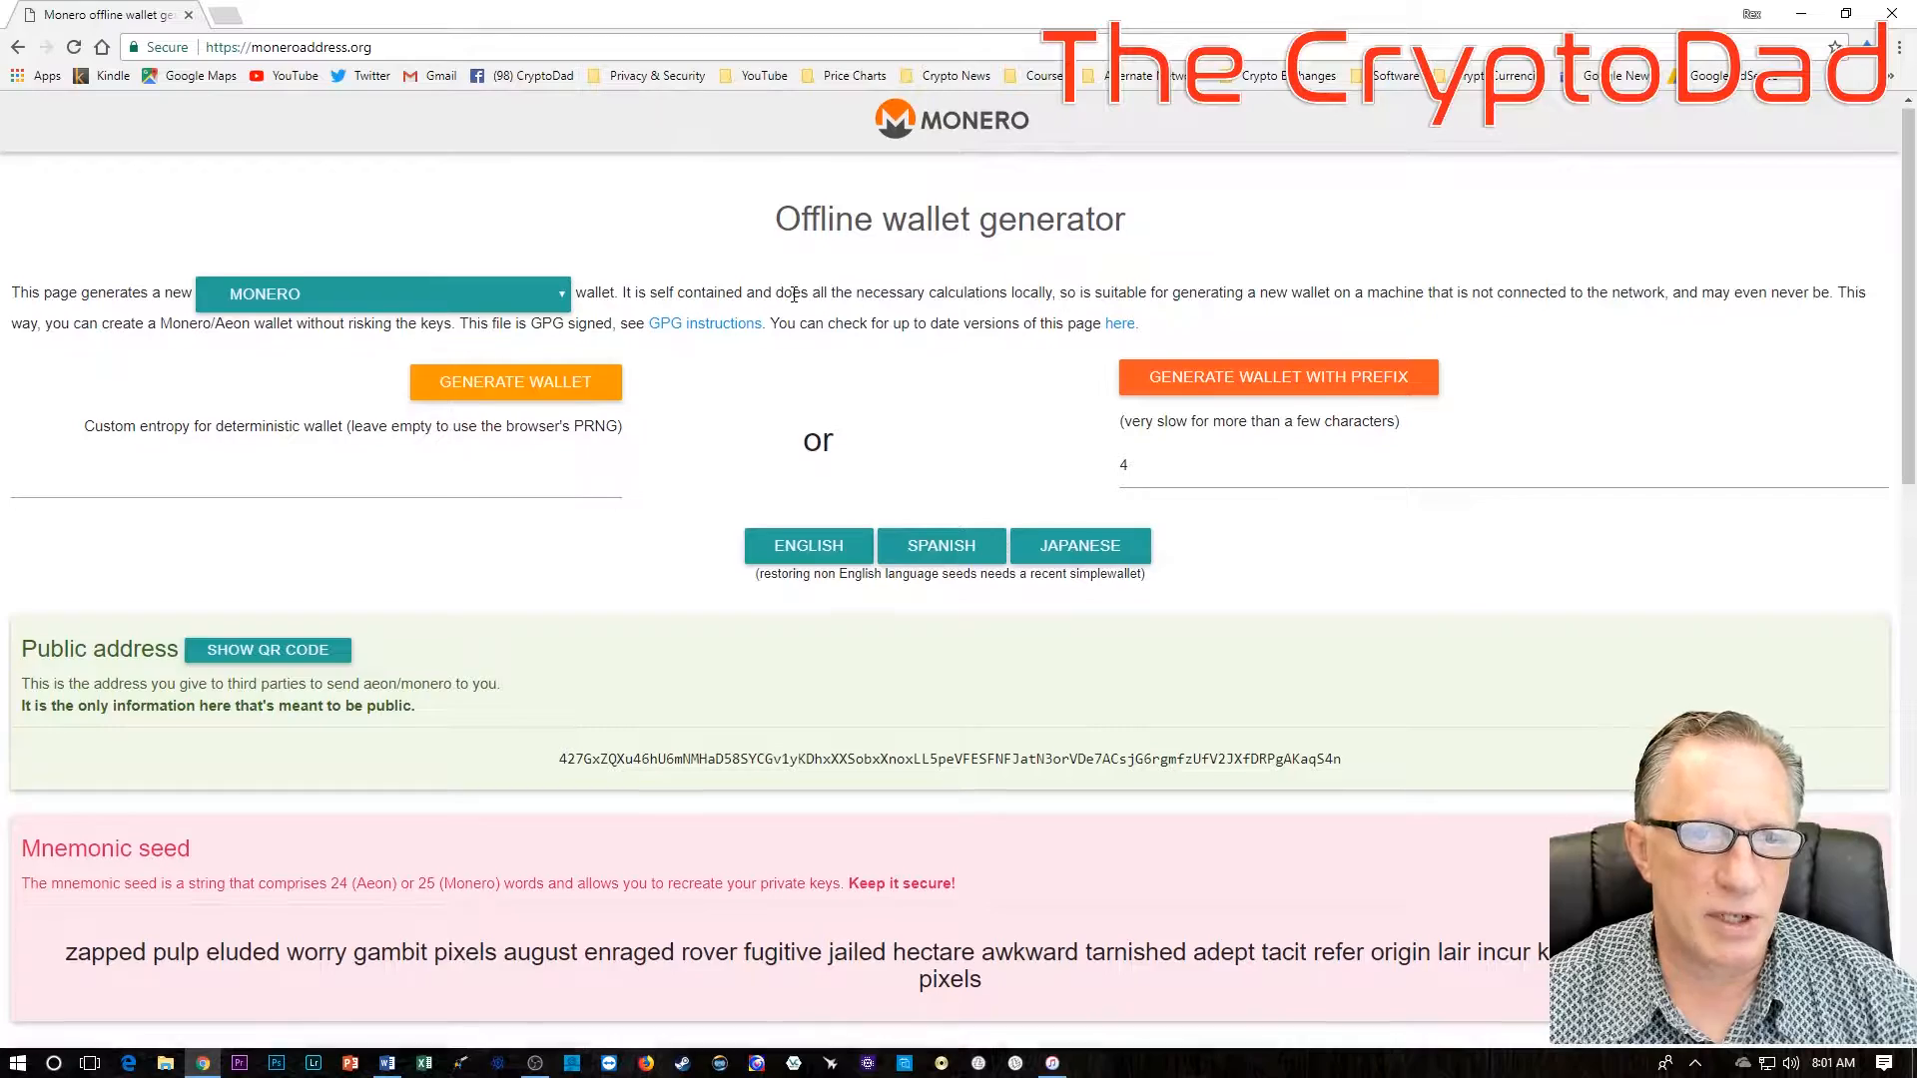
scroll(down, 3)
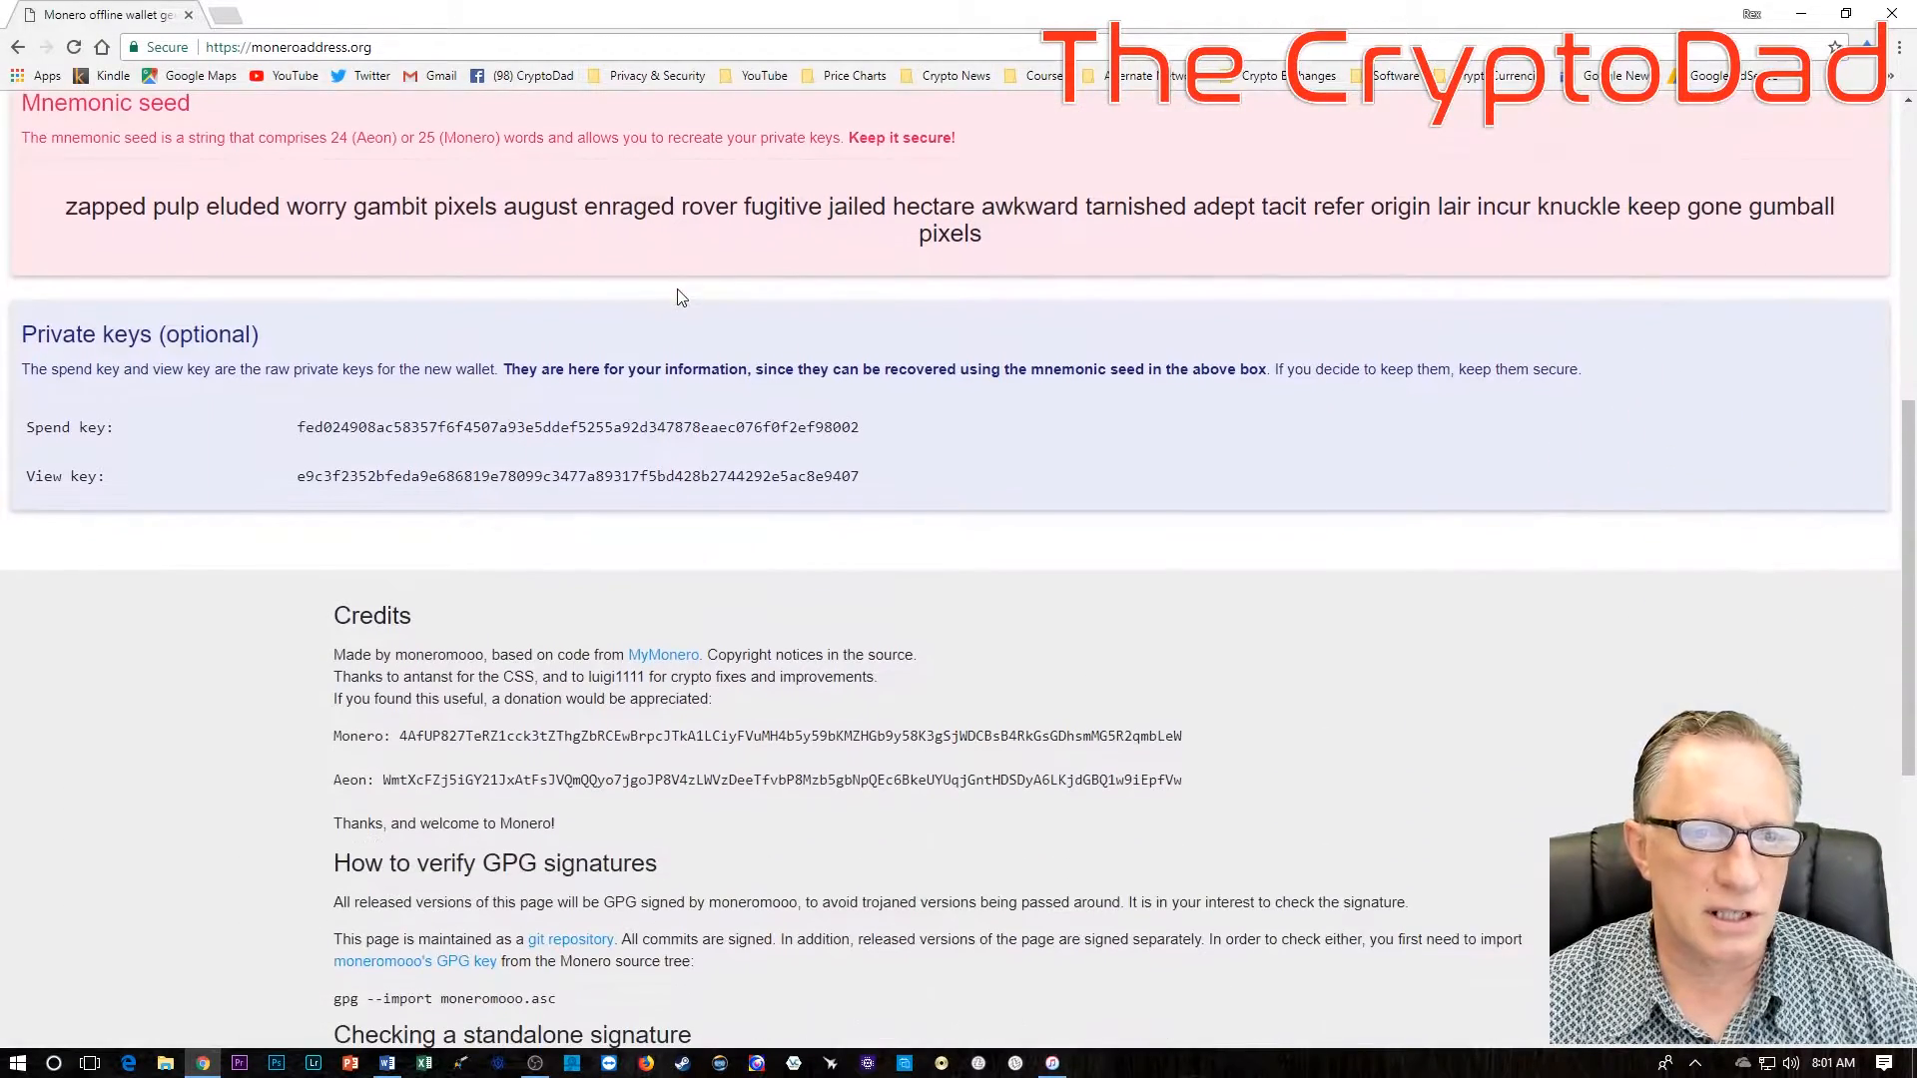
scroll(up, 3)
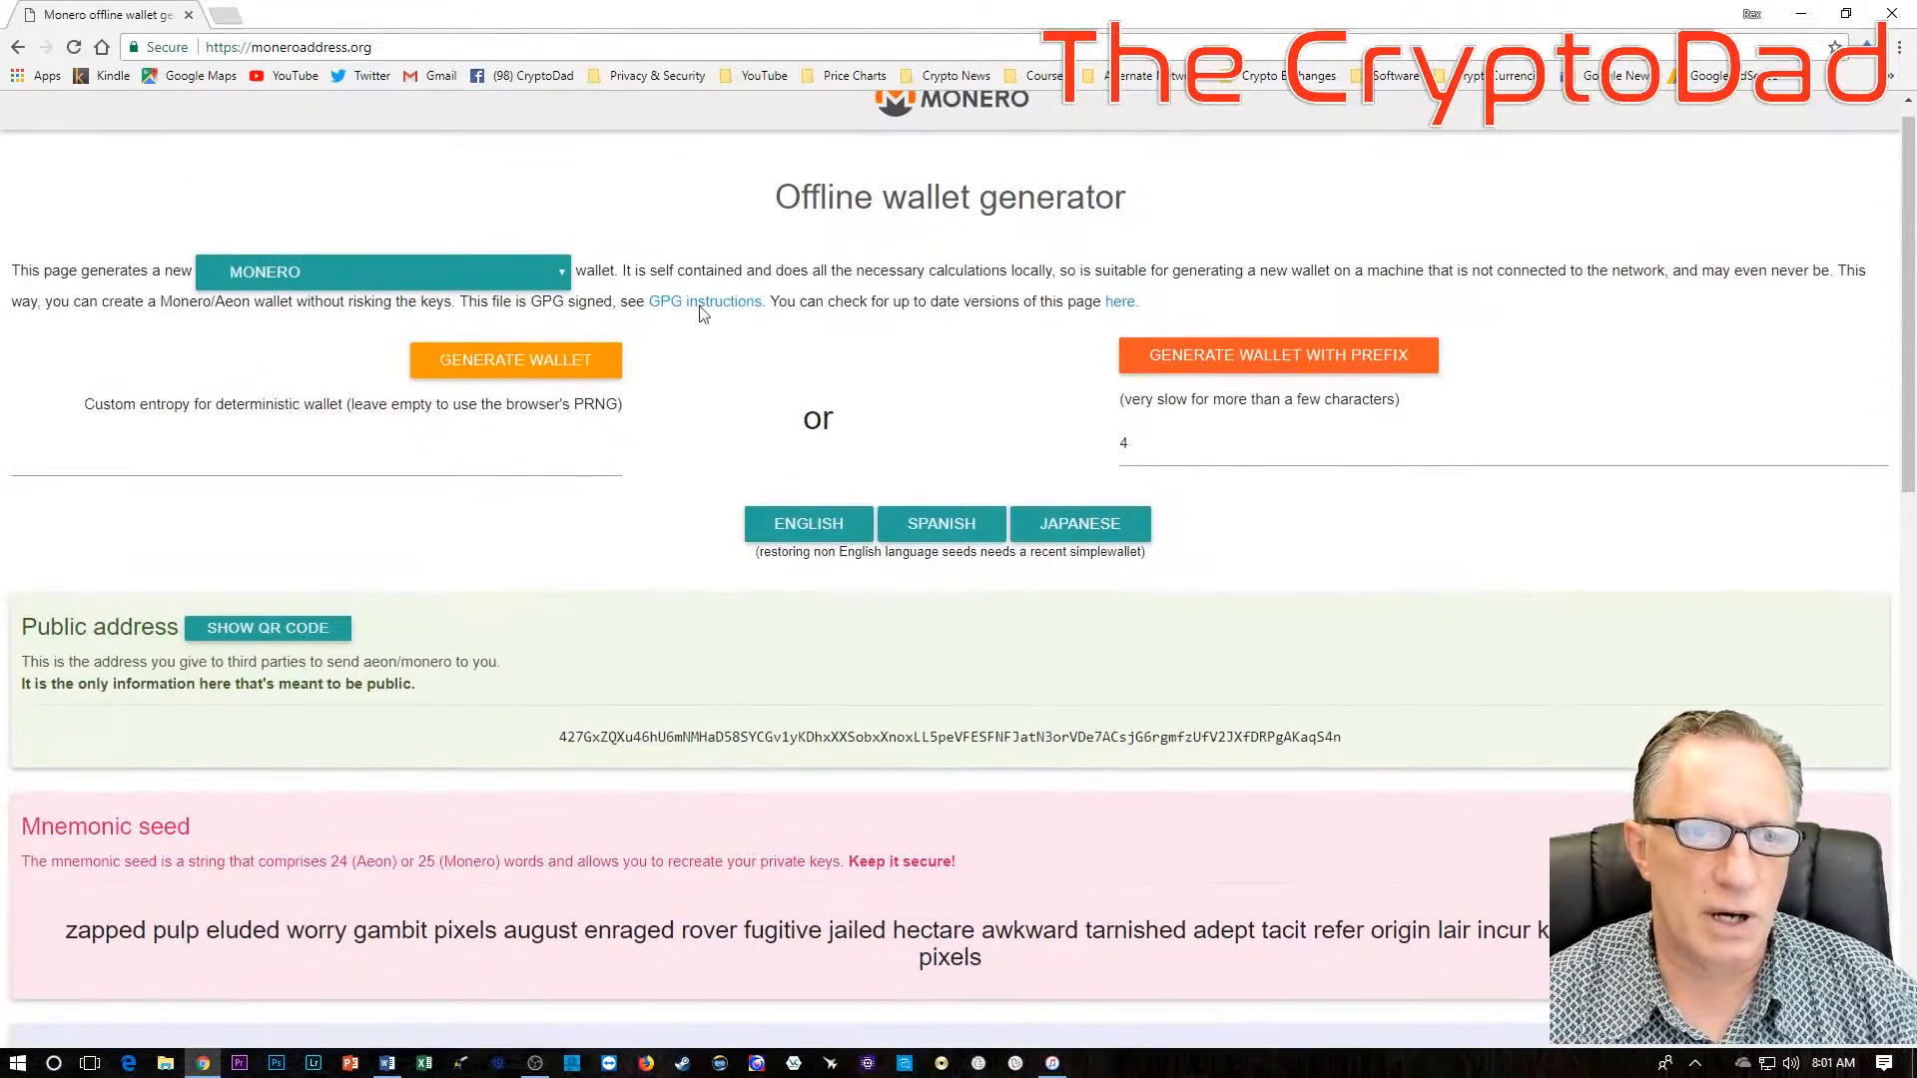
click(516, 359)
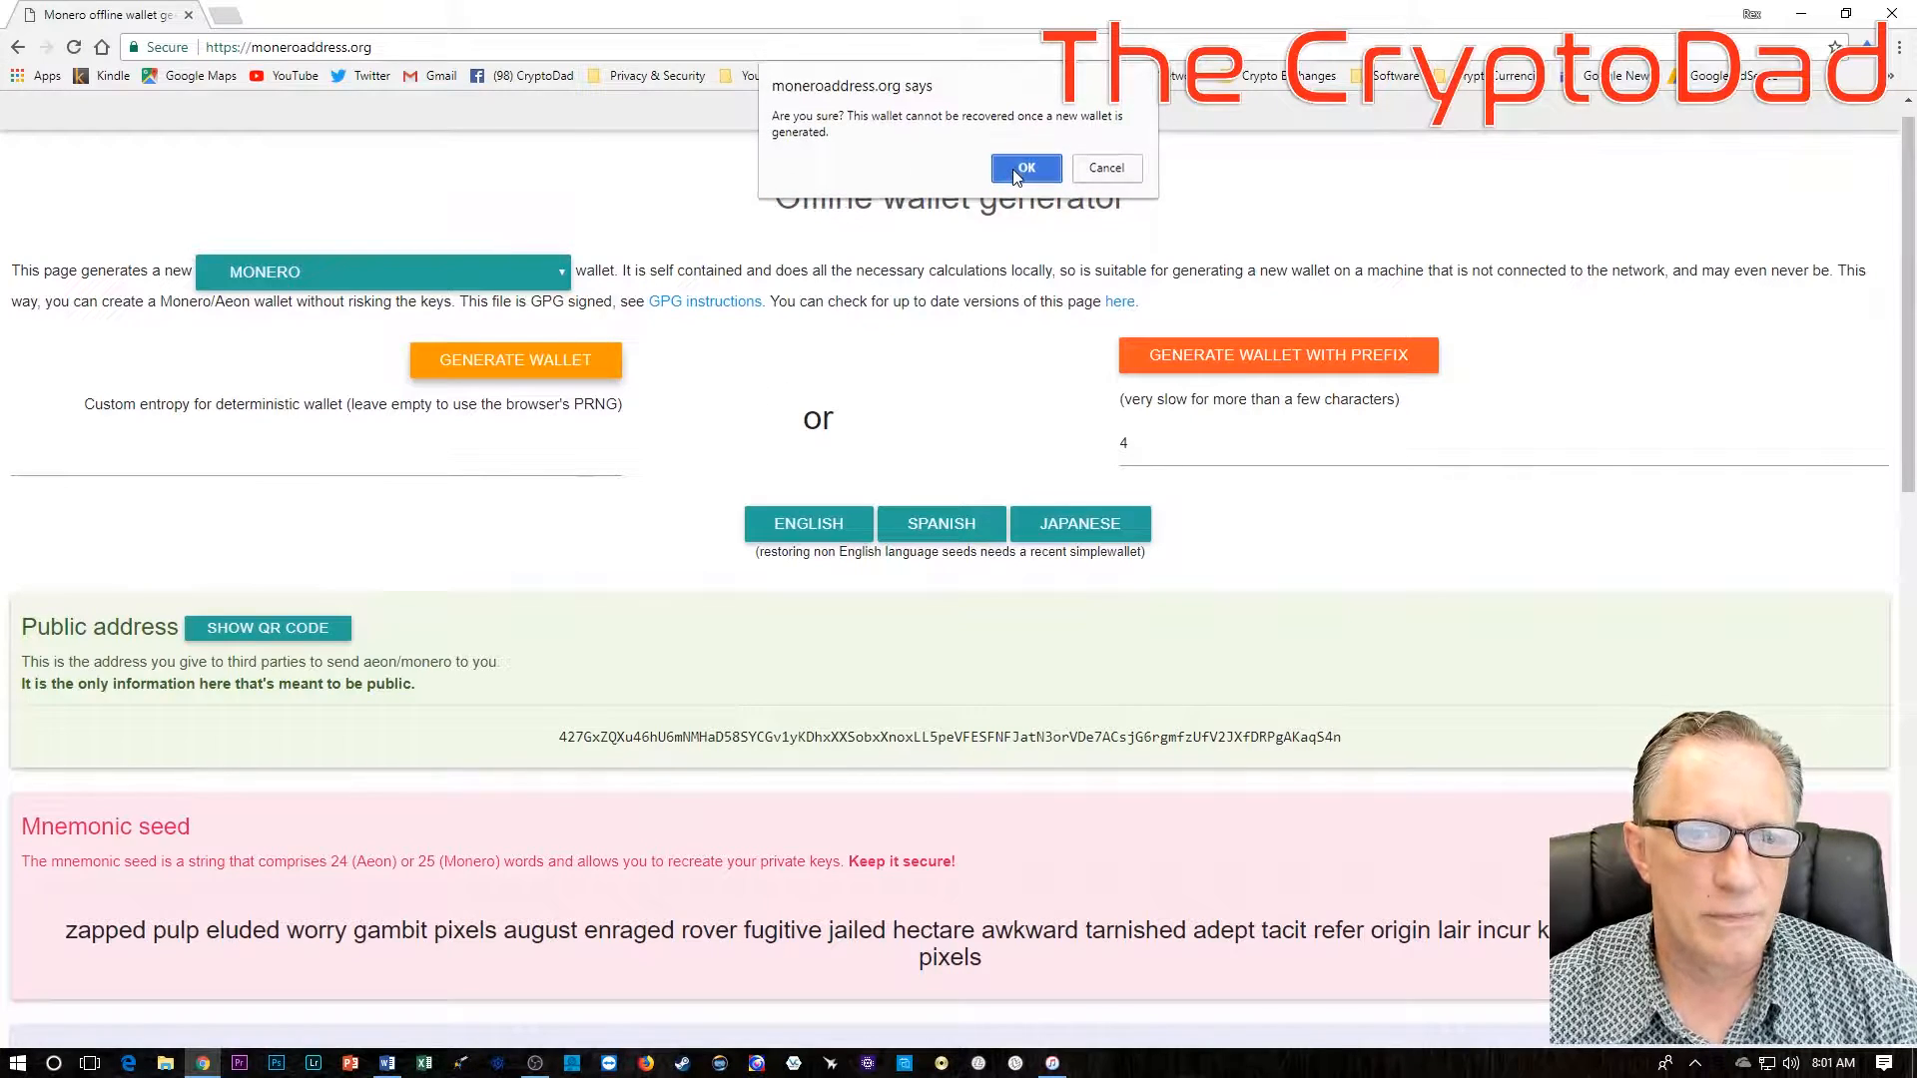
click(1026, 167)
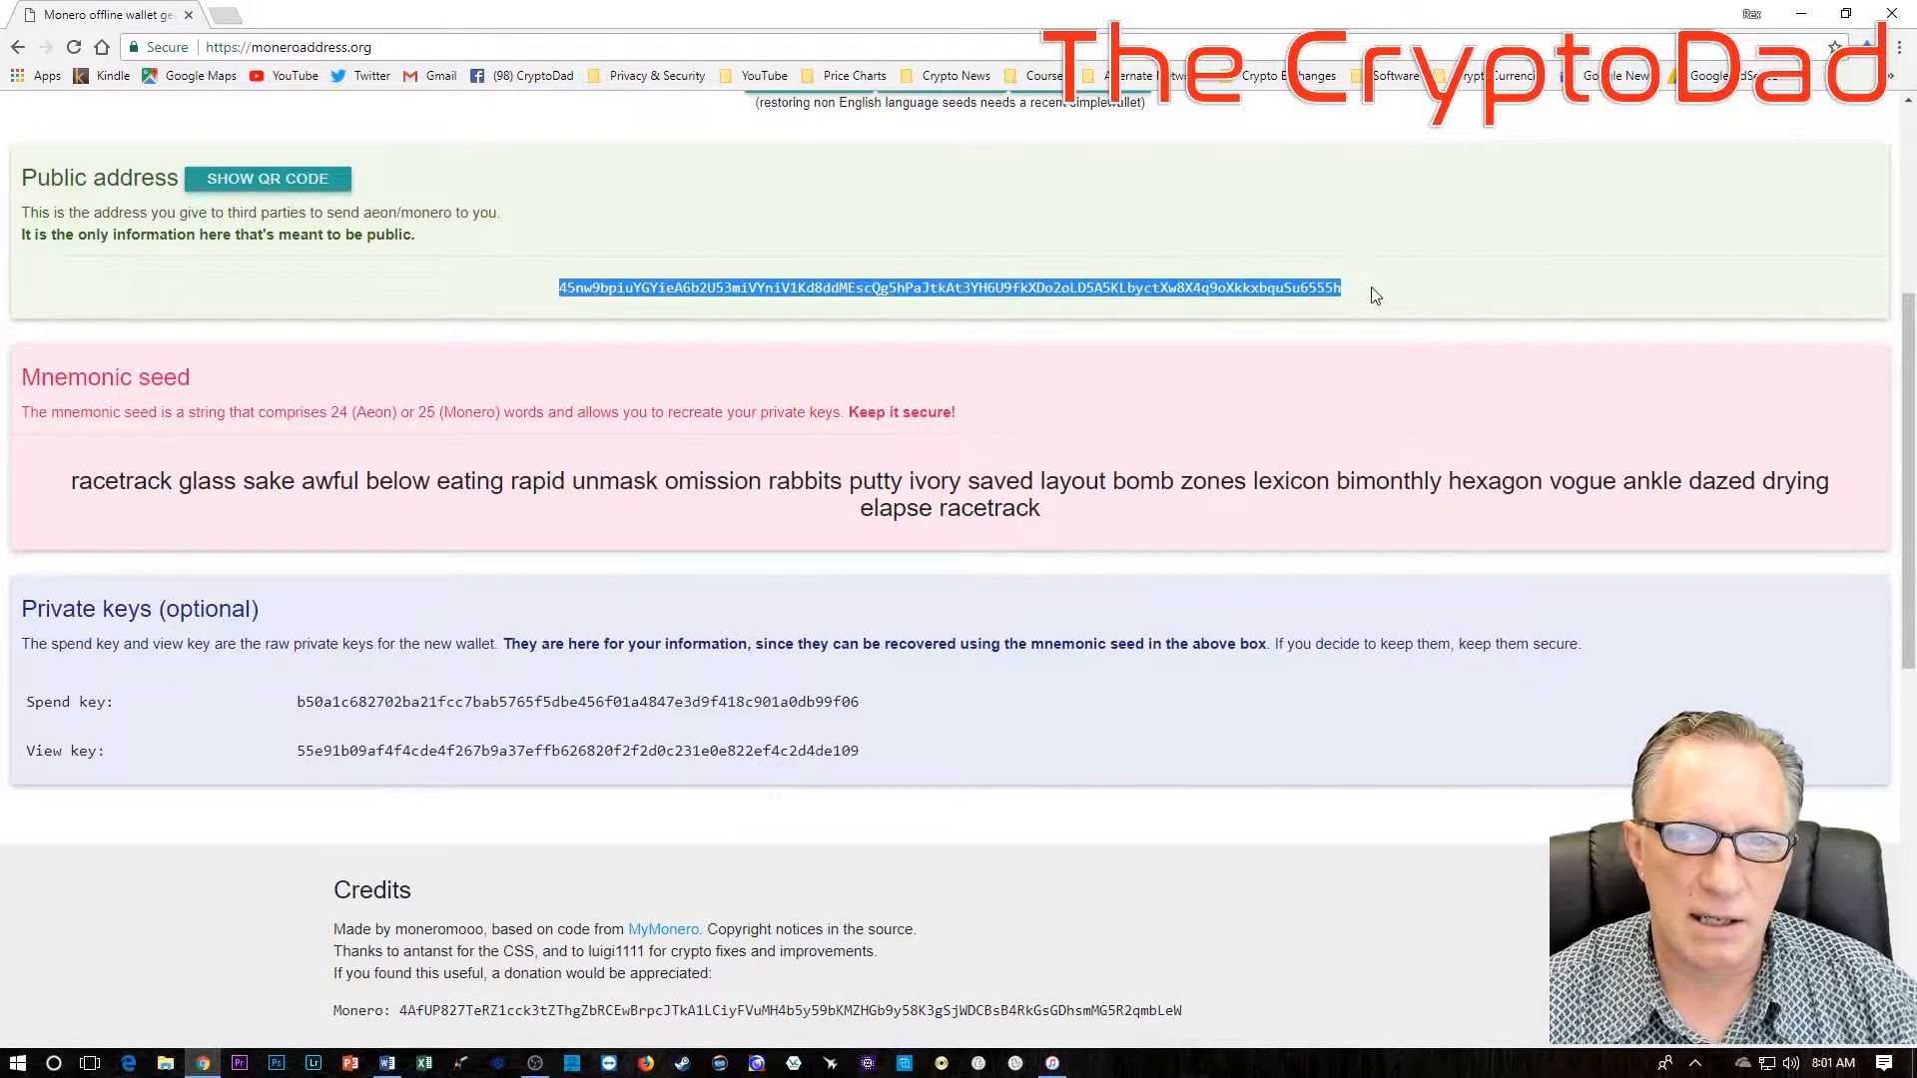
mouse_move(1044, 218)
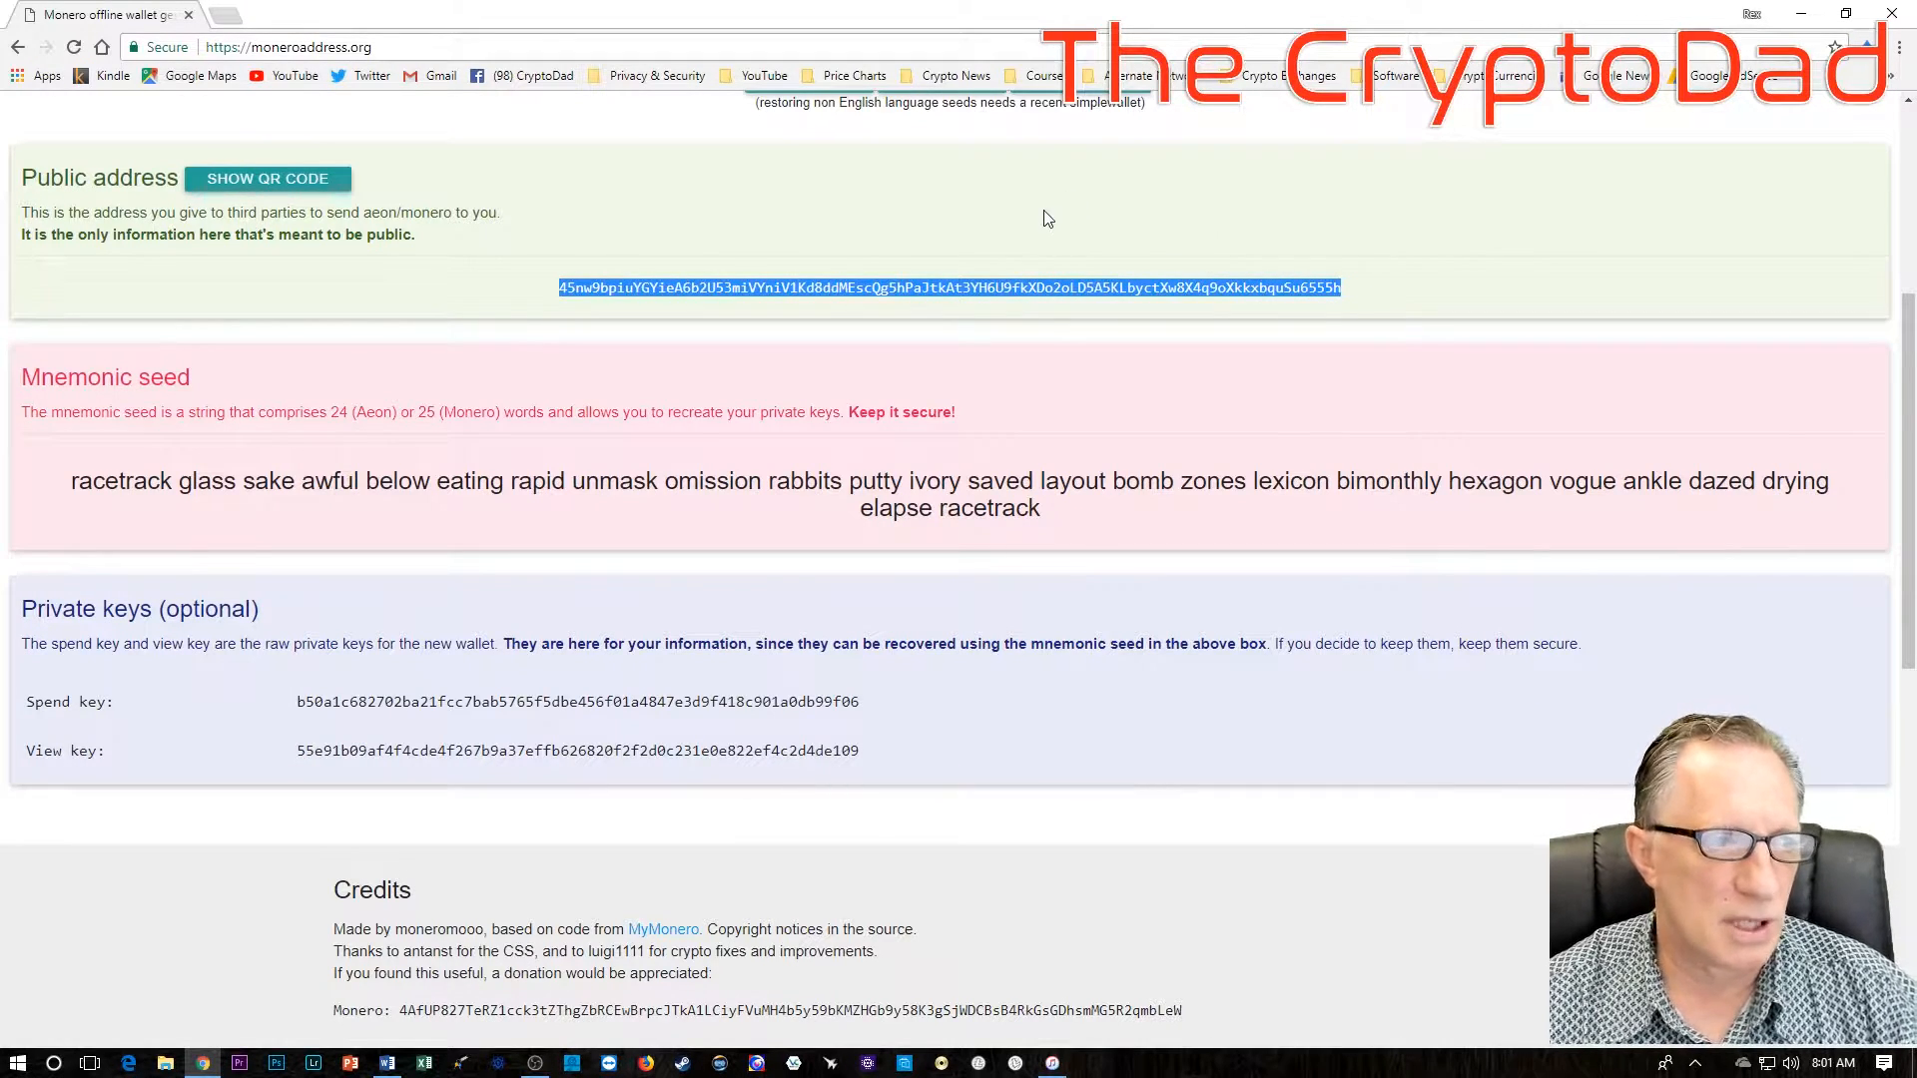
mouse_move(671, 174)
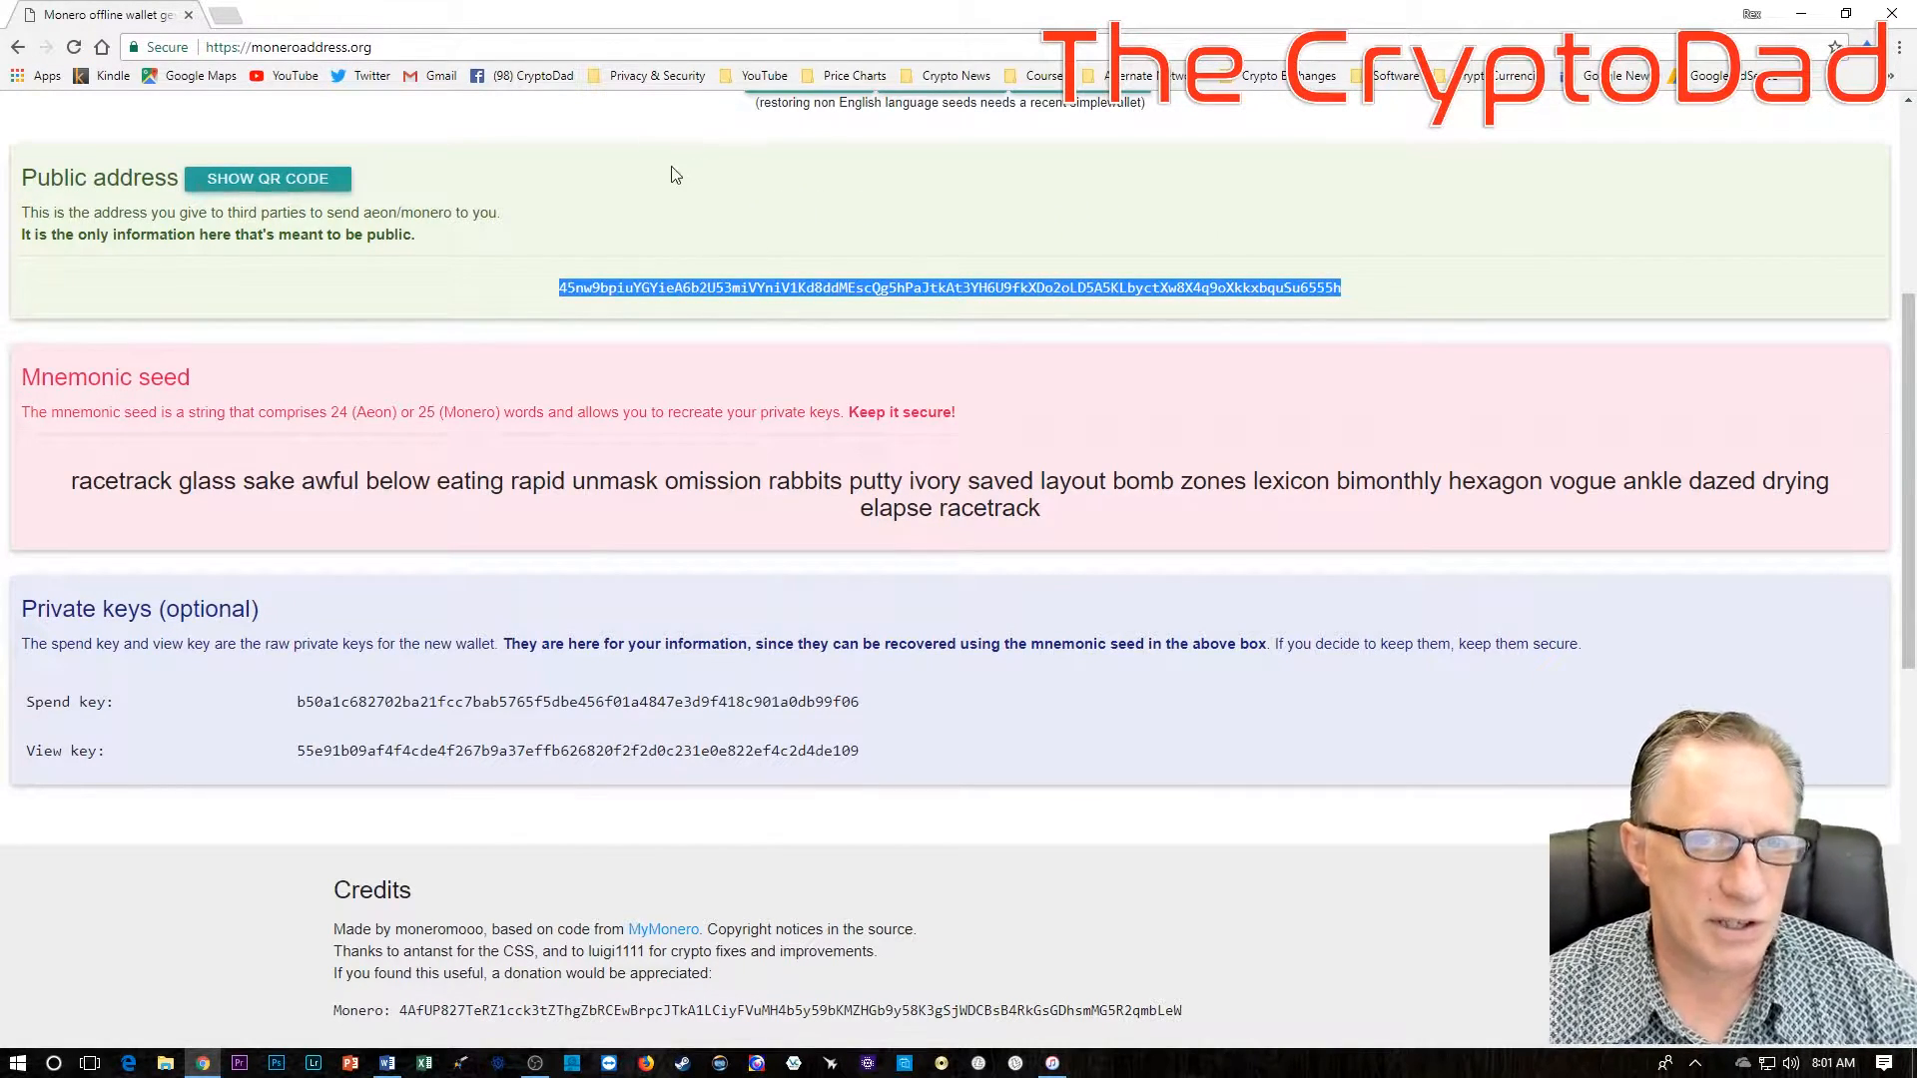
mouse_move(531, 251)
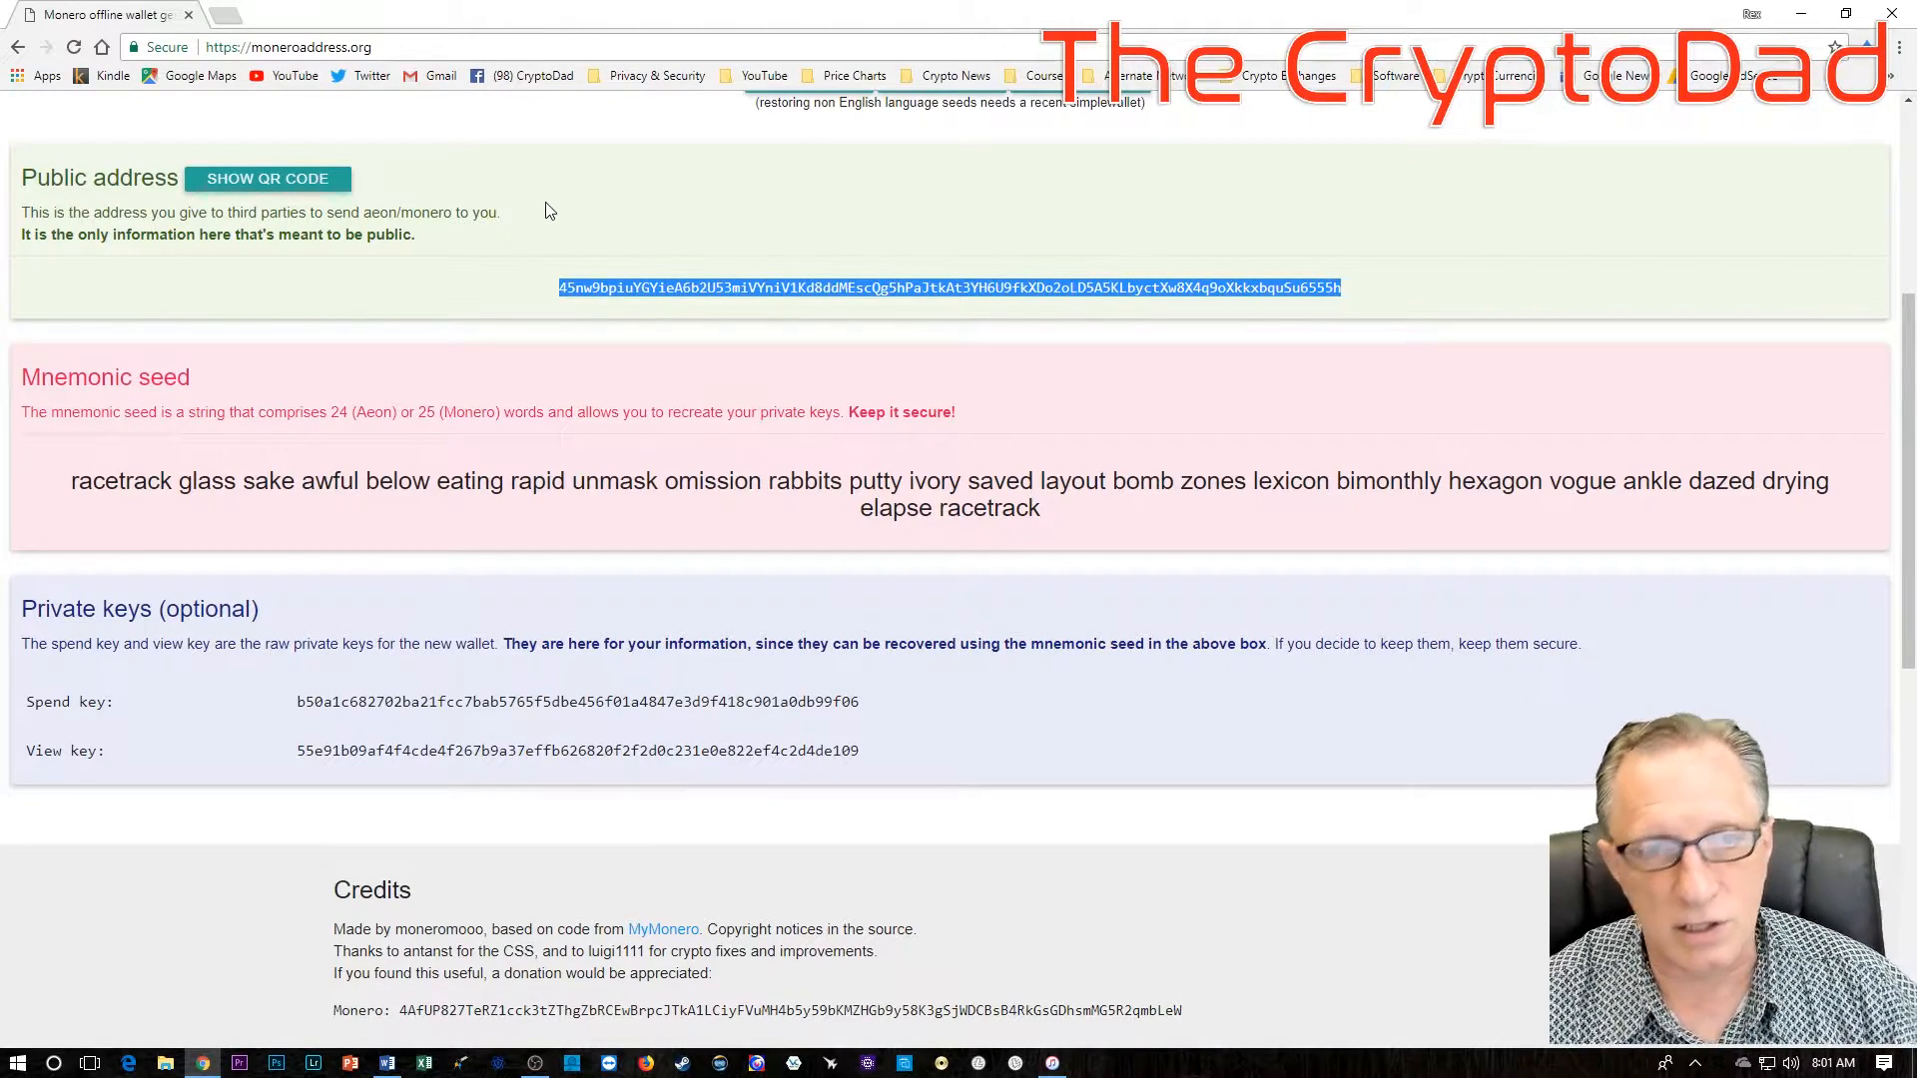
Step: Scroll through the new public address, mnemonic seed and private keys down to the credits
scroll(up, 3)
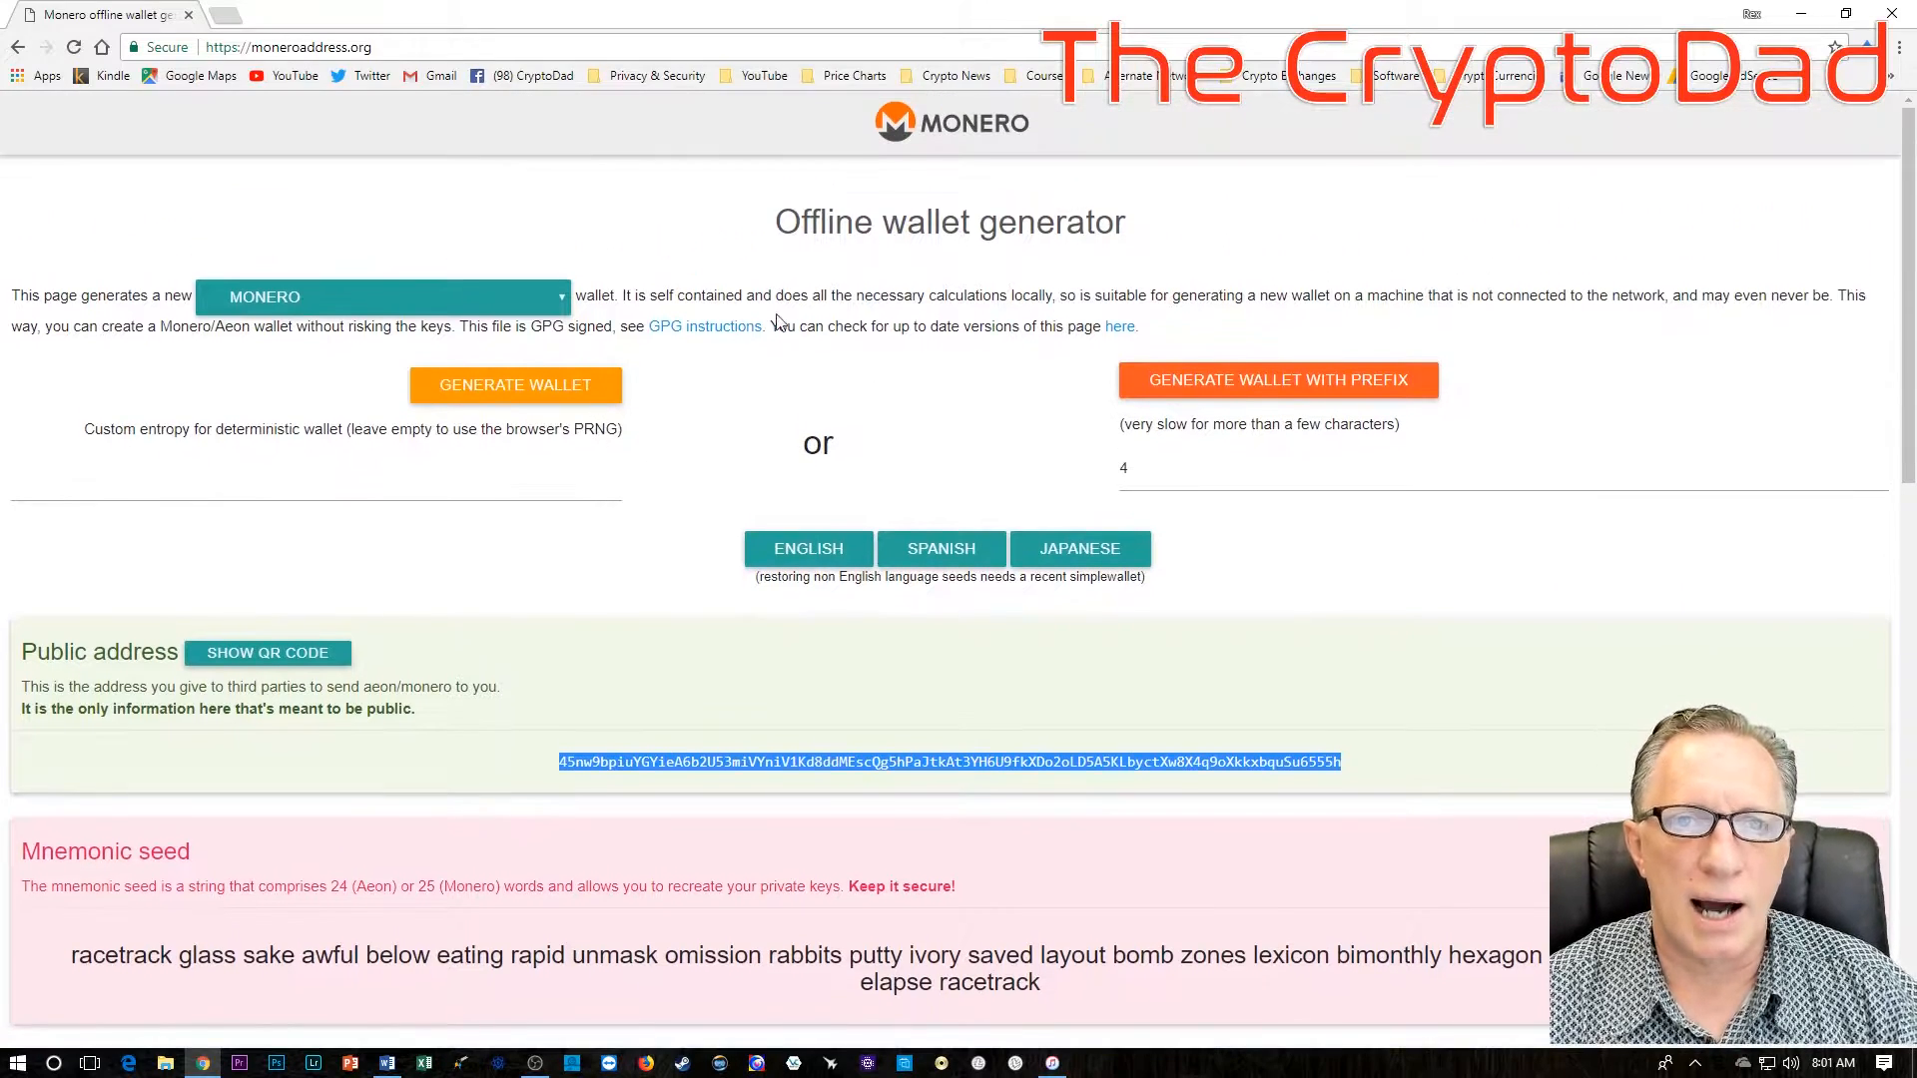
mouse_move(760, 221)
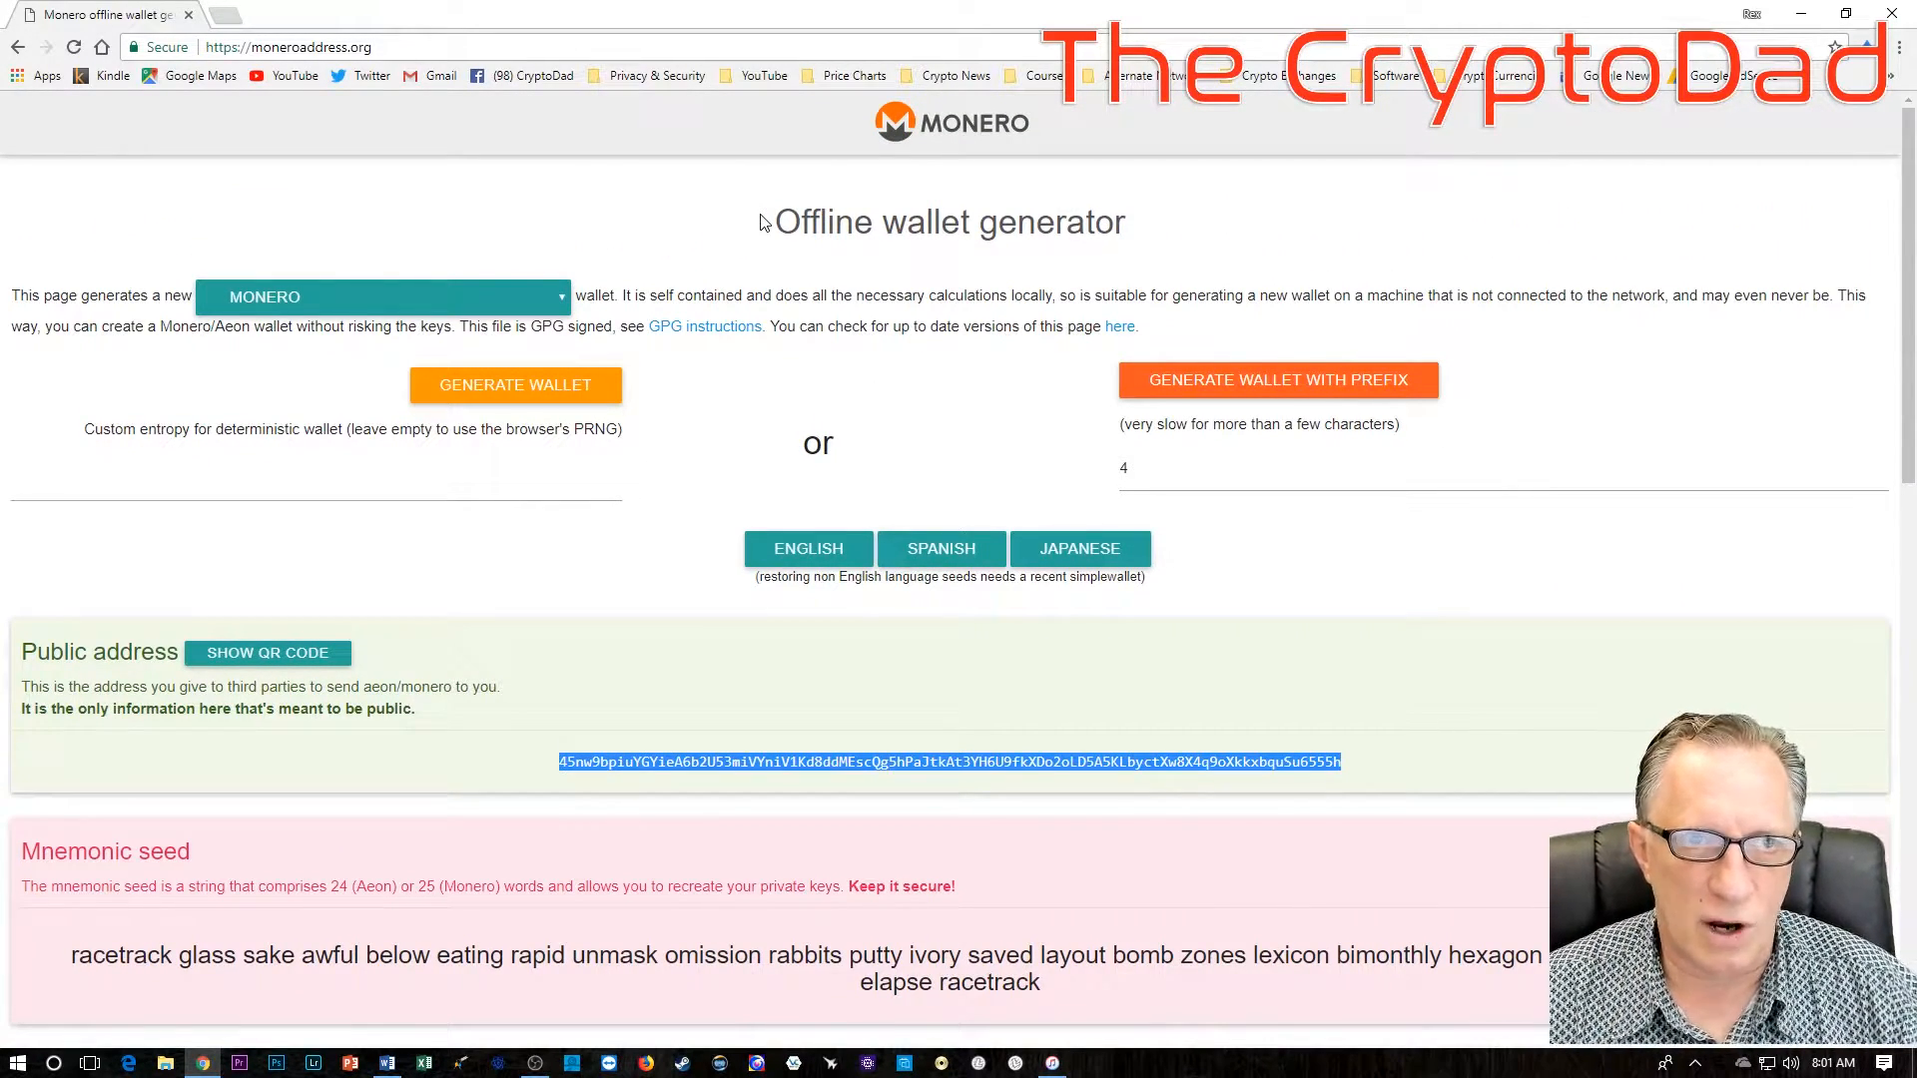
mouse_move(599, 34)
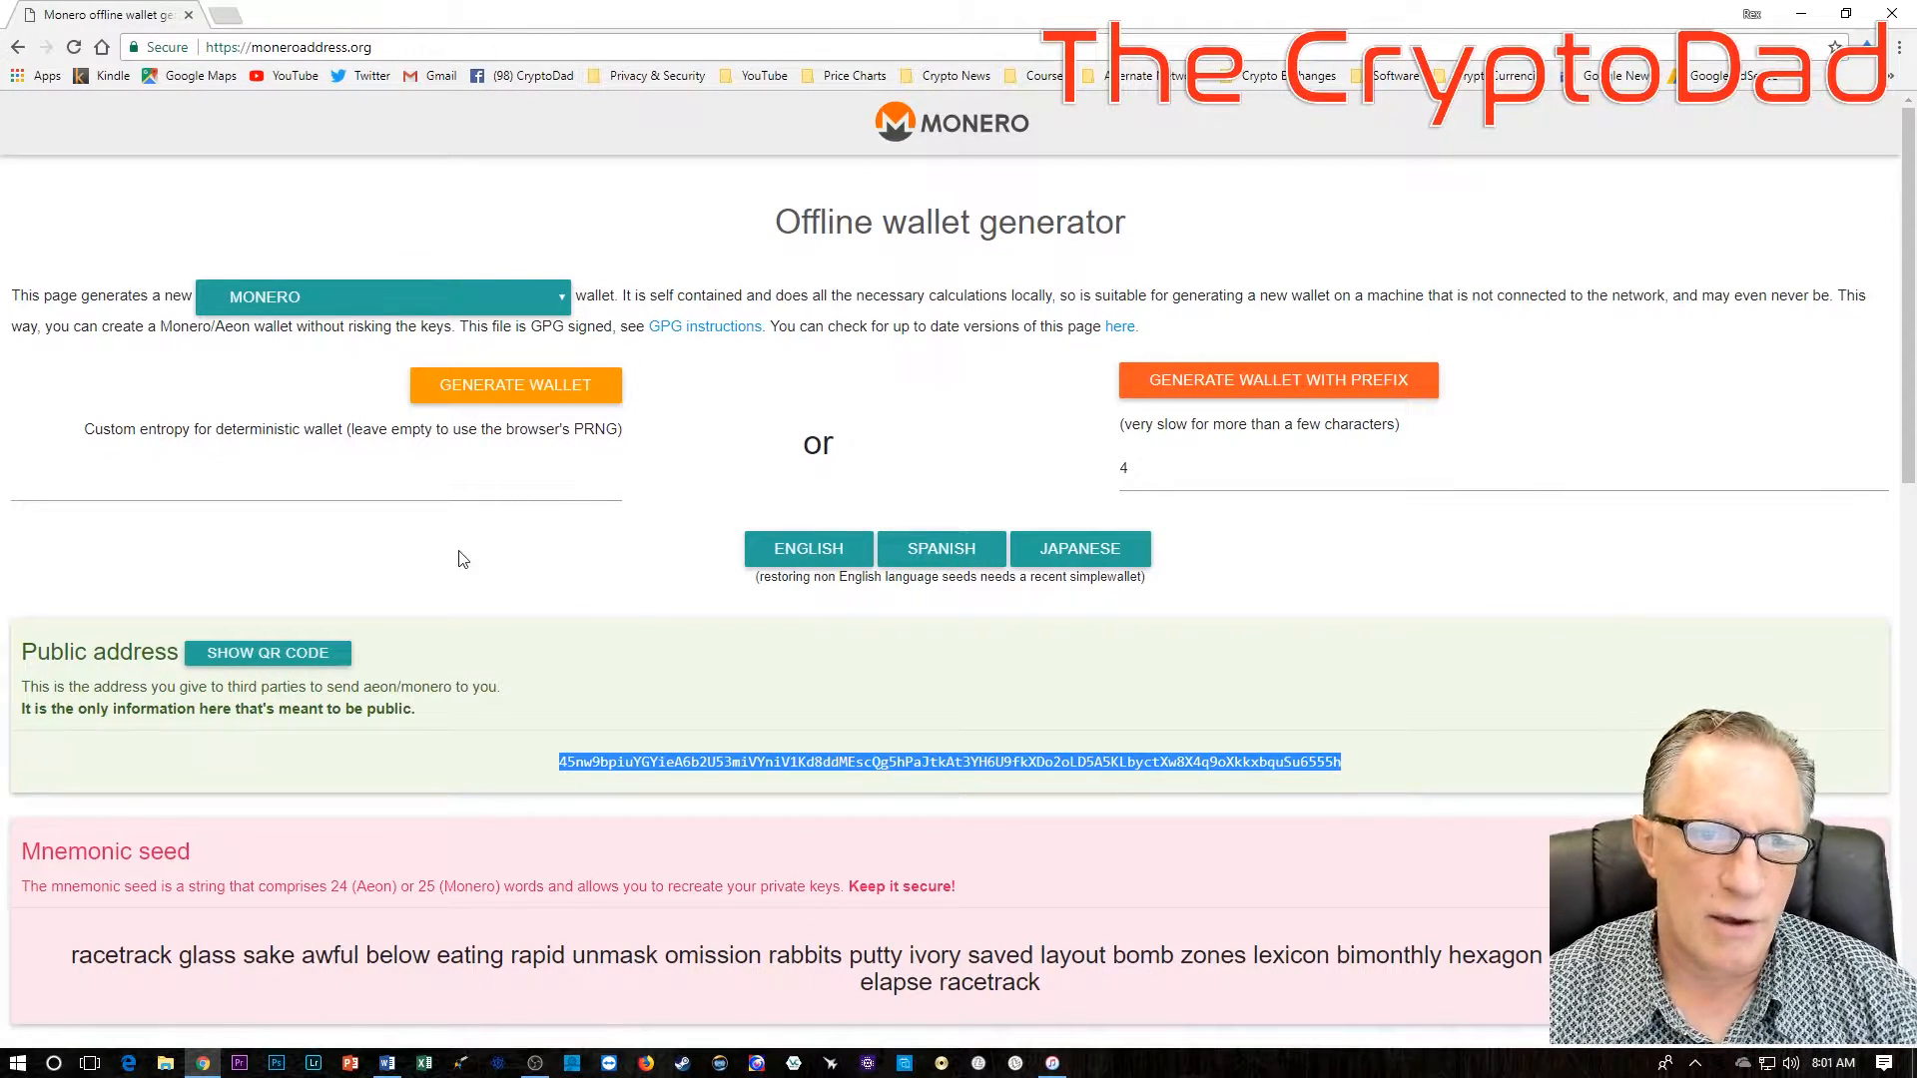
scroll(down, 3)
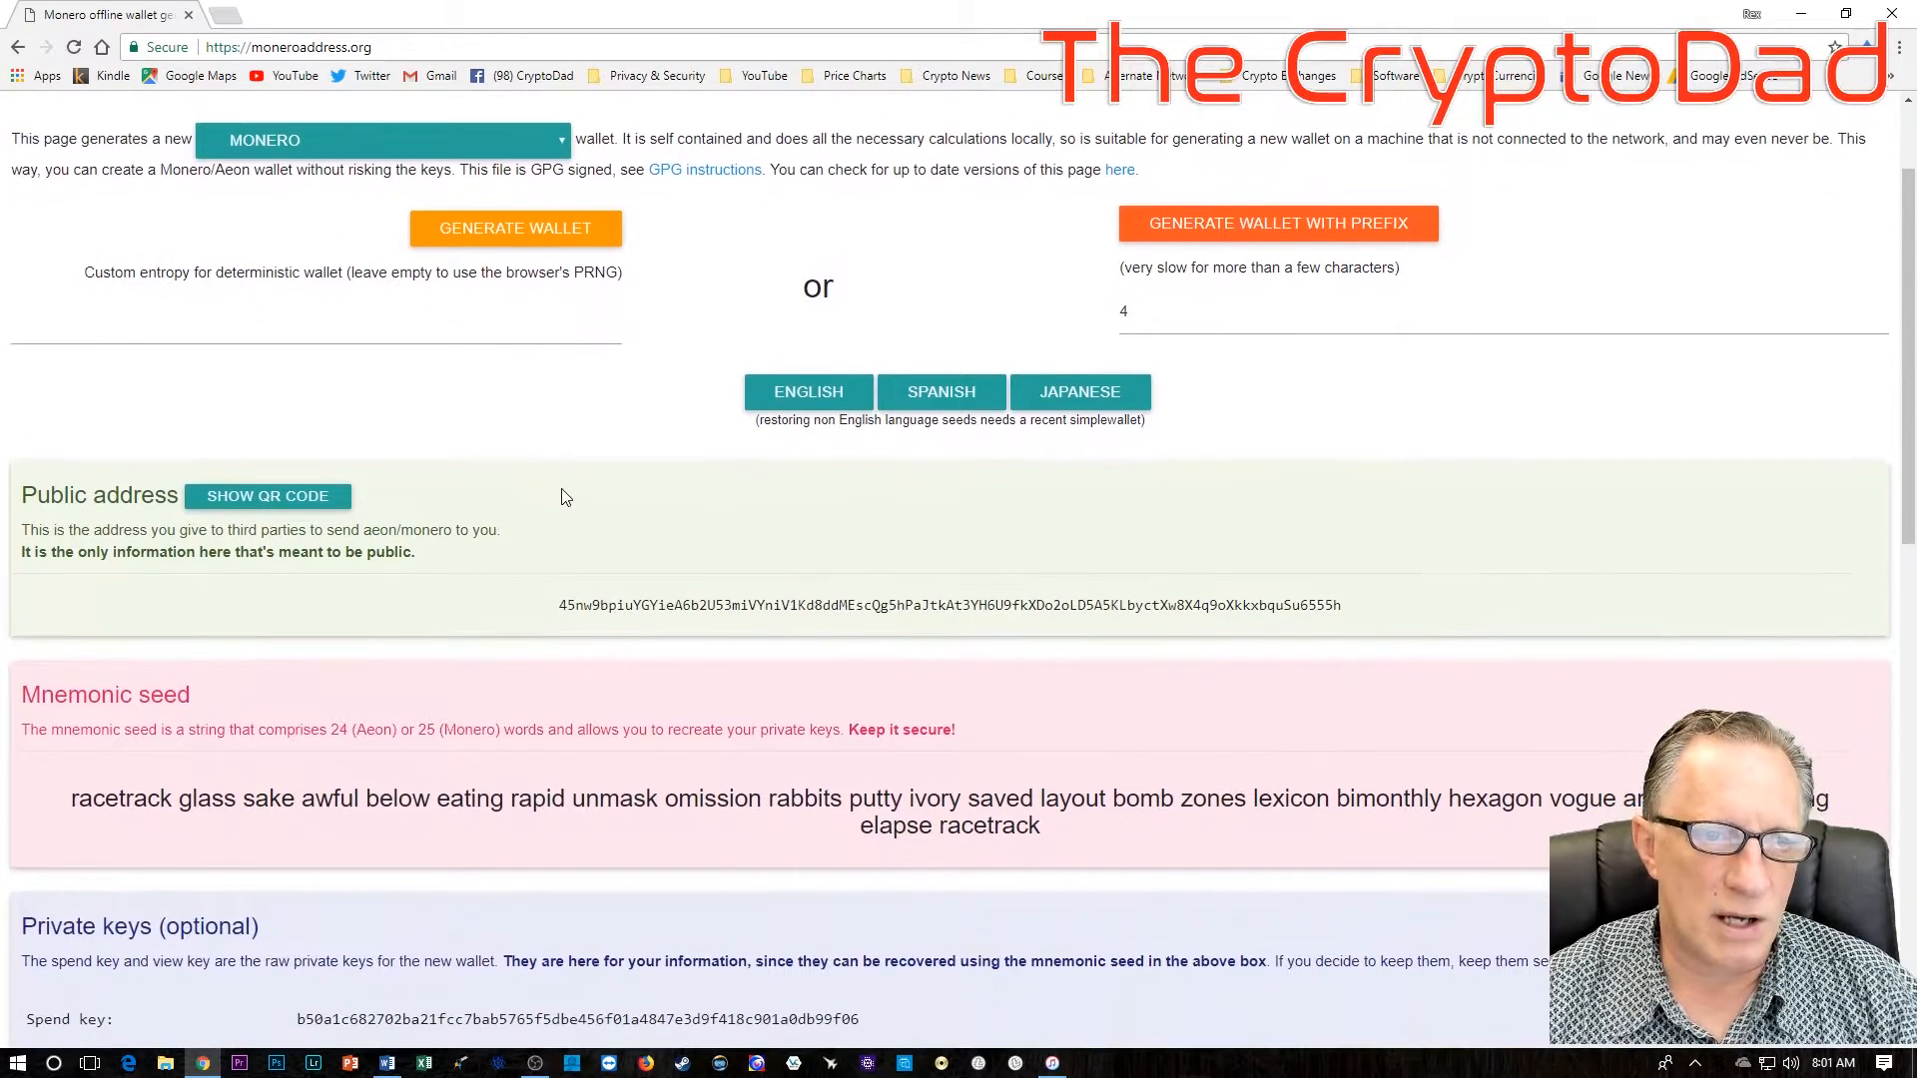
scroll(down, 3)
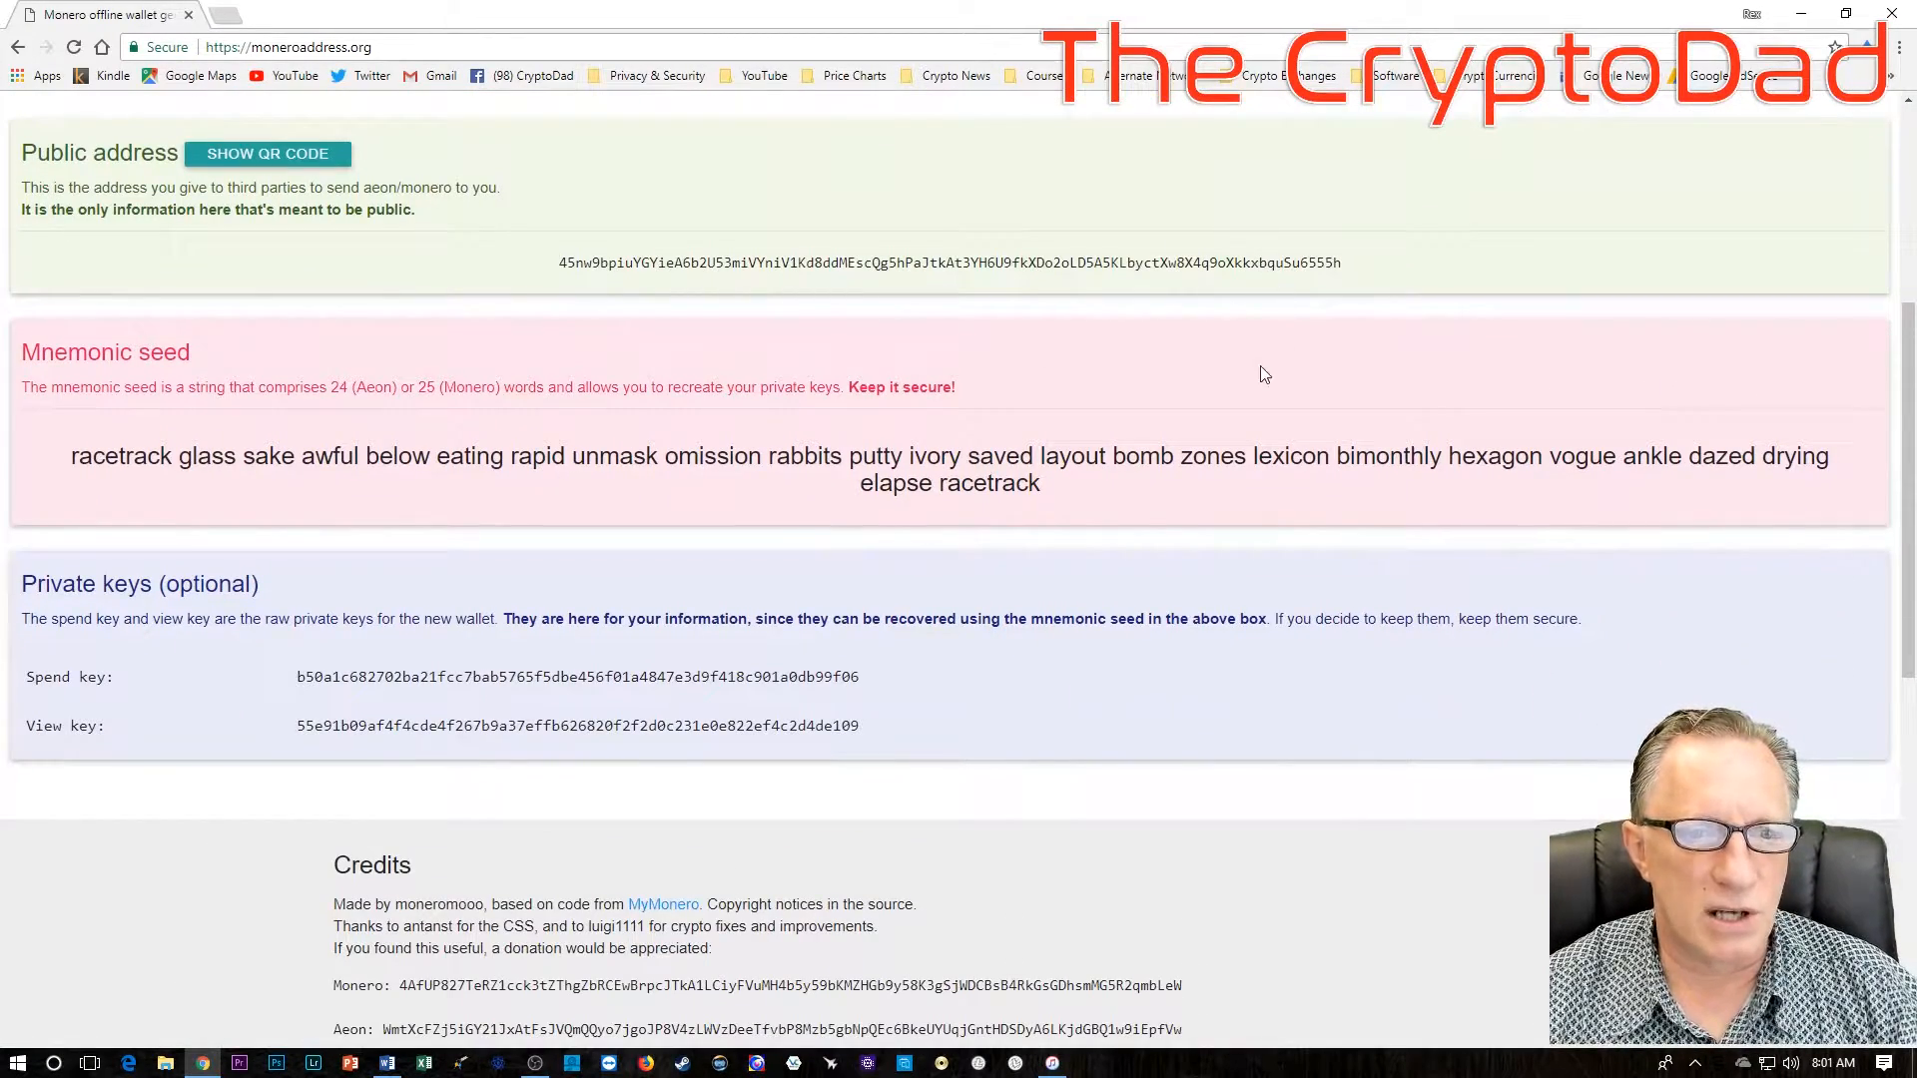
scroll(down, 3)
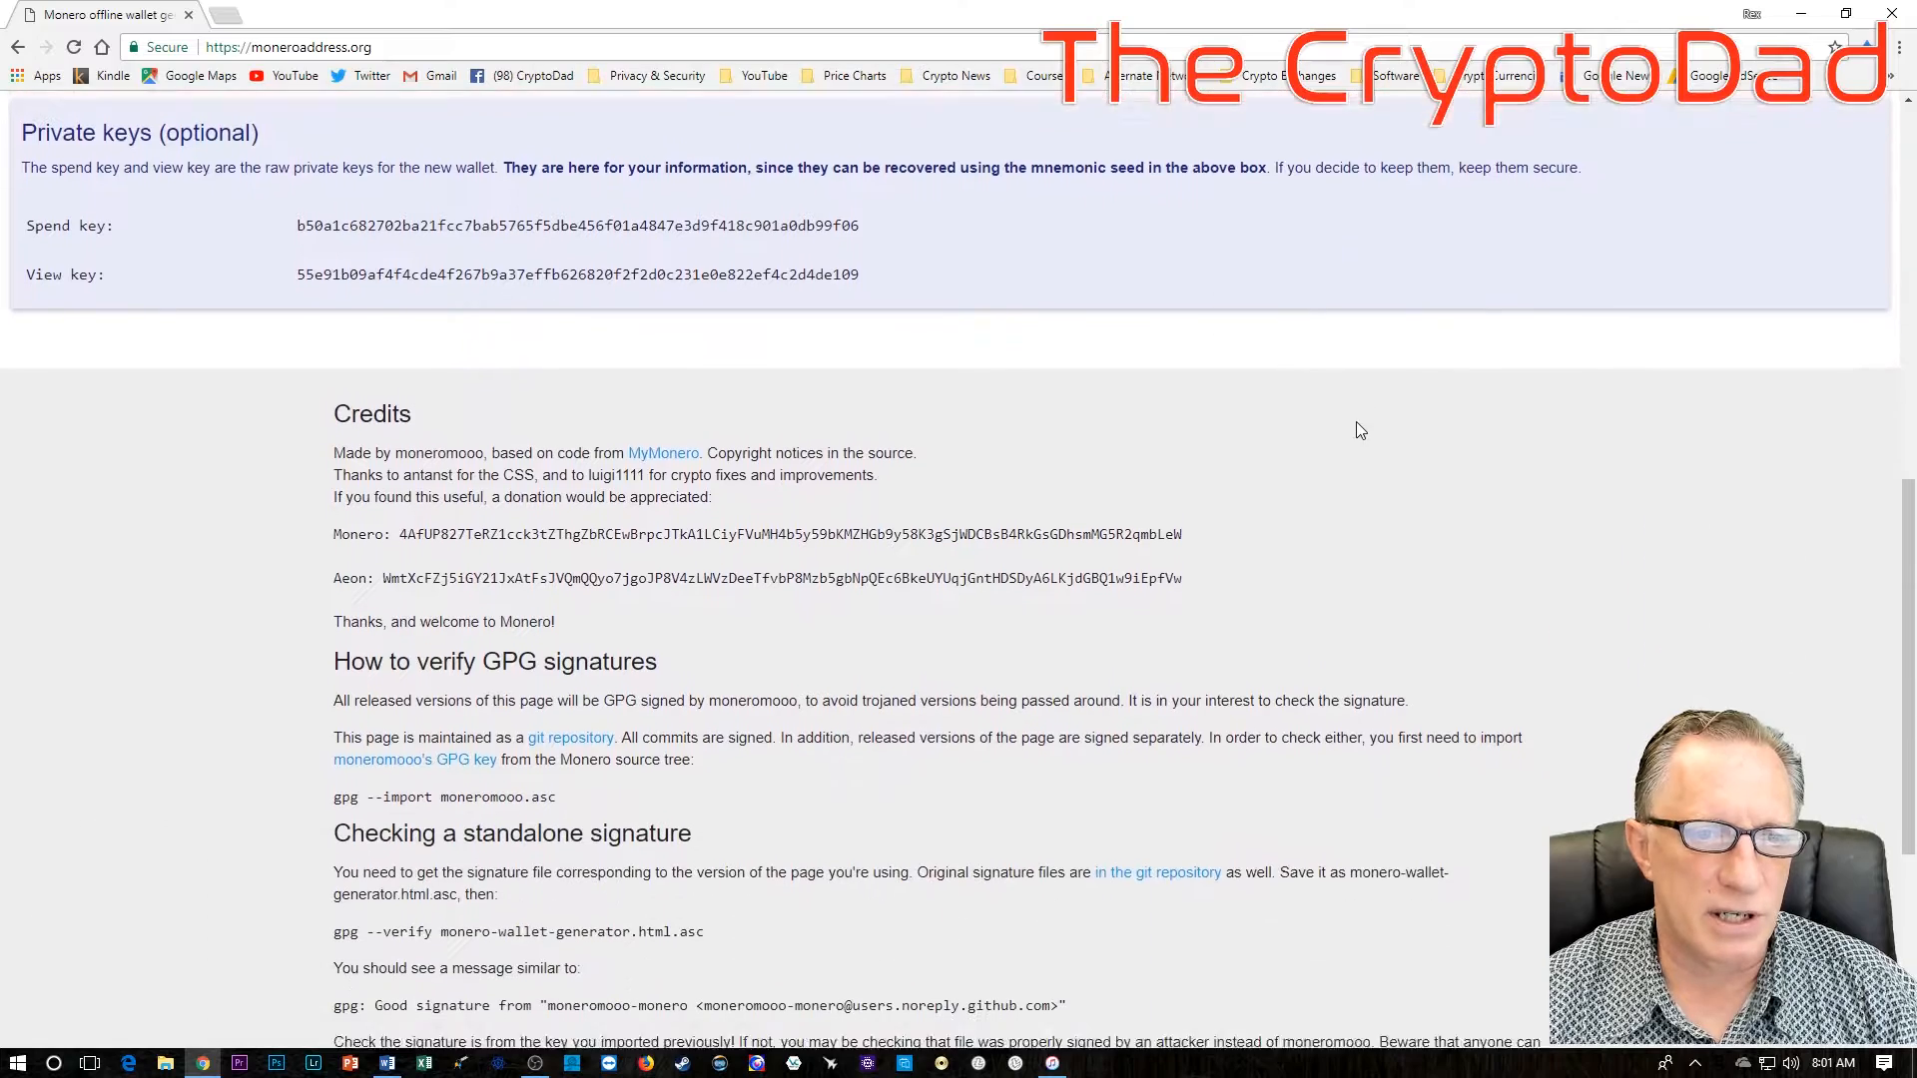
Step: Follow the 'git repository' link in the GPG signature verification section
scroll(down, 3)
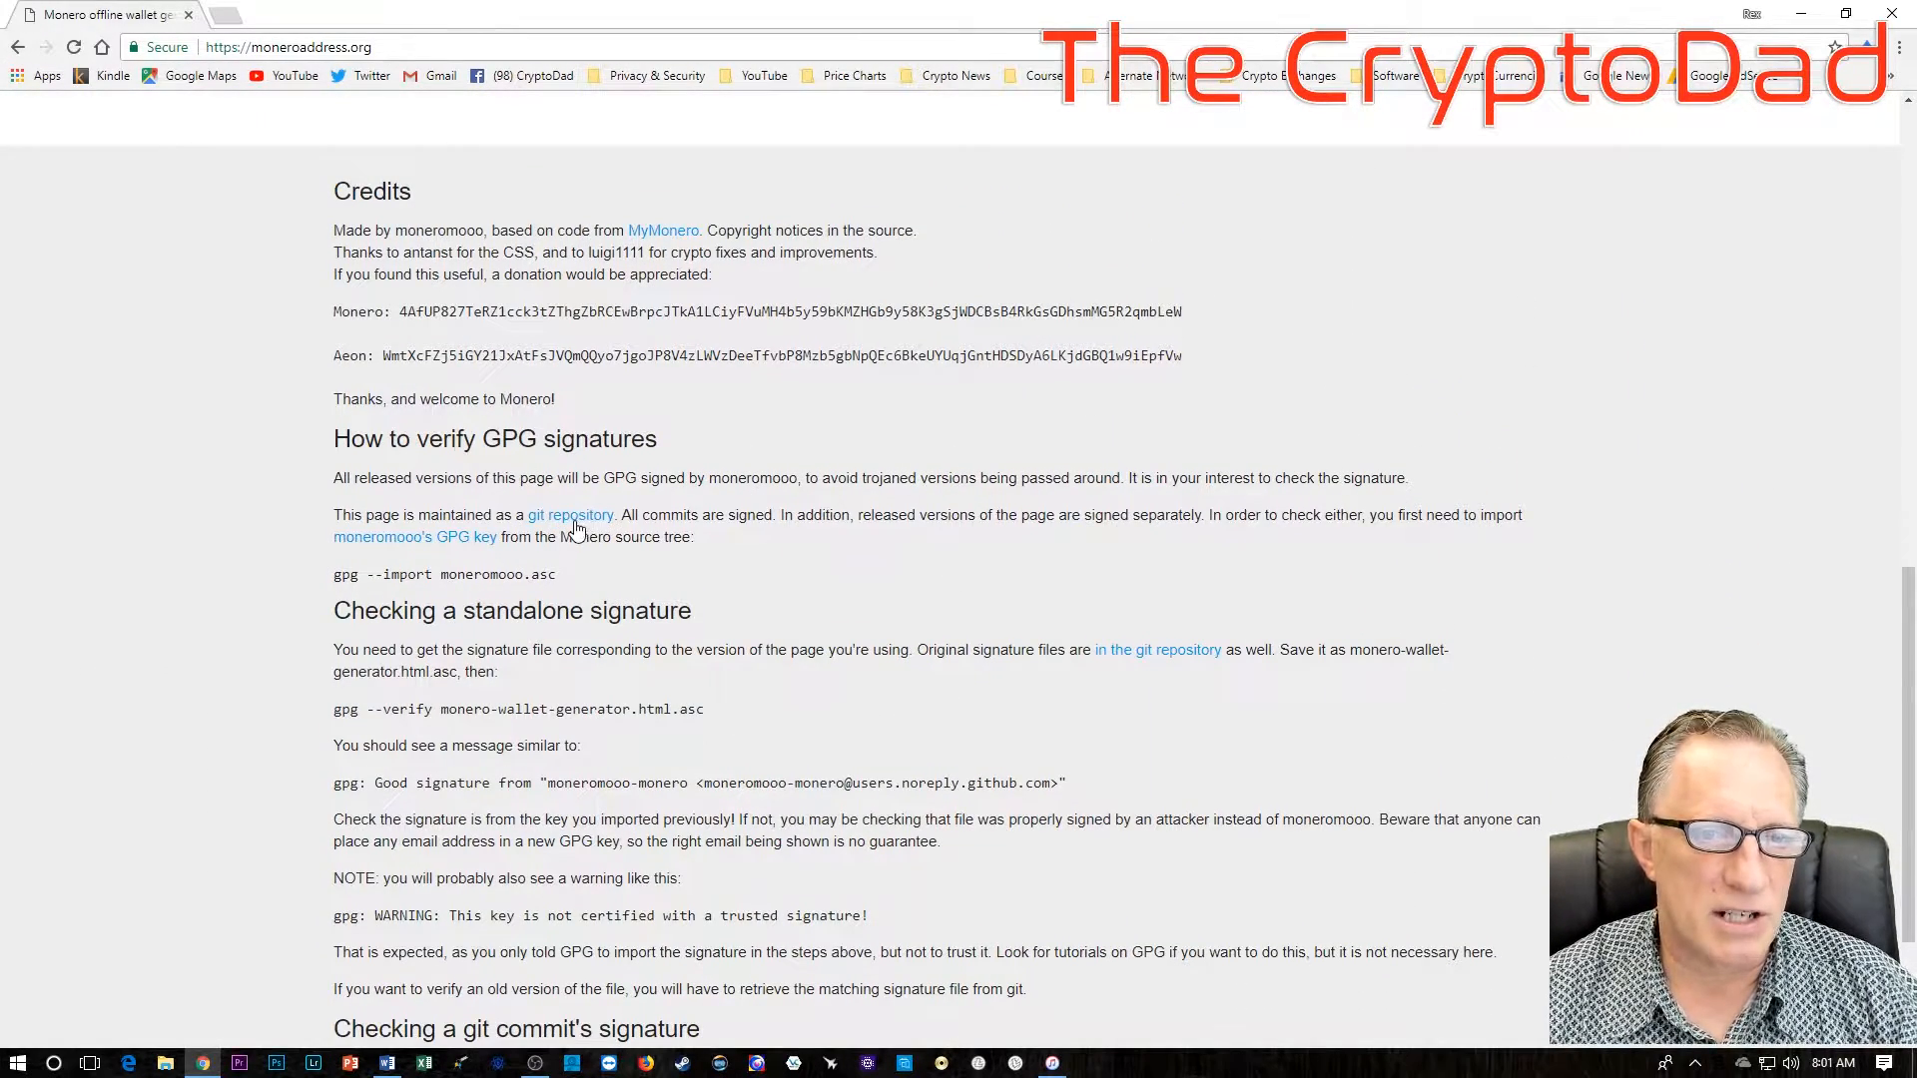
mouse_move(569, 519)
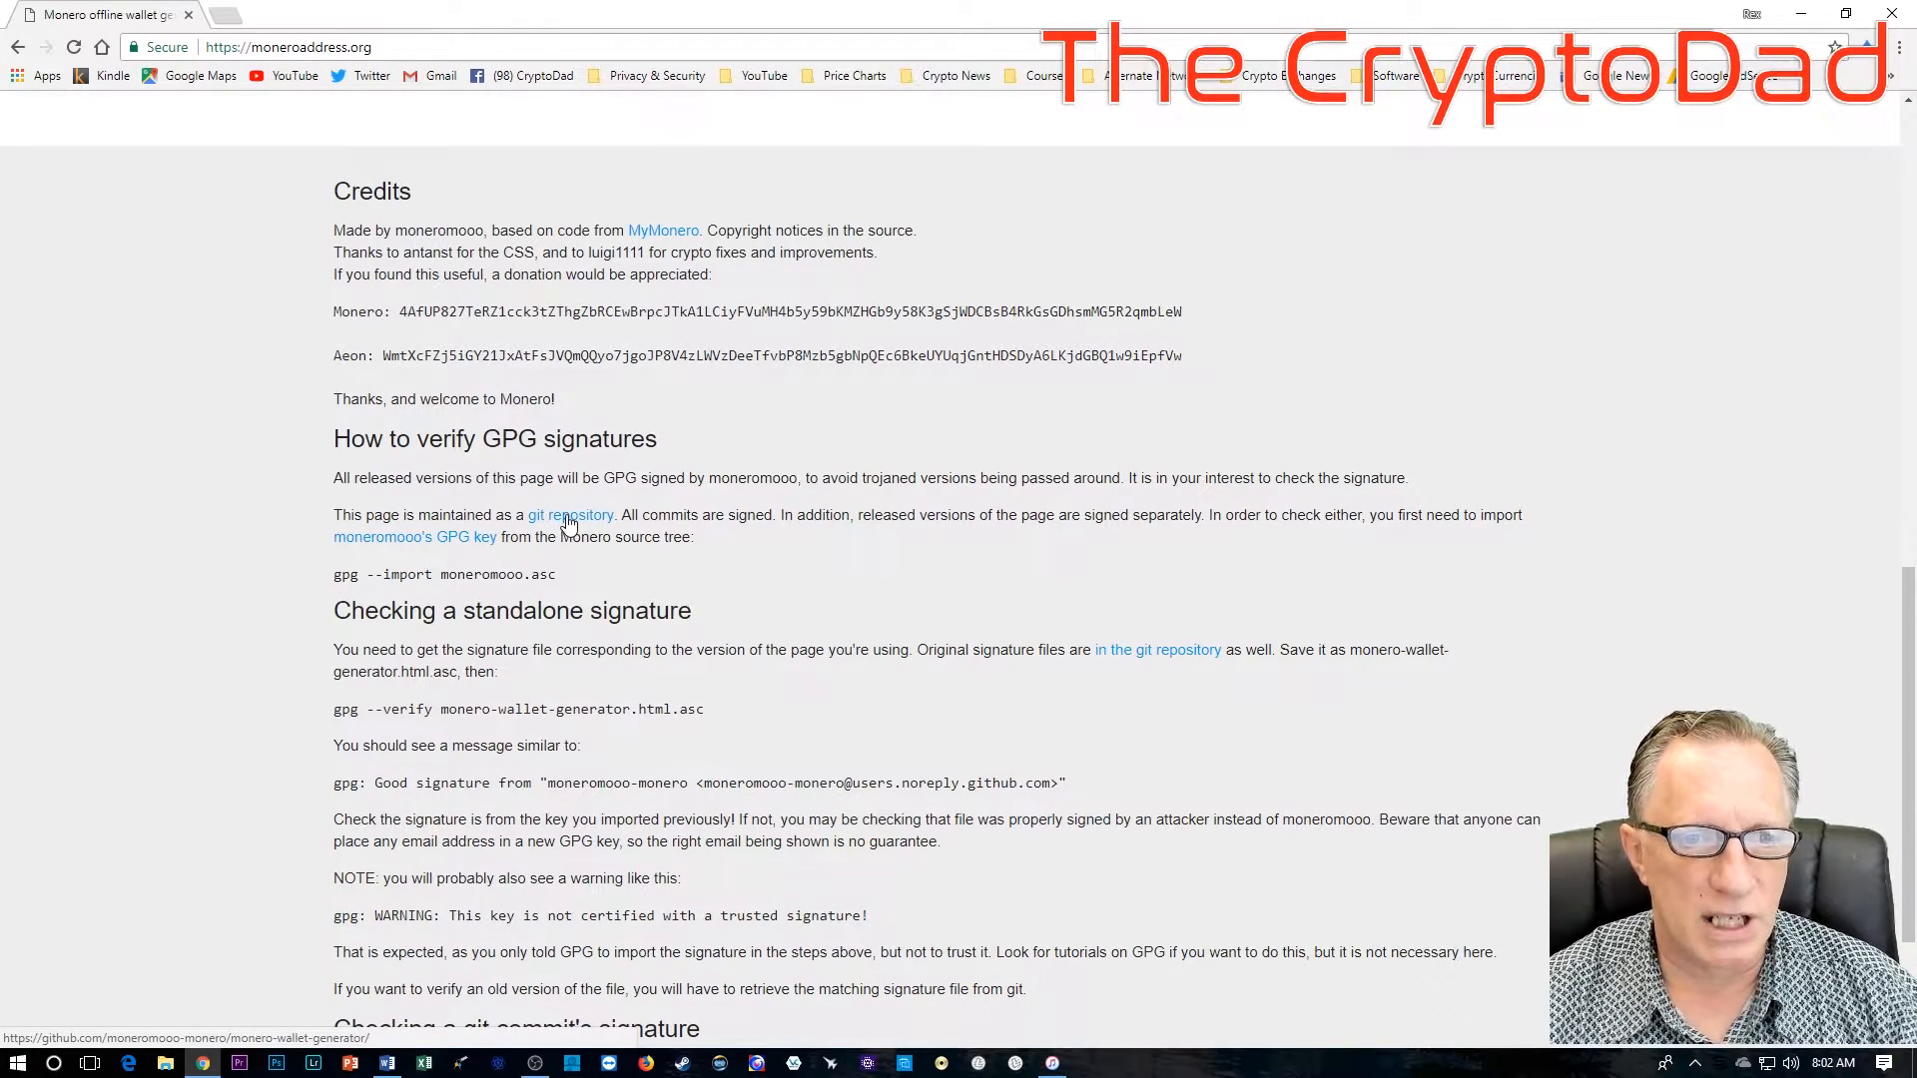
click(569, 515)
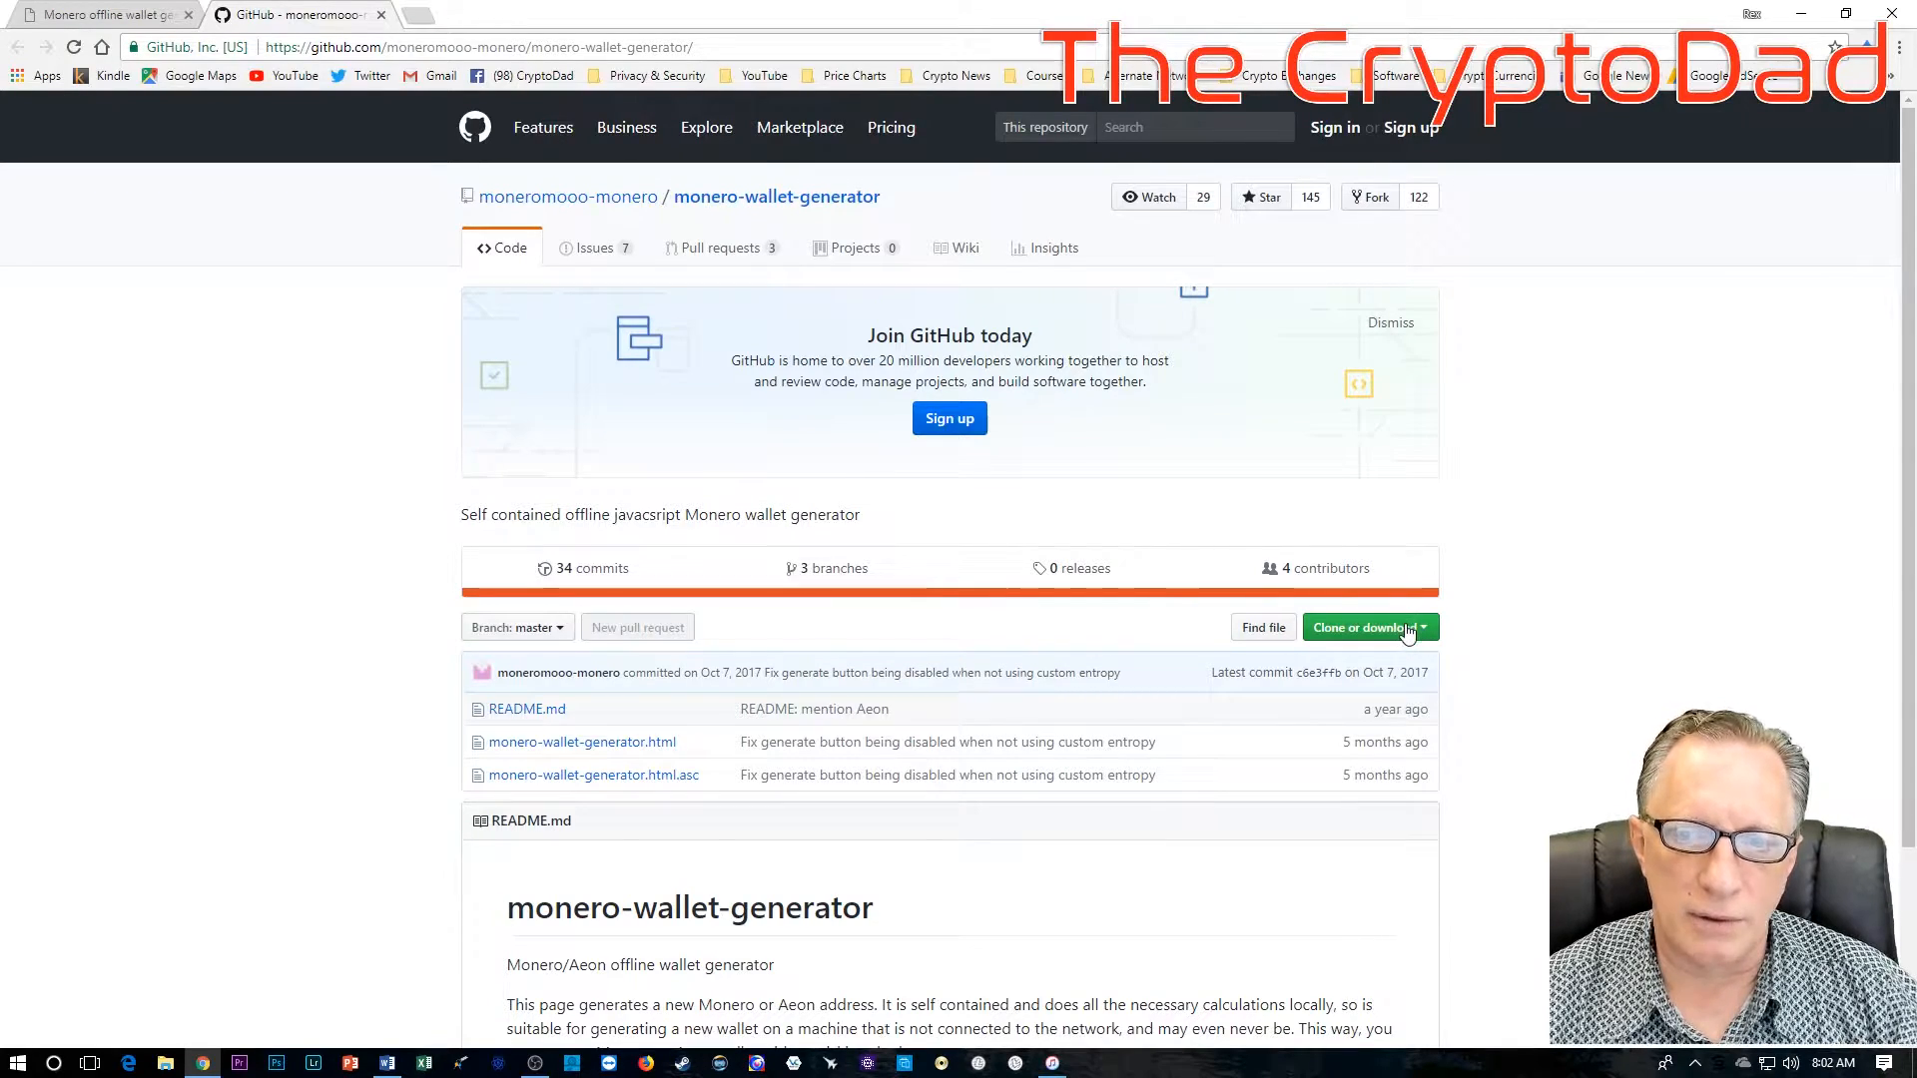
Step: Download the monero-wallet-generator repository as a ZIP file
click(1363, 627)
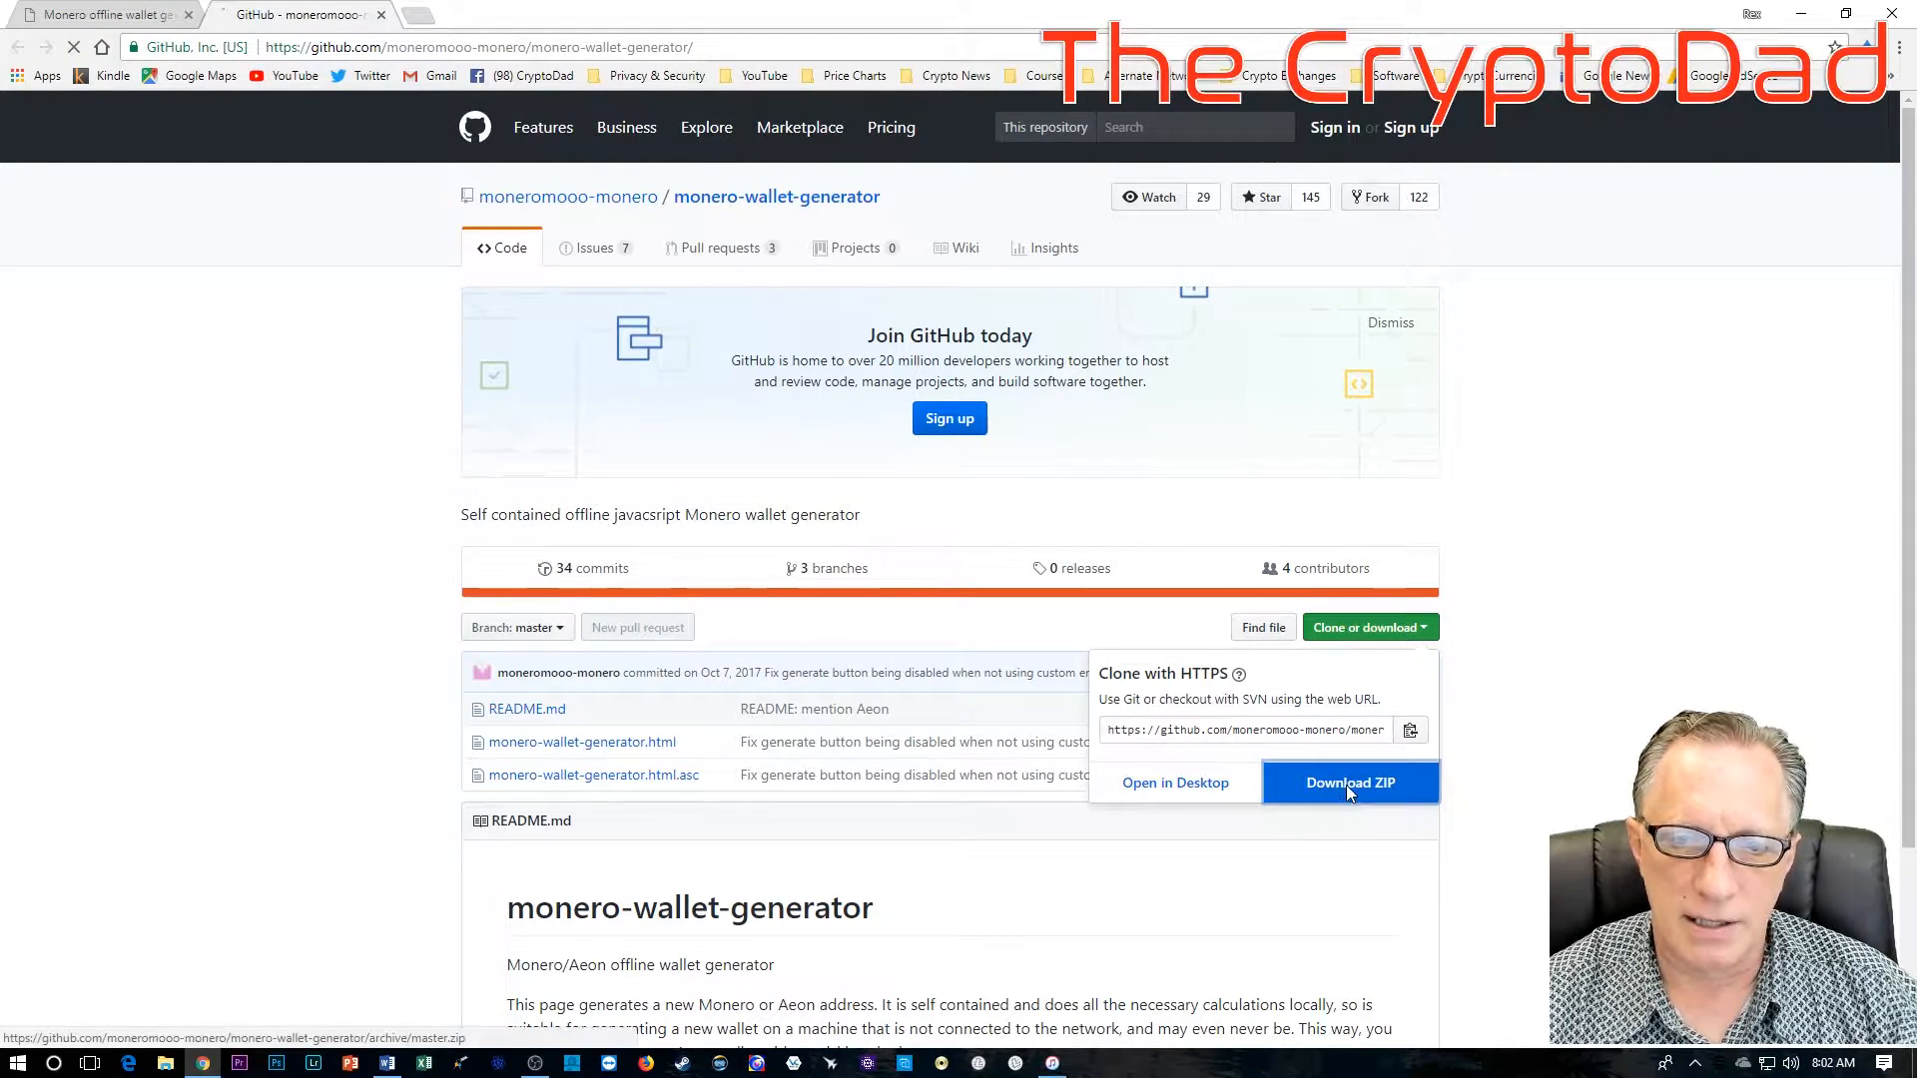
click(1349, 782)
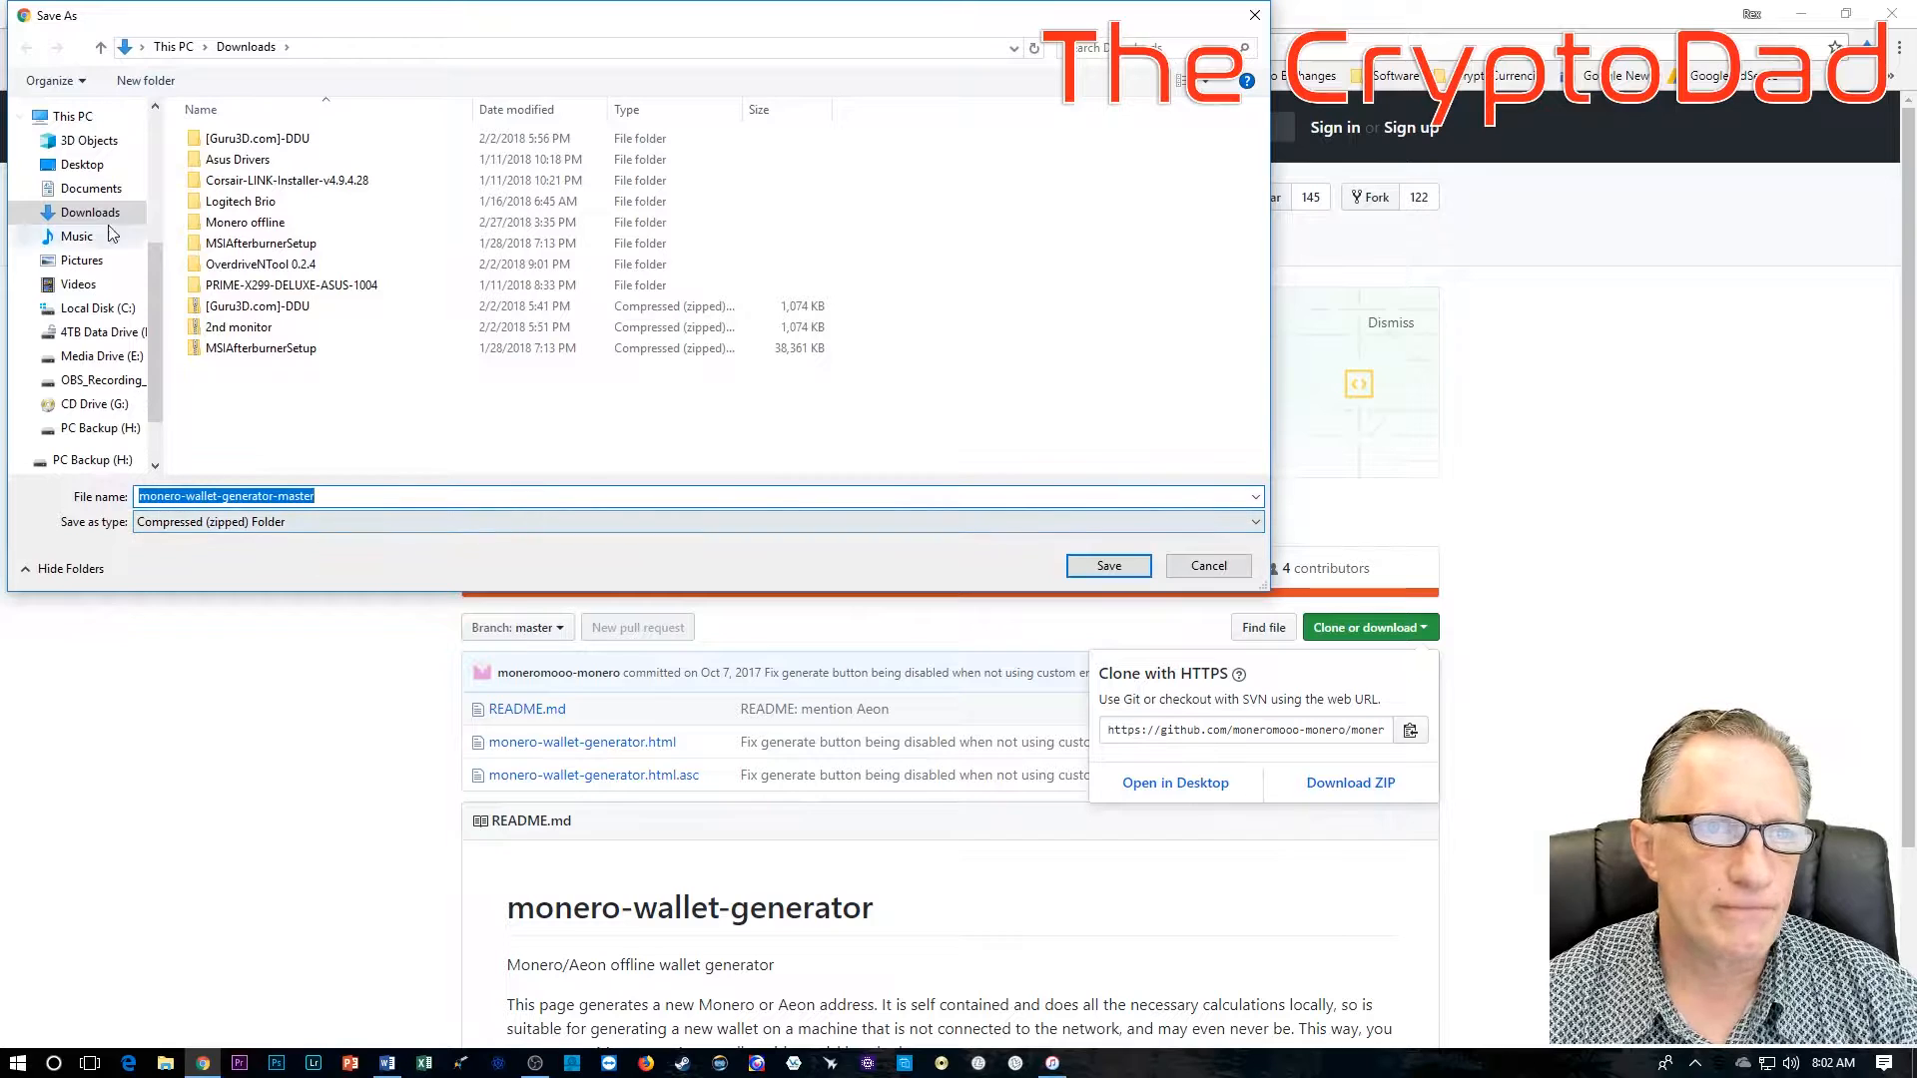
scroll(up, 3)
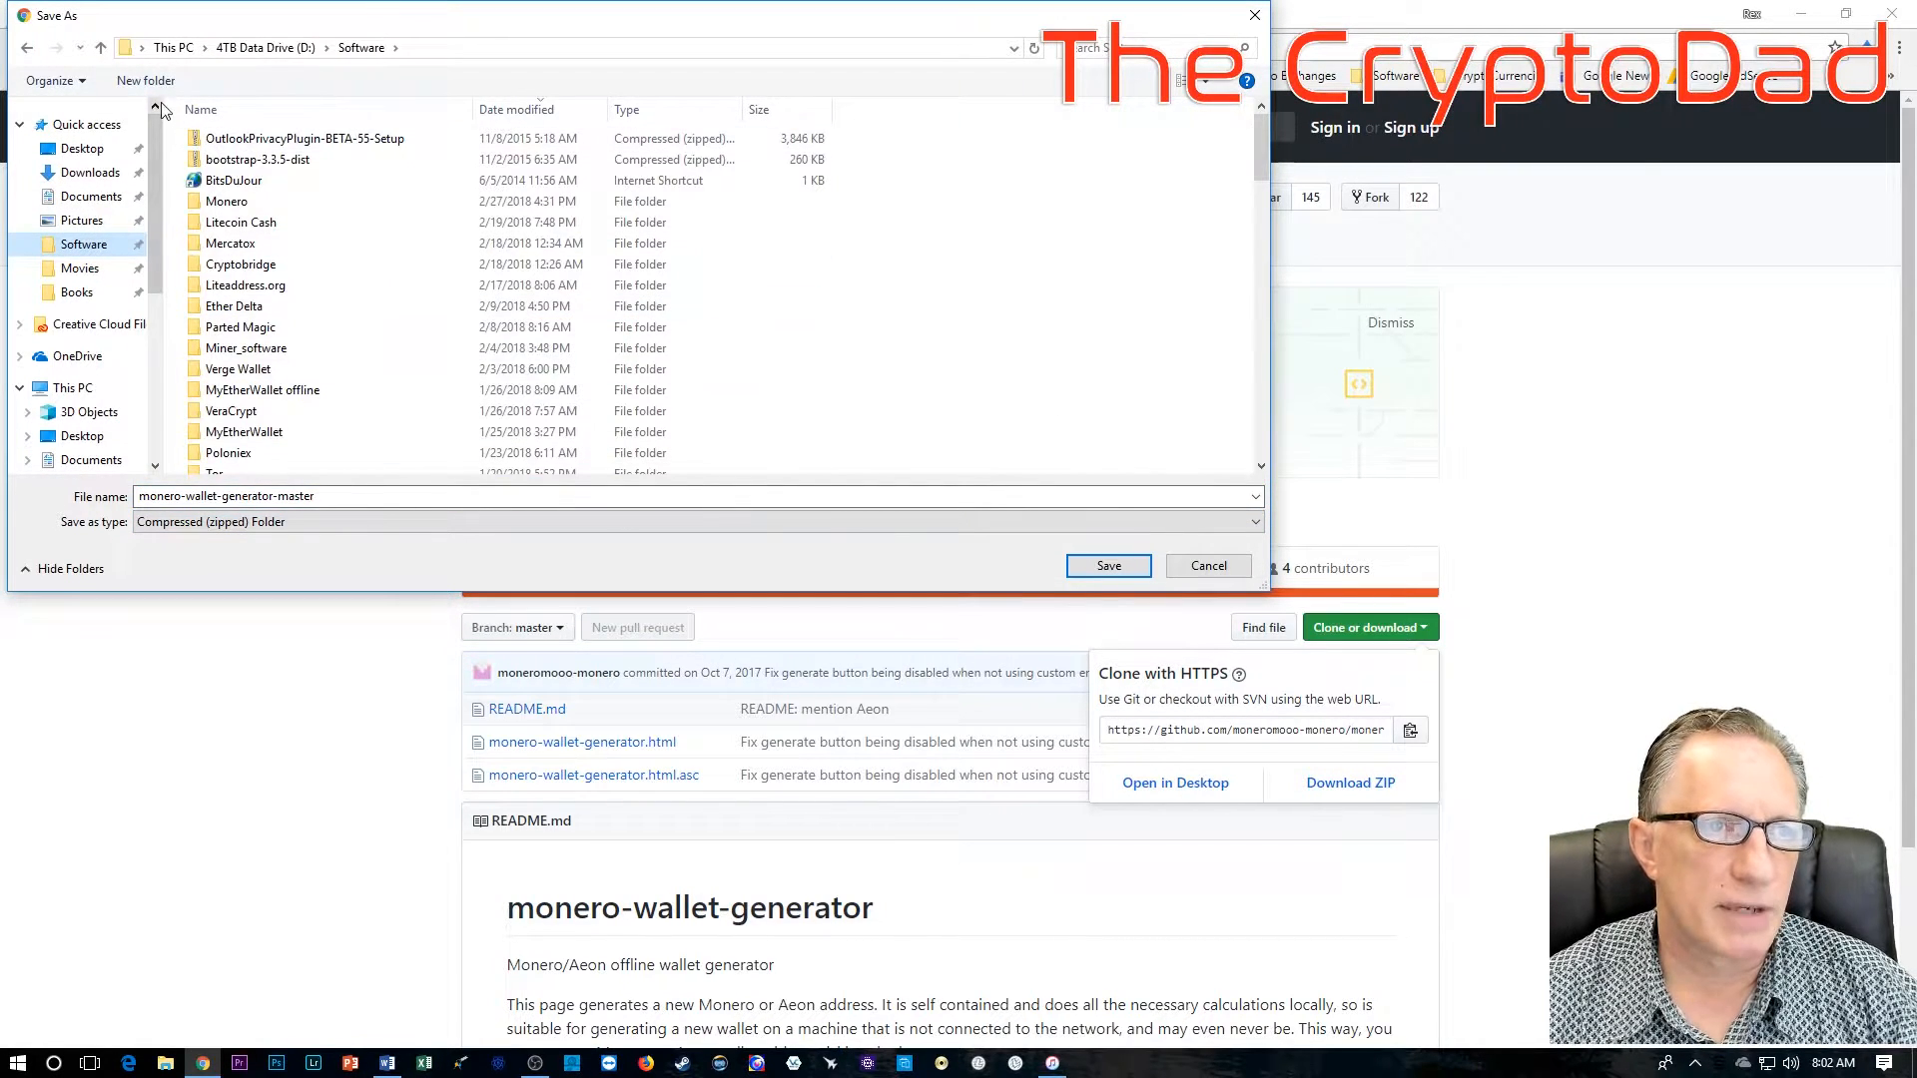
Step: Save the ZIP into a new 'Monero Paper Wallet' folder under Software
click(144, 79)
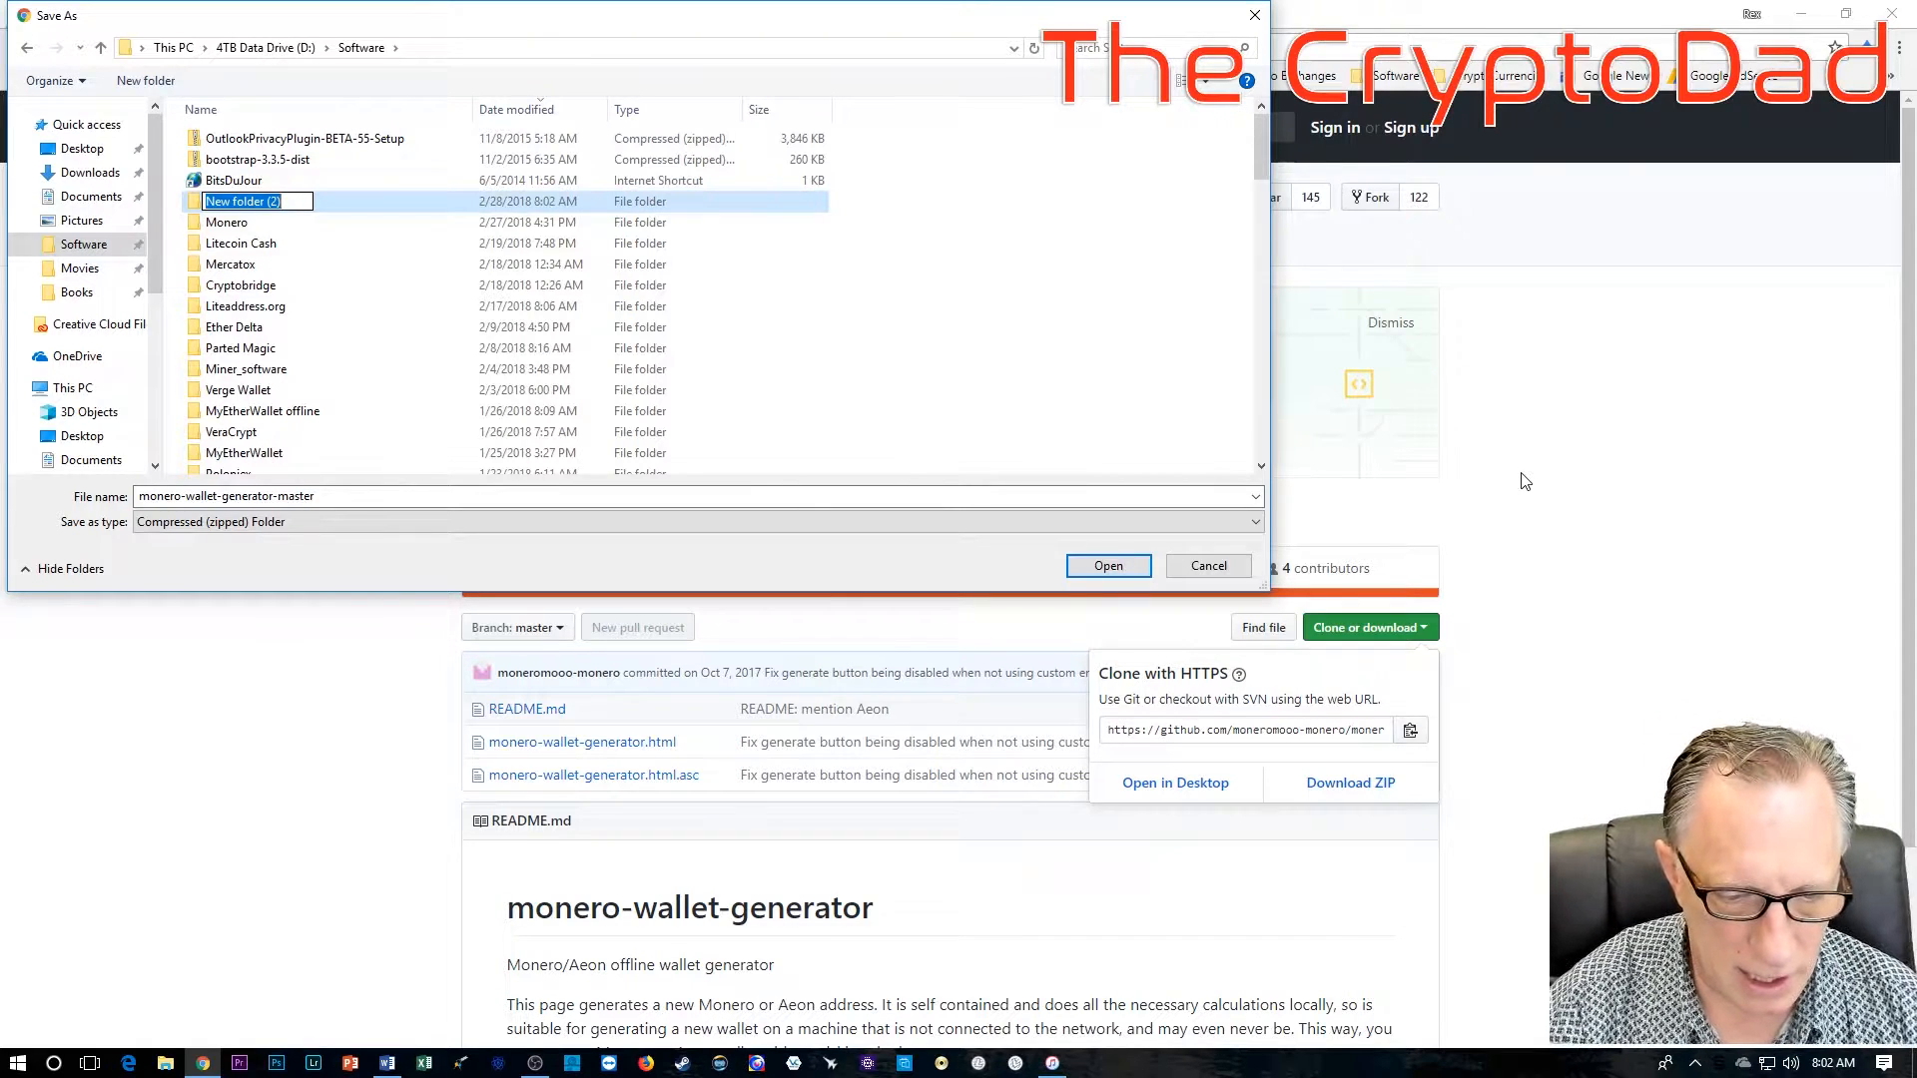
text(Monero P)
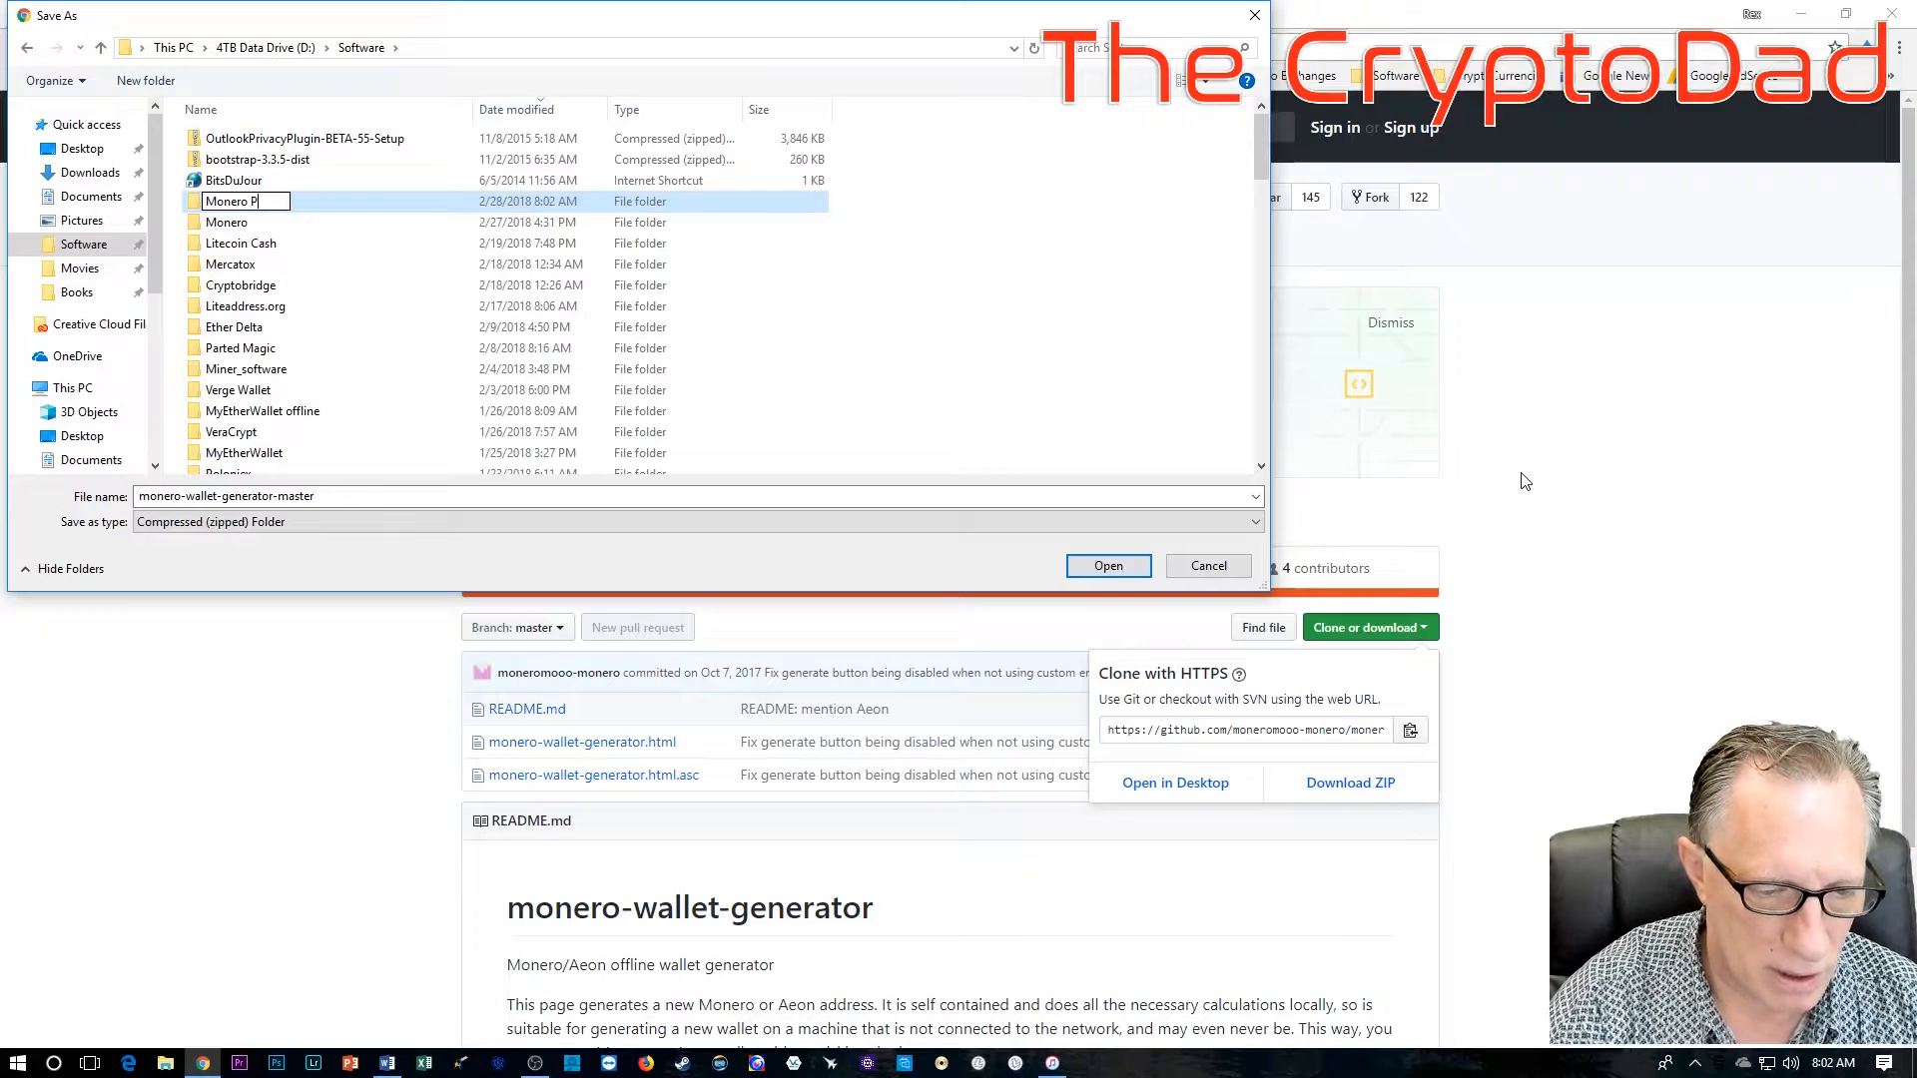
text(apa)
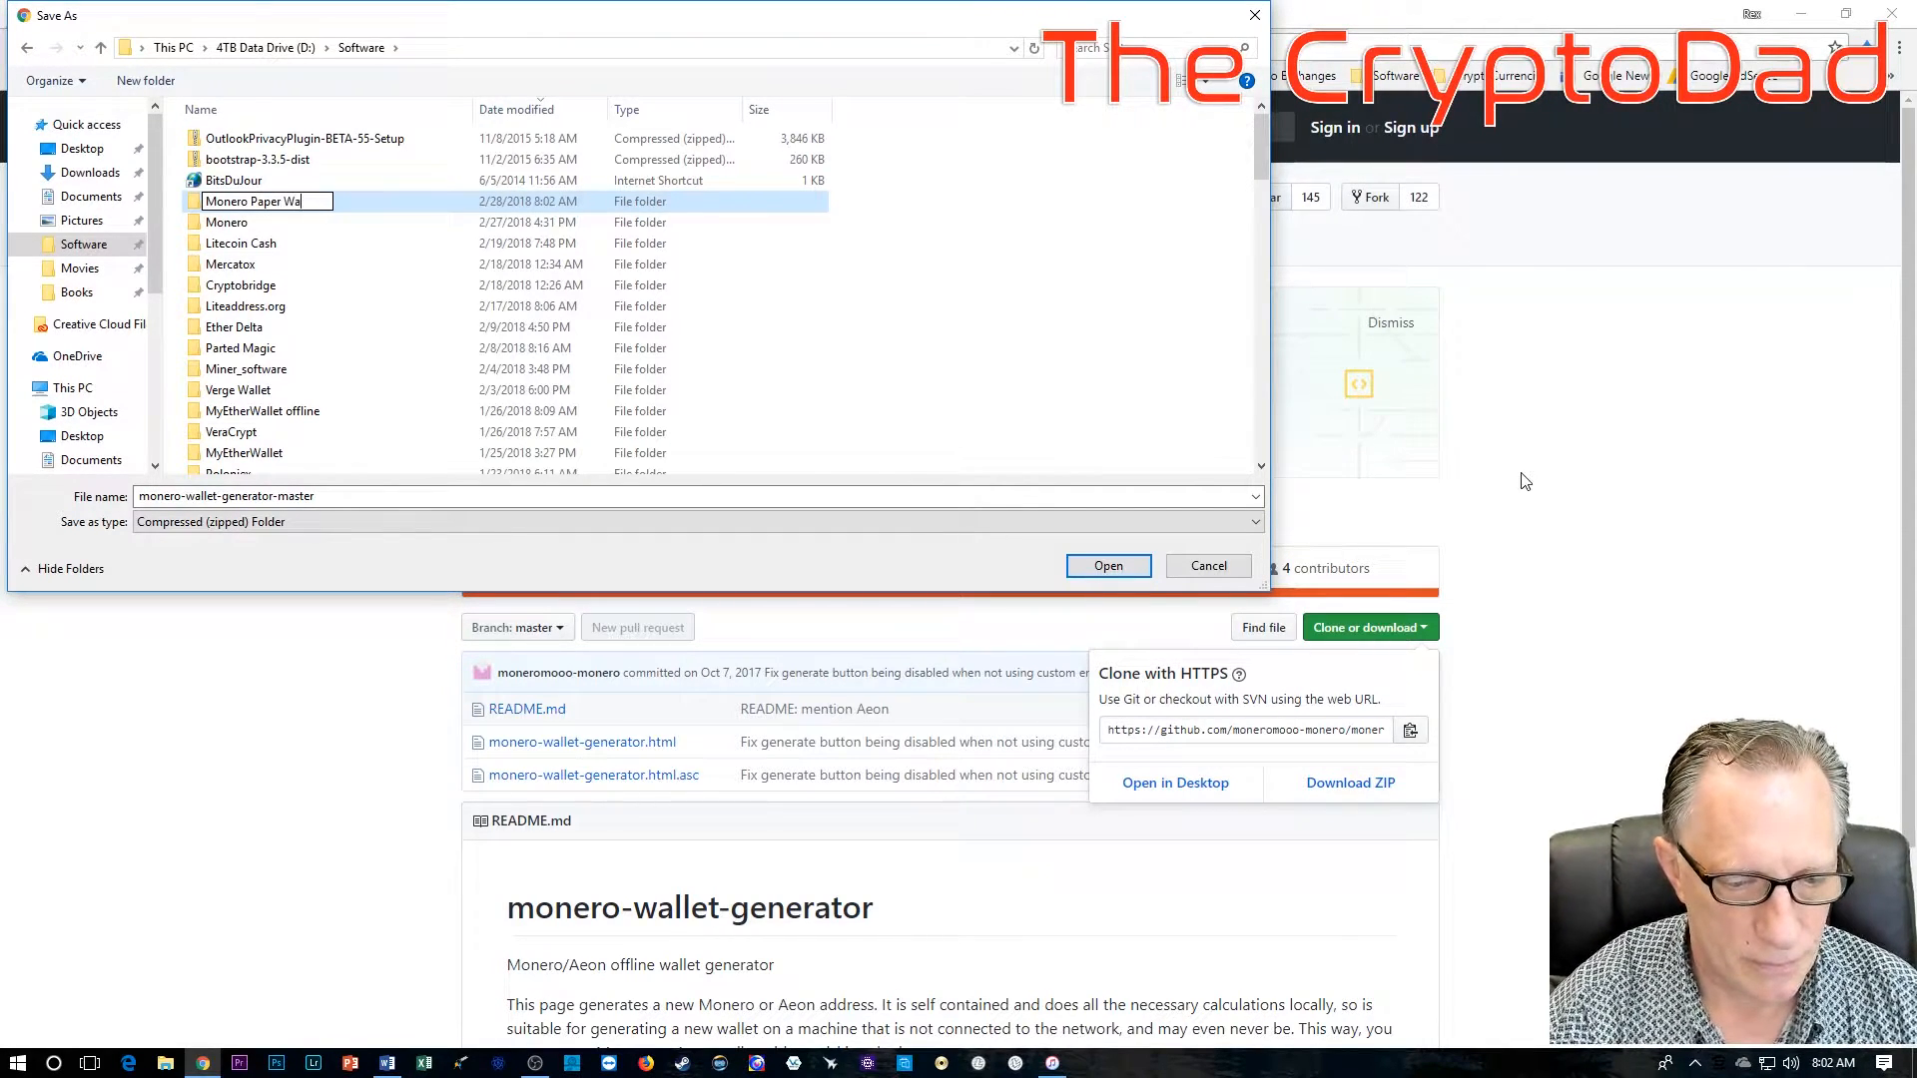
text(llet)
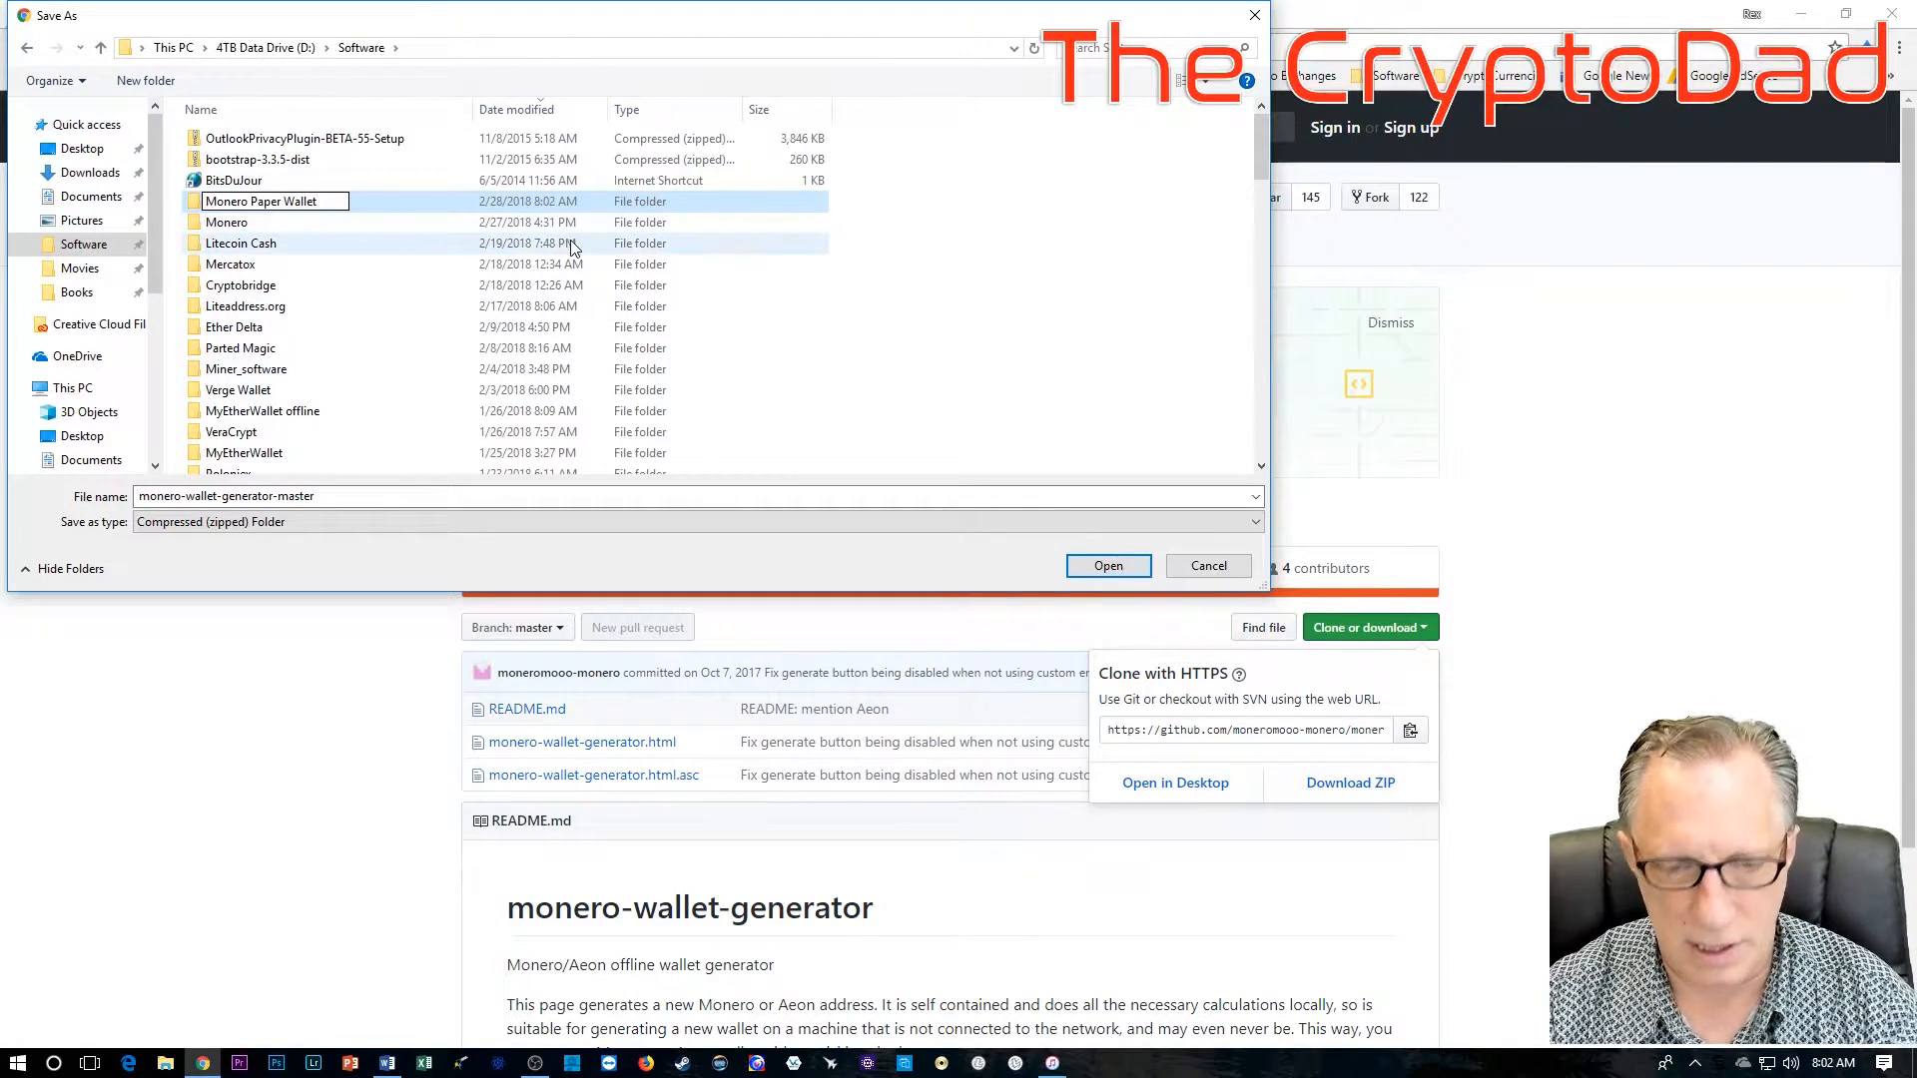
double_click(266, 200)
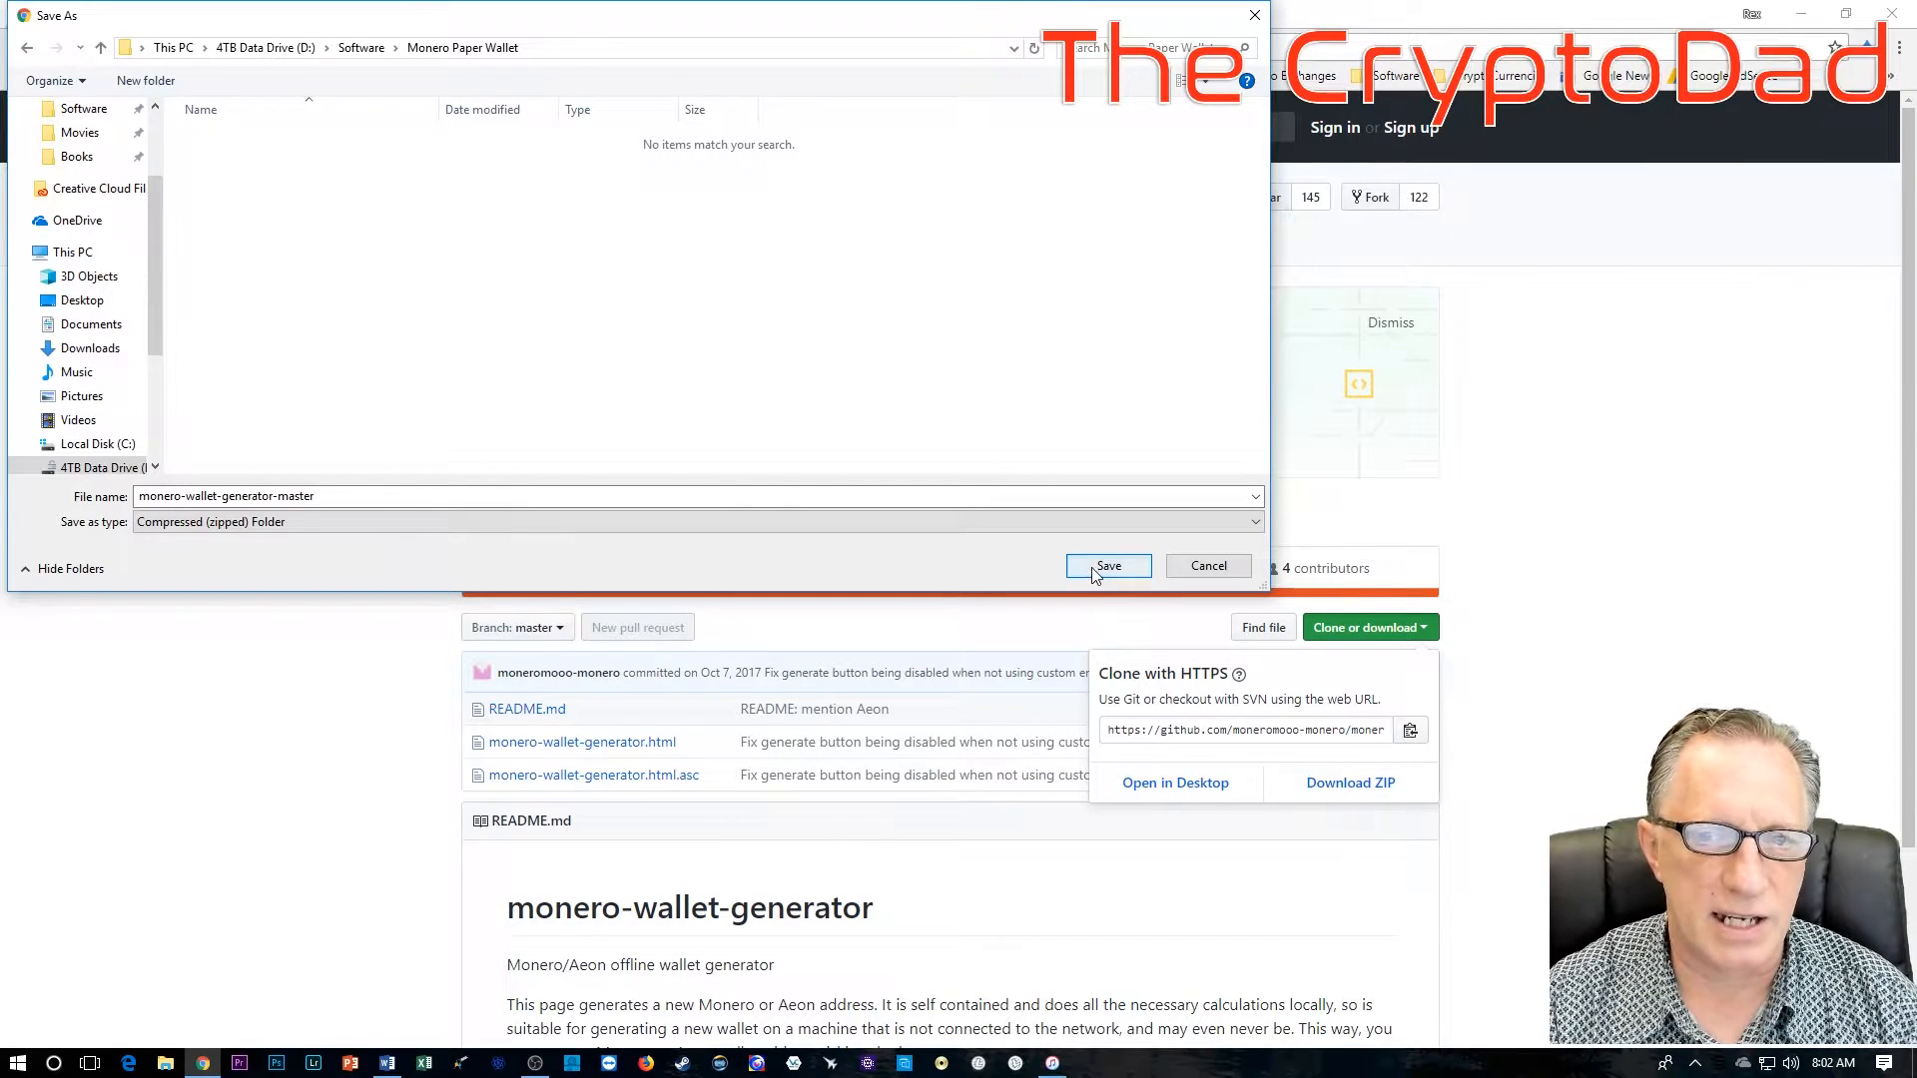
click(1108, 565)
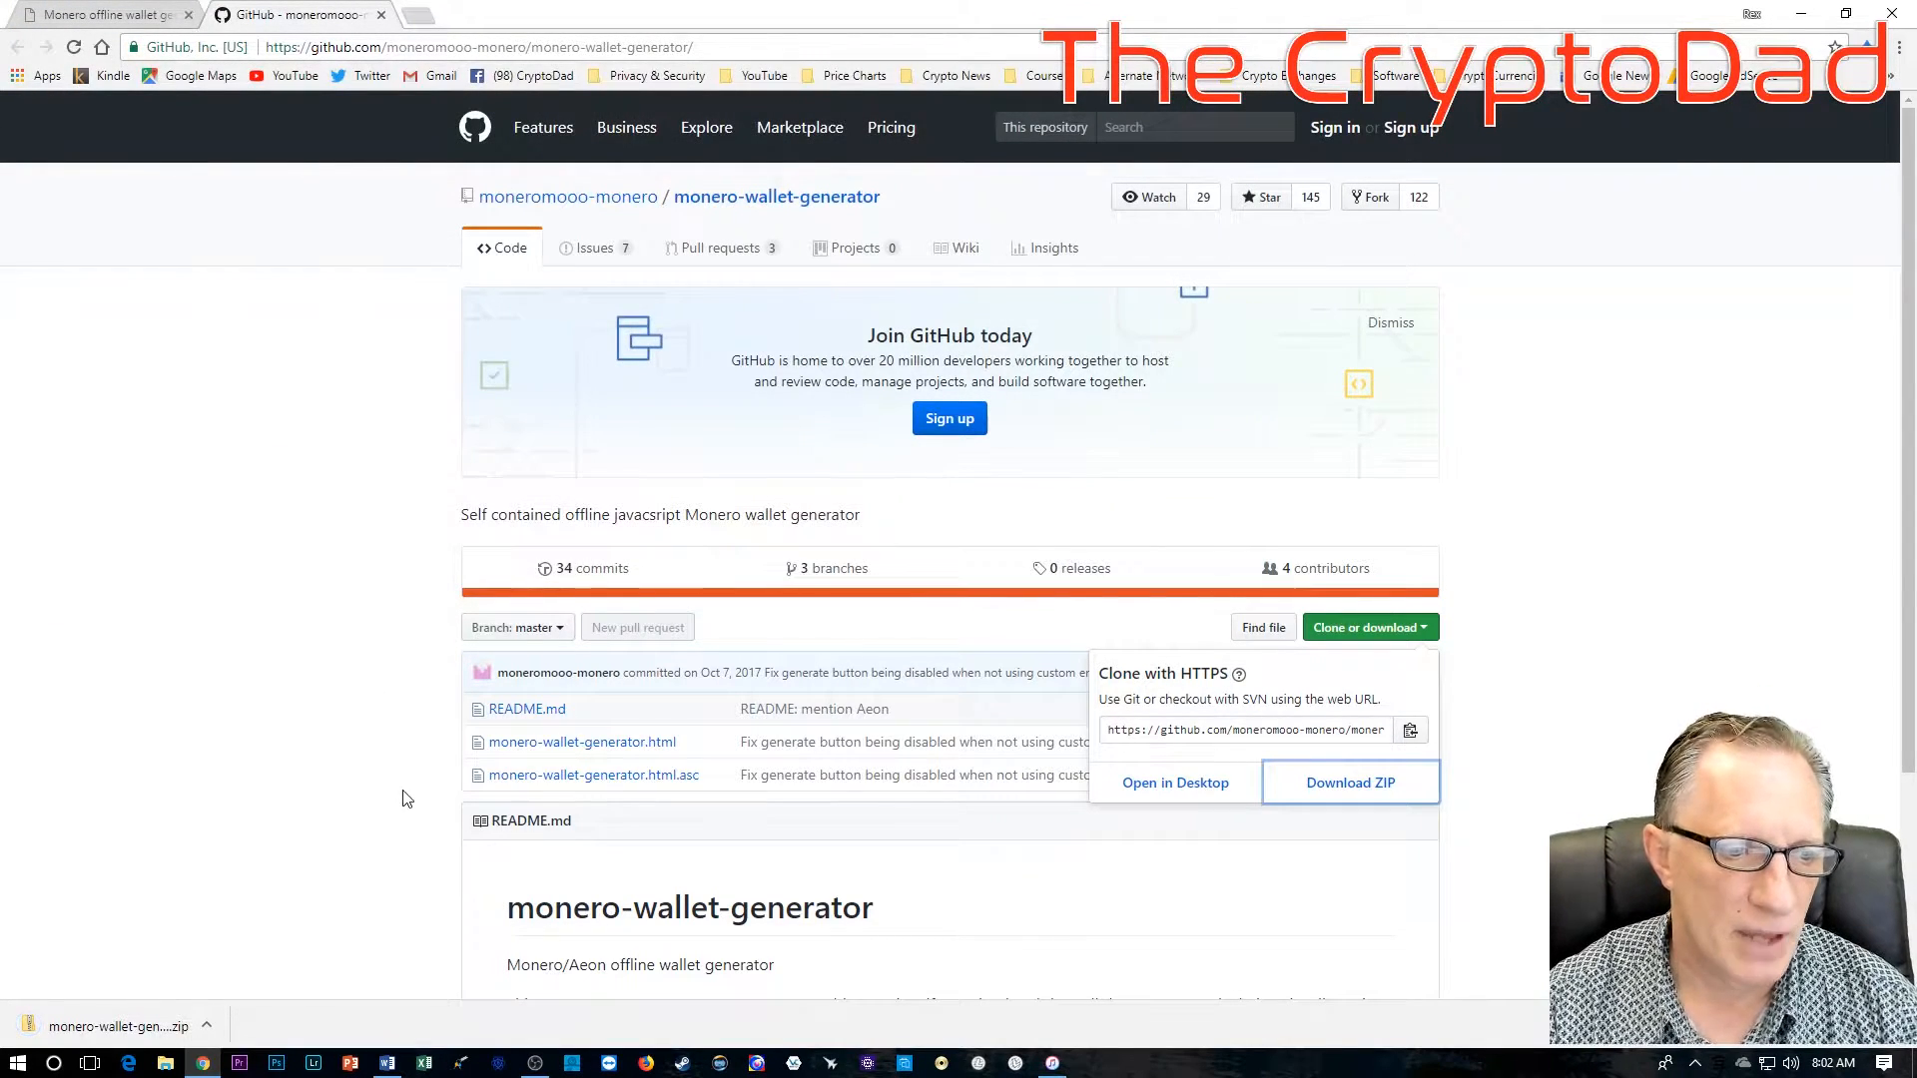
mouse_move(347, 787)
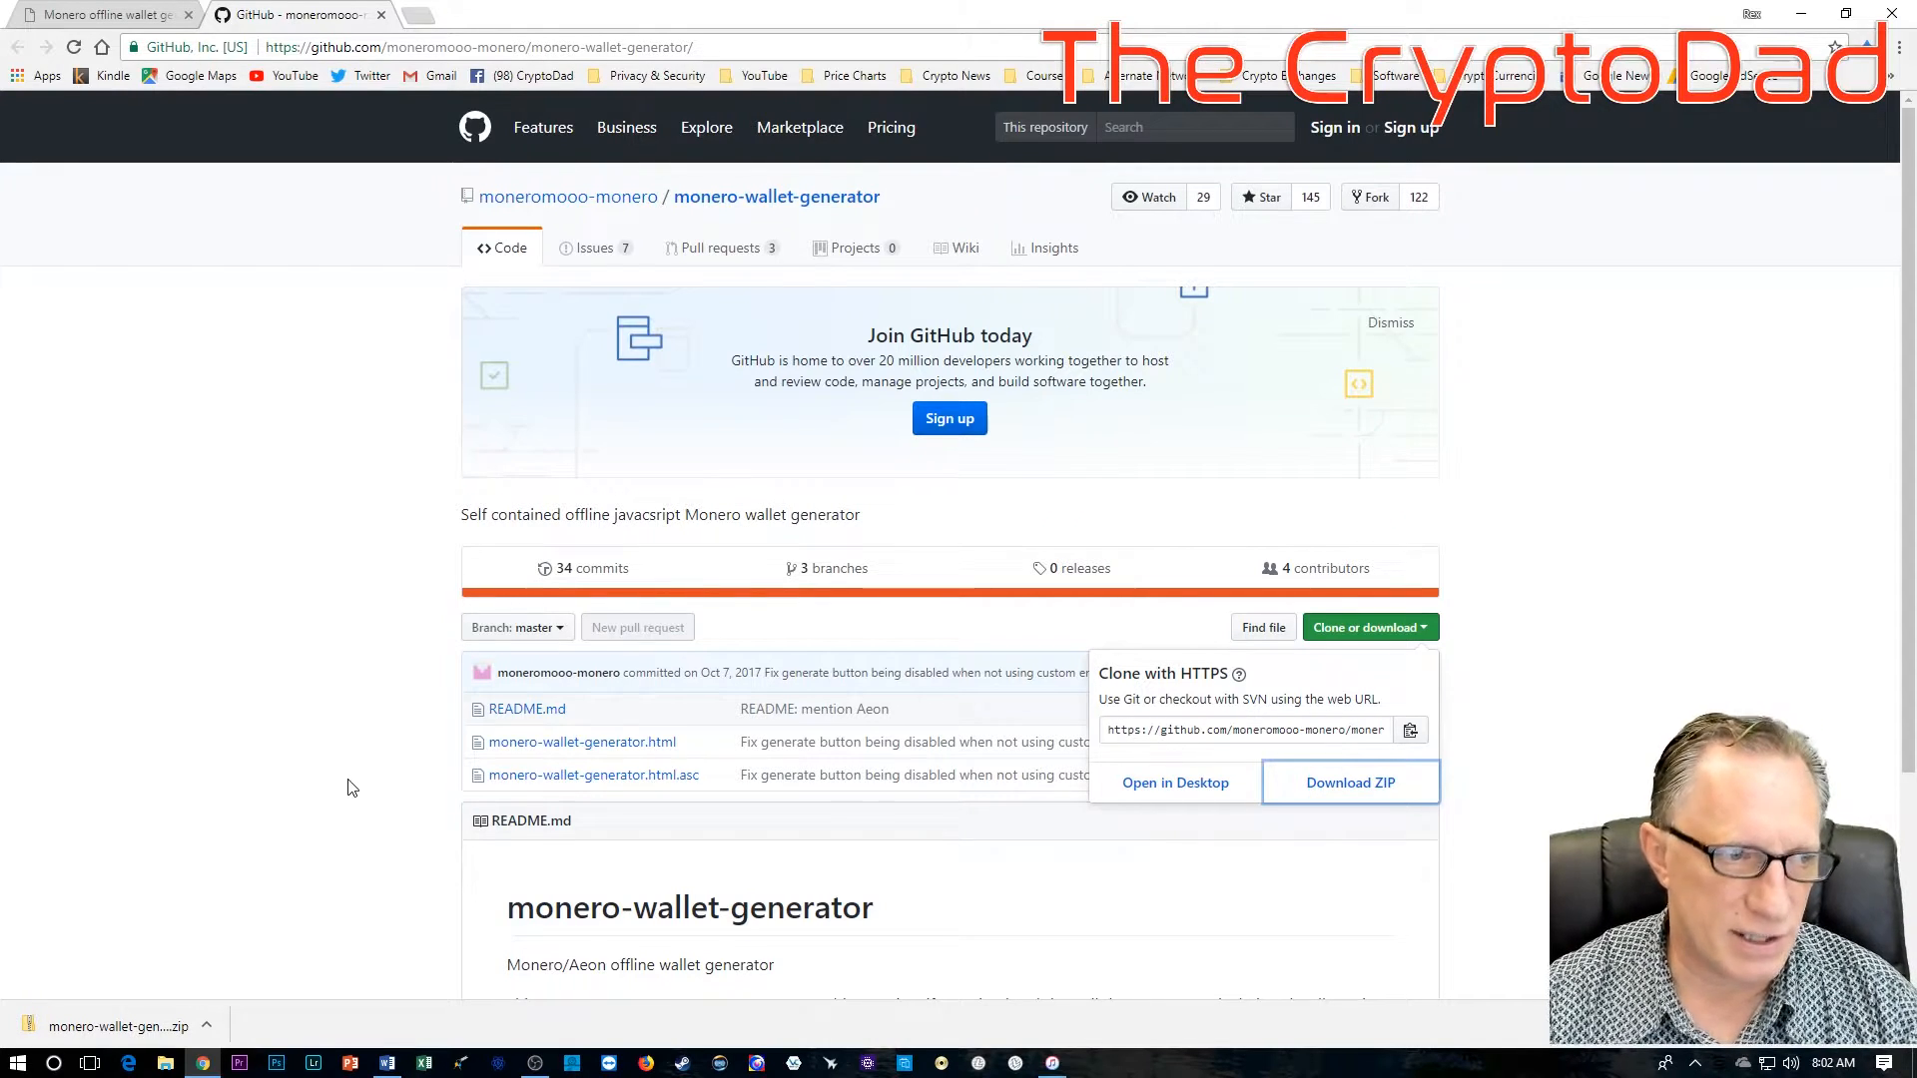
mouse_move(367, 778)
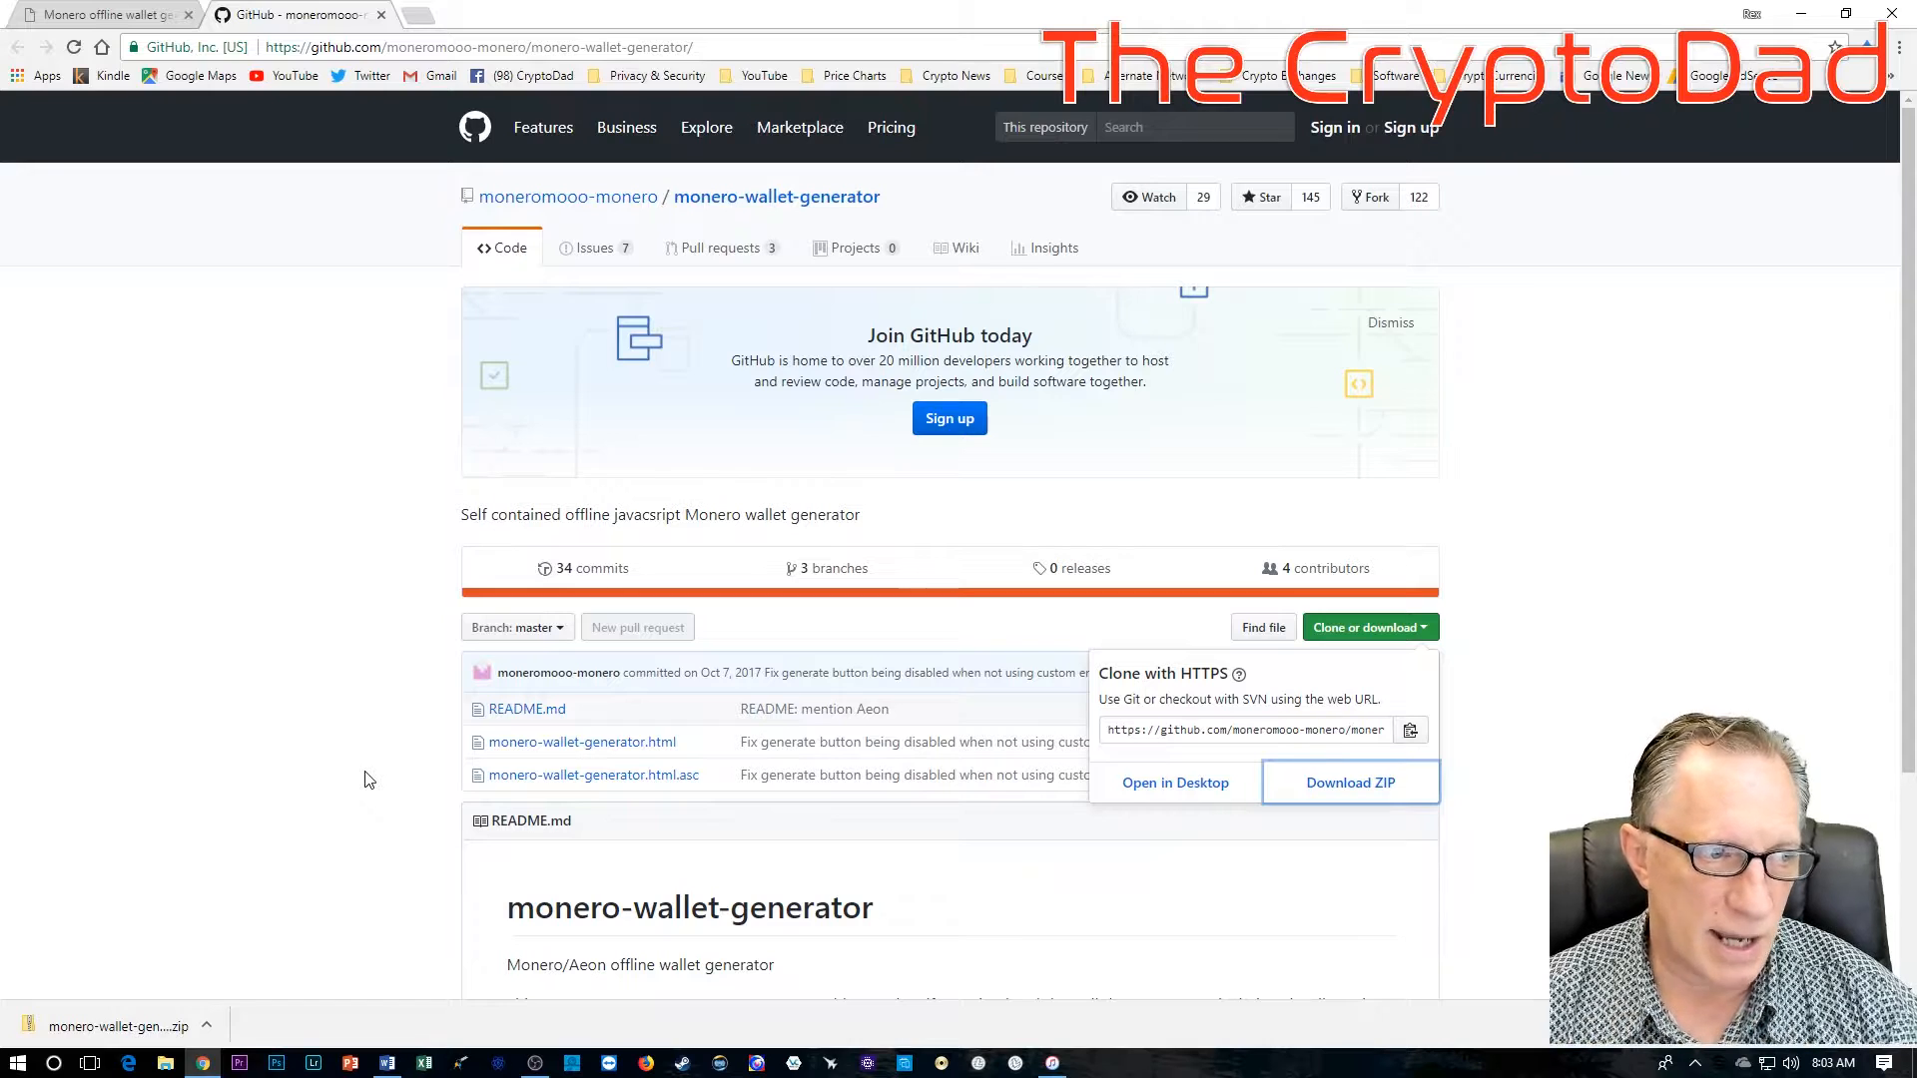
mouse_move(176, 214)
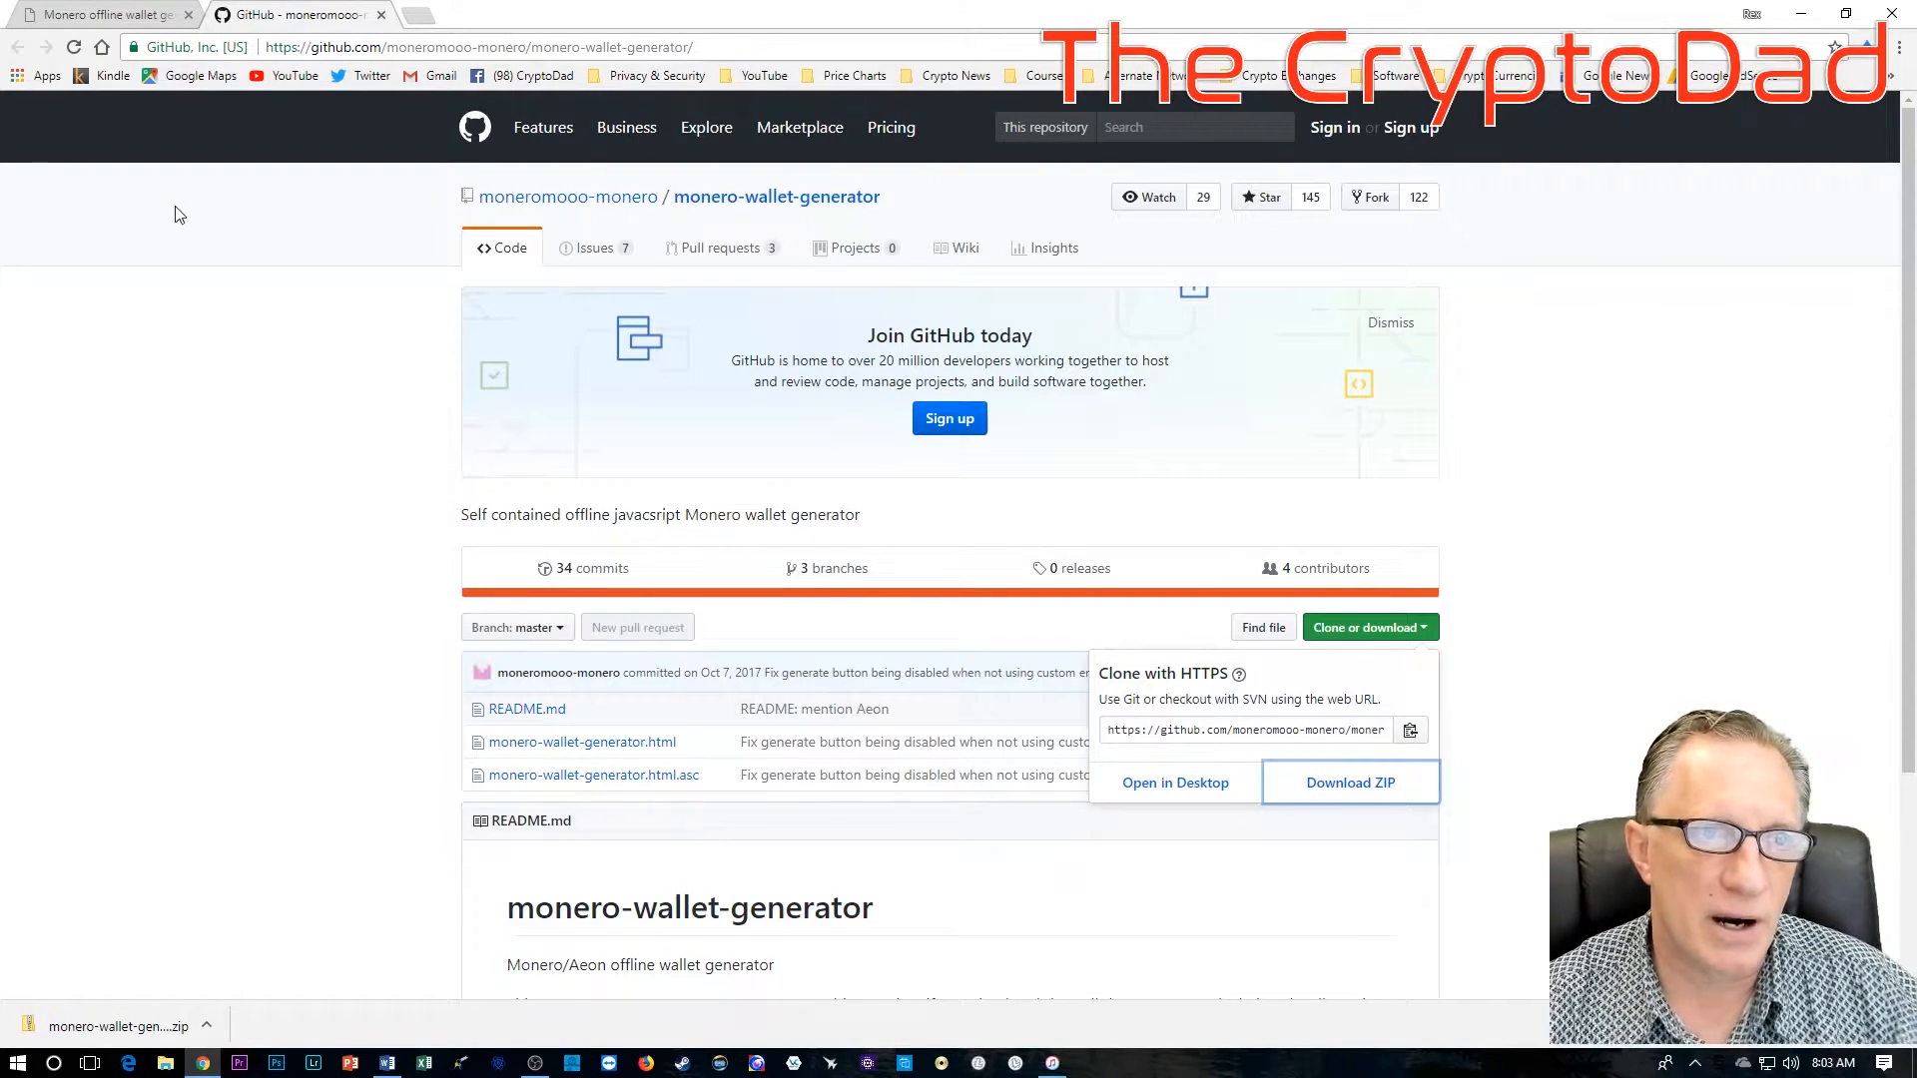
mouse_move(246, 551)
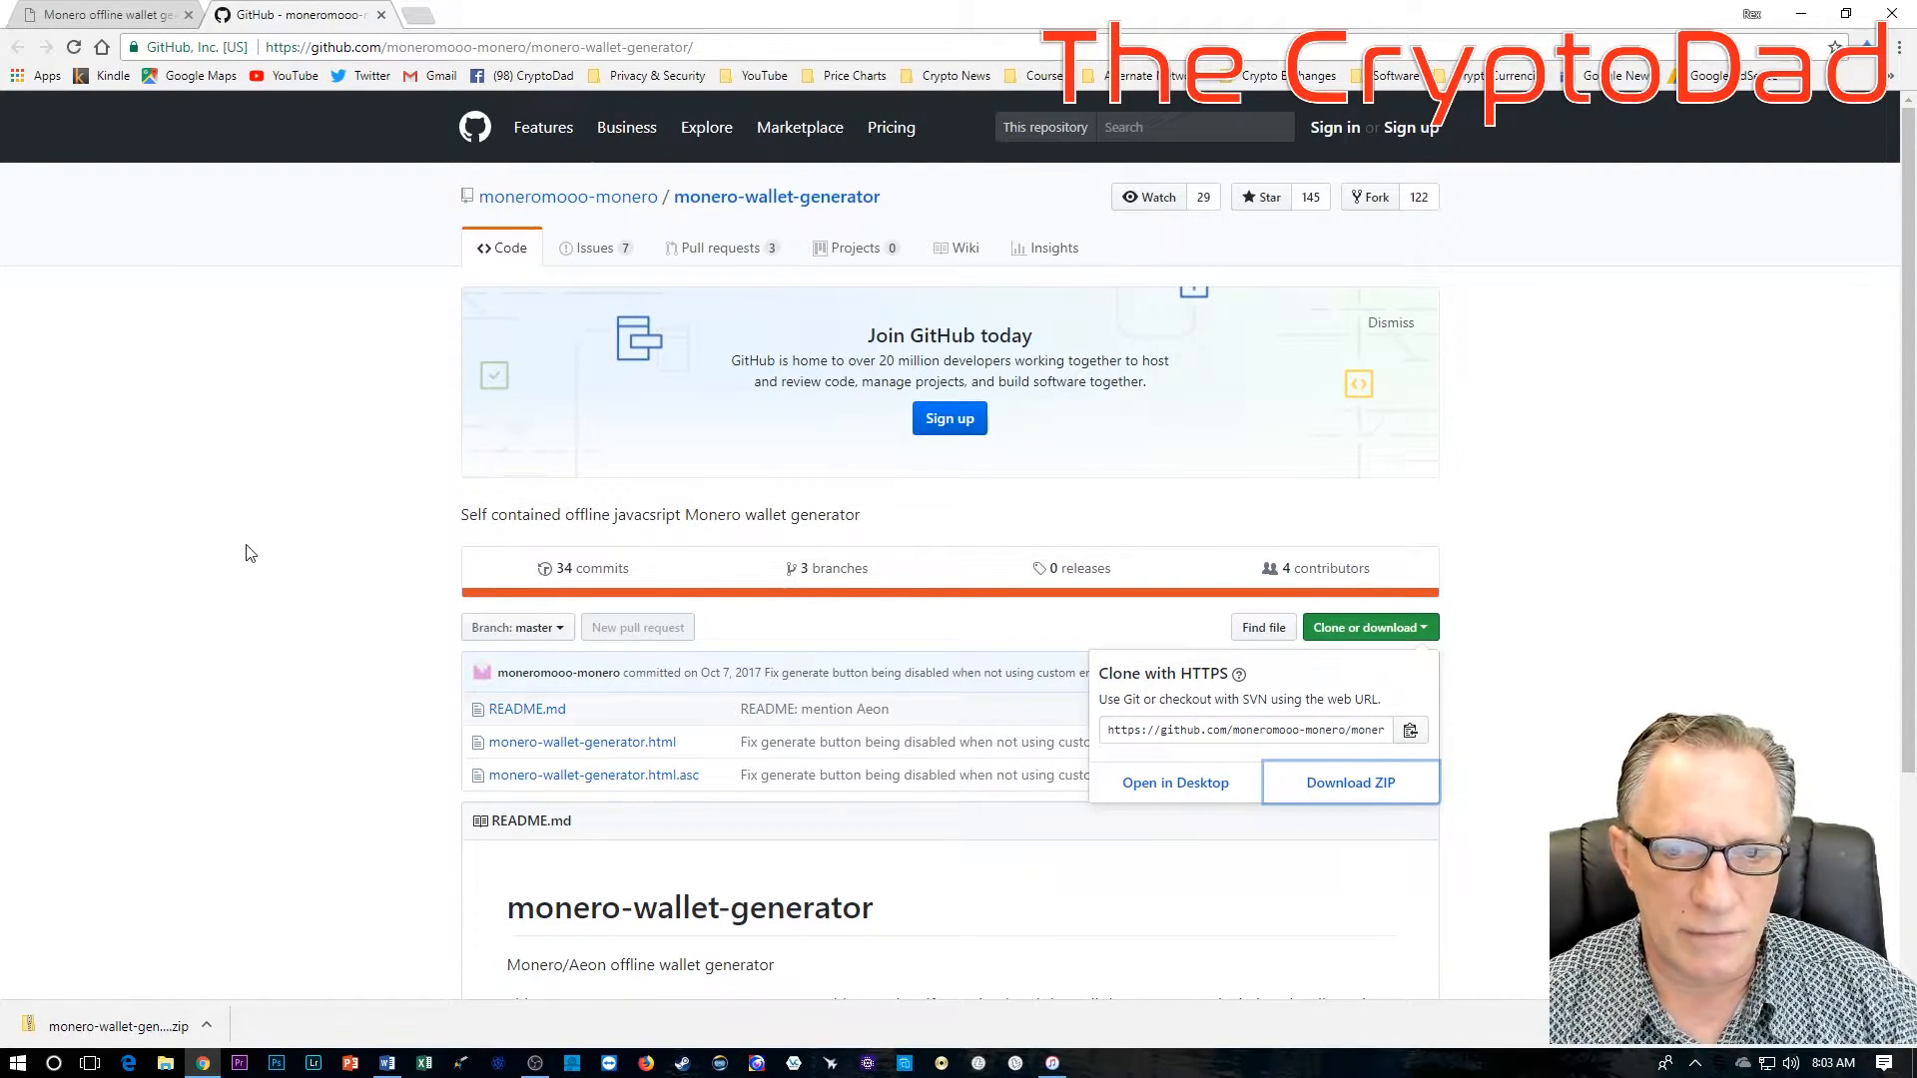
mouse_move(621, 792)
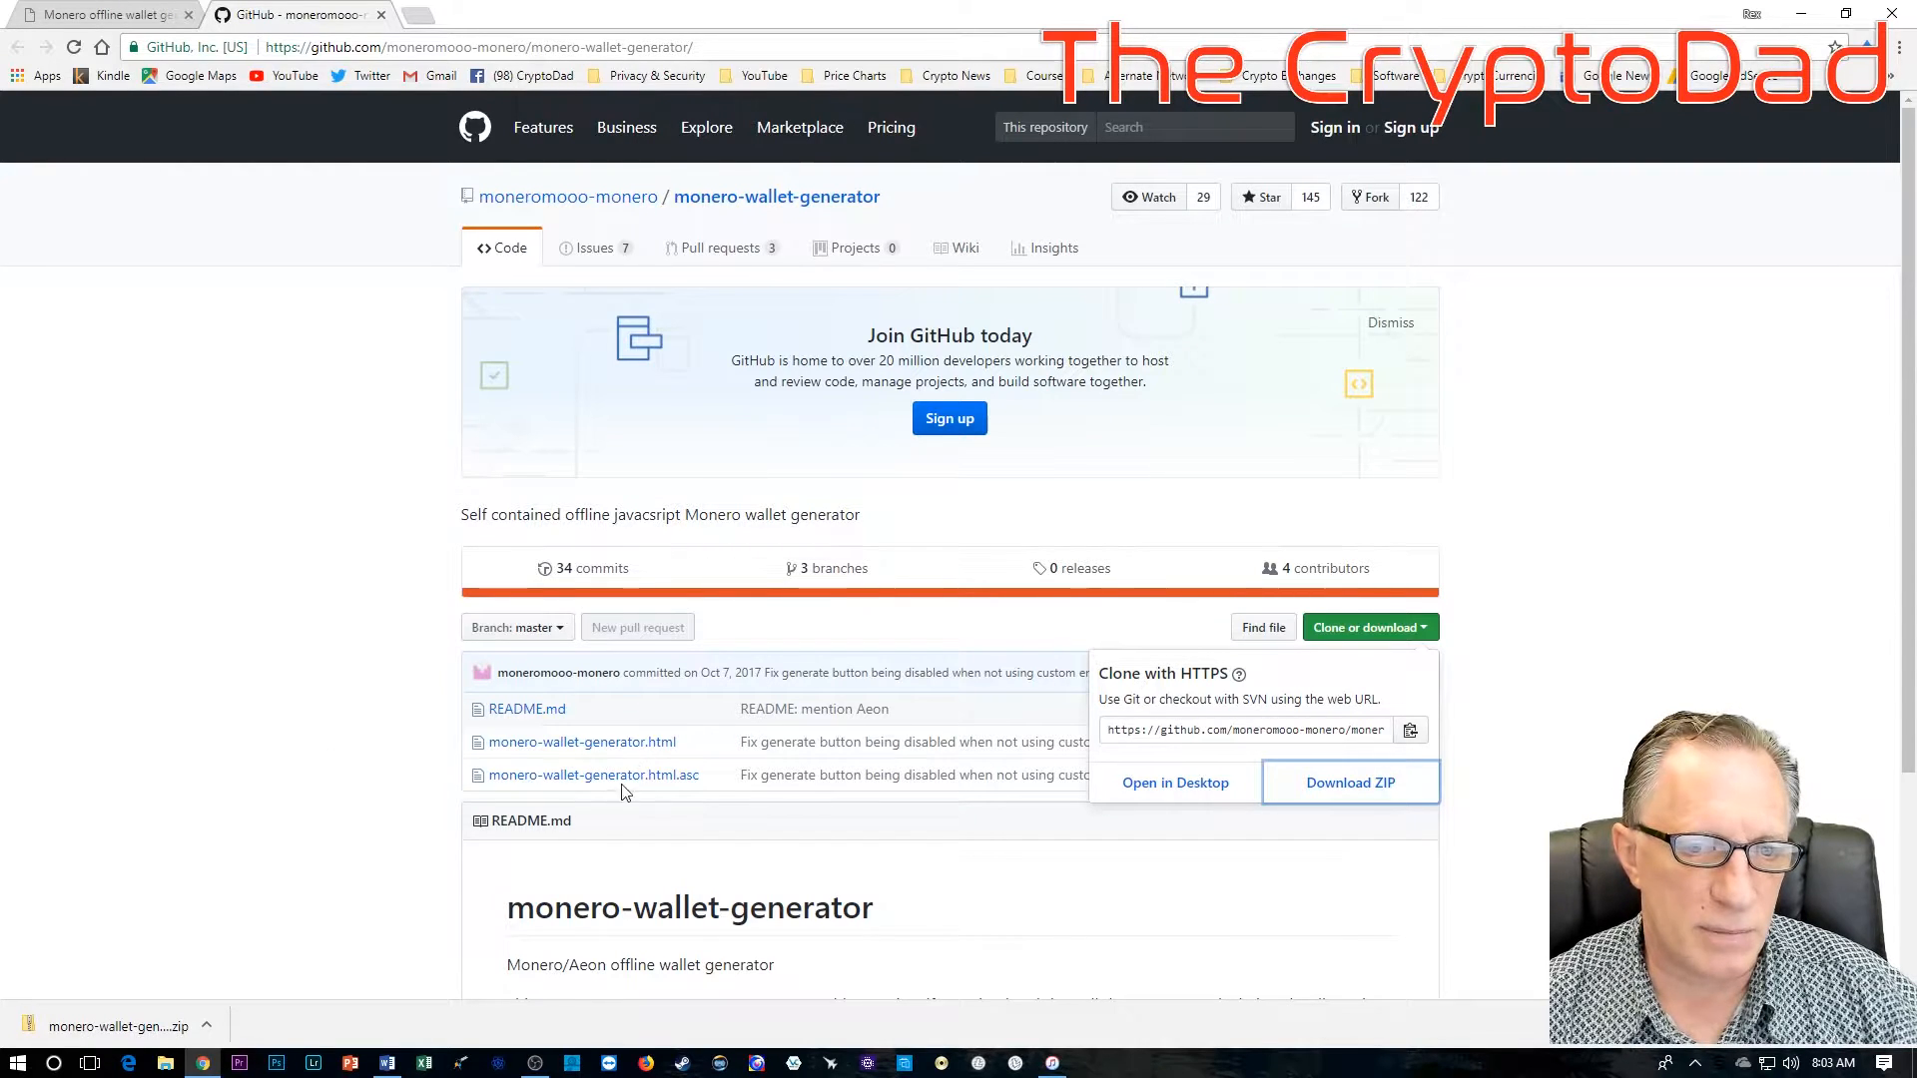
mouse_move(328, 781)
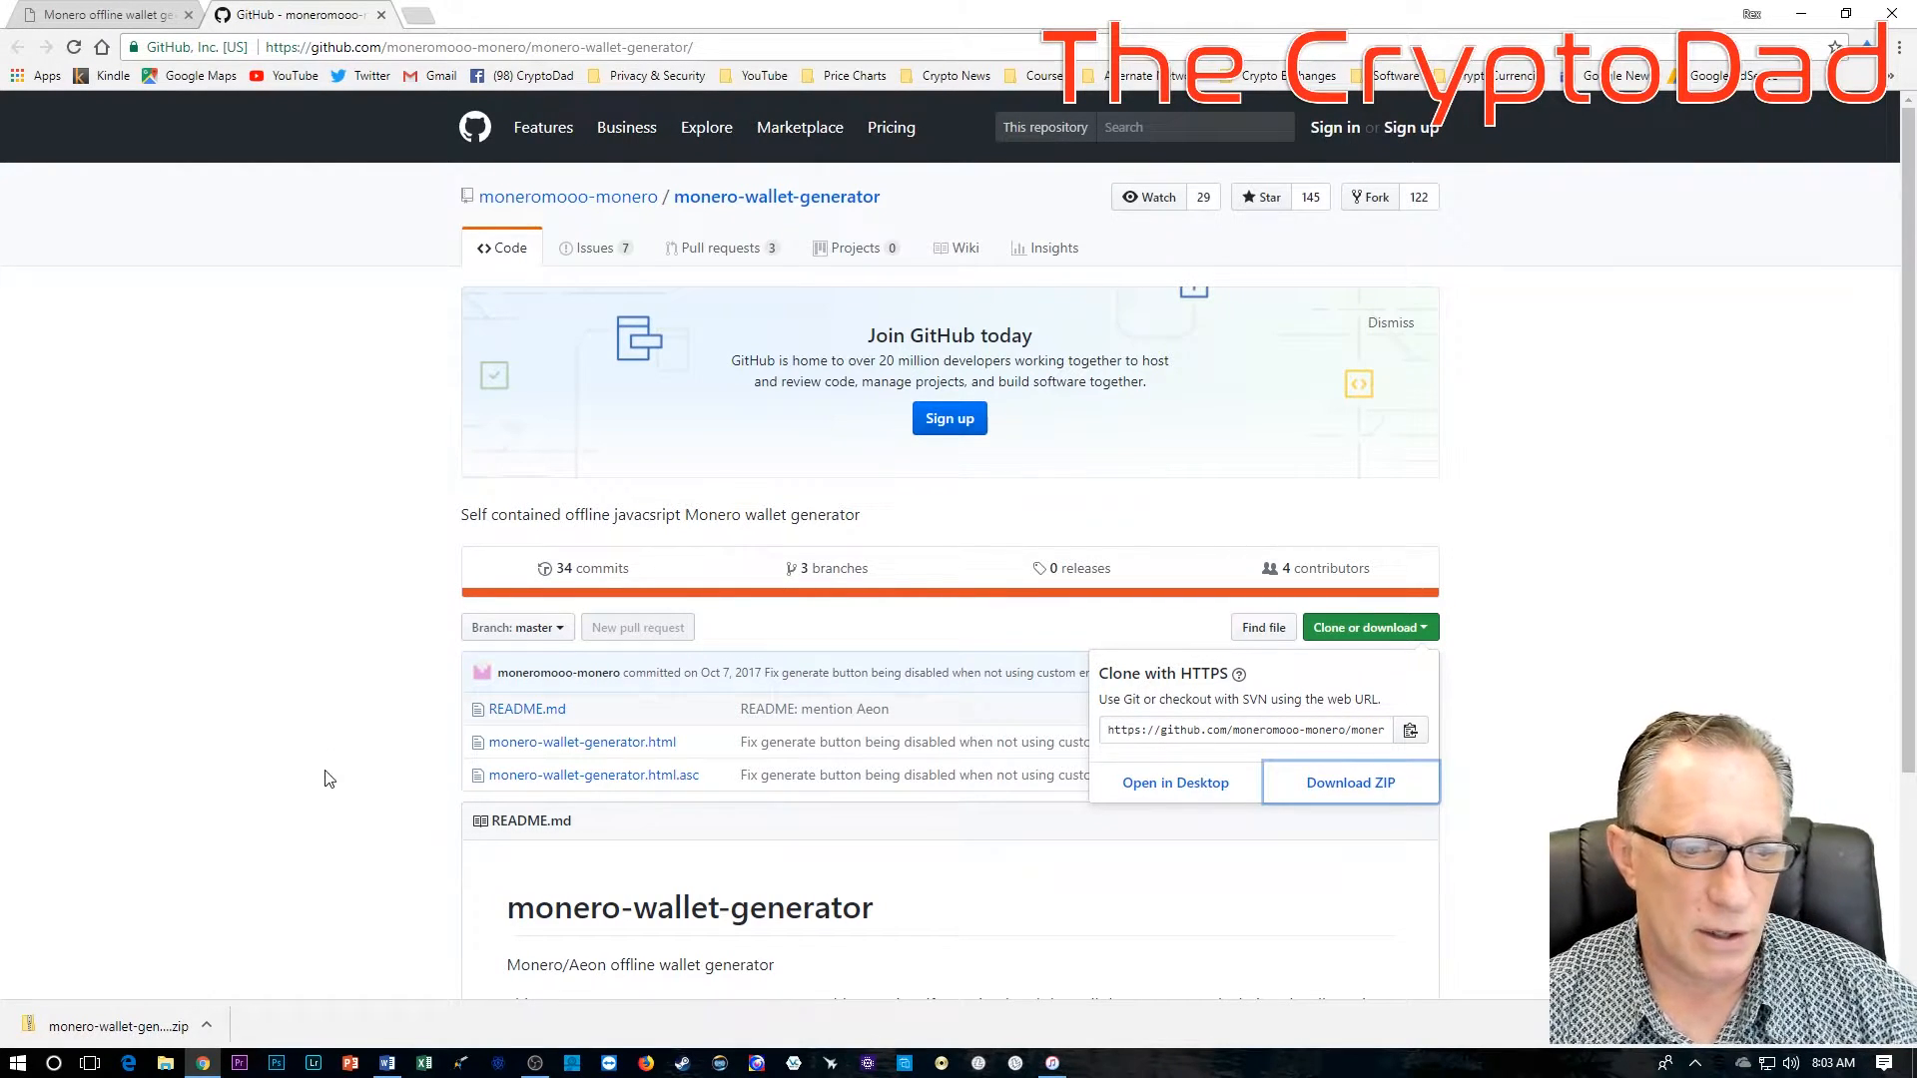
Step: Reveal the downloaded ZIP in File Explorer and extract it
click(206, 1026)
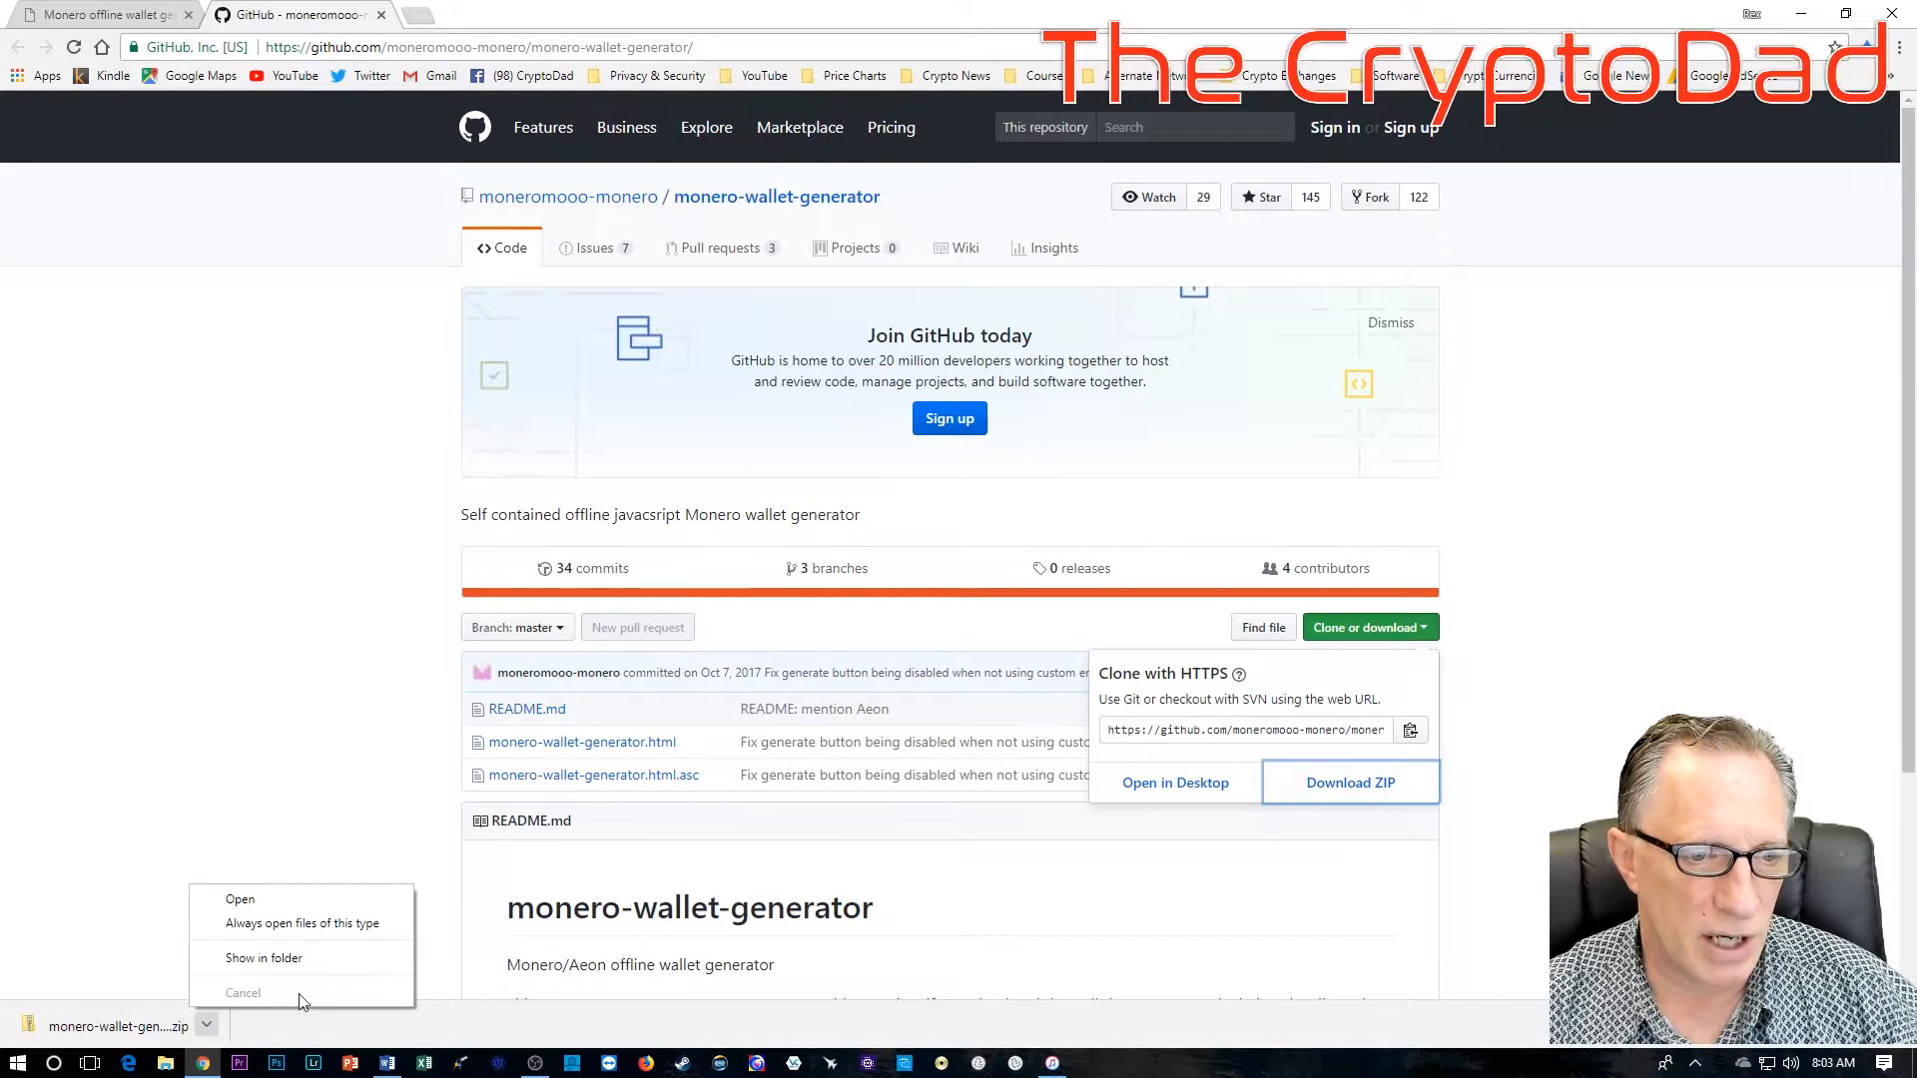
click(263, 957)
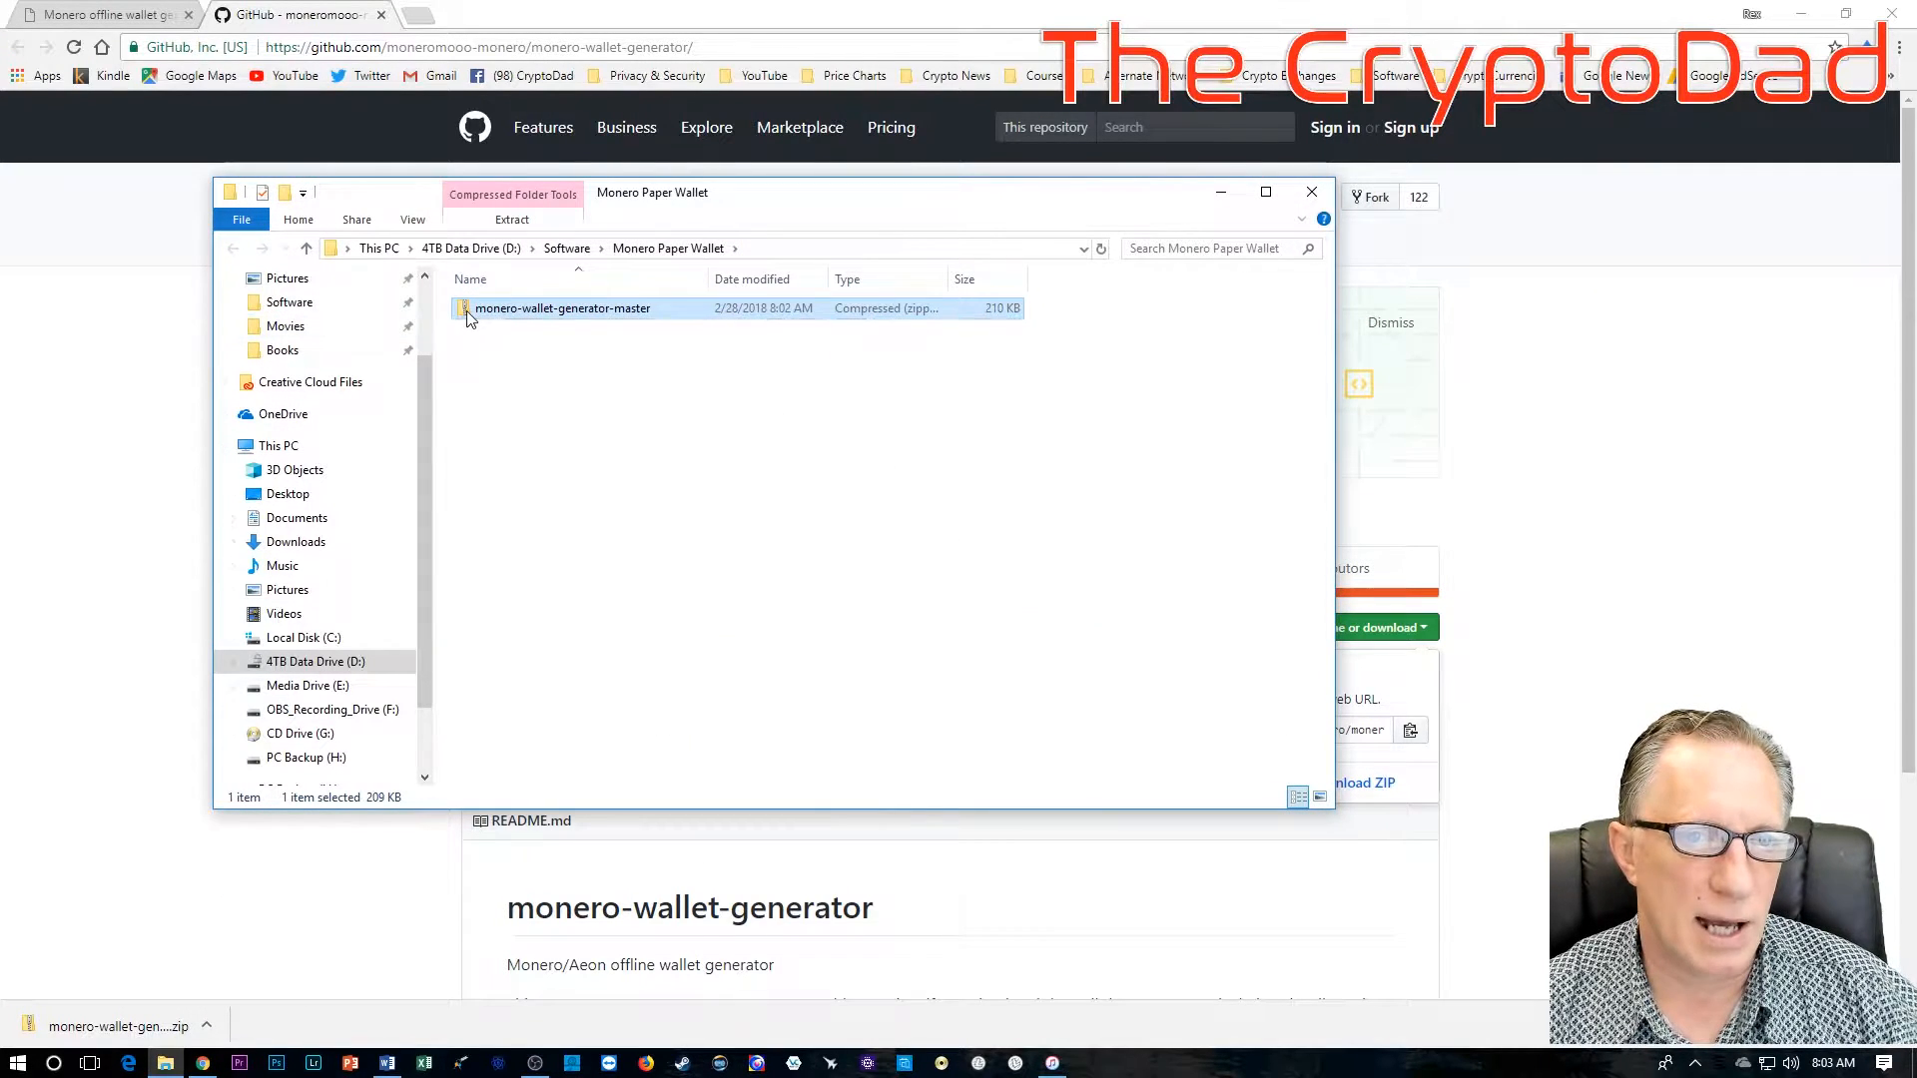
right_click(561, 308)
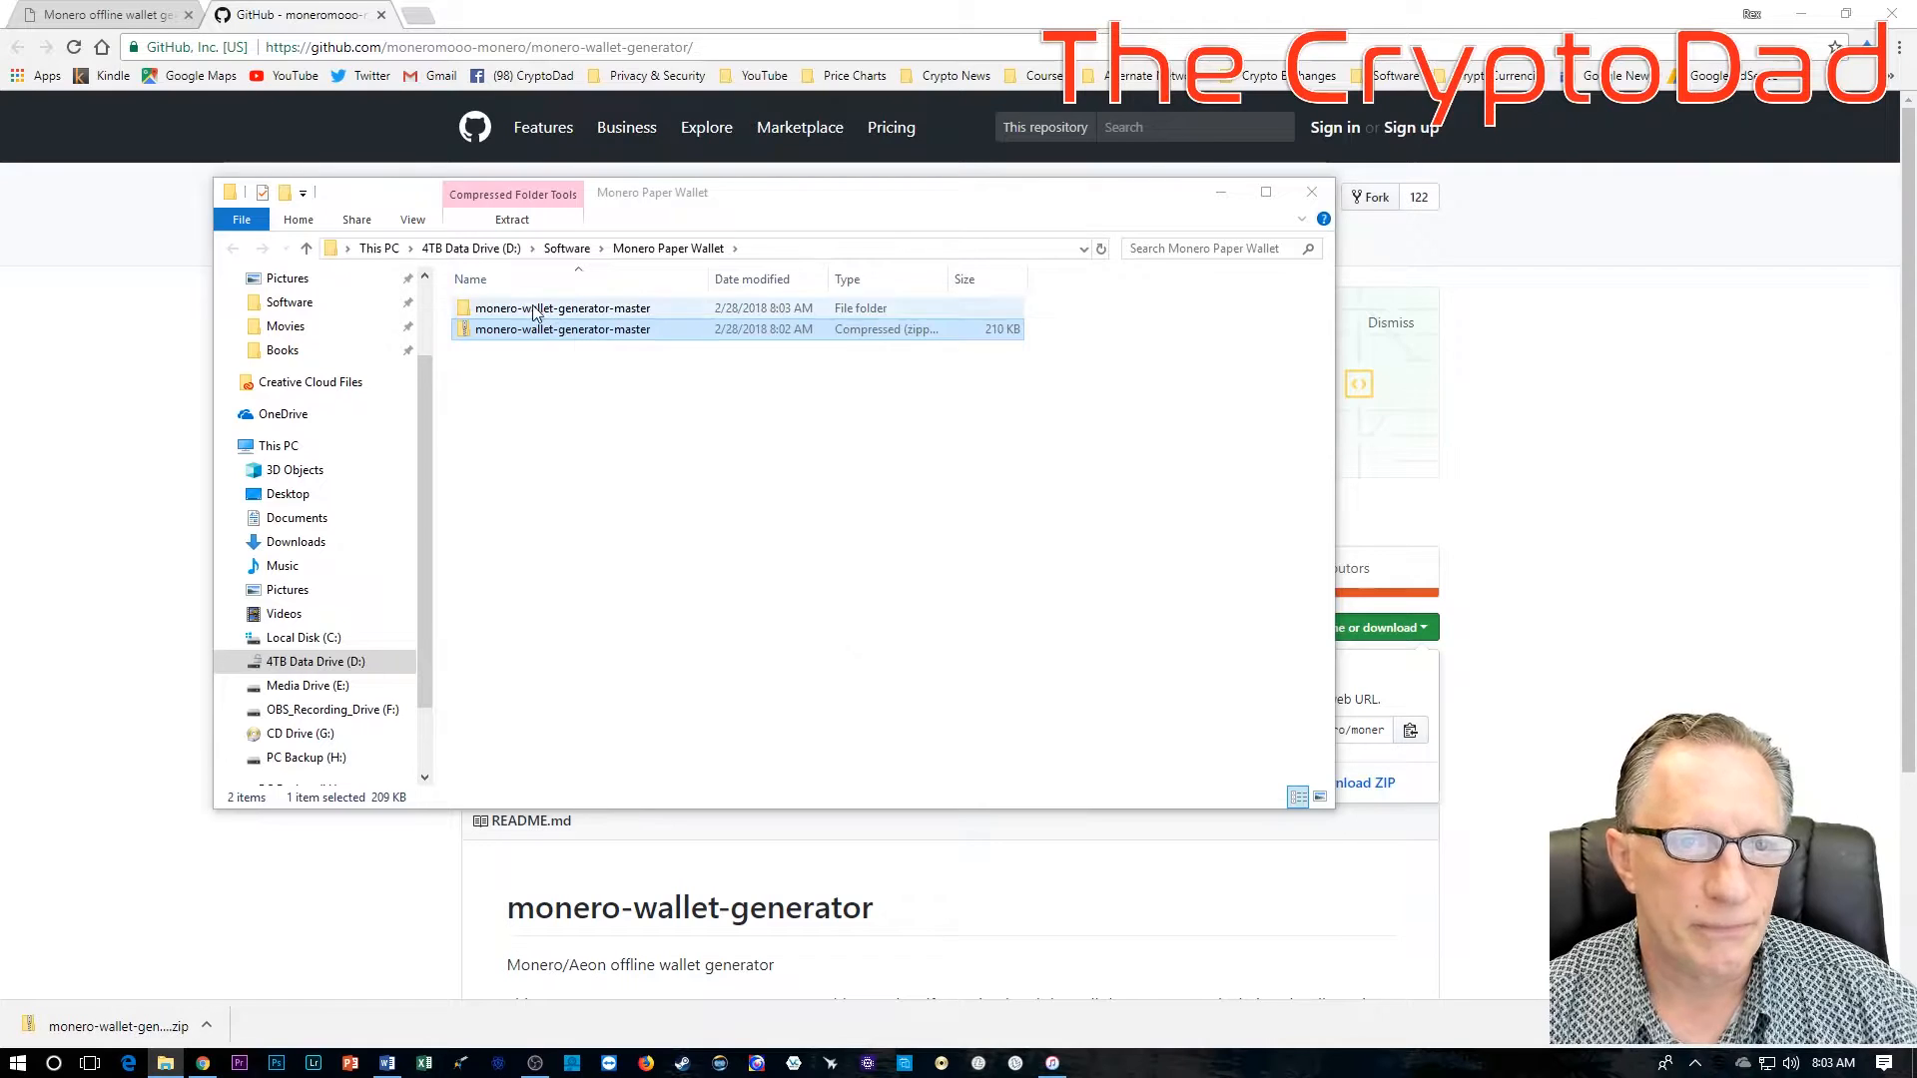
Step: Browse the extracted monero-wallet-generator-master folder with its HTML and signature files
double_click(563, 307)
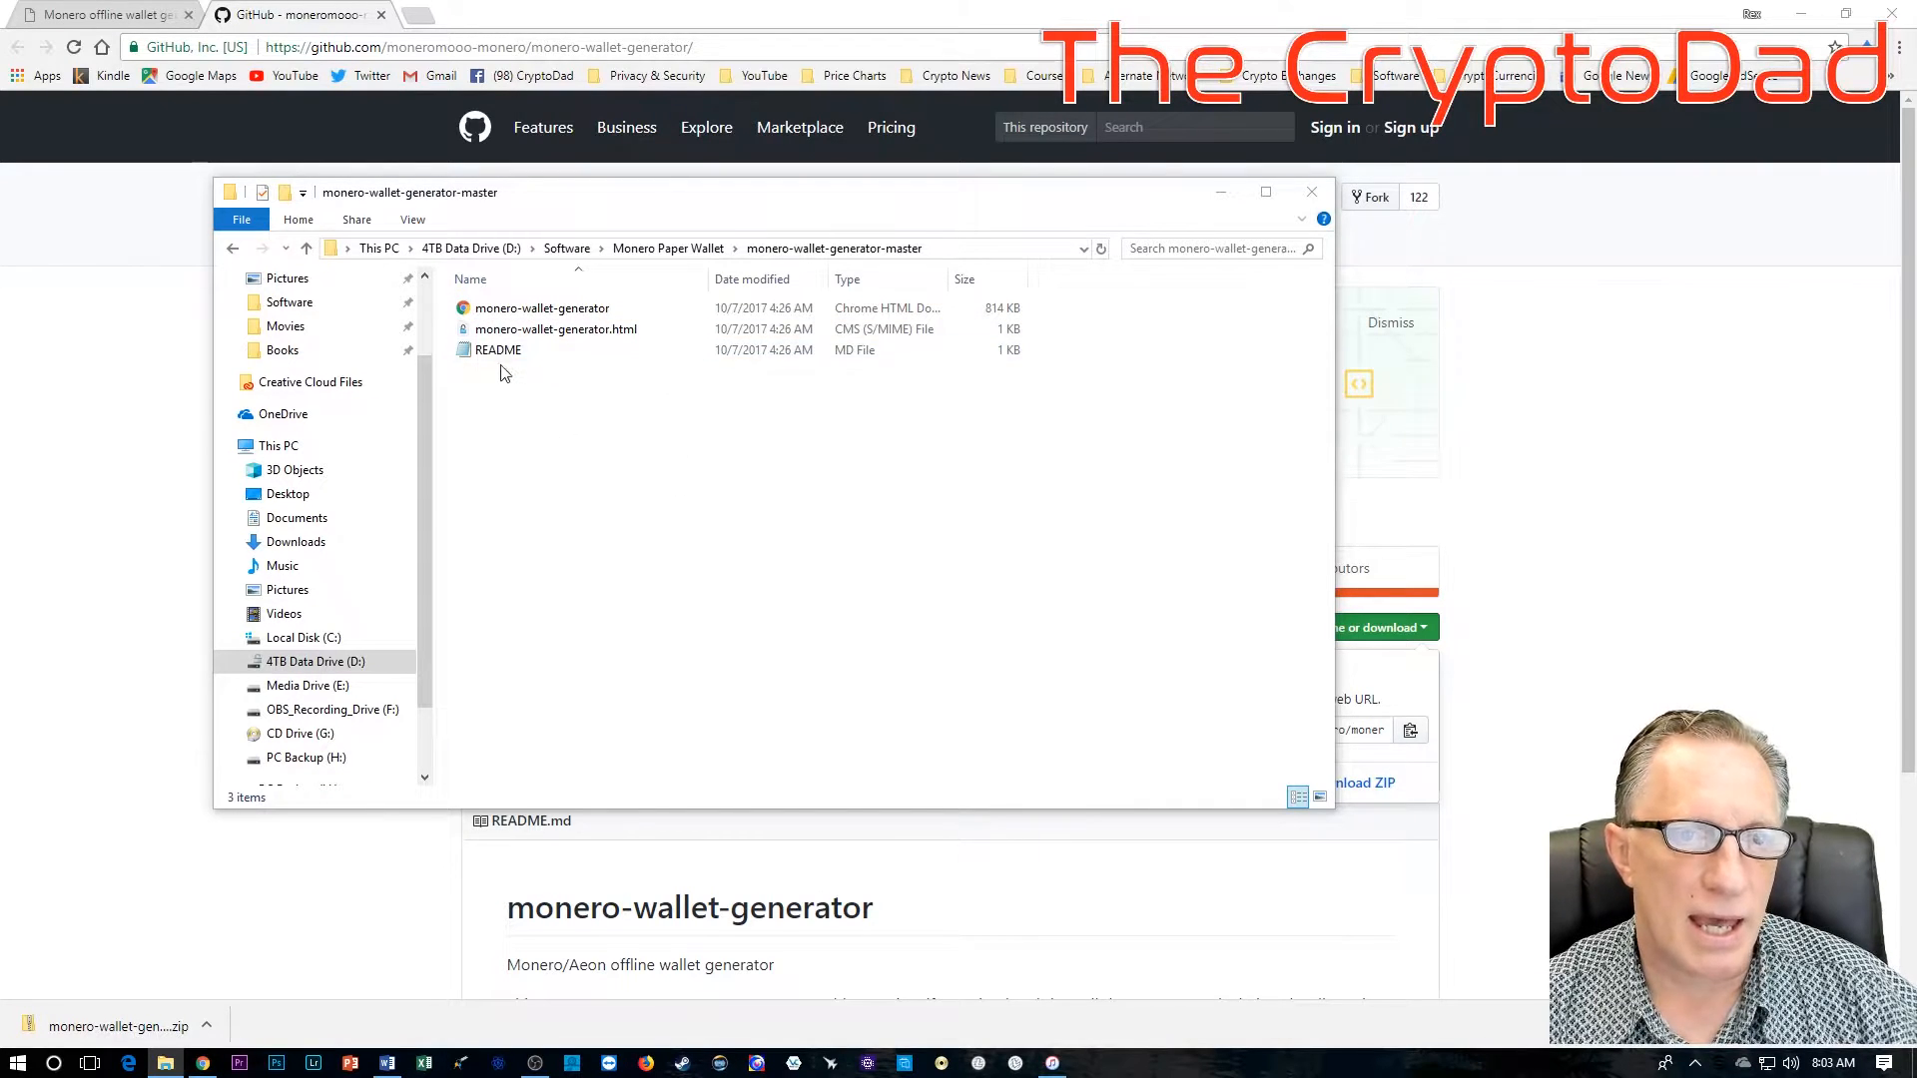
mouse_move(603, 401)
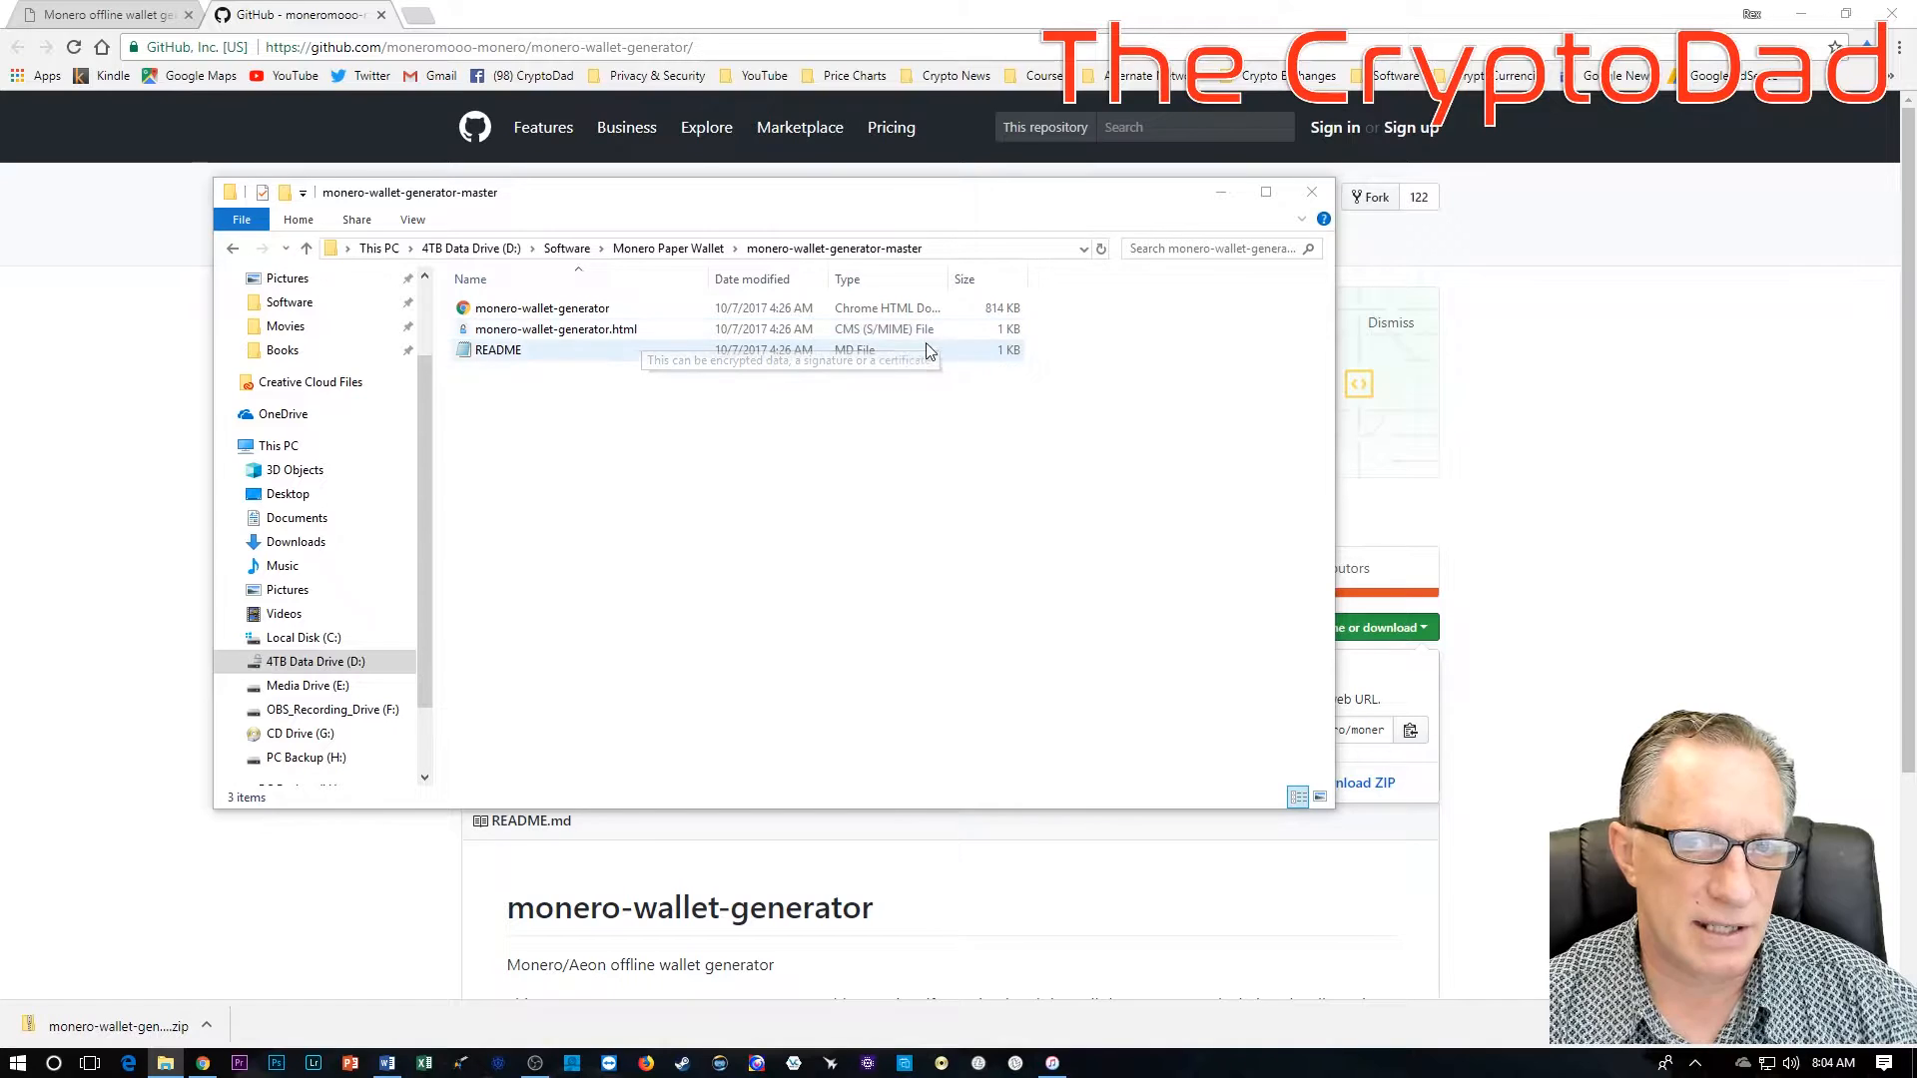
click(555, 330)
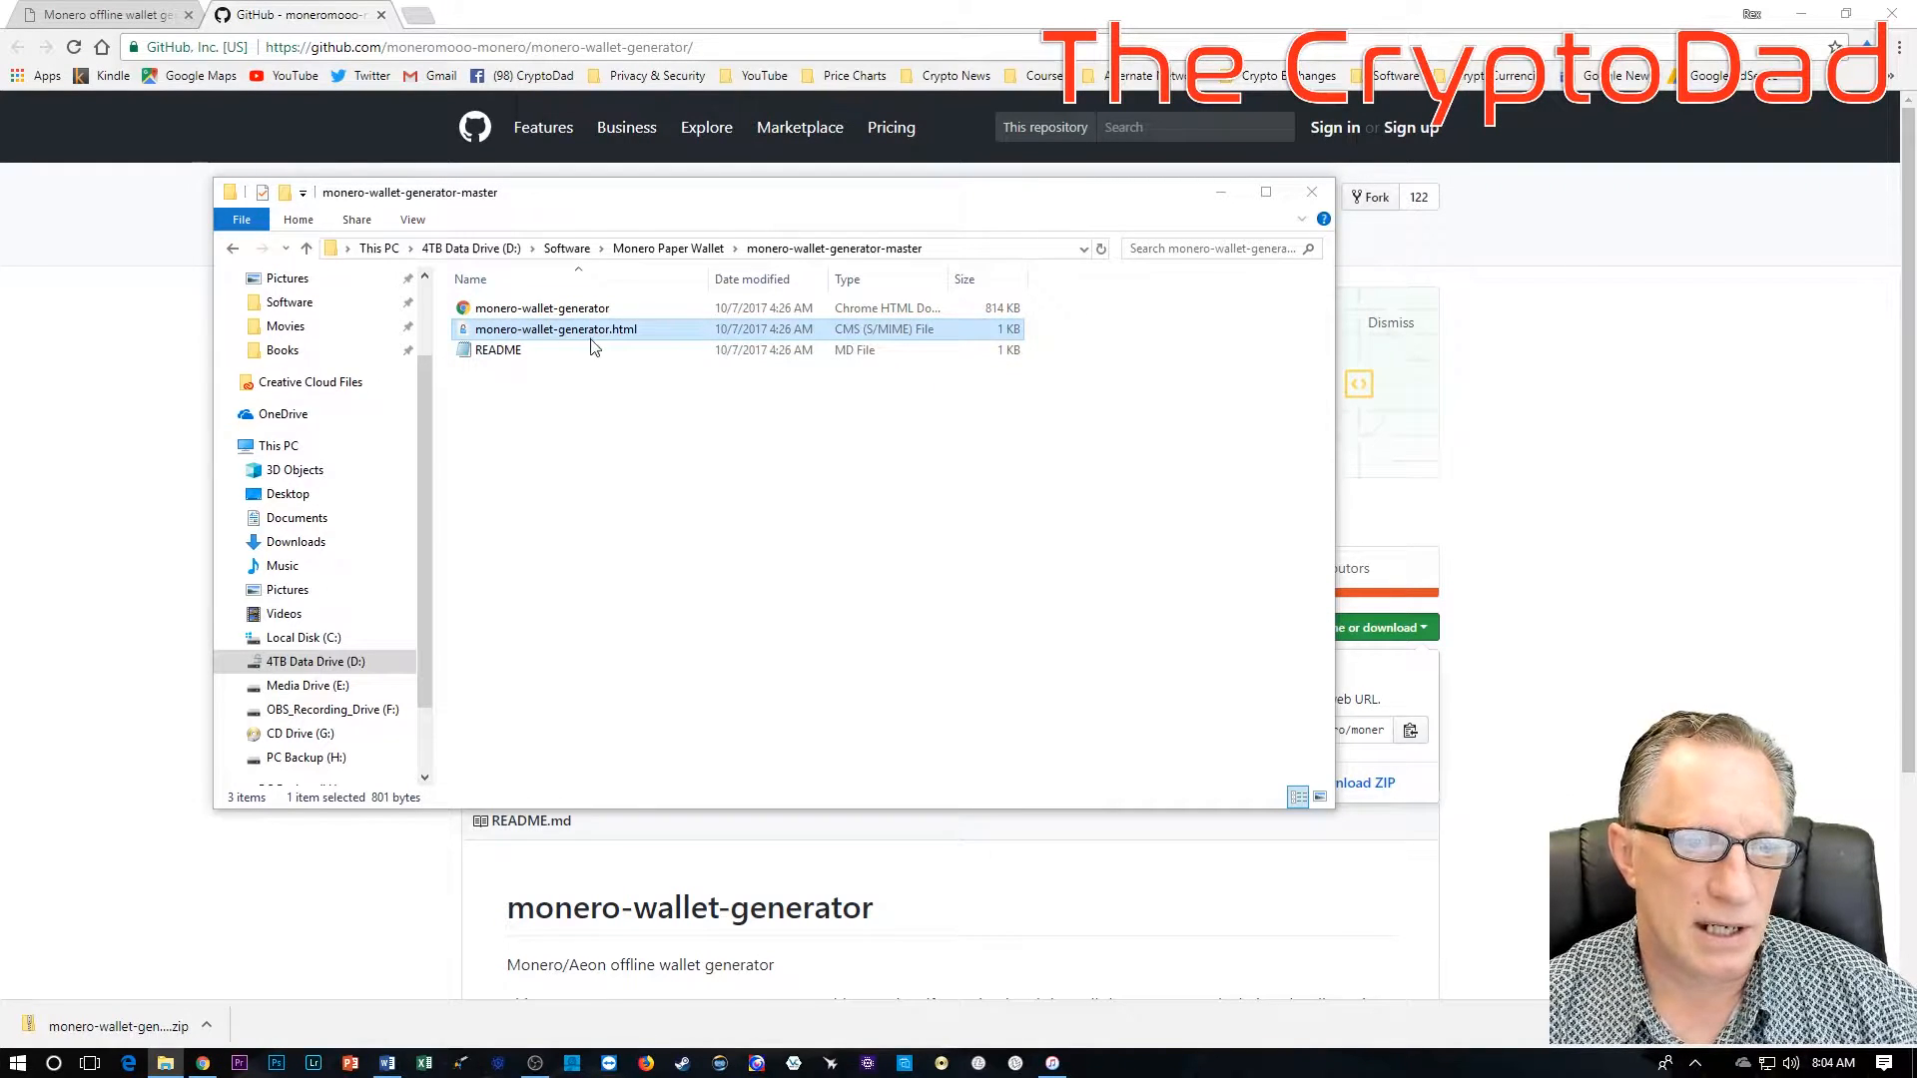
mouse_move(555, 329)
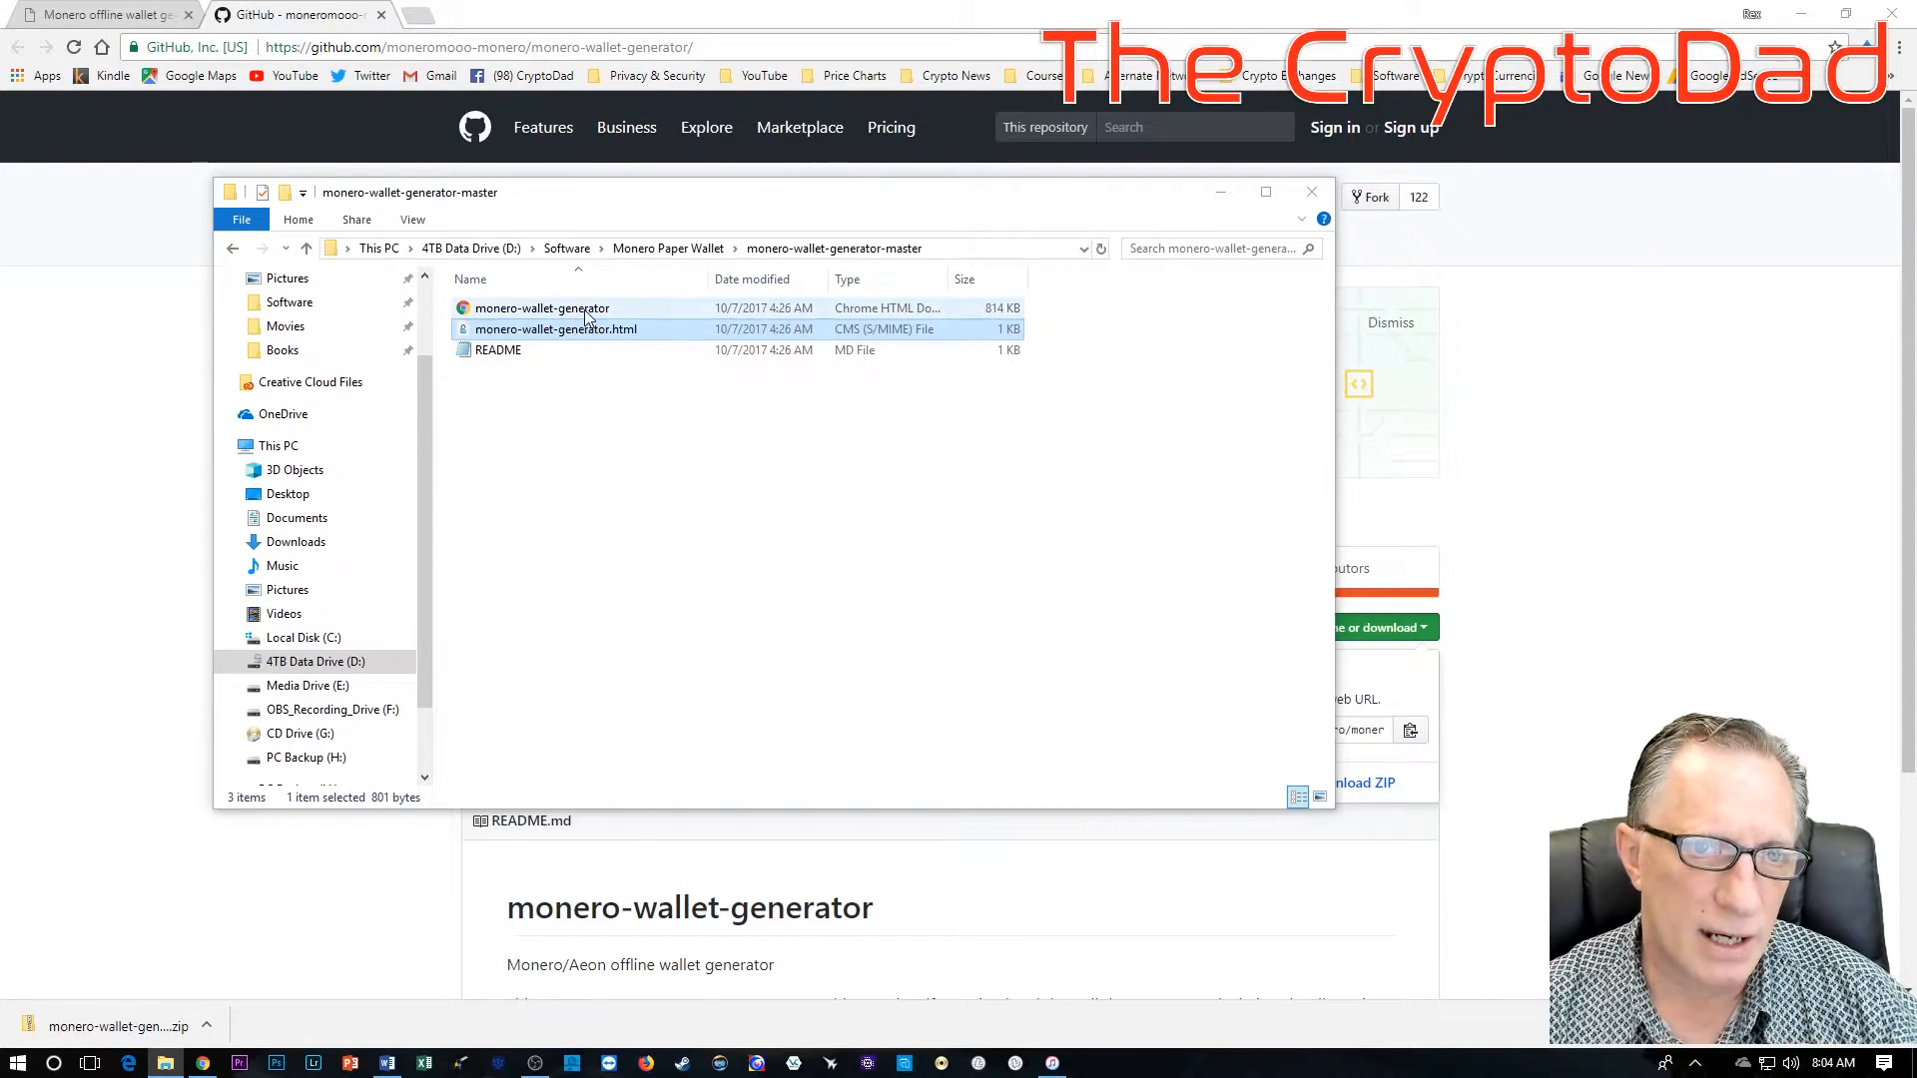
click(542, 307)
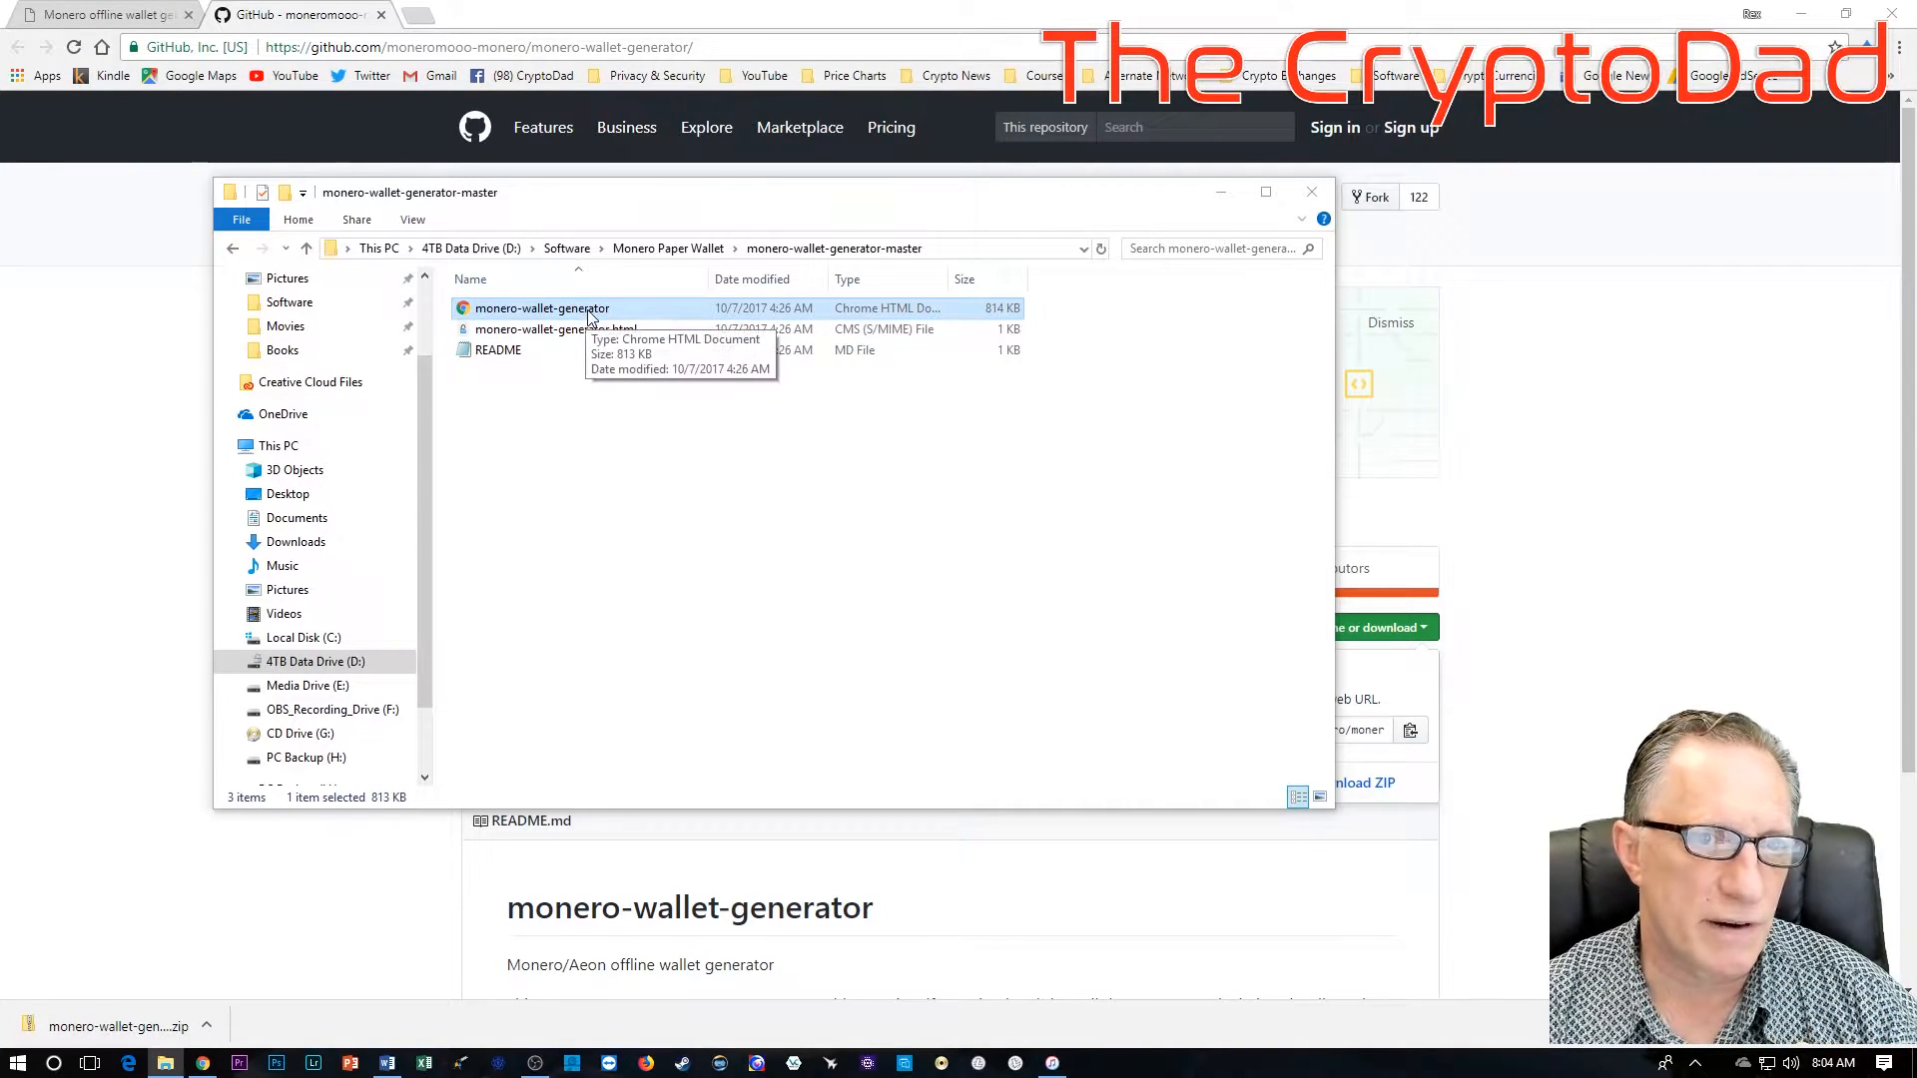
mouse_move(599, 342)
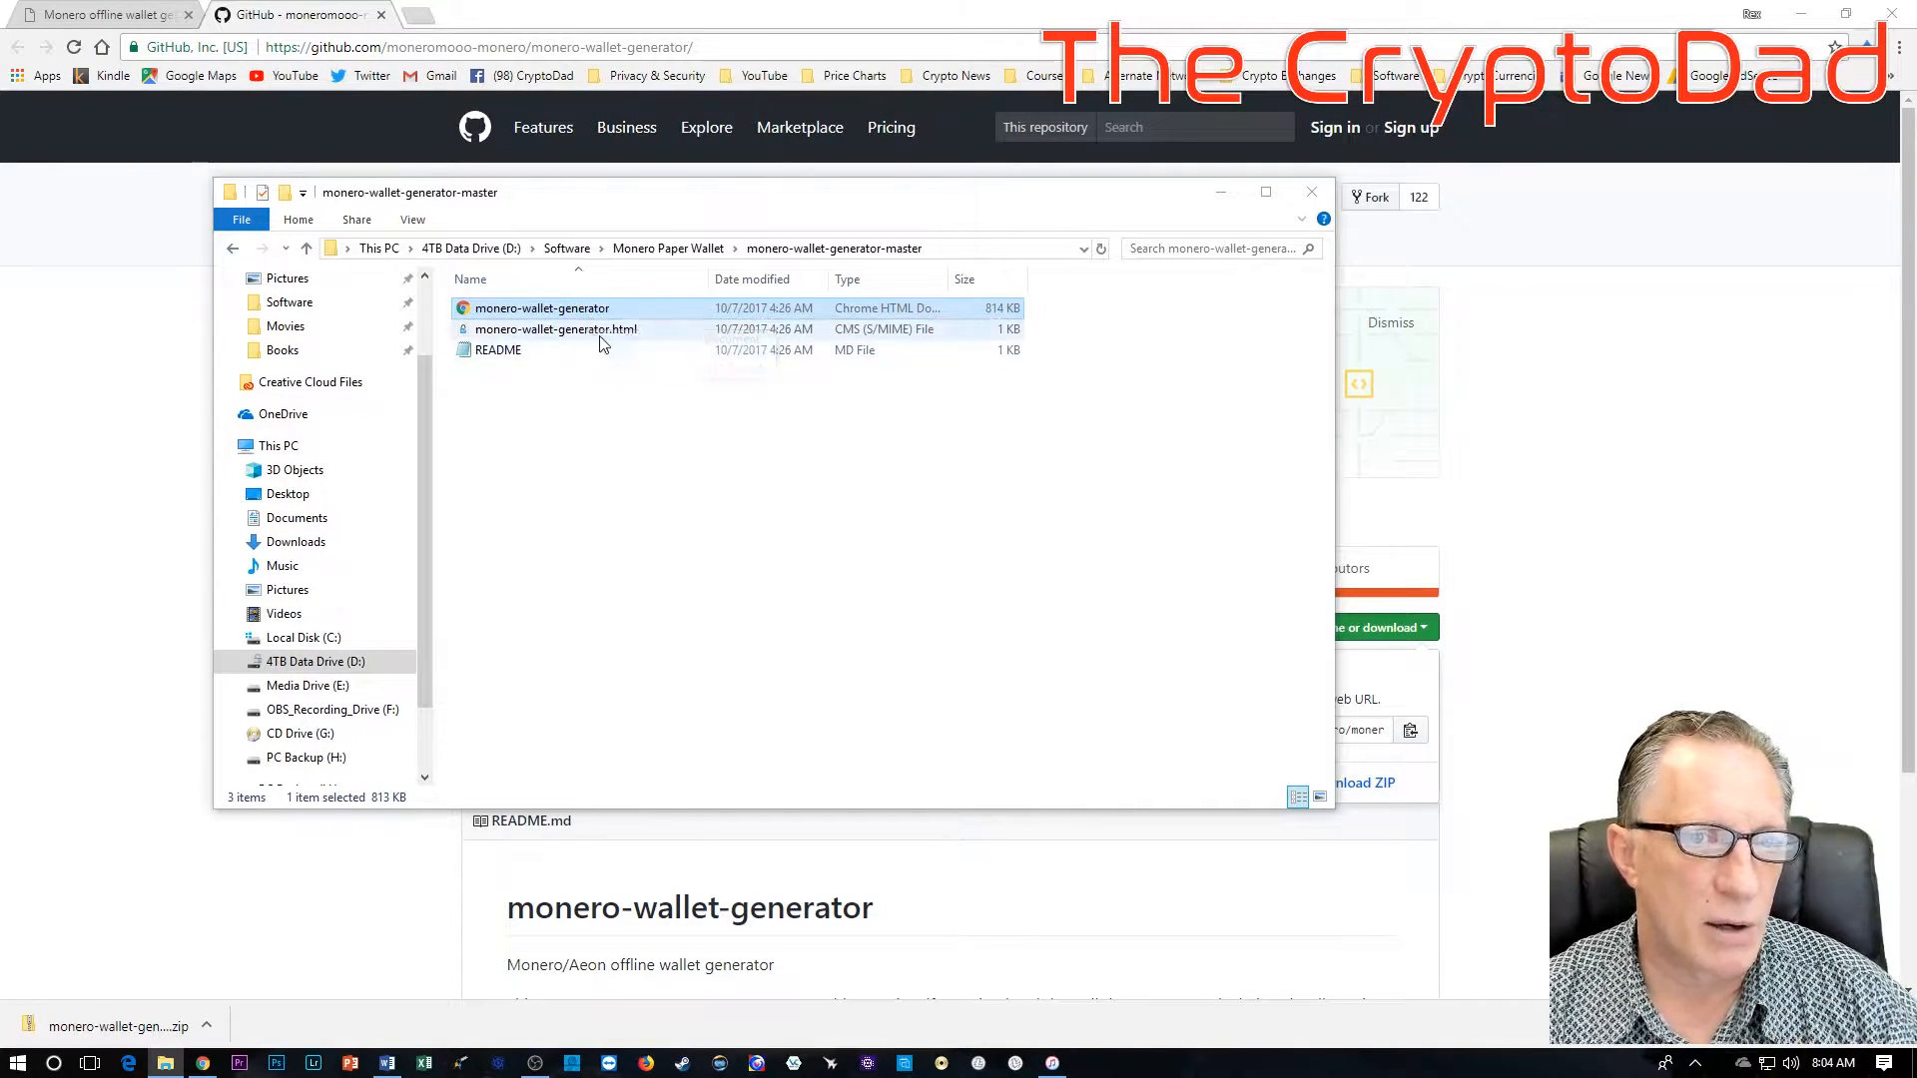
mouse_move(758, 587)
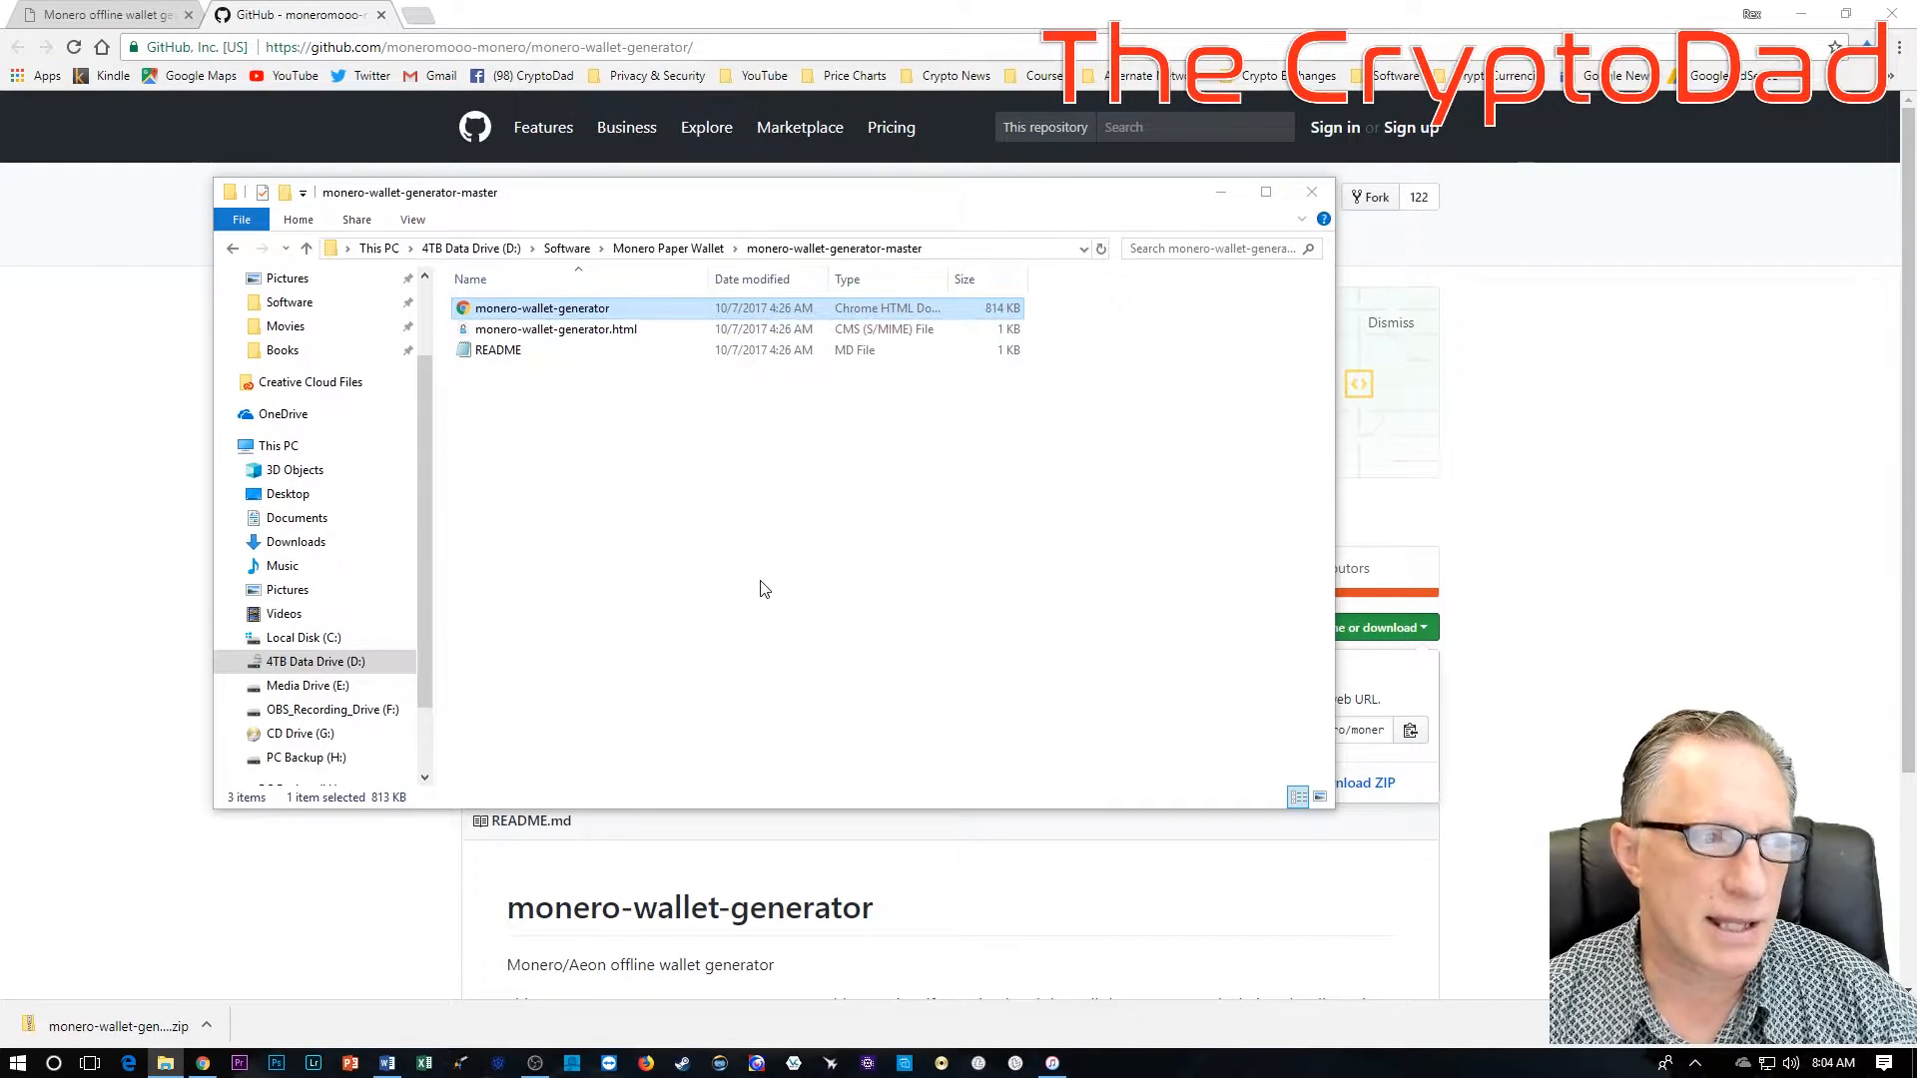
mouse_move(122, 110)
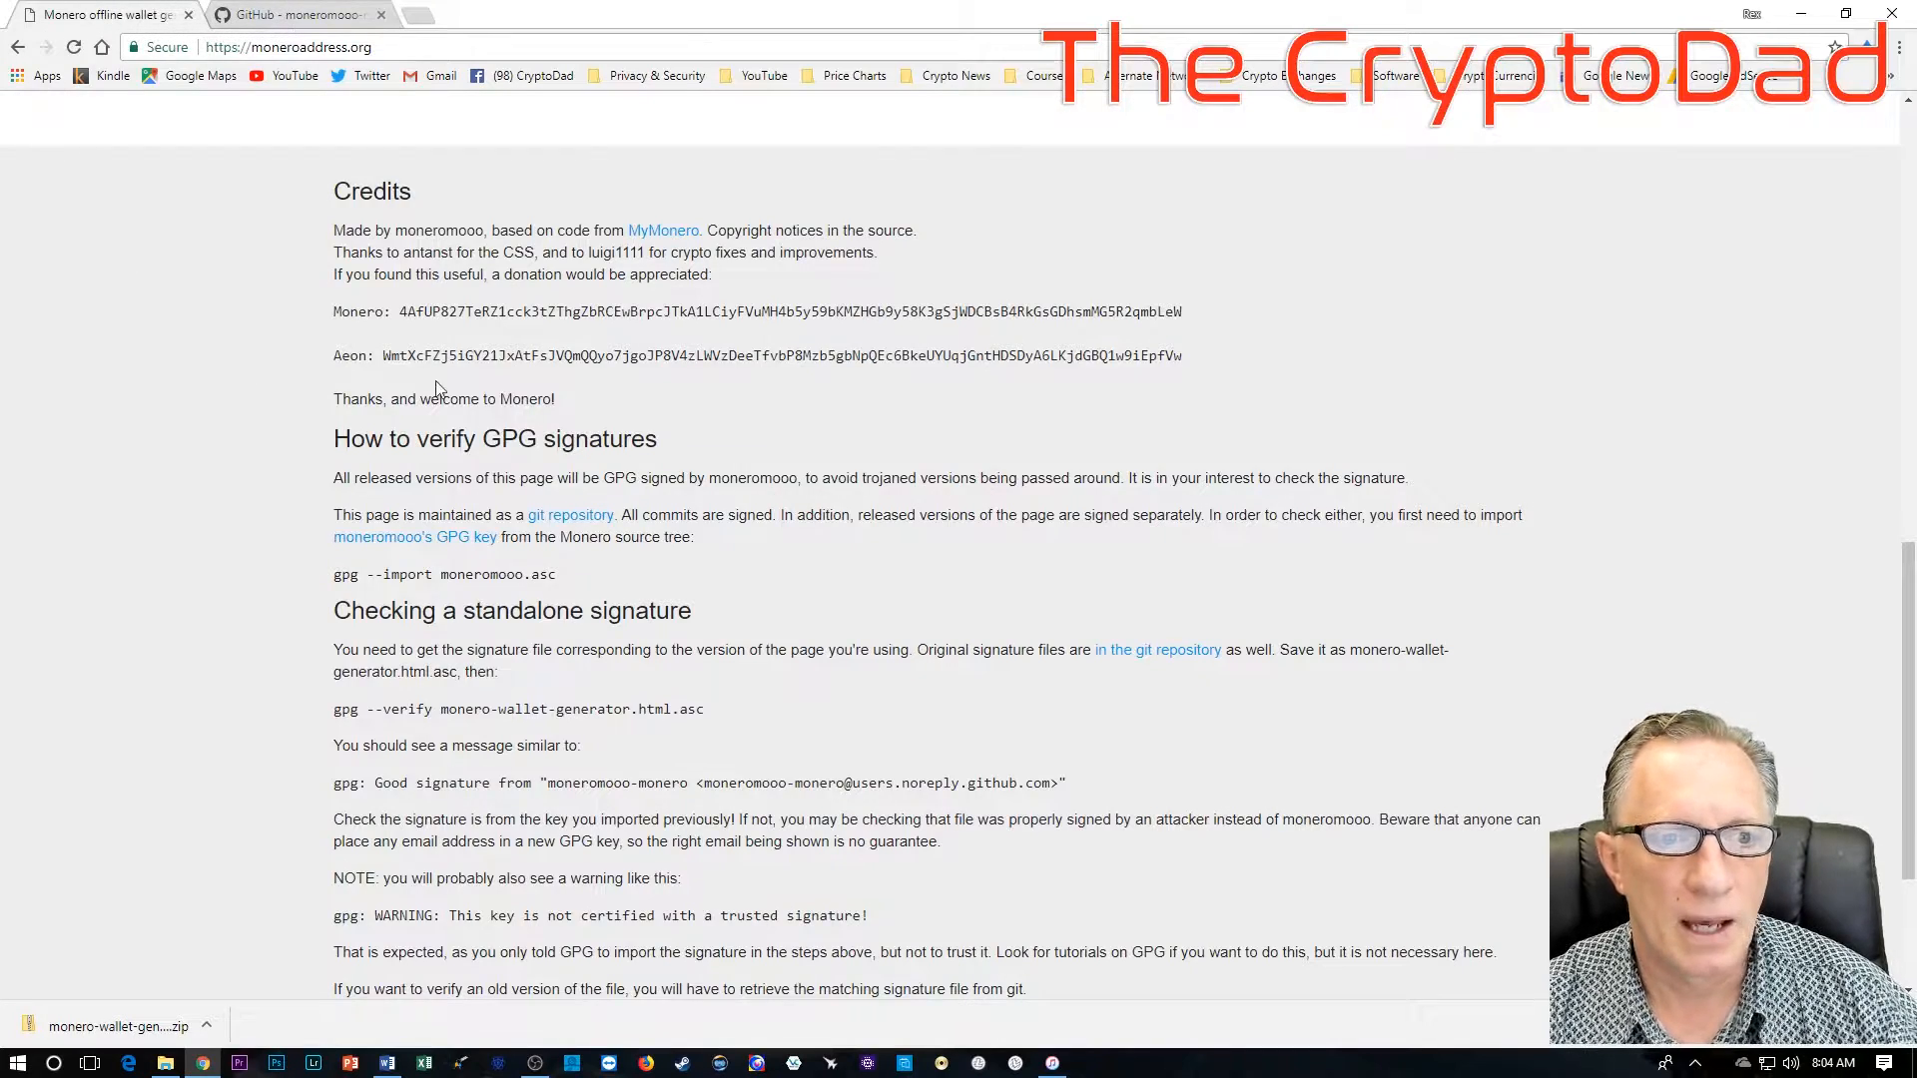
mouse_move(415, 537)
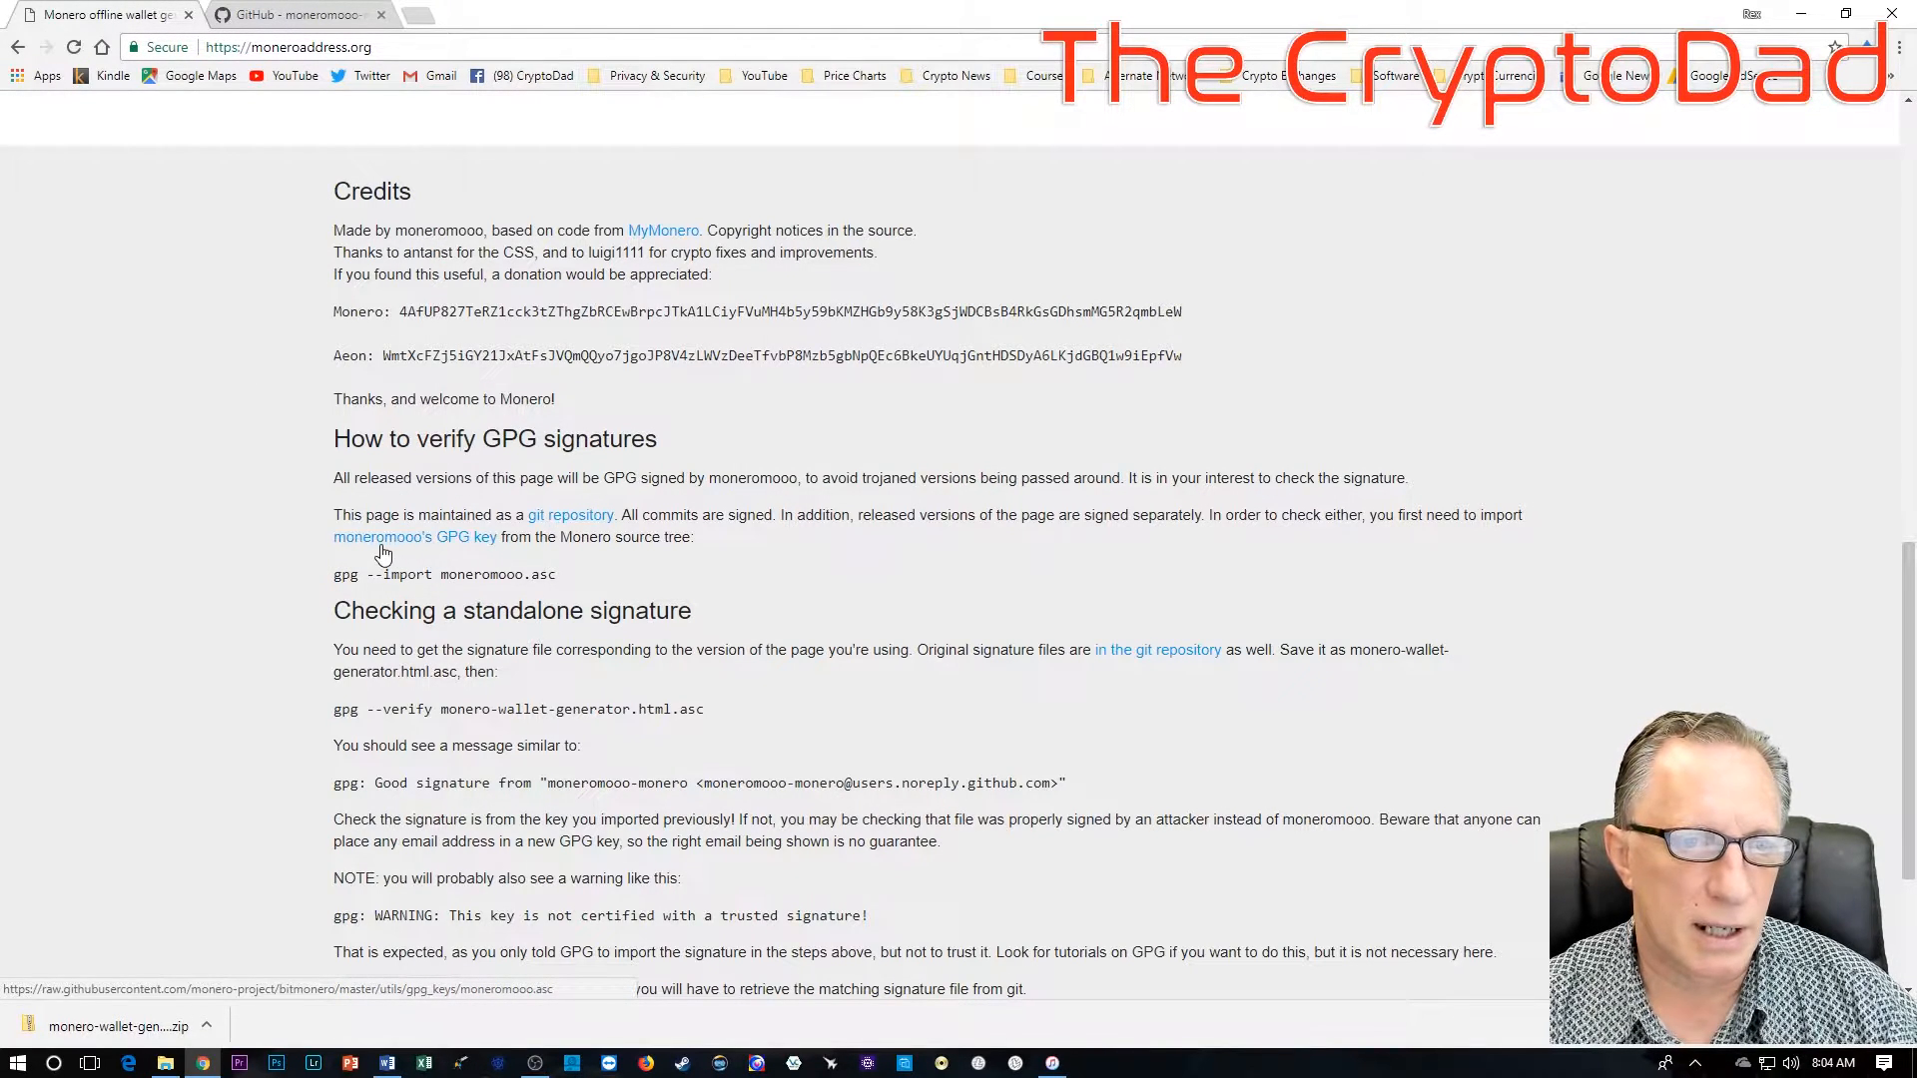
mouse_move(455, 551)
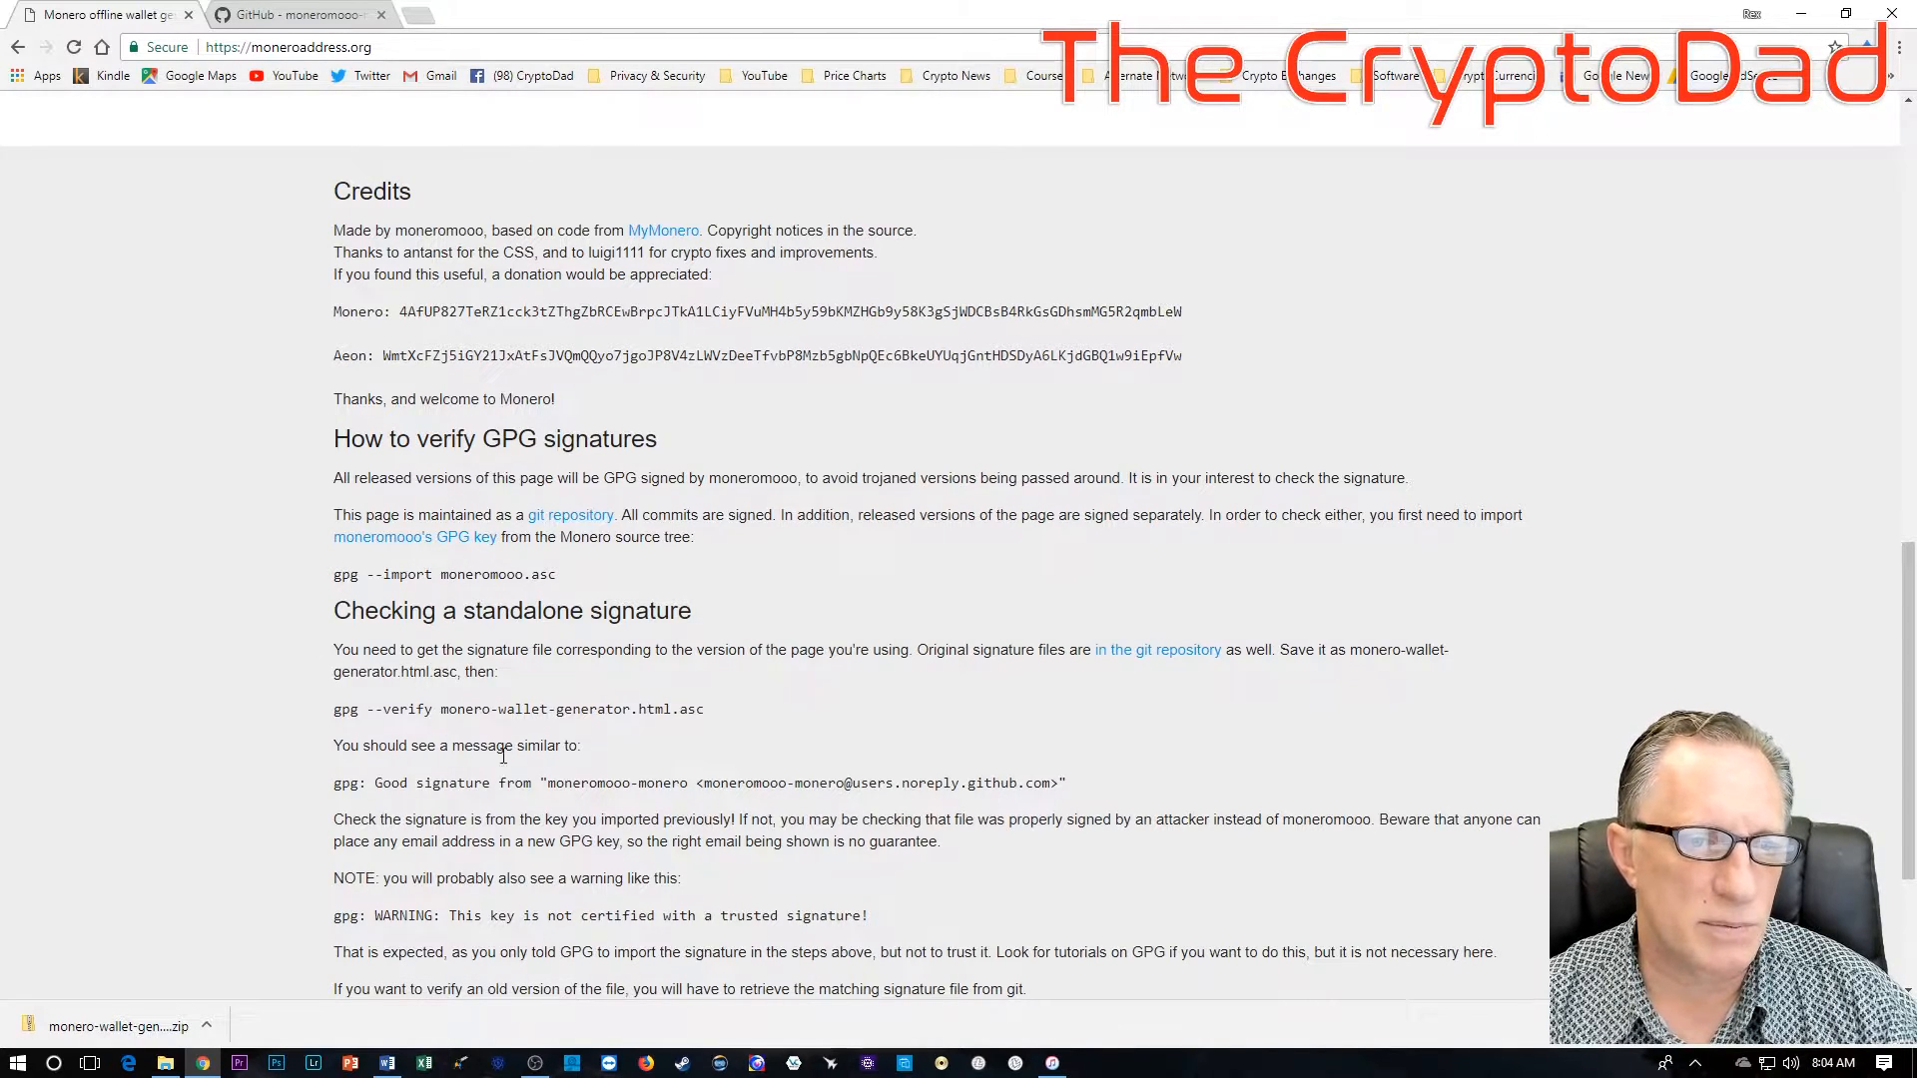
mouse_move(416, 537)
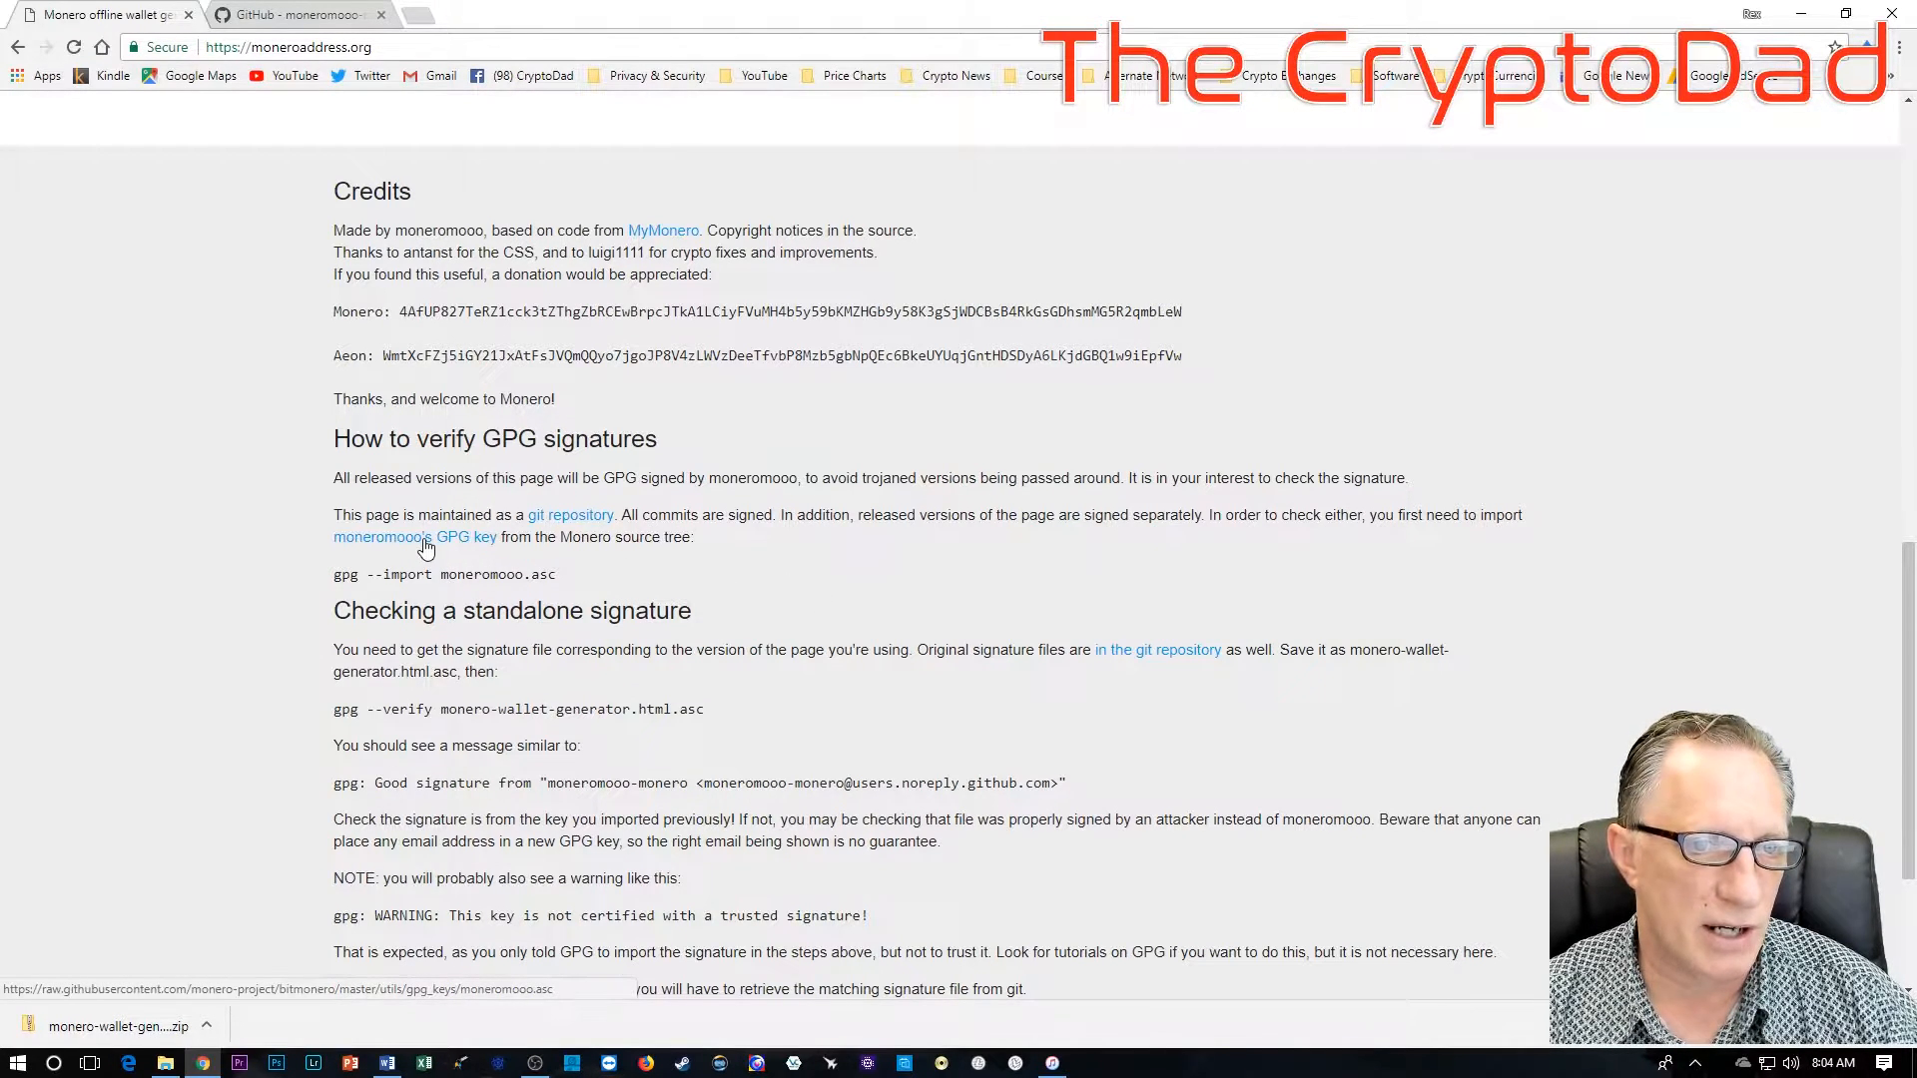
right_click(416, 537)
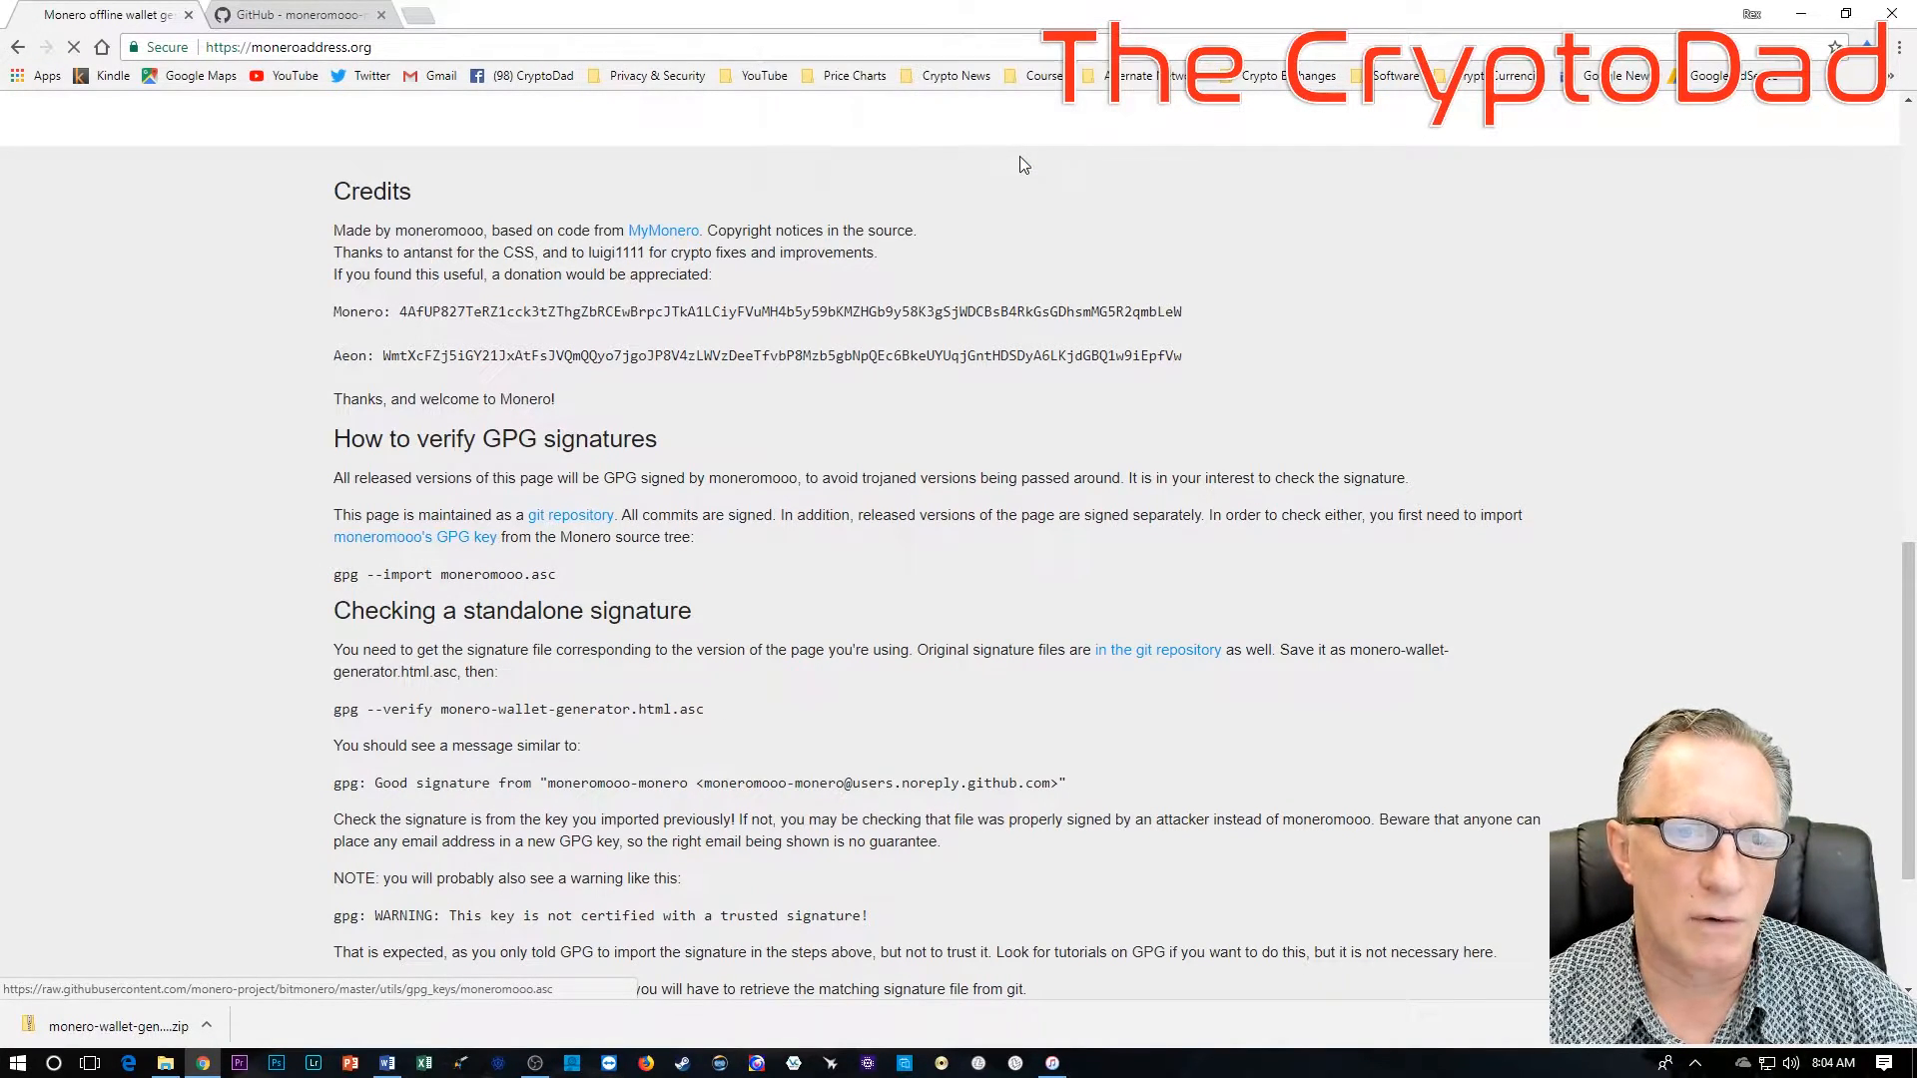
click(413, 537)
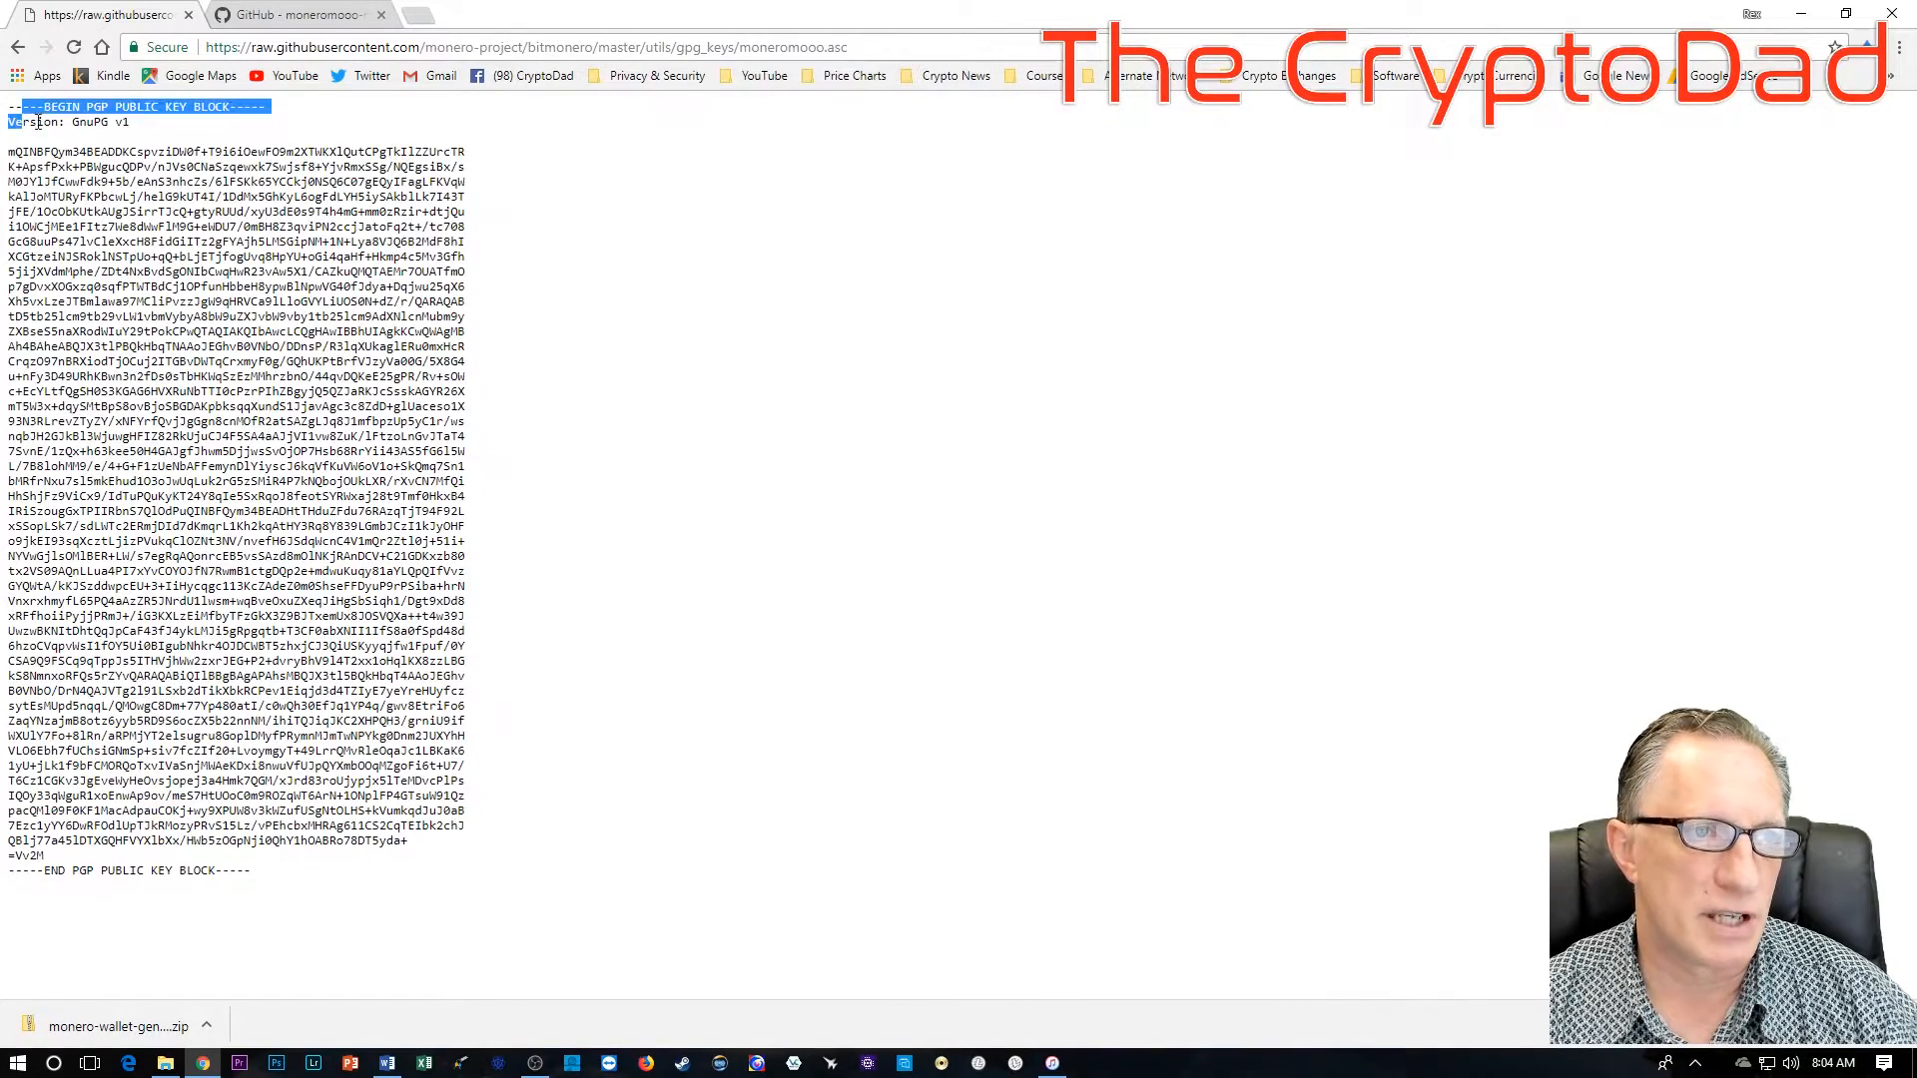
key(ctrl+a)
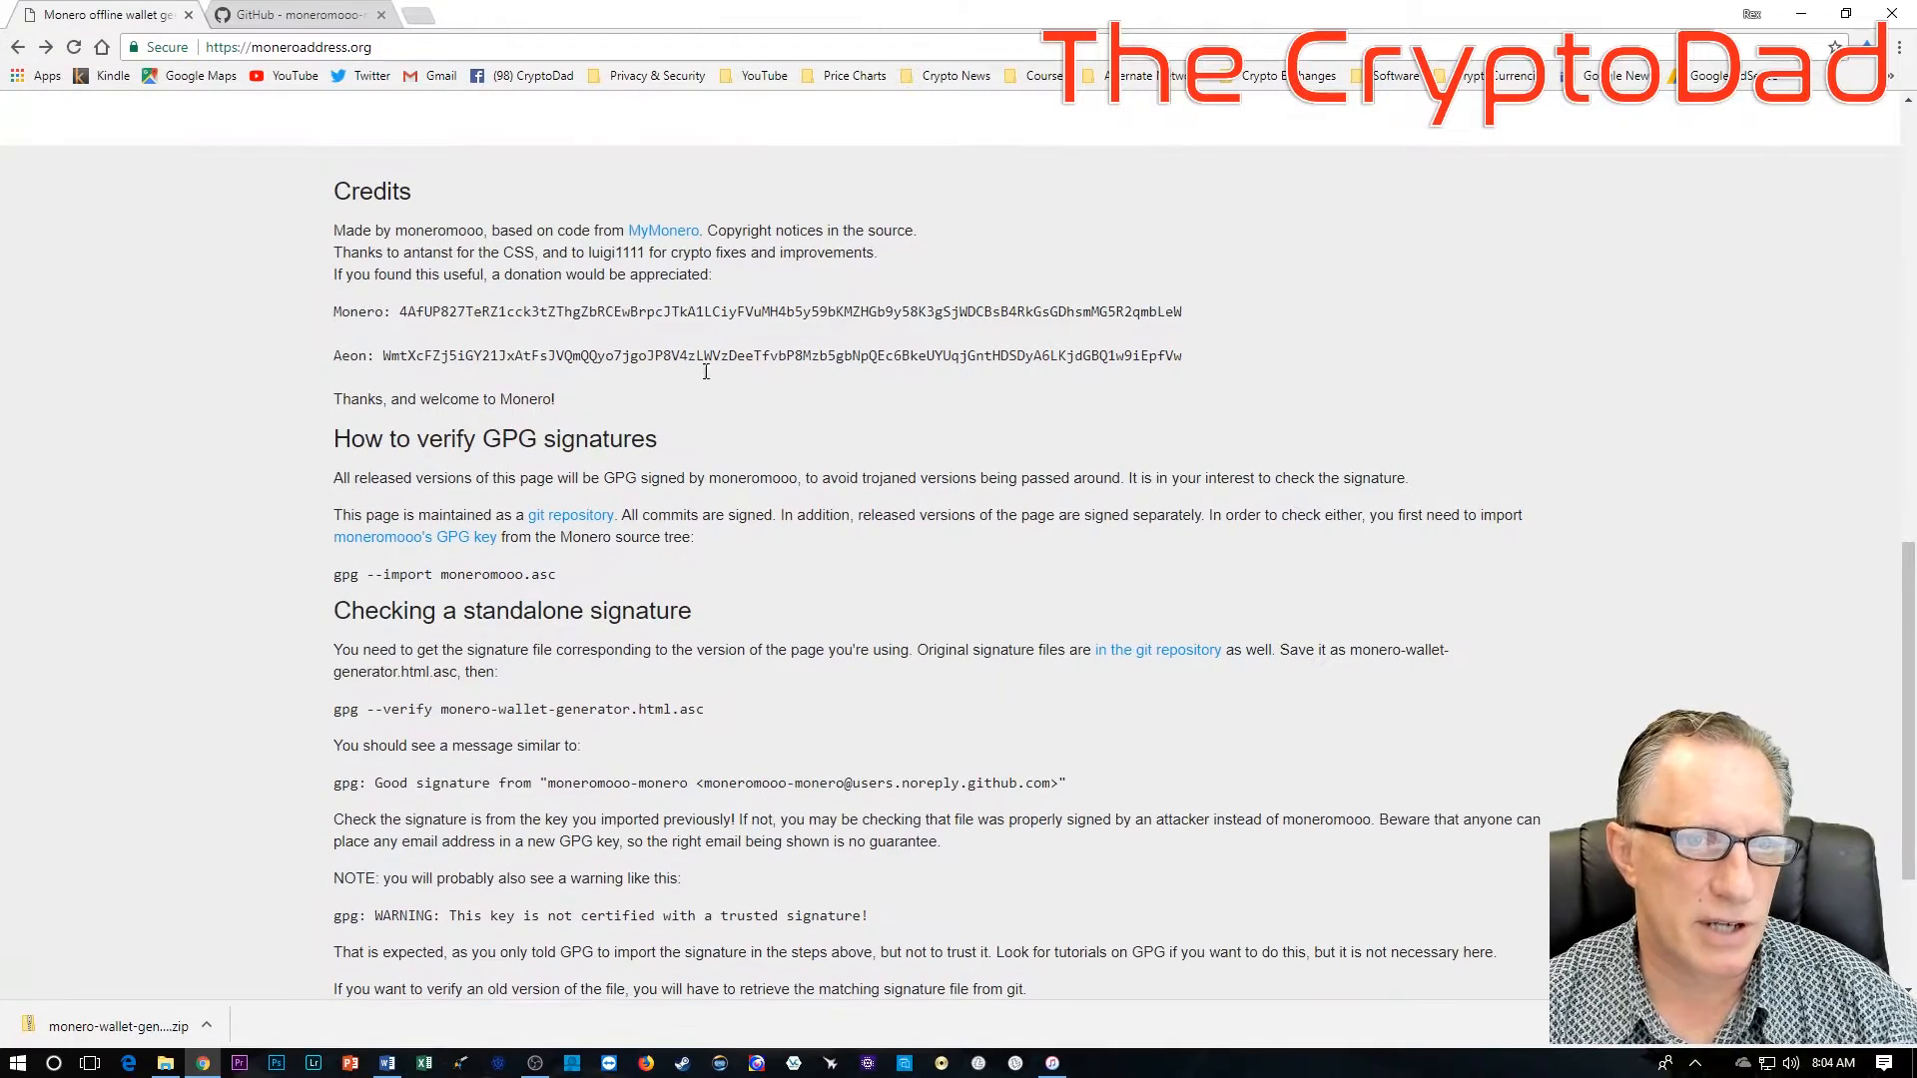
mouse_move(415, 537)
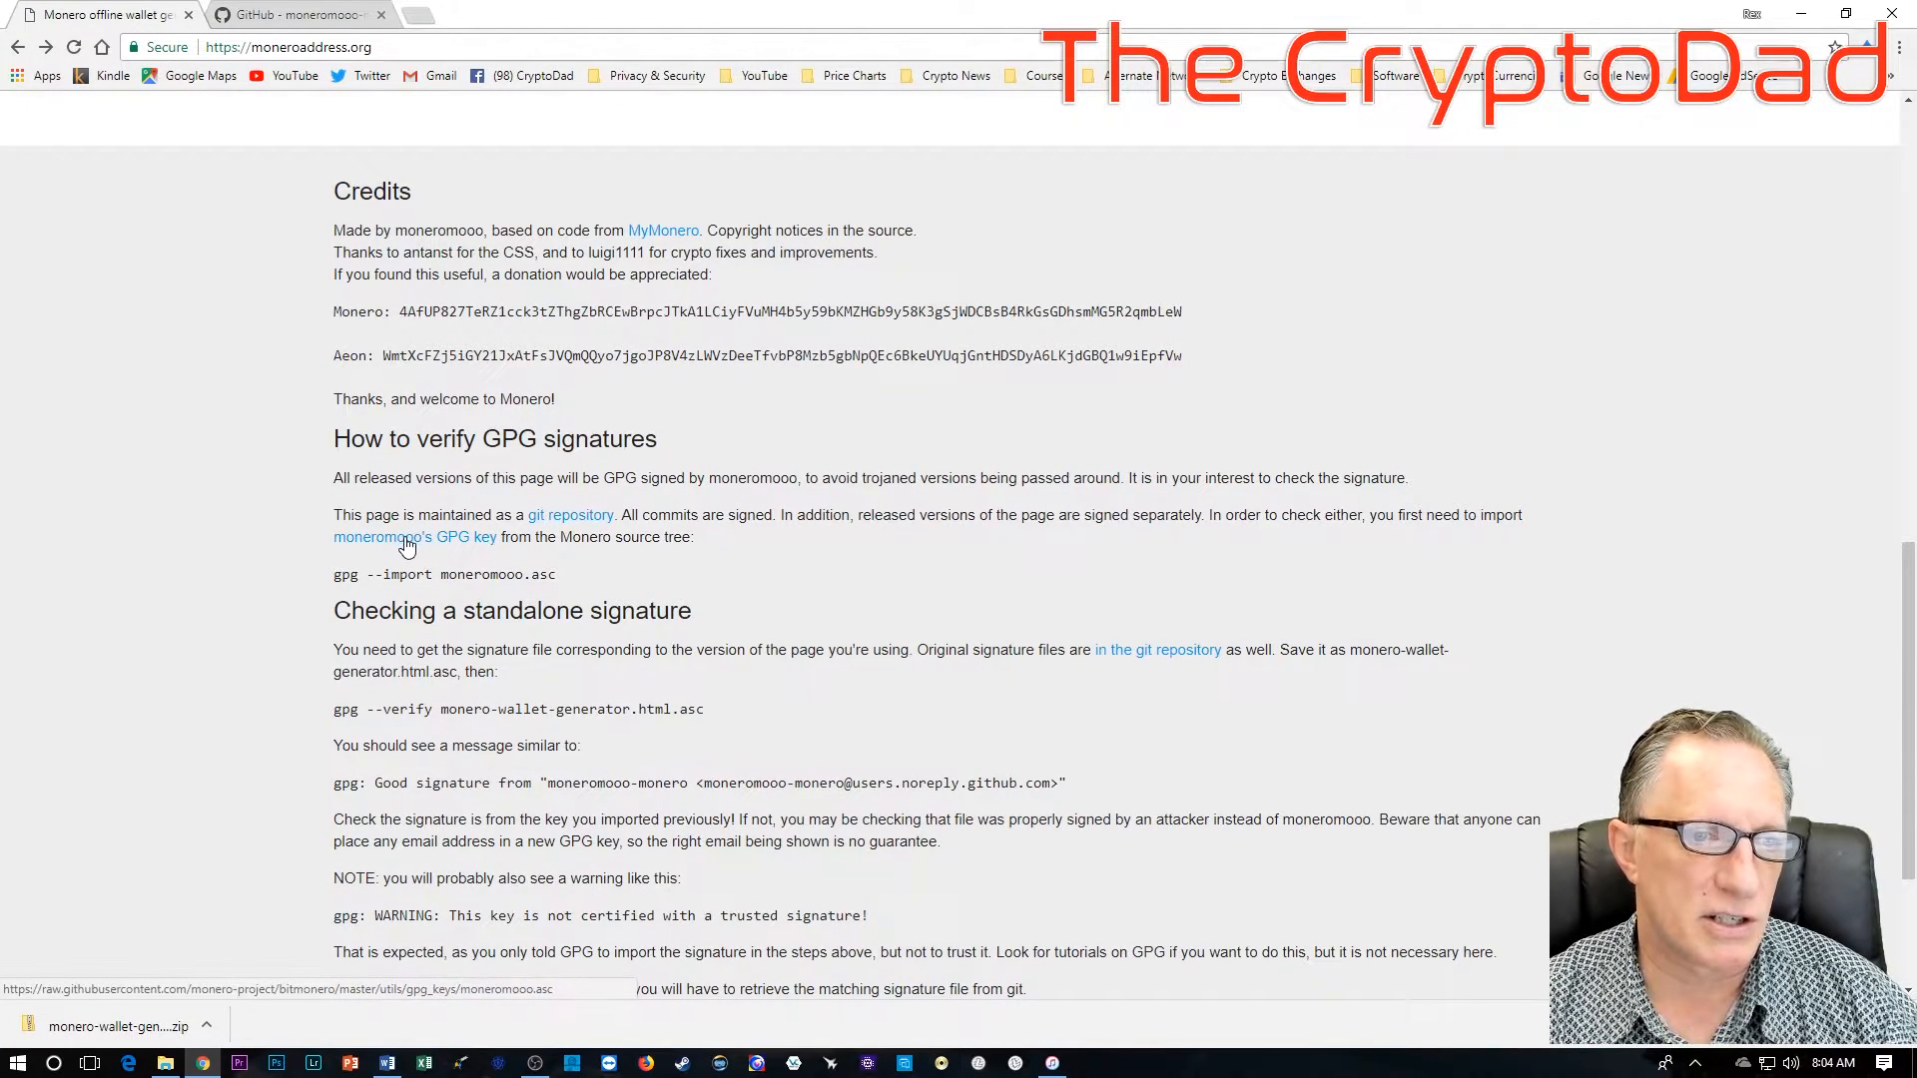
Step: Save the moneromooo GPG key link as moneromooo.asc in the Monero Paper Wallet folder
right_click(415, 537)
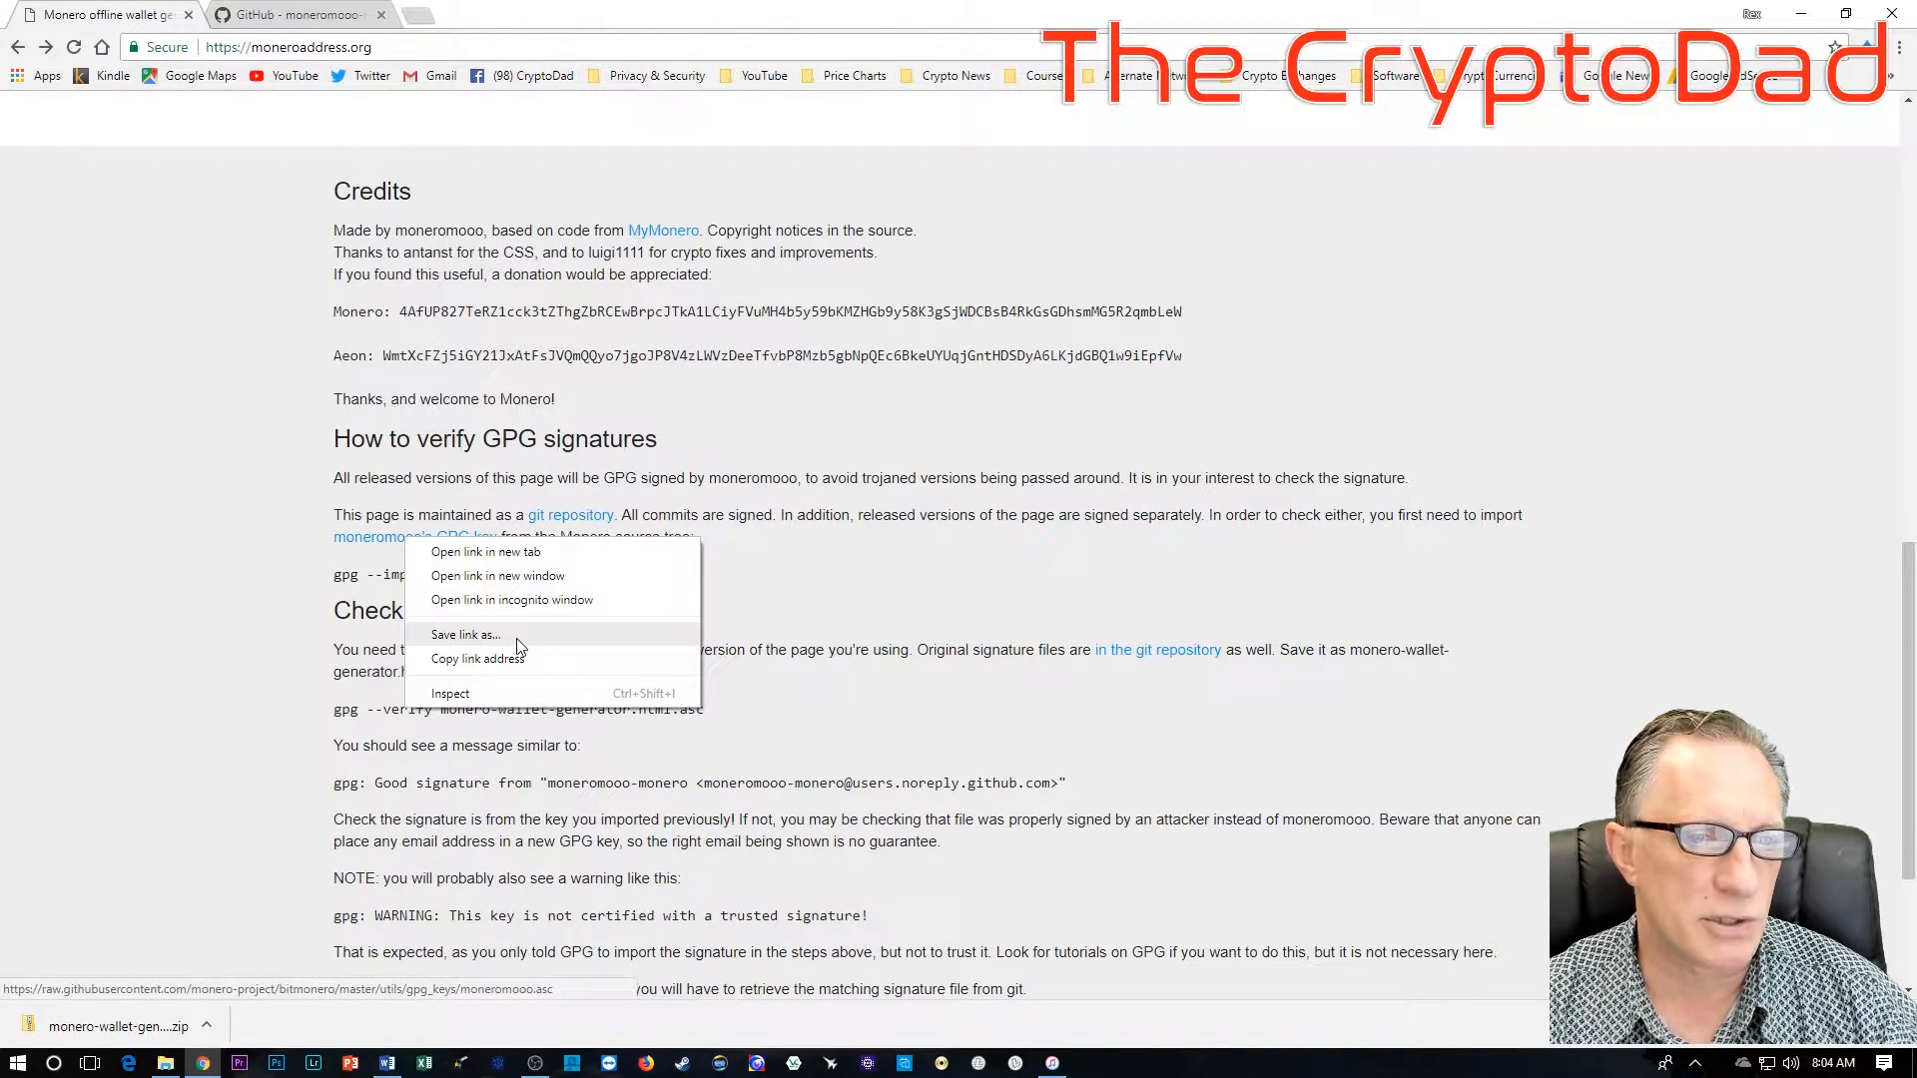
click(464, 633)
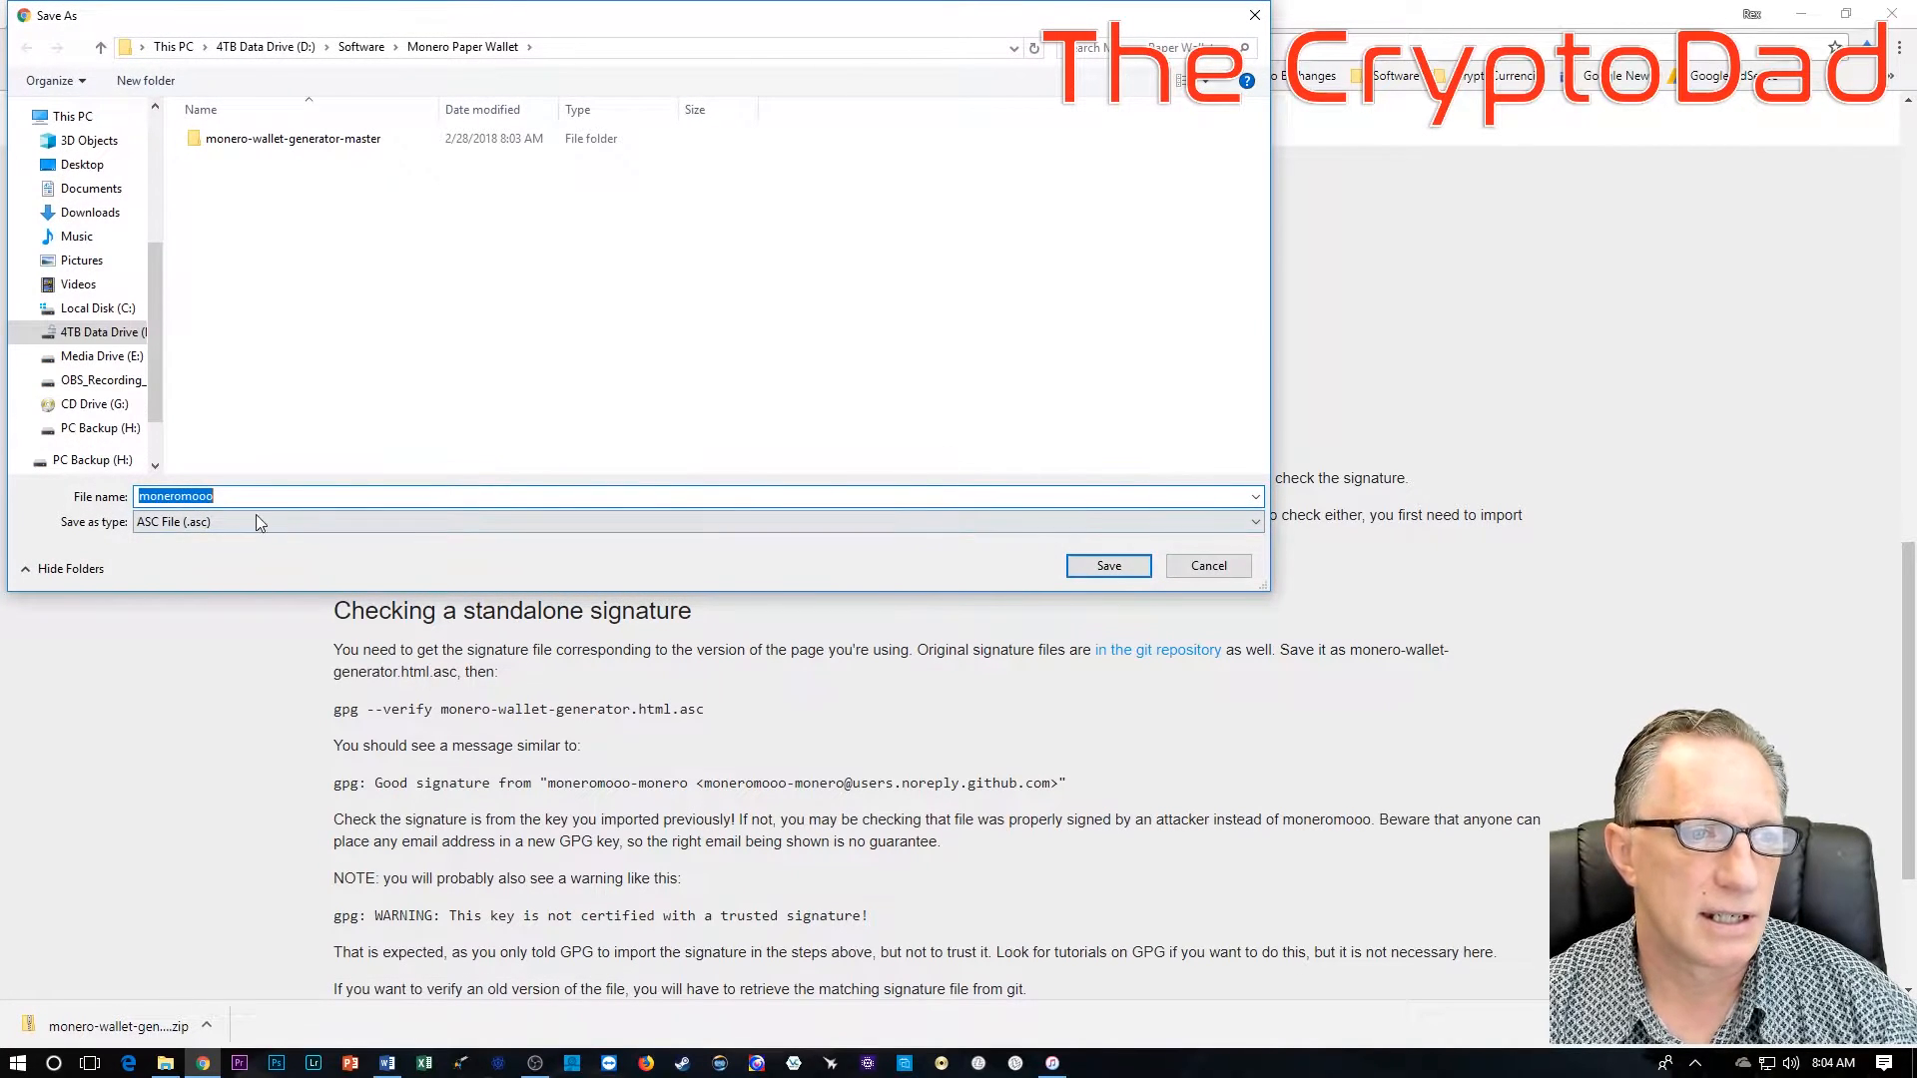
mouse_move(201, 539)
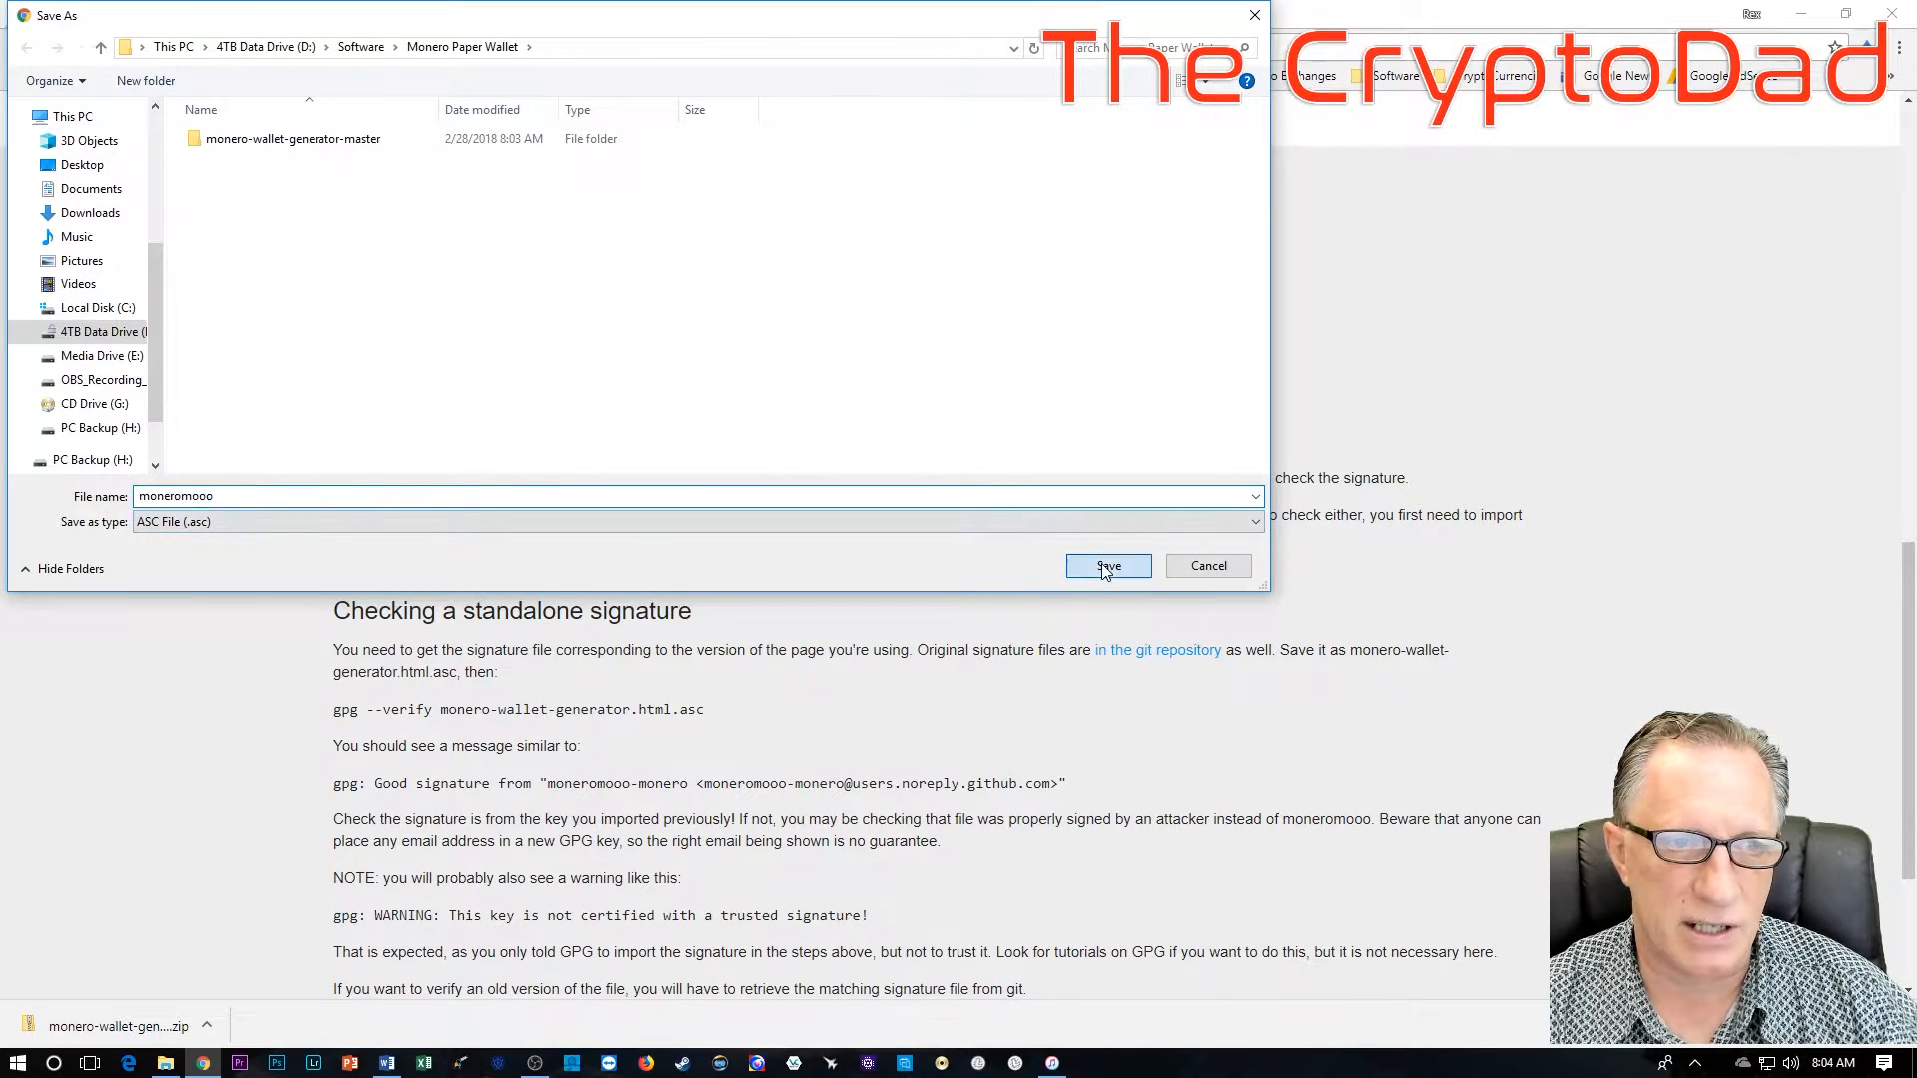
click(1104, 565)
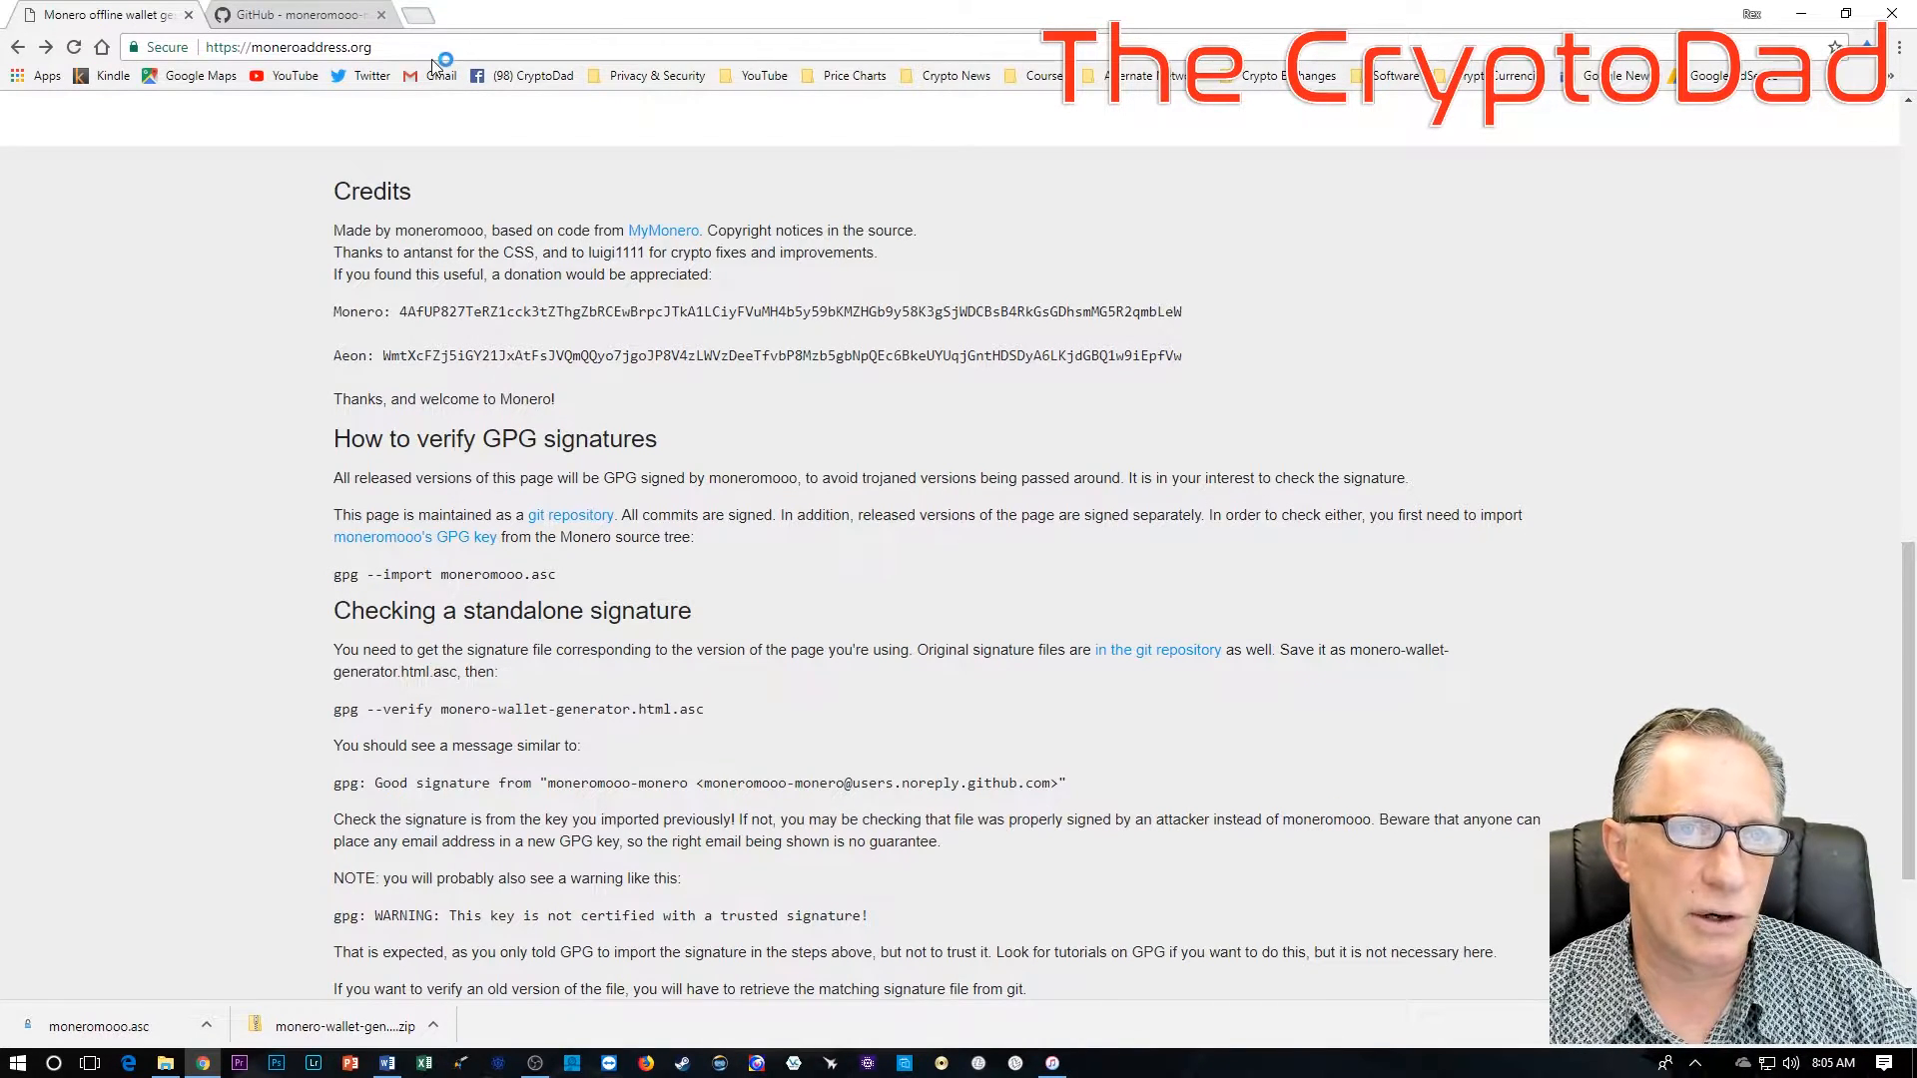
Step: Go to the About Gpg4win page on gpg4win.org
click(483, 14)
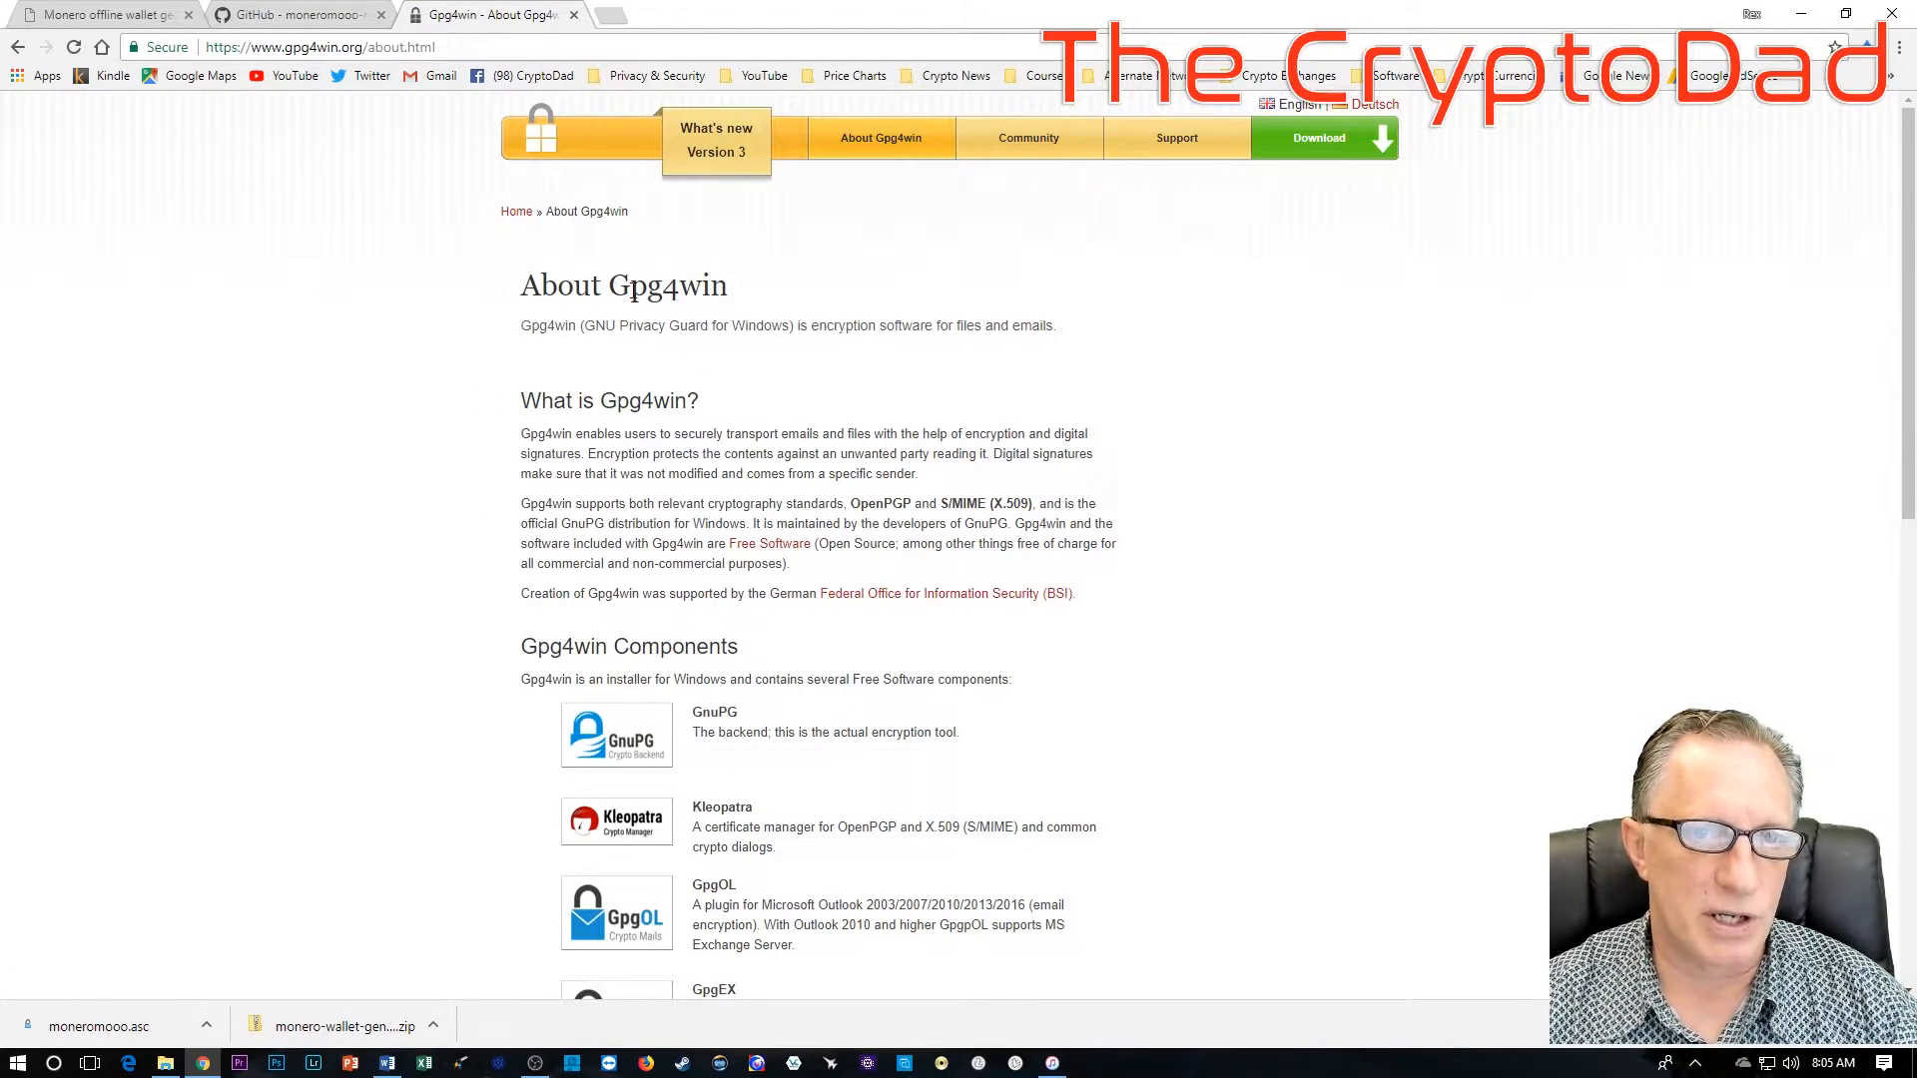
mouse_move(329, 499)
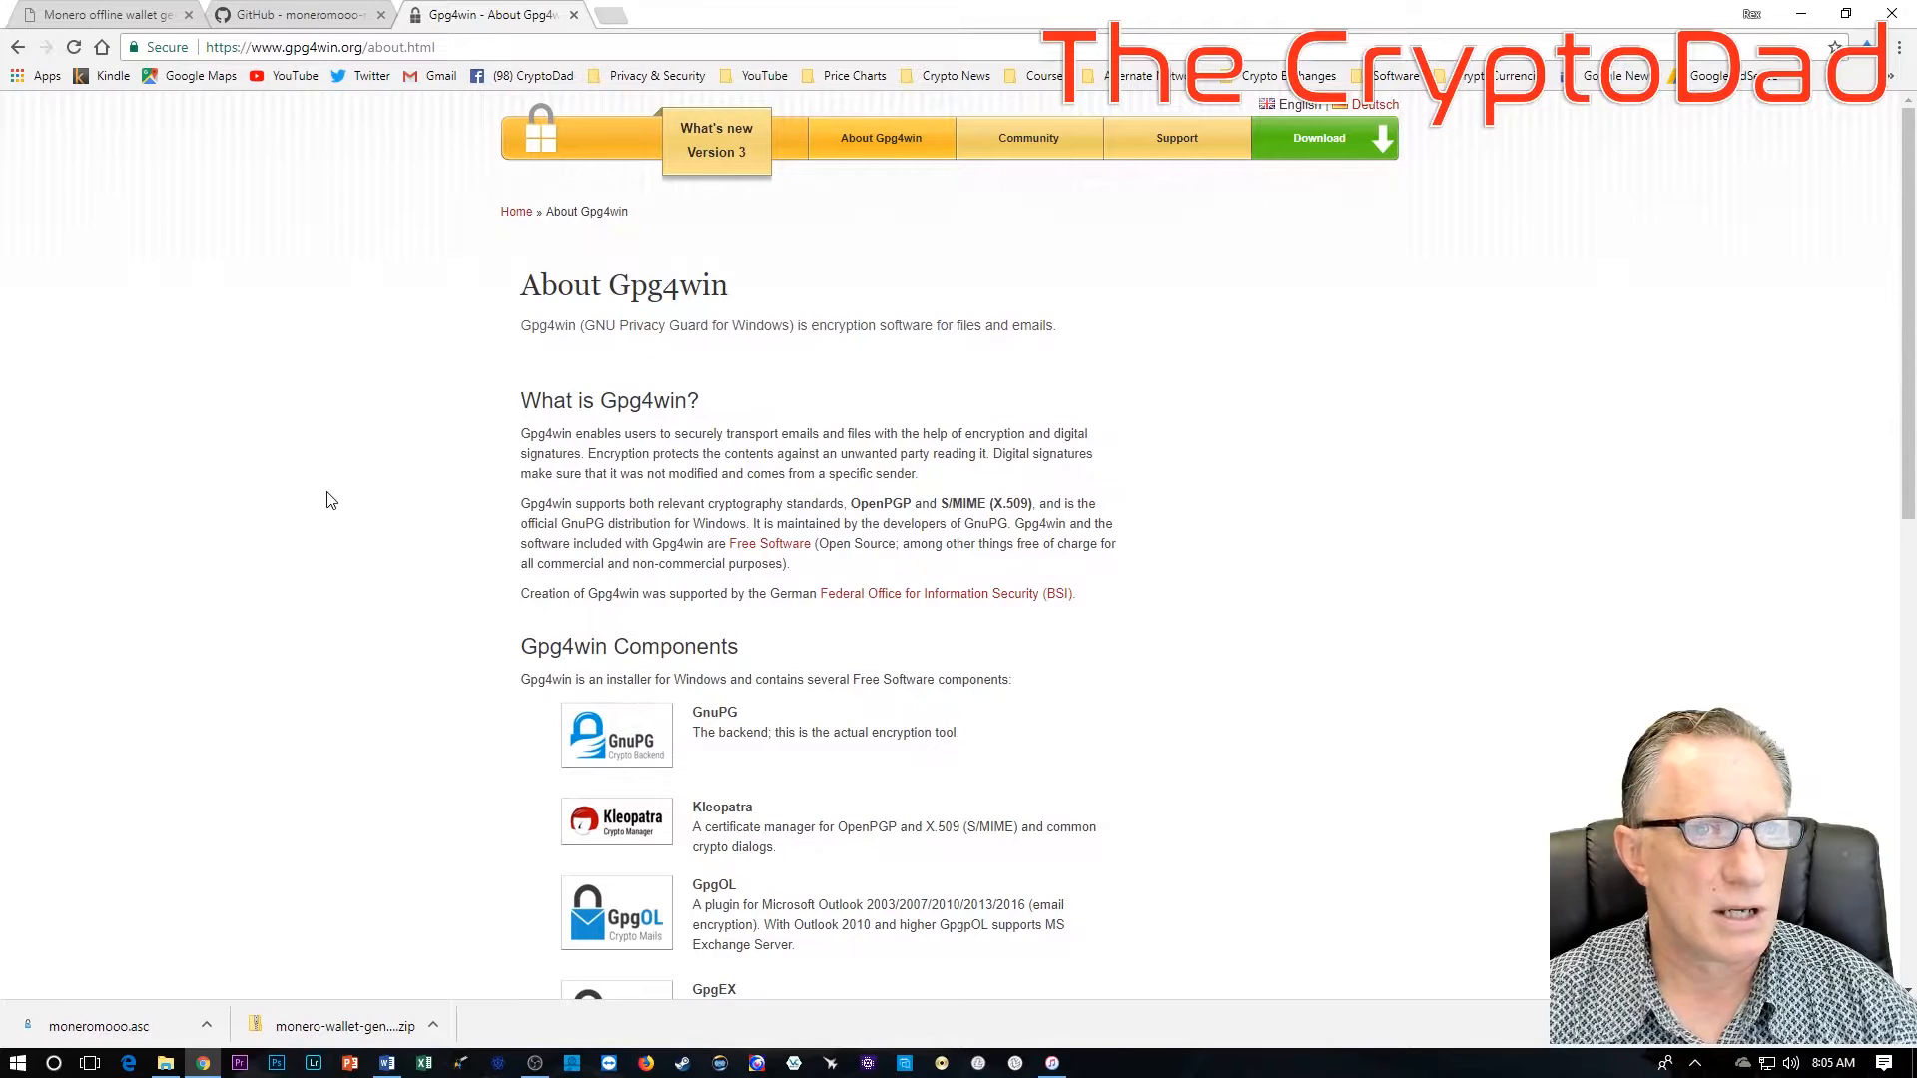
mouse_move(407, 529)
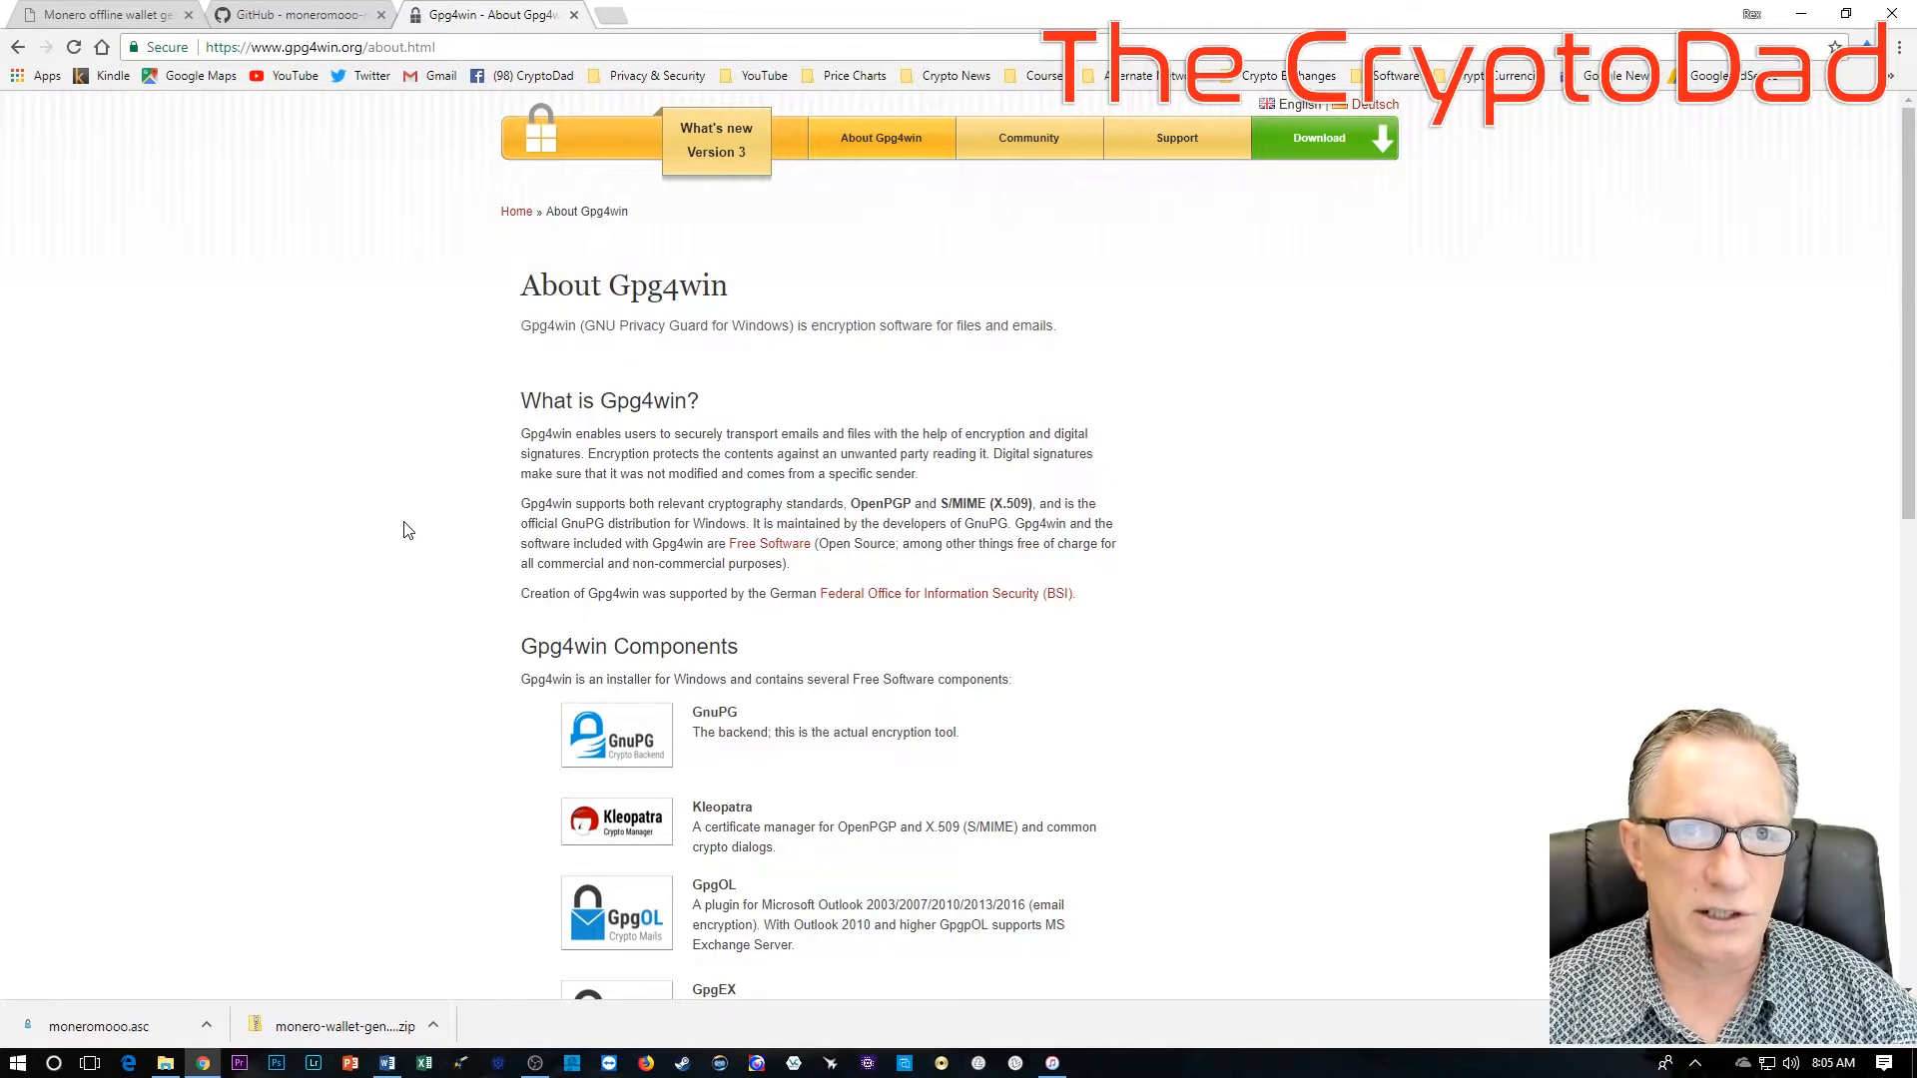
mouse_move(453, 323)
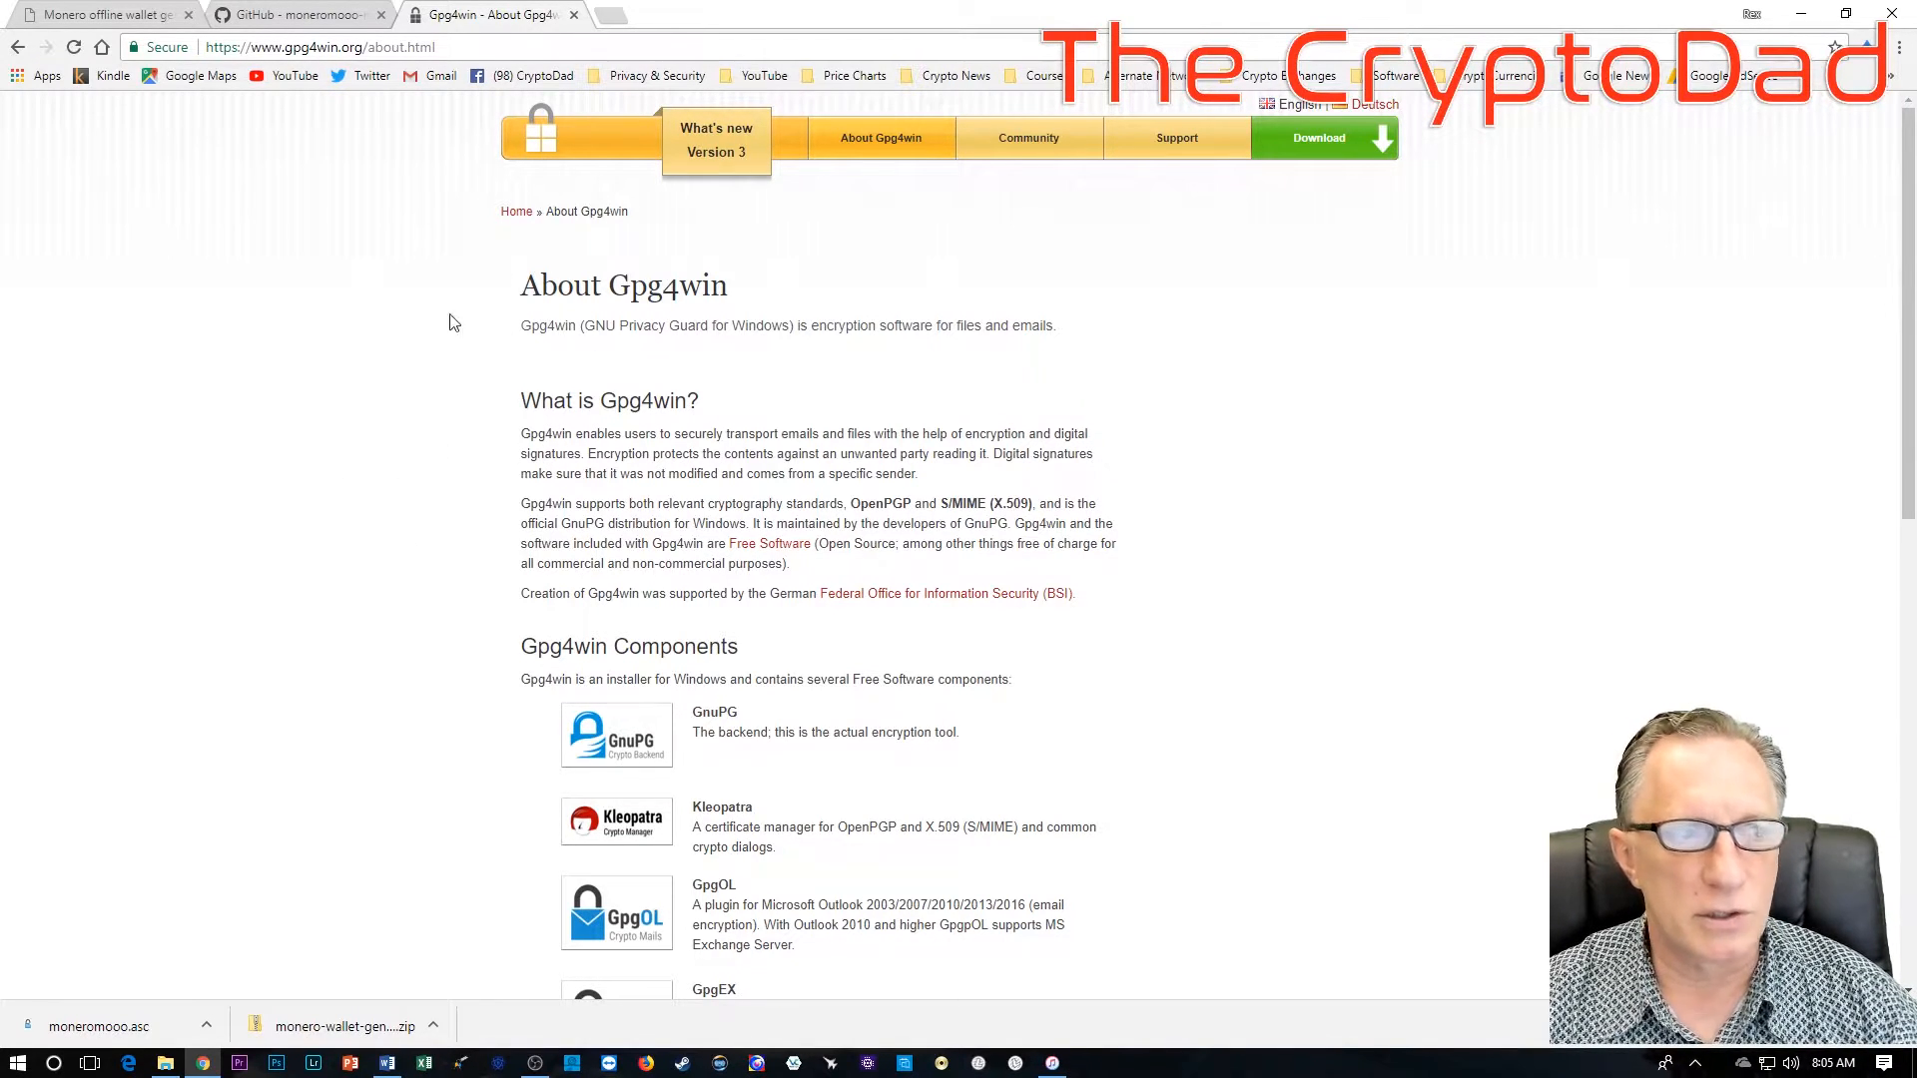
mouse_move(513, 235)
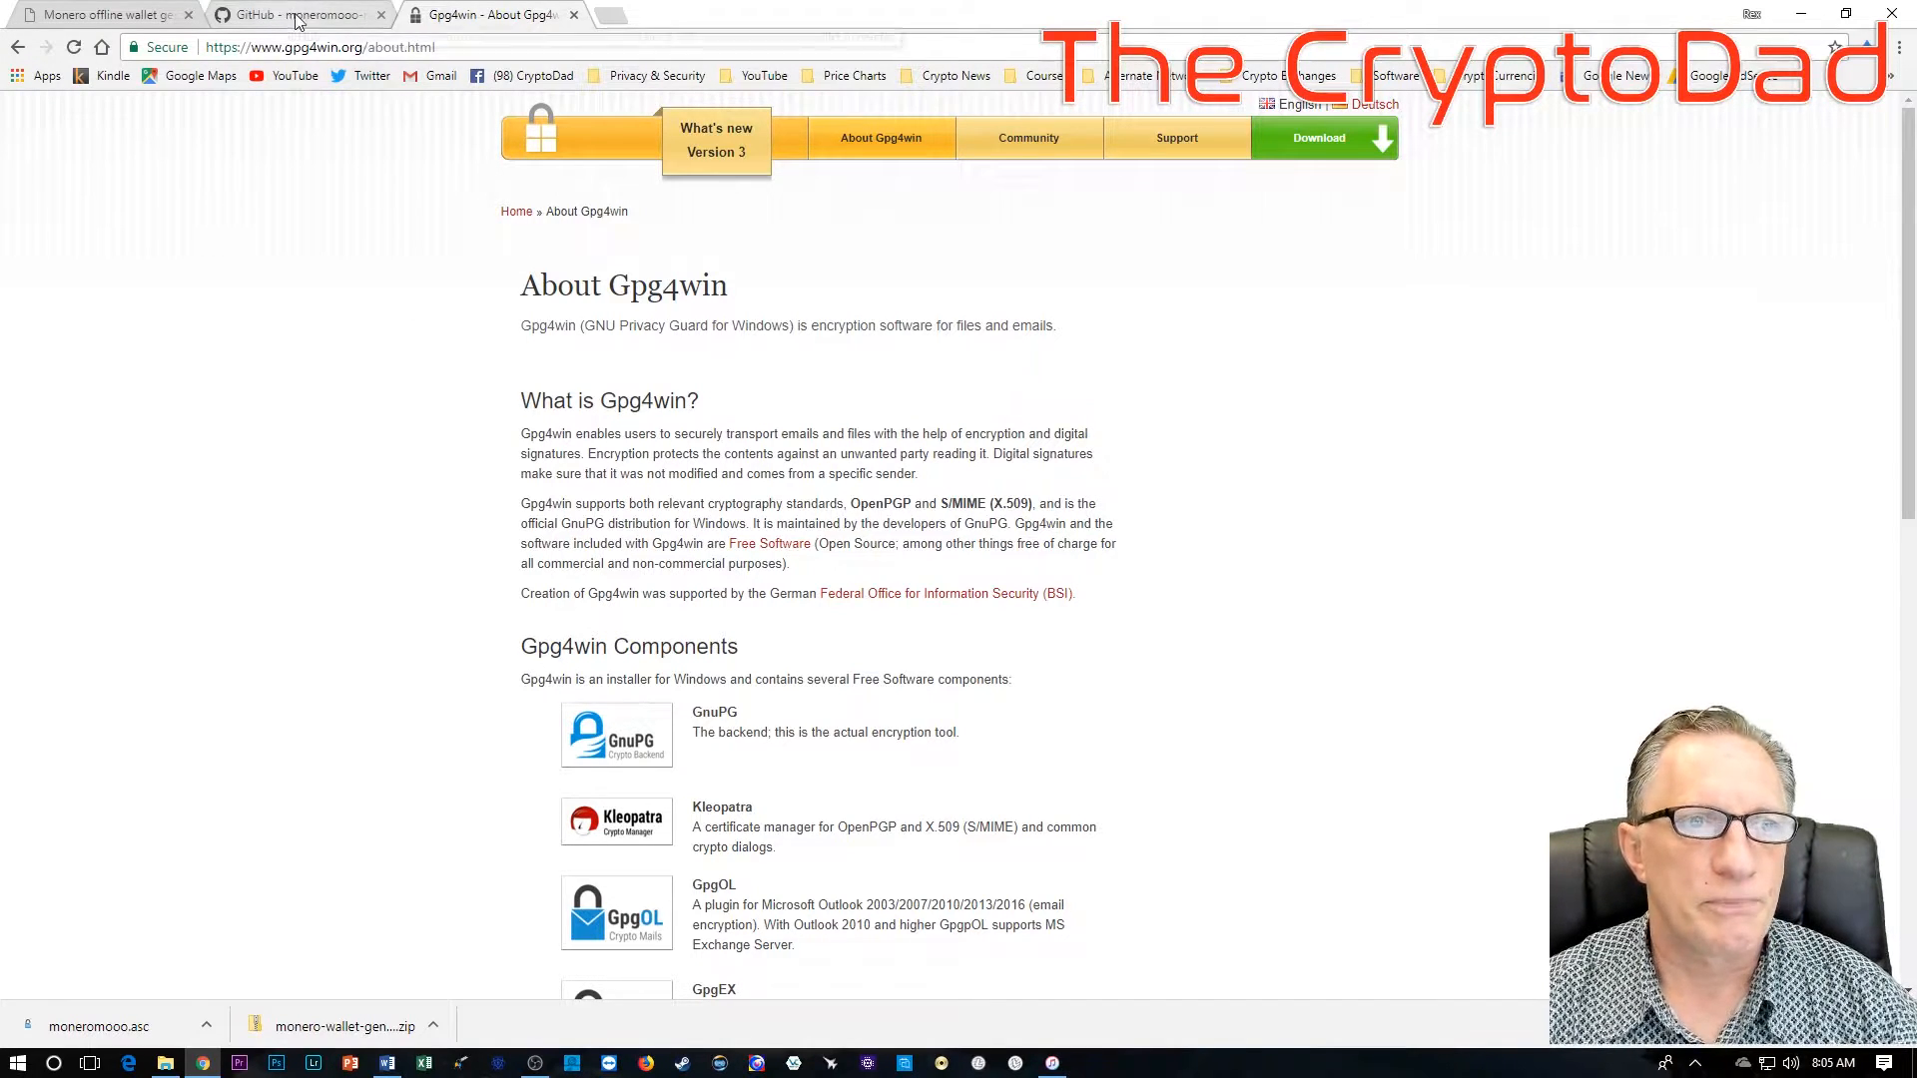
mouse_move(299, 14)
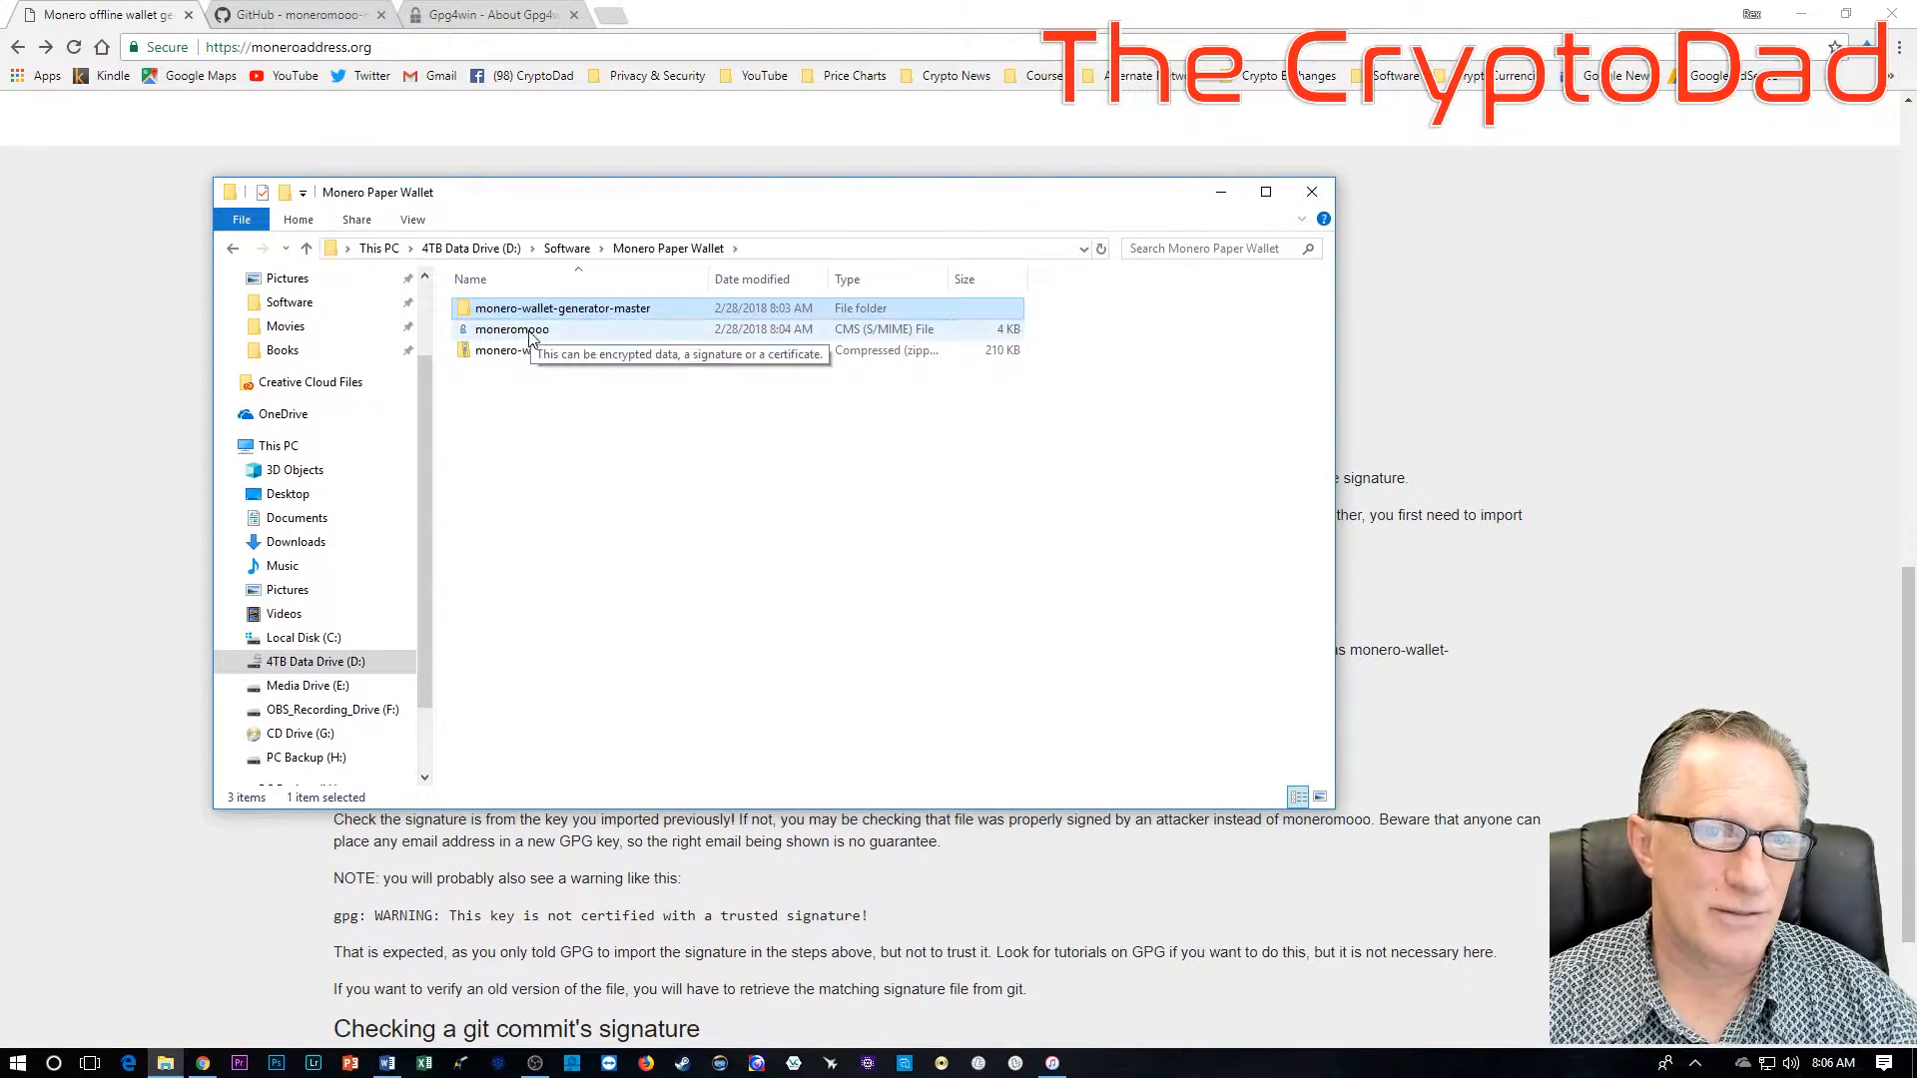
Step: Move moneromooo.asc into the monero-wallet-generator-master folder and enter it
click(511, 329)
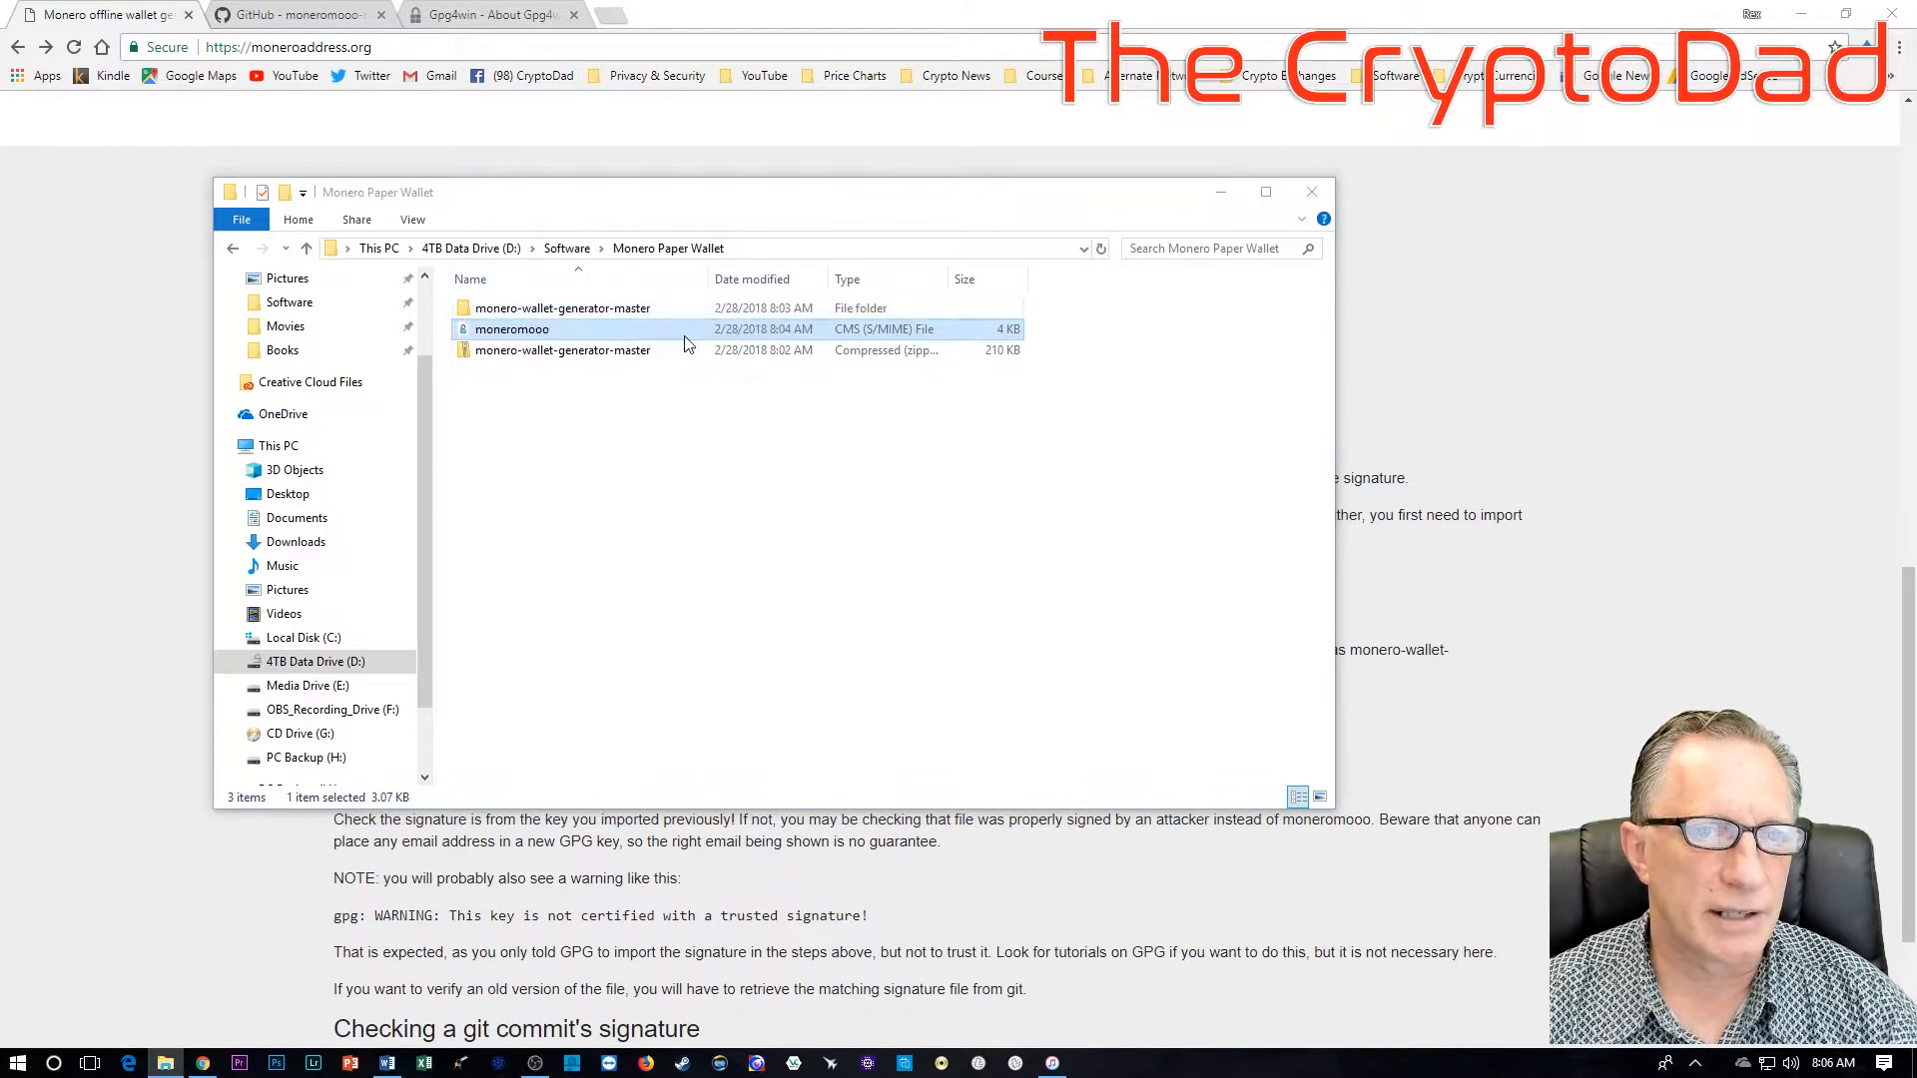
double_click(563, 308)
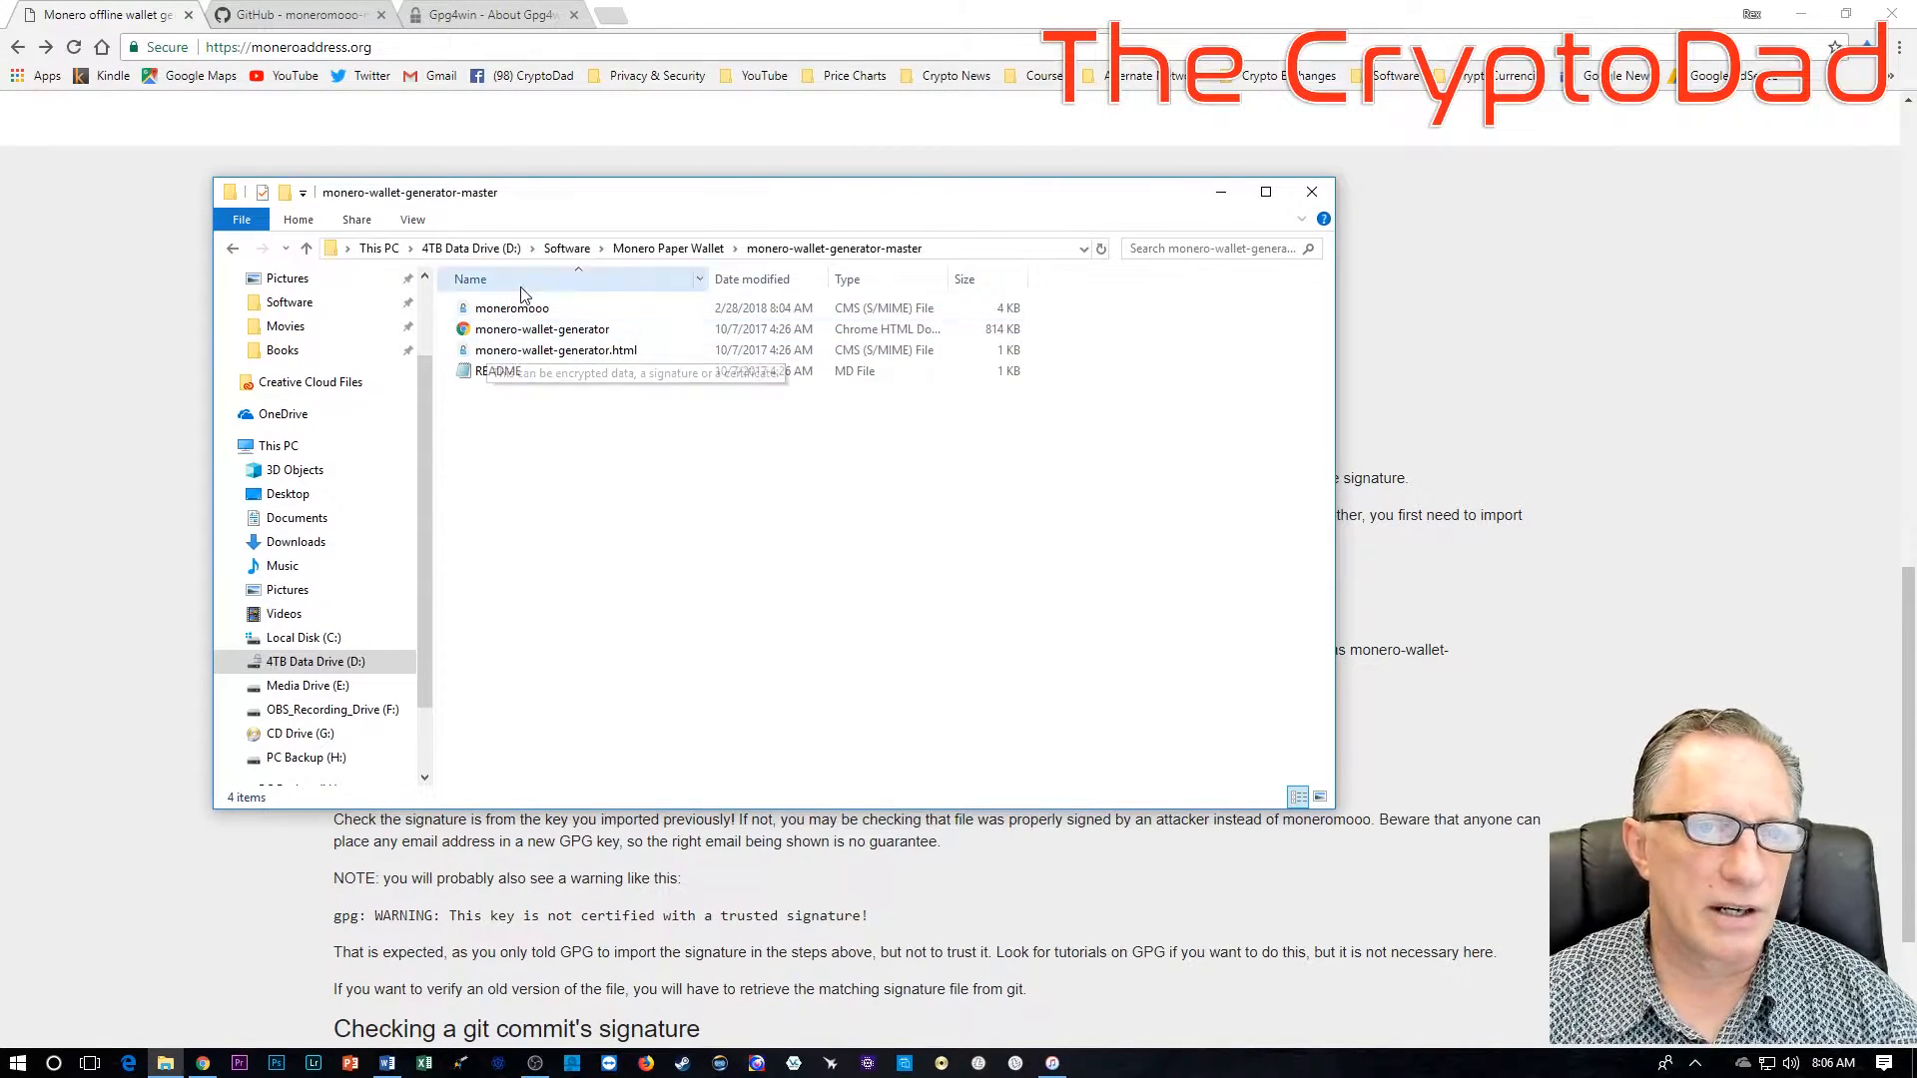
mouse_move(565, 333)
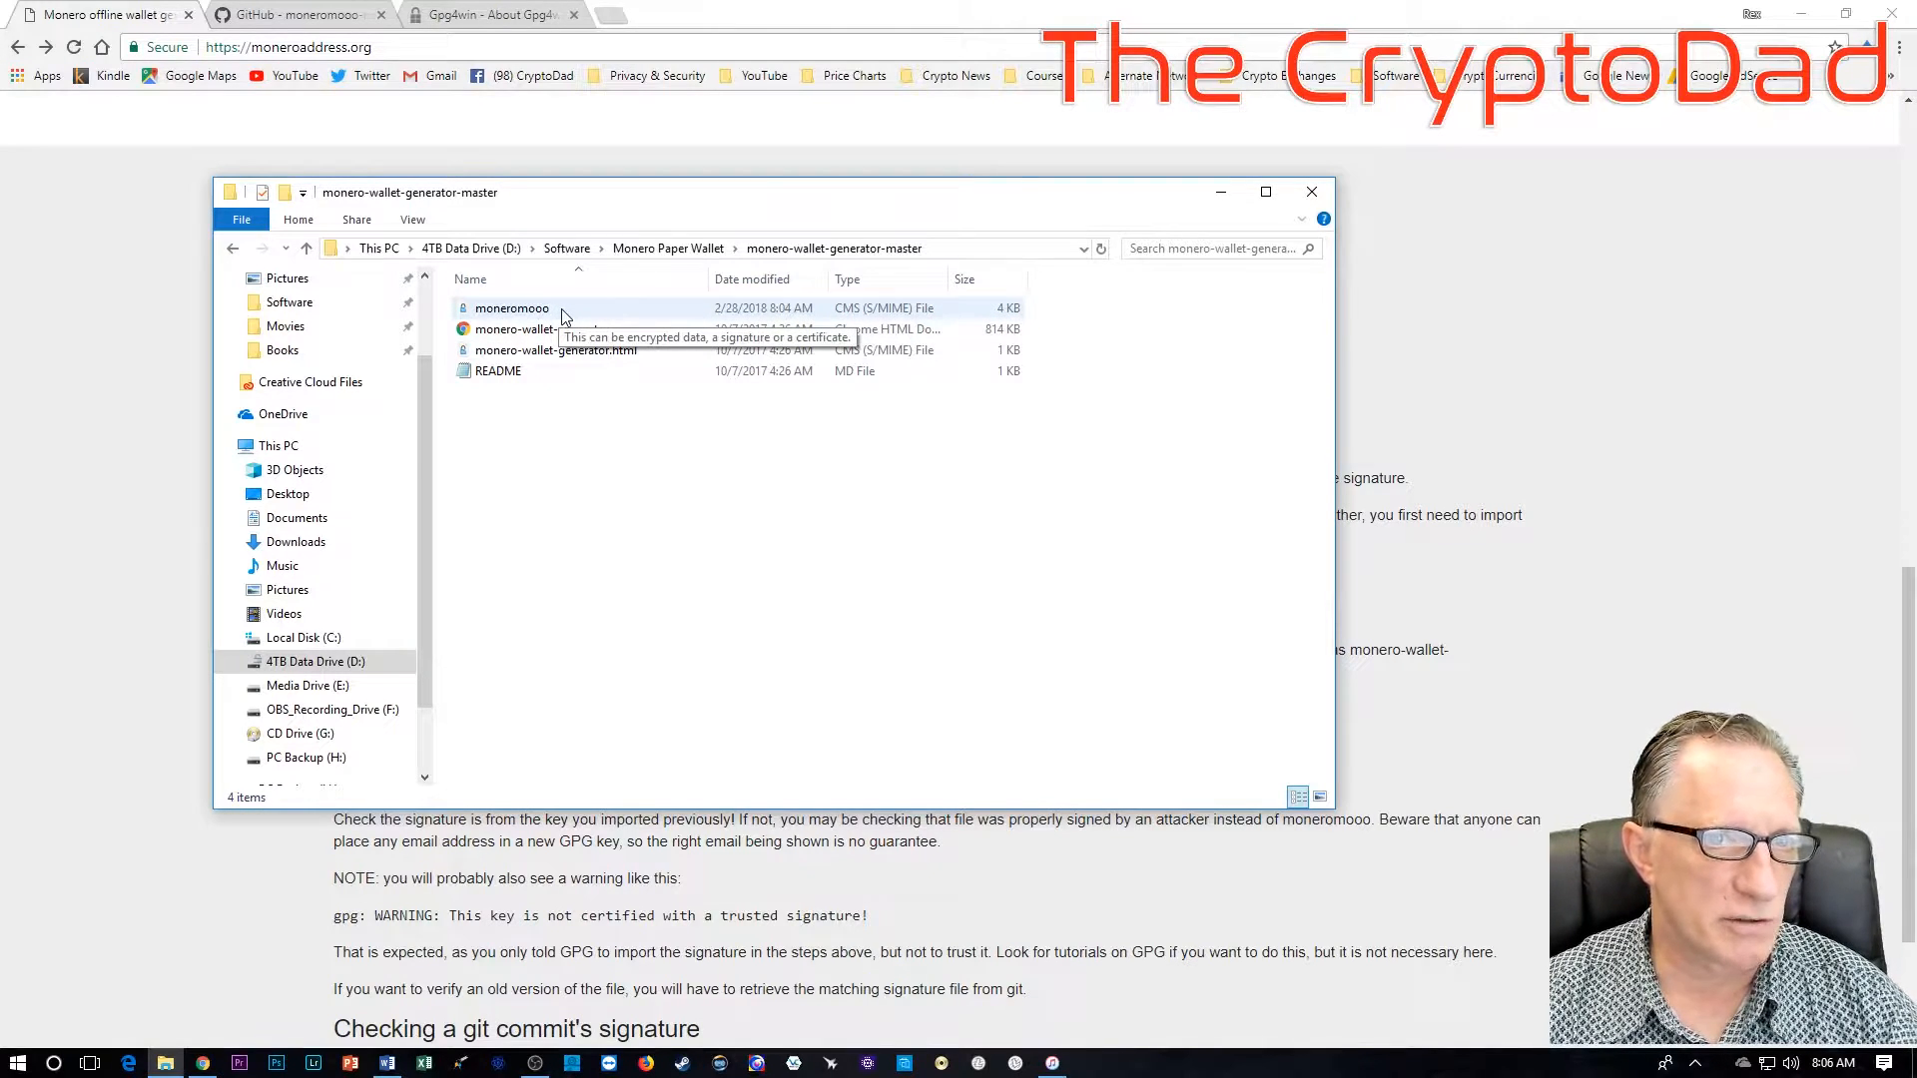
mouse_move(541, 329)
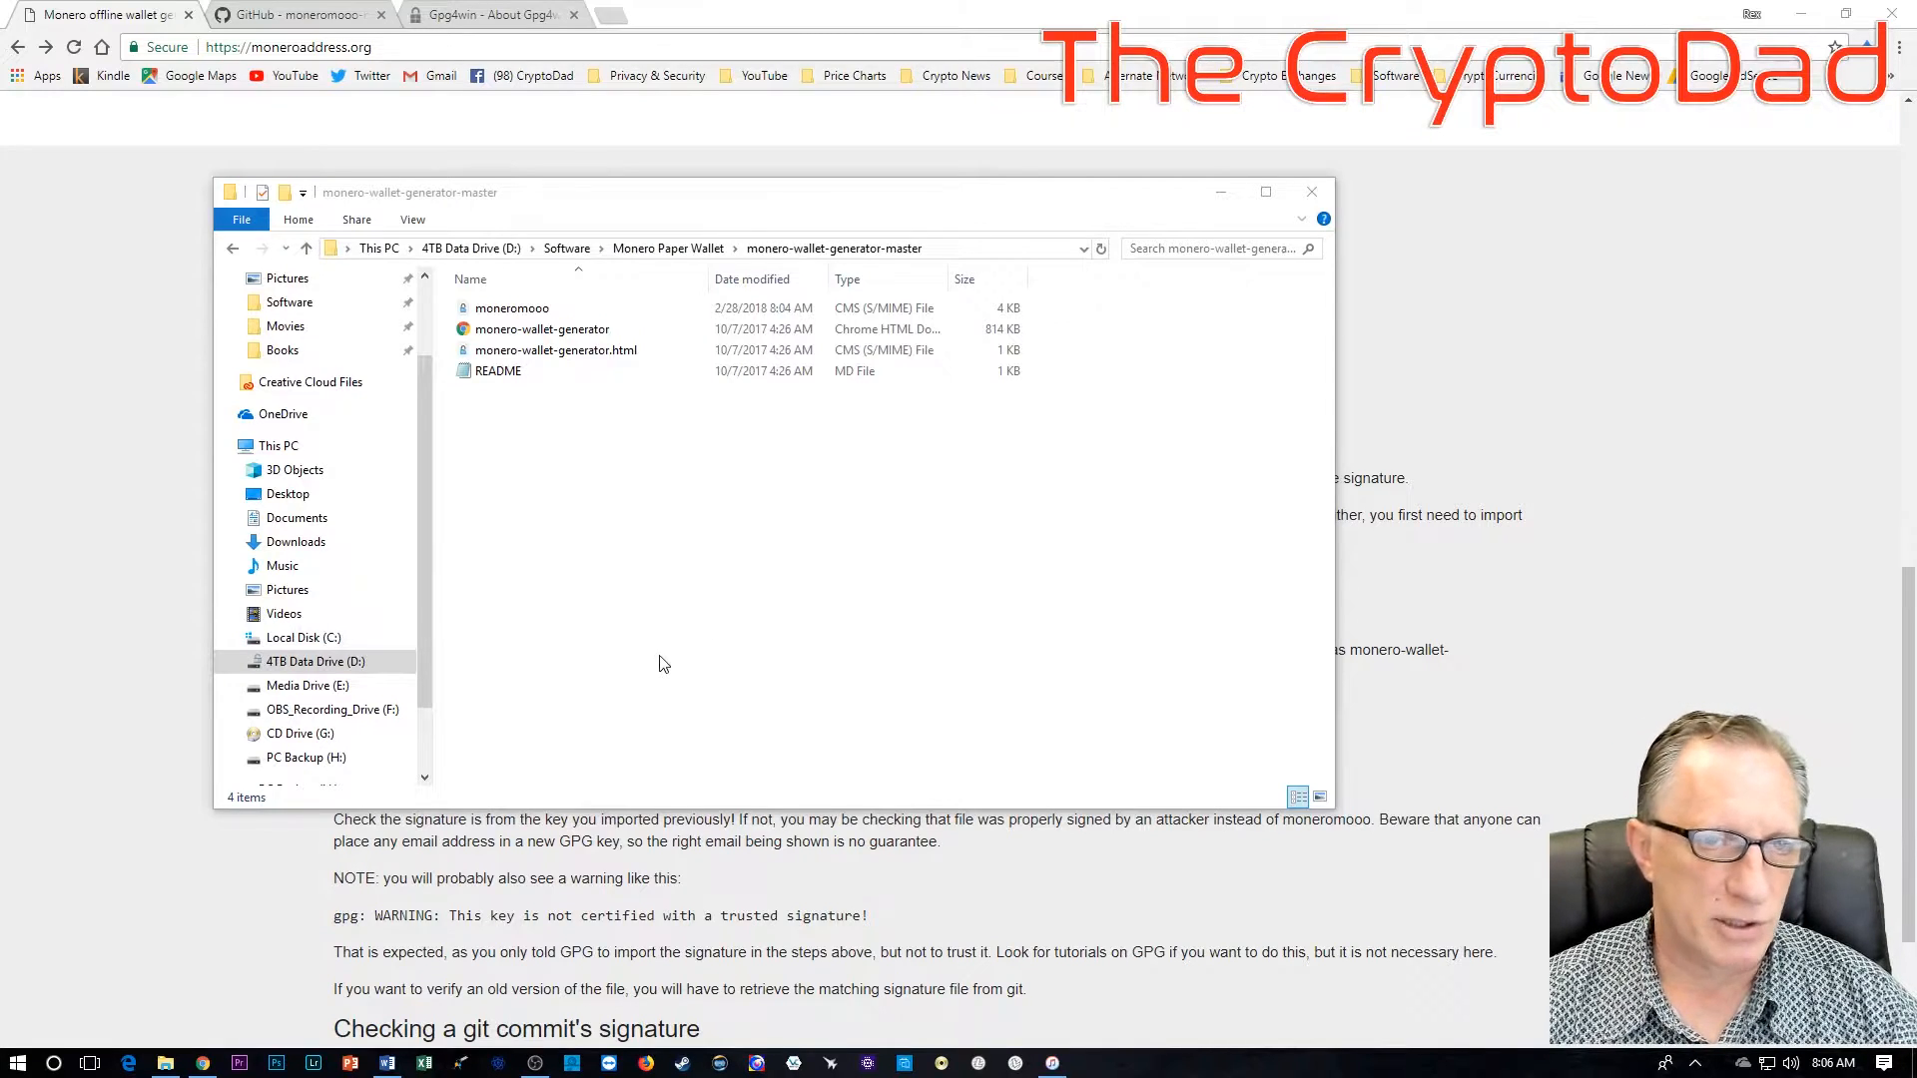
mouse_move(770, 593)
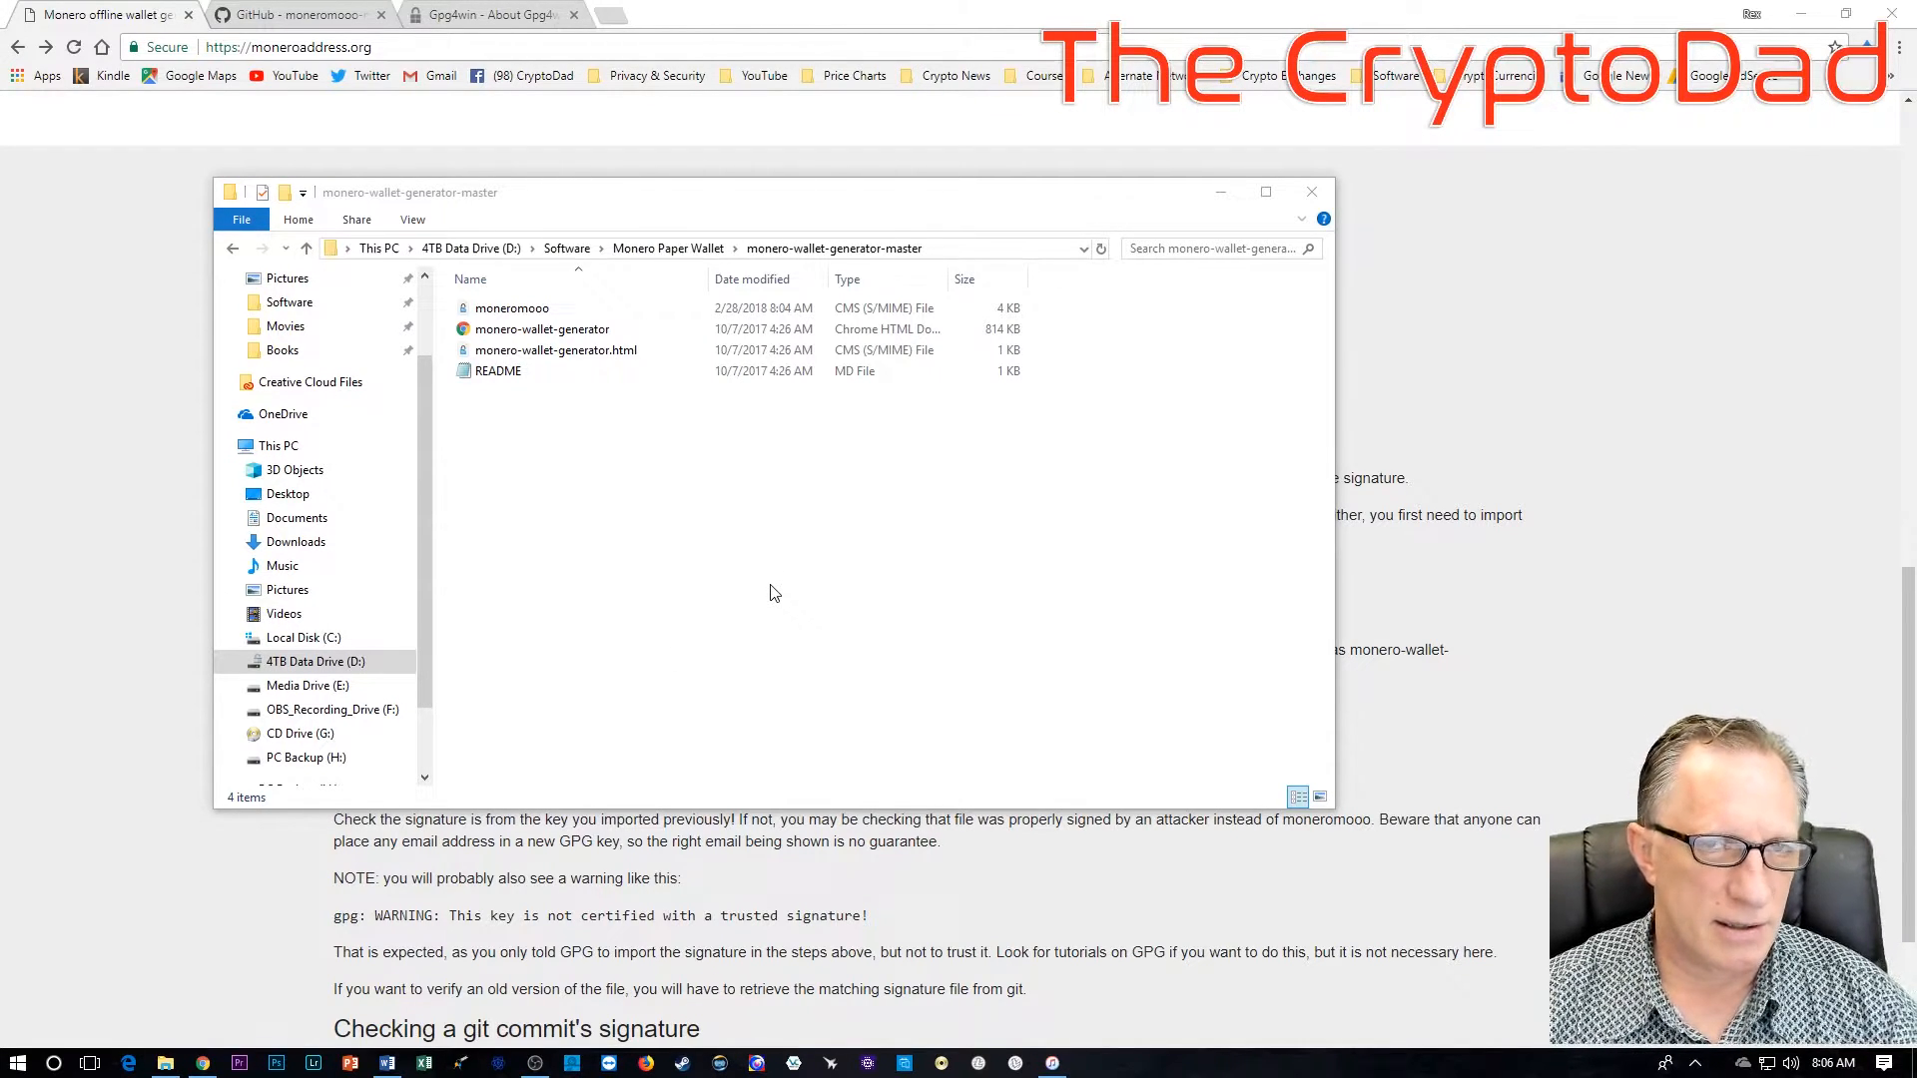
mouse_move(733, 574)
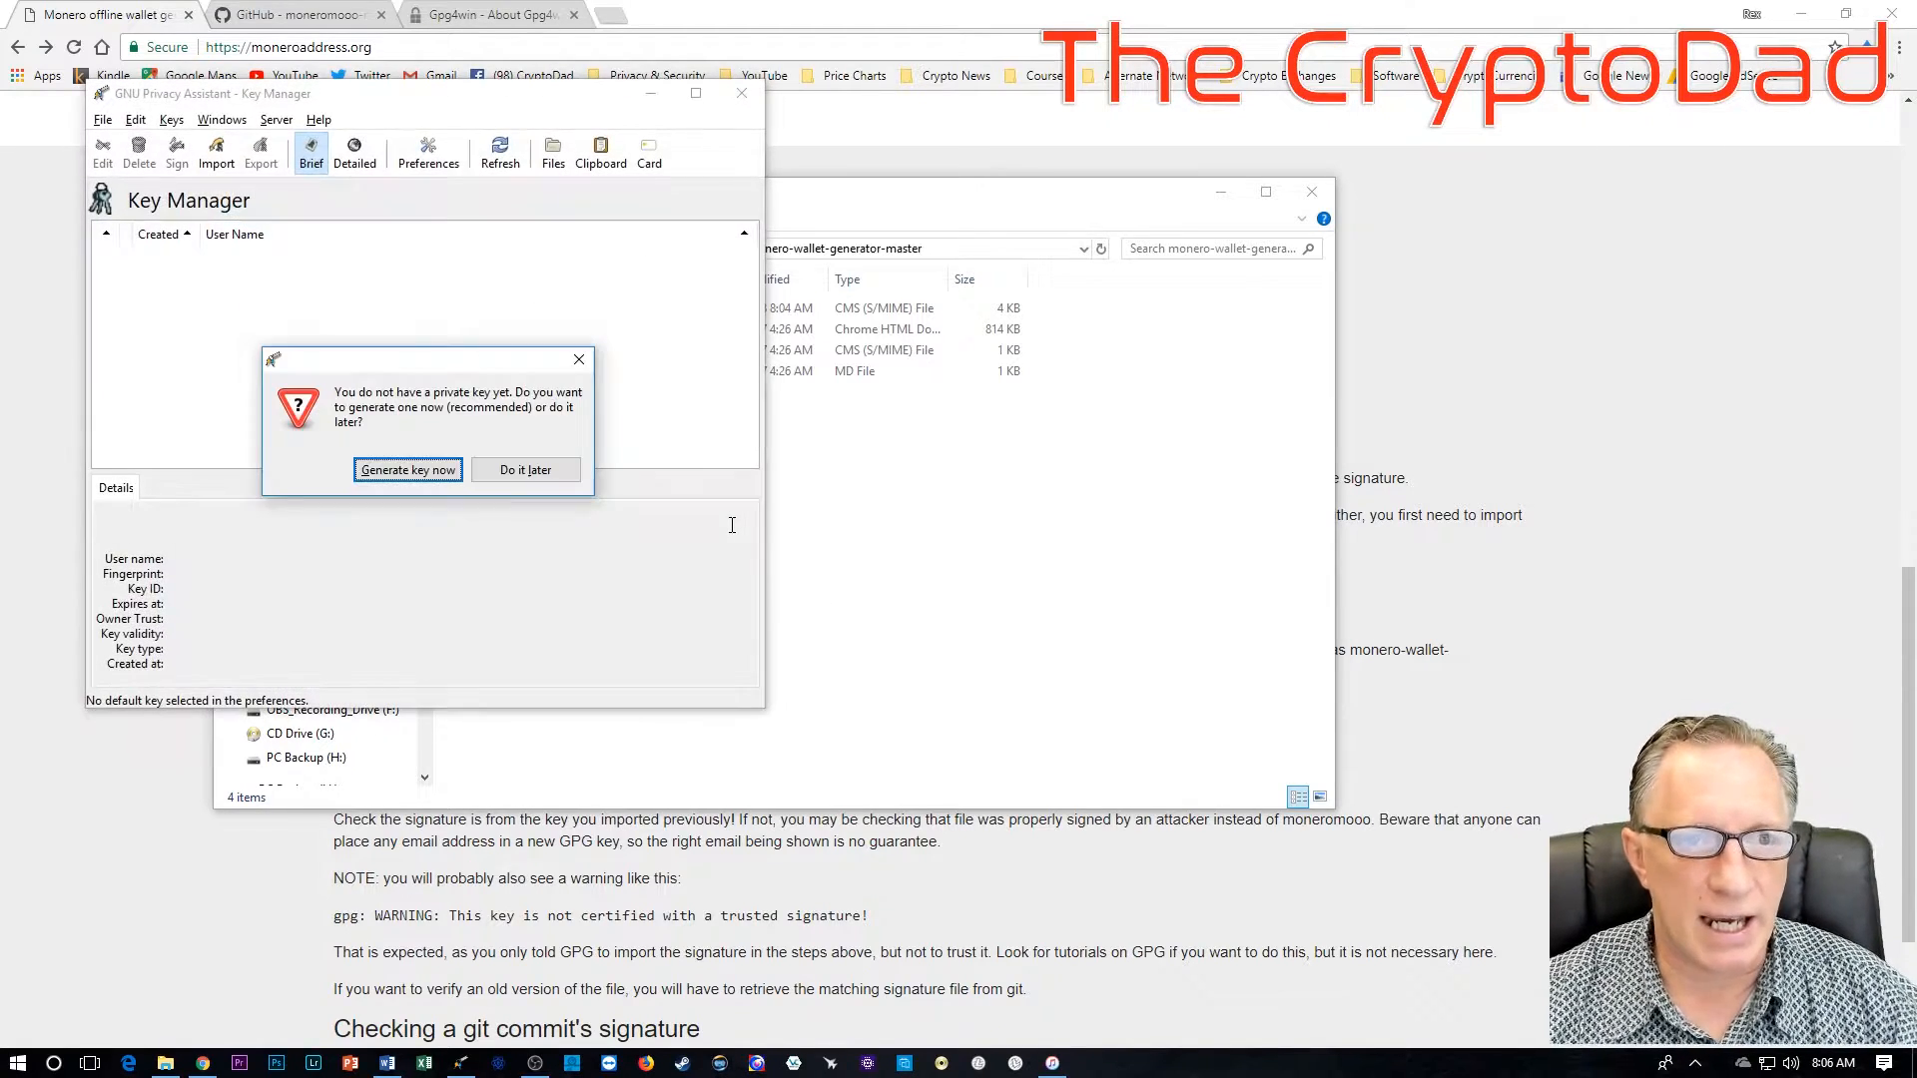
Step: Postpone private key generation to reach GPA's Key Manager
click(525, 470)
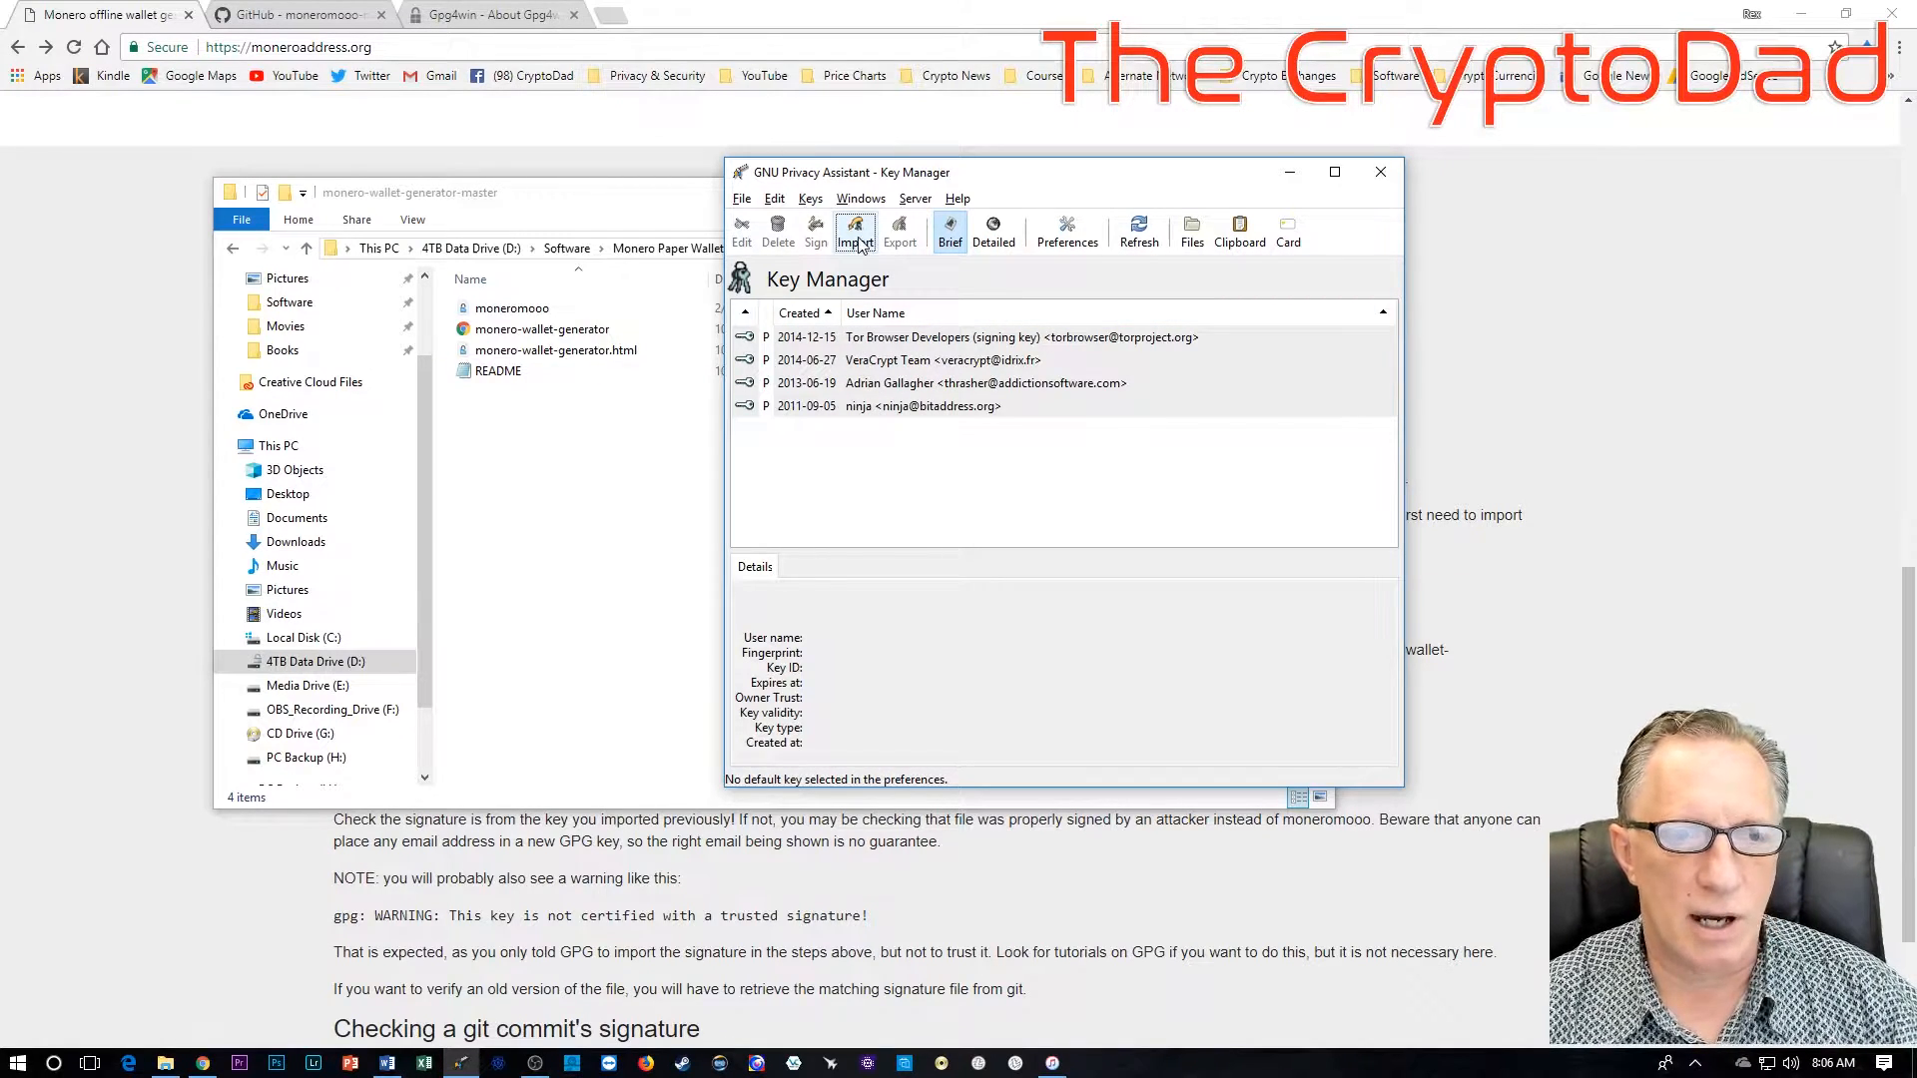
Step: Import moneromooo.asc from D:\Software\Monero Paper Wallet\monero-wallet-generator-master into the key list
click(857, 230)
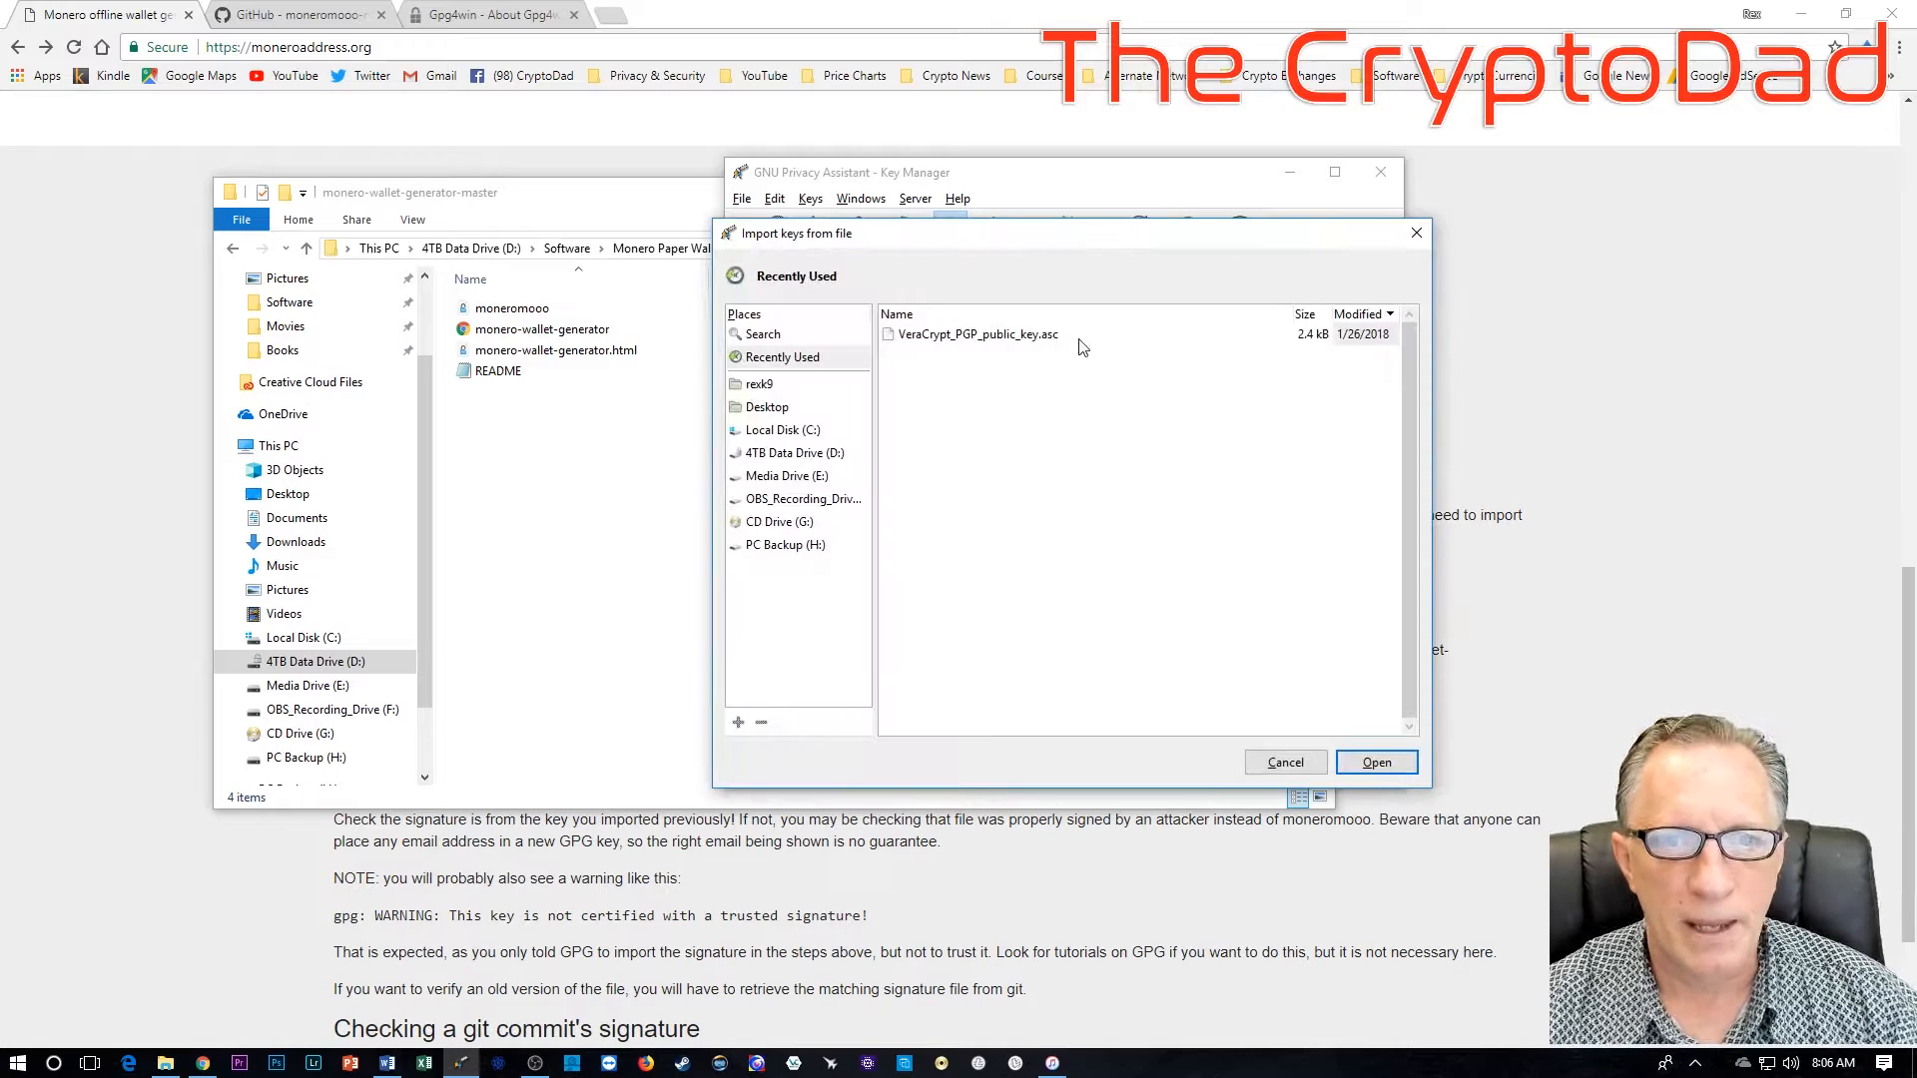
click(795, 454)
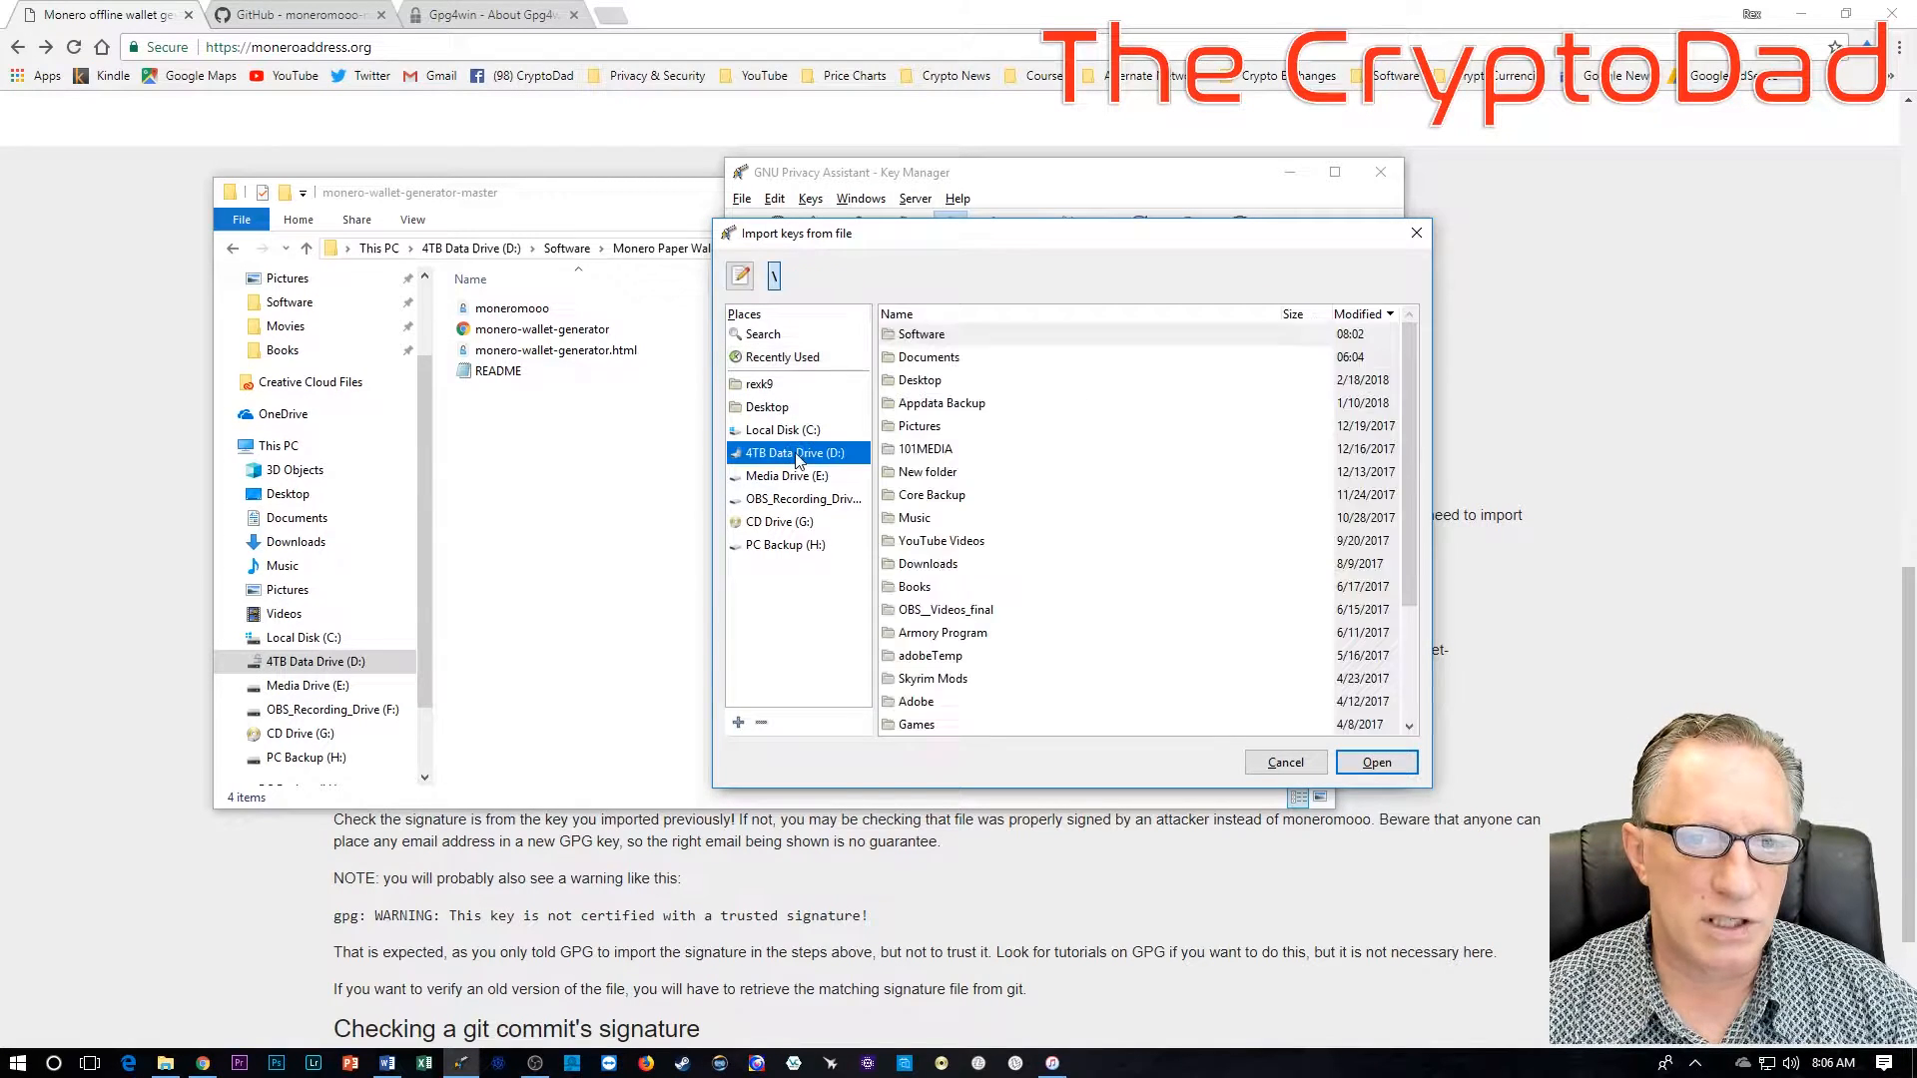
double_click(920, 334)
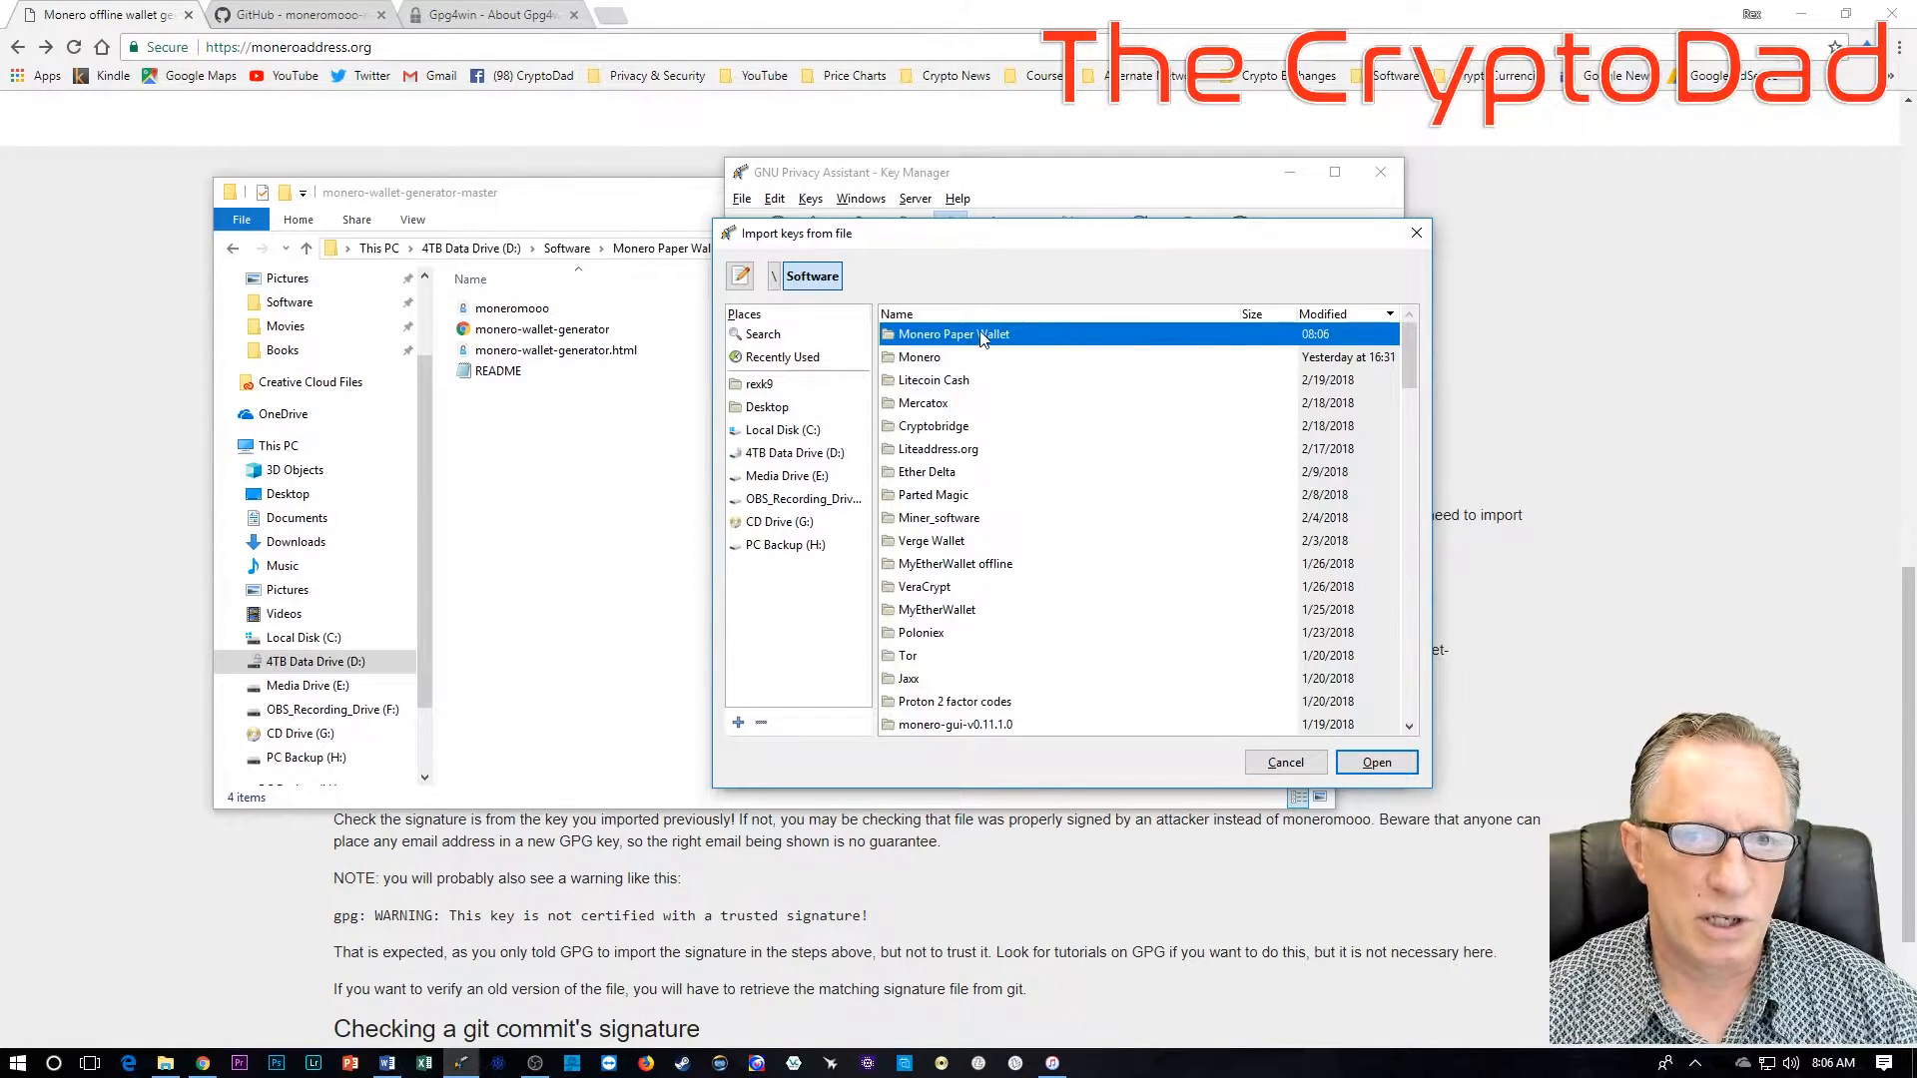
double_click(954, 333)
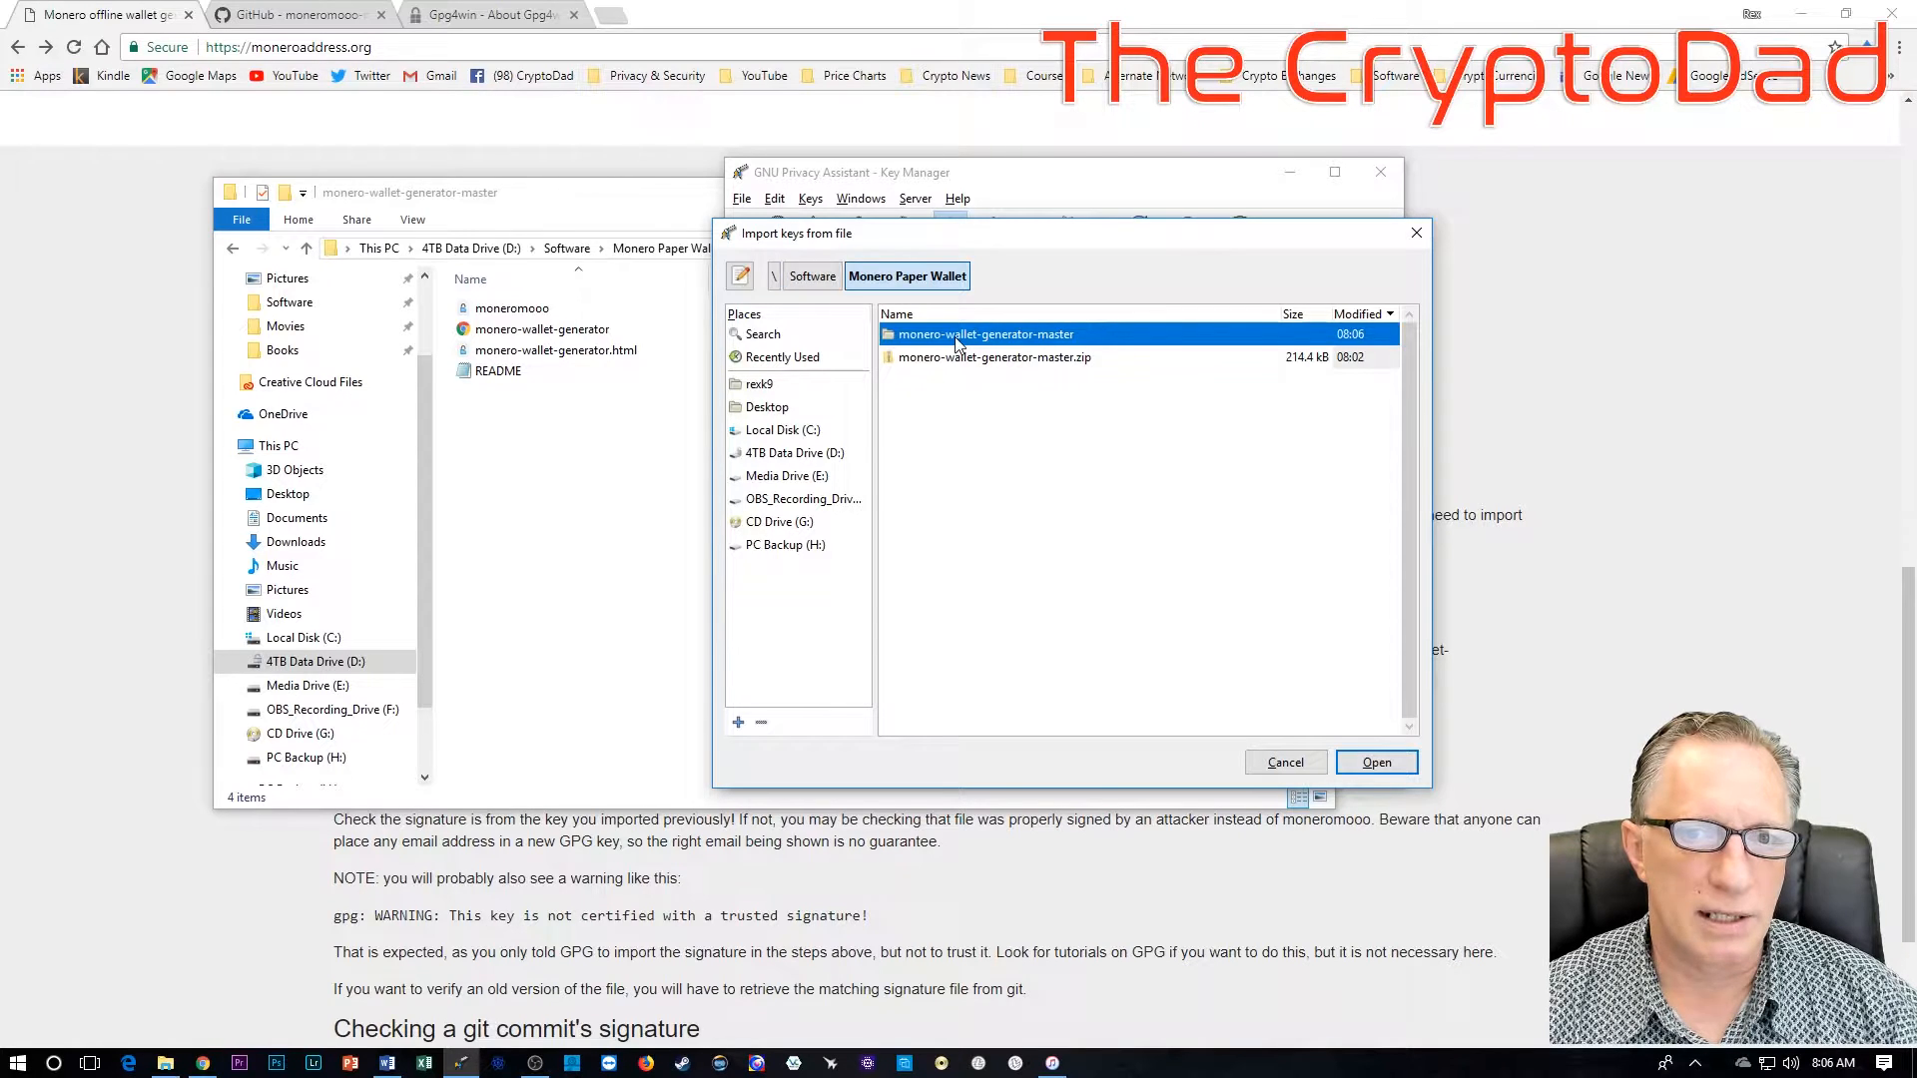
double_click(984, 334)
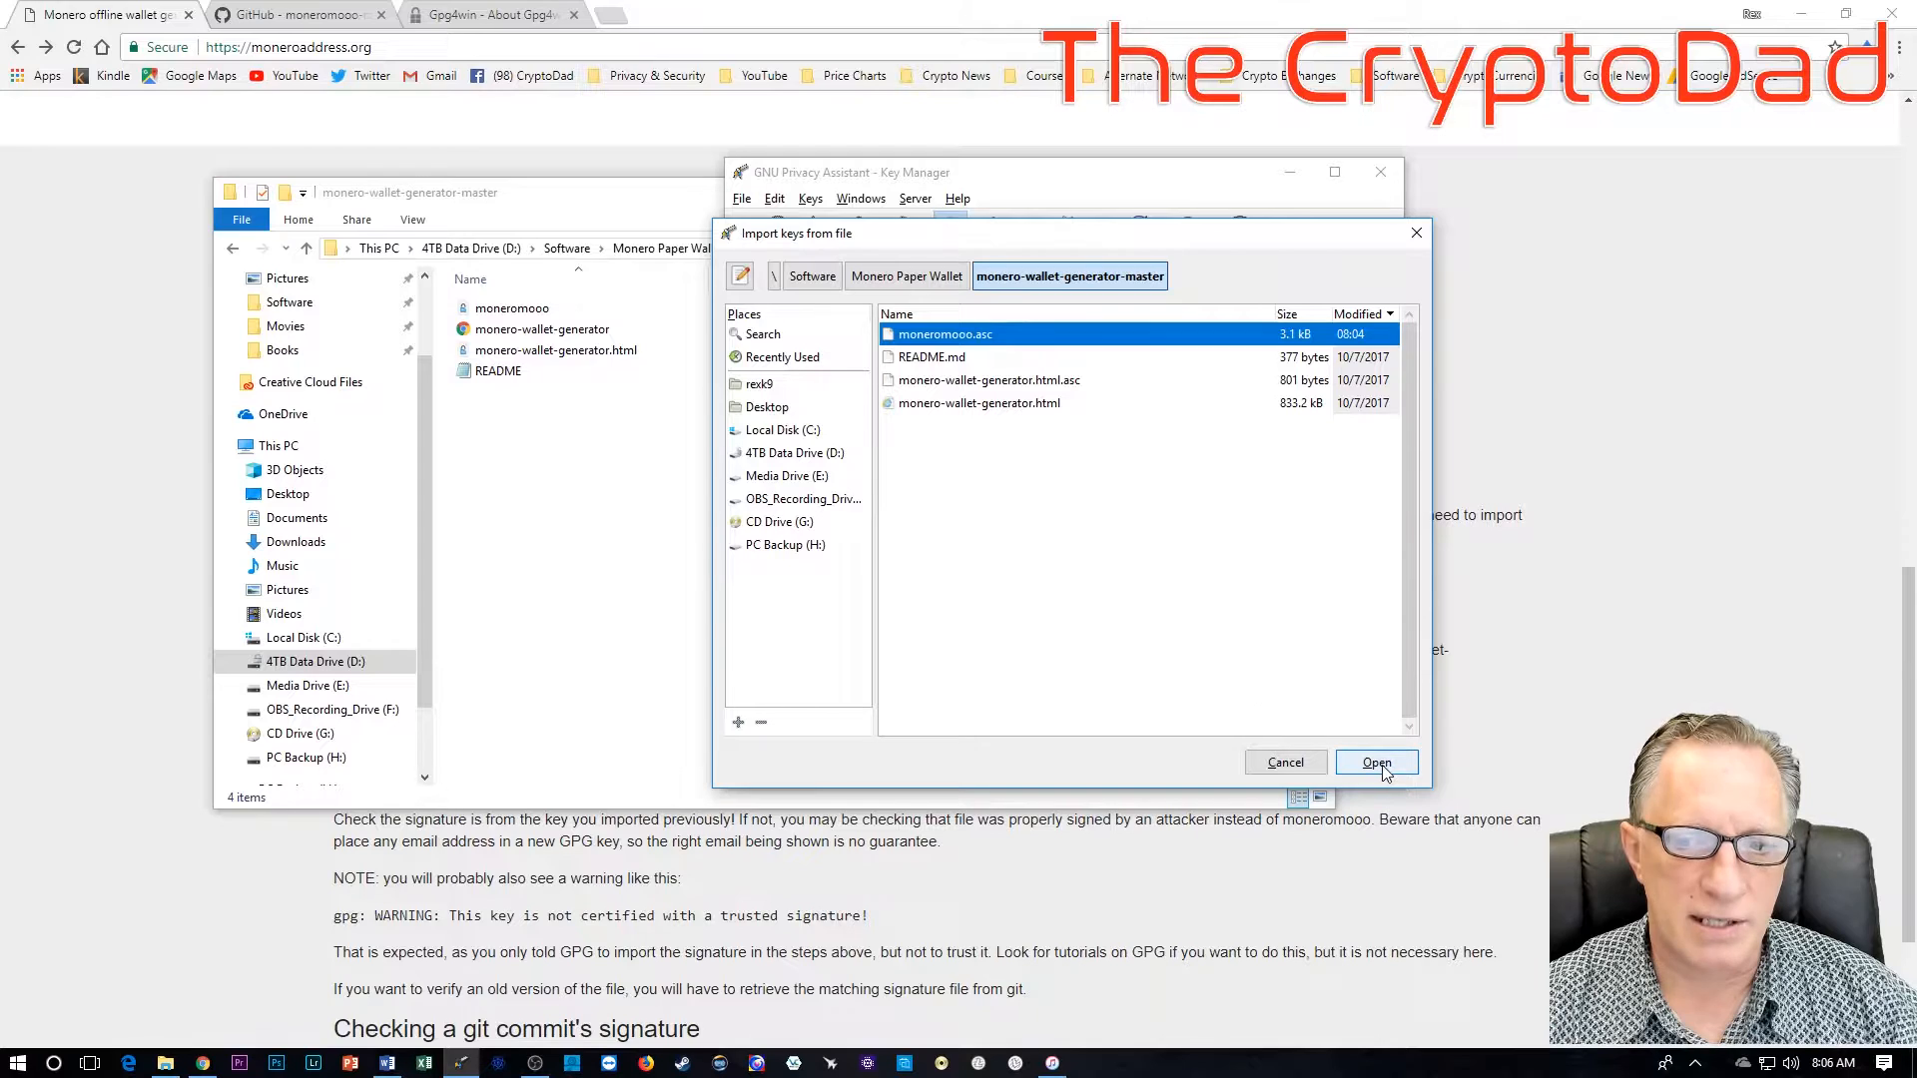
click(1375, 761)
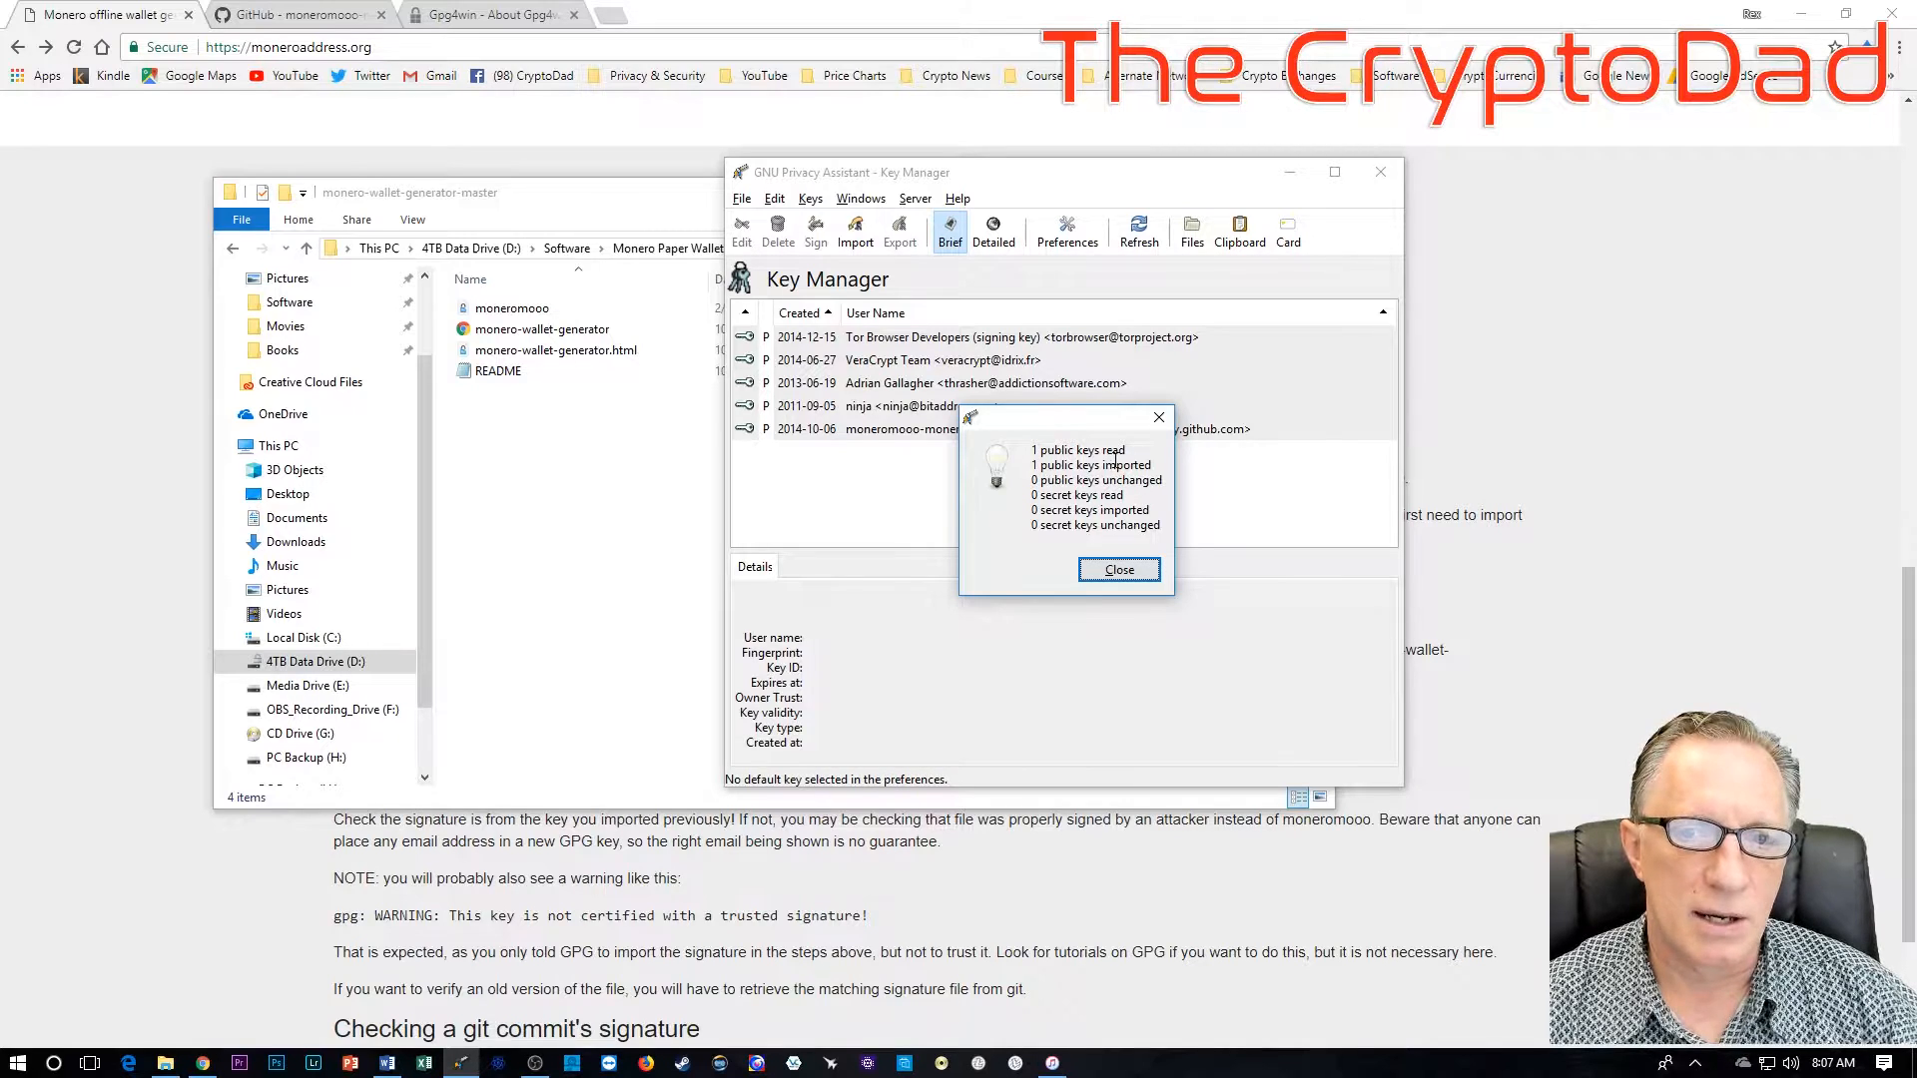
click(1116, 569)
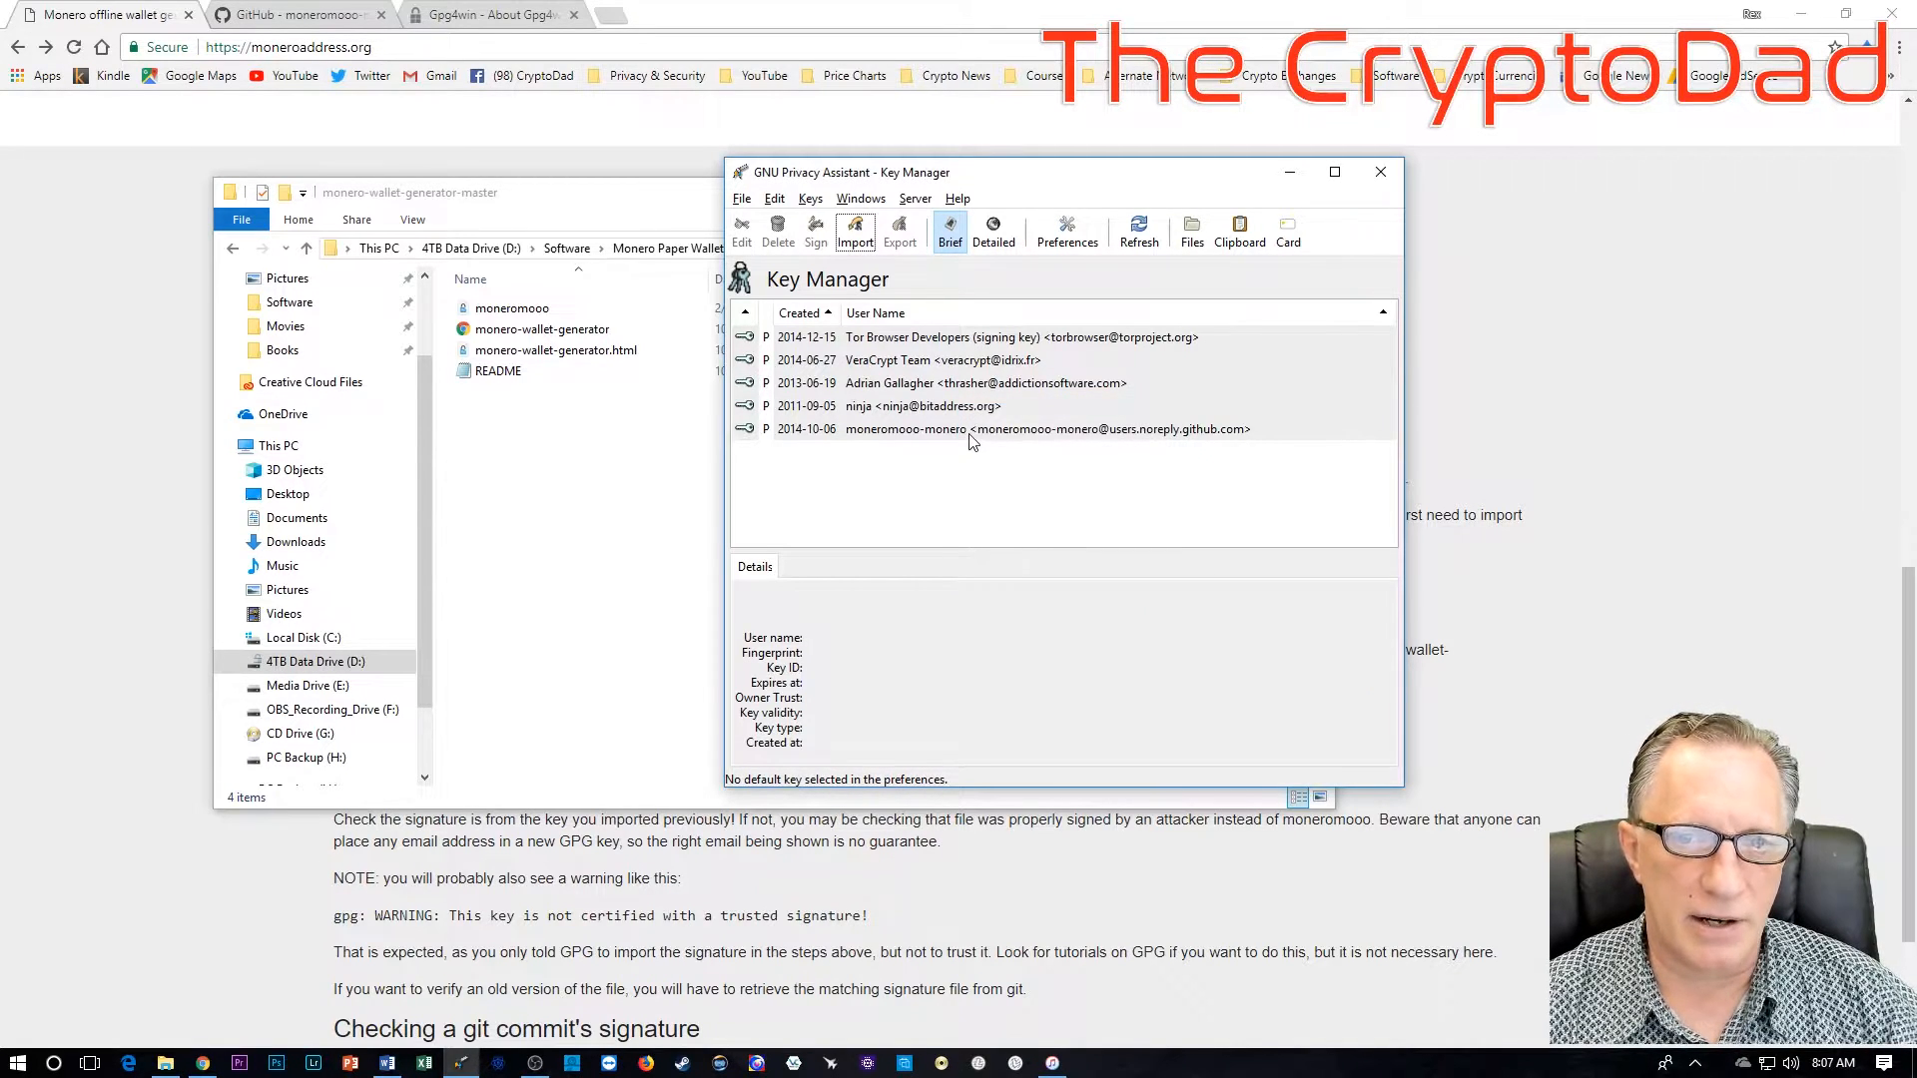
Step: Show the imported moneromooo key's fingerprint, key ID 4D6CEFC3 and rsa4096 details
click(1044, 429)
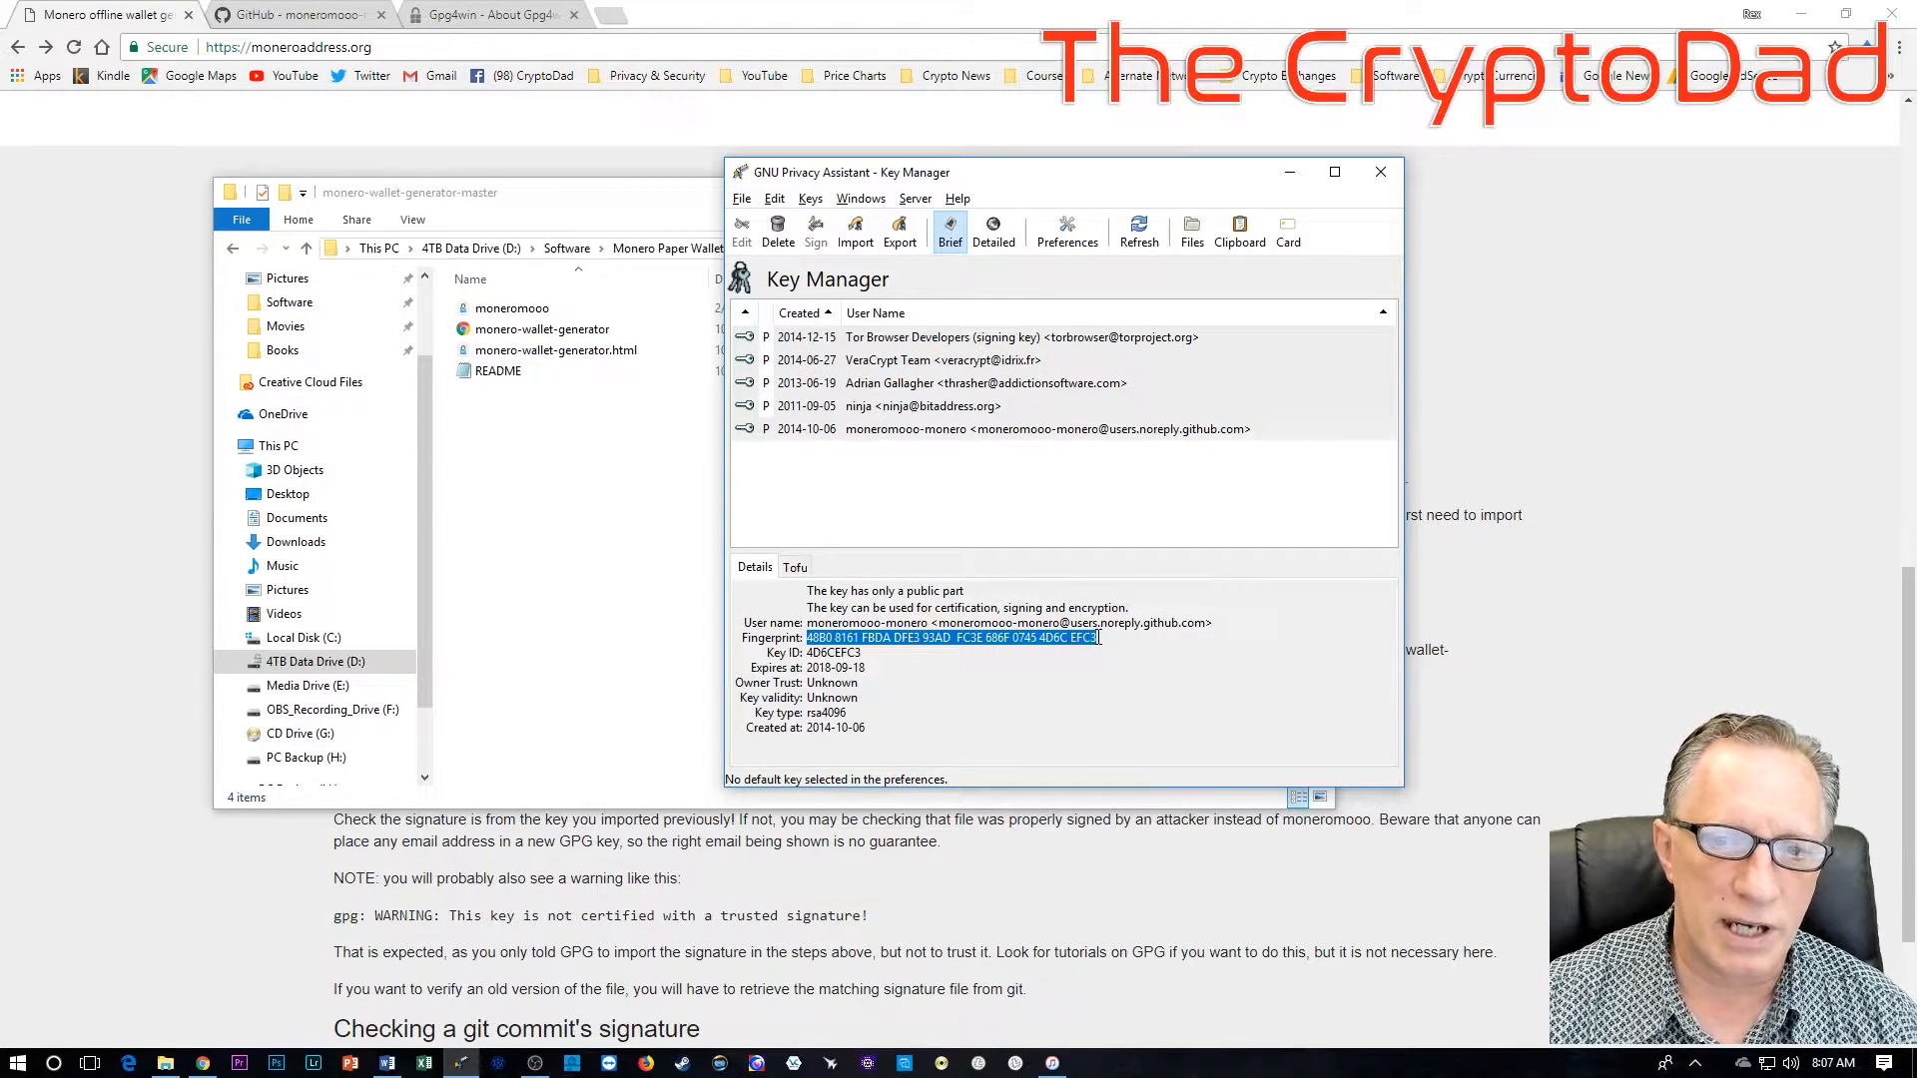
mouse_move(1146, 671)
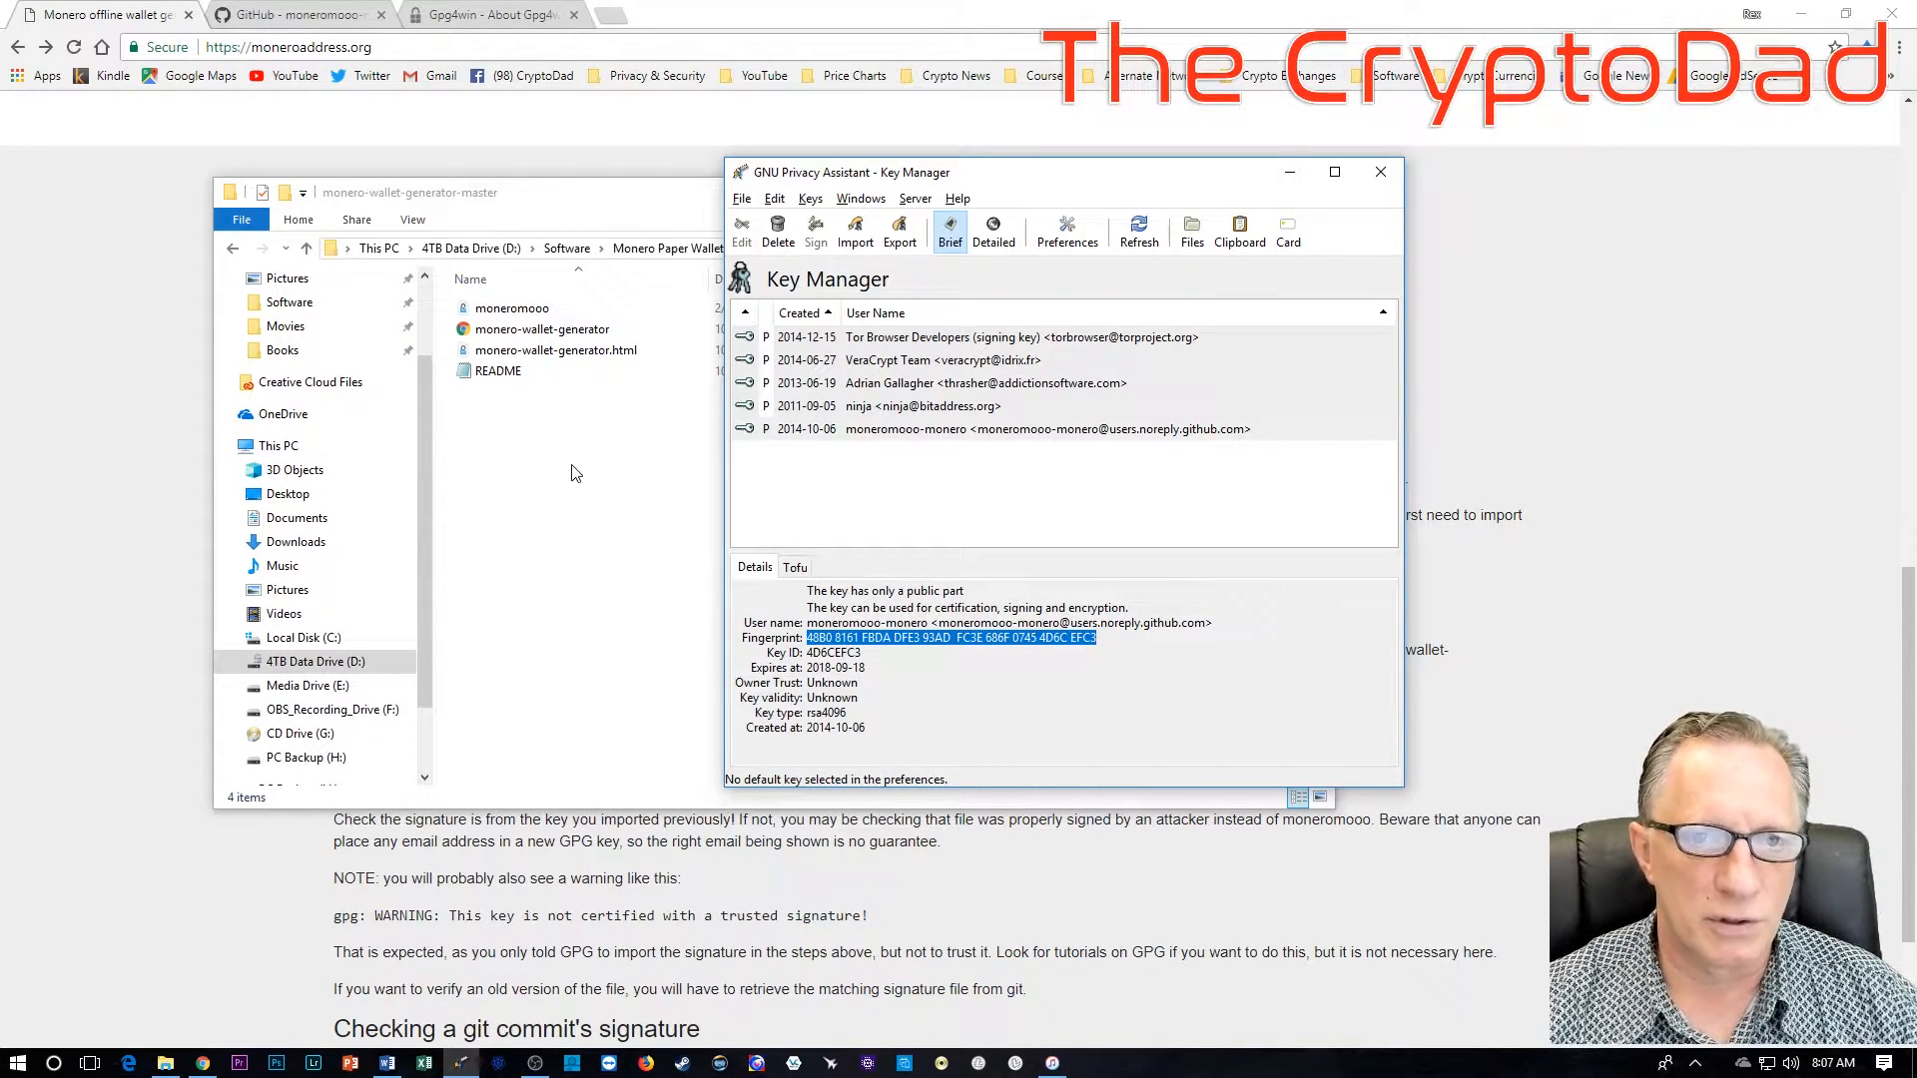
mouse_move(880, 419)
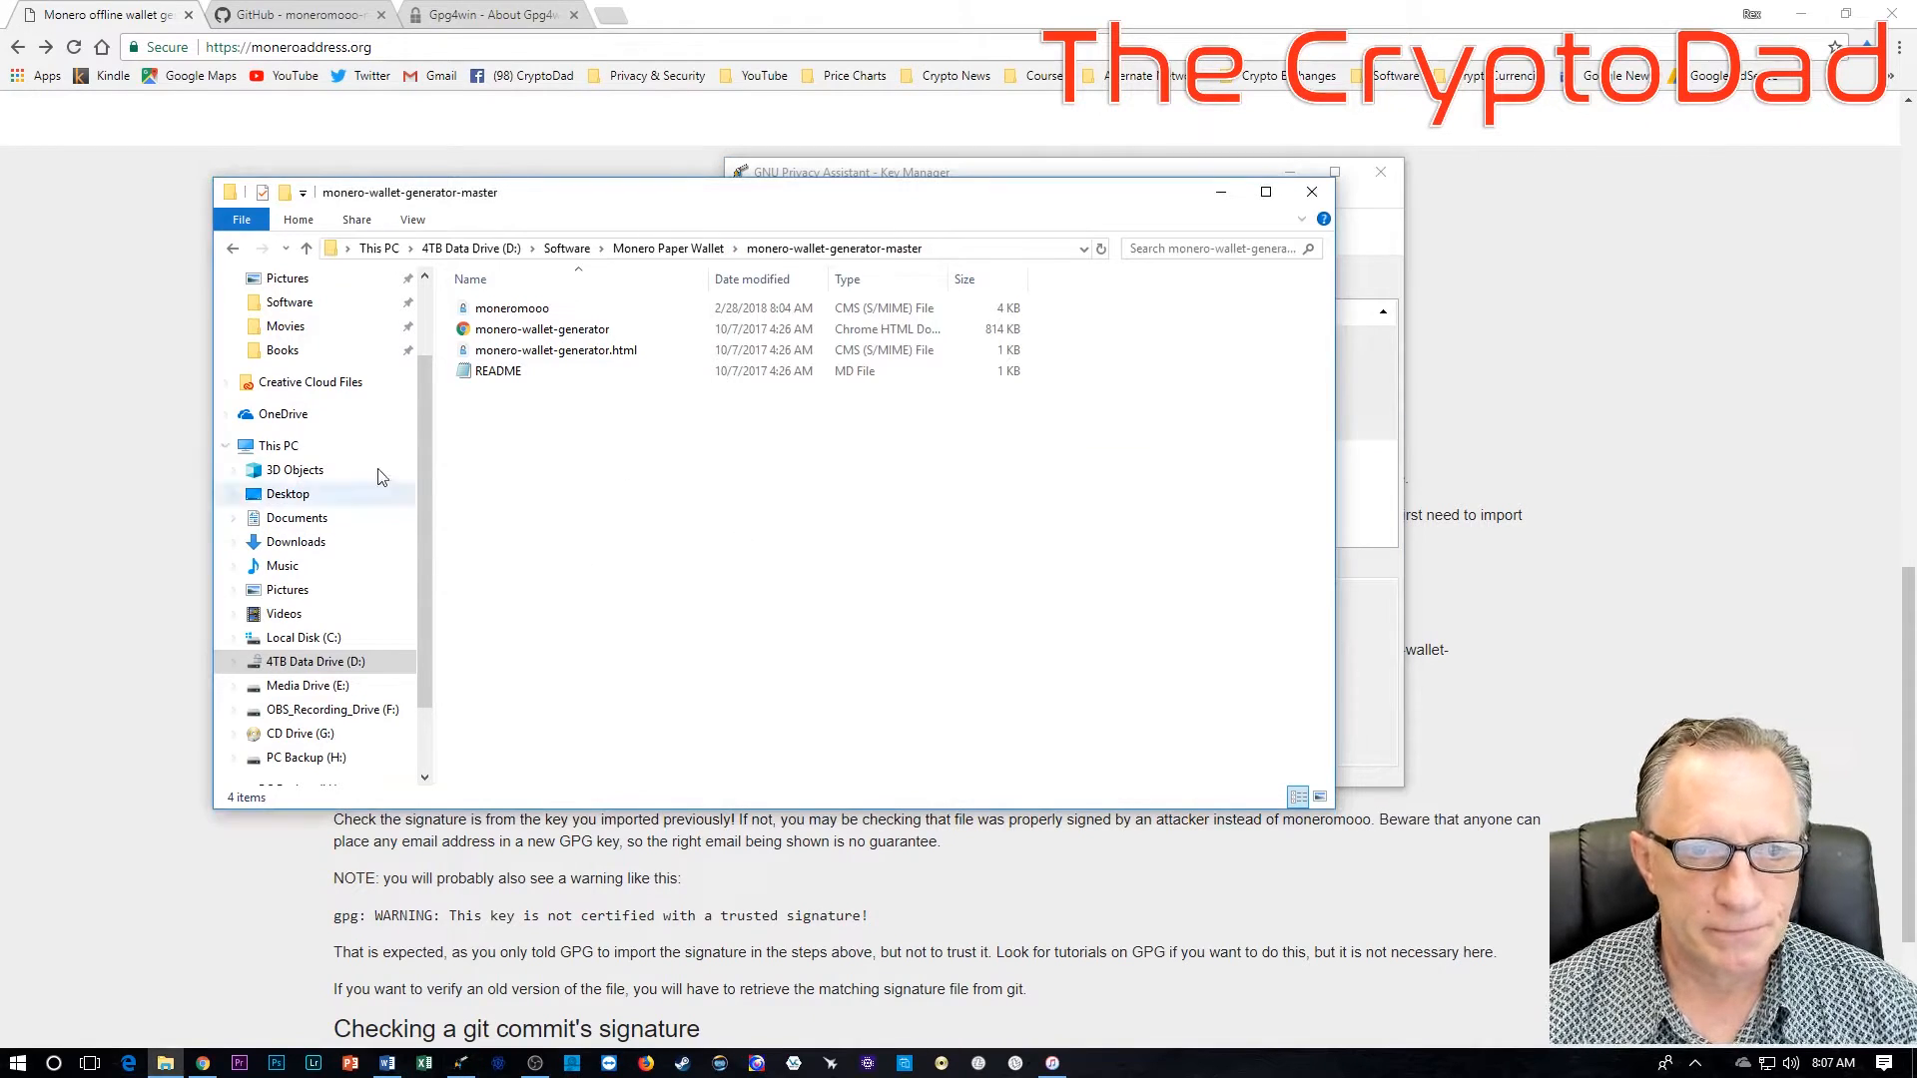
mouse_move(525, 475)
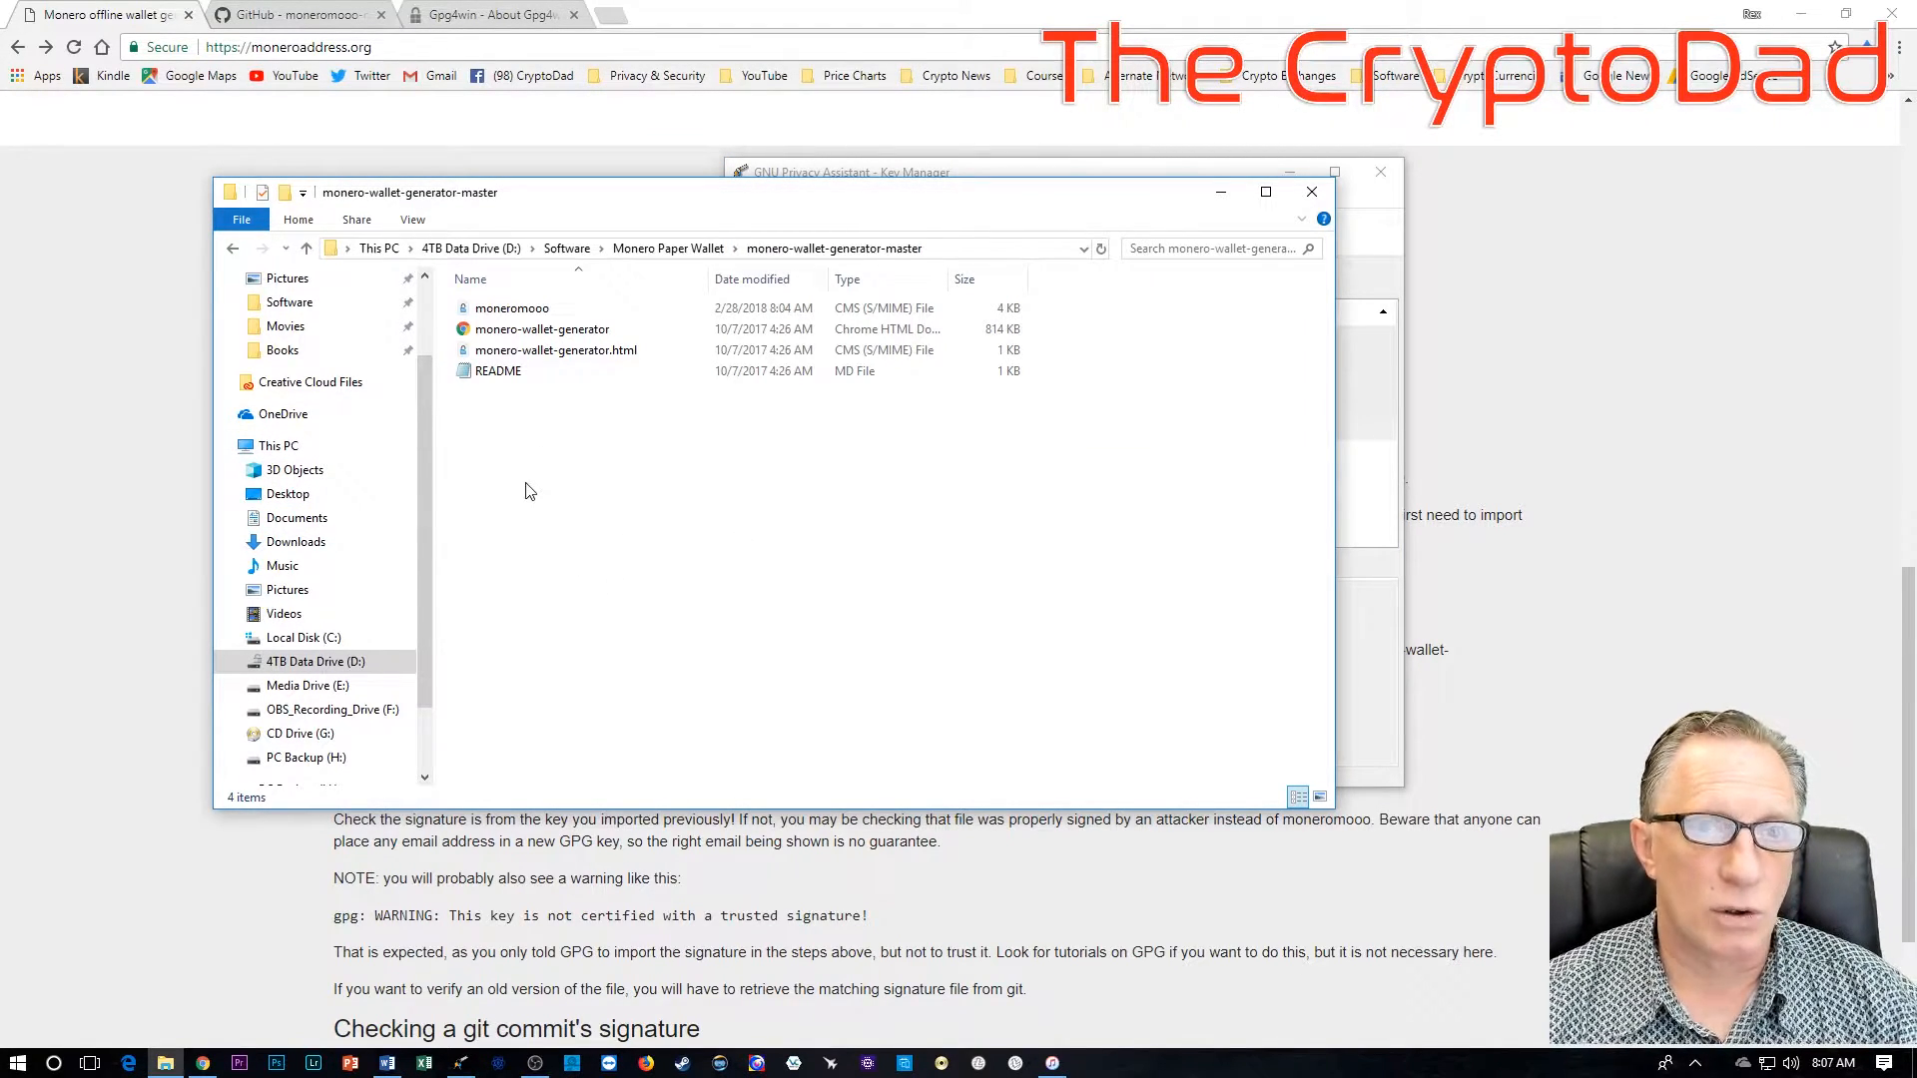
mouse_move(581, 501)
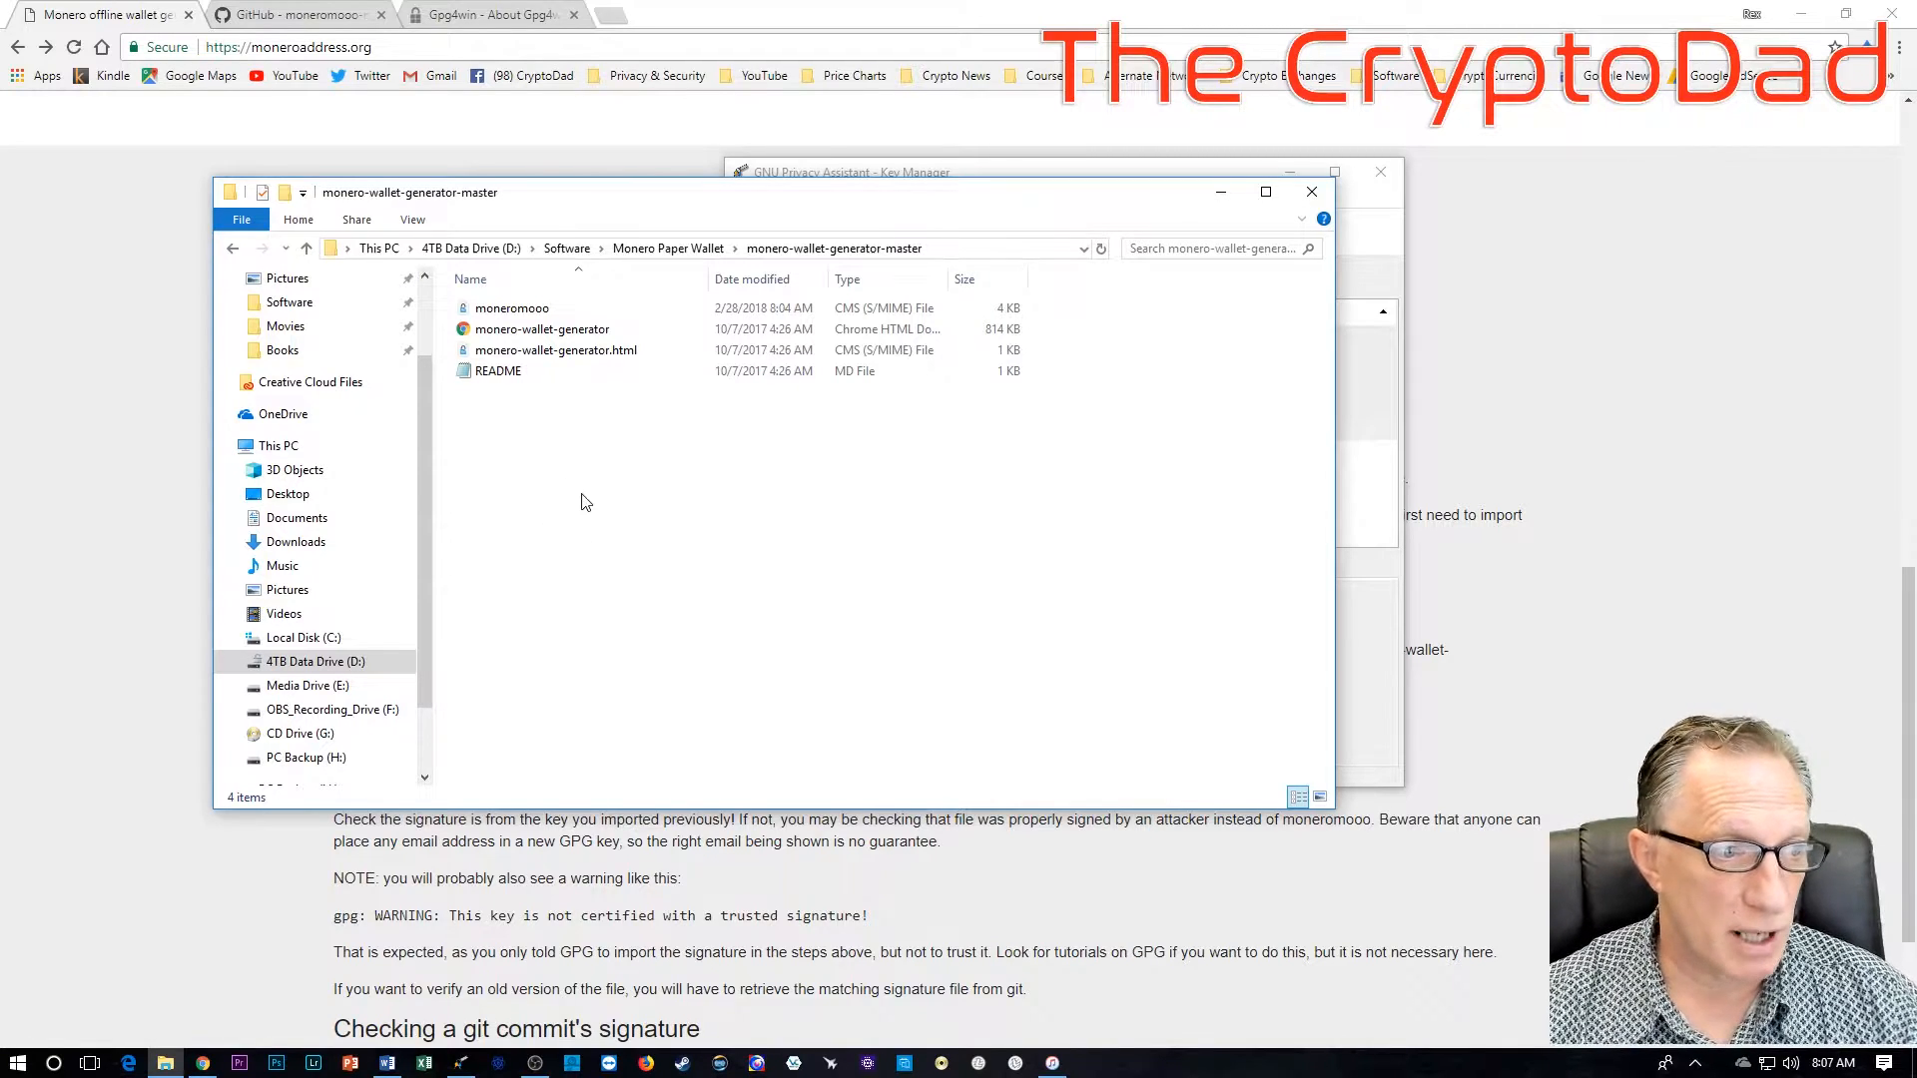
mouse_move(563, 479)
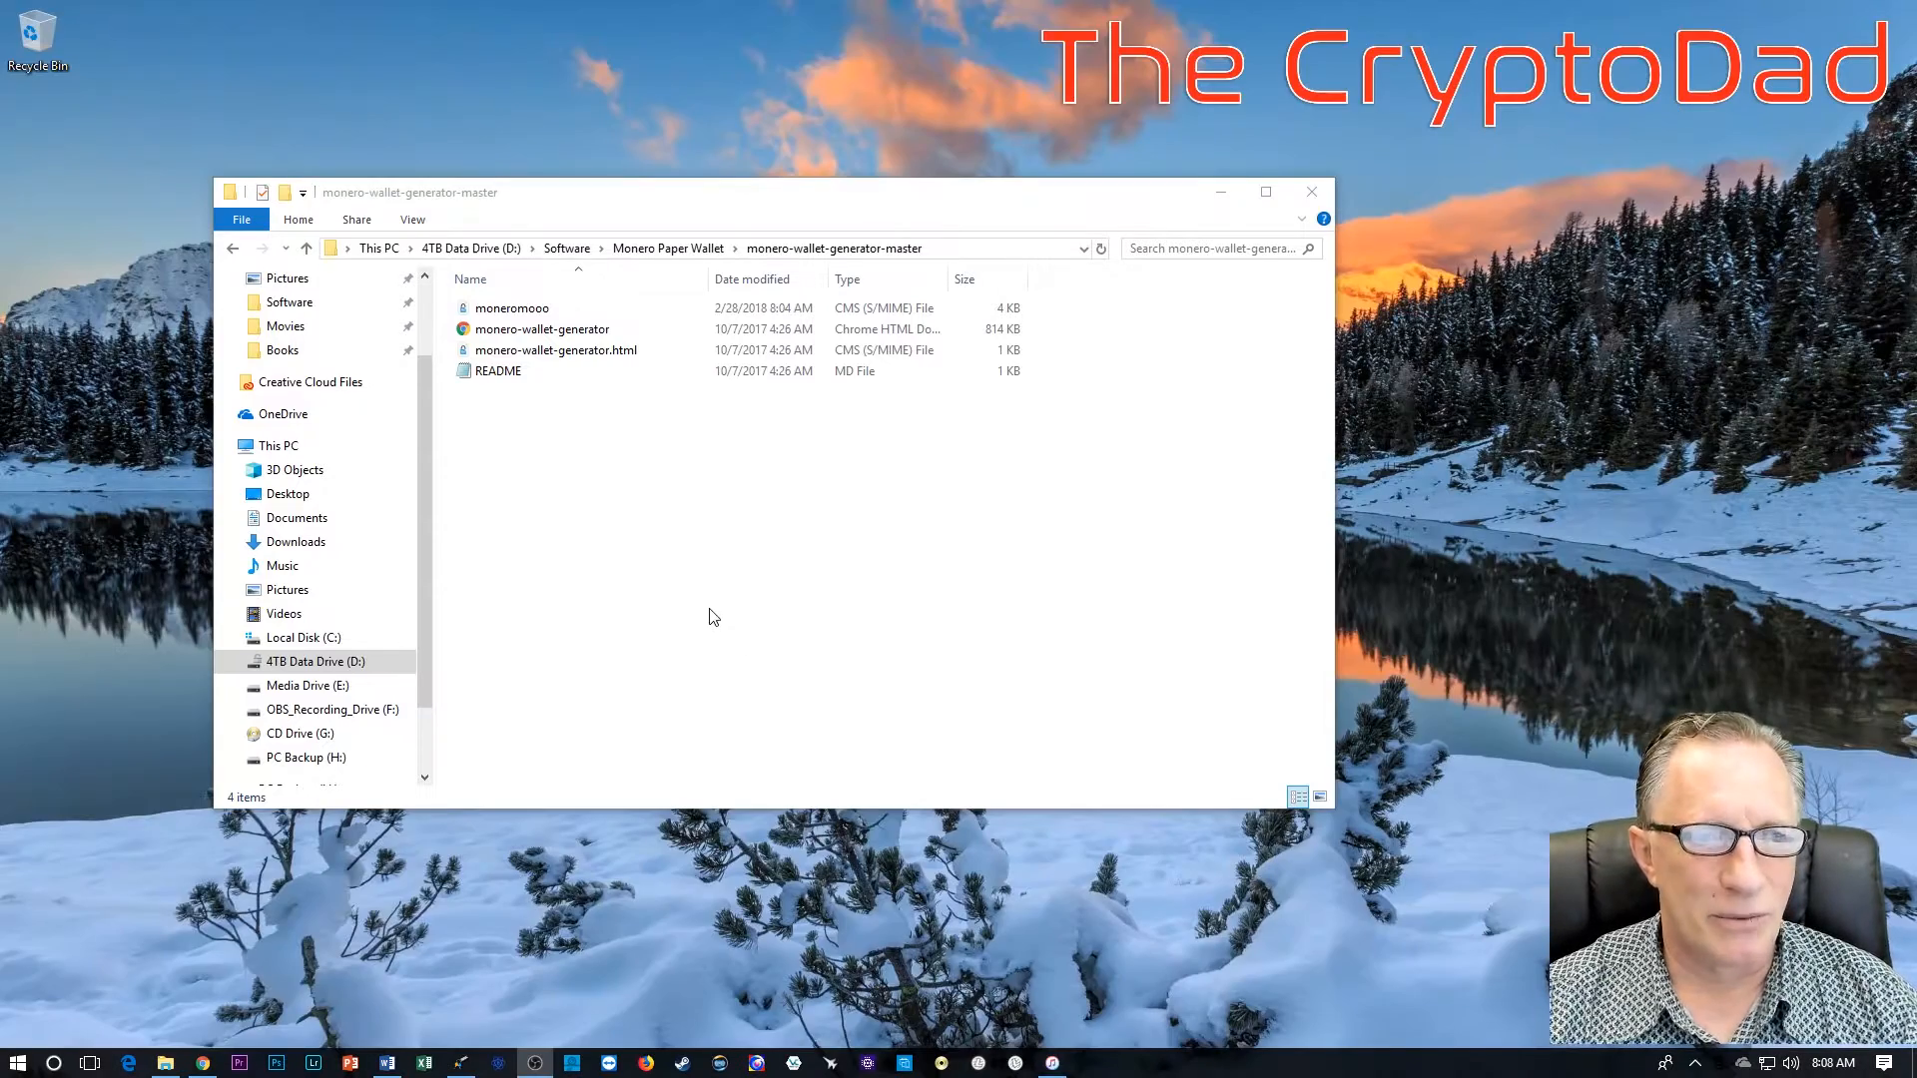
mouse_move(581, 495)
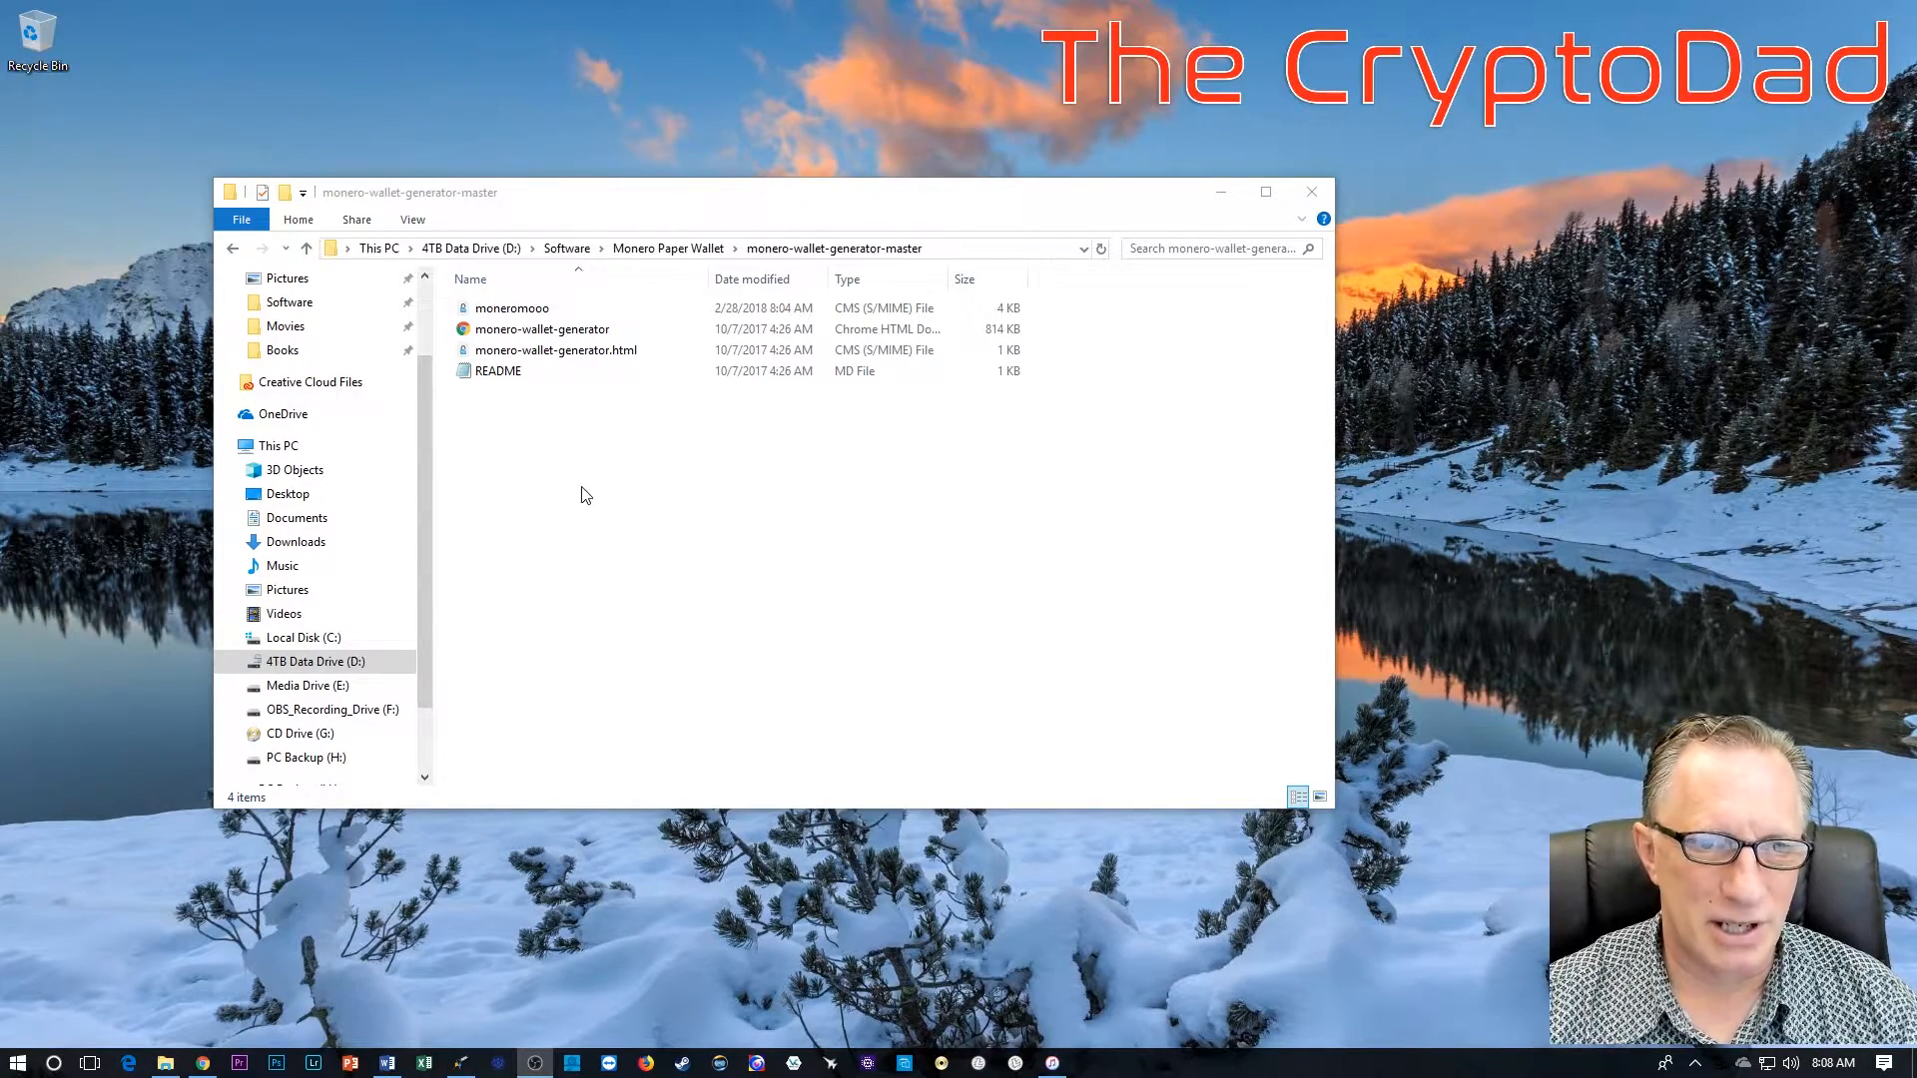
mouse_move(513, 499)
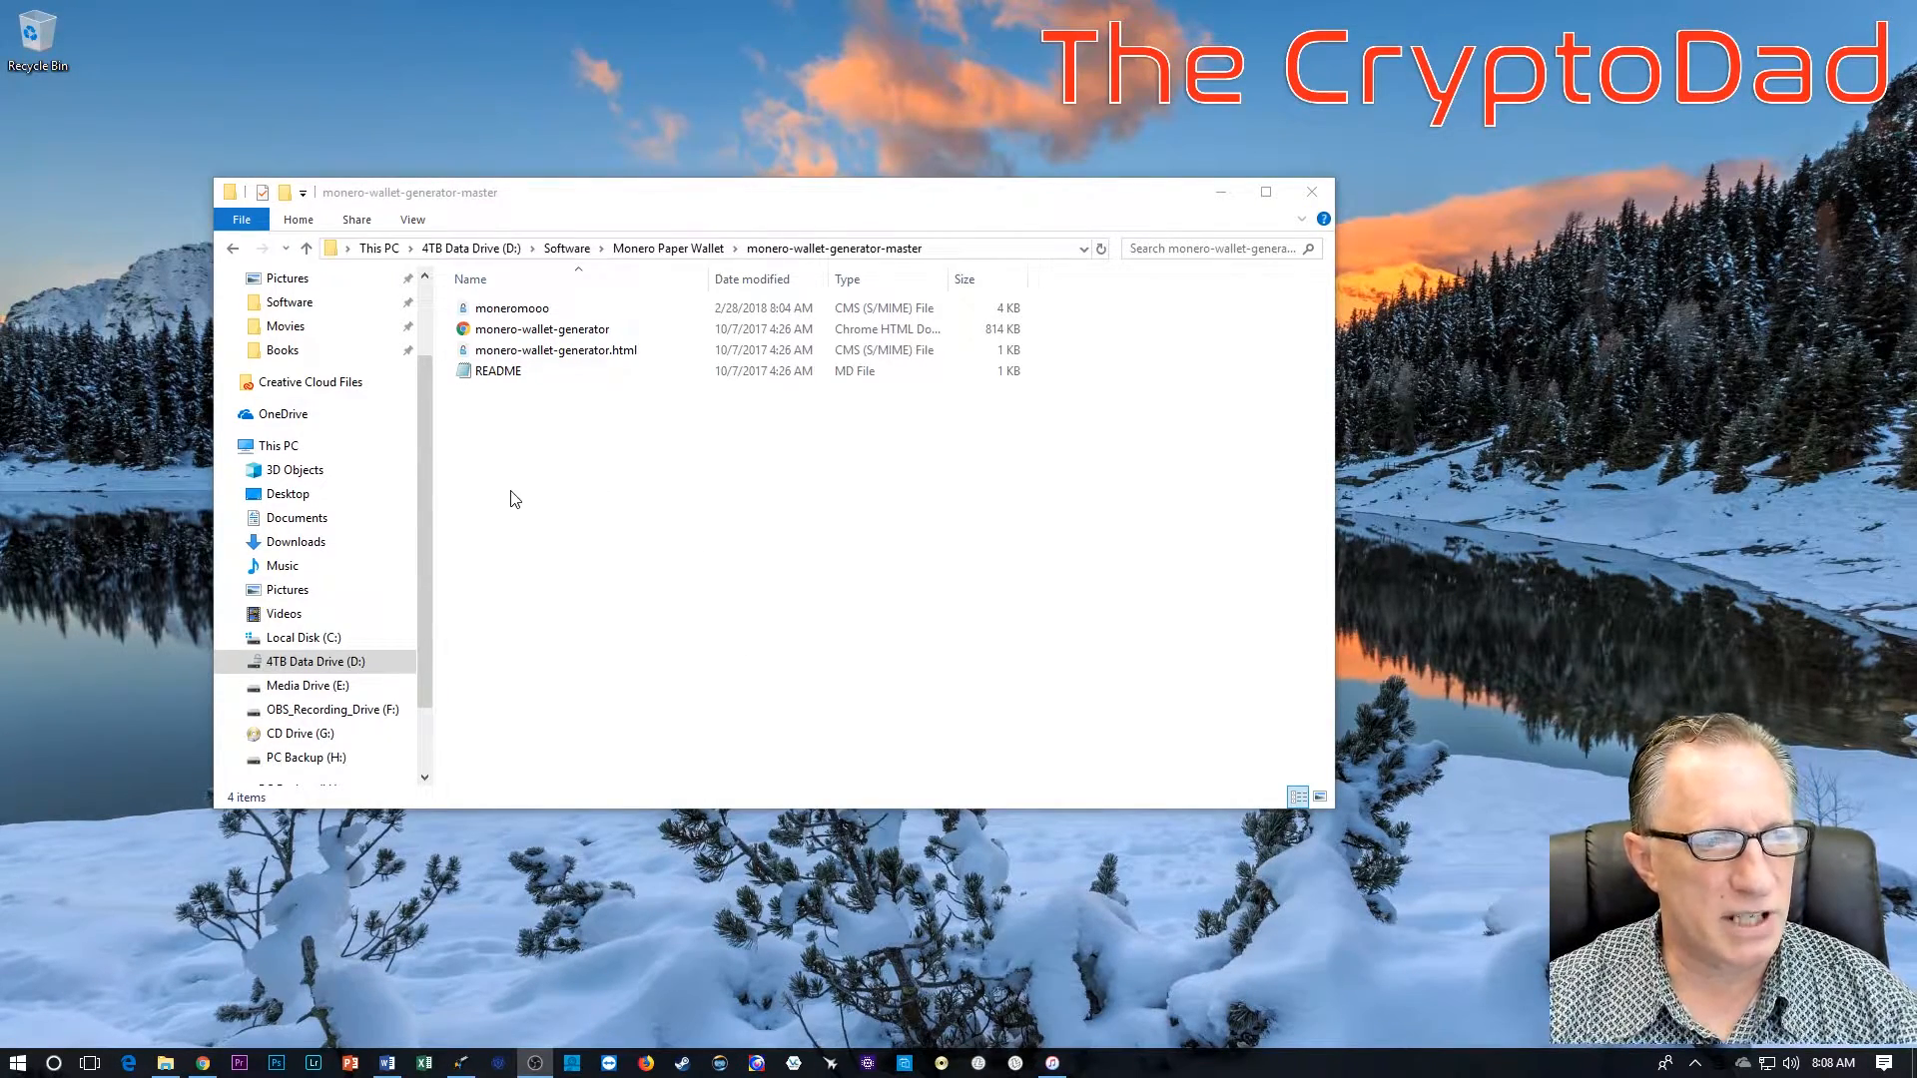
Step: Open a PowerShell window from the monero-wallet-generator-master folder's context menu
right_click(513, 499)
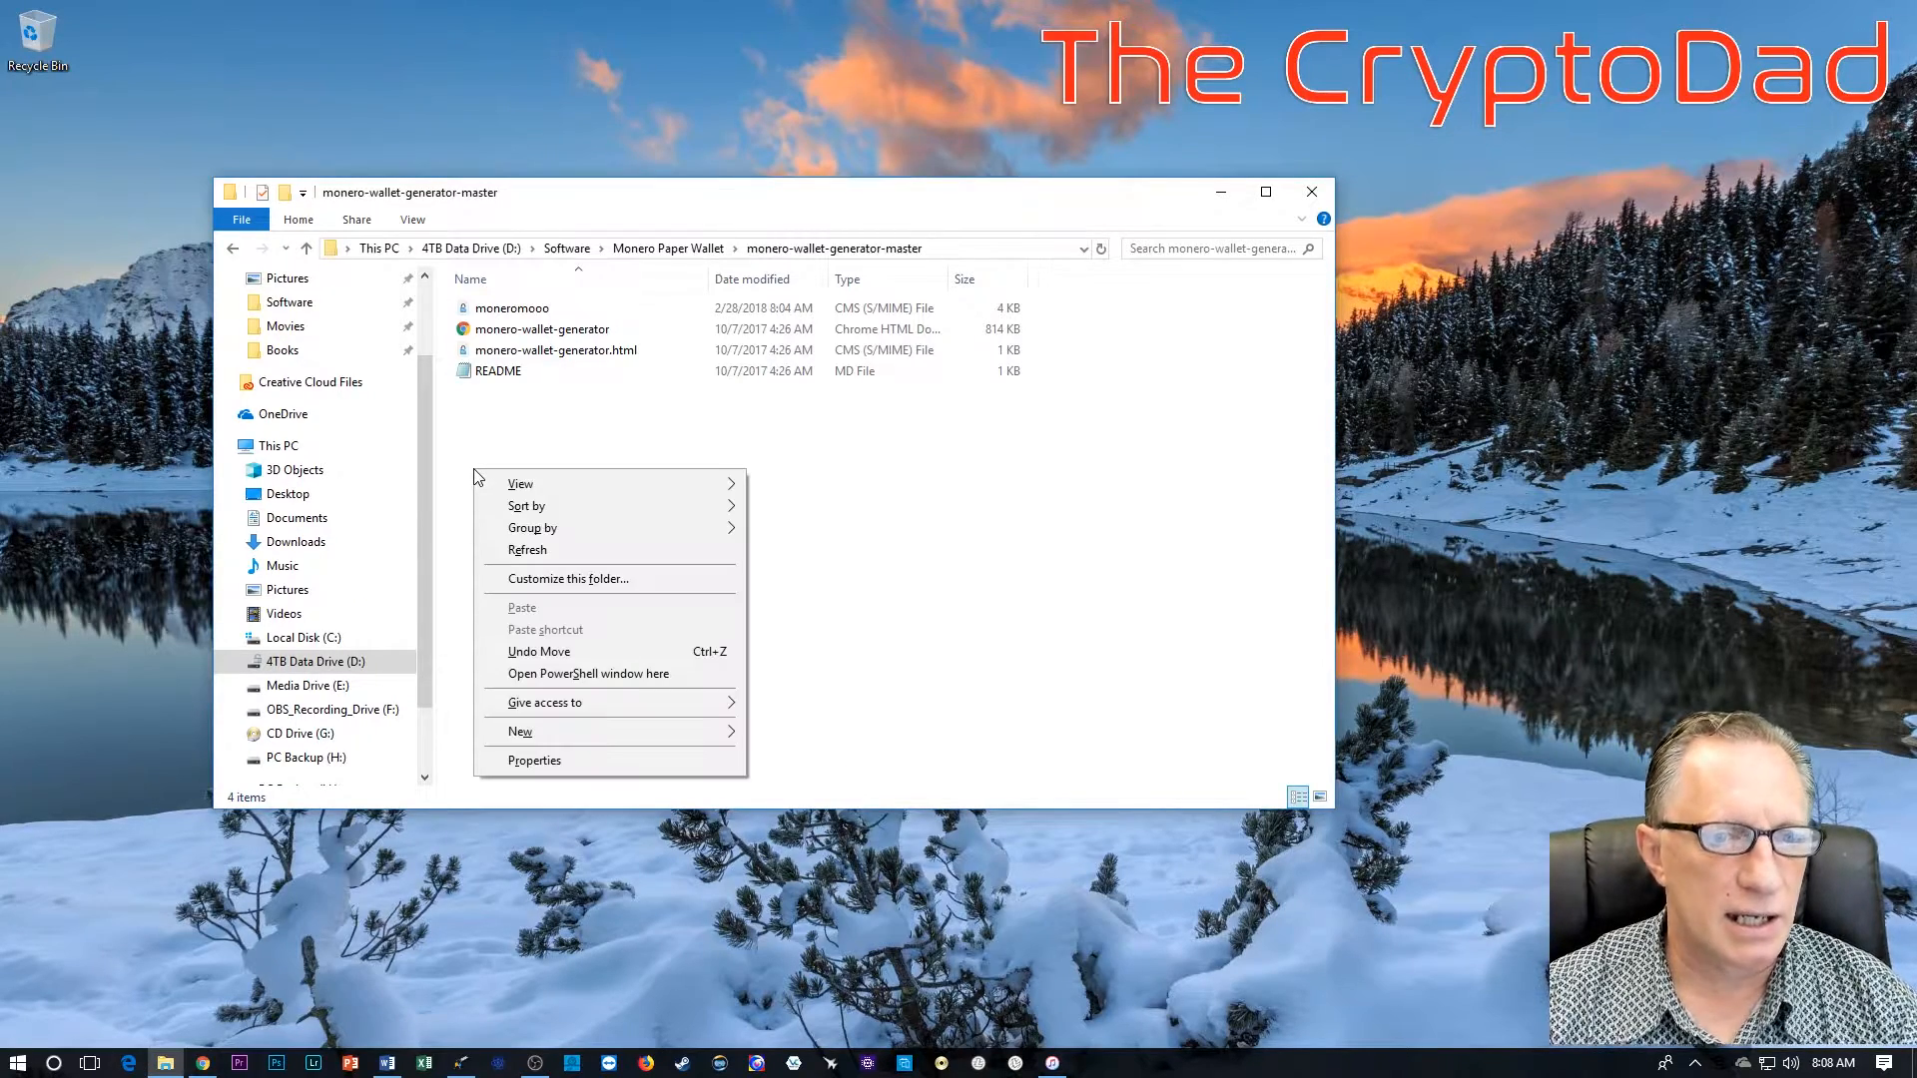
mouse_move(623, 679)
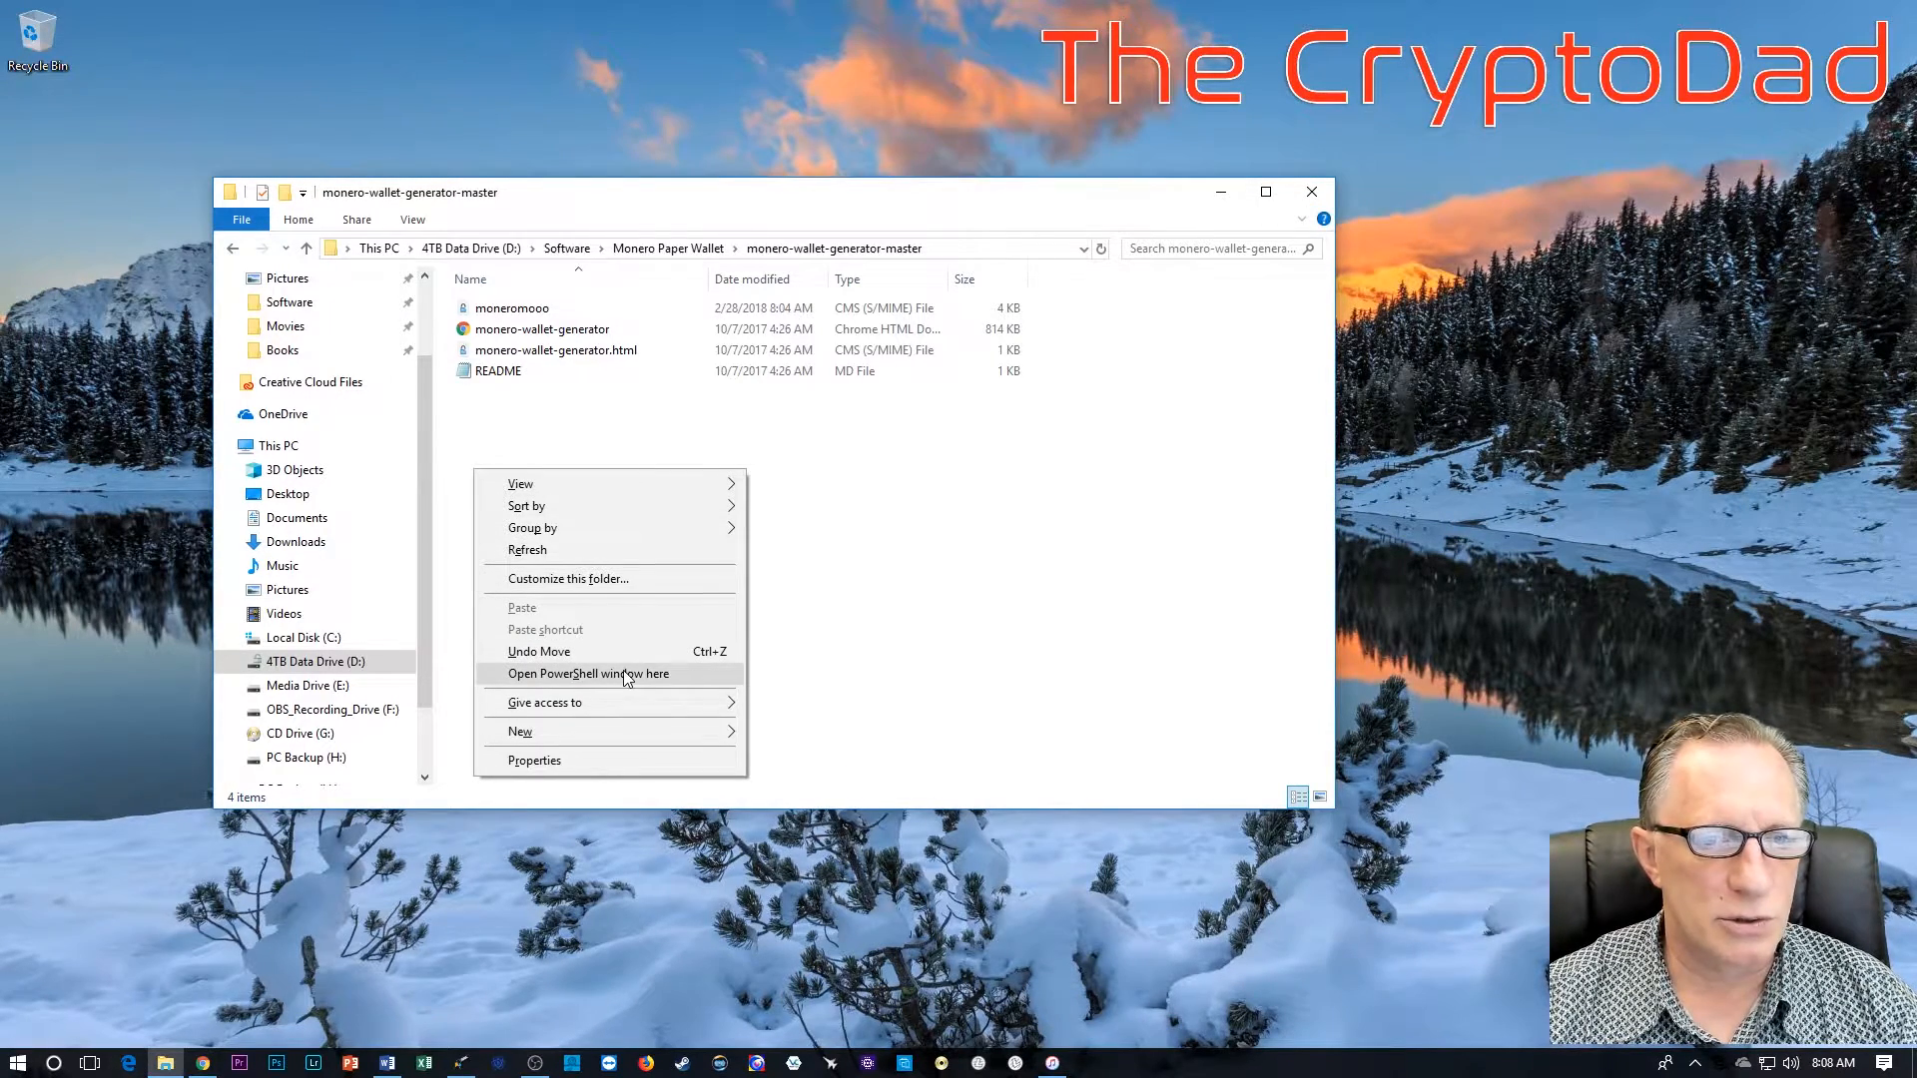
click(587, 672)
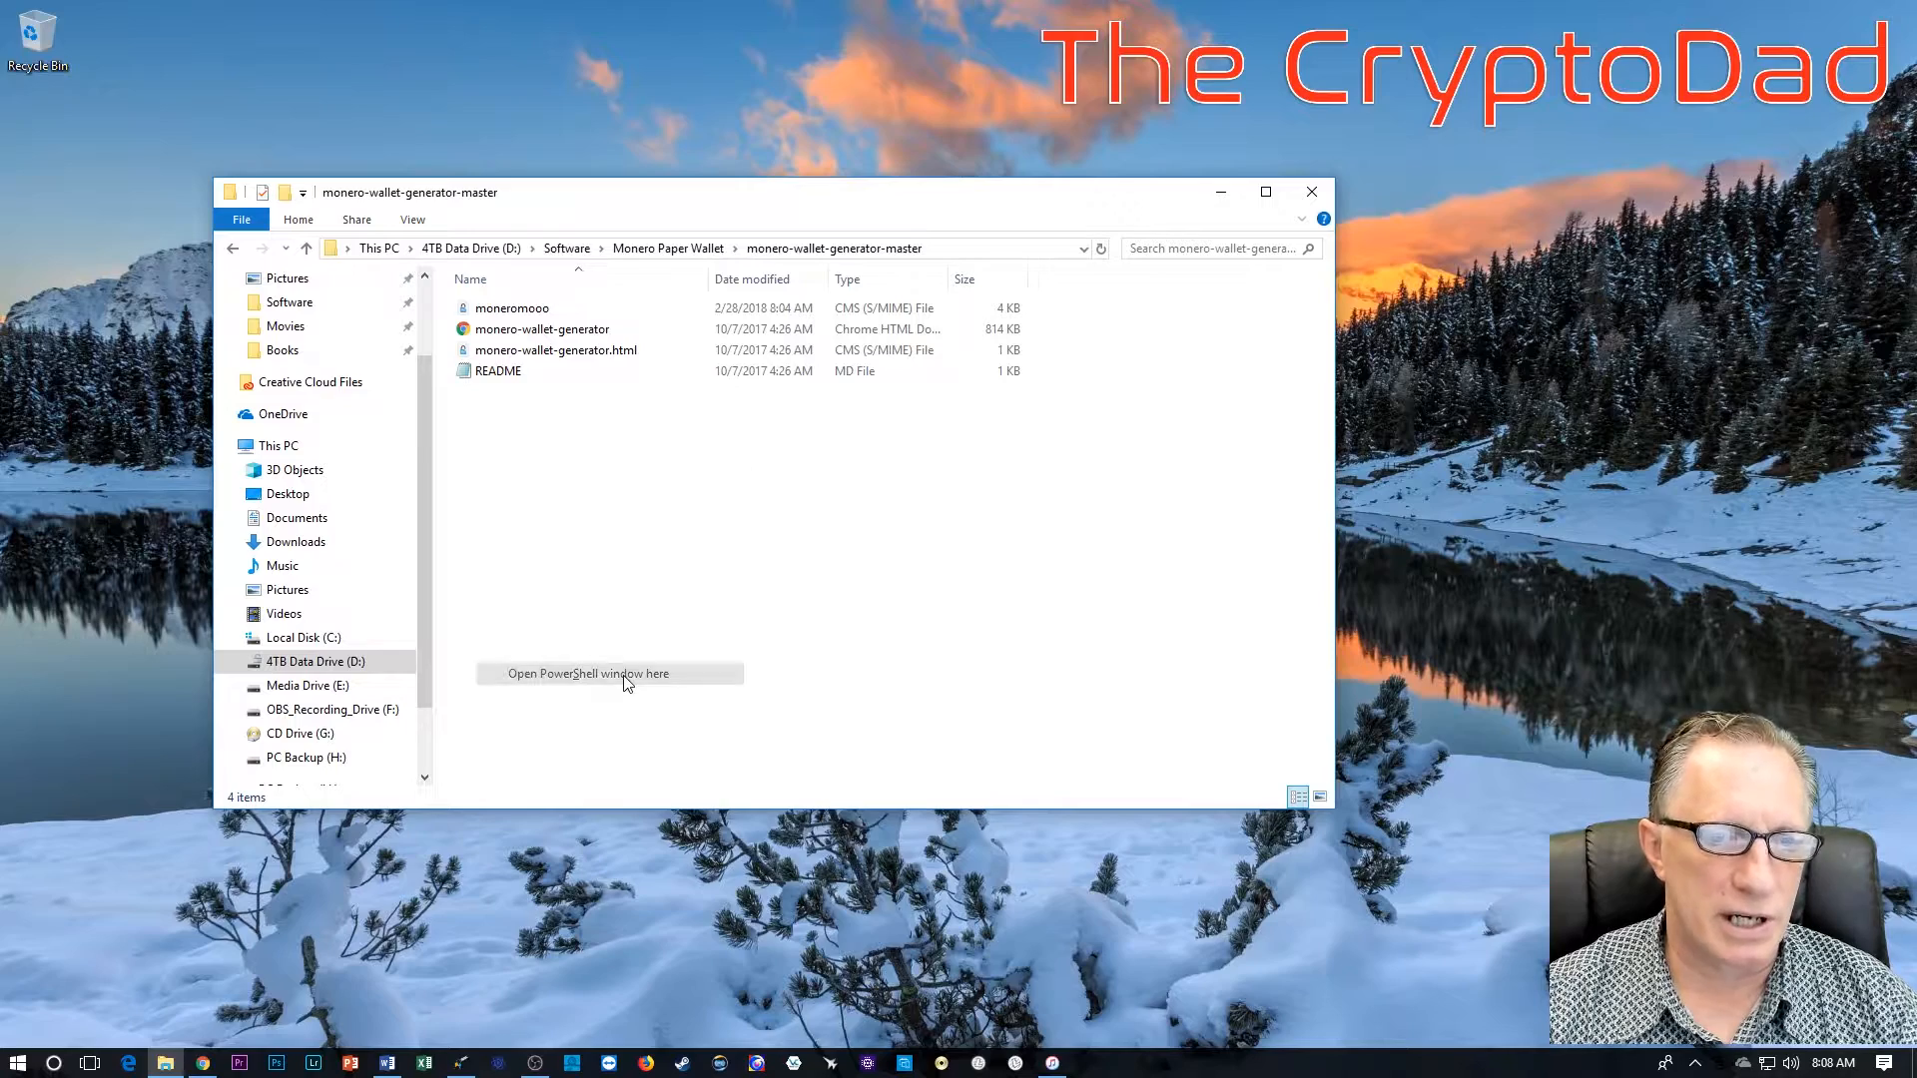
click(587, 672)
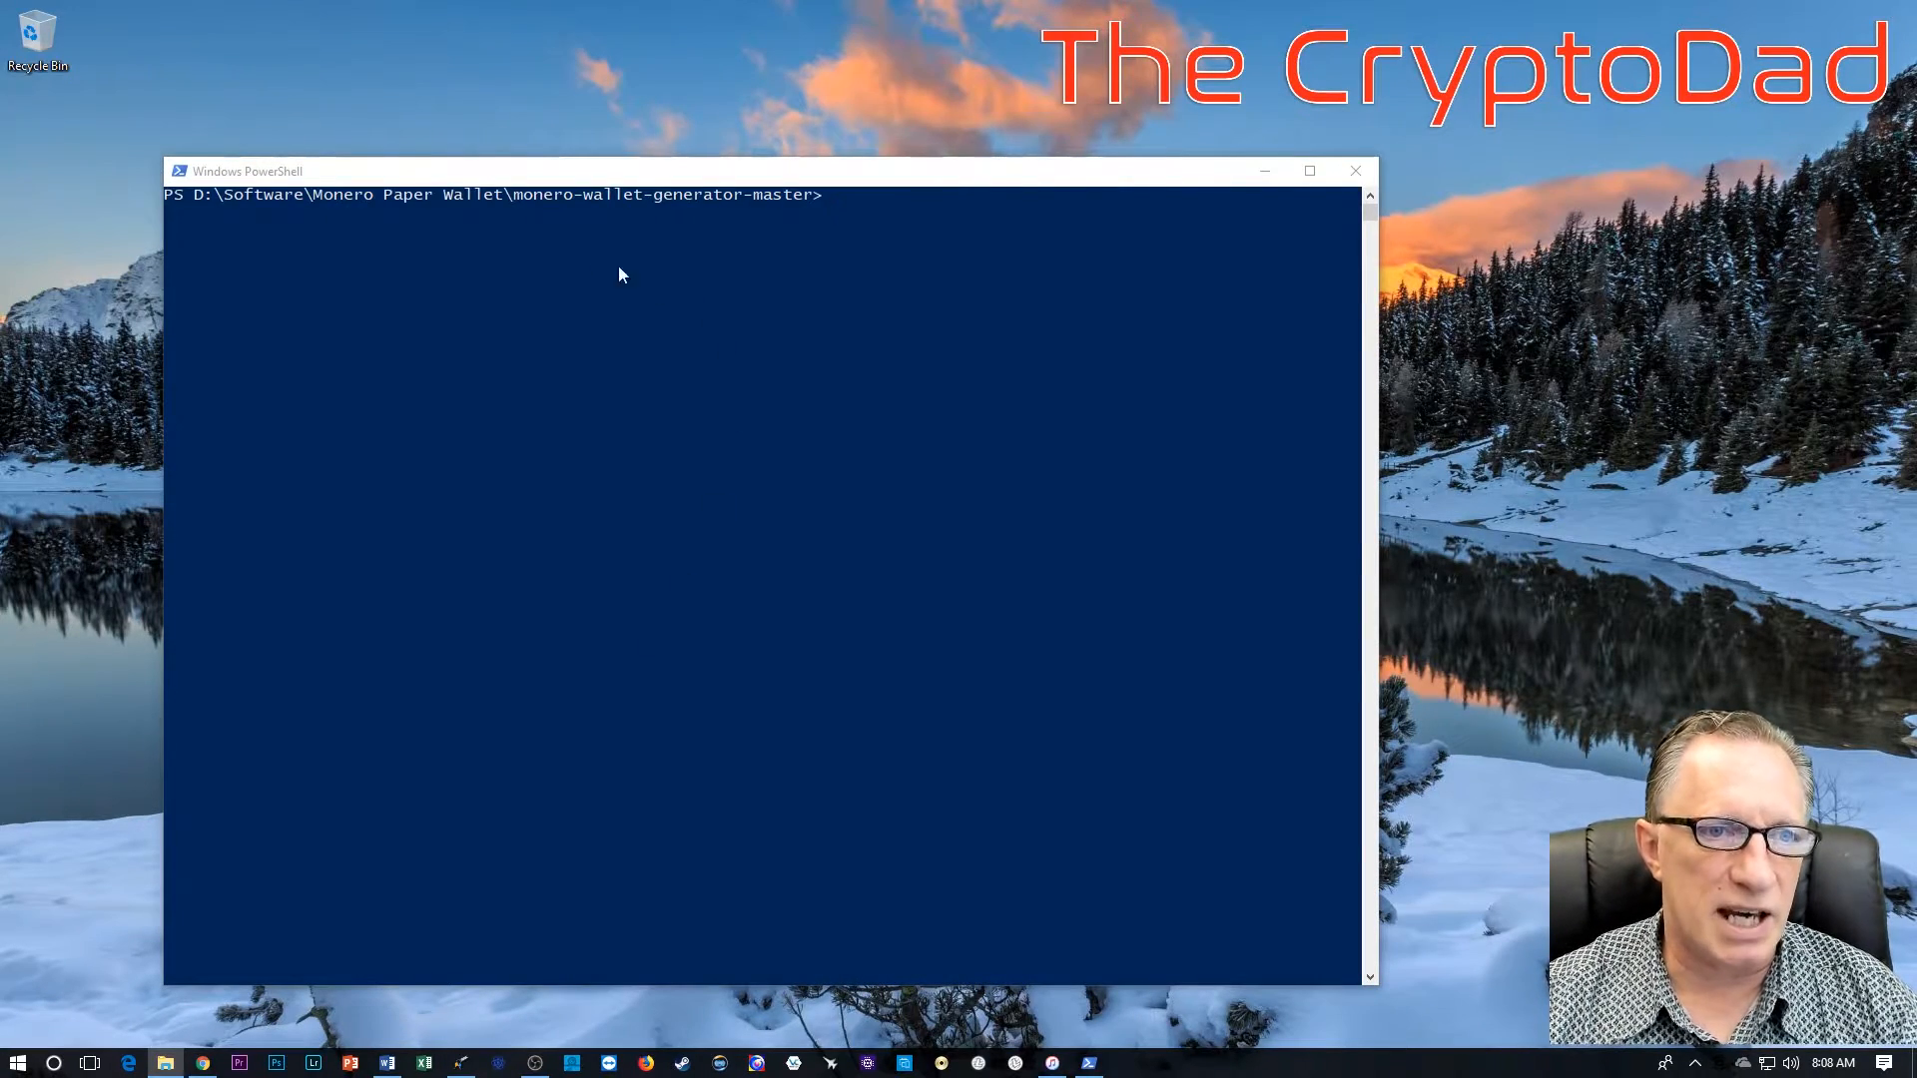
mouse_move(797, 202)
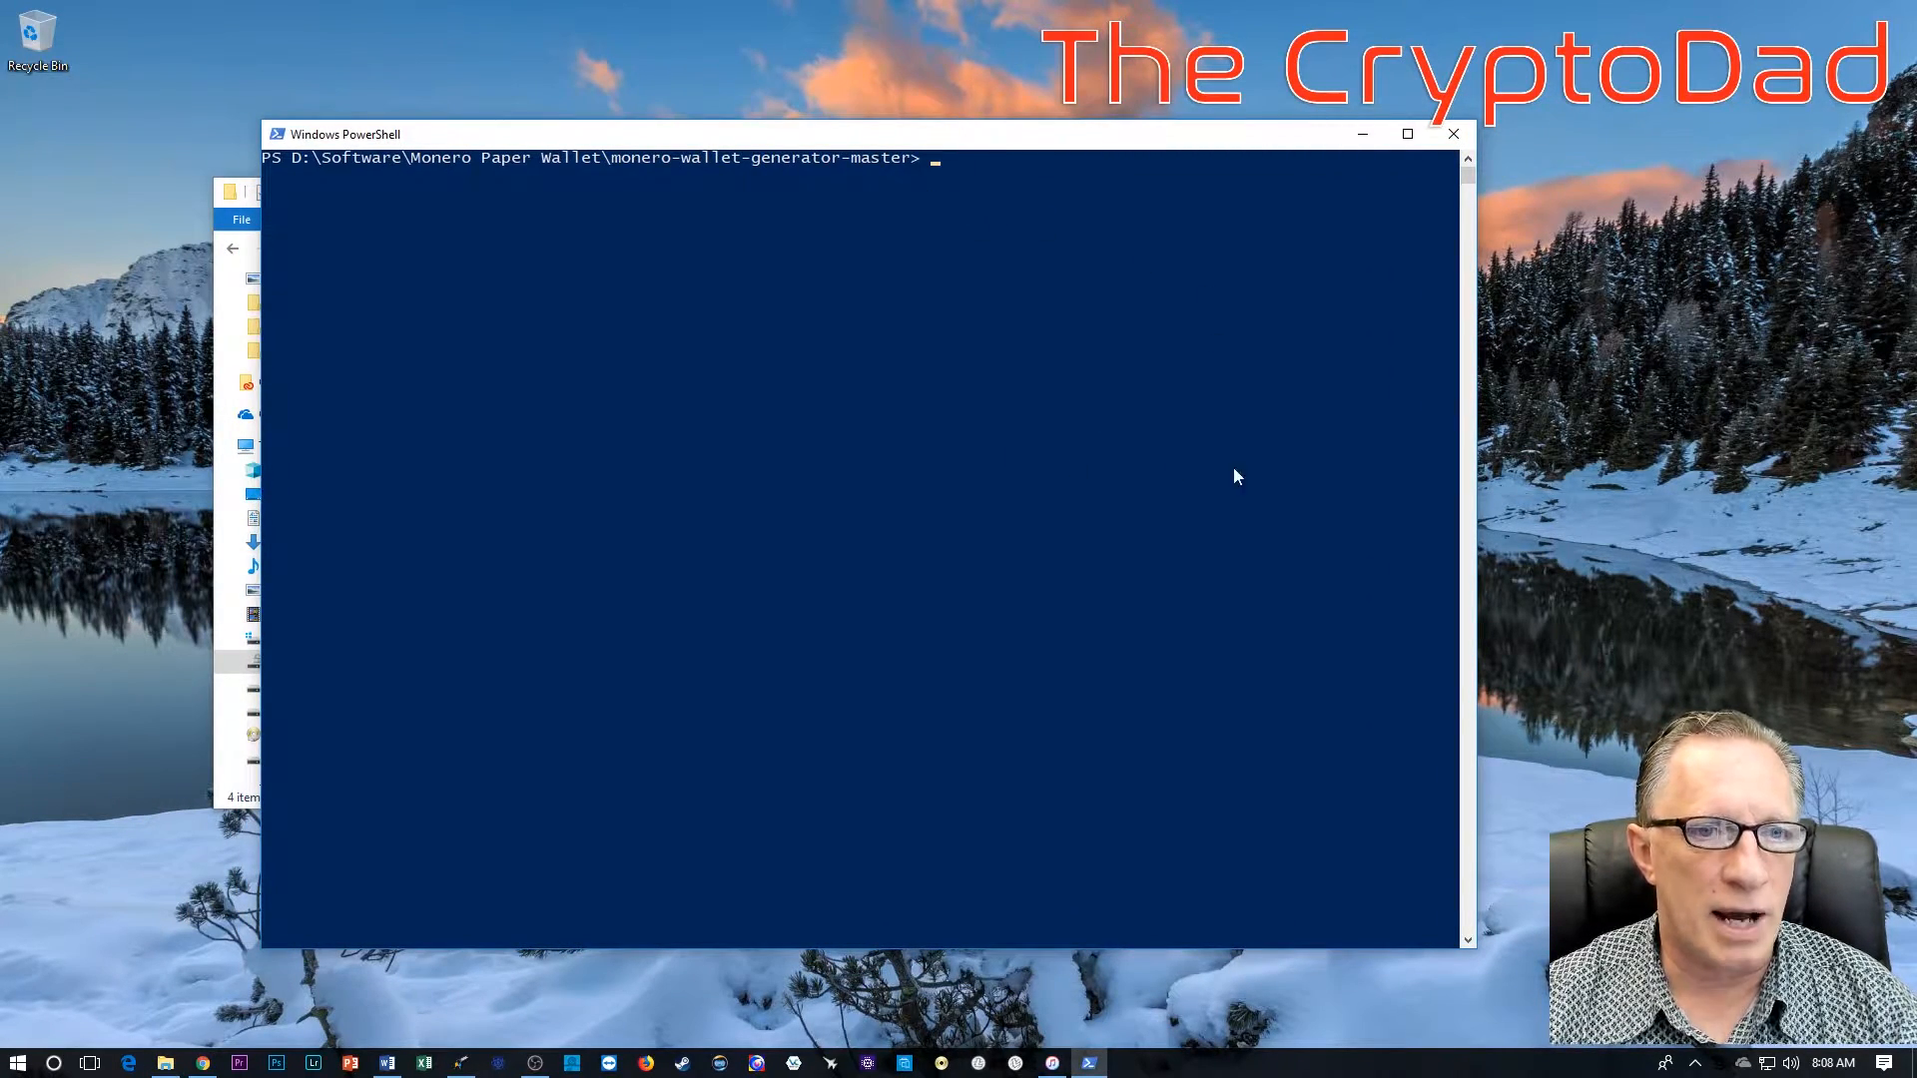
Step: List the folder's files with dir
text(dir)
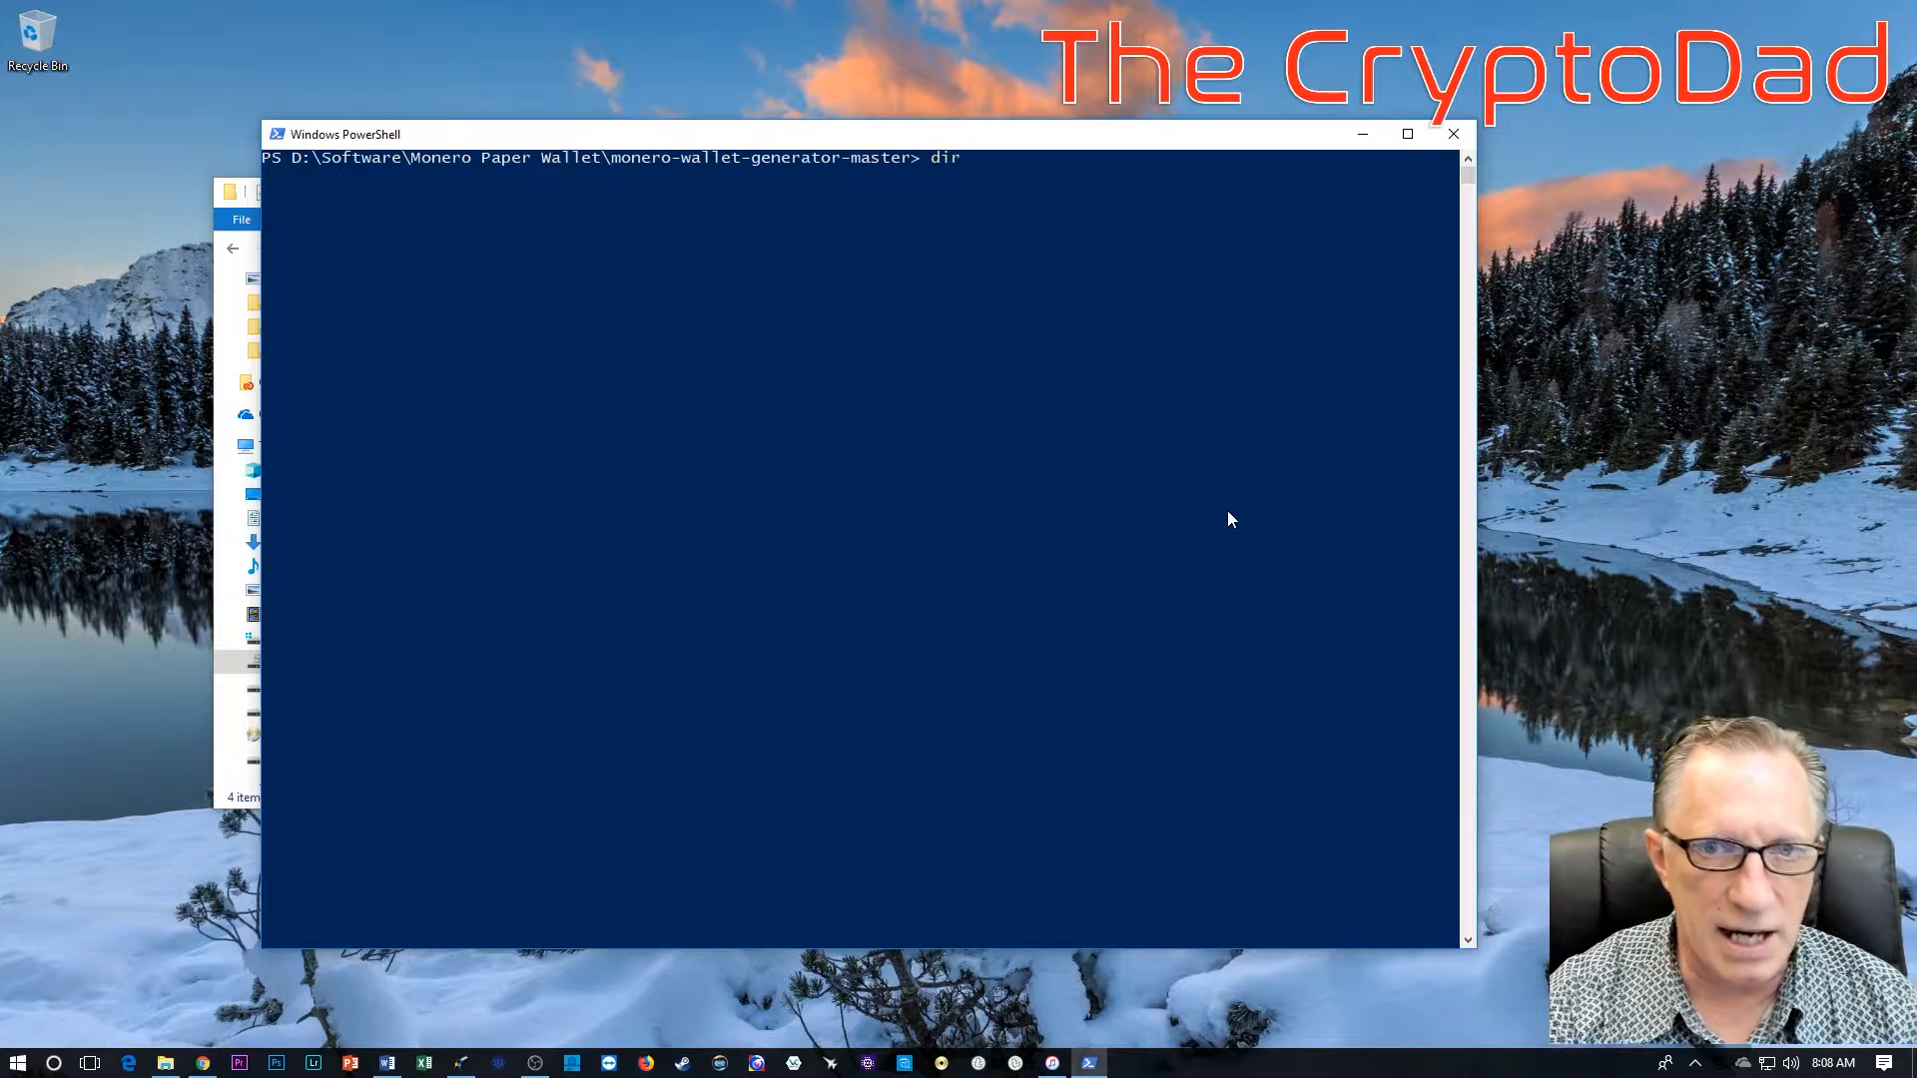
key(Return)
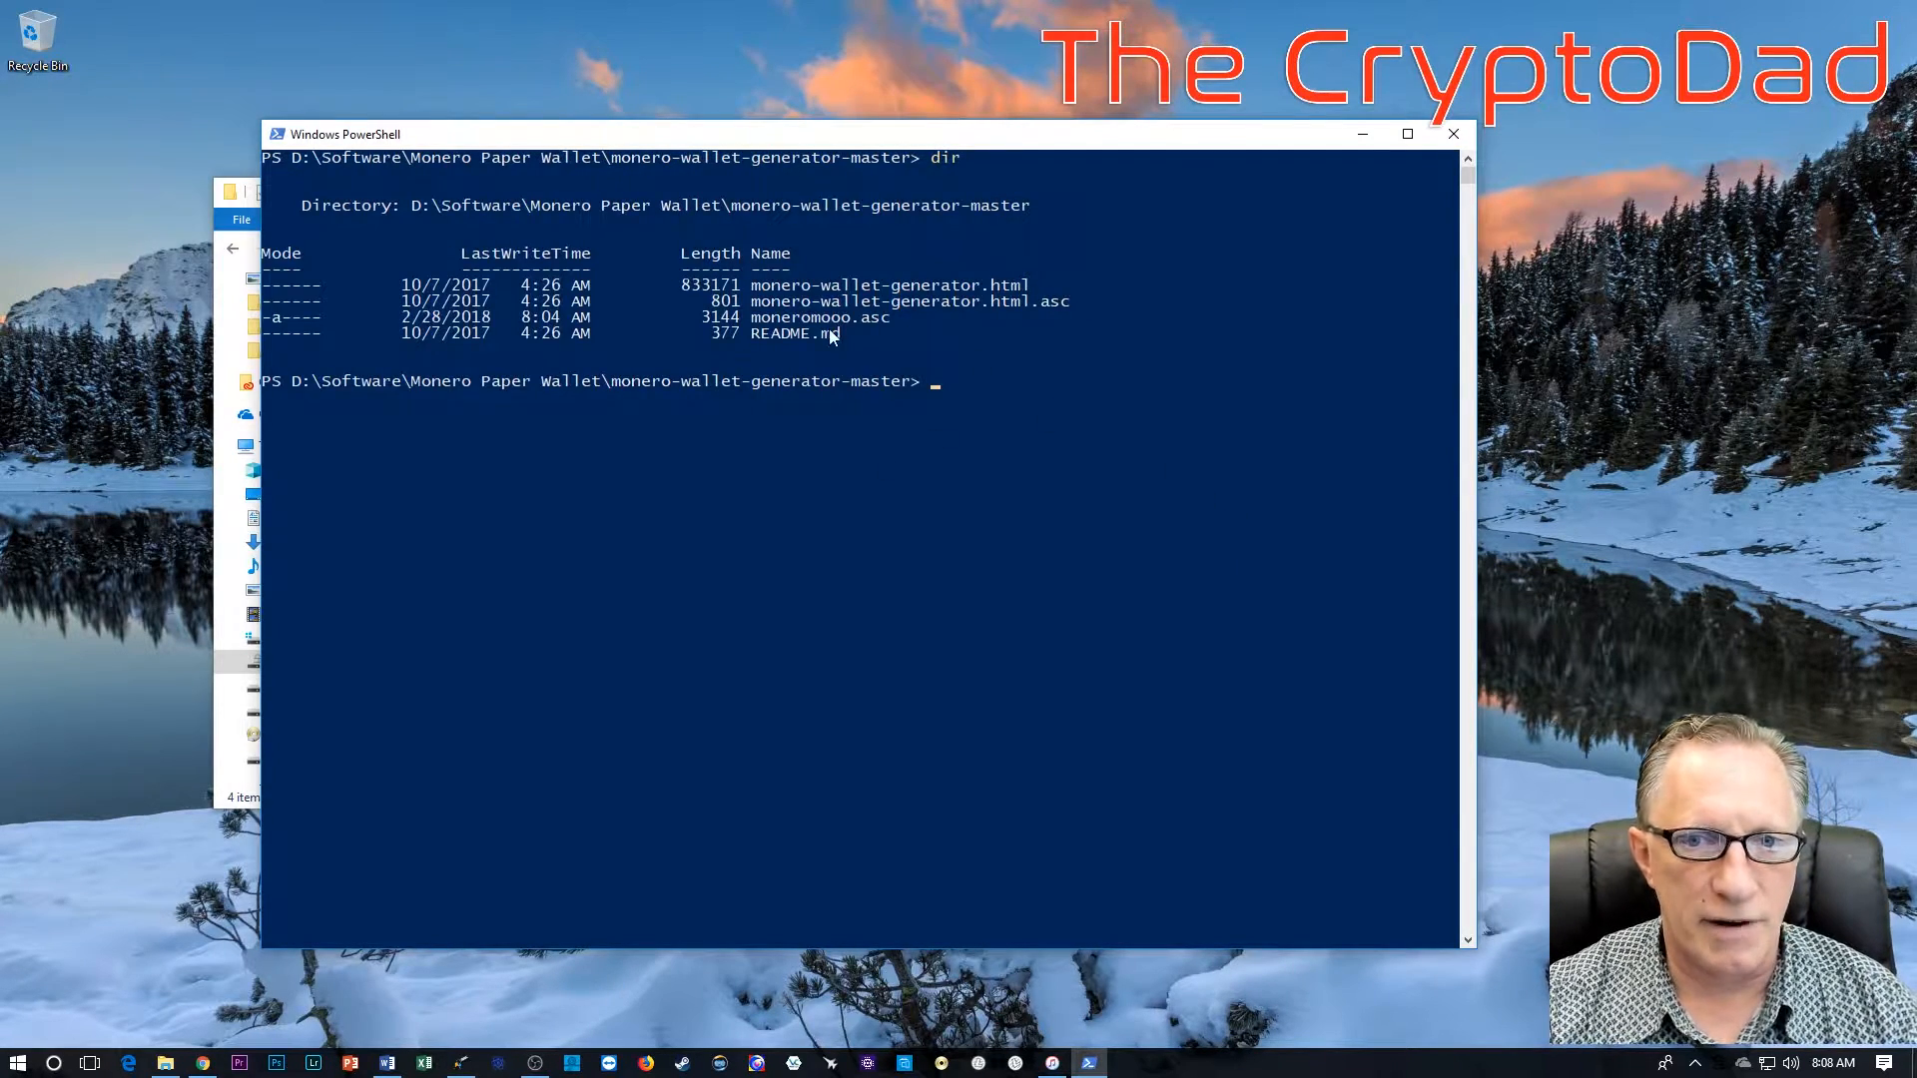
key(Return)
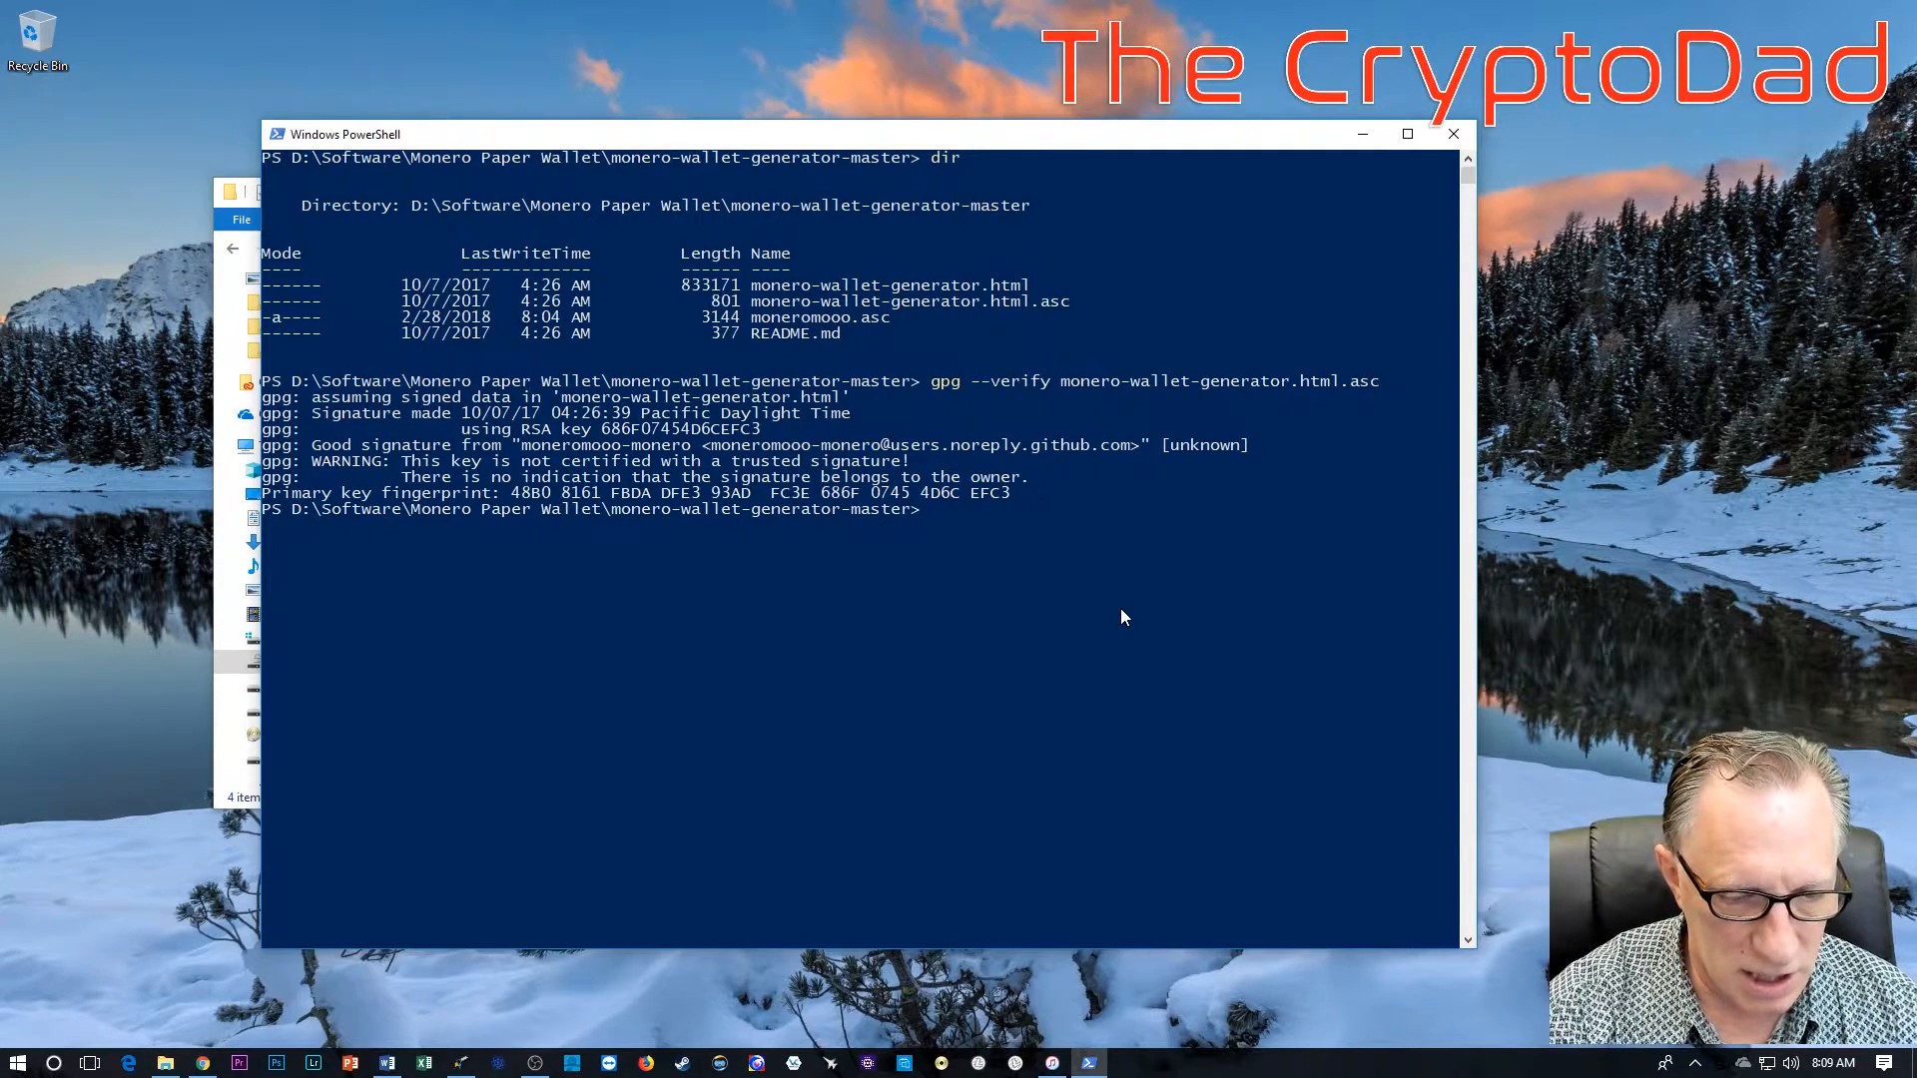
Step: Run gpg --verify of monero-wallet-generator.html against its .asc signature, getting a good signature
text(gpg --ve)
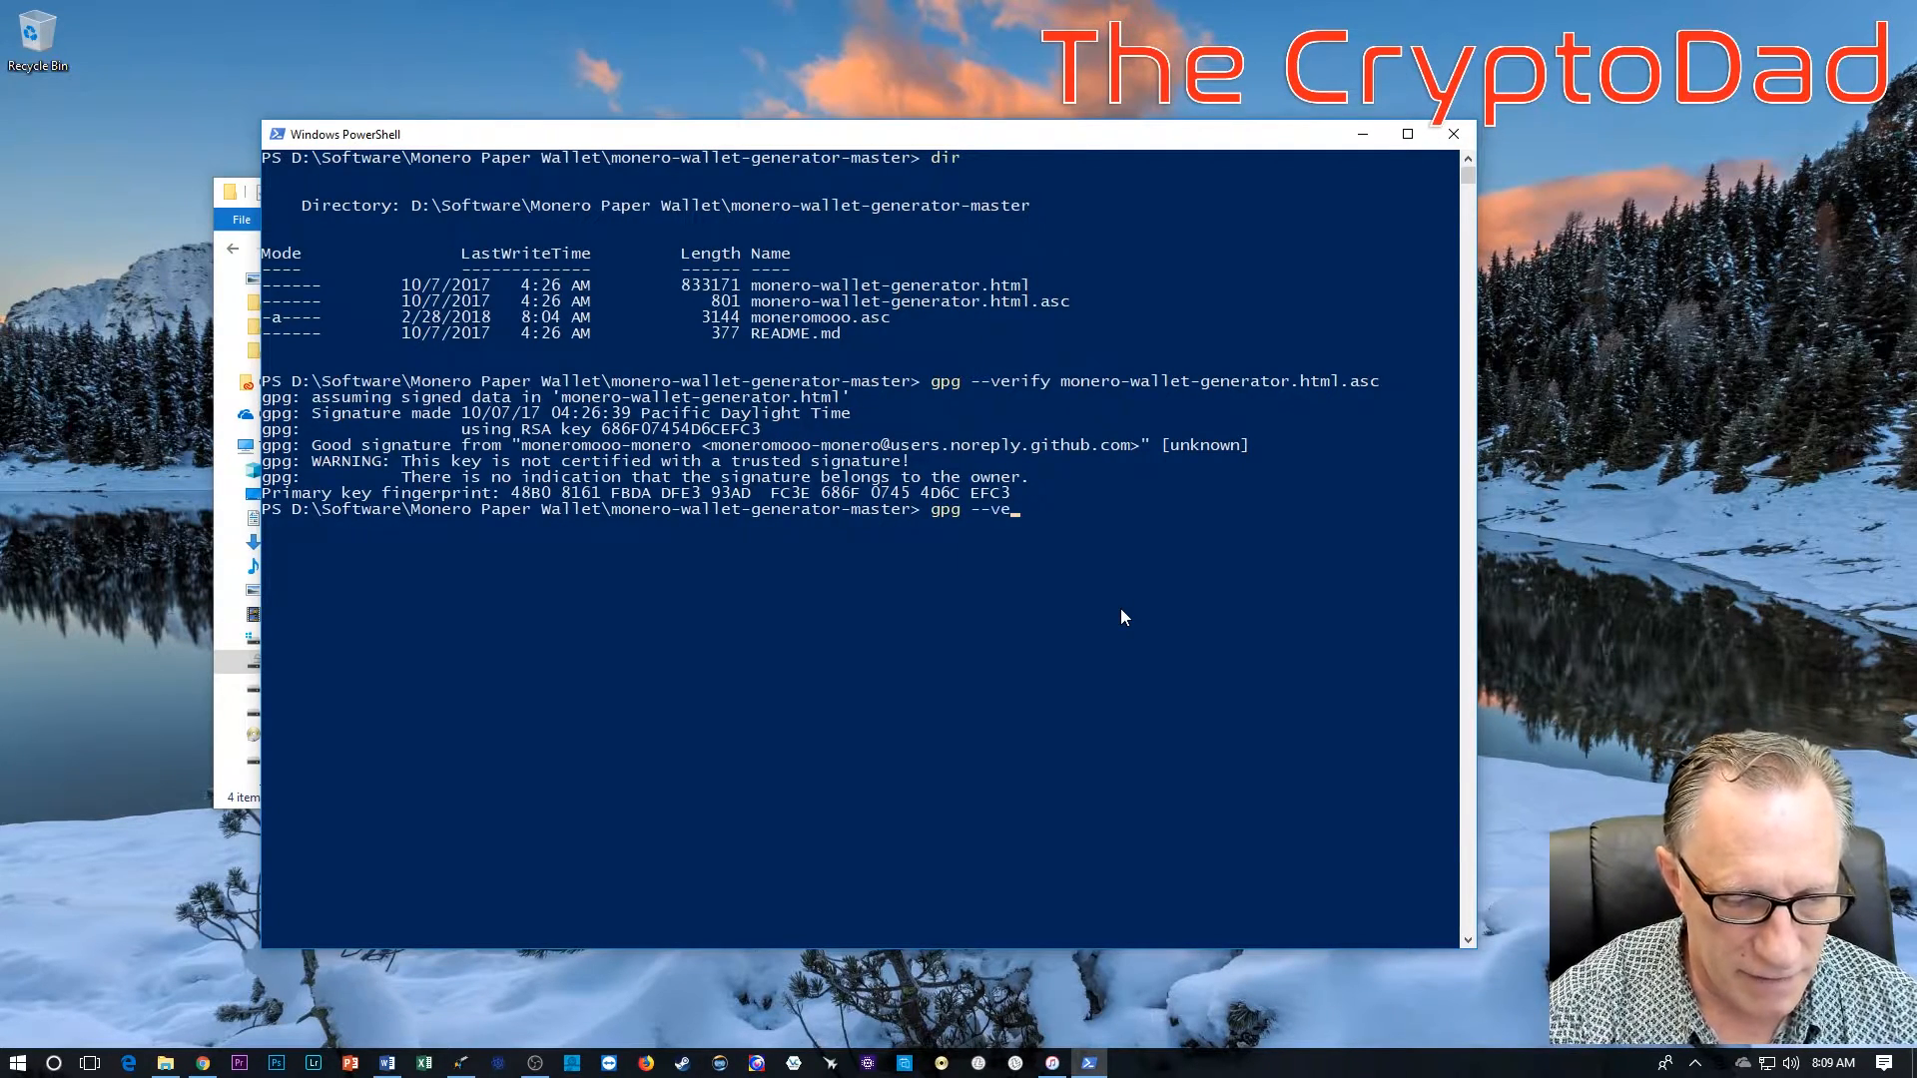
text(rify)
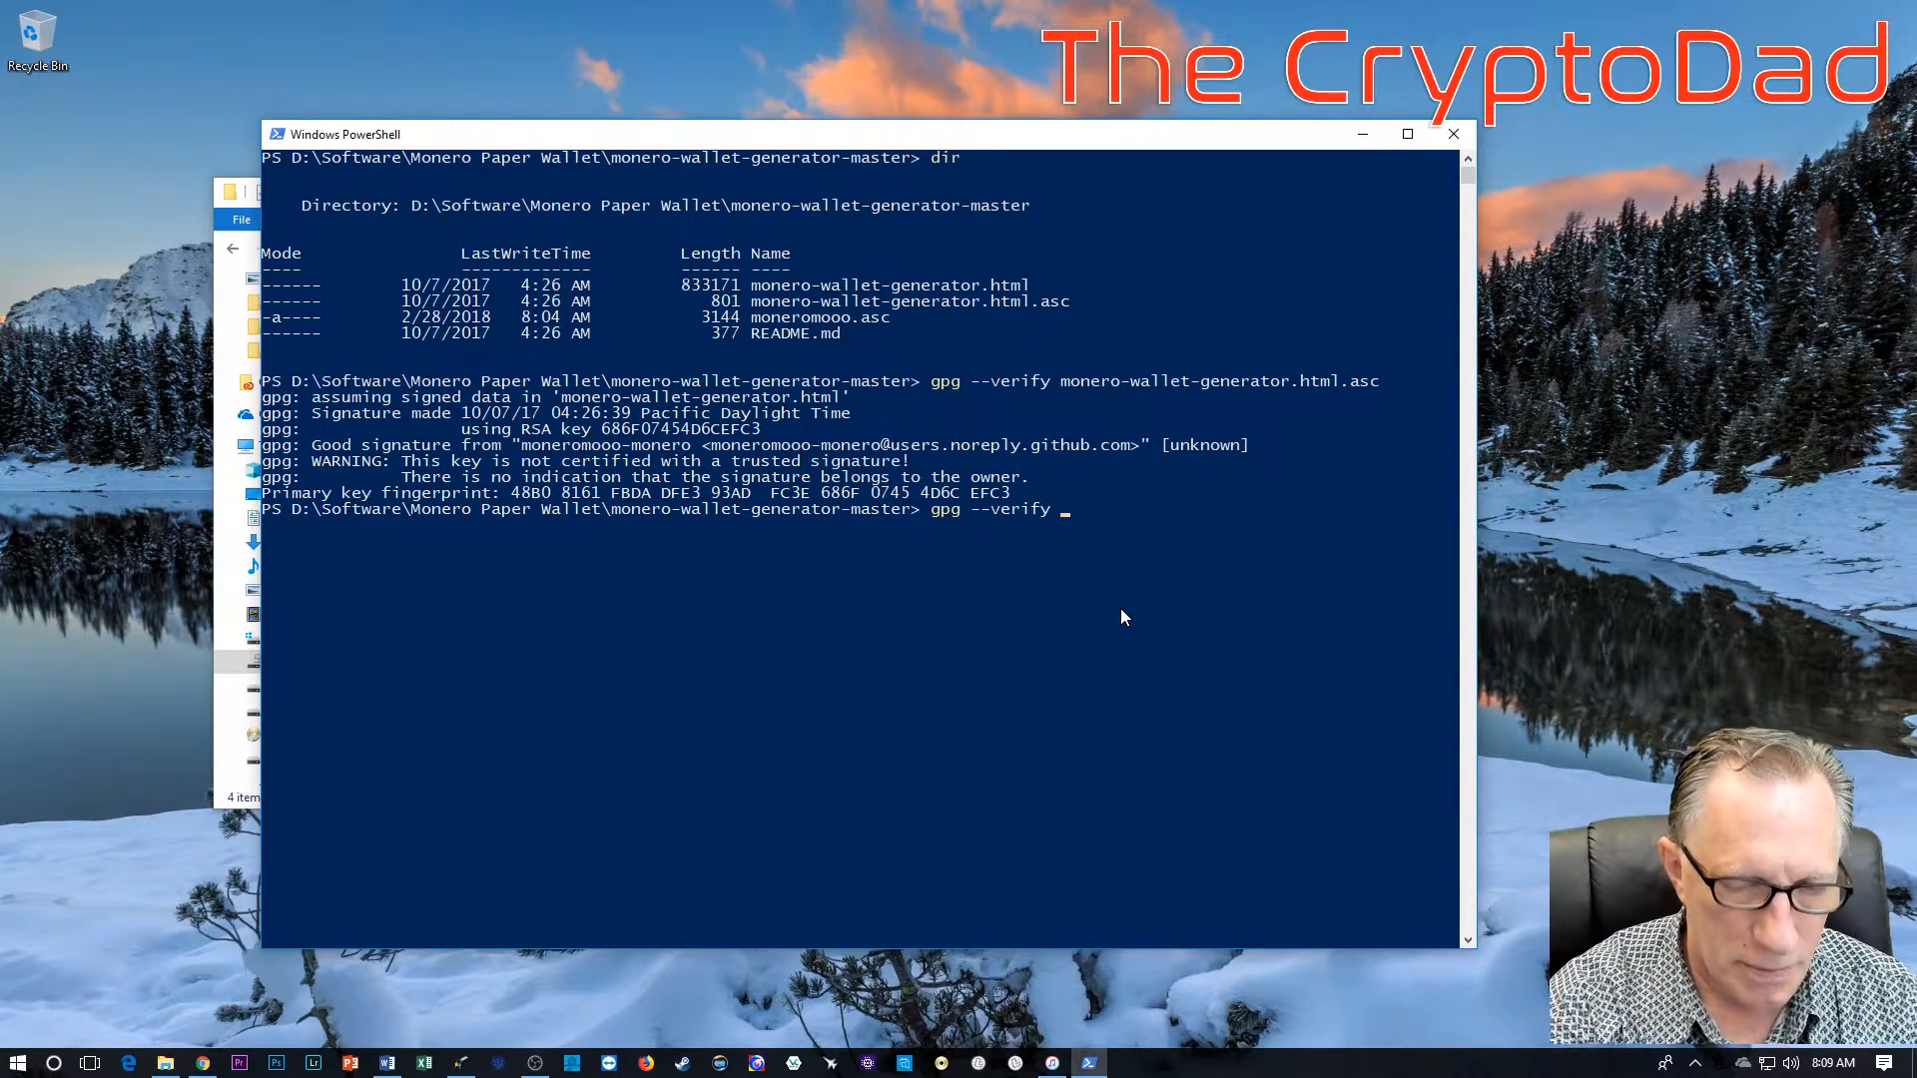
text(monero-wallet-generator.html.asc)
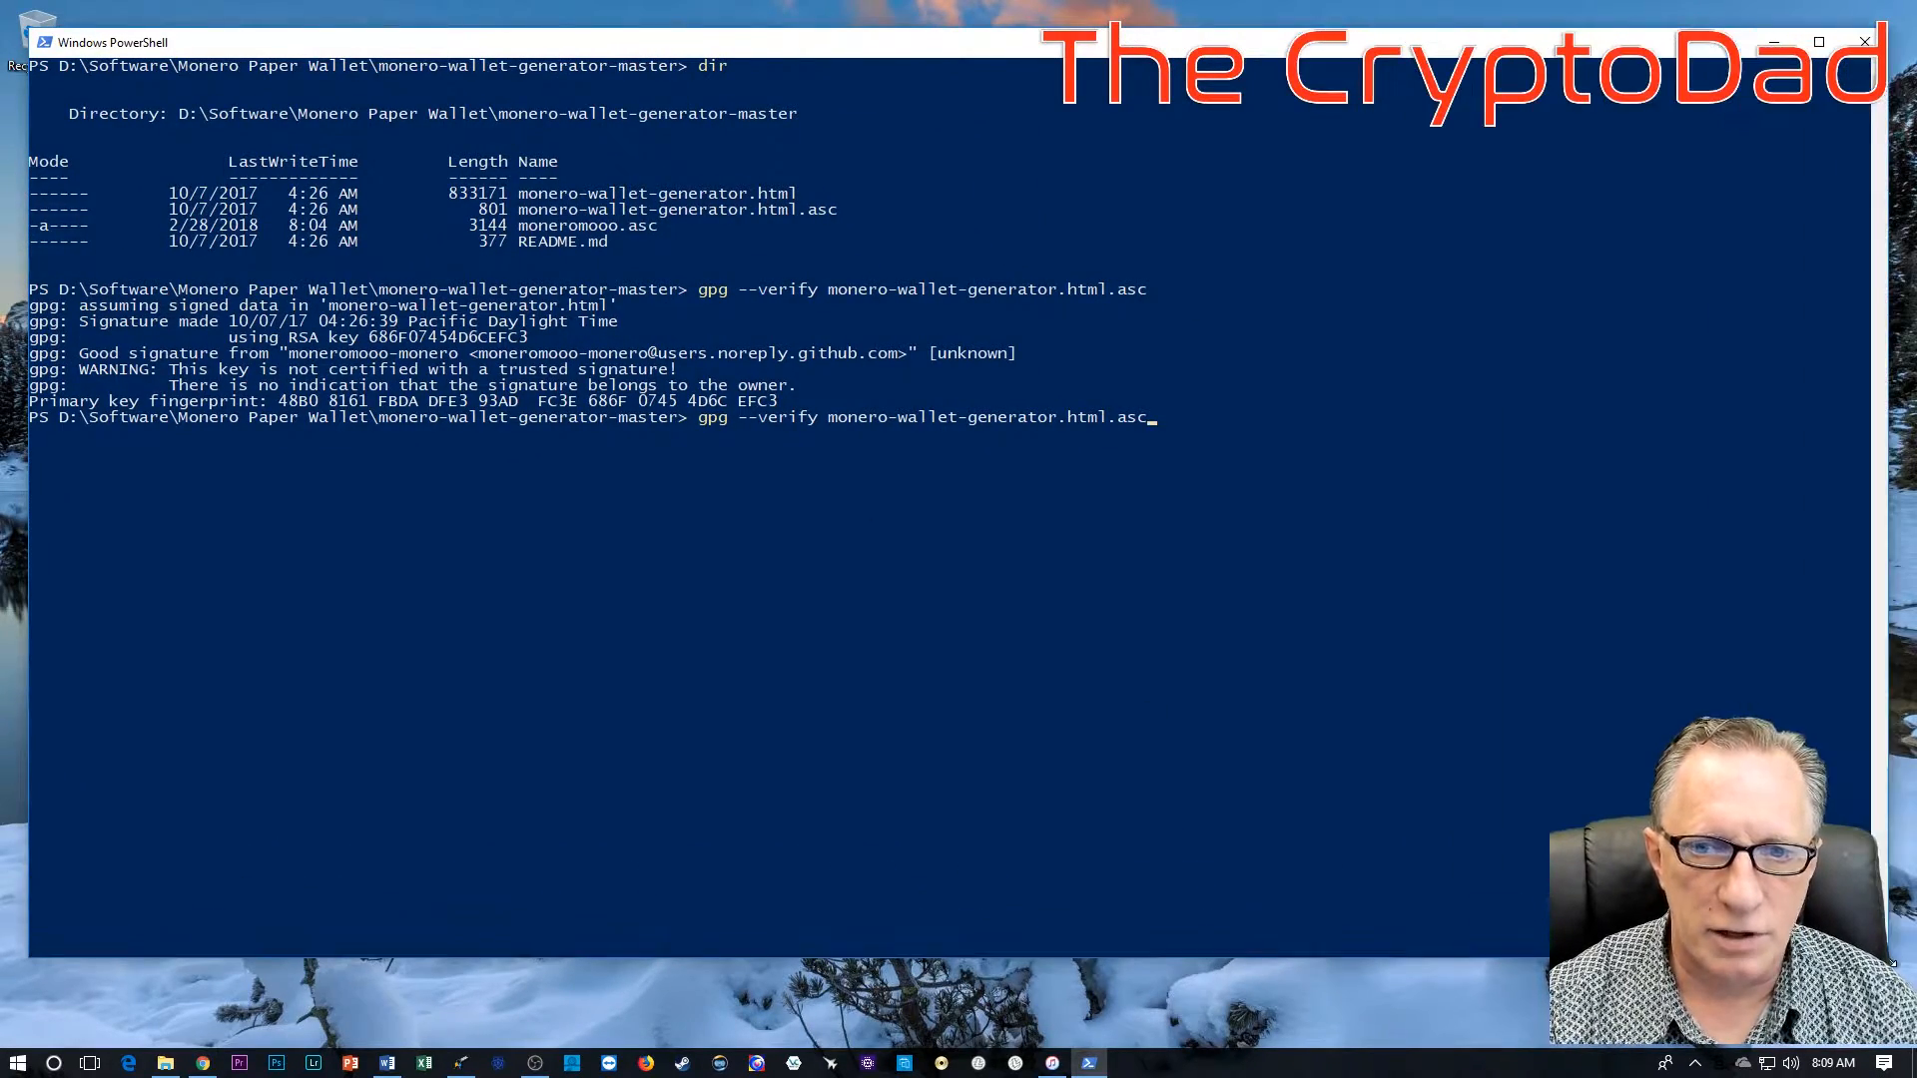
mouse_move(1483, 819)
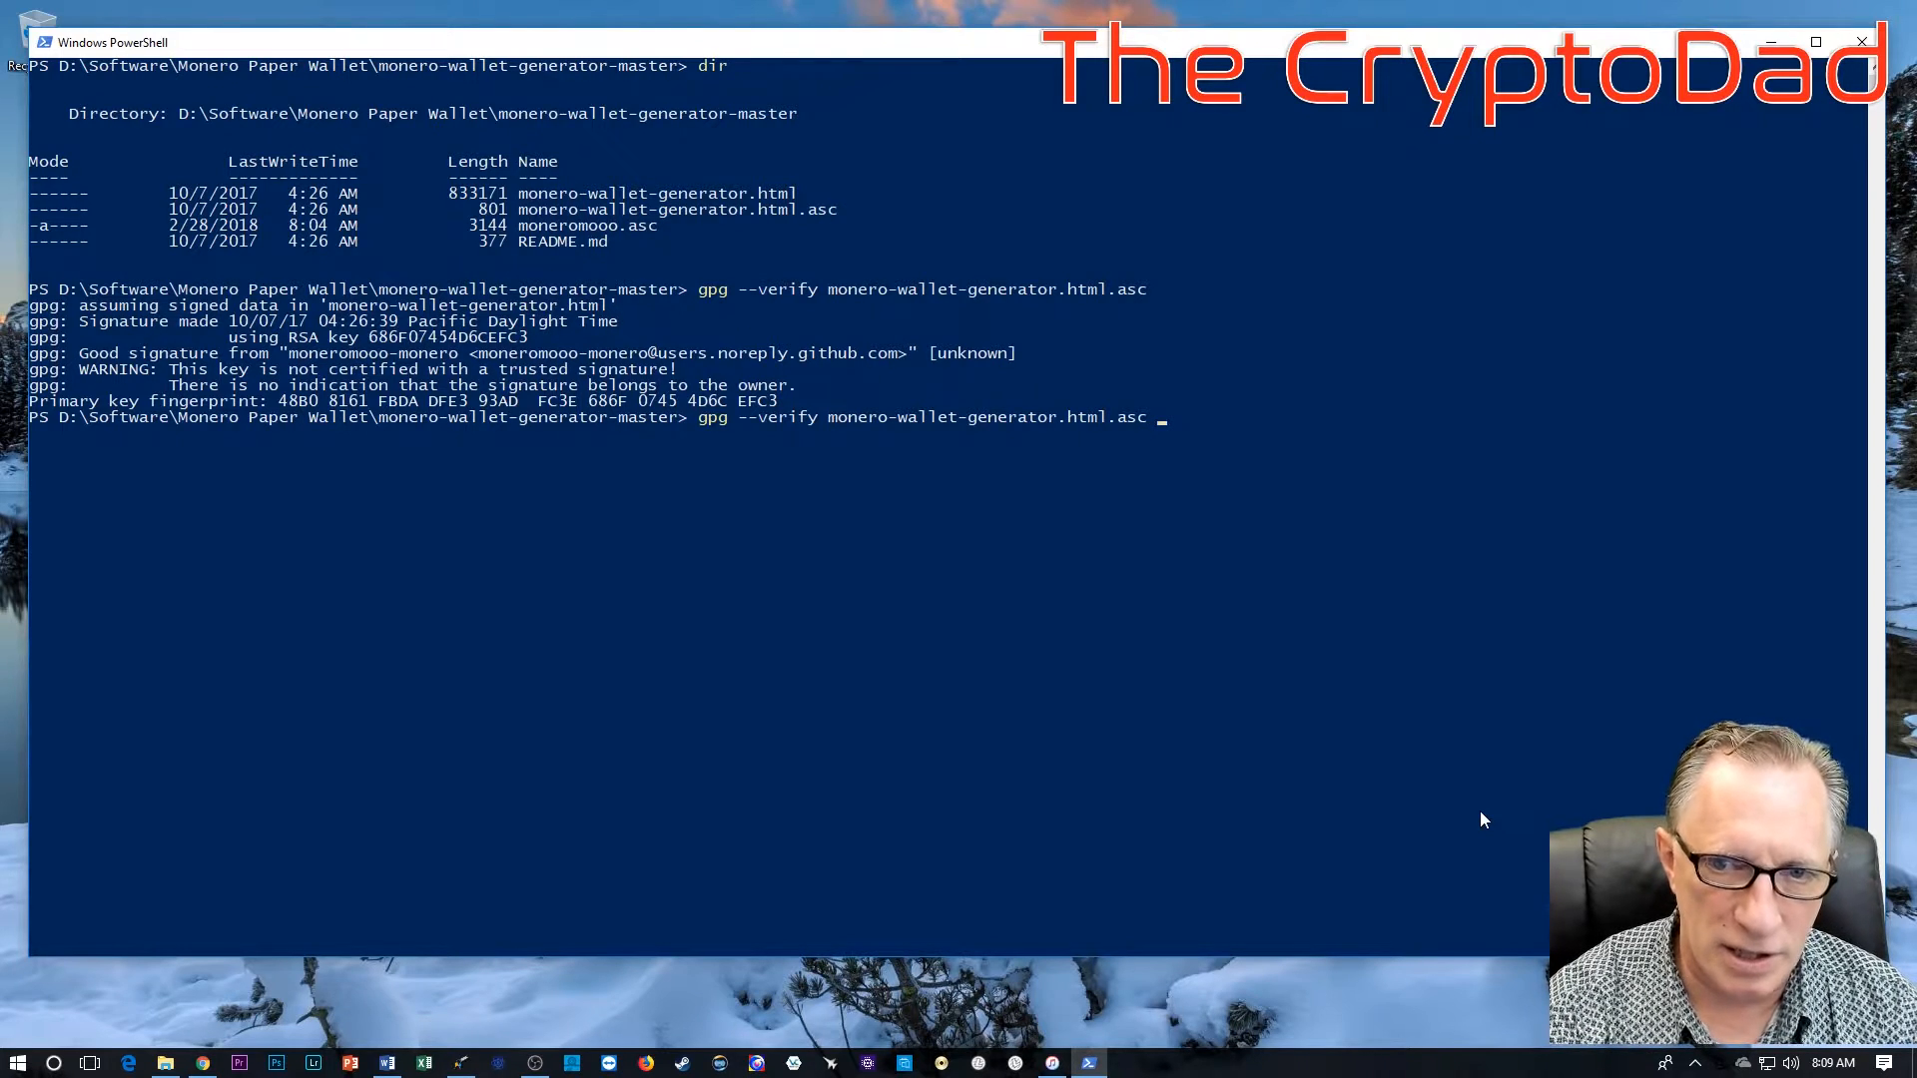
text(monero-wallet-generator.html.asc)
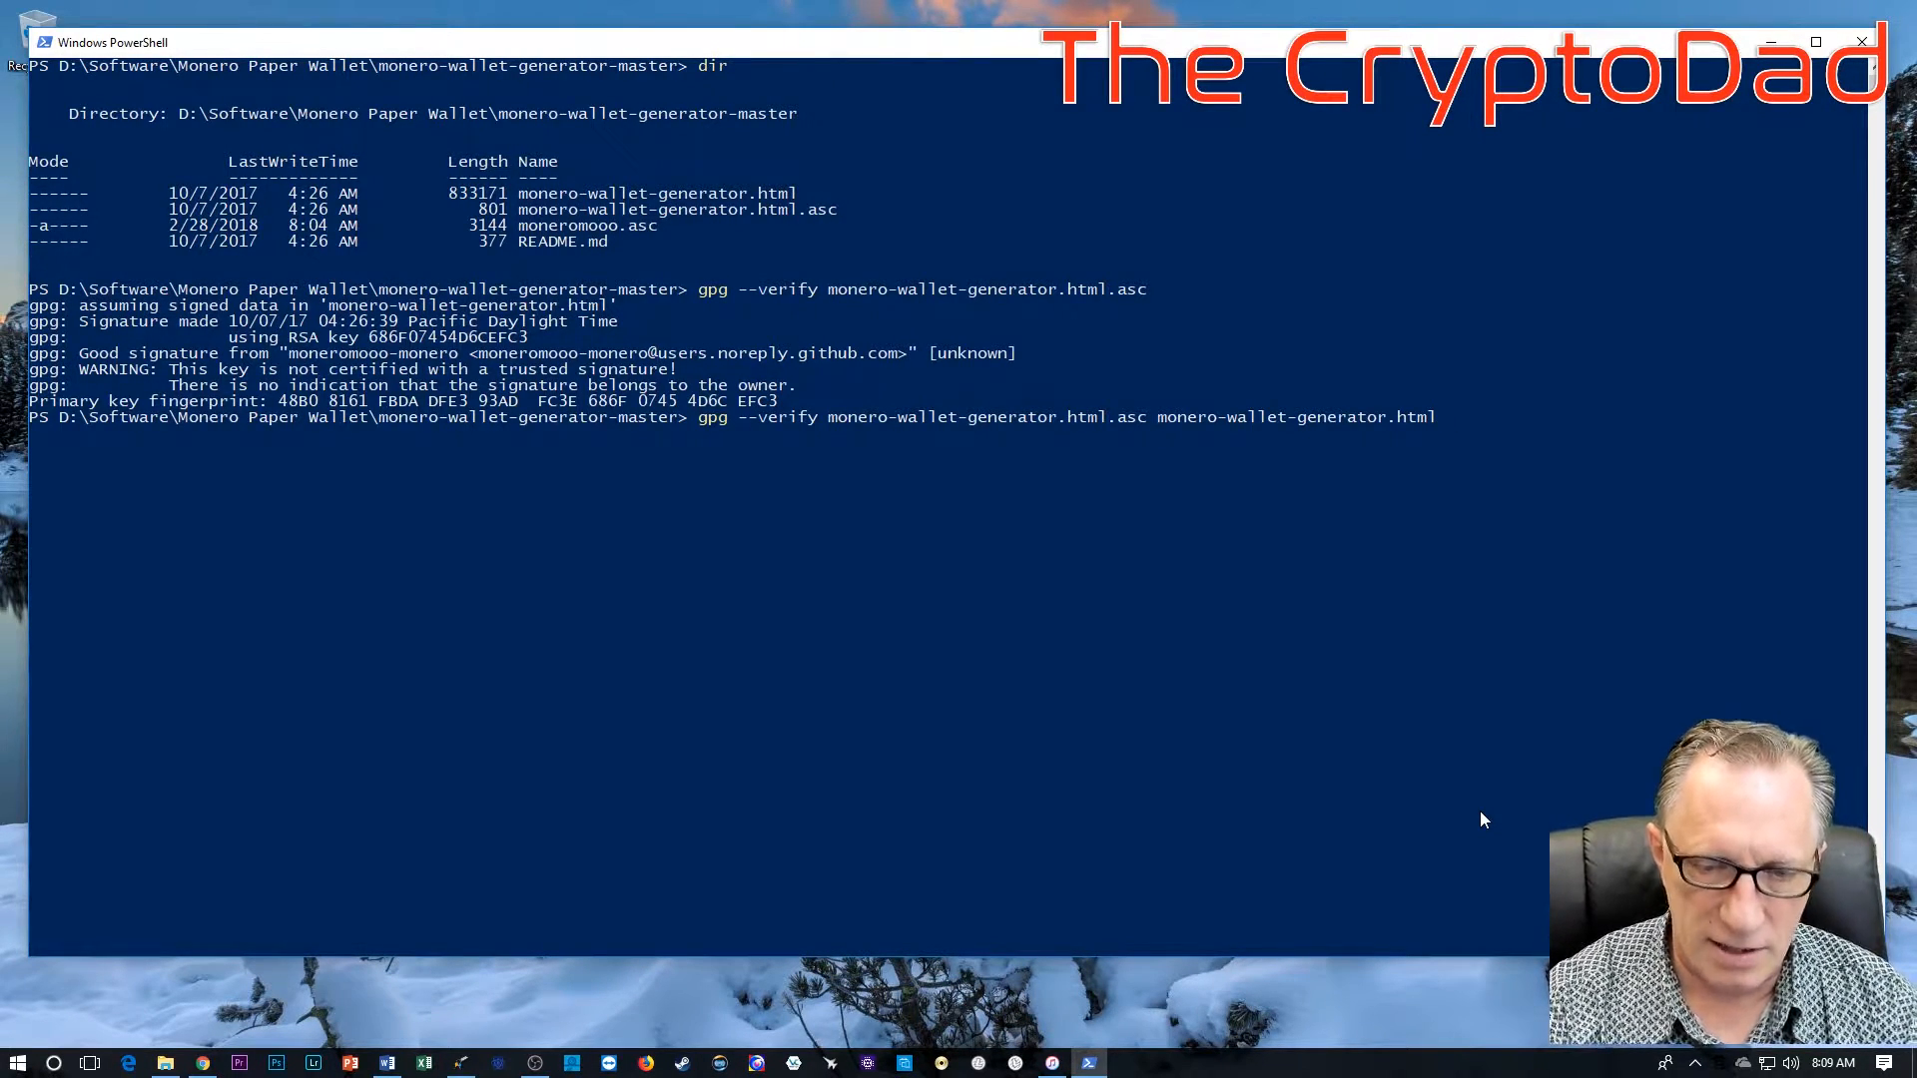
key(Return)
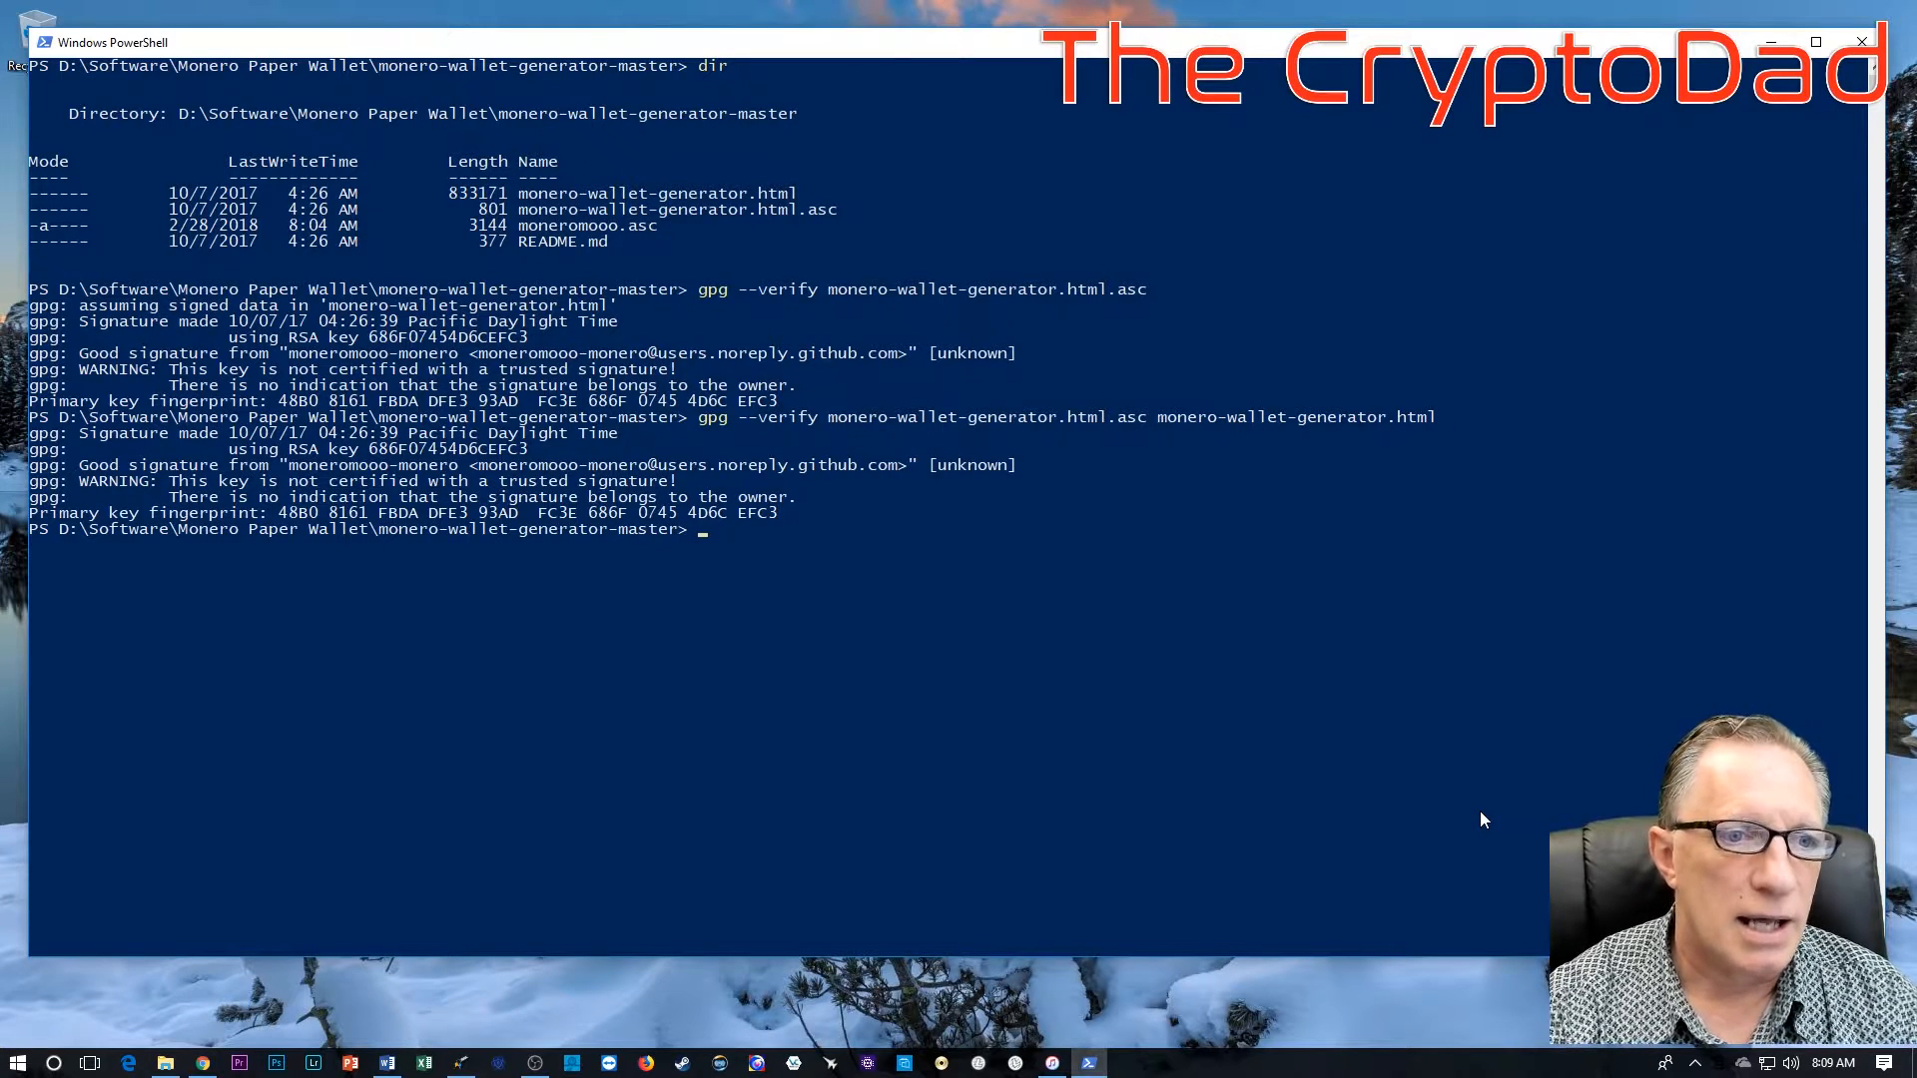
mouse_move(300, 511)
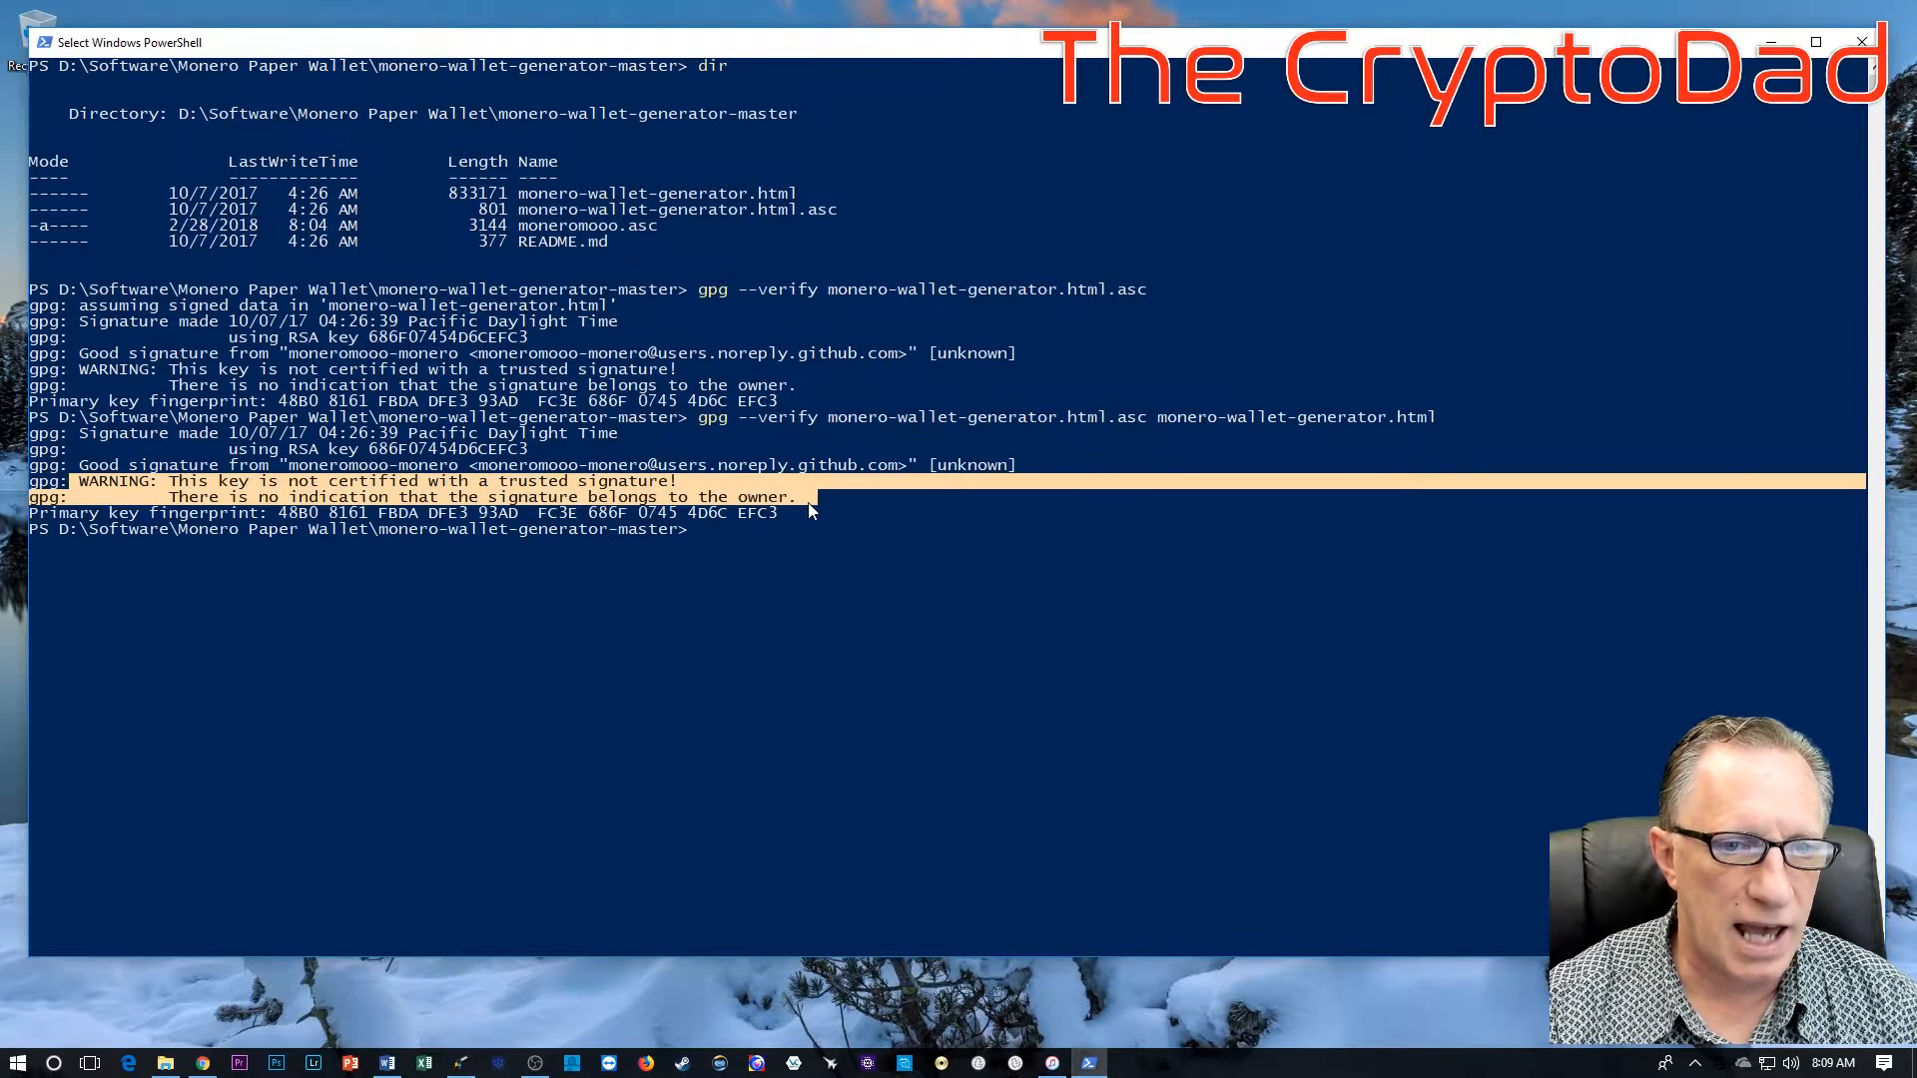
mouse_move(899, 920)
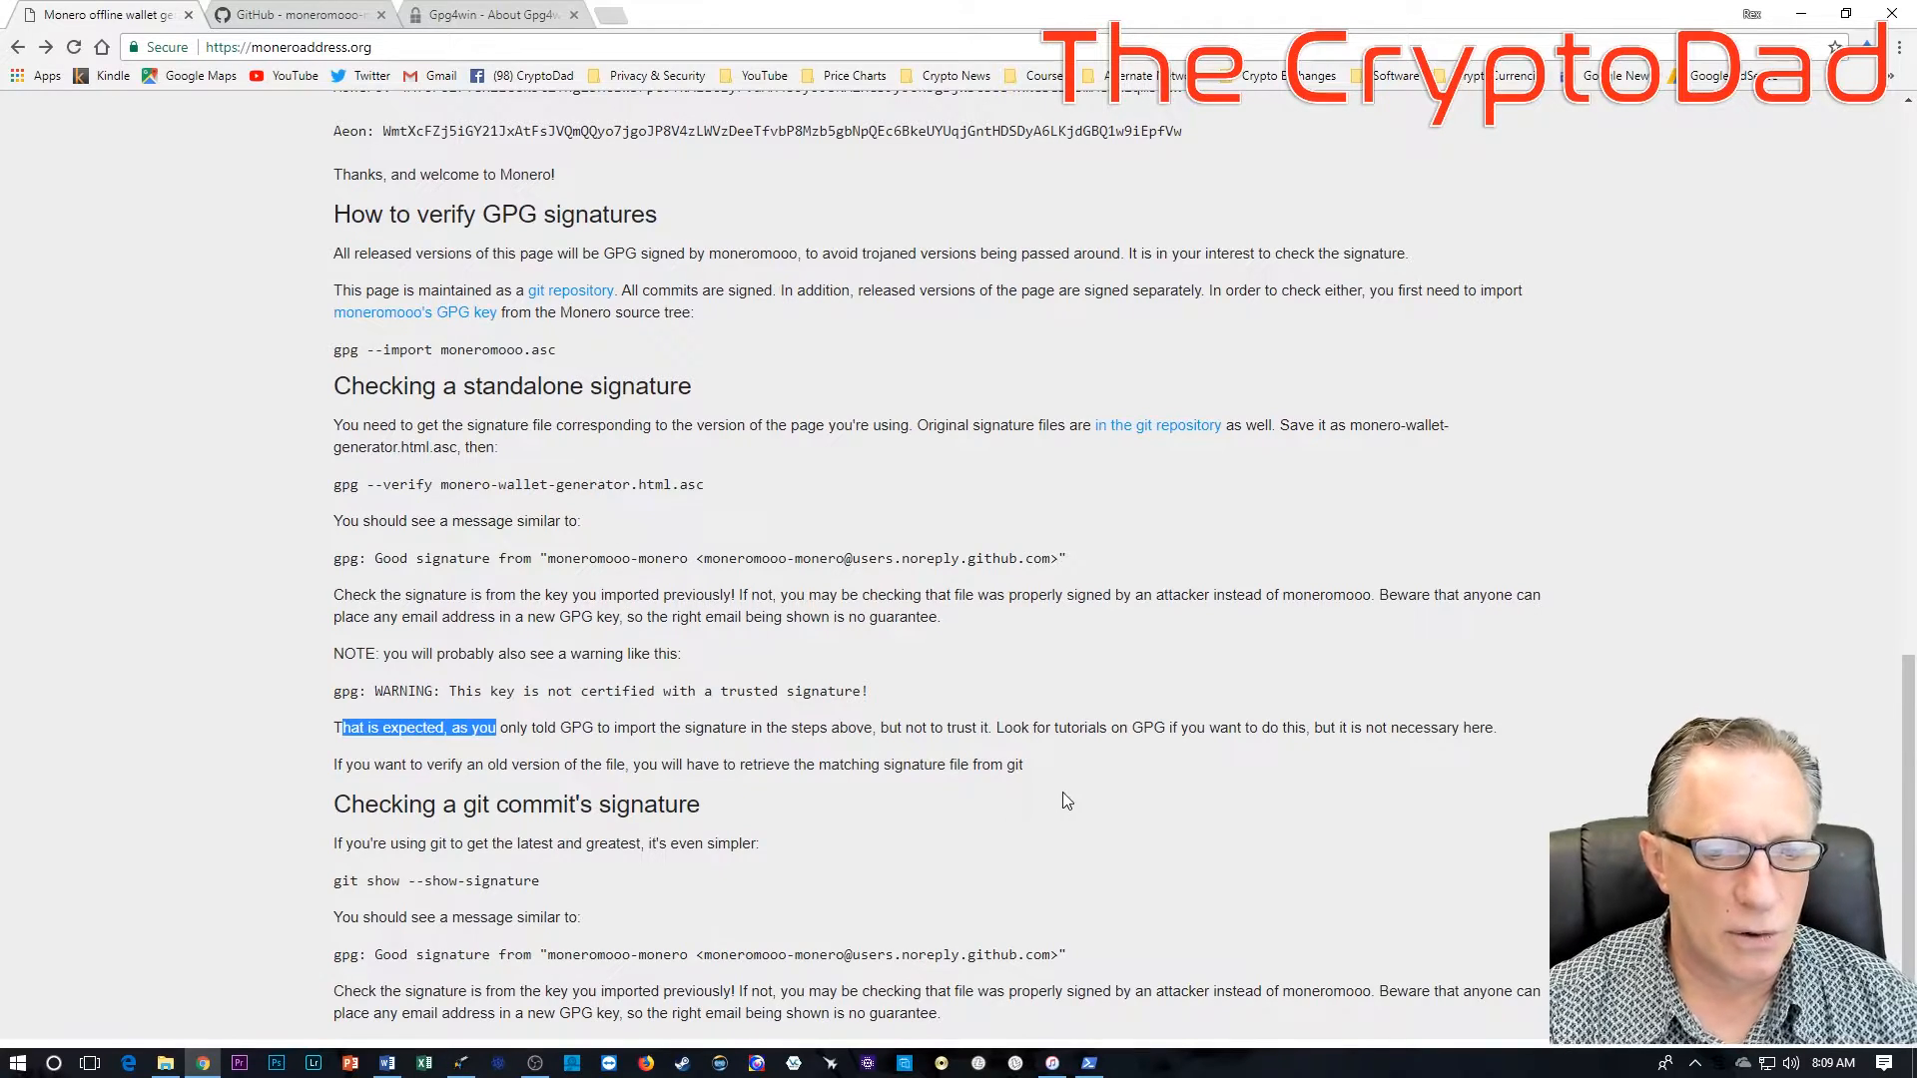
mouse_move(837, 617)
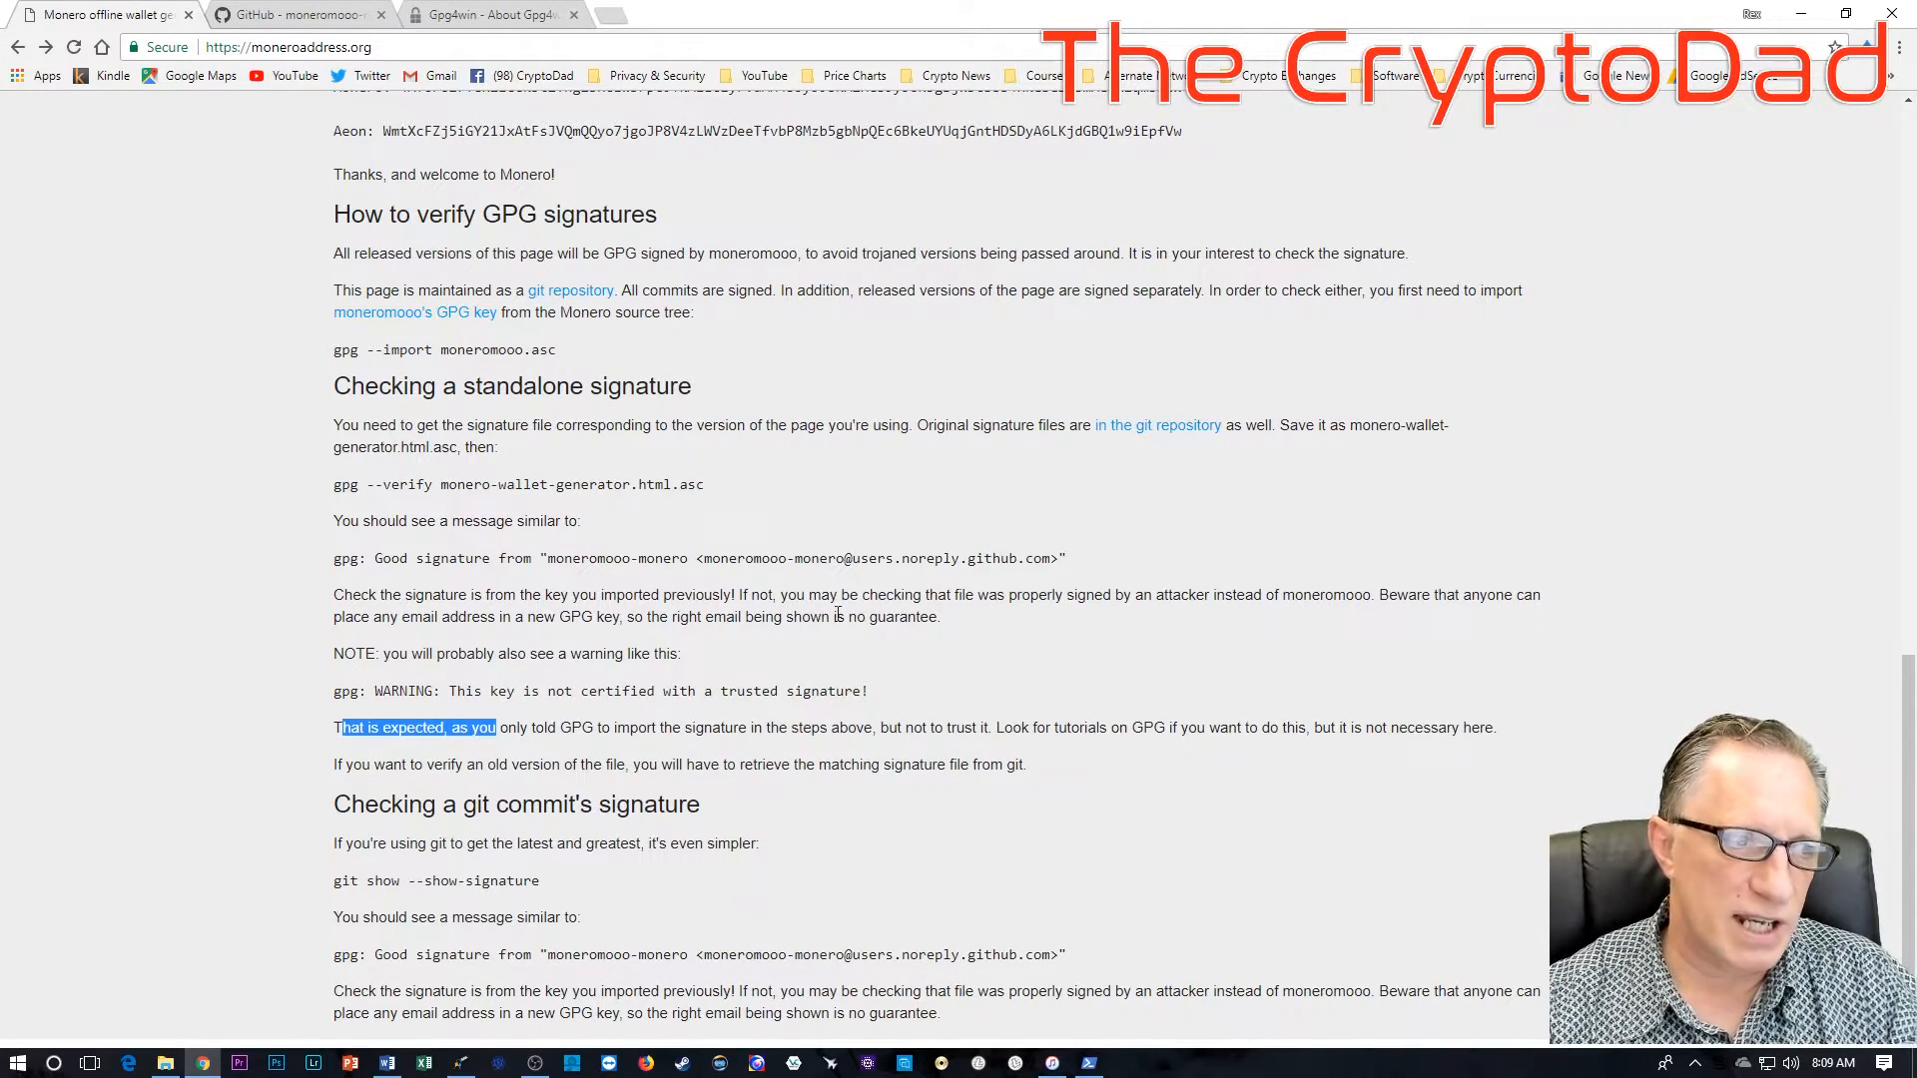
mouse_move(1537, 241)
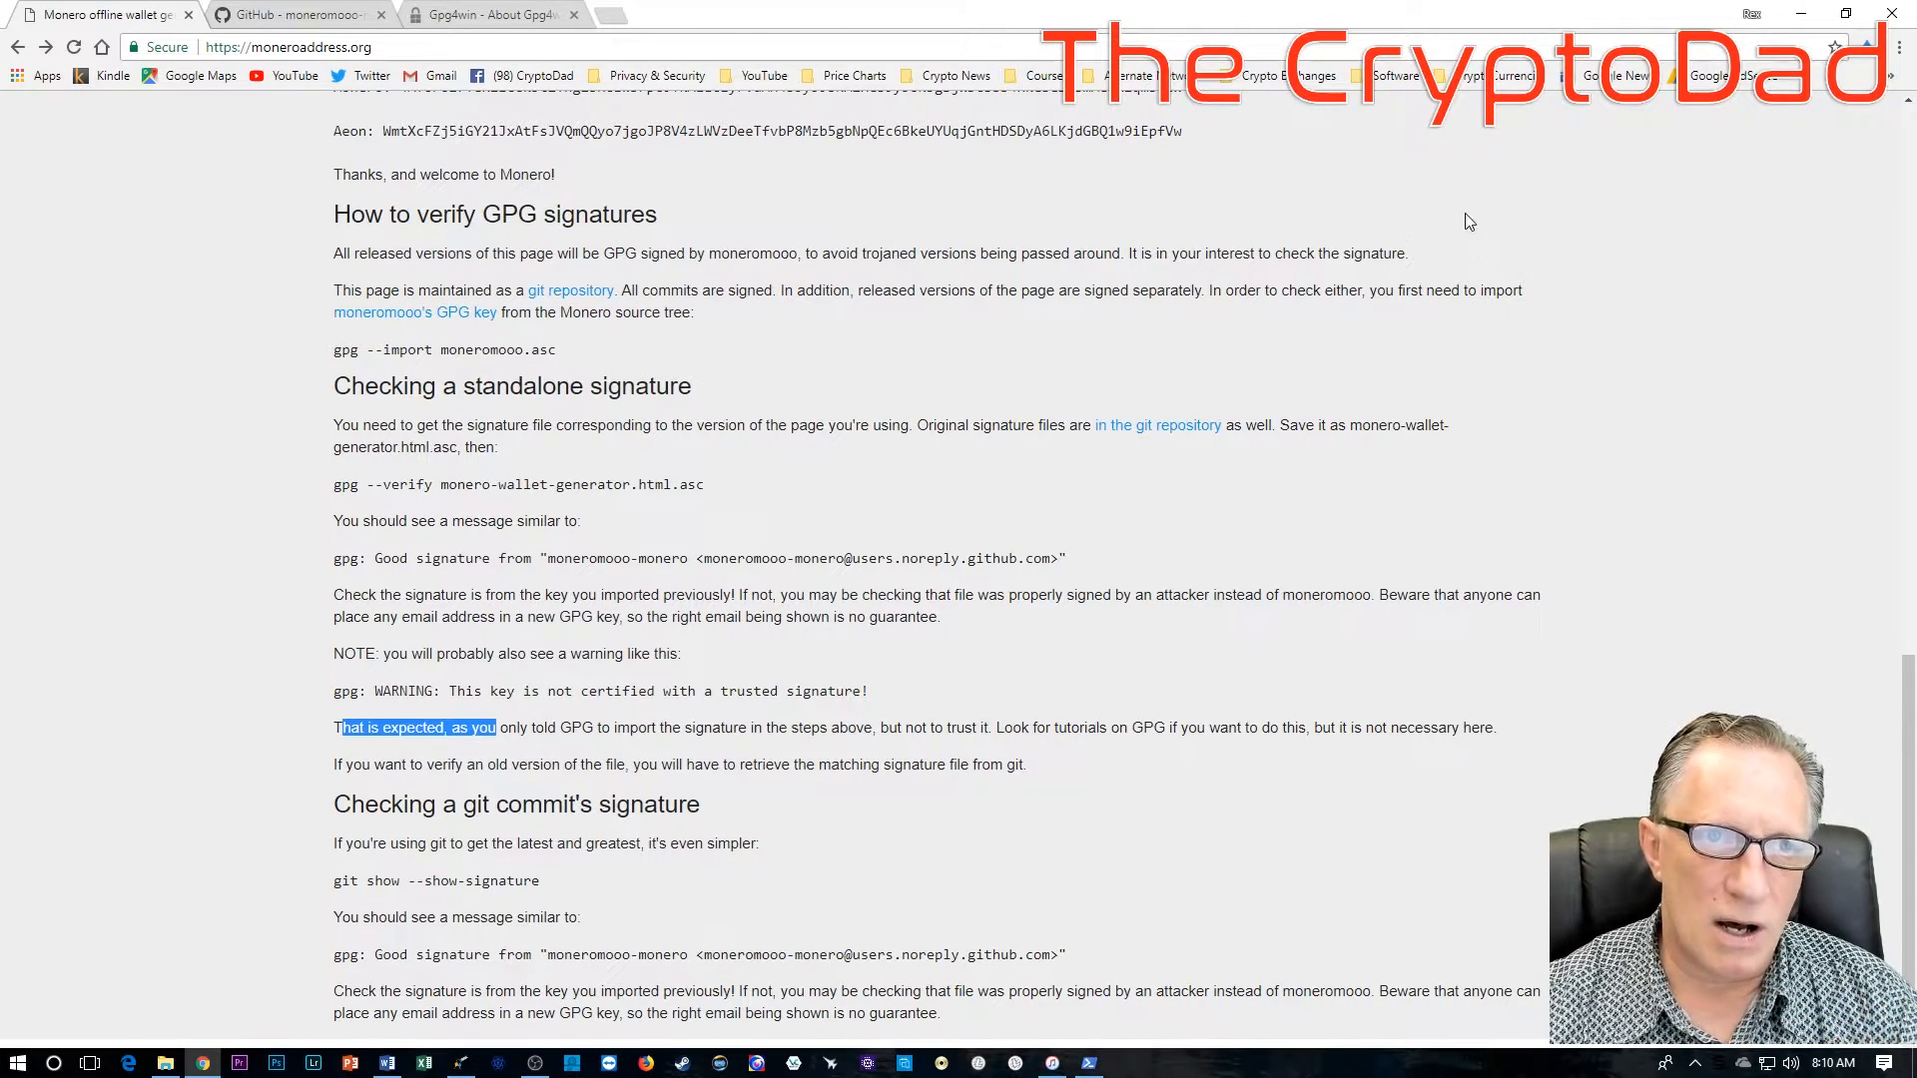
mouse_move(1511, 146)
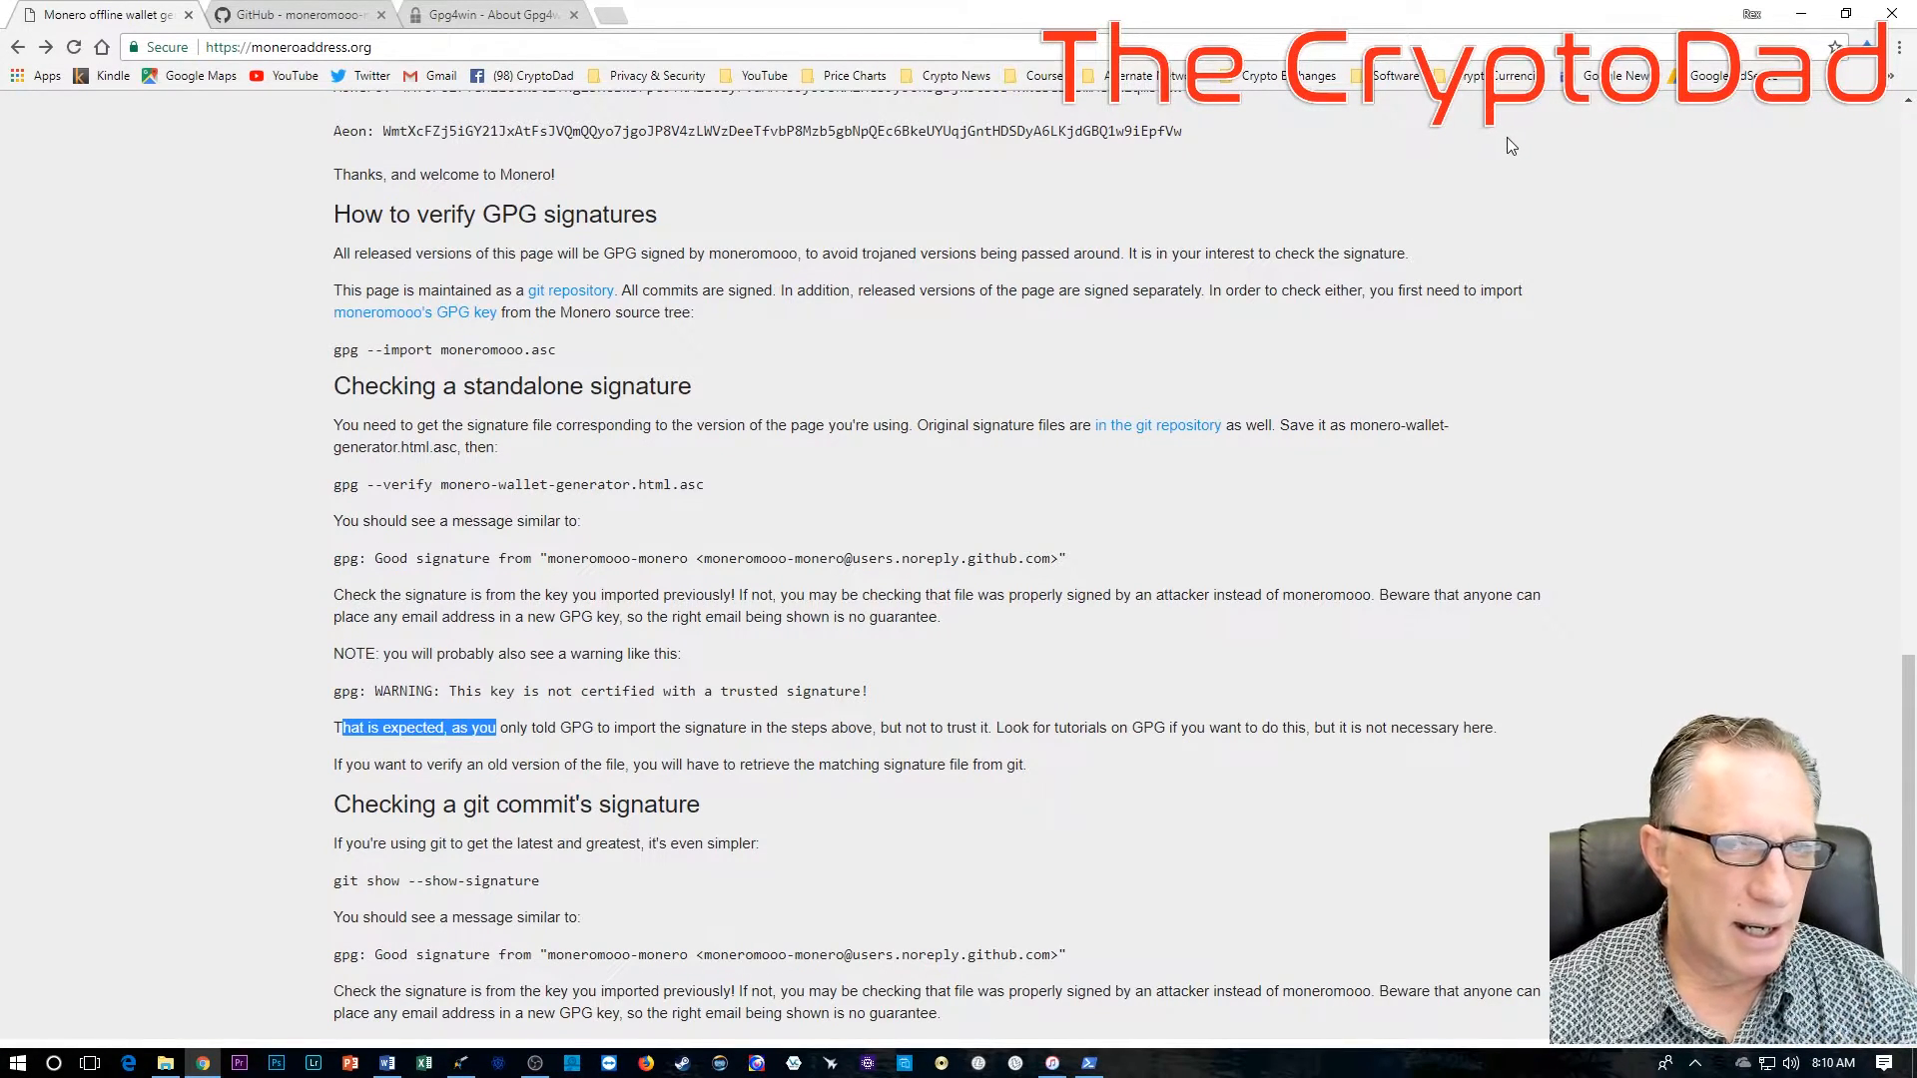
mouse_move(1417, 216)
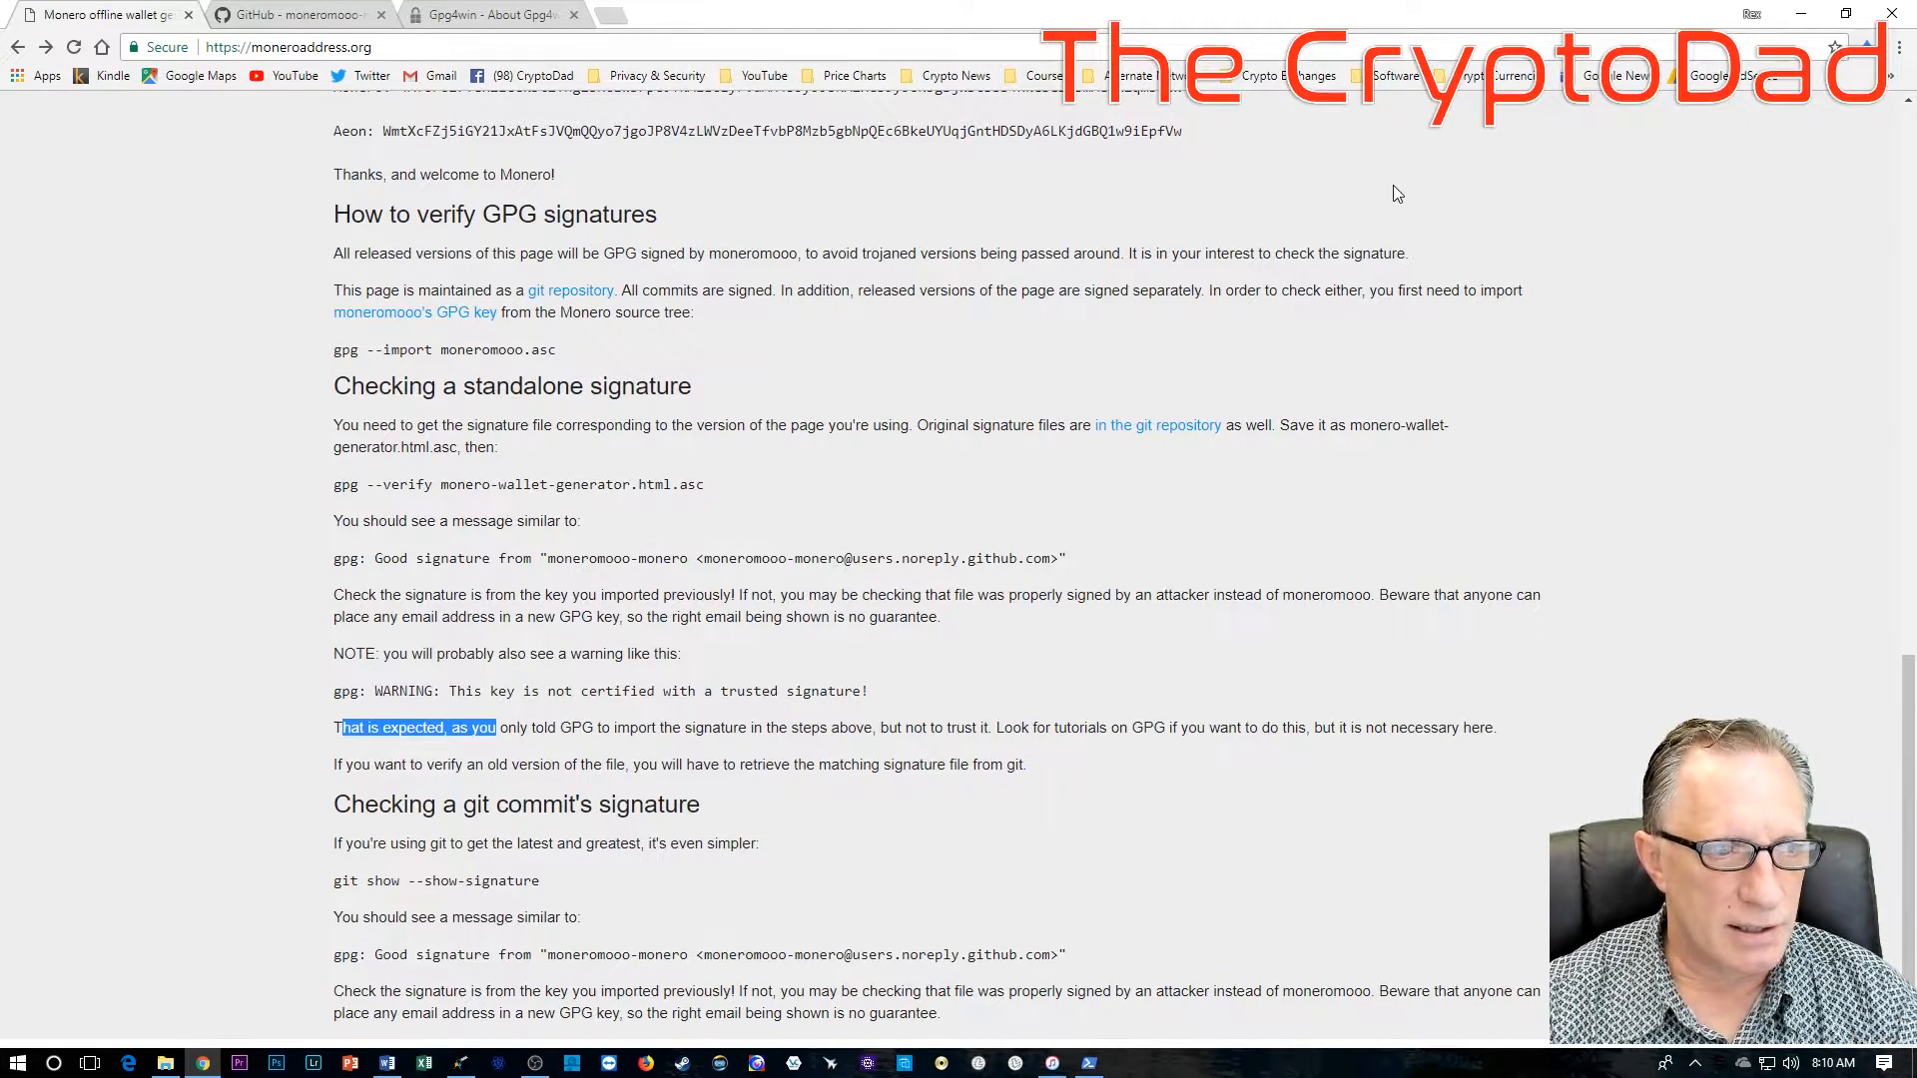
mouse_move(1388, 197)
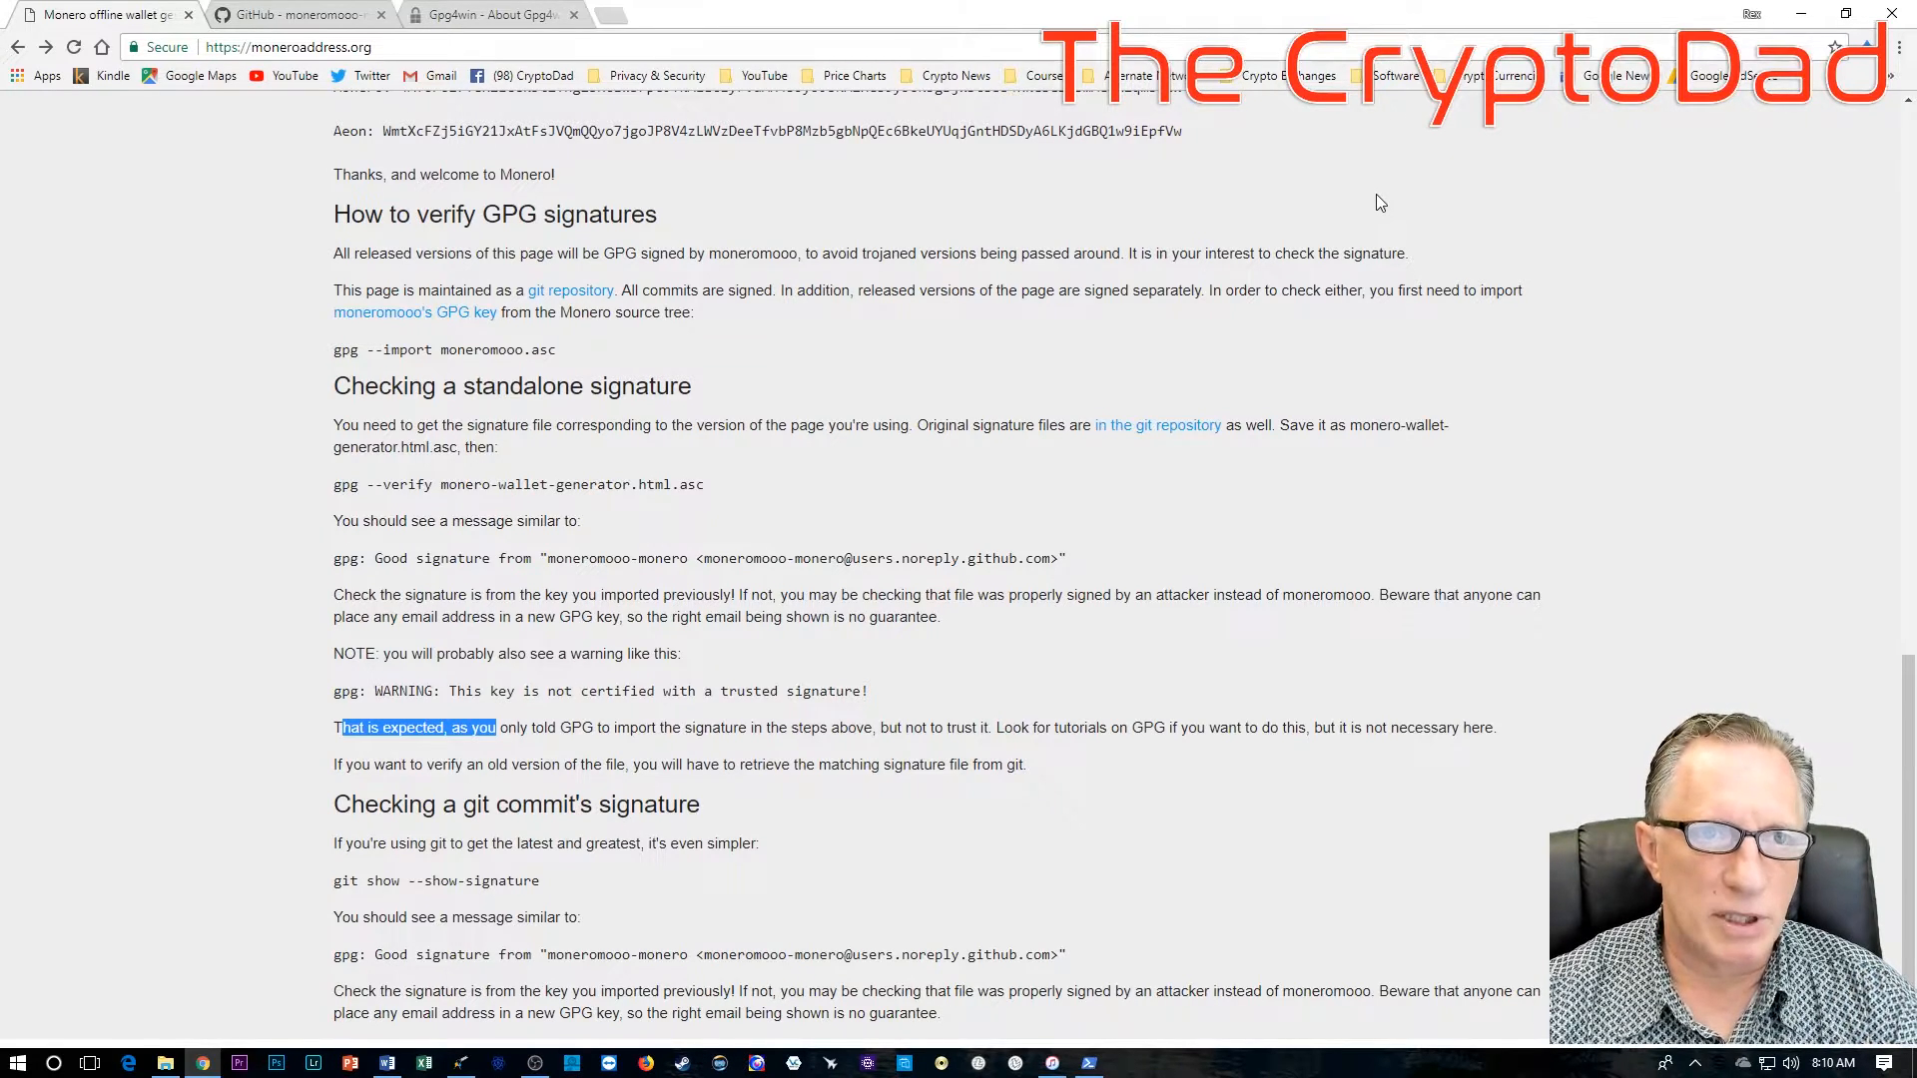
mouse_move(1330, 228)
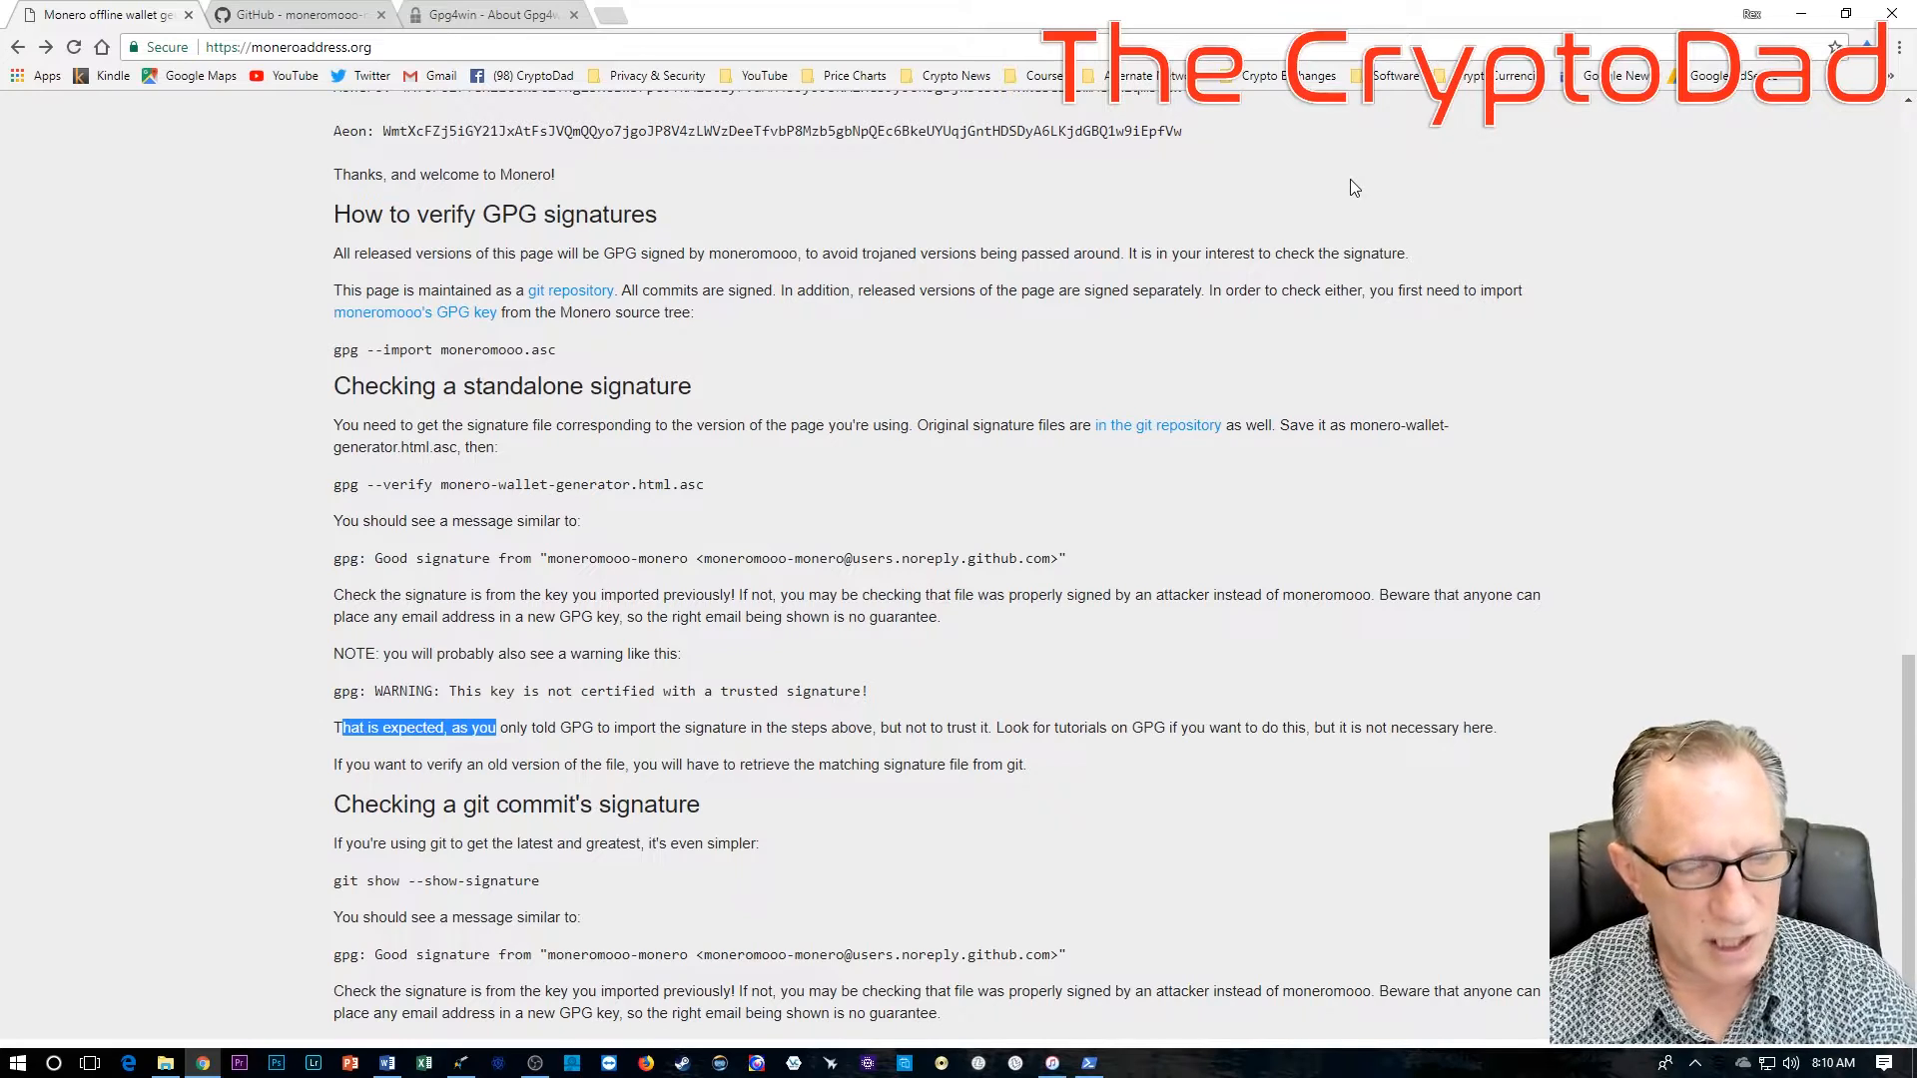
mouse_move(1575, 359)
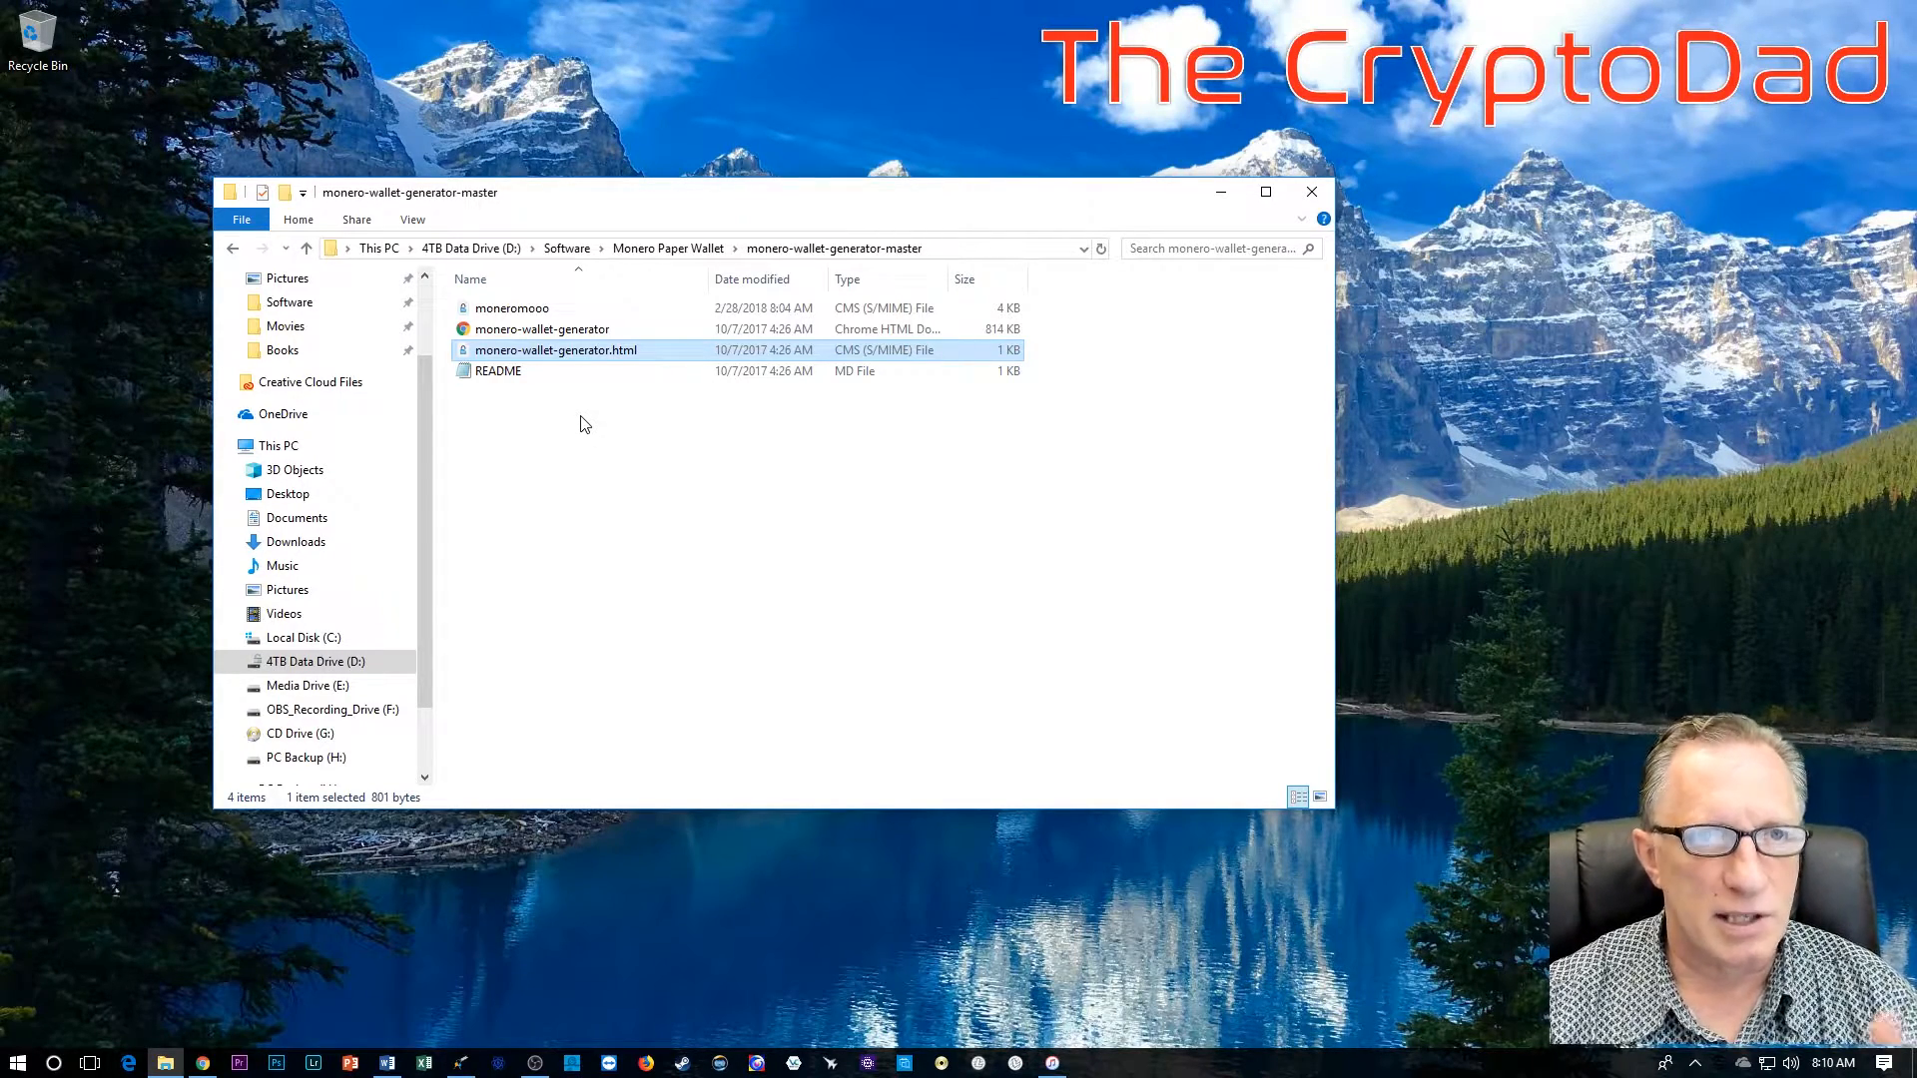
mouse_move(569, 423)
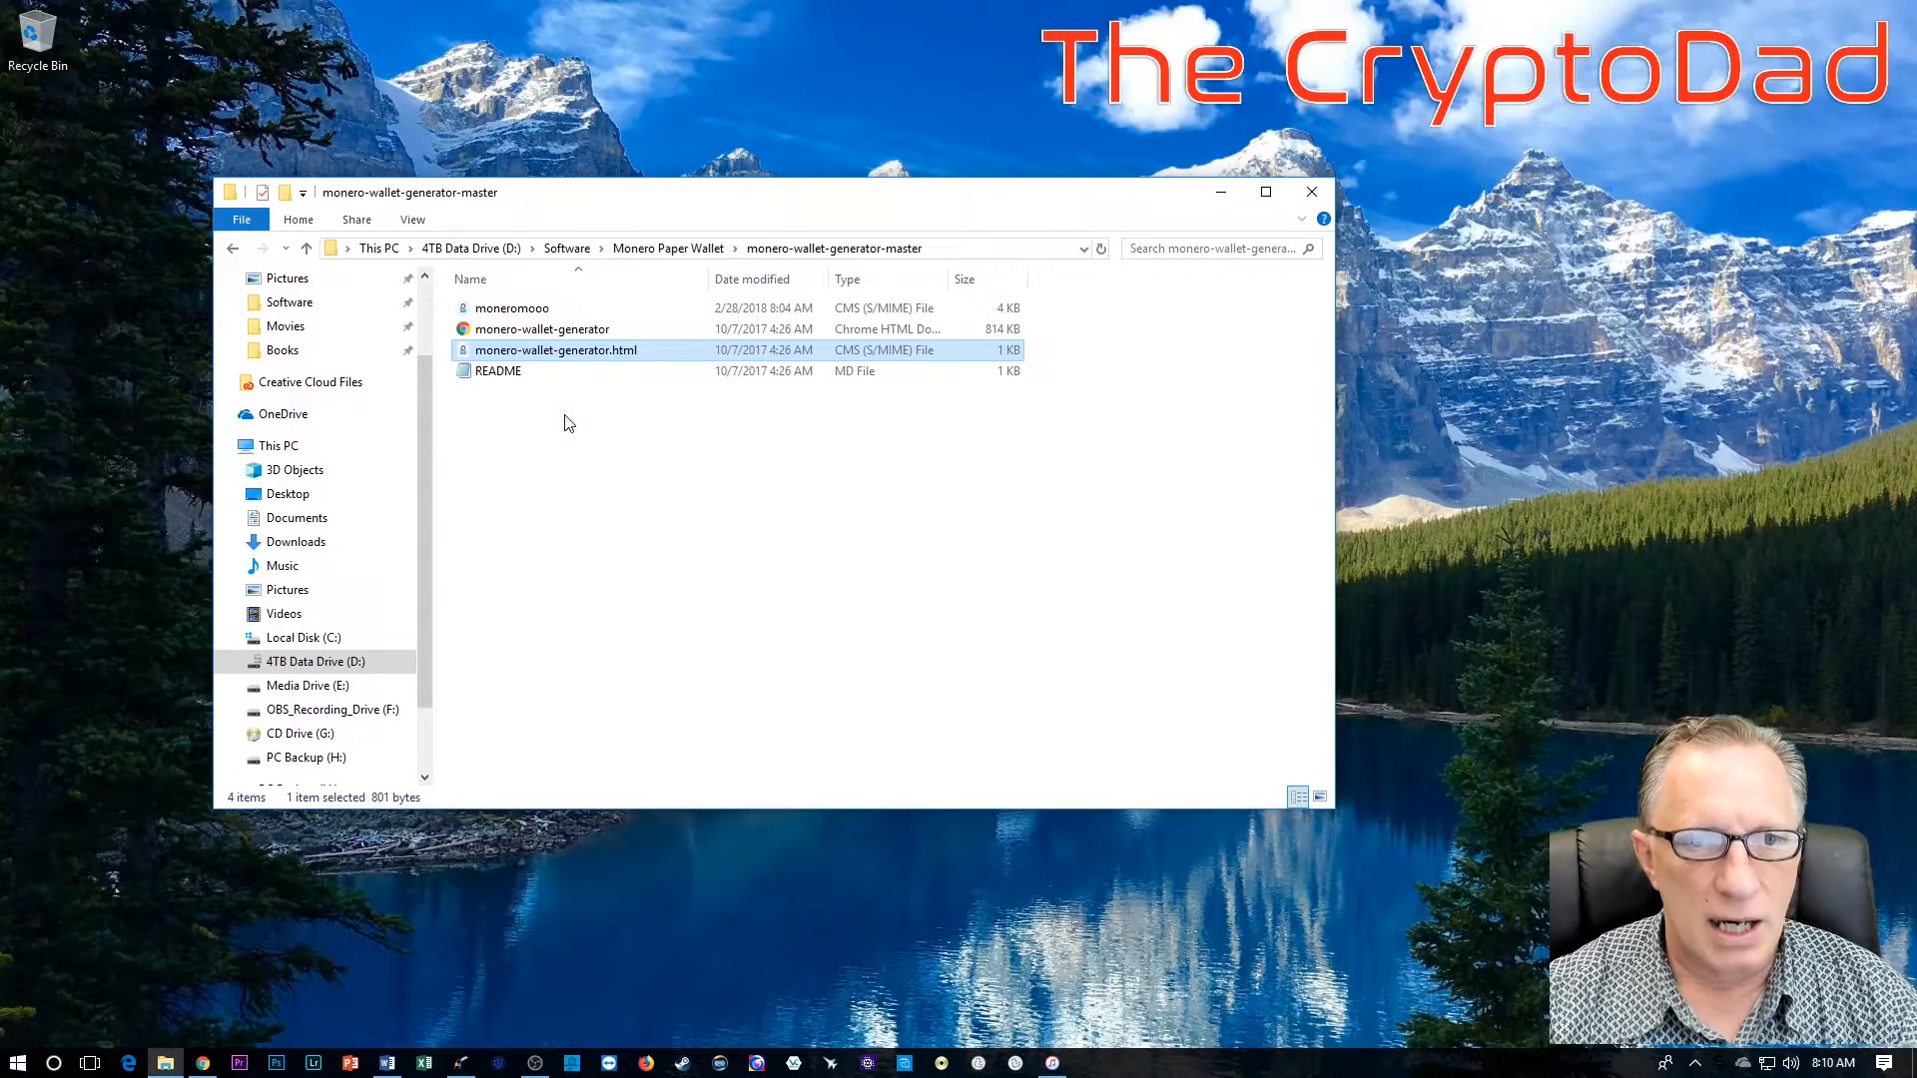
mouse_move(1206, 569)
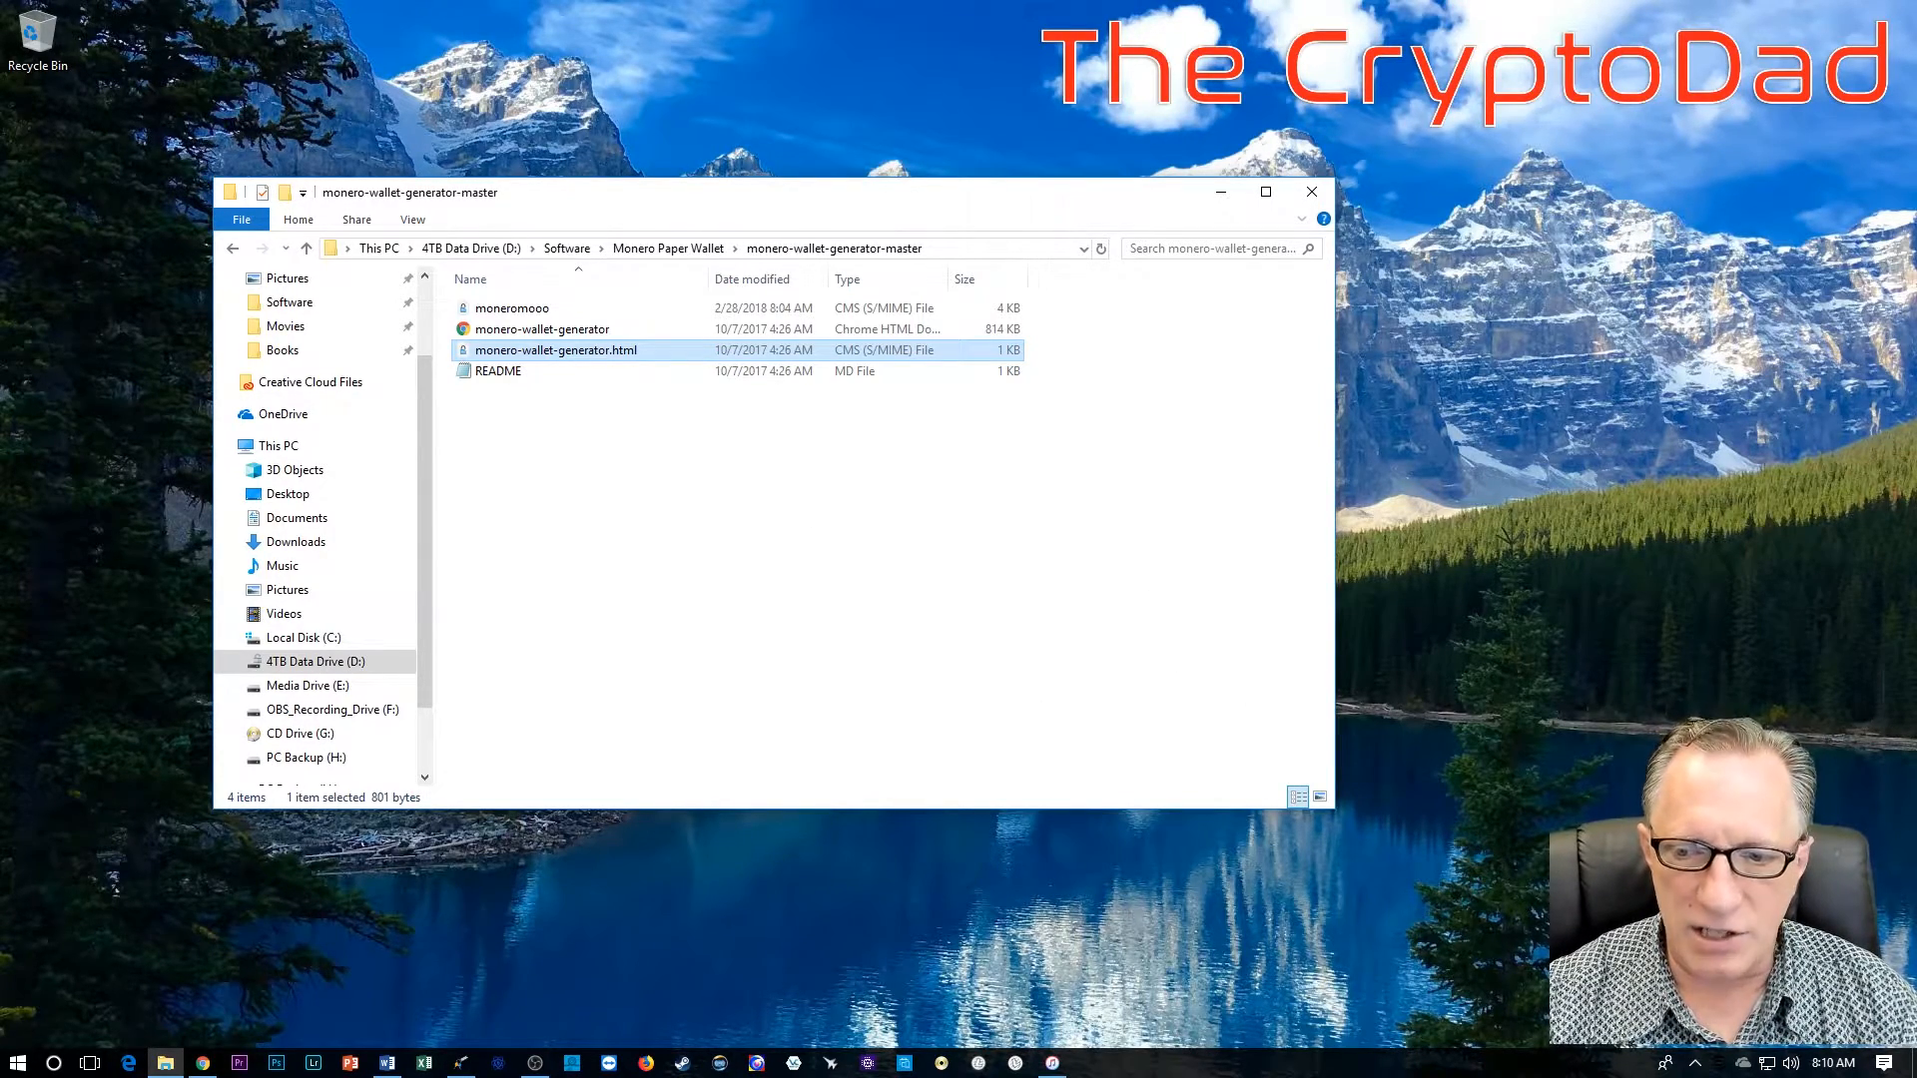
mouse_move(1344, 864)
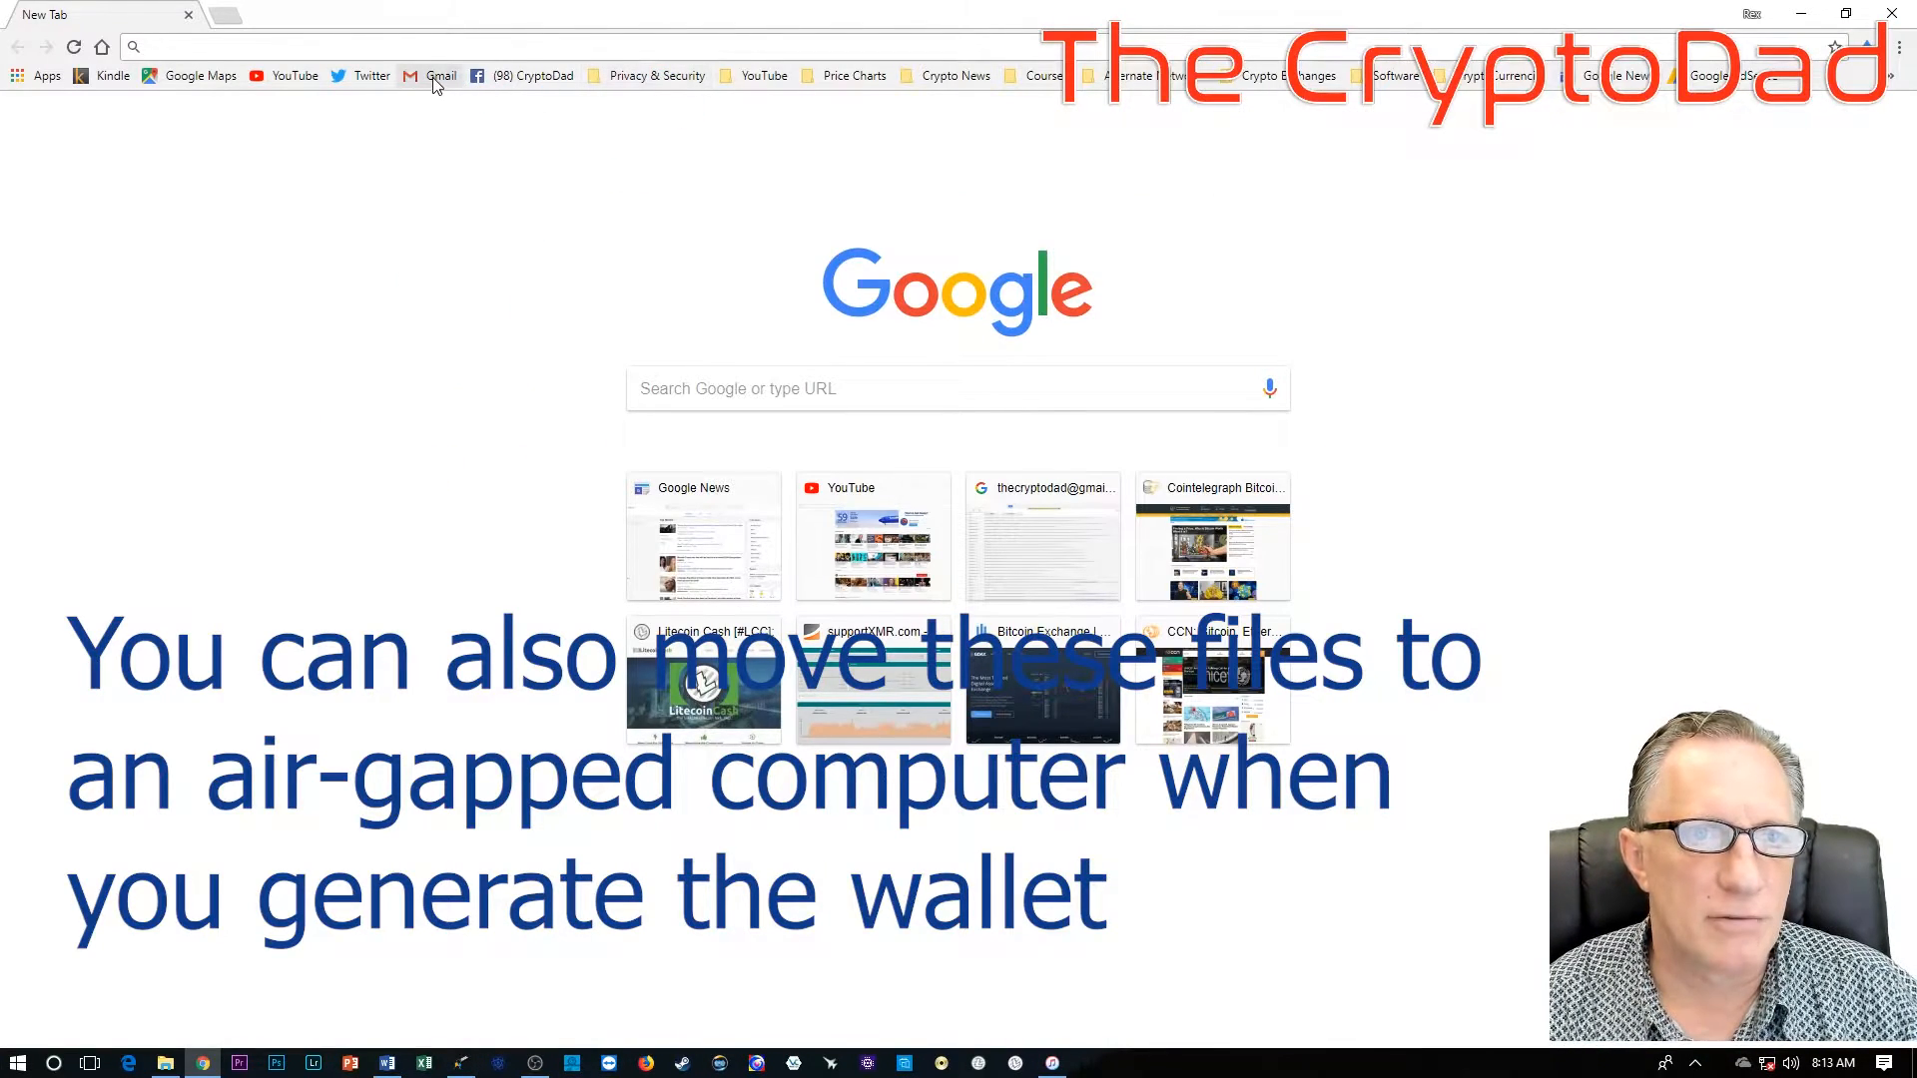
Step: Load the Gmail bookmark to confirm no internet connection, then return to the generator folder
click(439, 74)
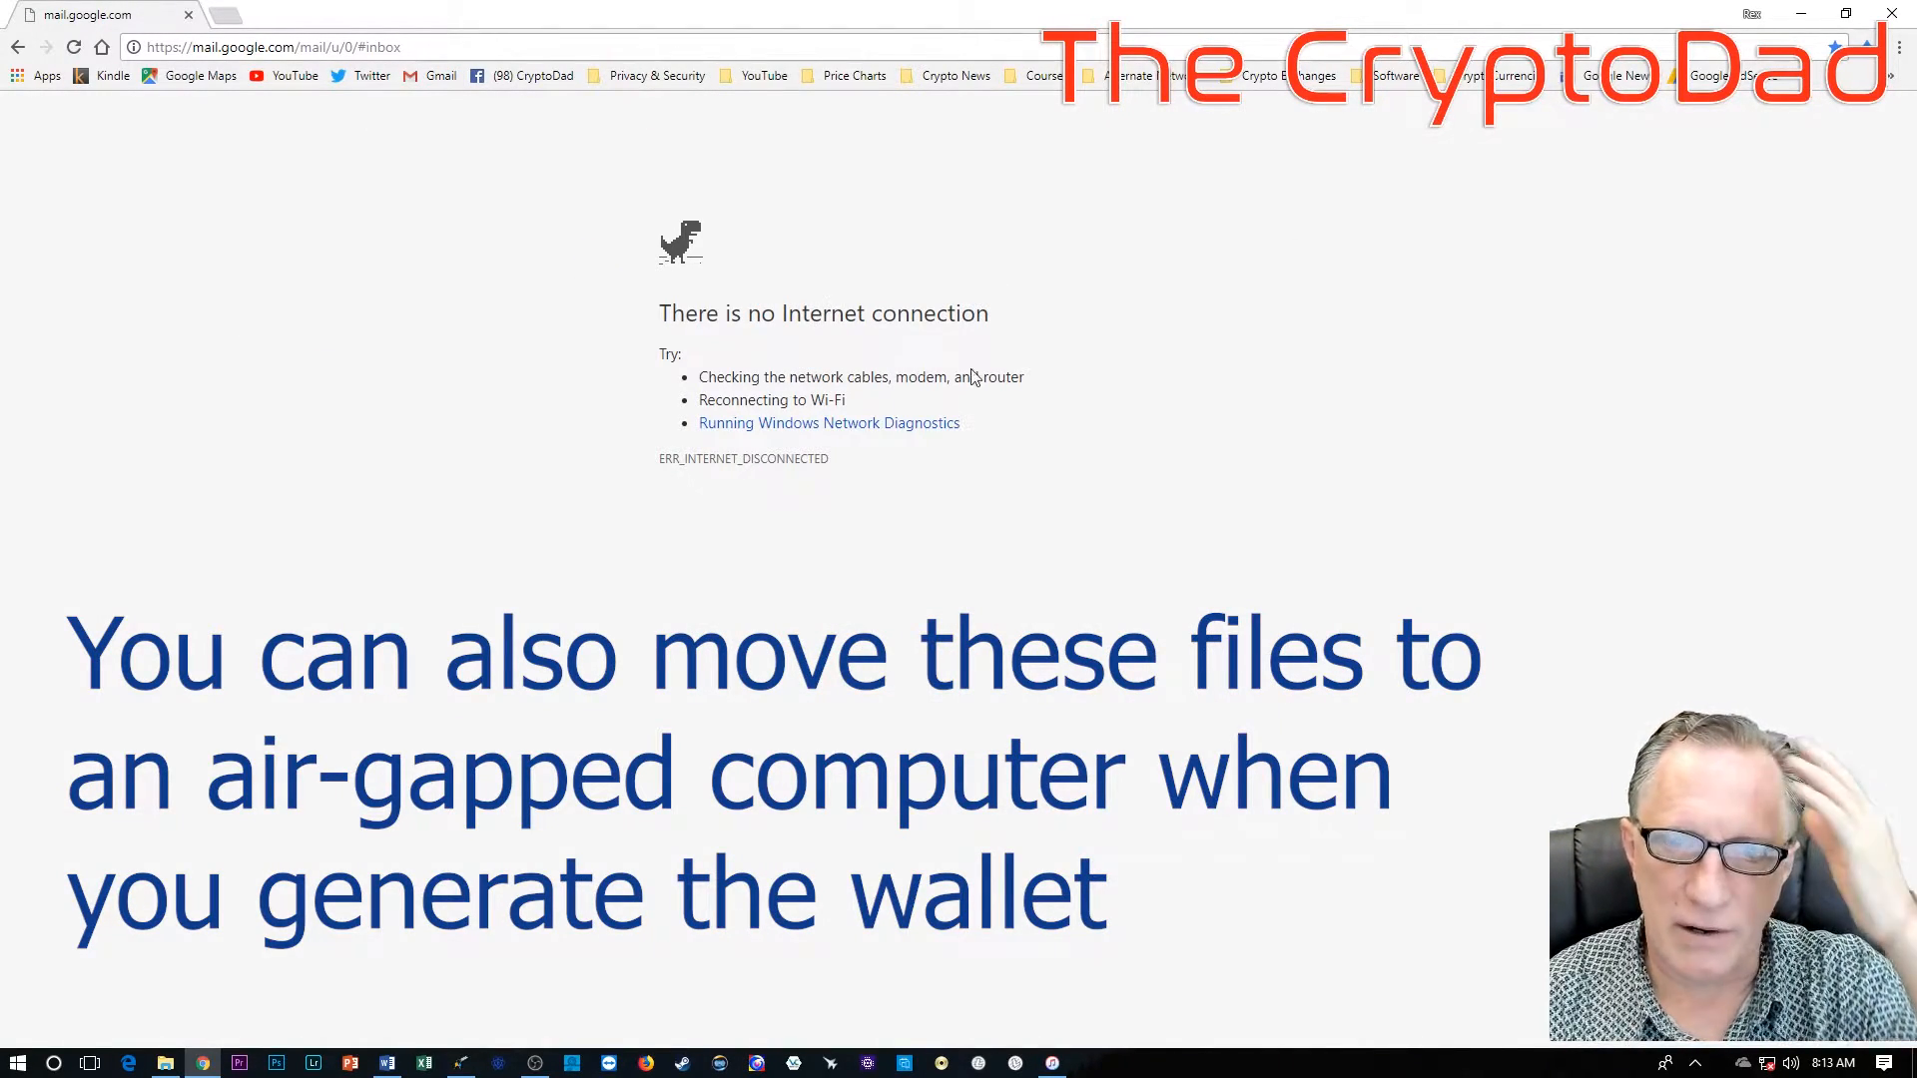
click(165, 1061)
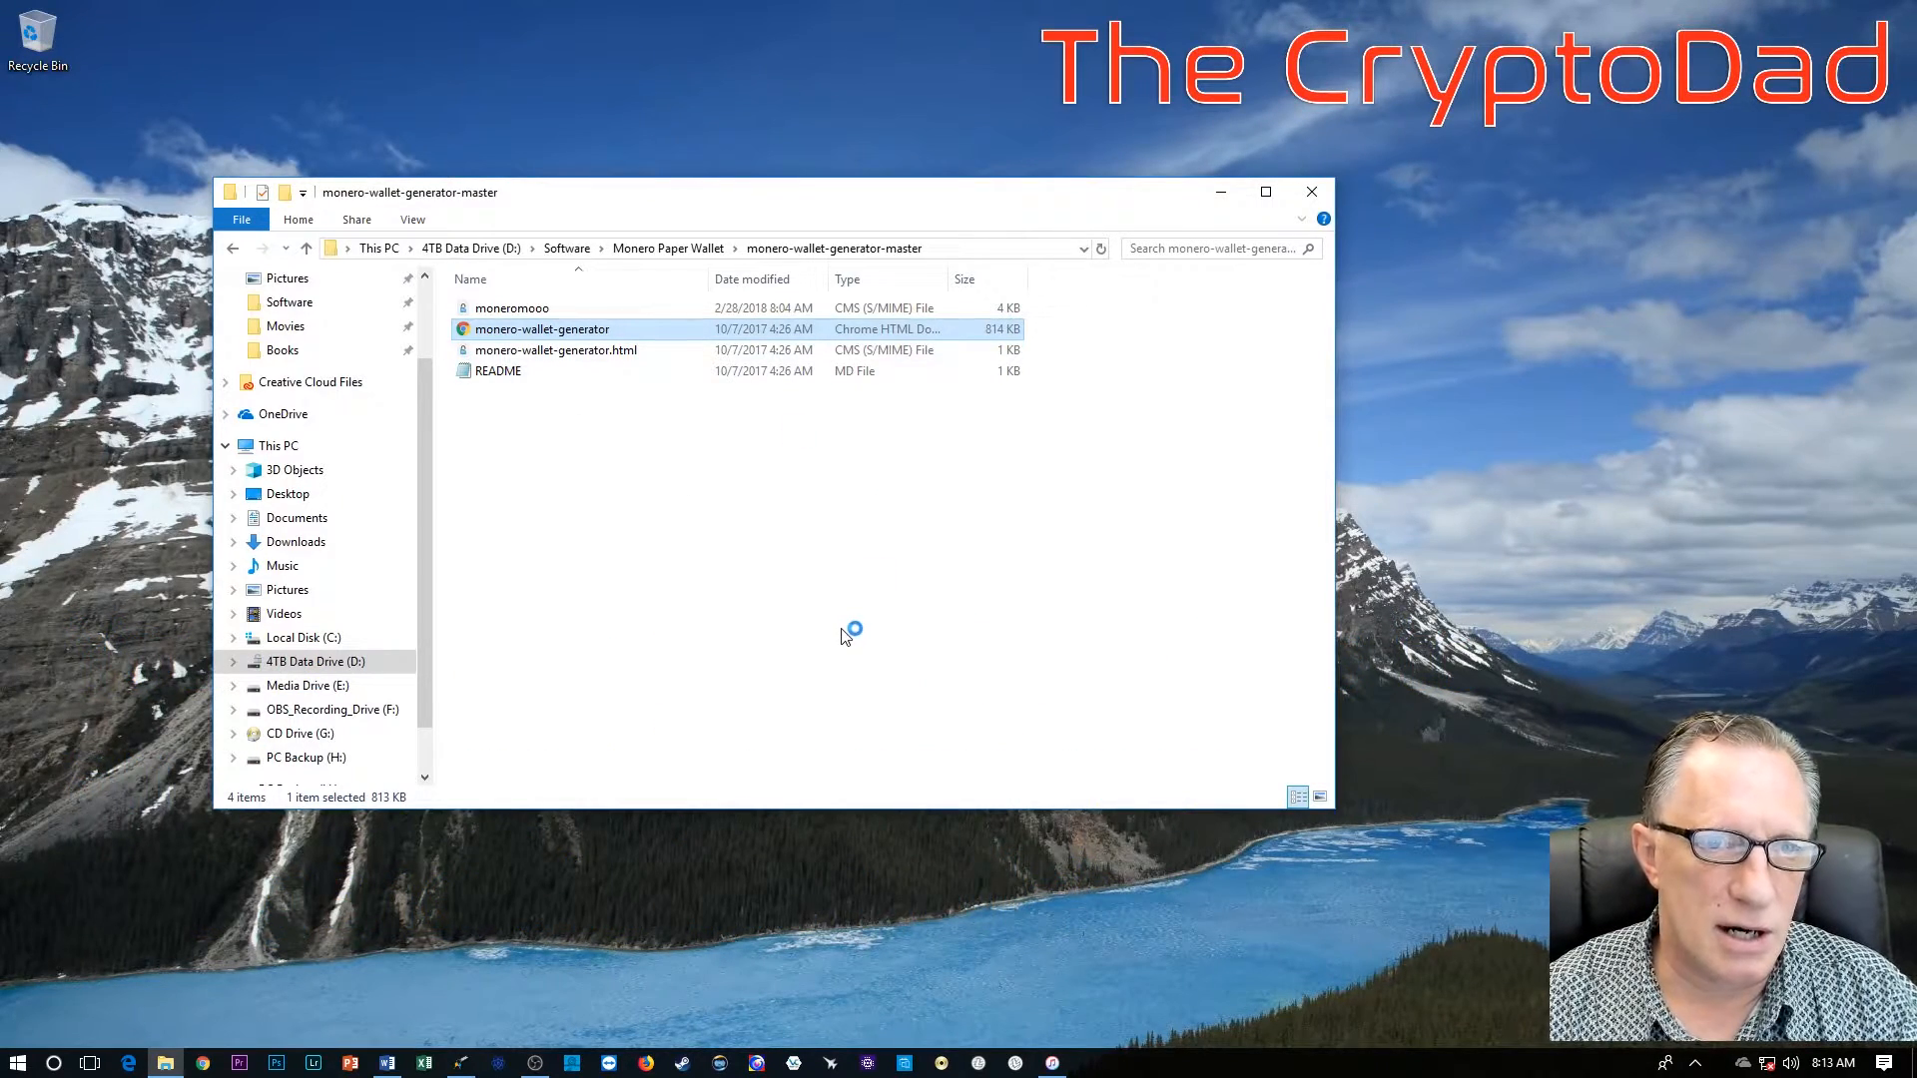
double_click(557, 349)
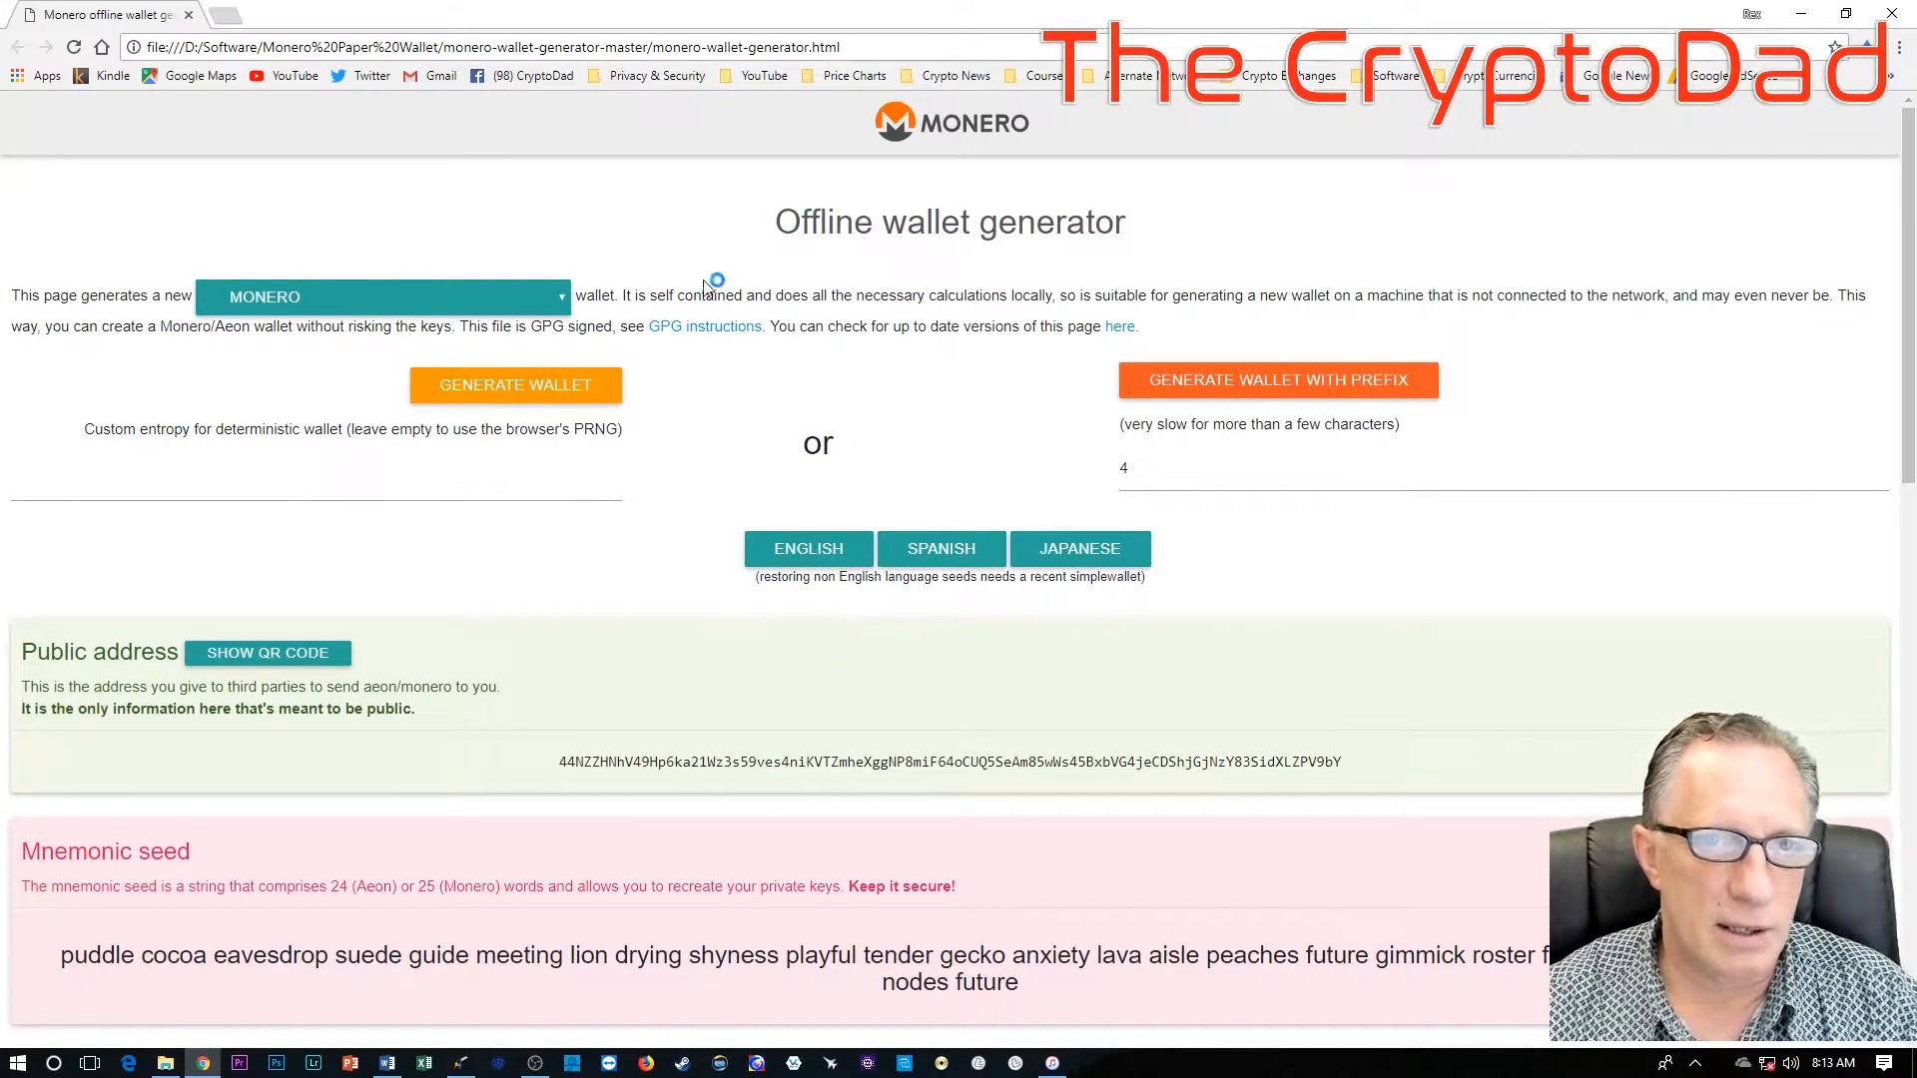
mouse_move(701, 433)
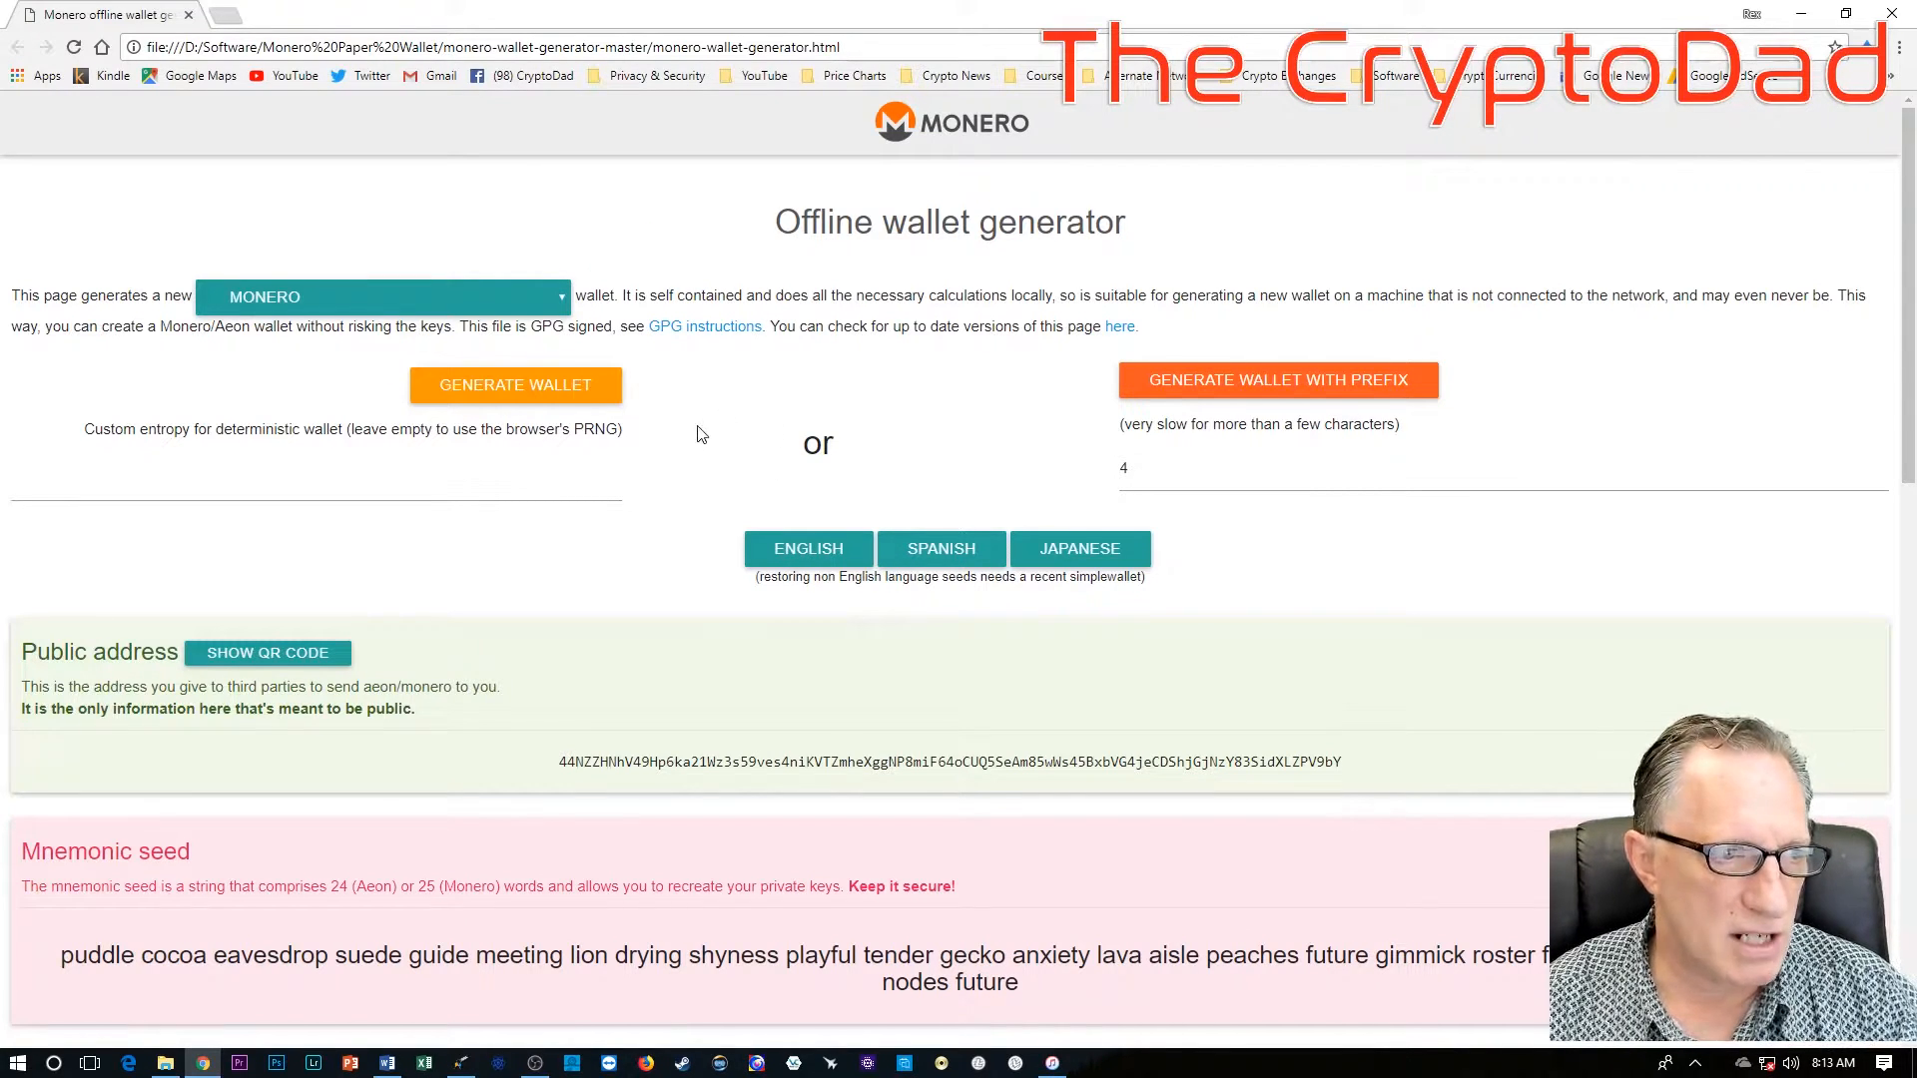
mouse_move(569, 525)
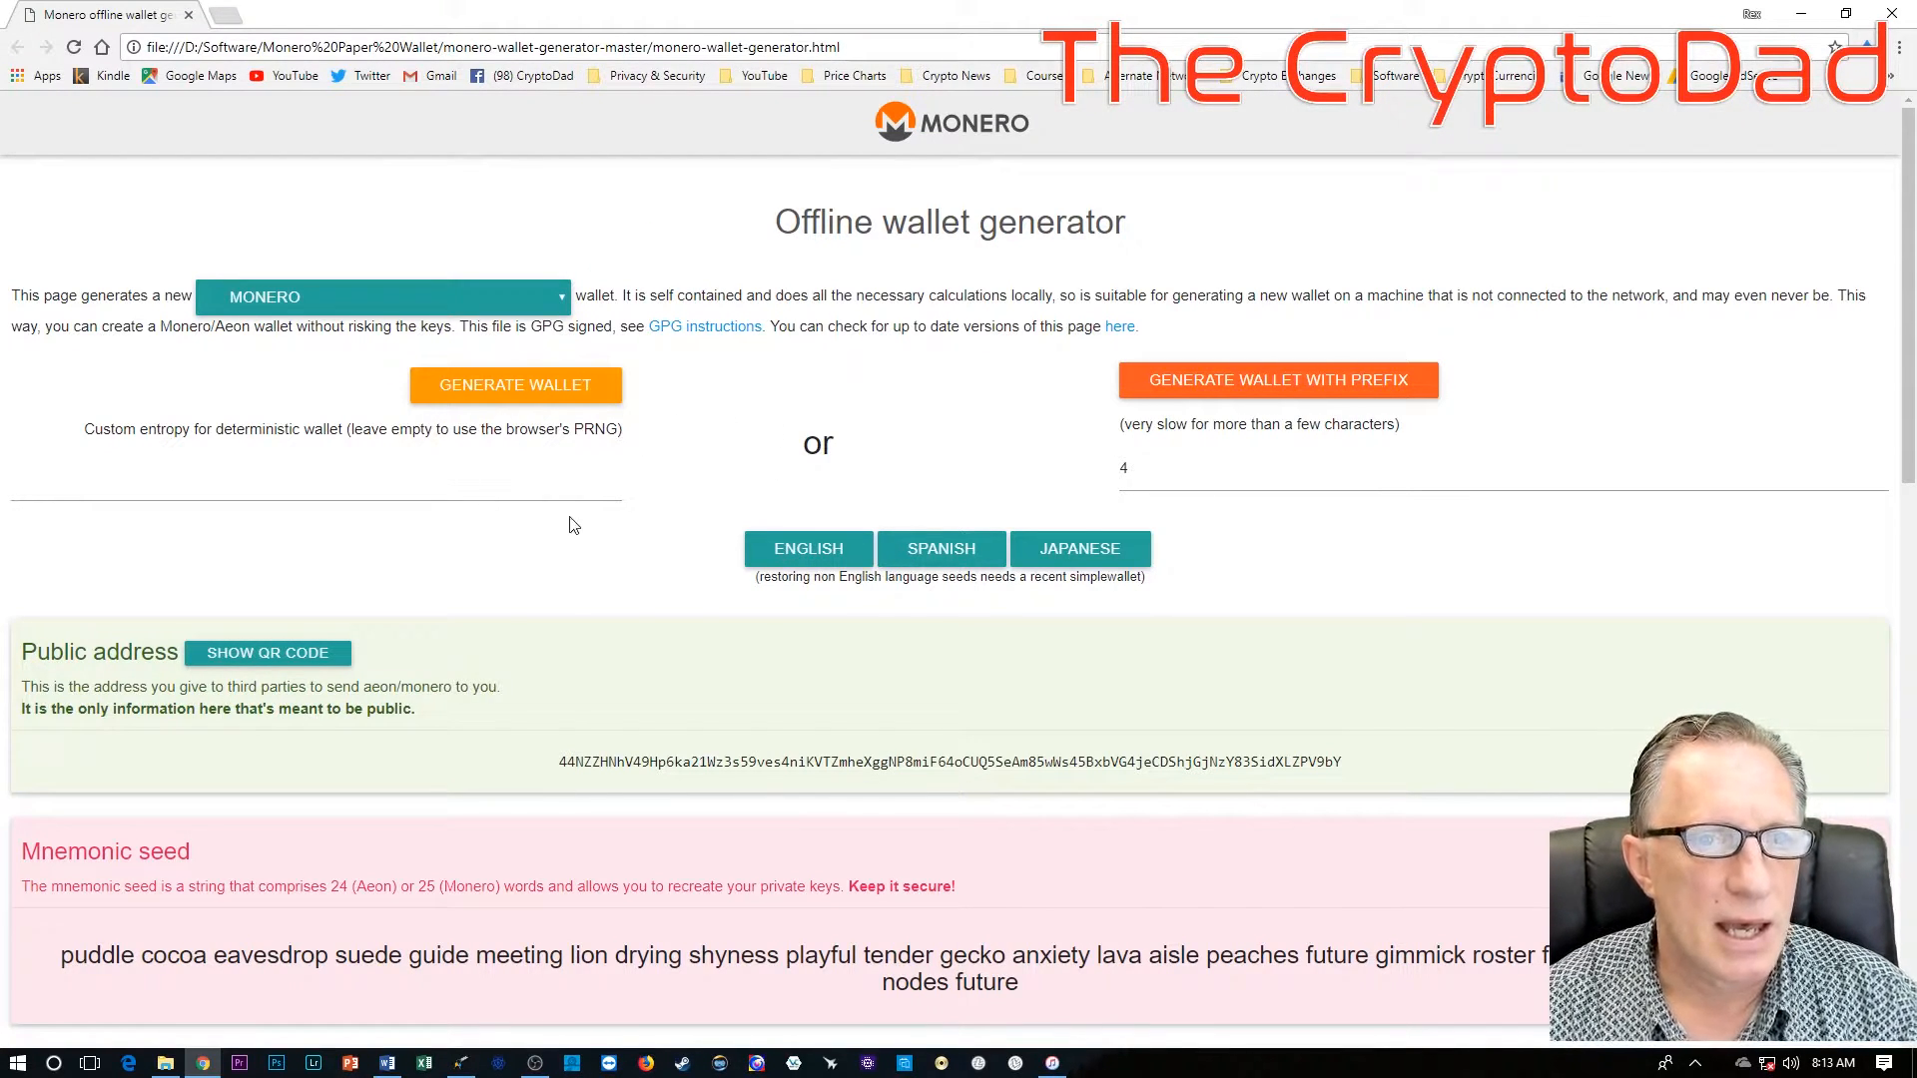
scroll(down, 3)
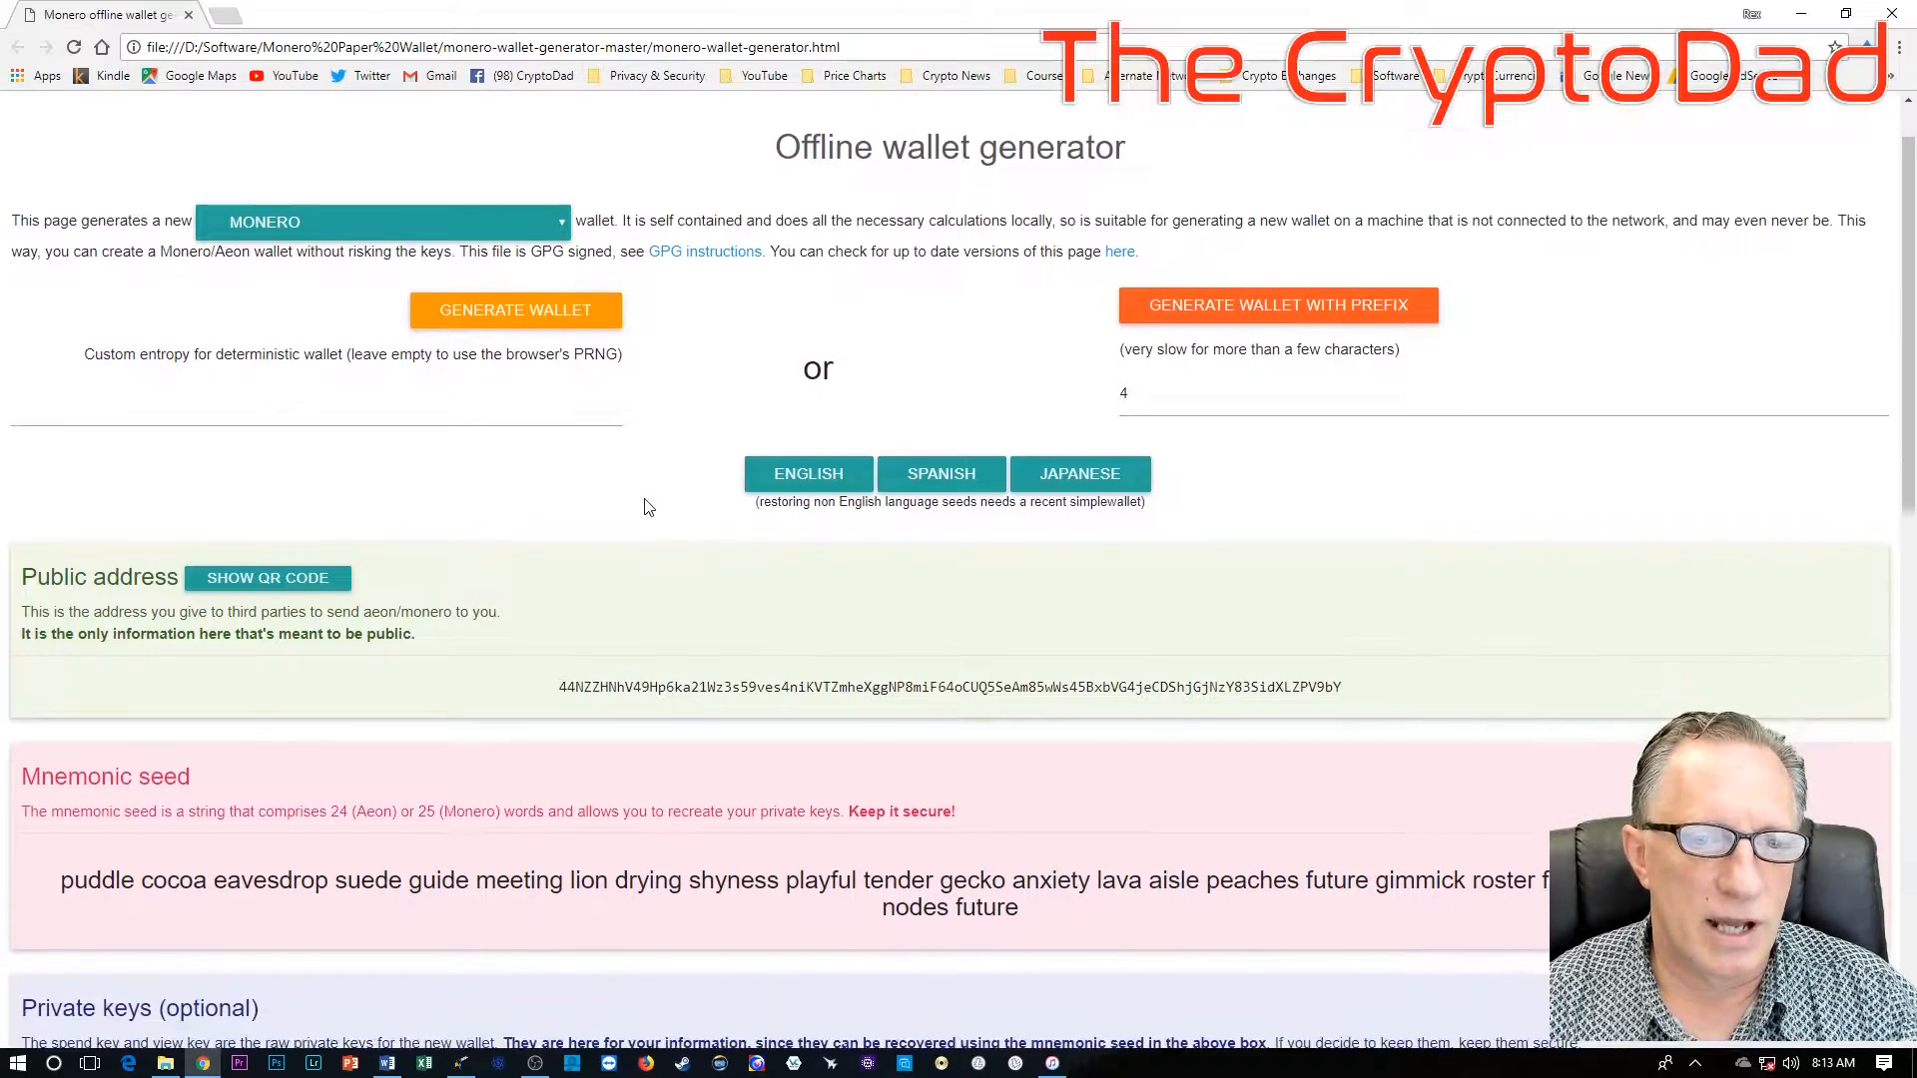
scroll(down, 3)
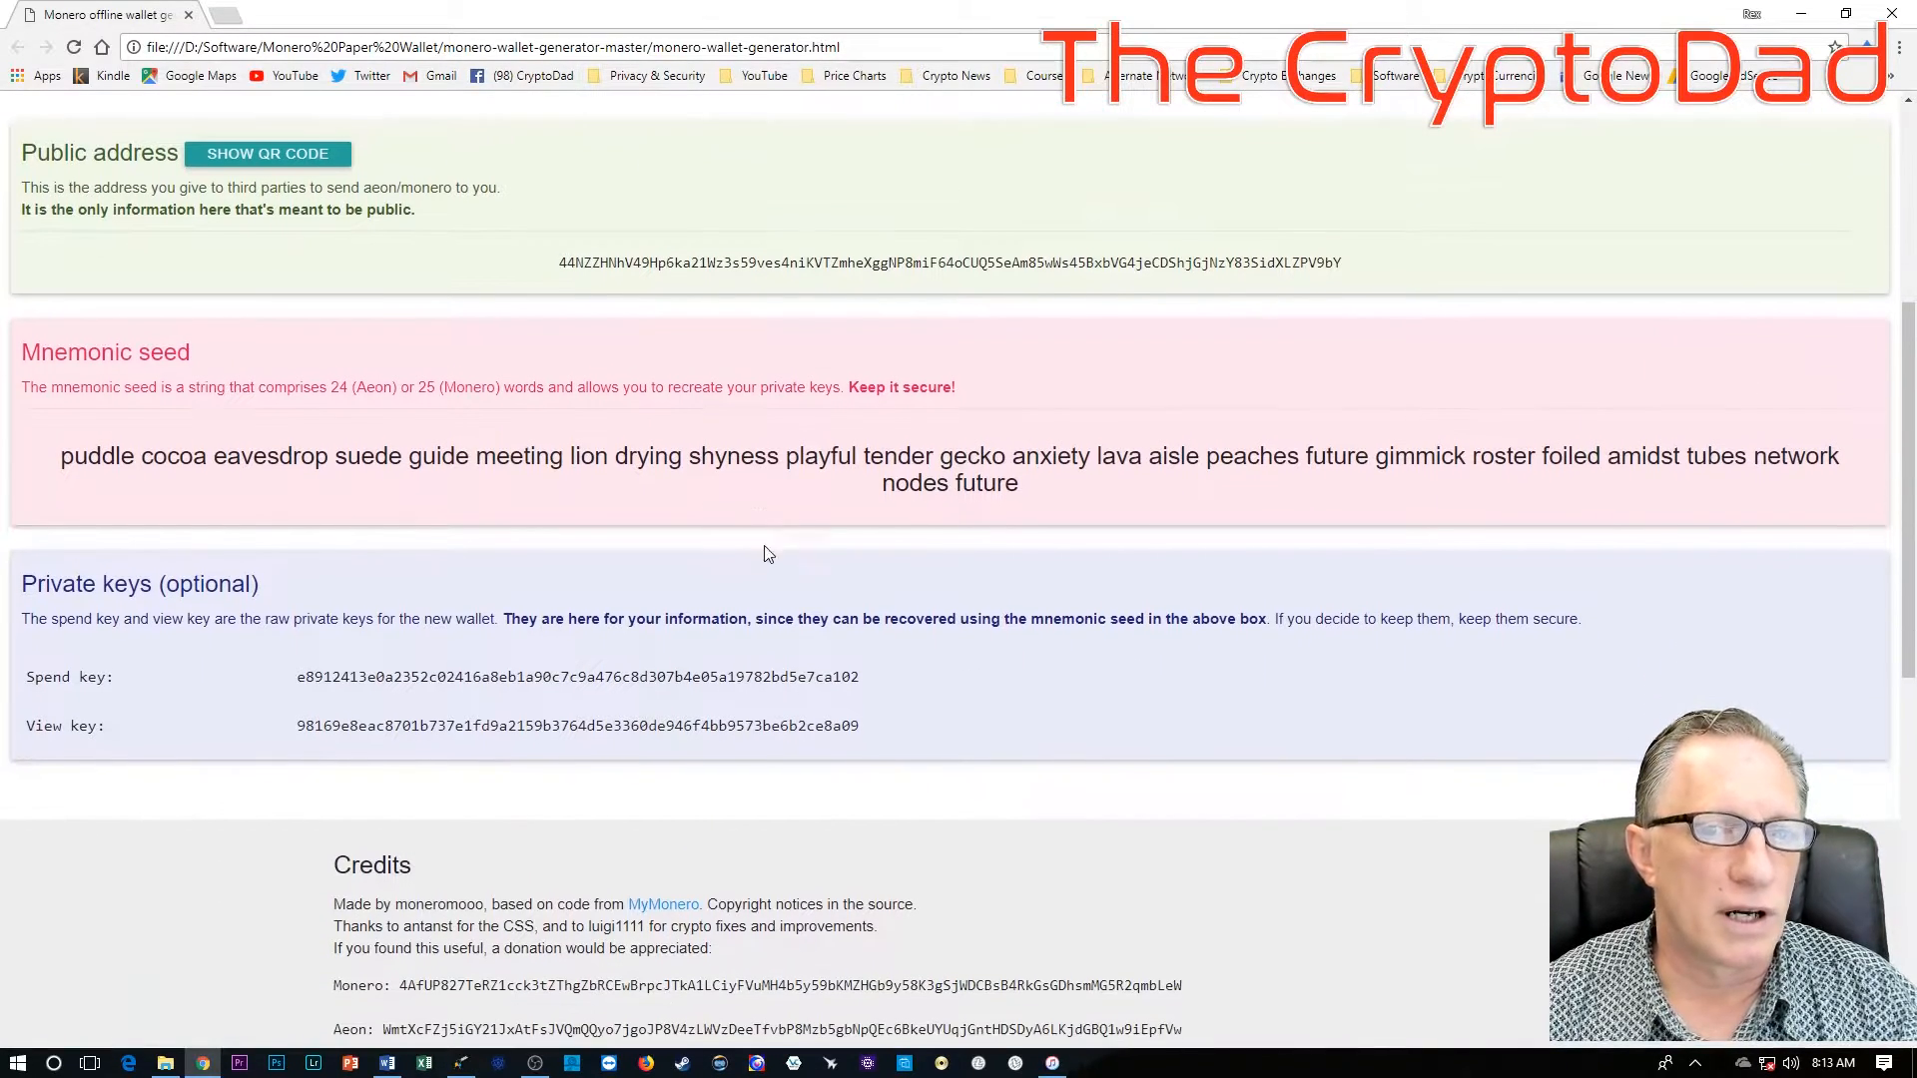
mouse_move(1078, 645)
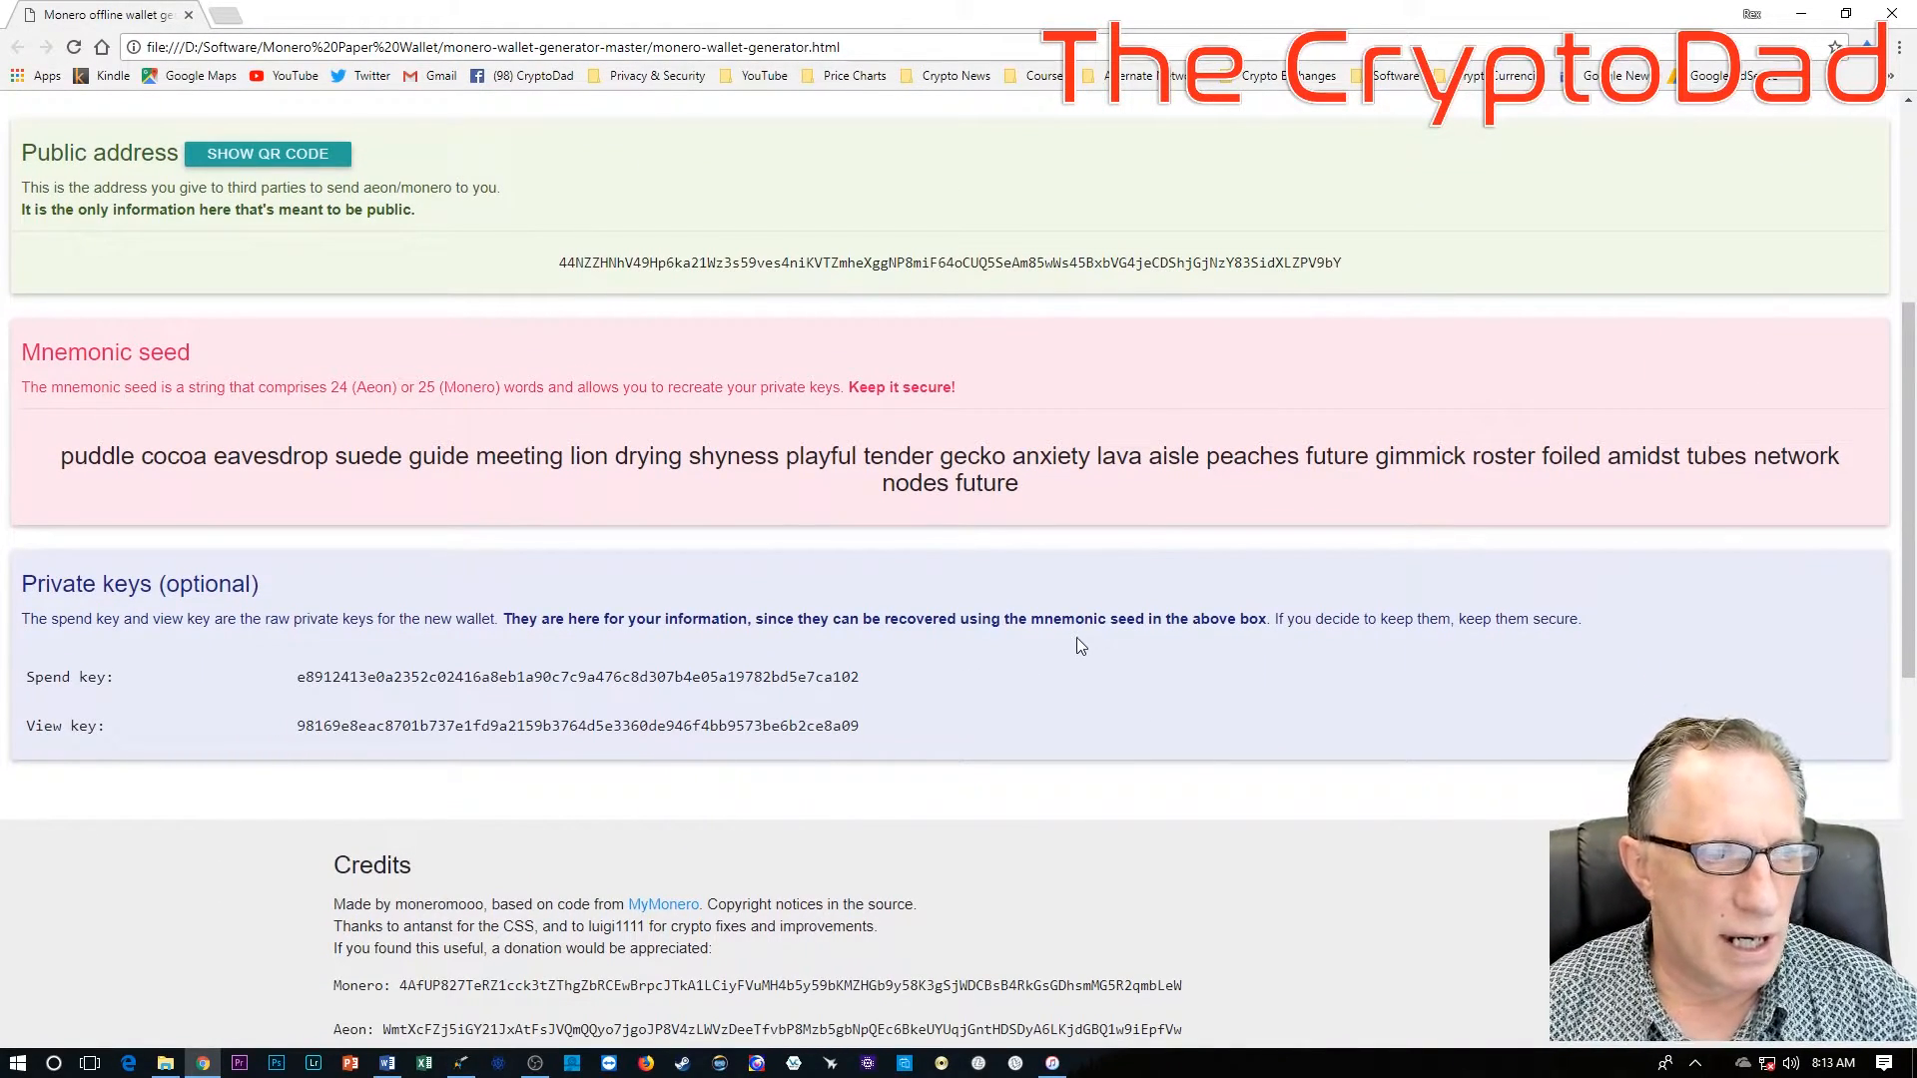
scroll(down, 3)
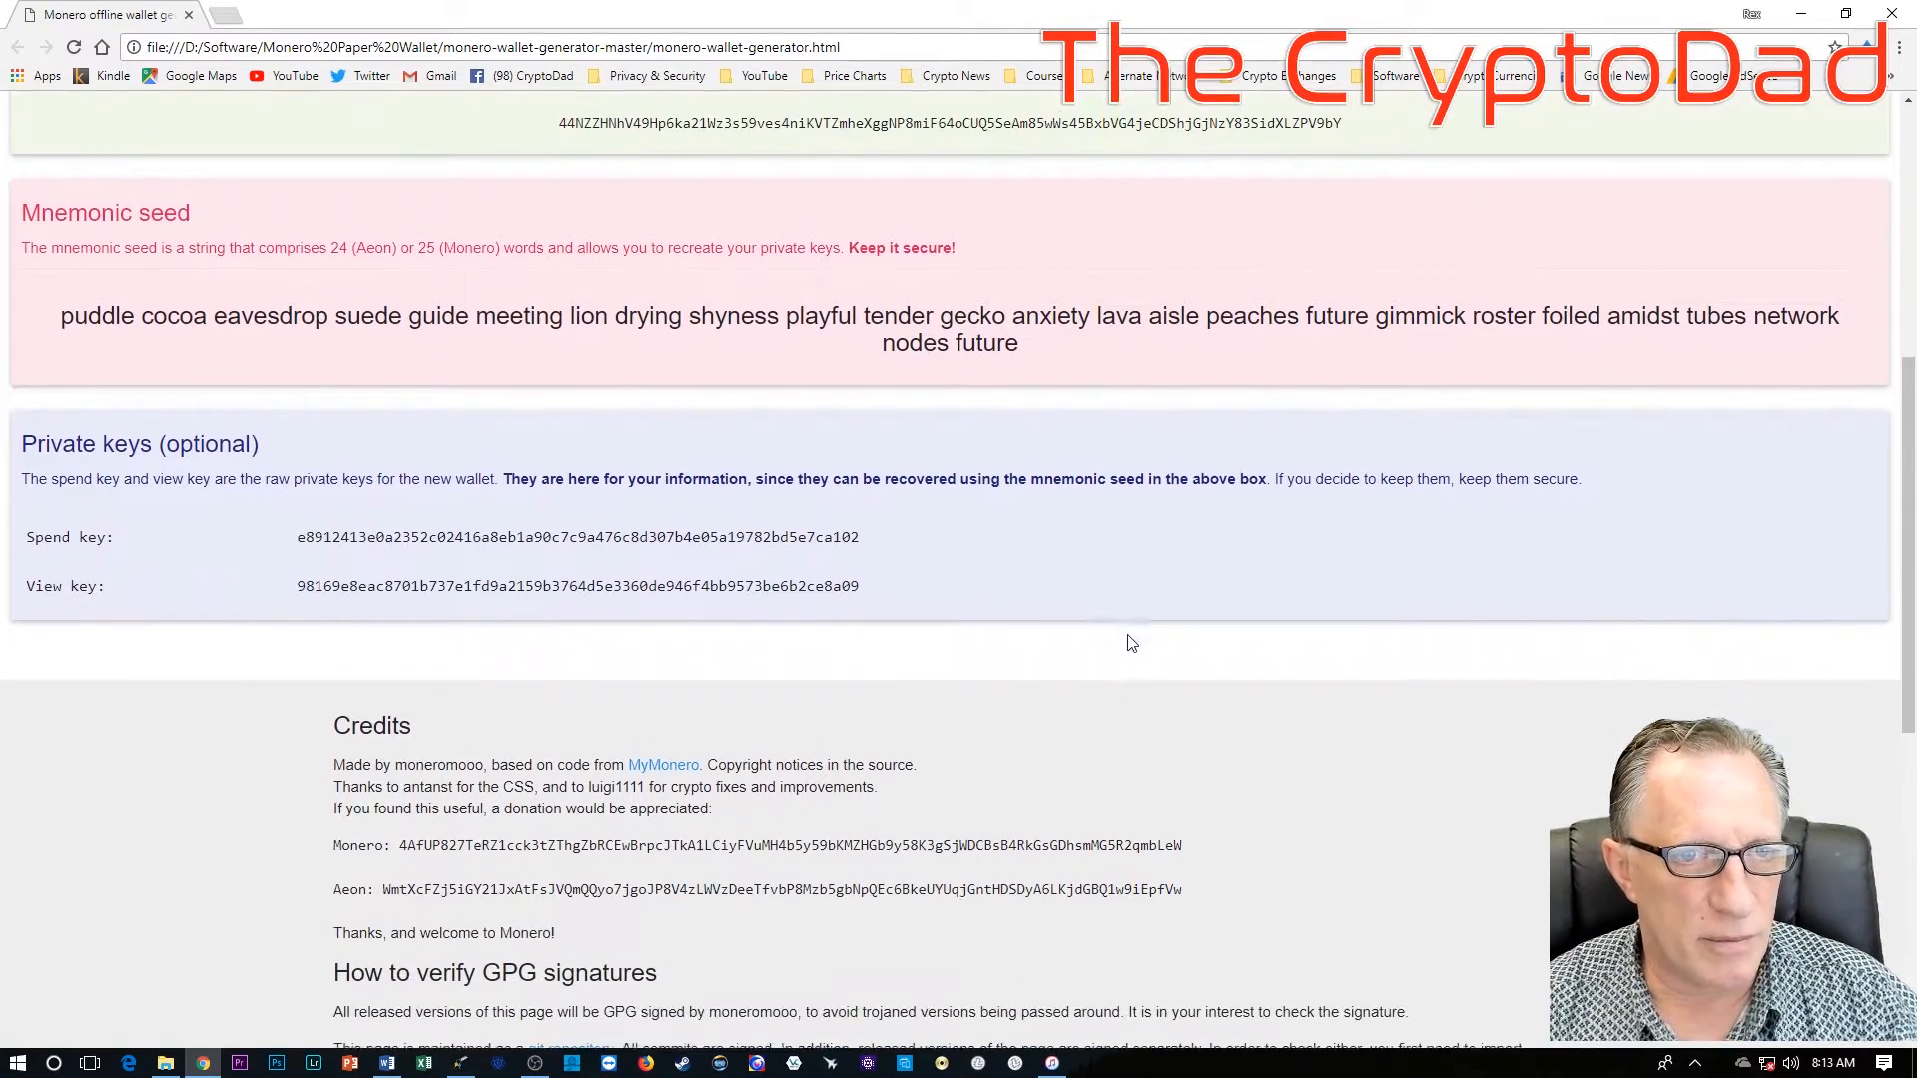
scroll(up, 3)
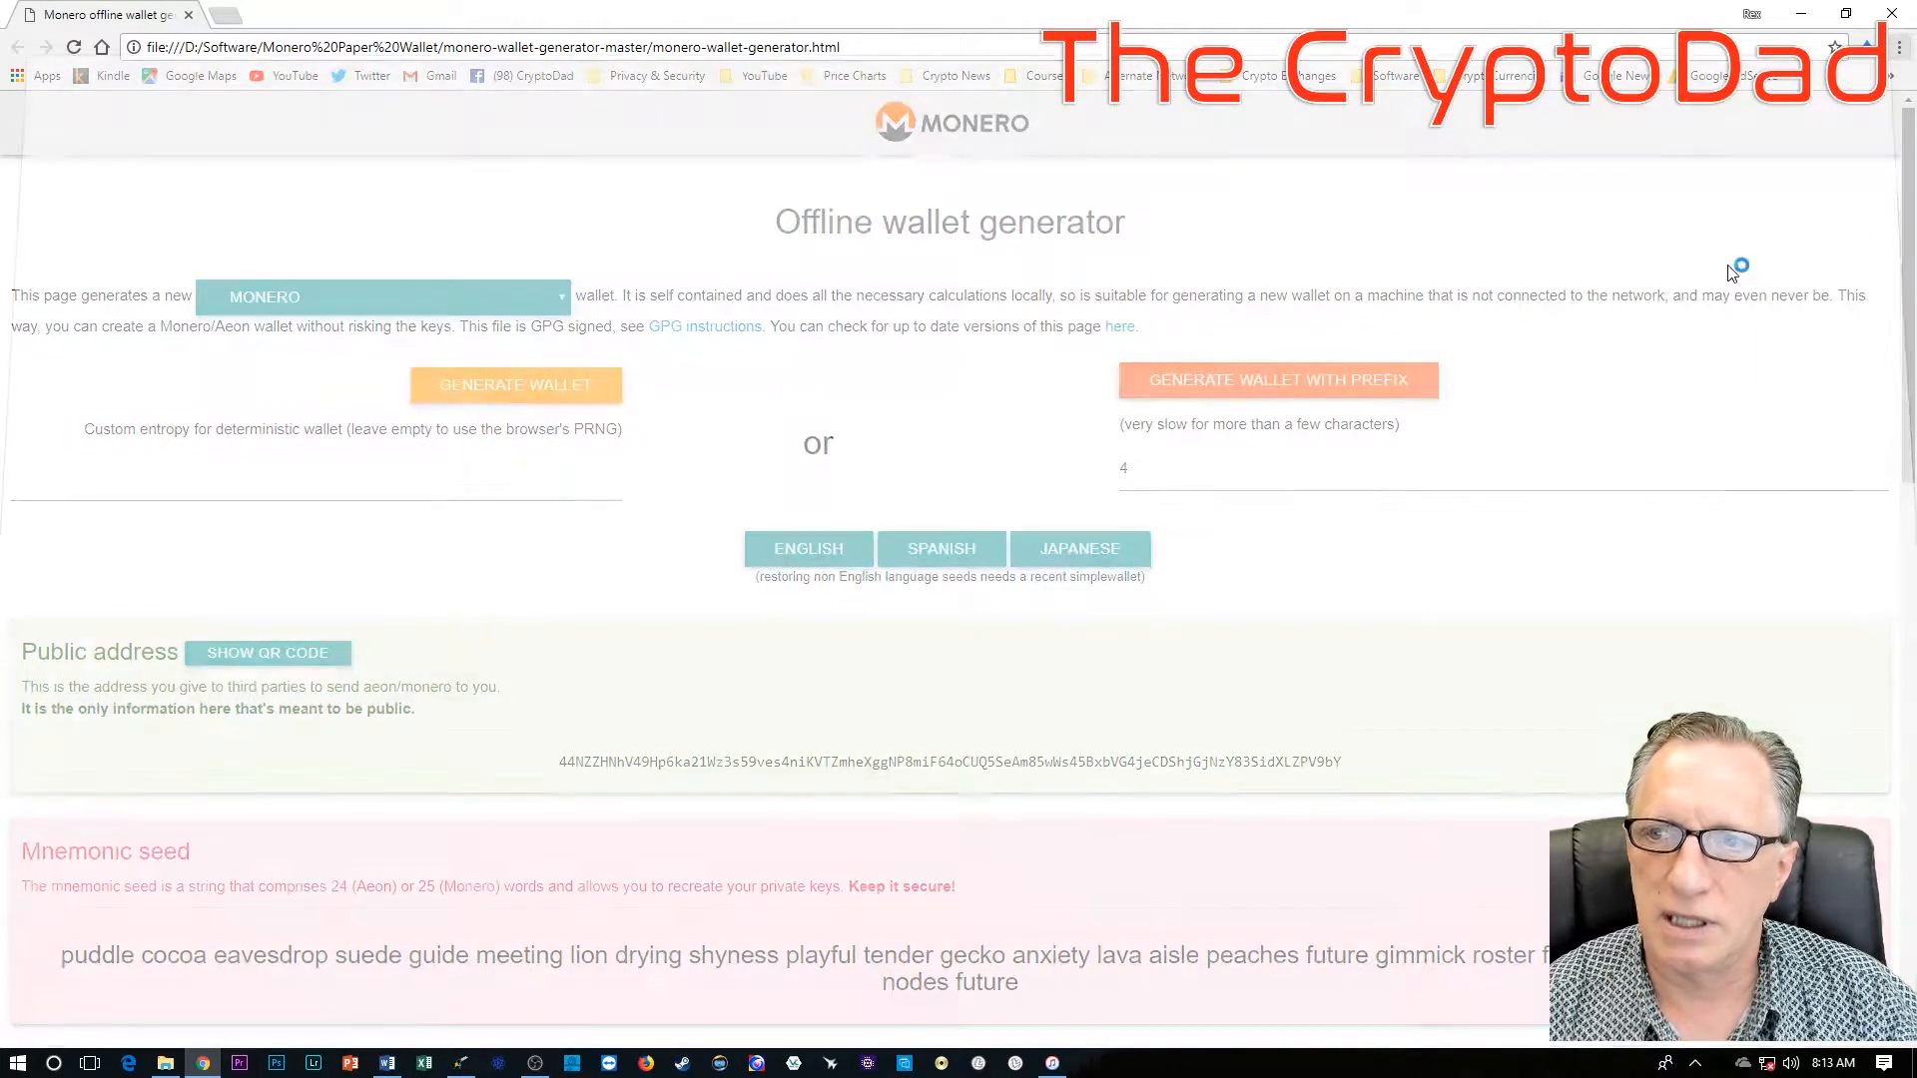
Step: Set up the wallet page to save as PDF with a custom page range of 1-2
key(ctrl+p)
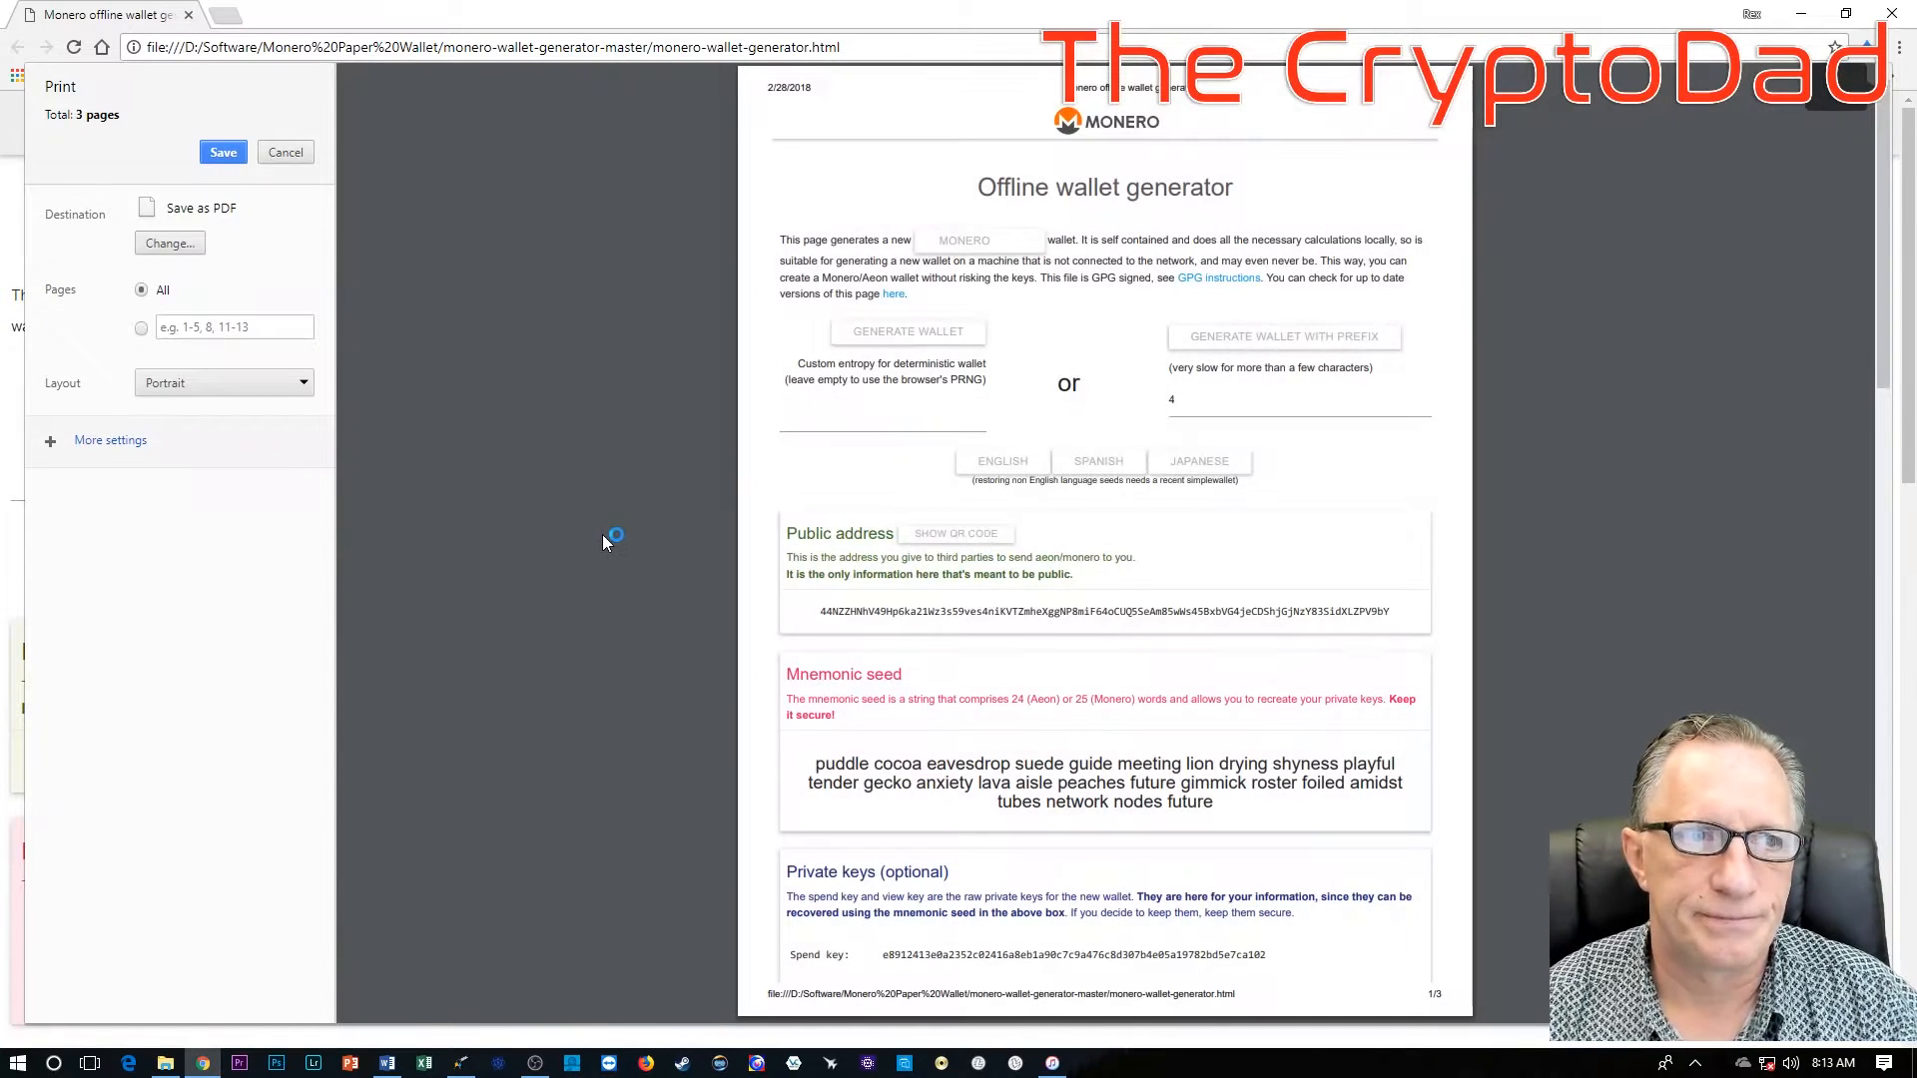
mouse_move(1262, 563)
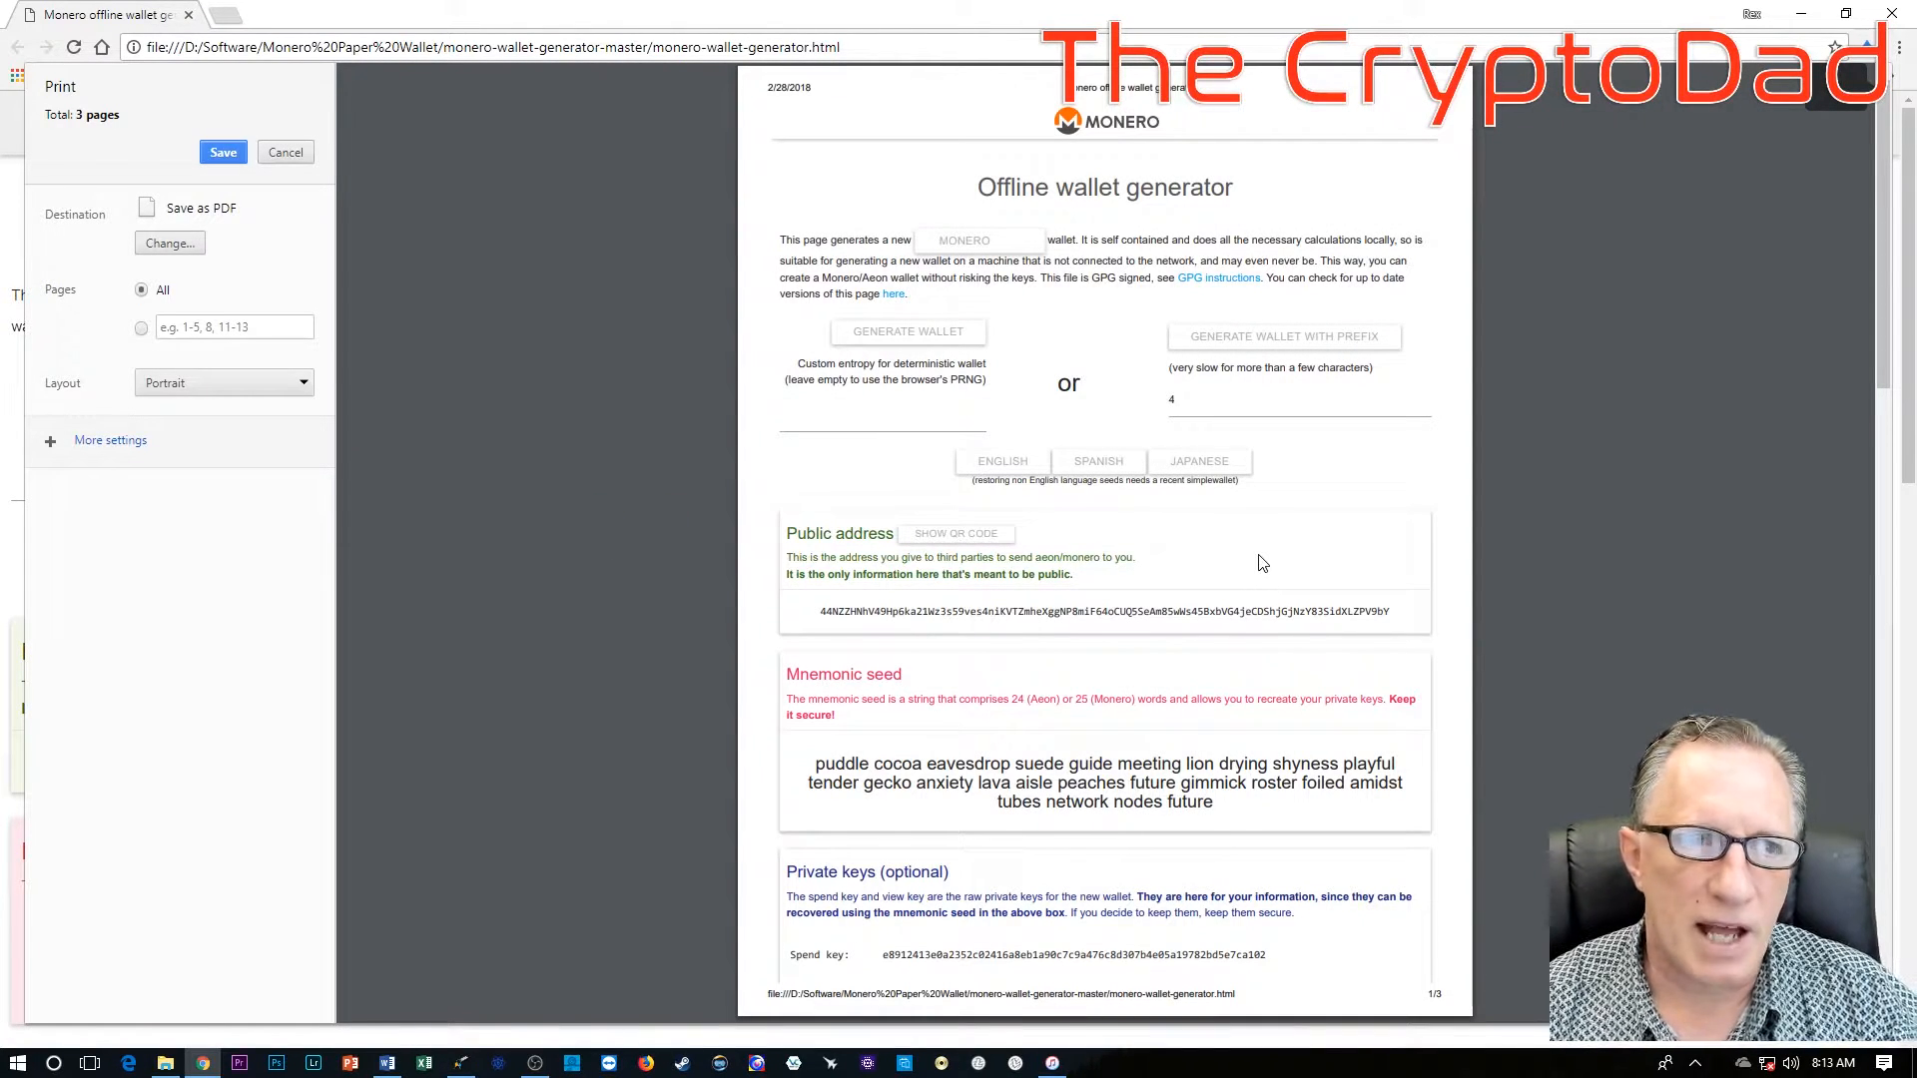
scroll(down, 3)
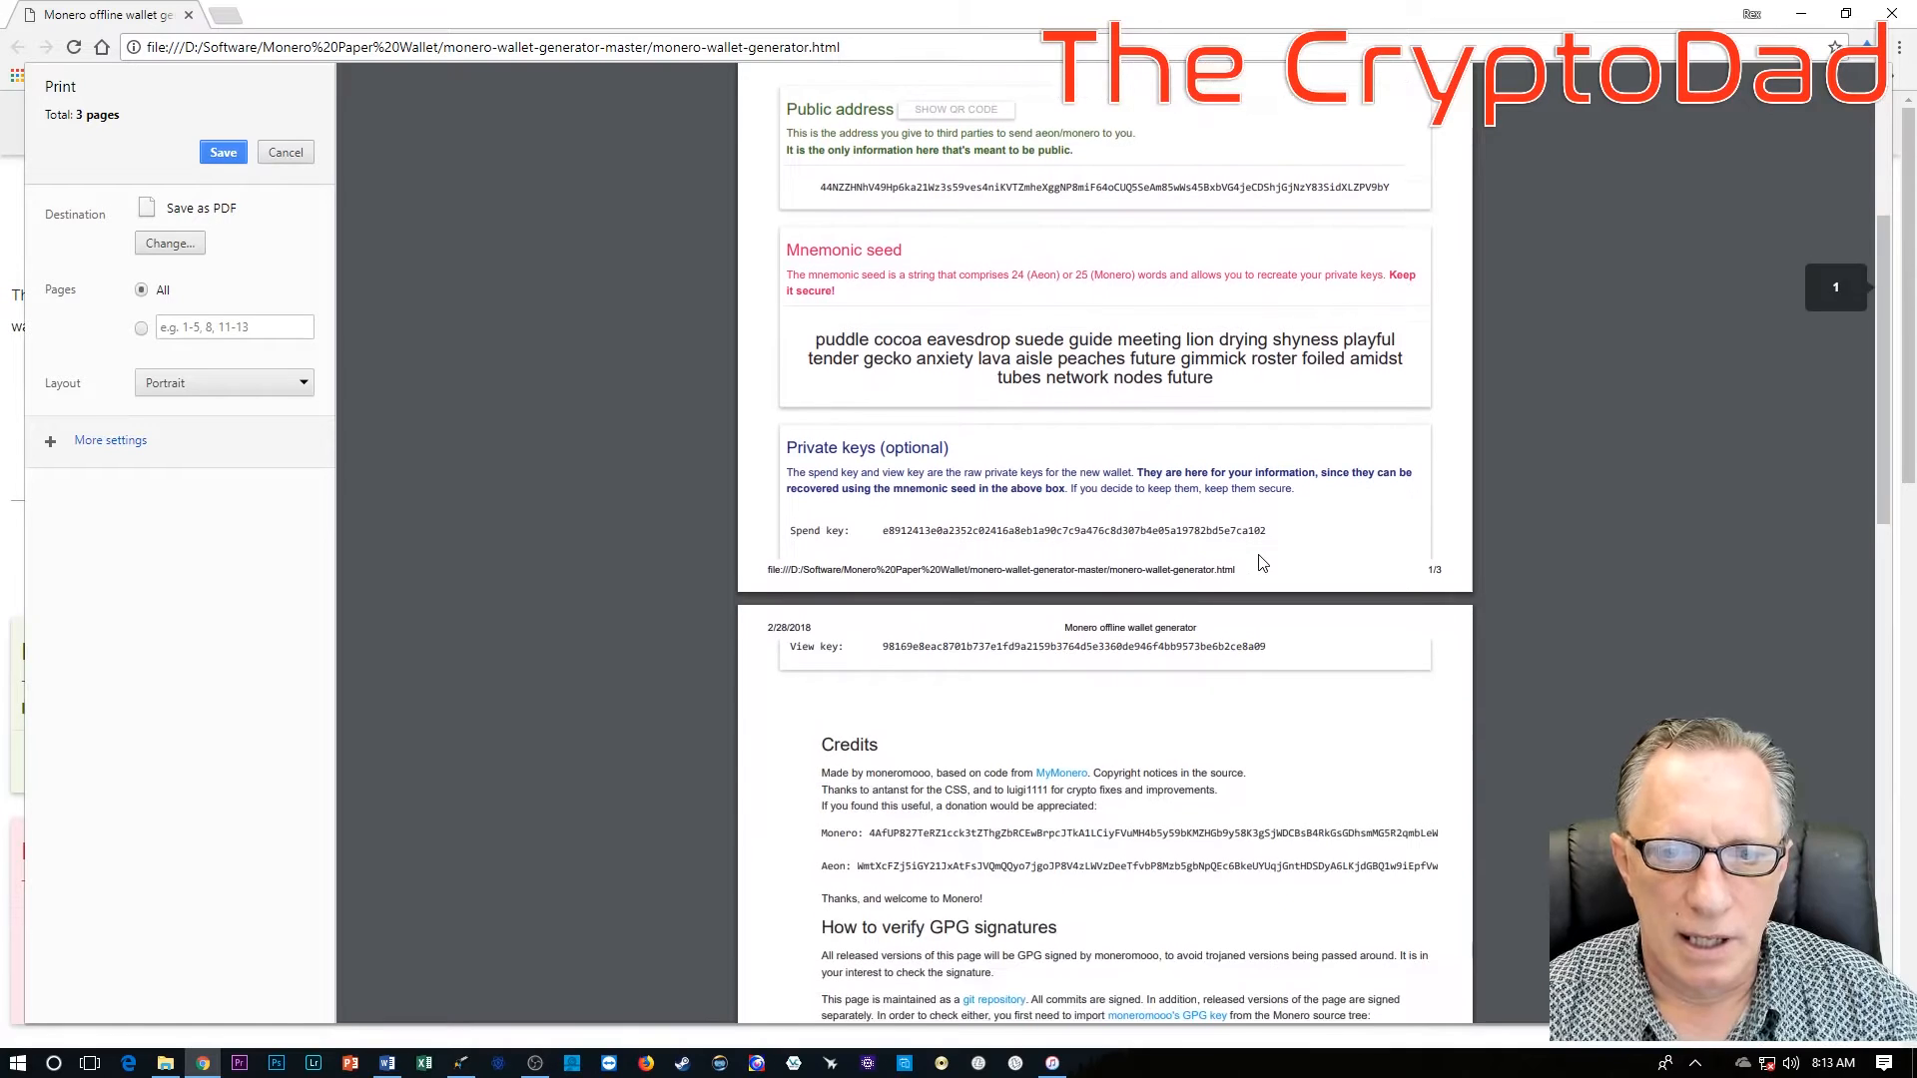
scroll(down, 3)
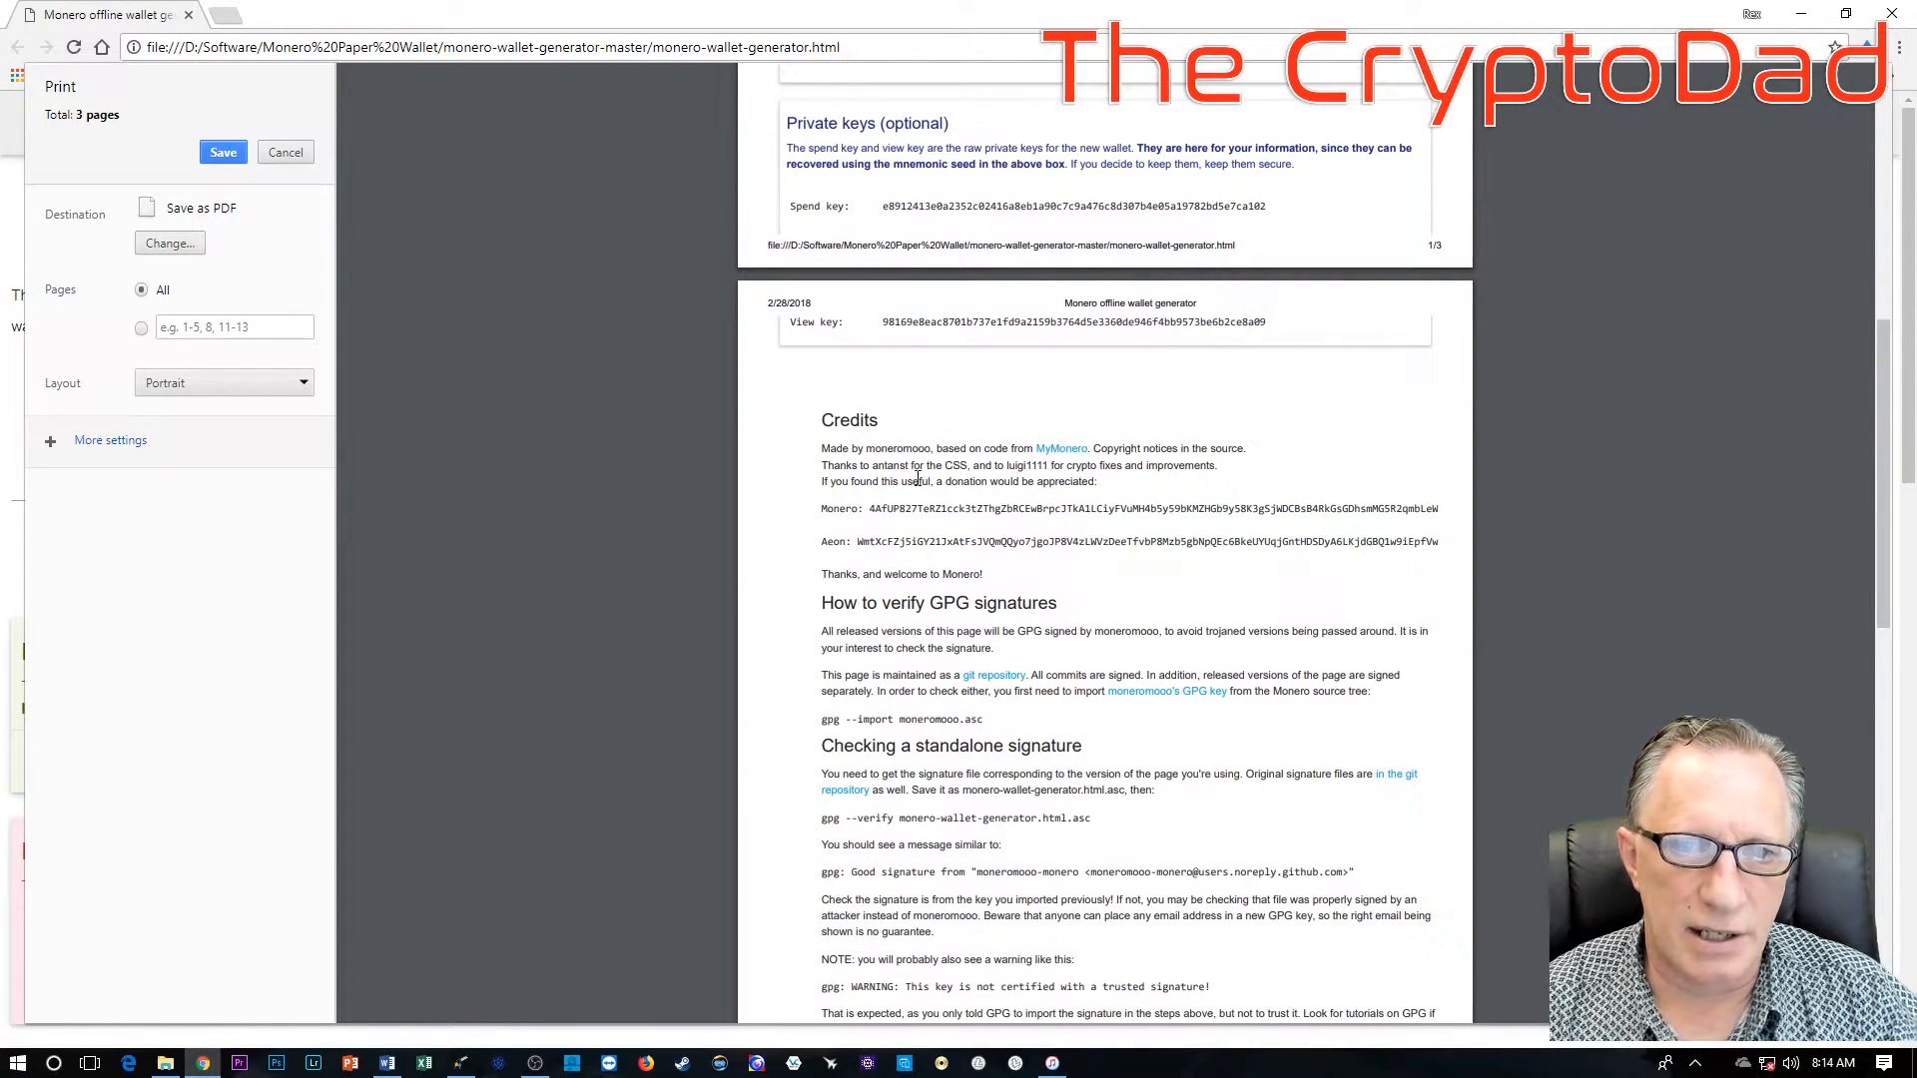
scroll(down, 3)
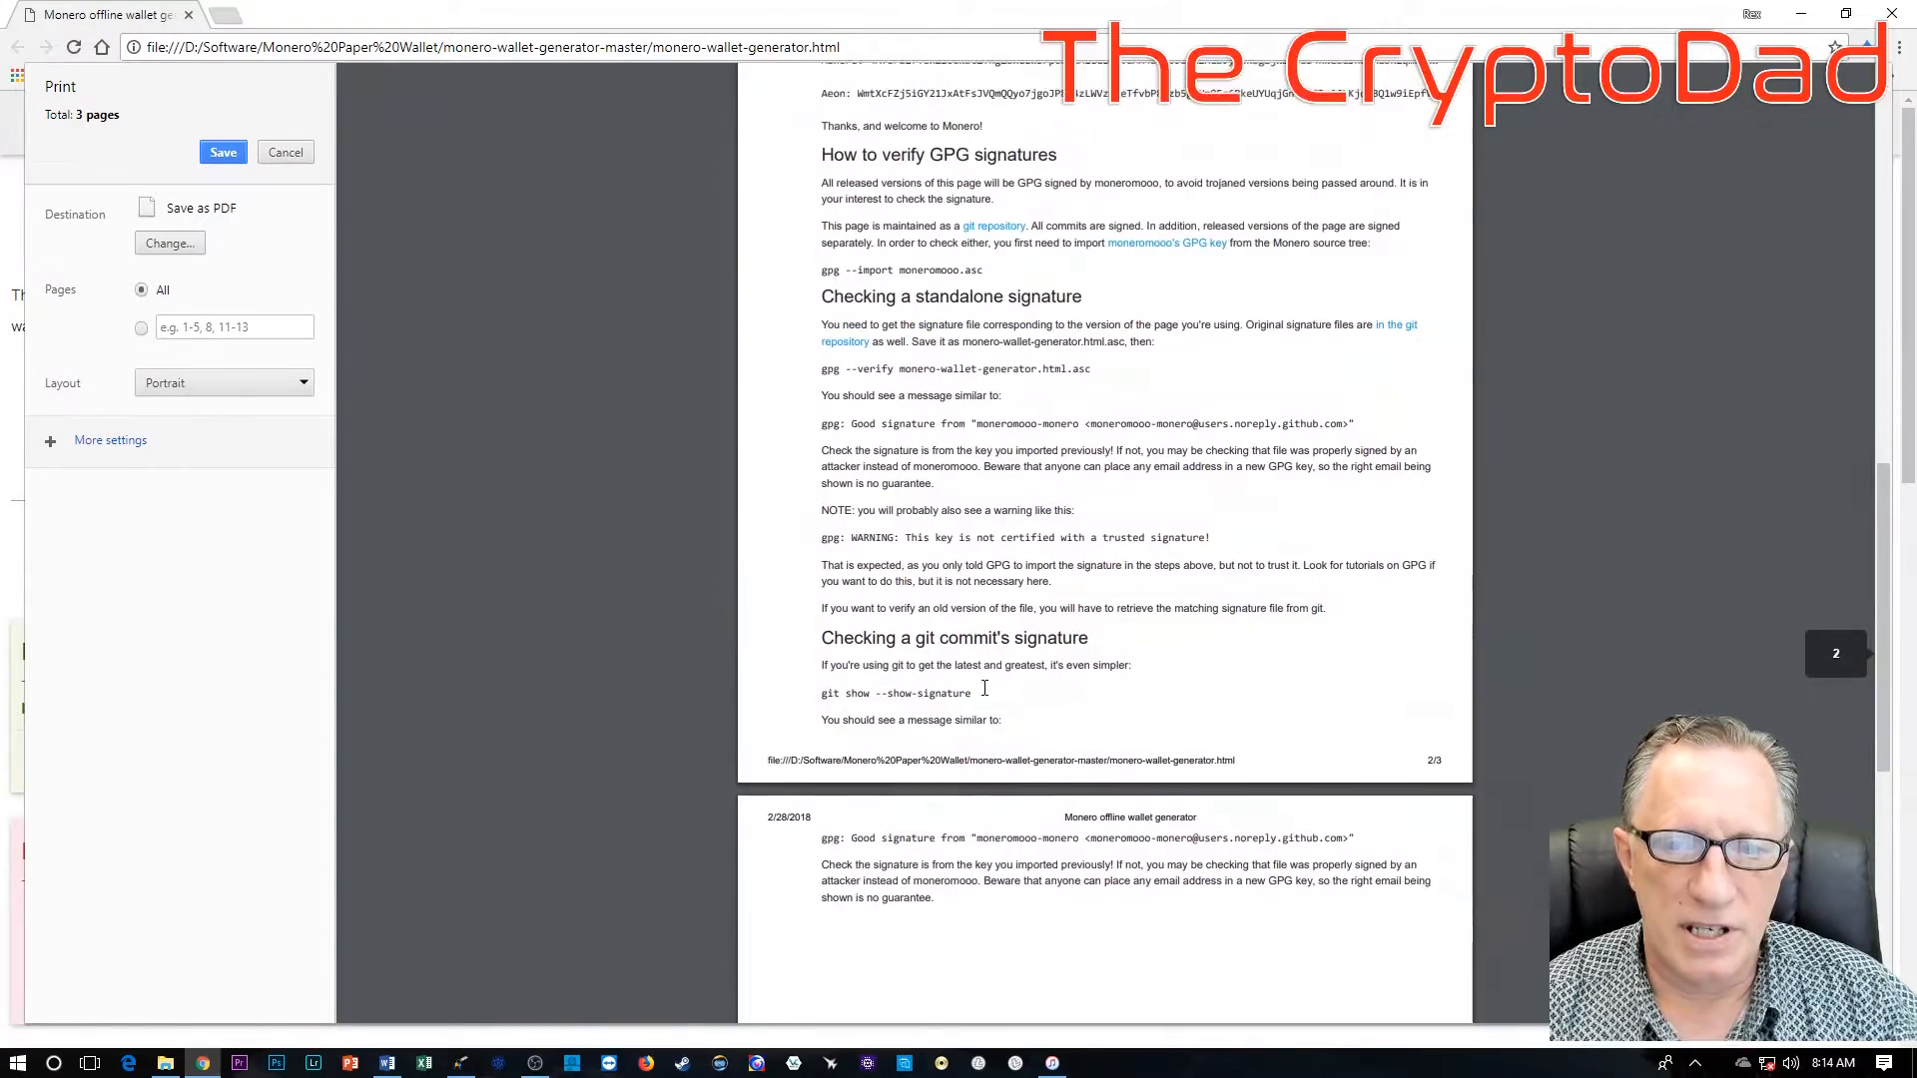
scroll(up, 3)
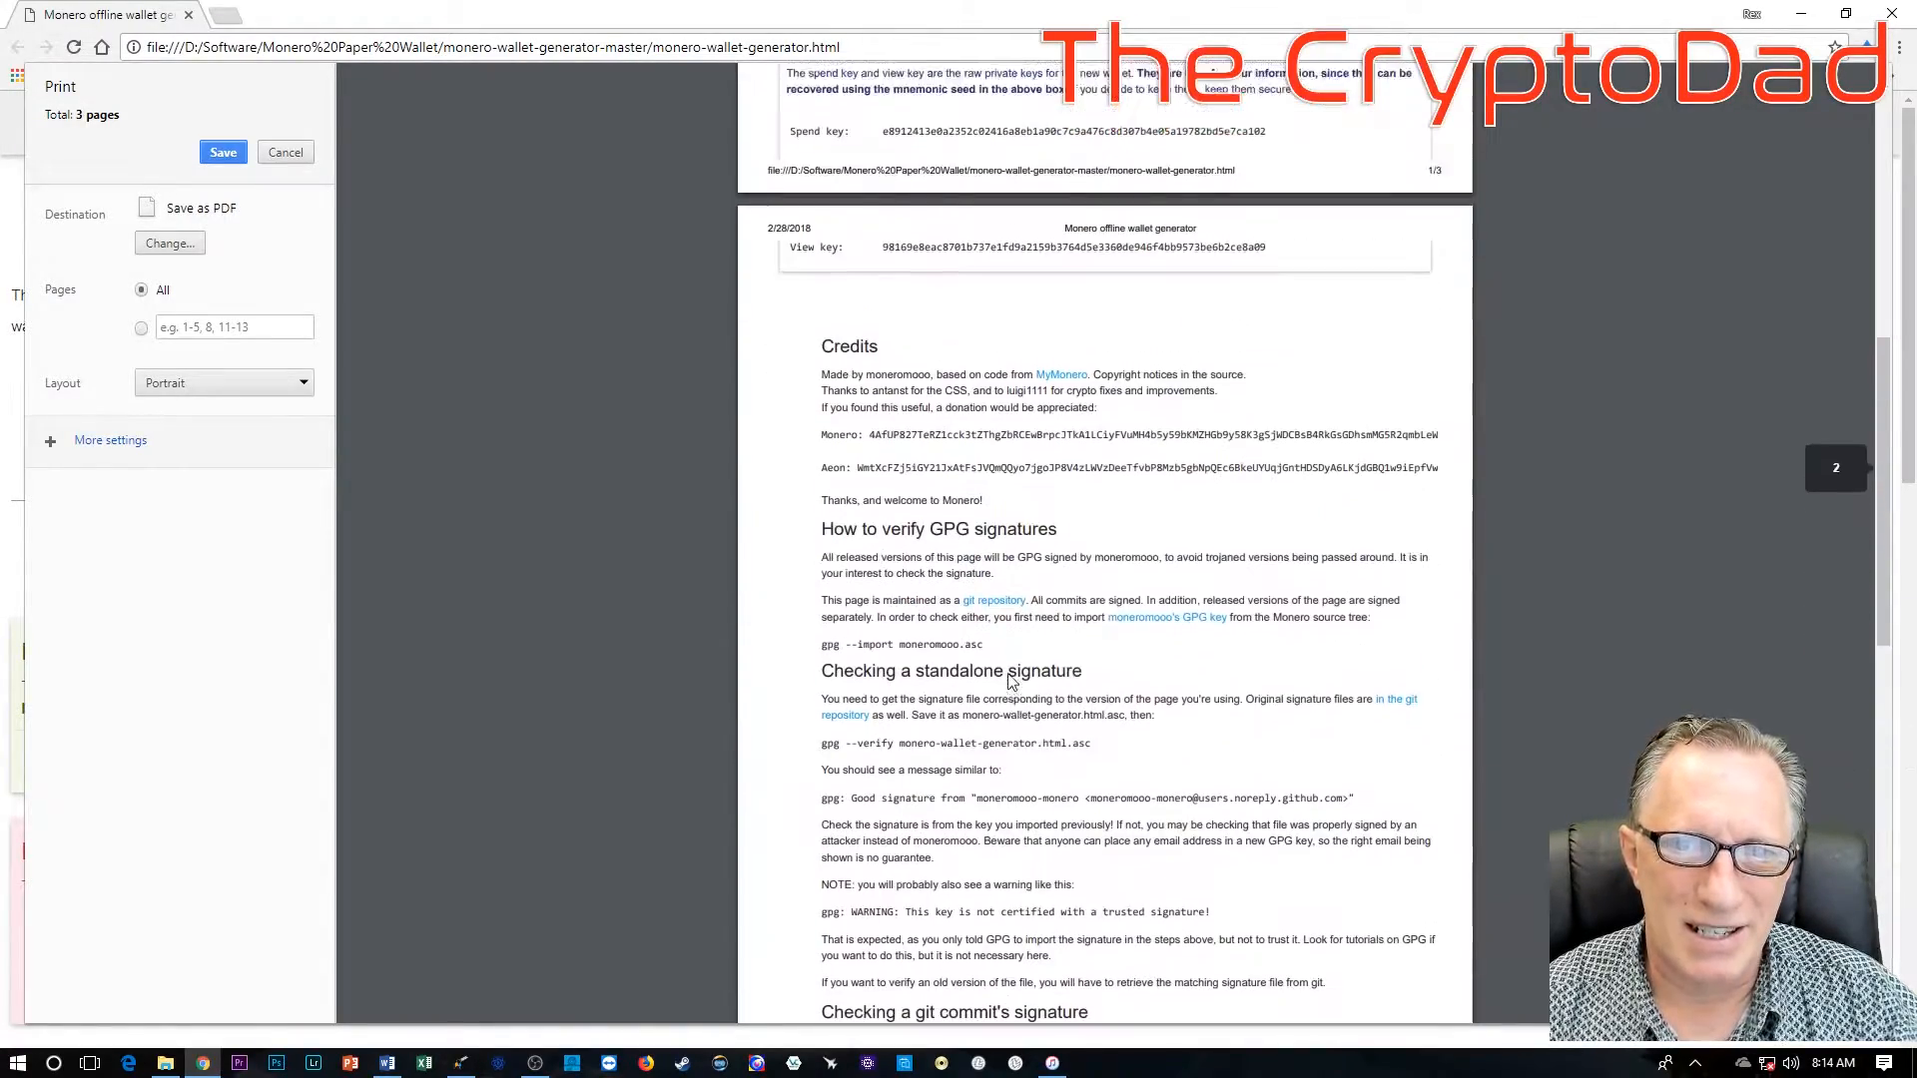
scroll(up, 3)
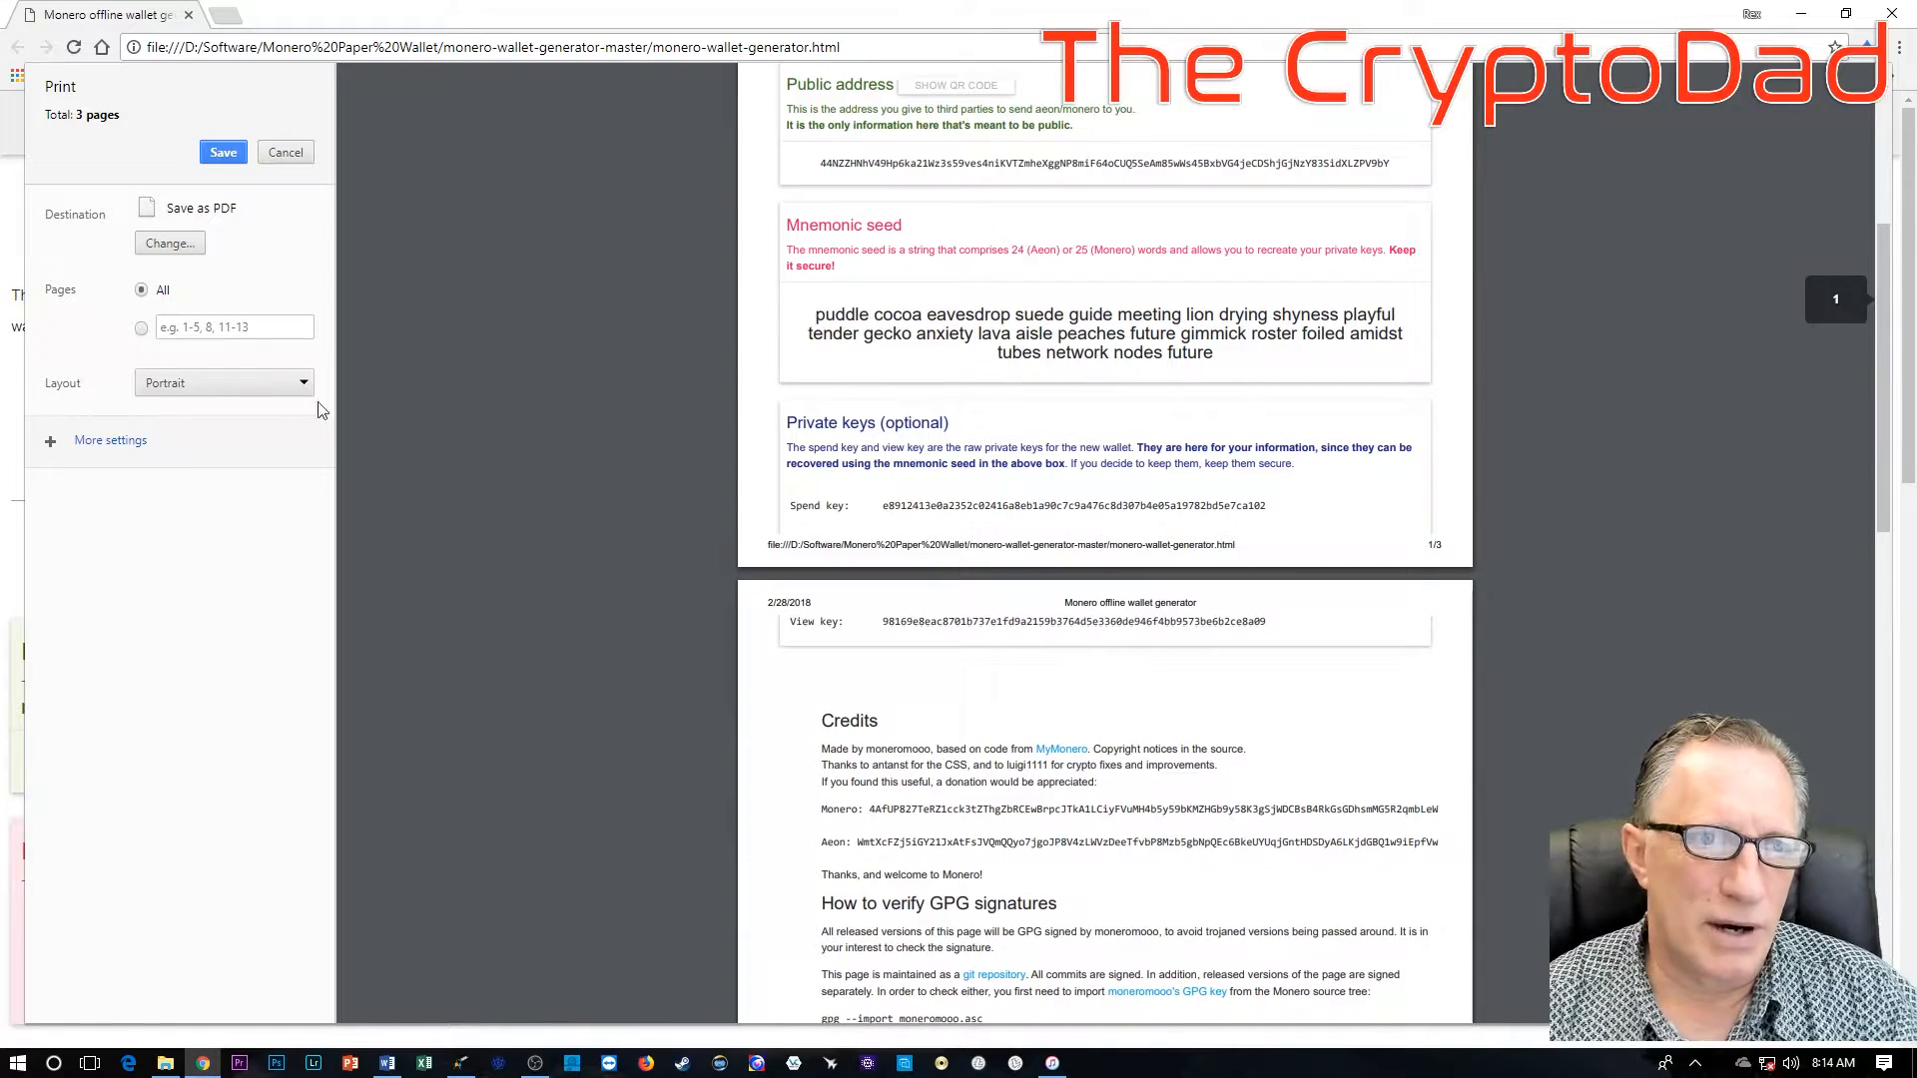
click(140, 327)
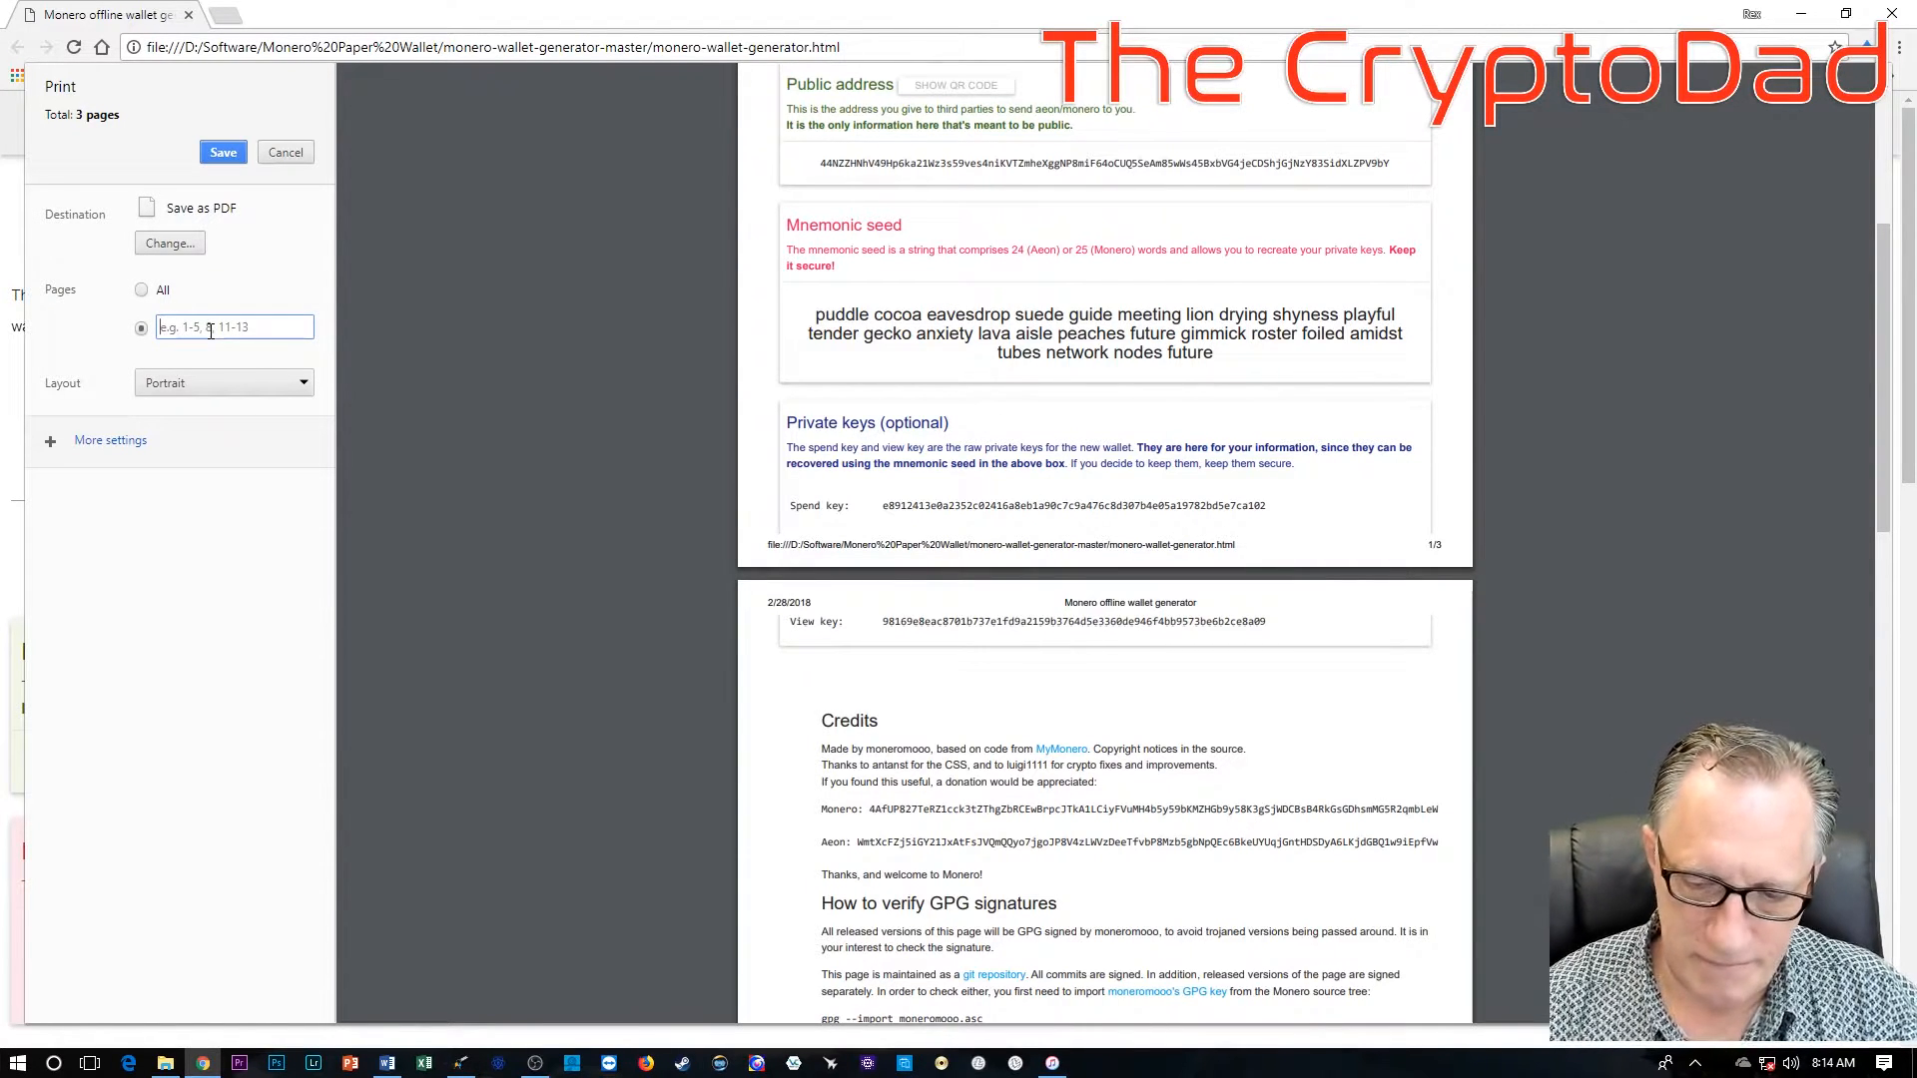
text(1-2)
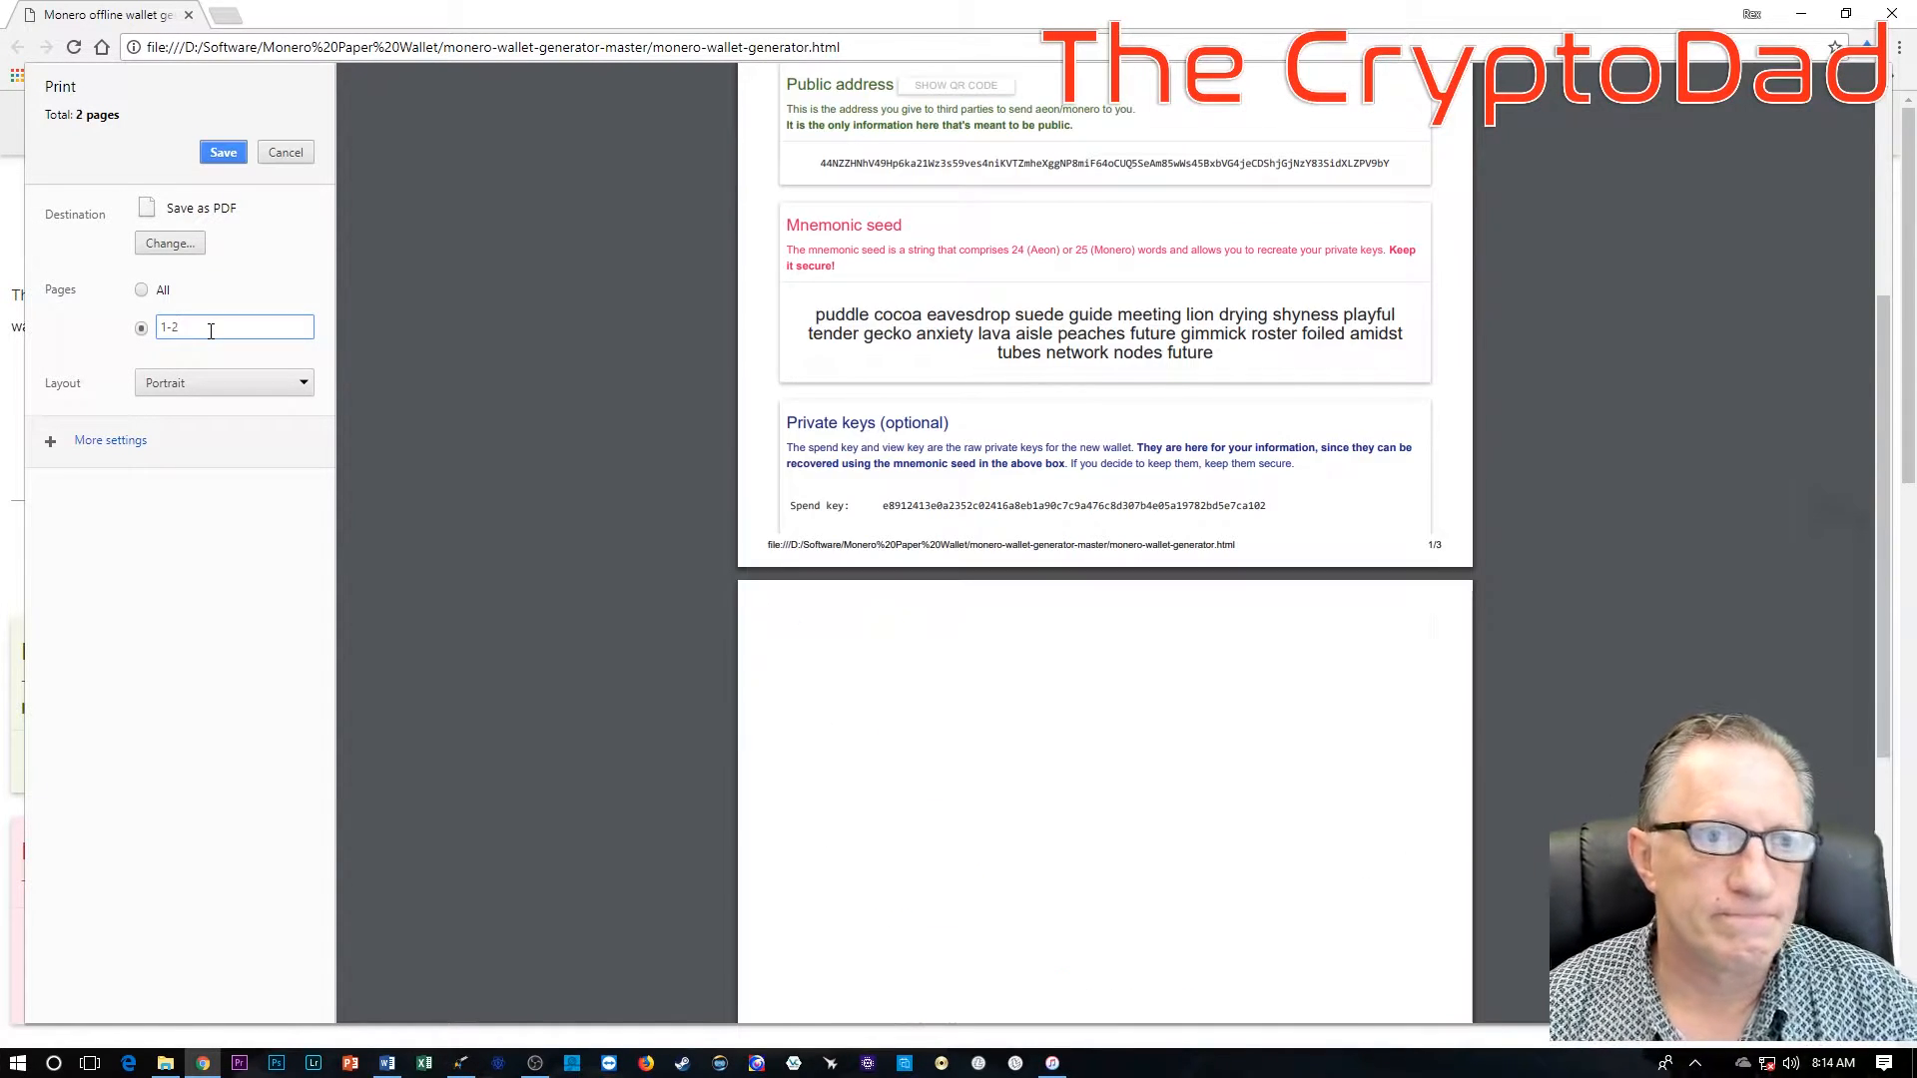
scroll(down, 3)
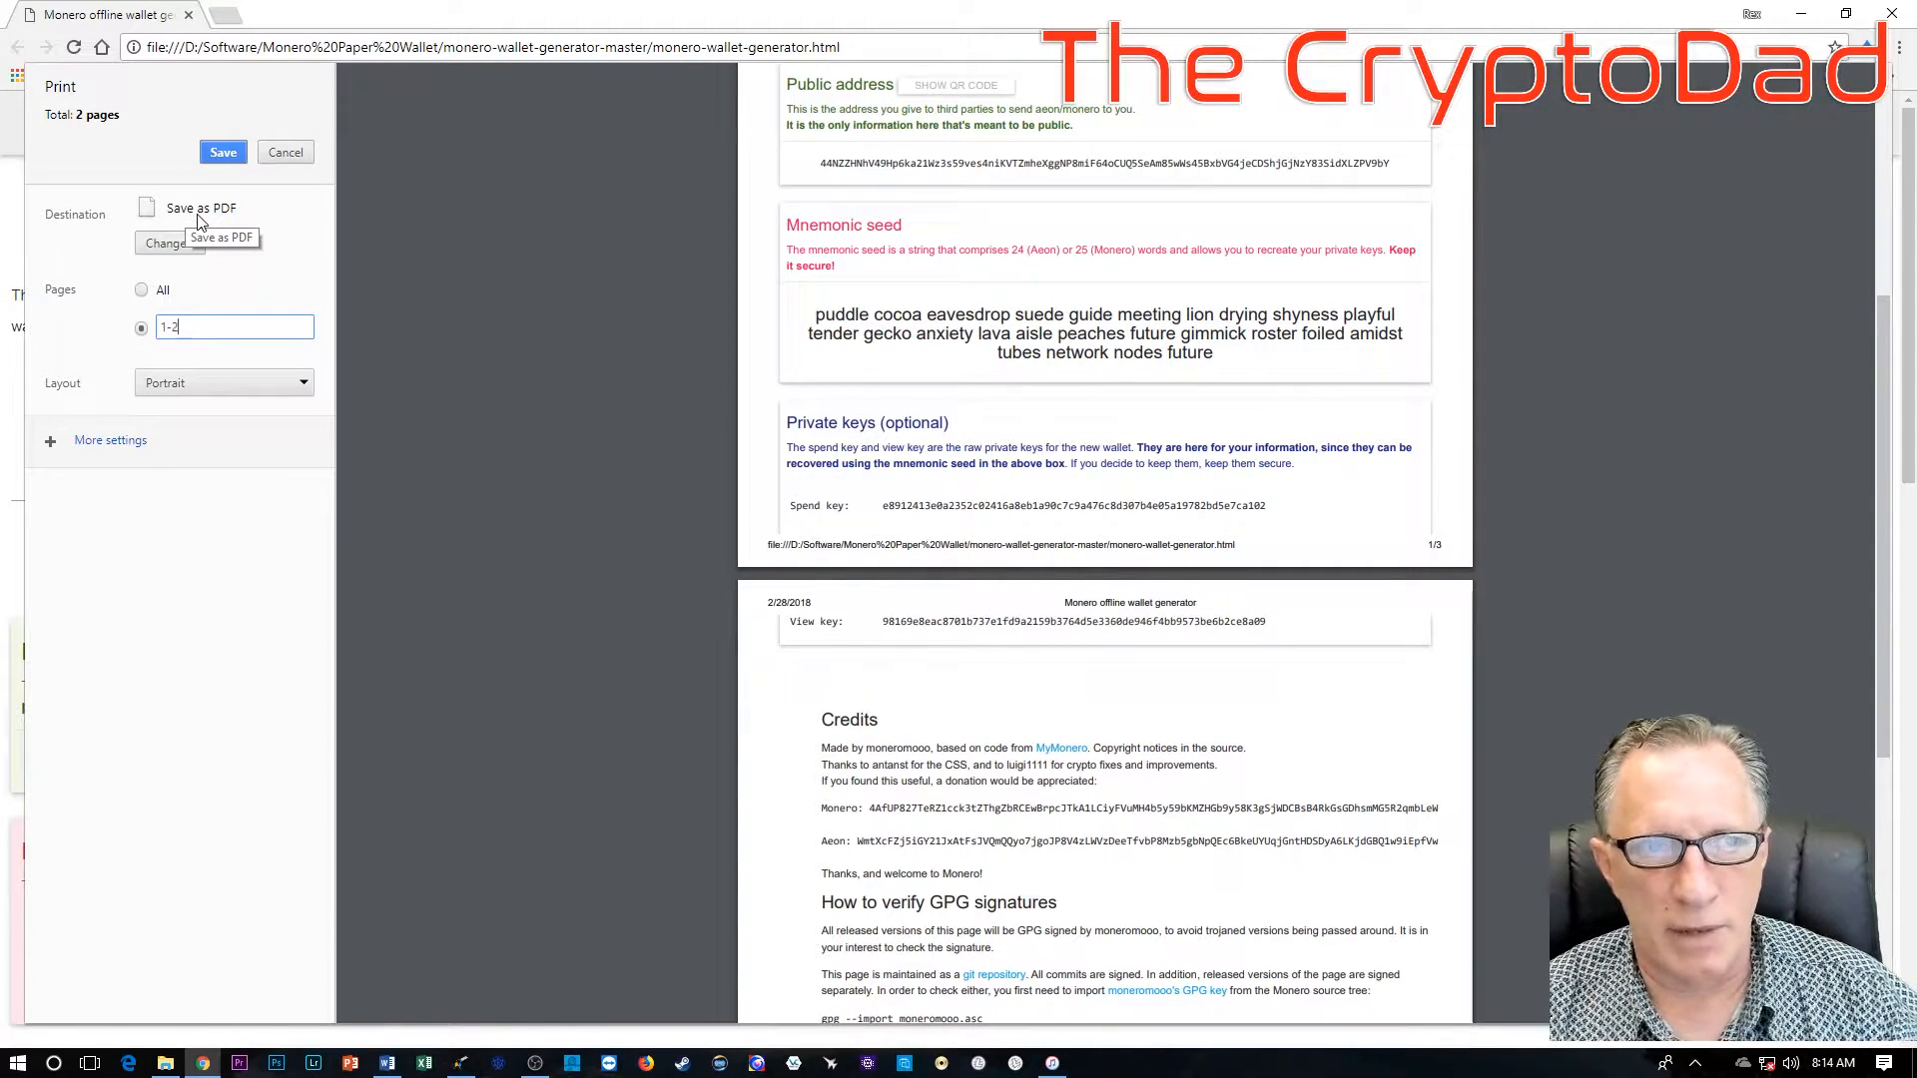
mouse_move(238, 184)
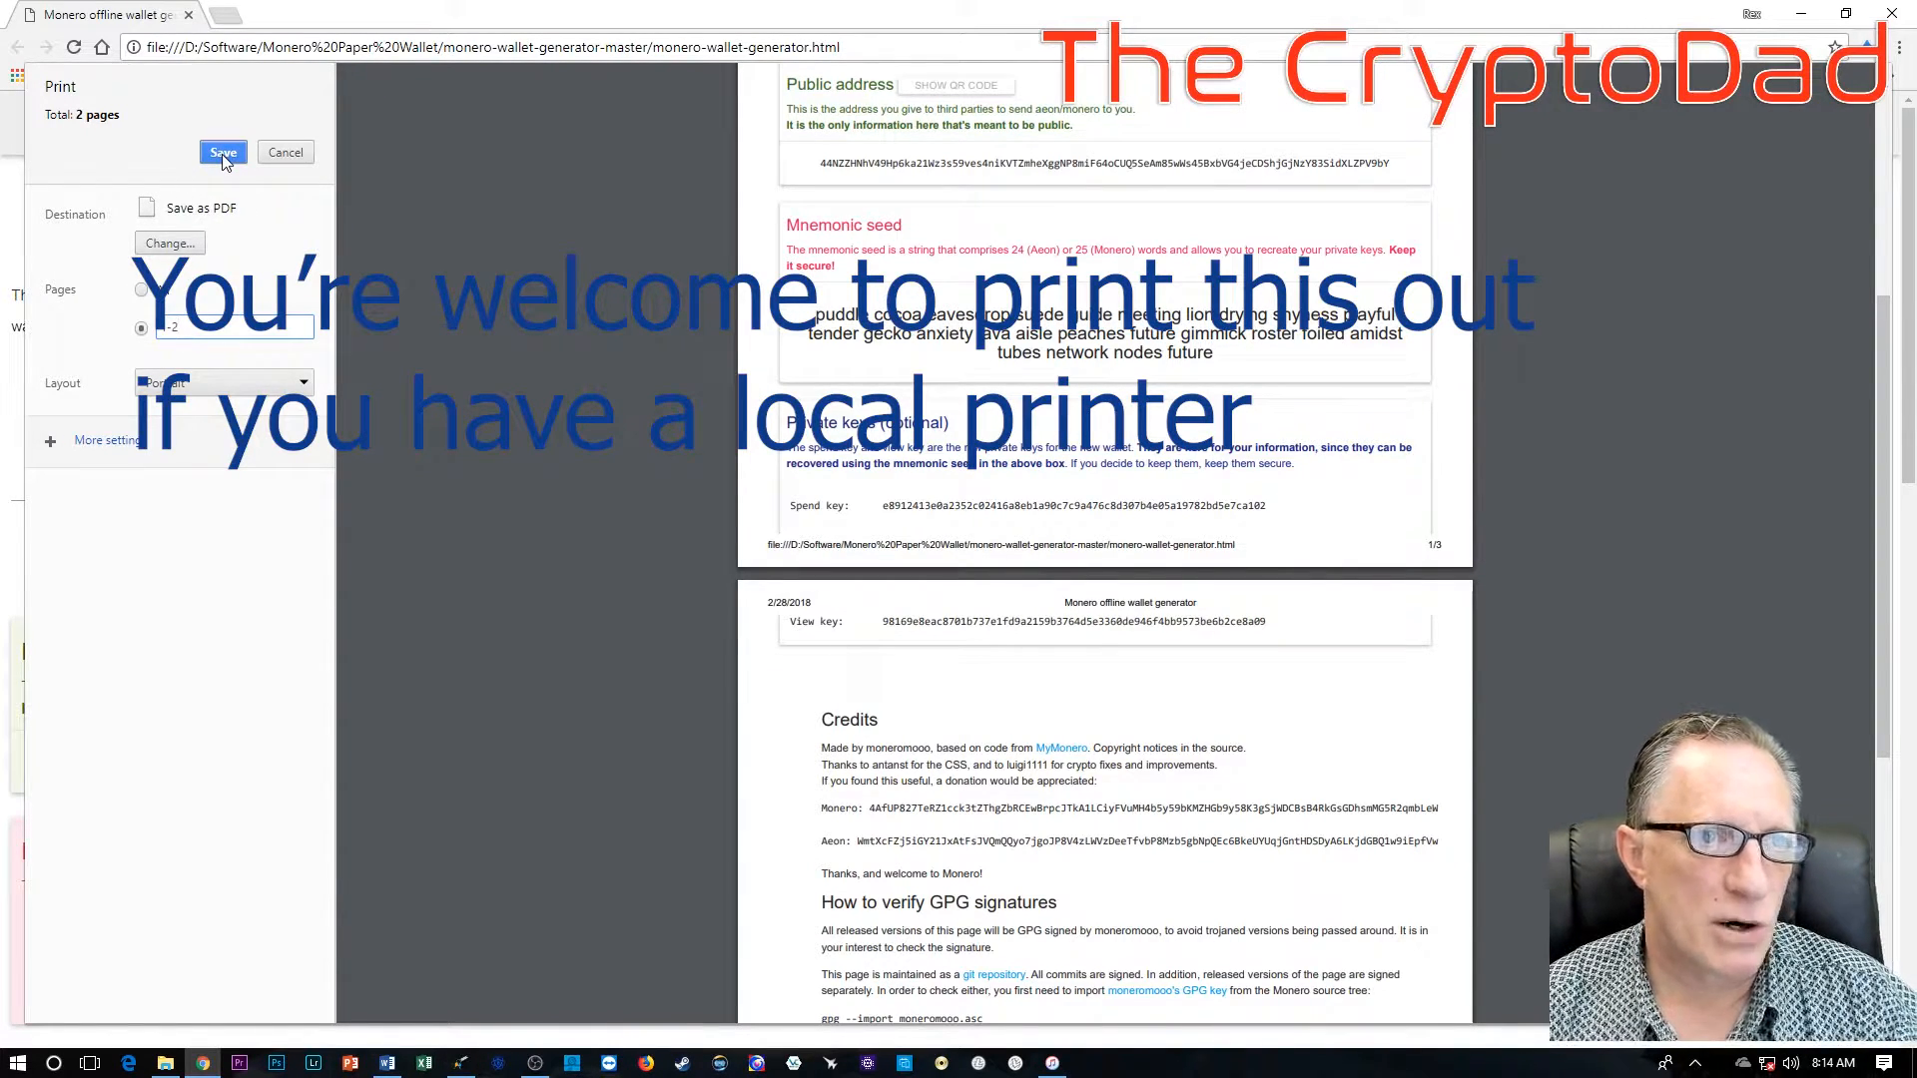
Step: Save the PDF as 'Paper Wallet' in the Monero Paper Wallet folder
click(222, 152)
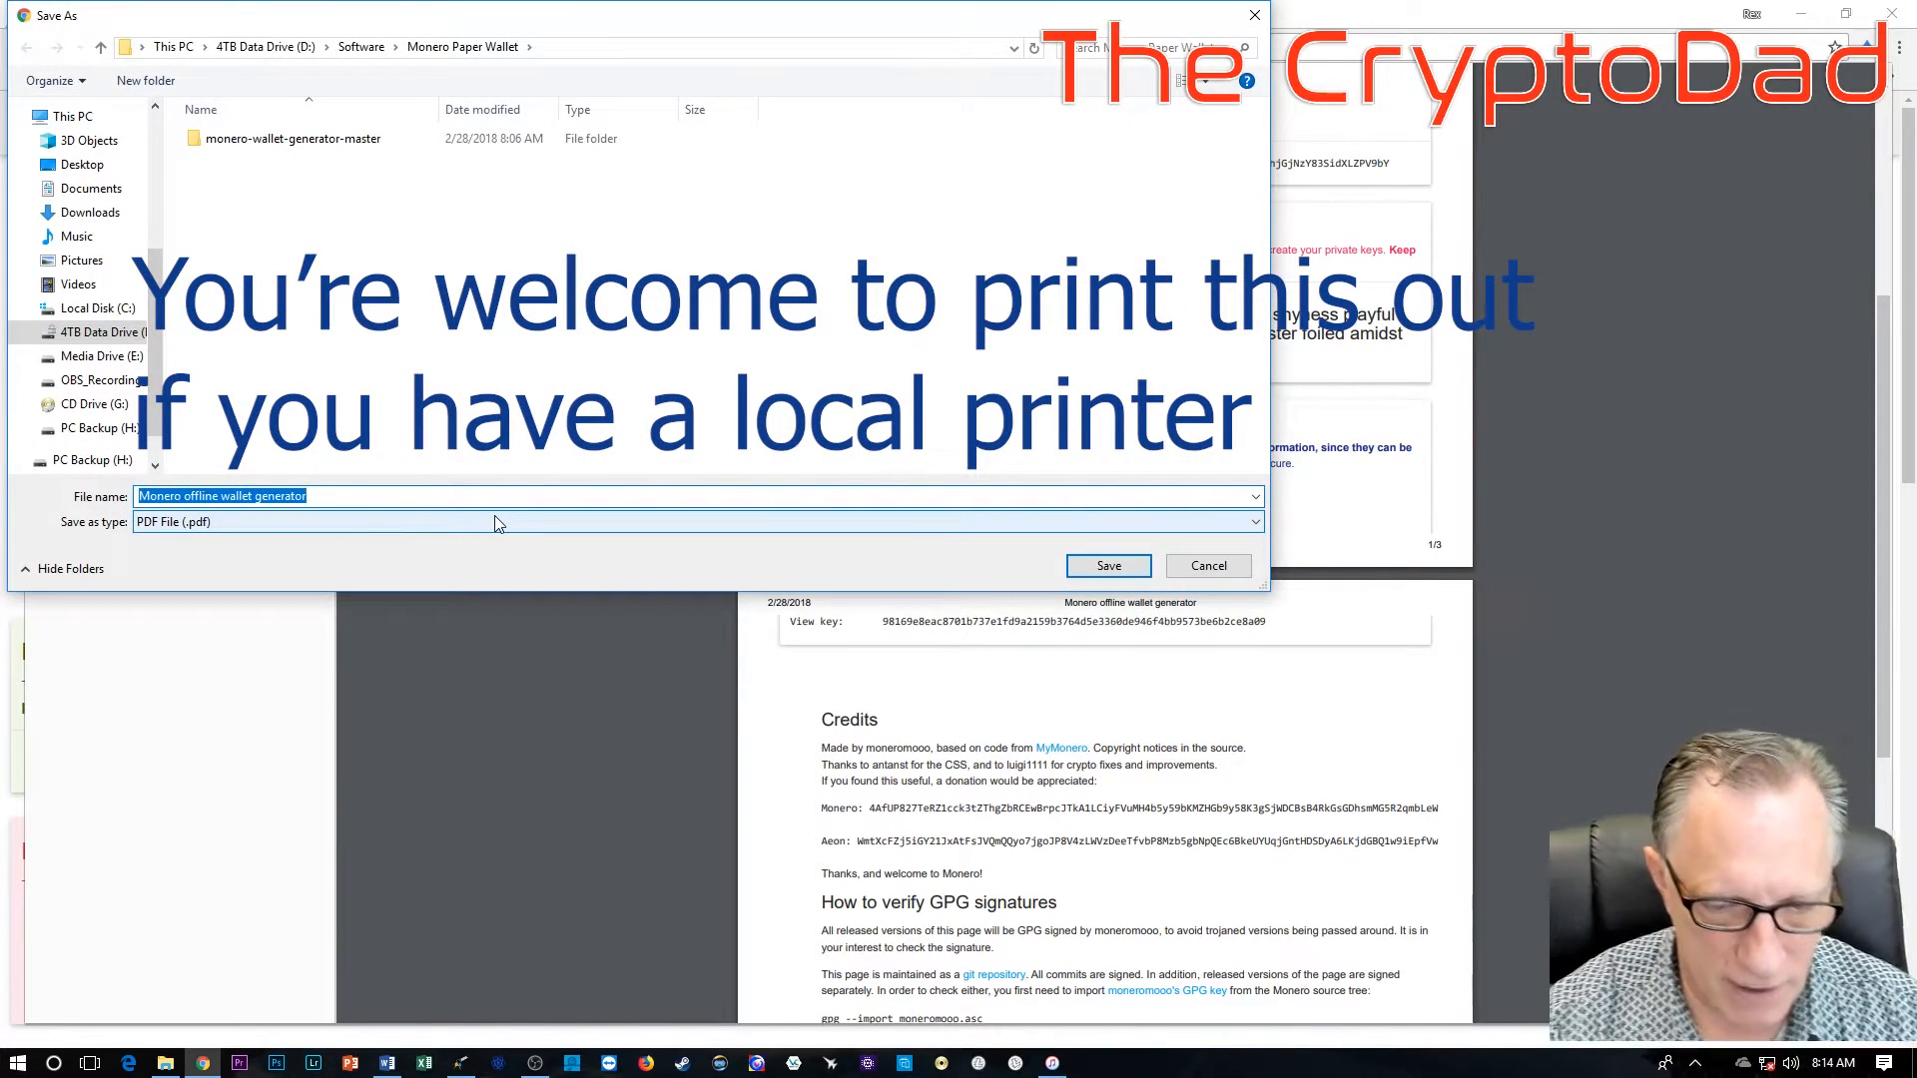
text(Paper Wal)
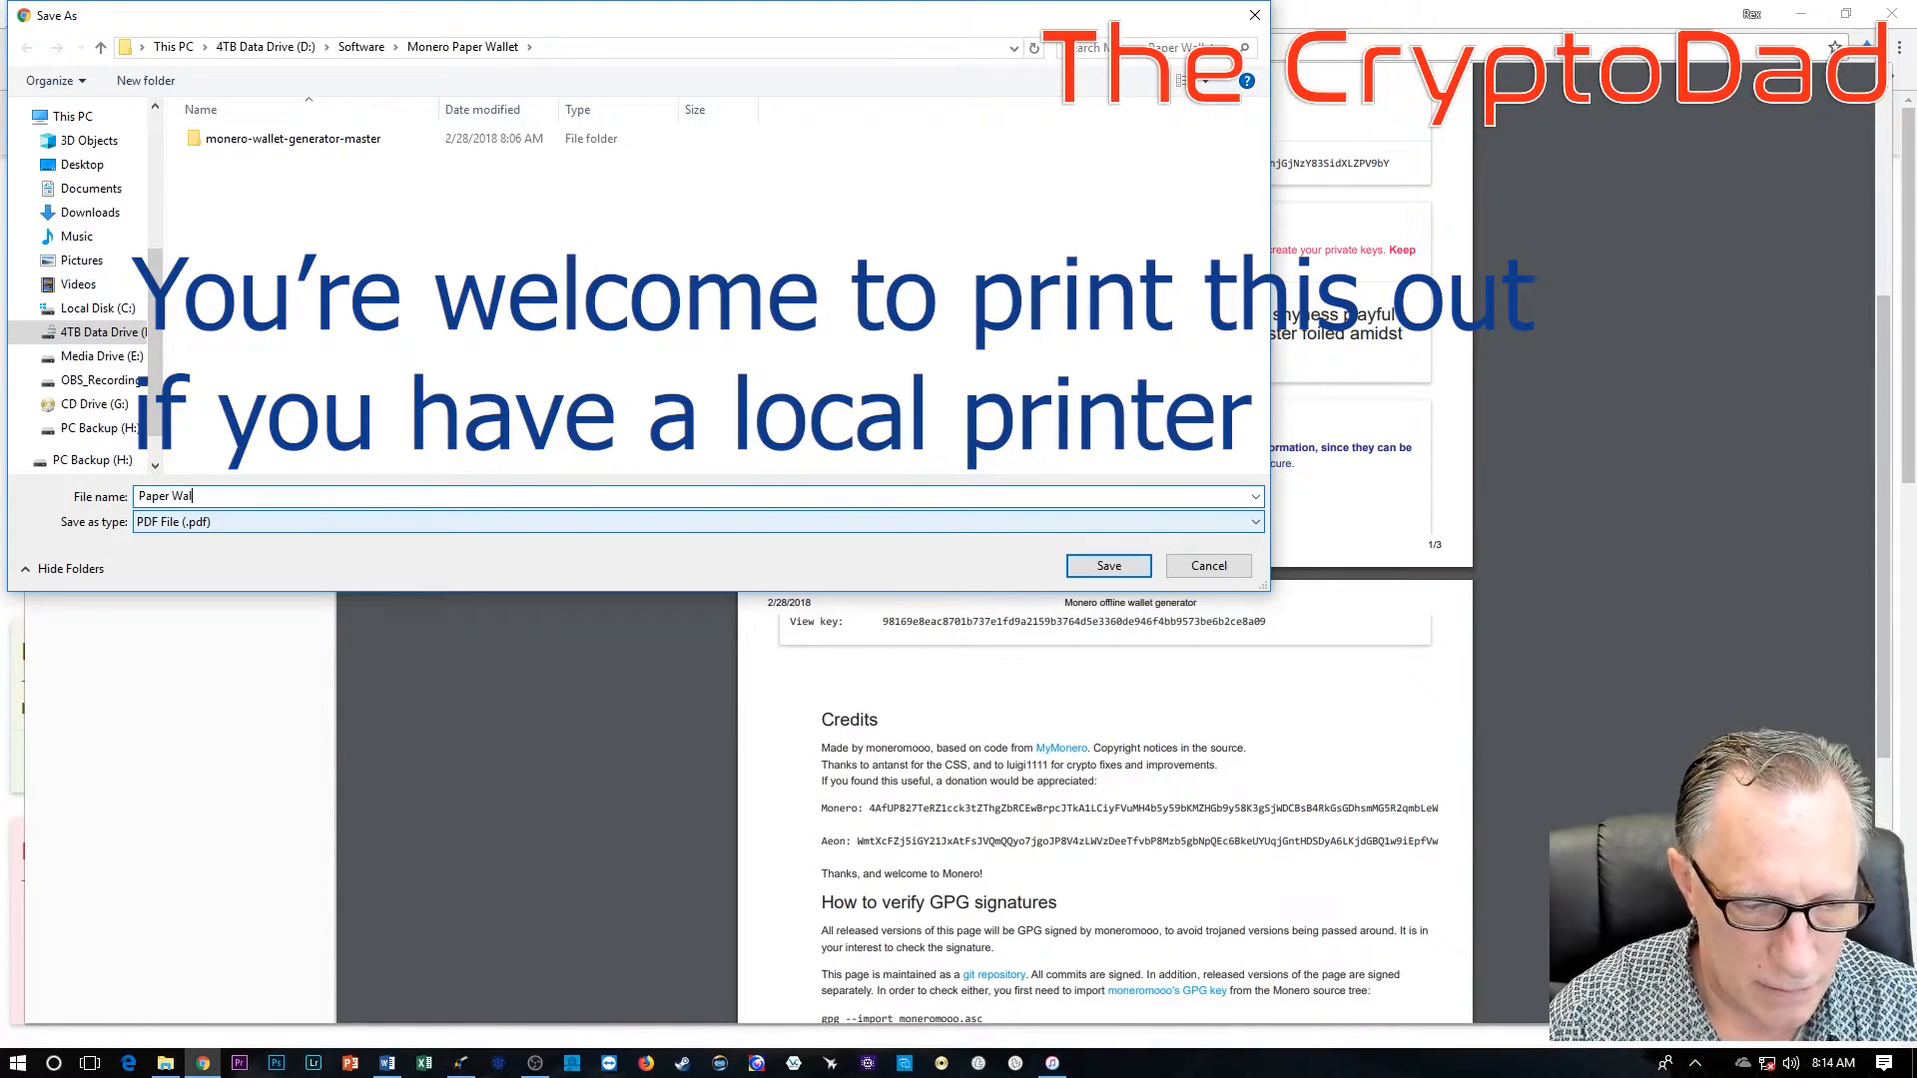
click(1206, 565)
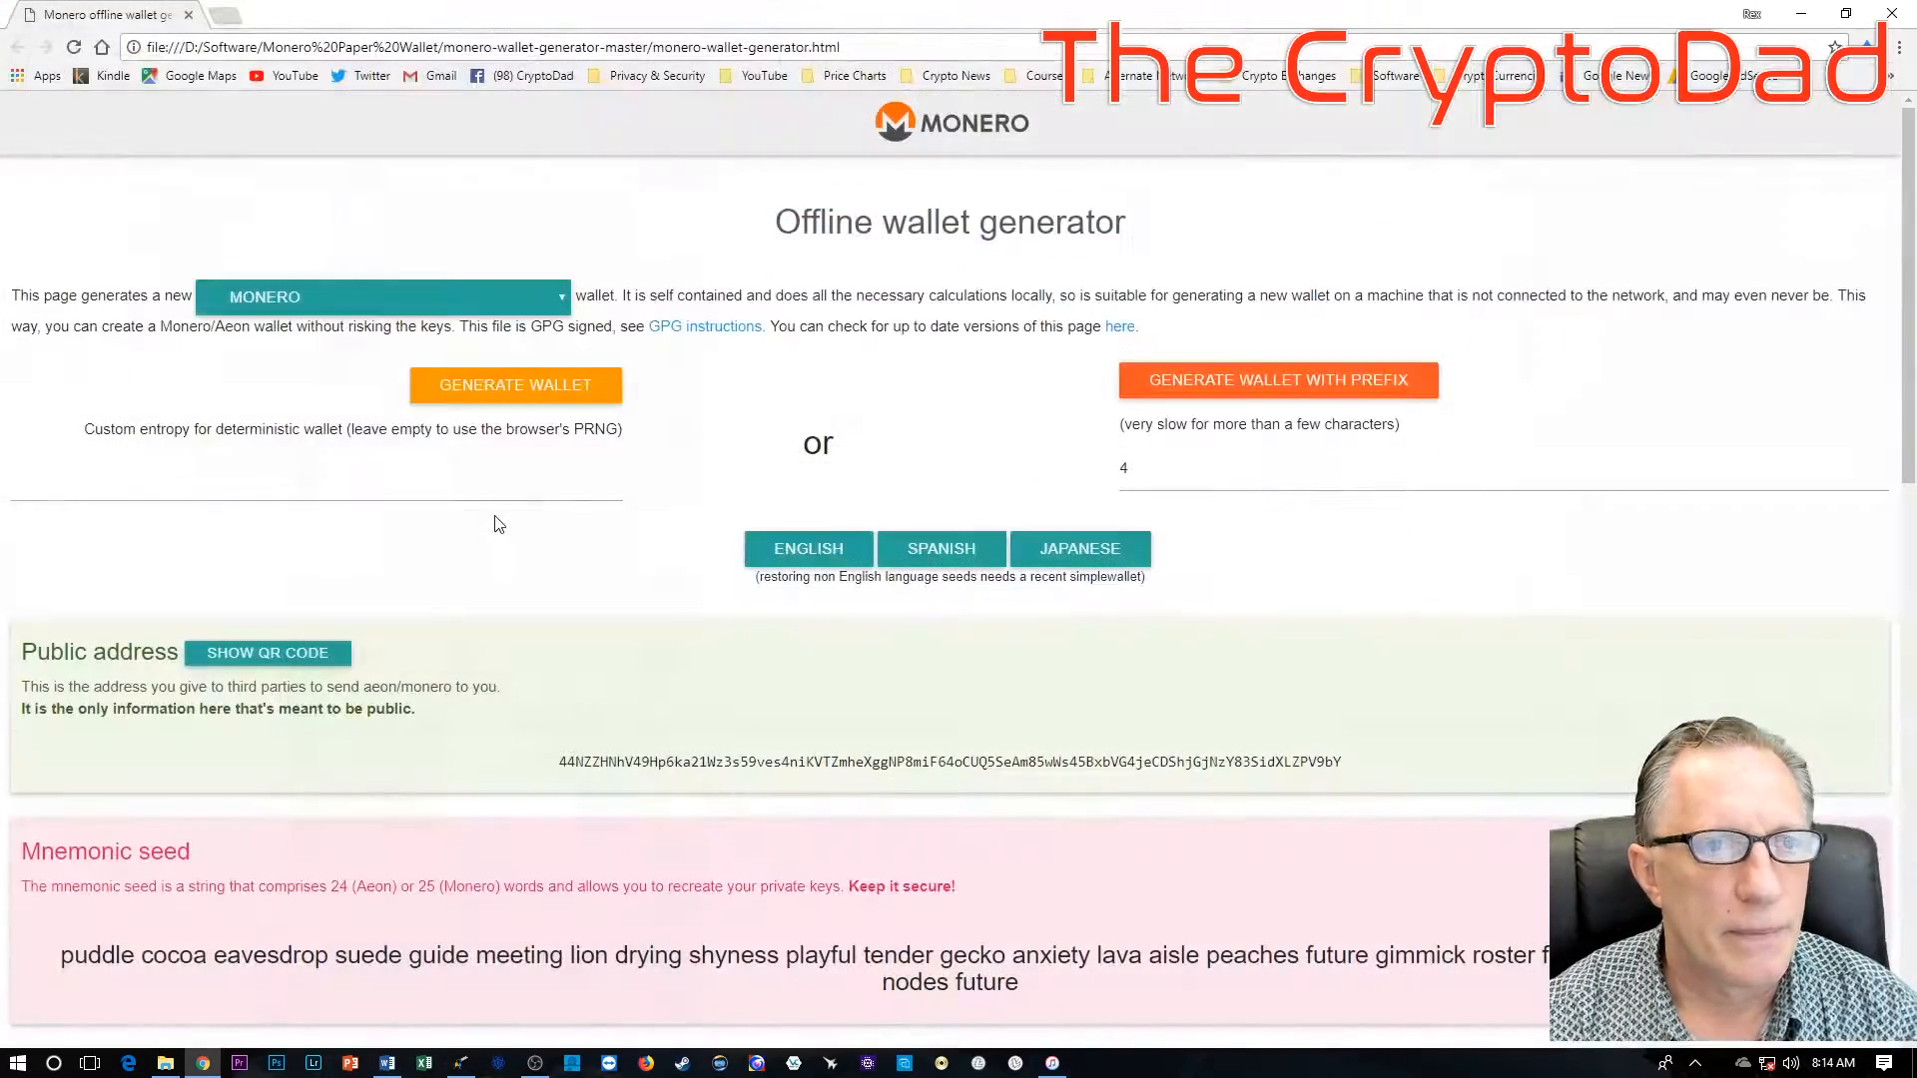
mouse_move(250, 875)
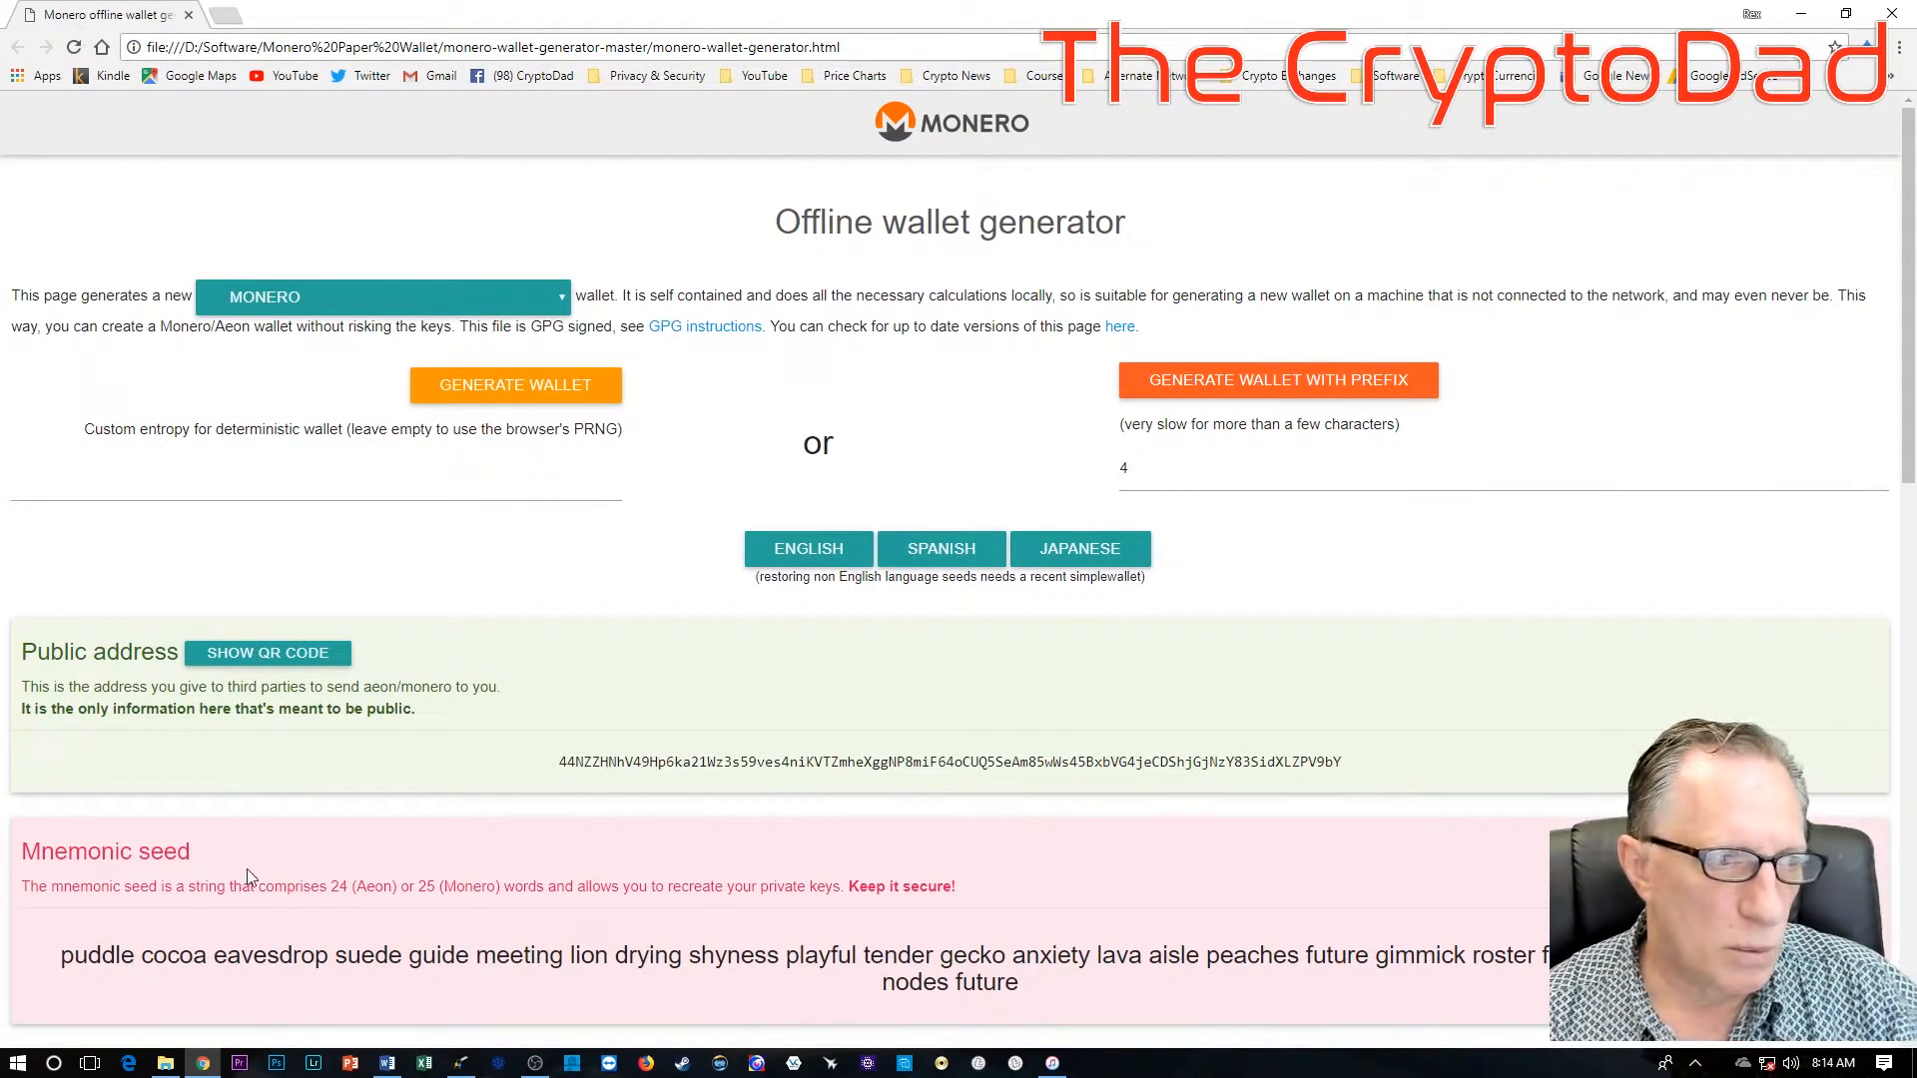
mouse_move(166, 1062)
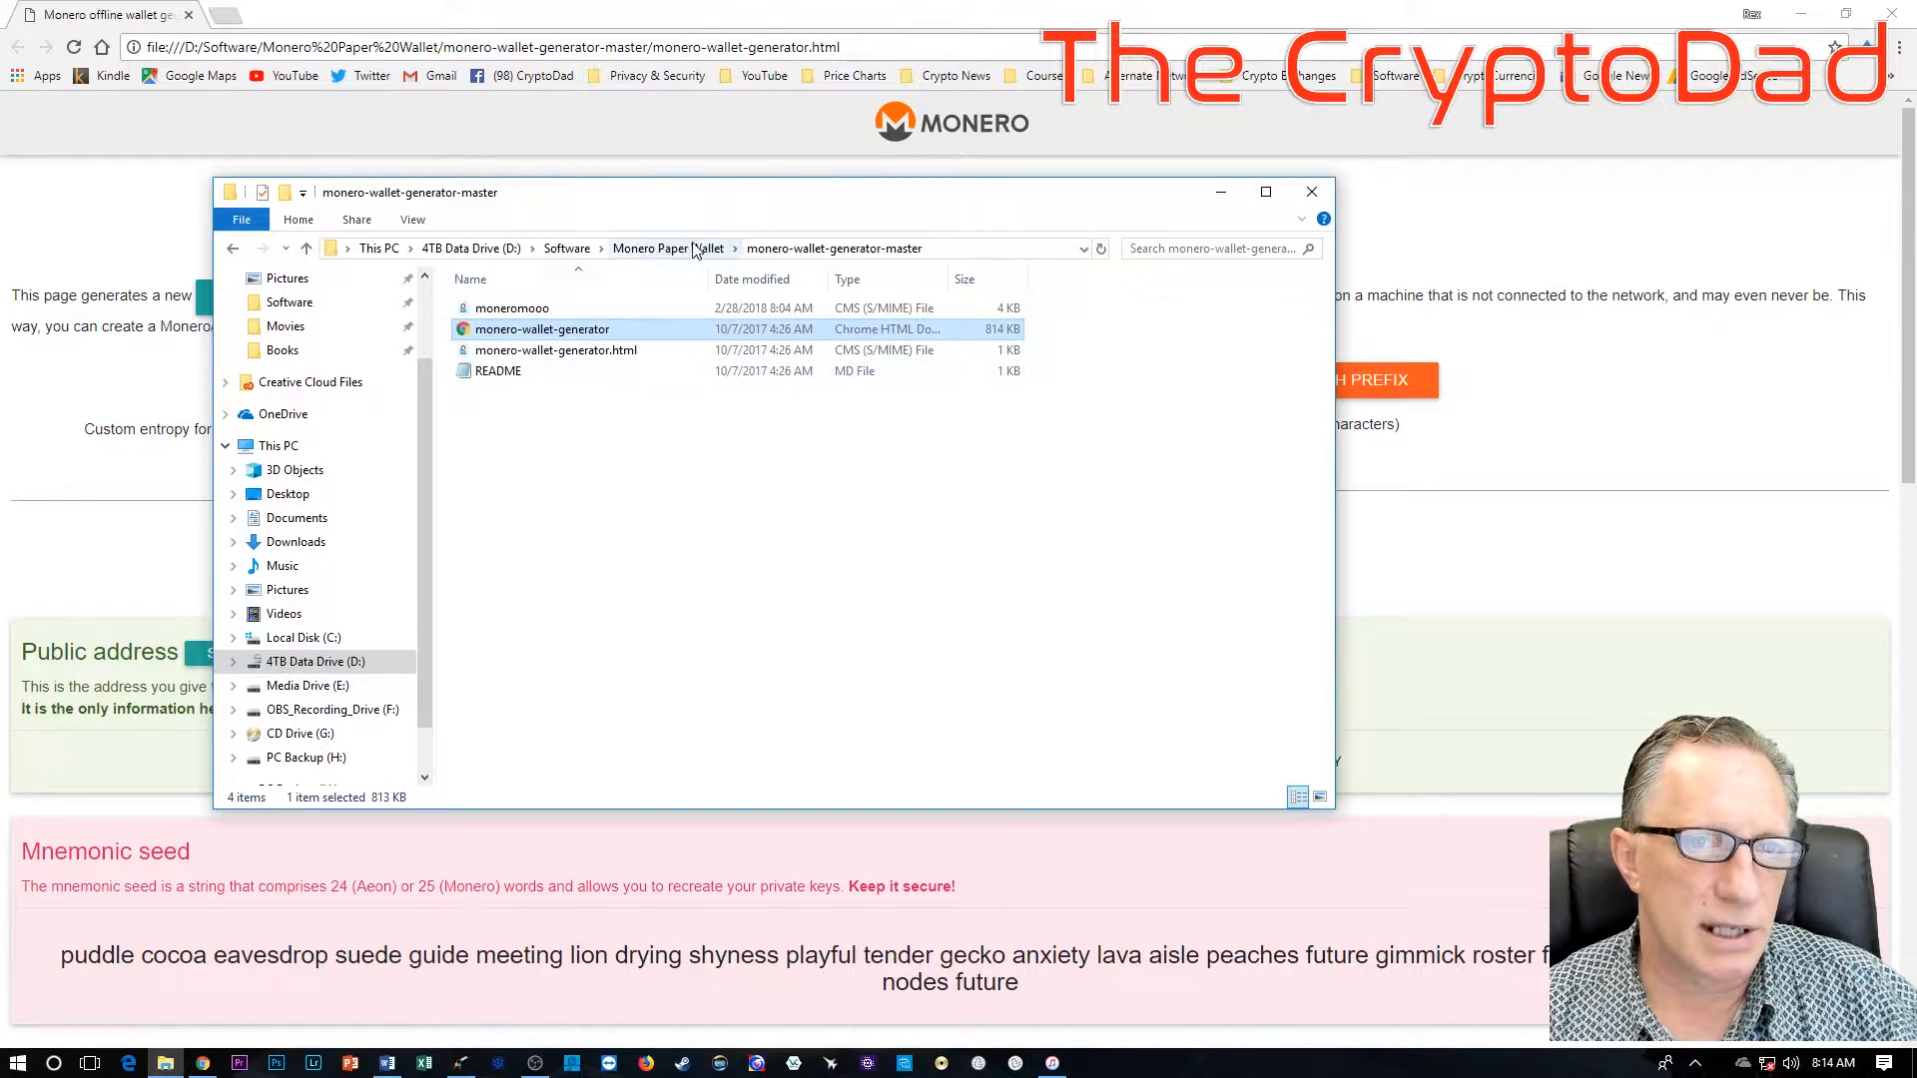
Step: Open the saved Paper Wallet PDF from the Monero Paper Wallet folder
click(667, 247)
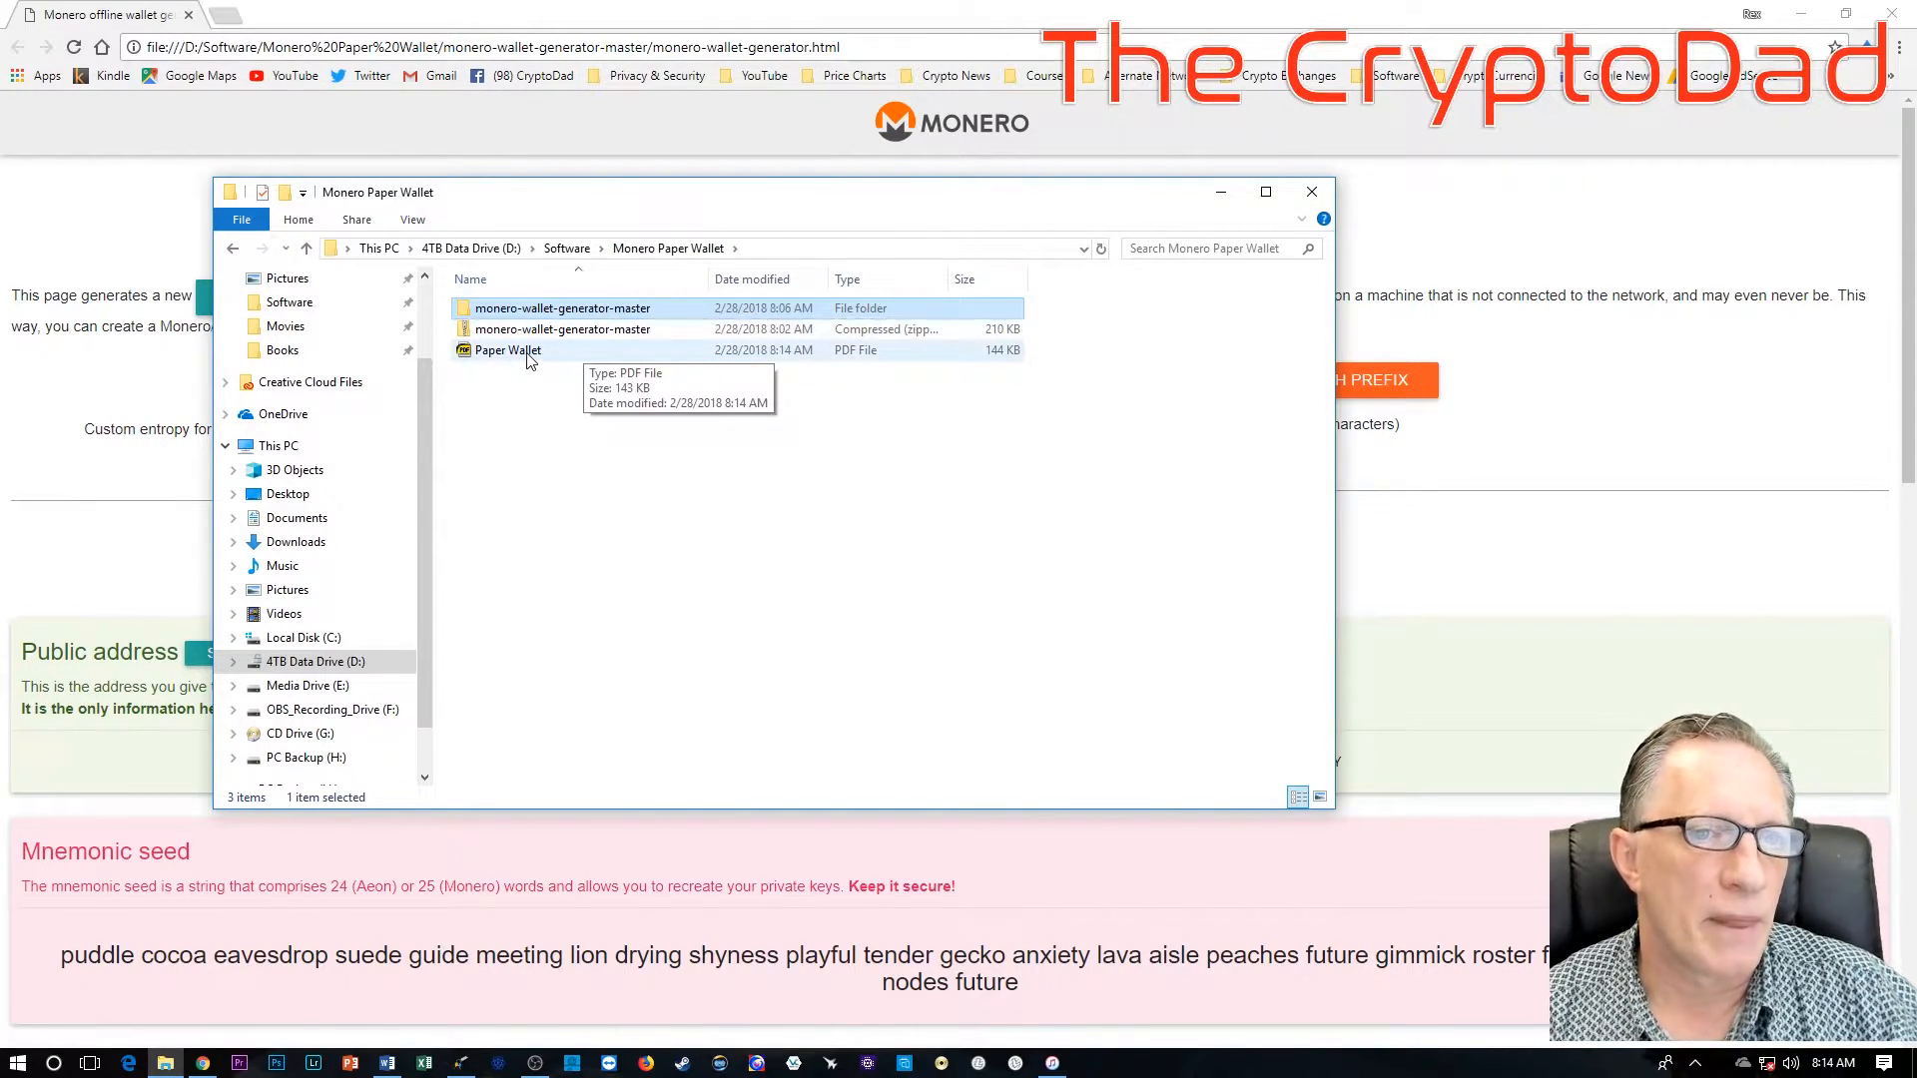
mouse_move(500, 355)
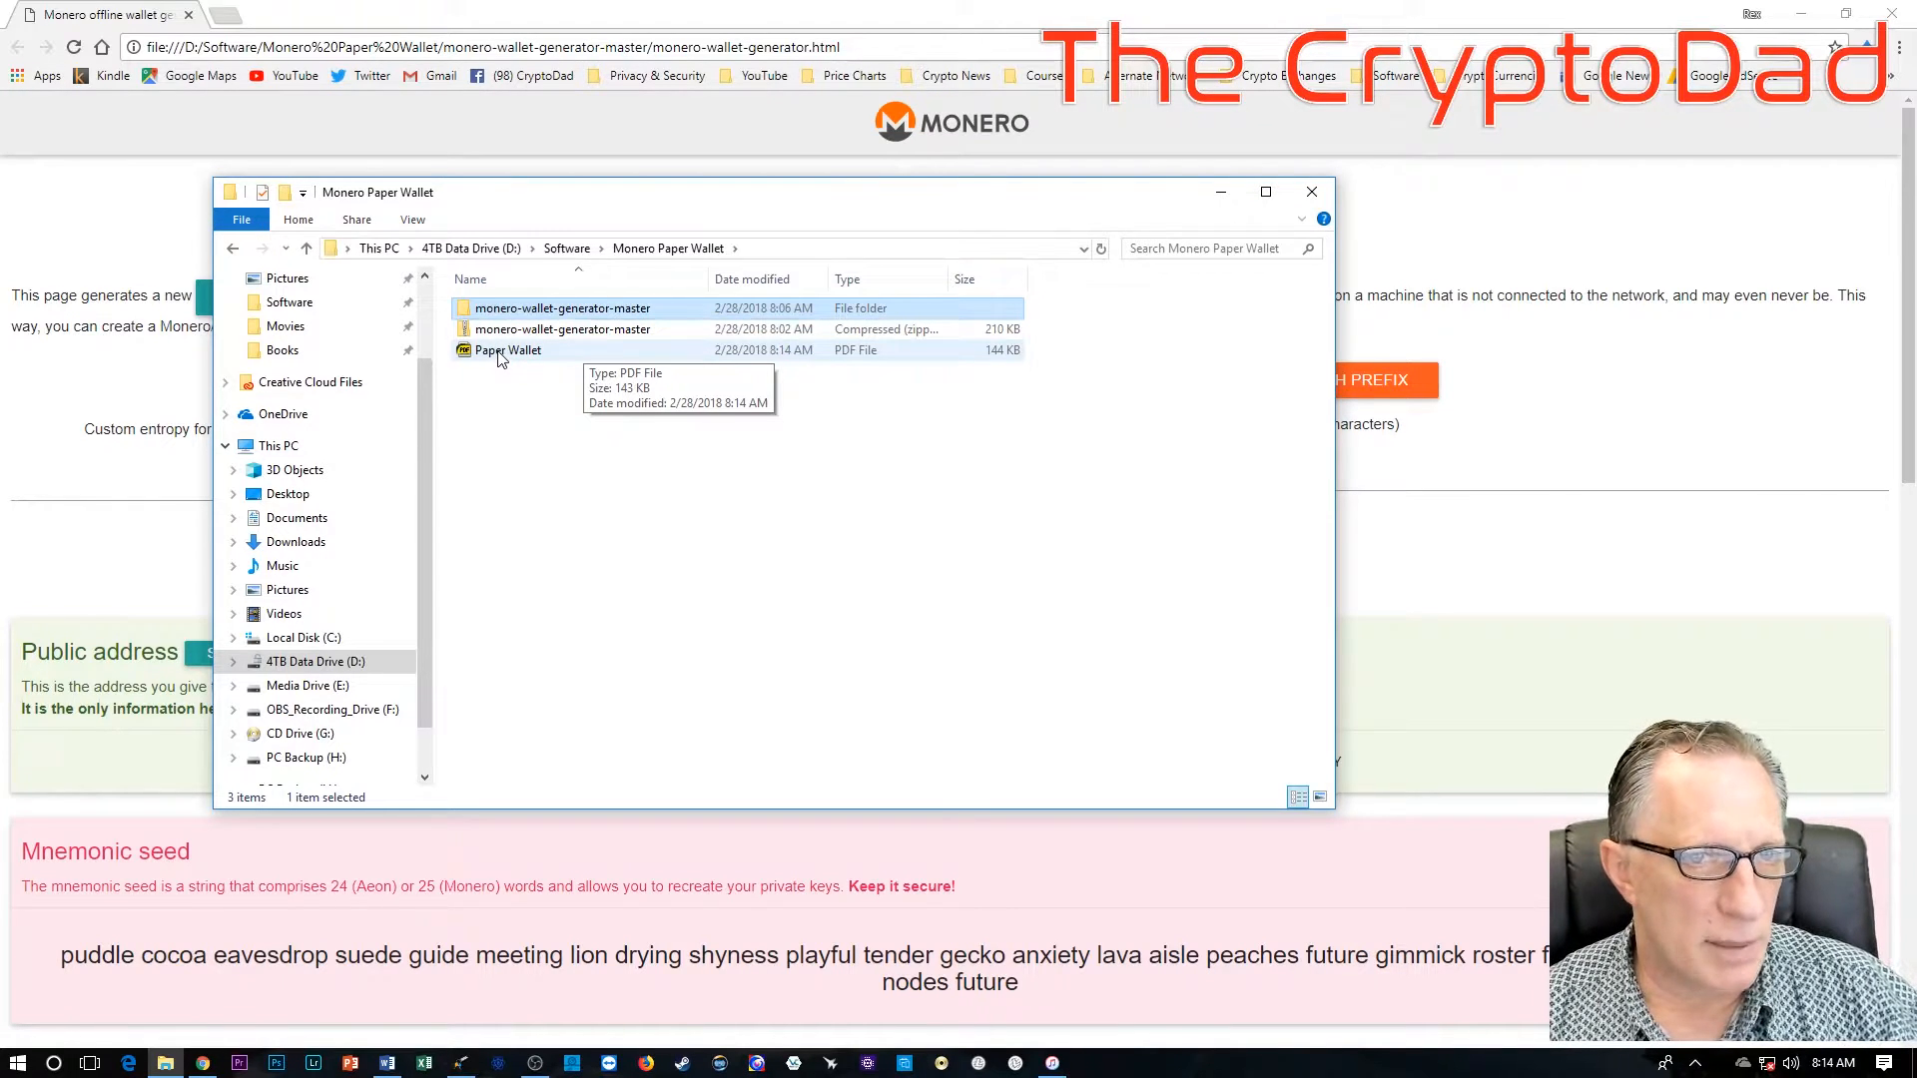
double_click(507, 349)
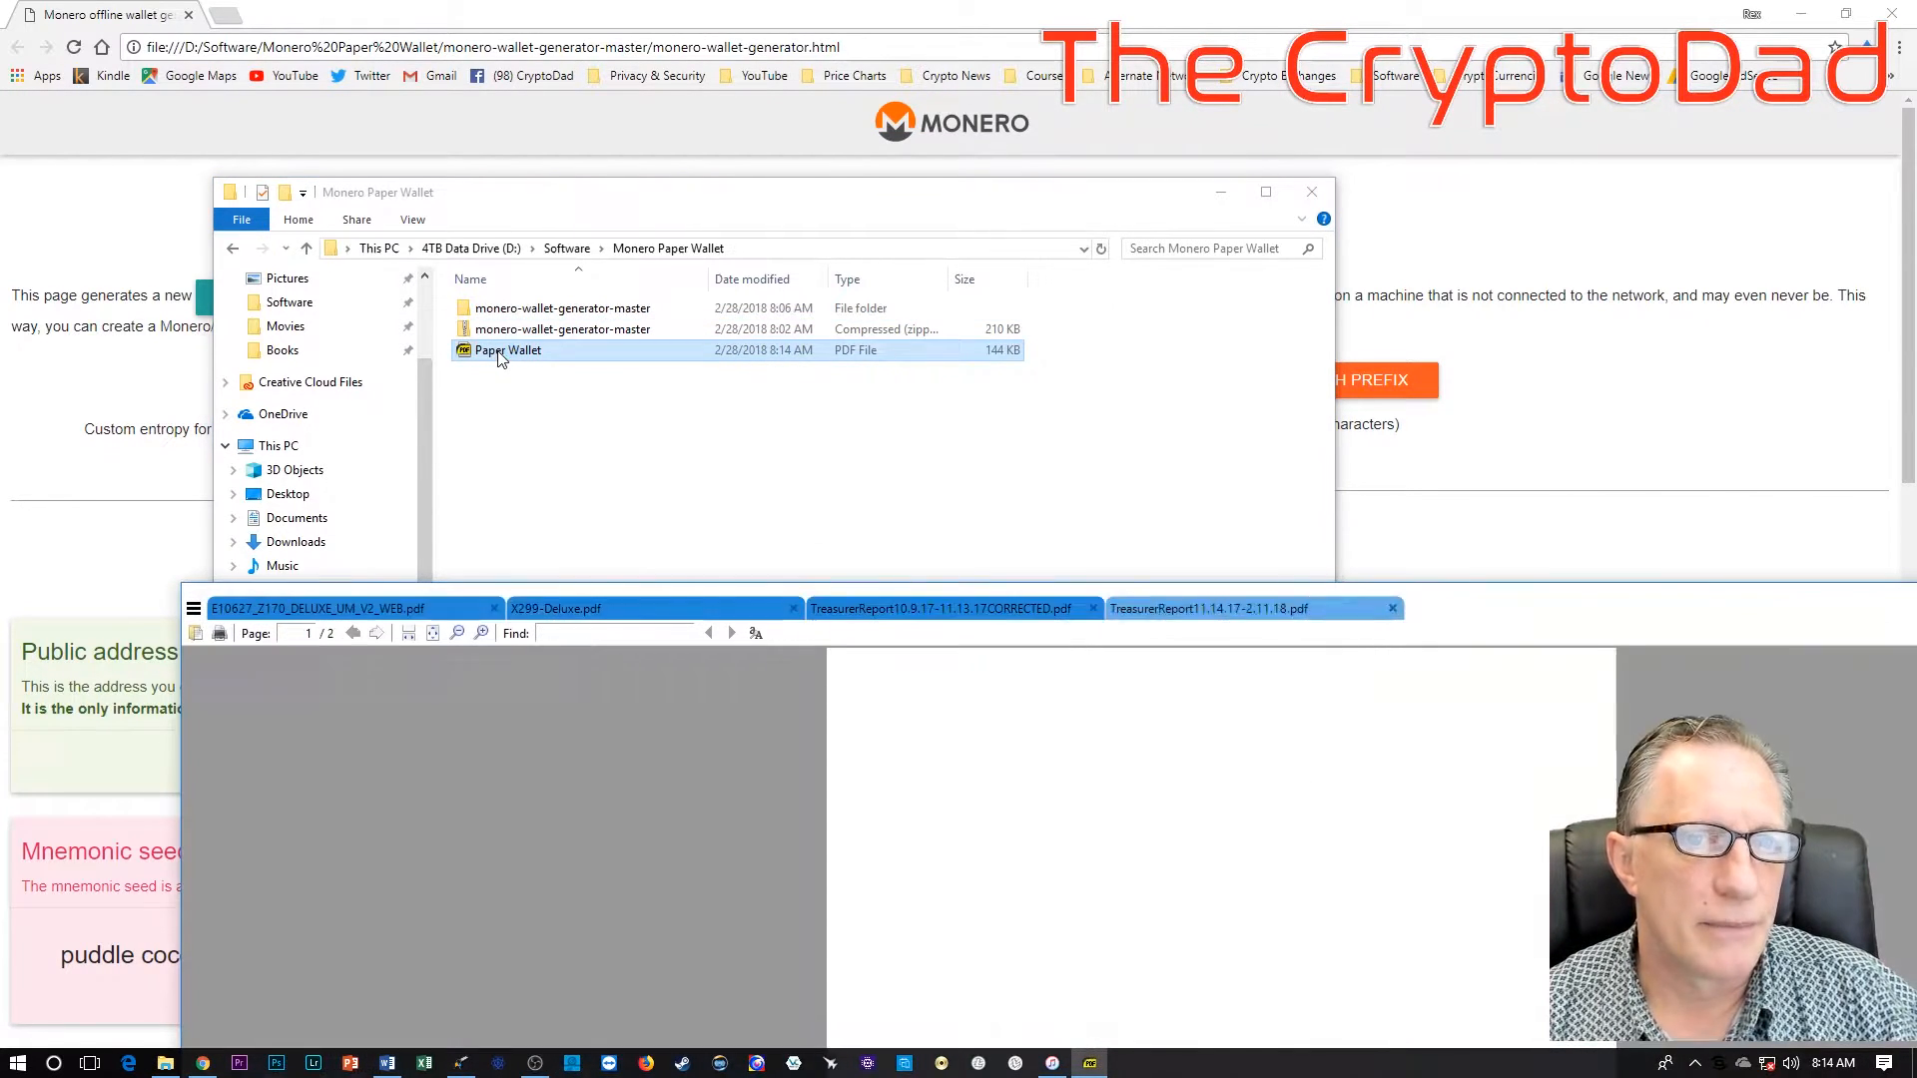
double_click(507, 351)
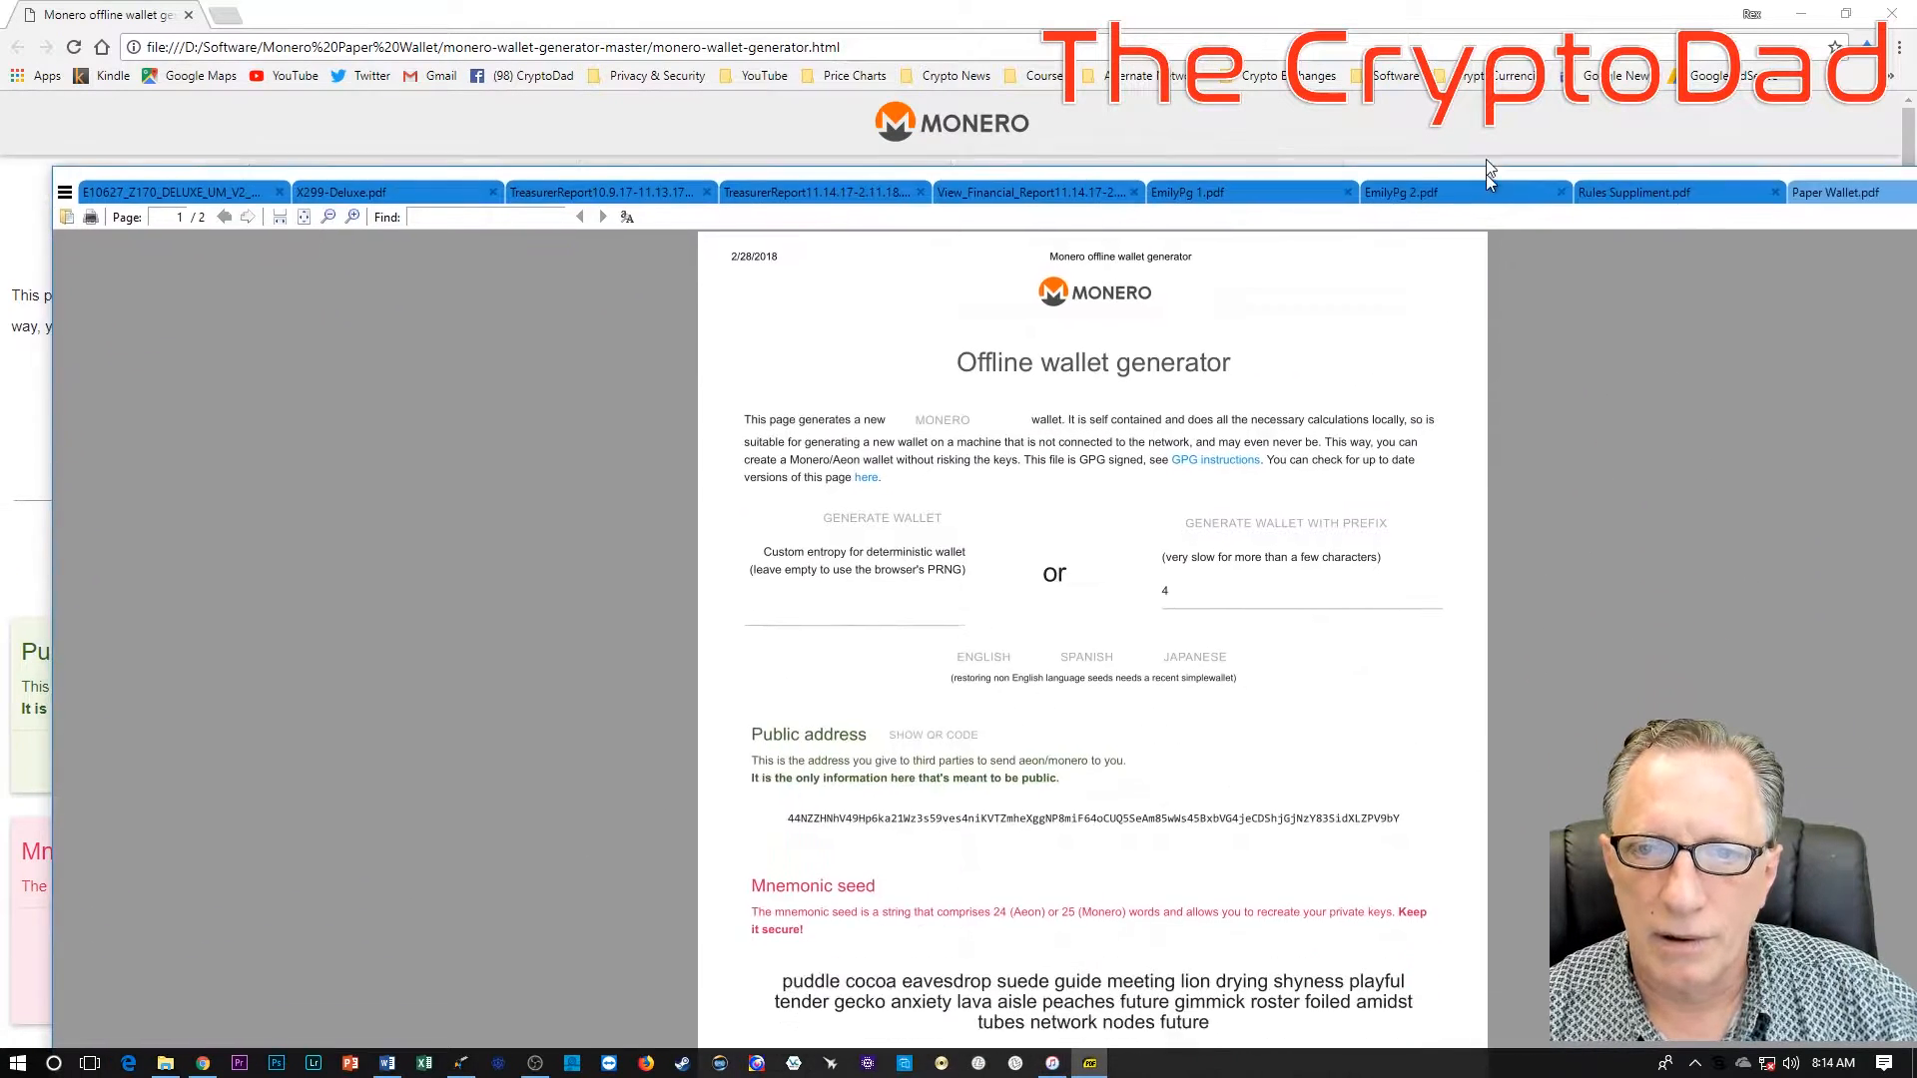
Step: Review the PDF pages and copy the public address from page 1
scroll(down, 3)
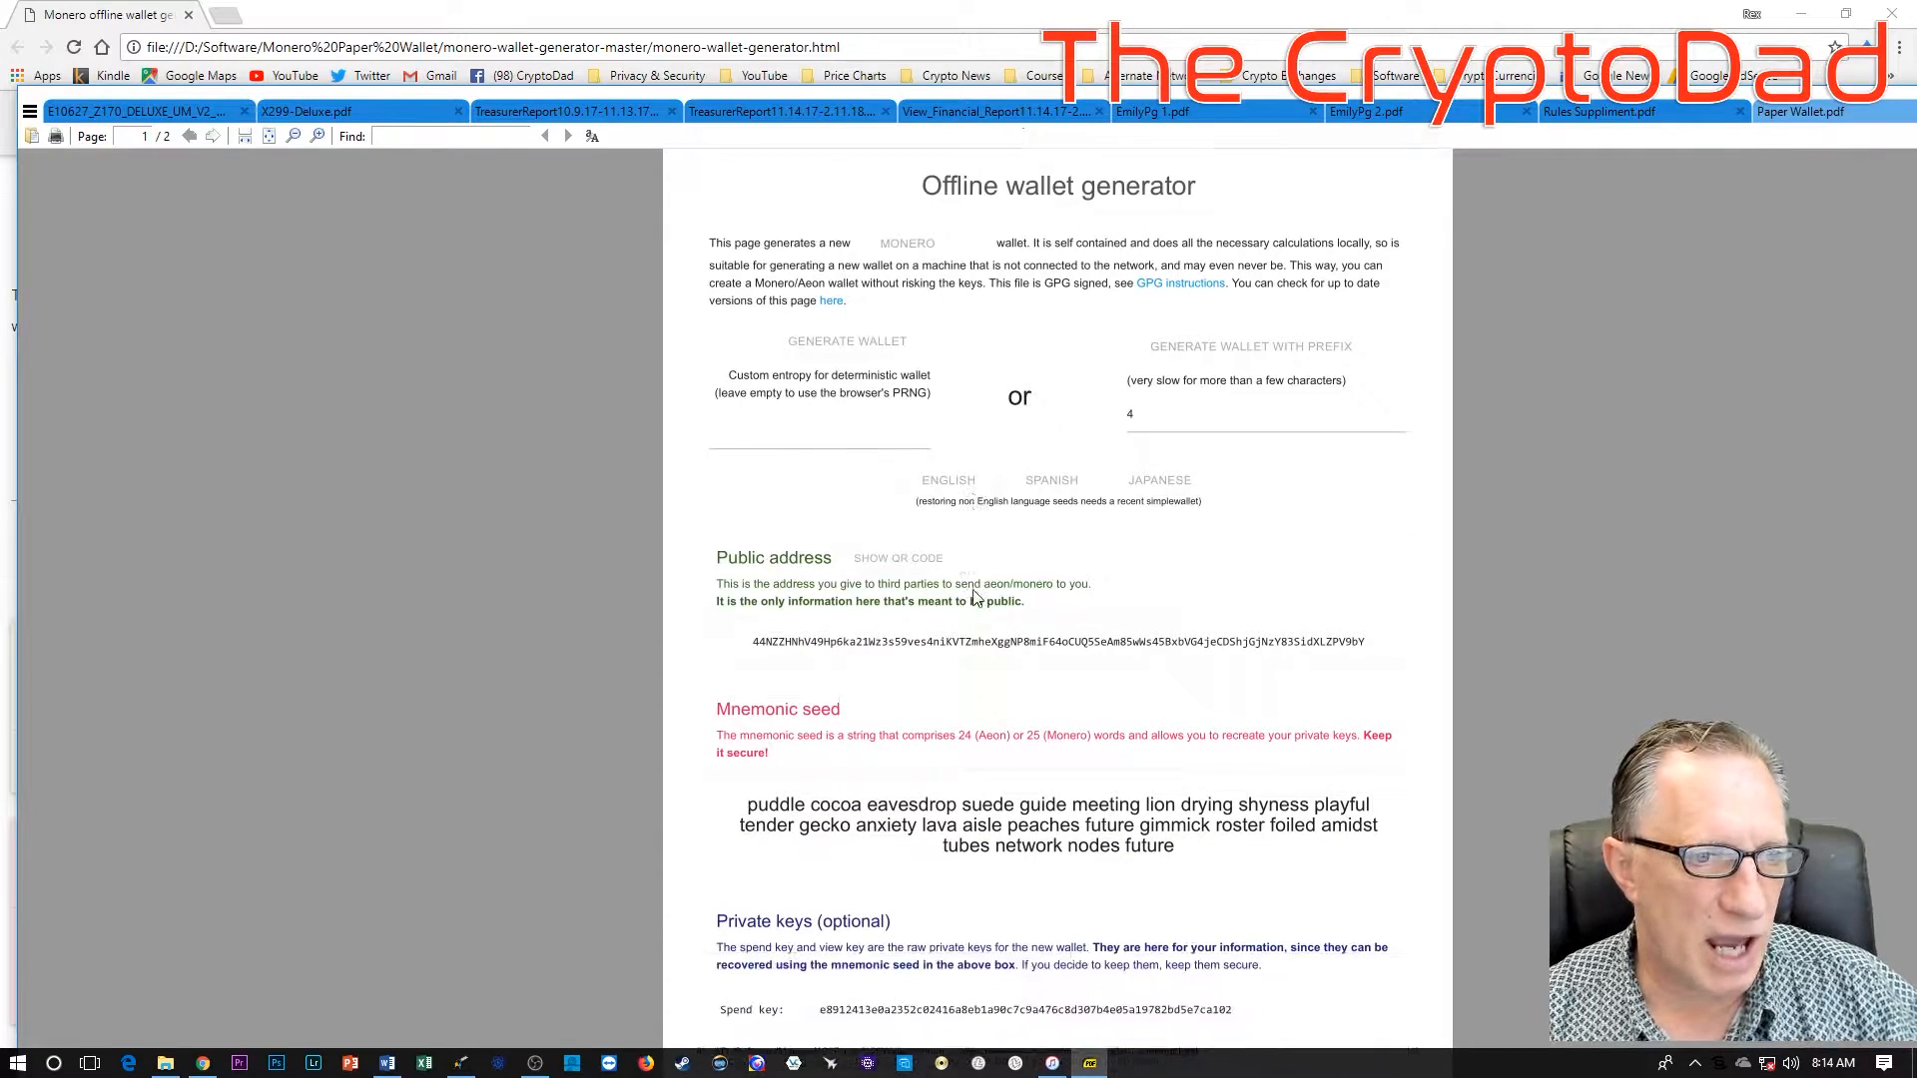
scroll(down, 3)
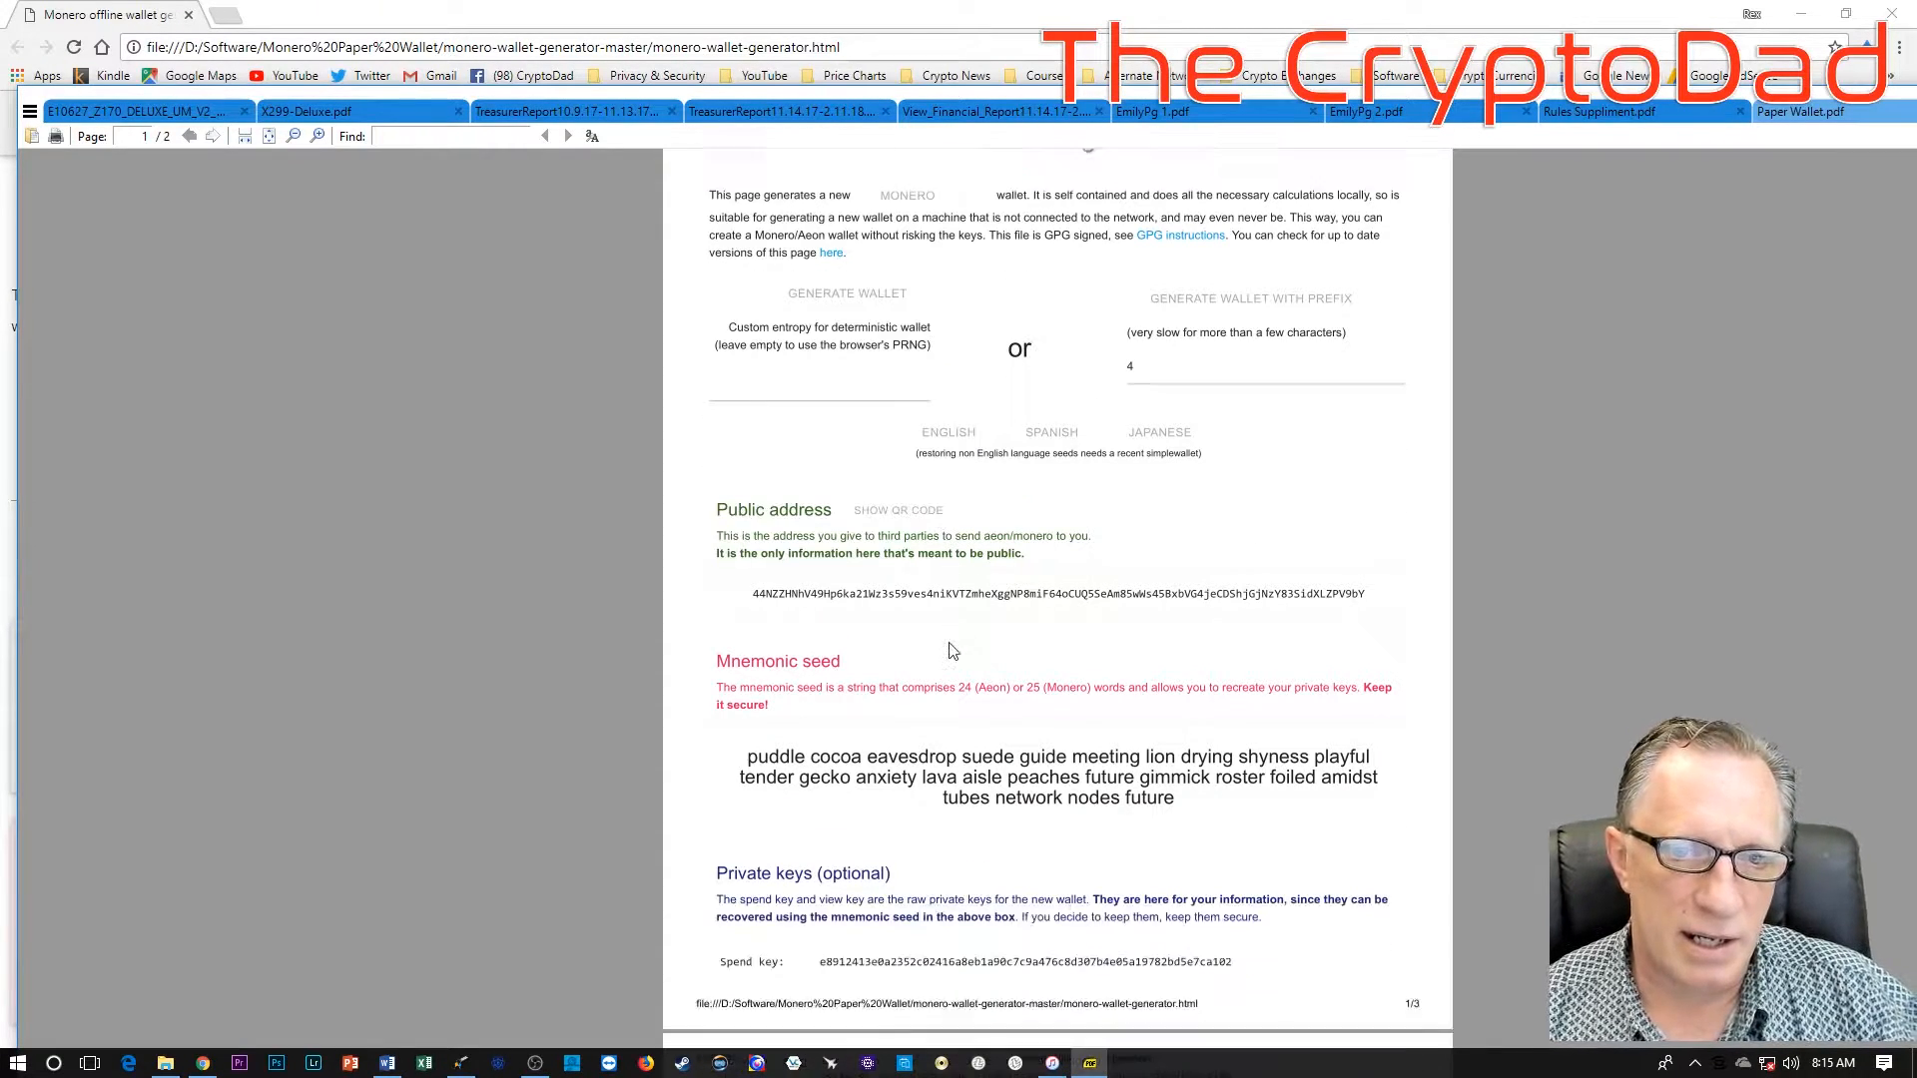
scroll(down, 3)
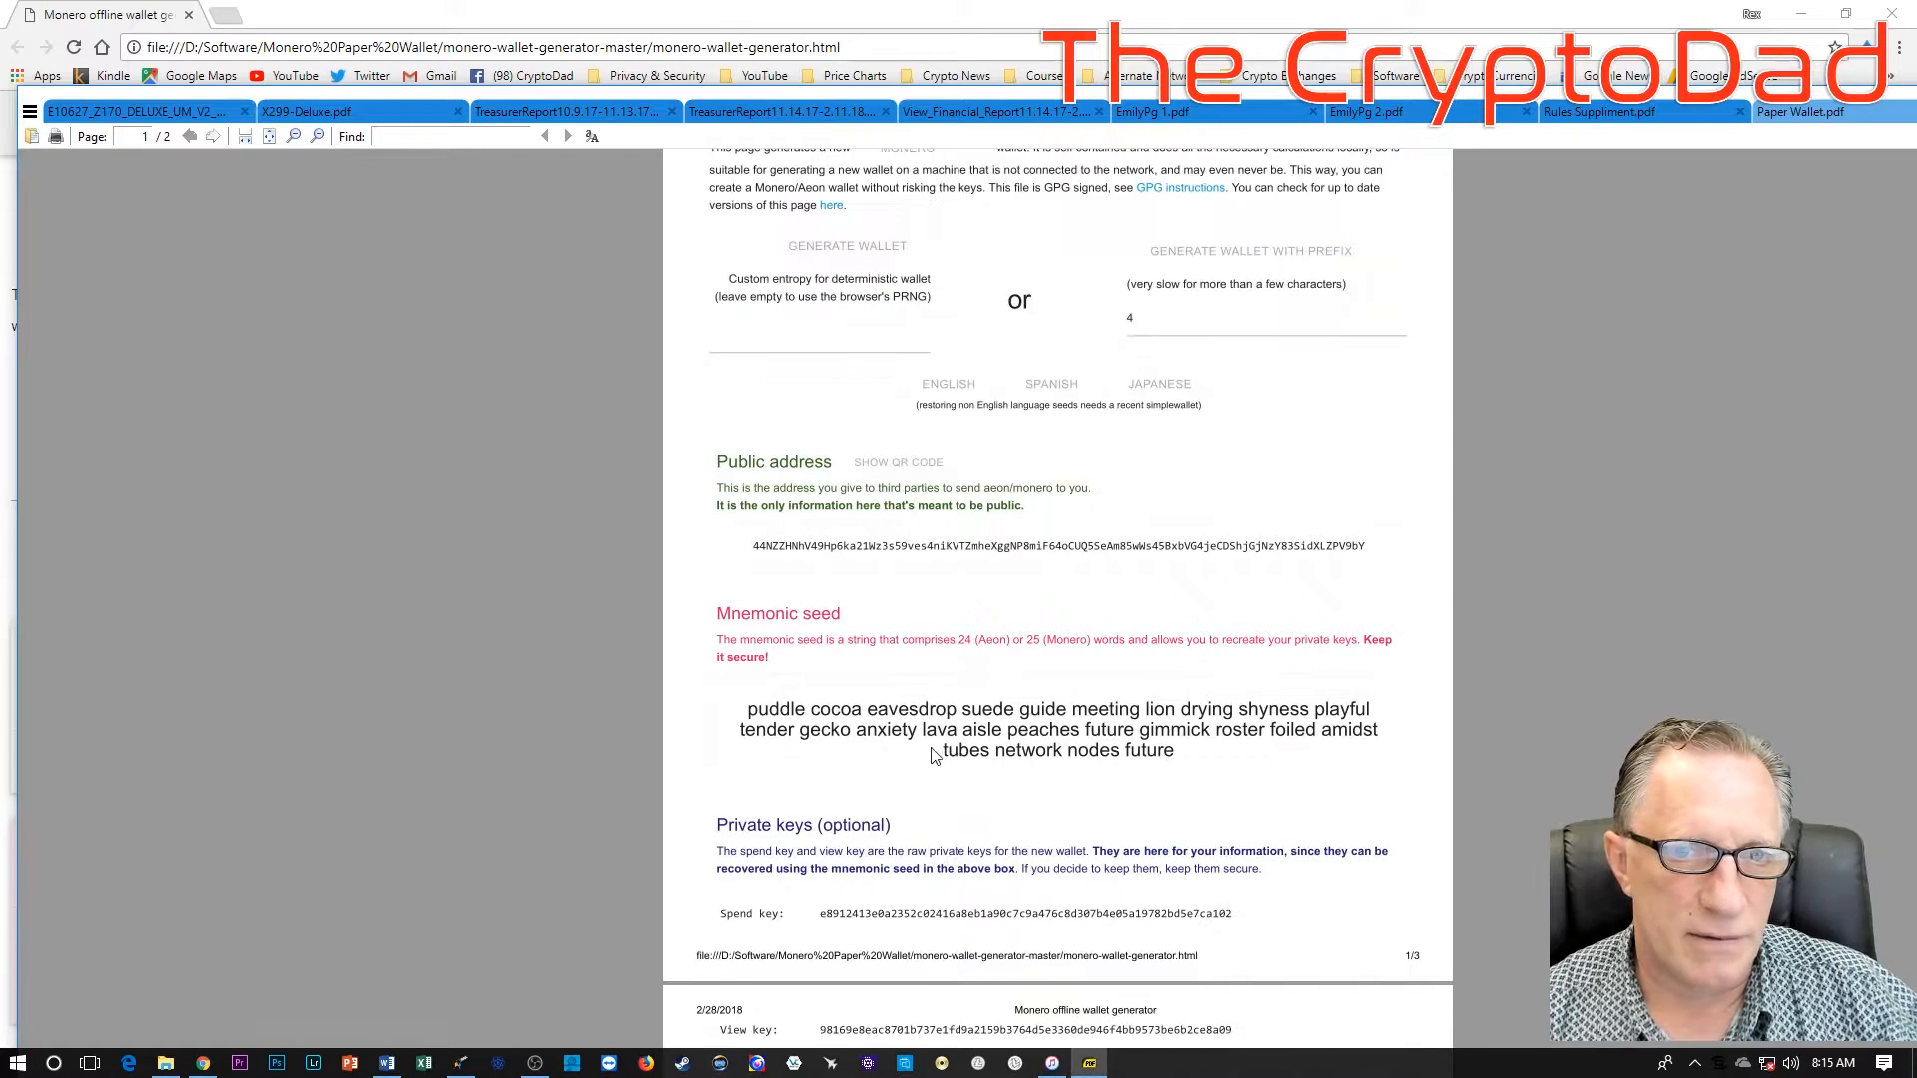
scroll(down, 3)
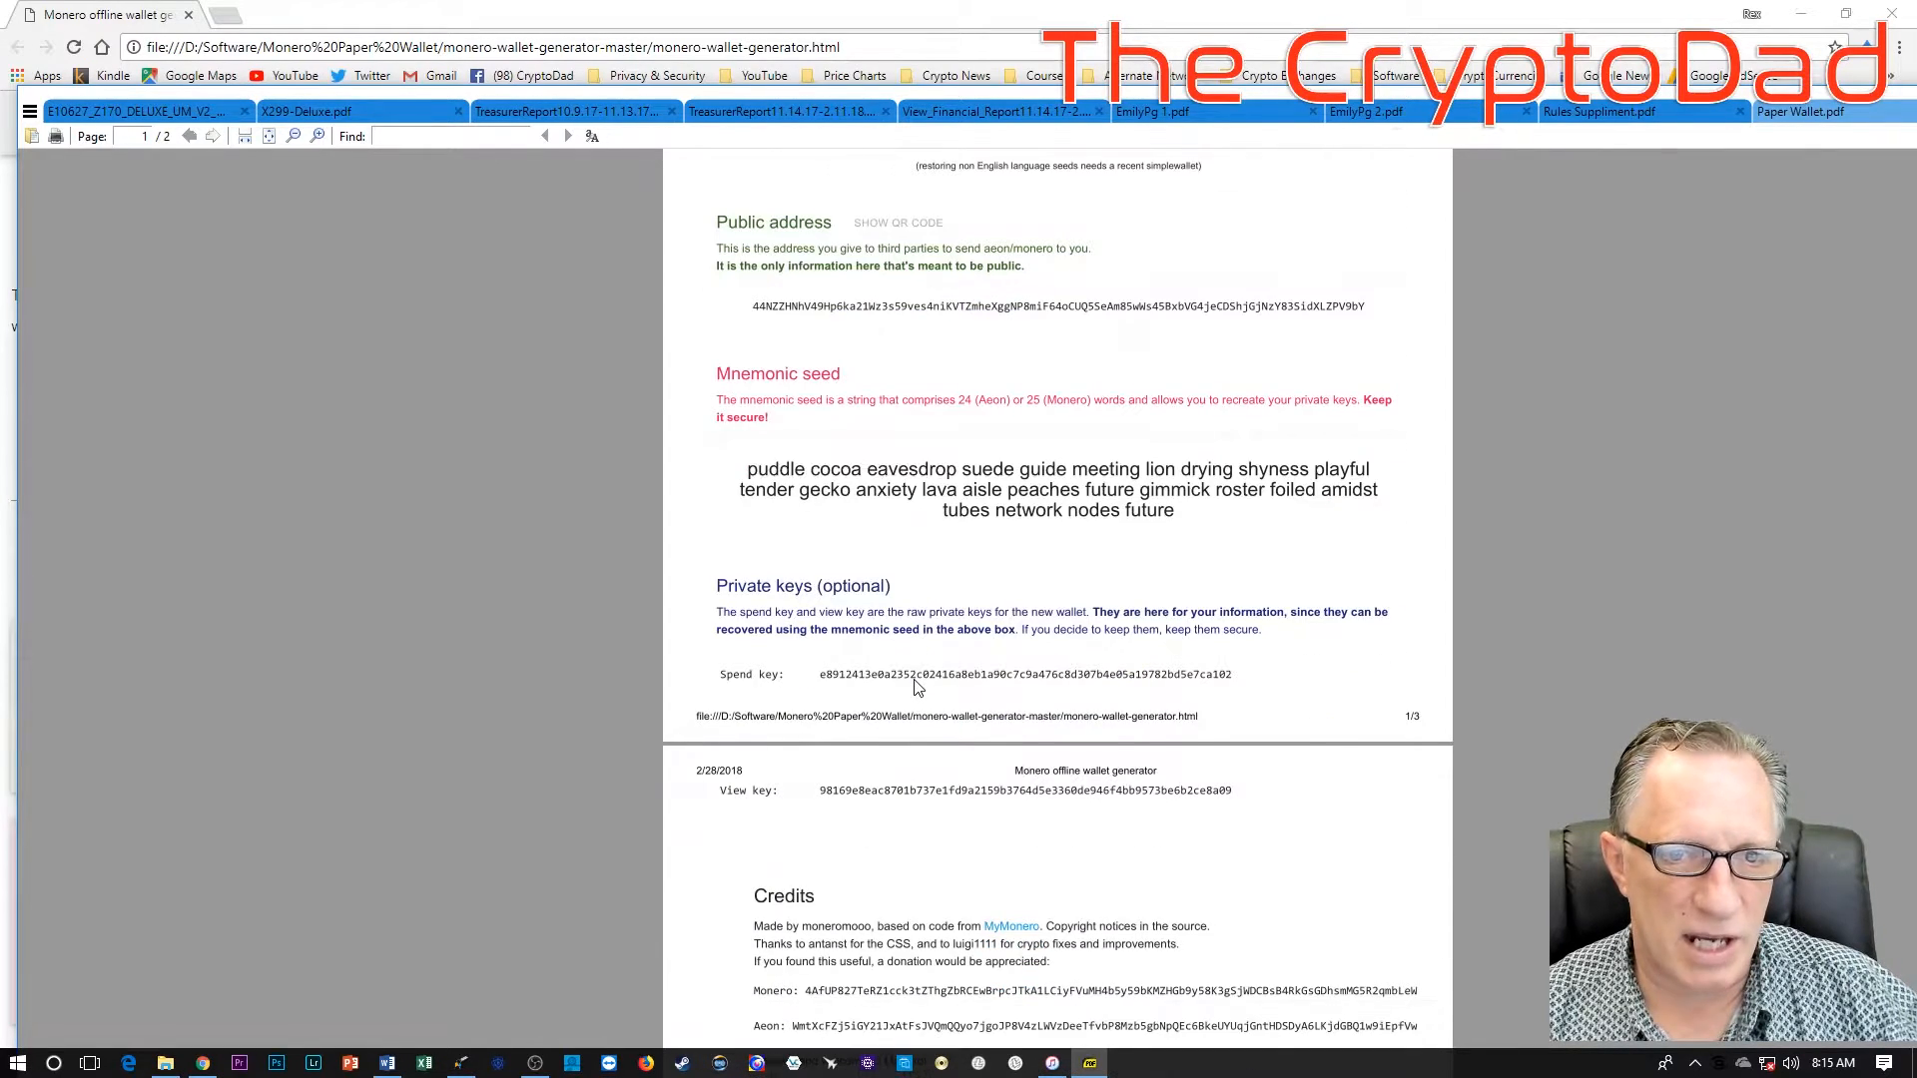
scroll(down, 3)
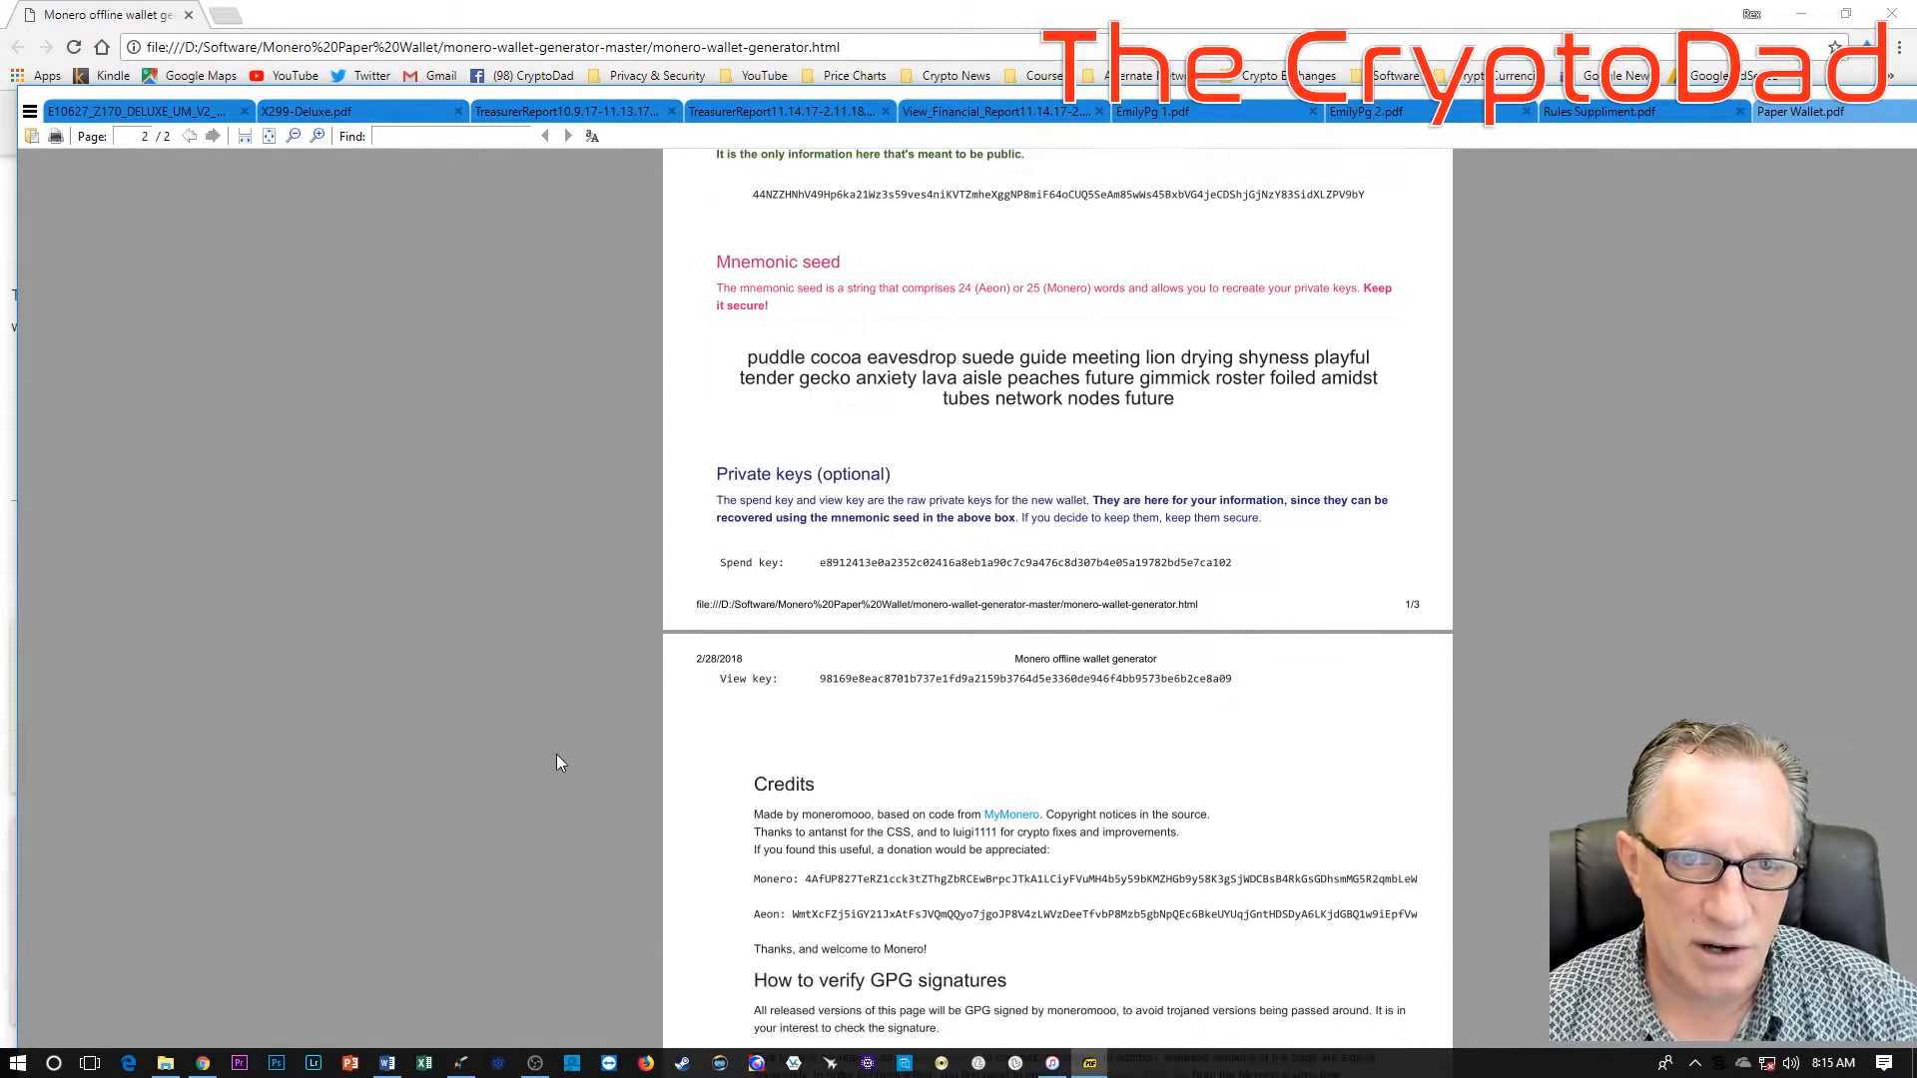
scroll(up, 3)
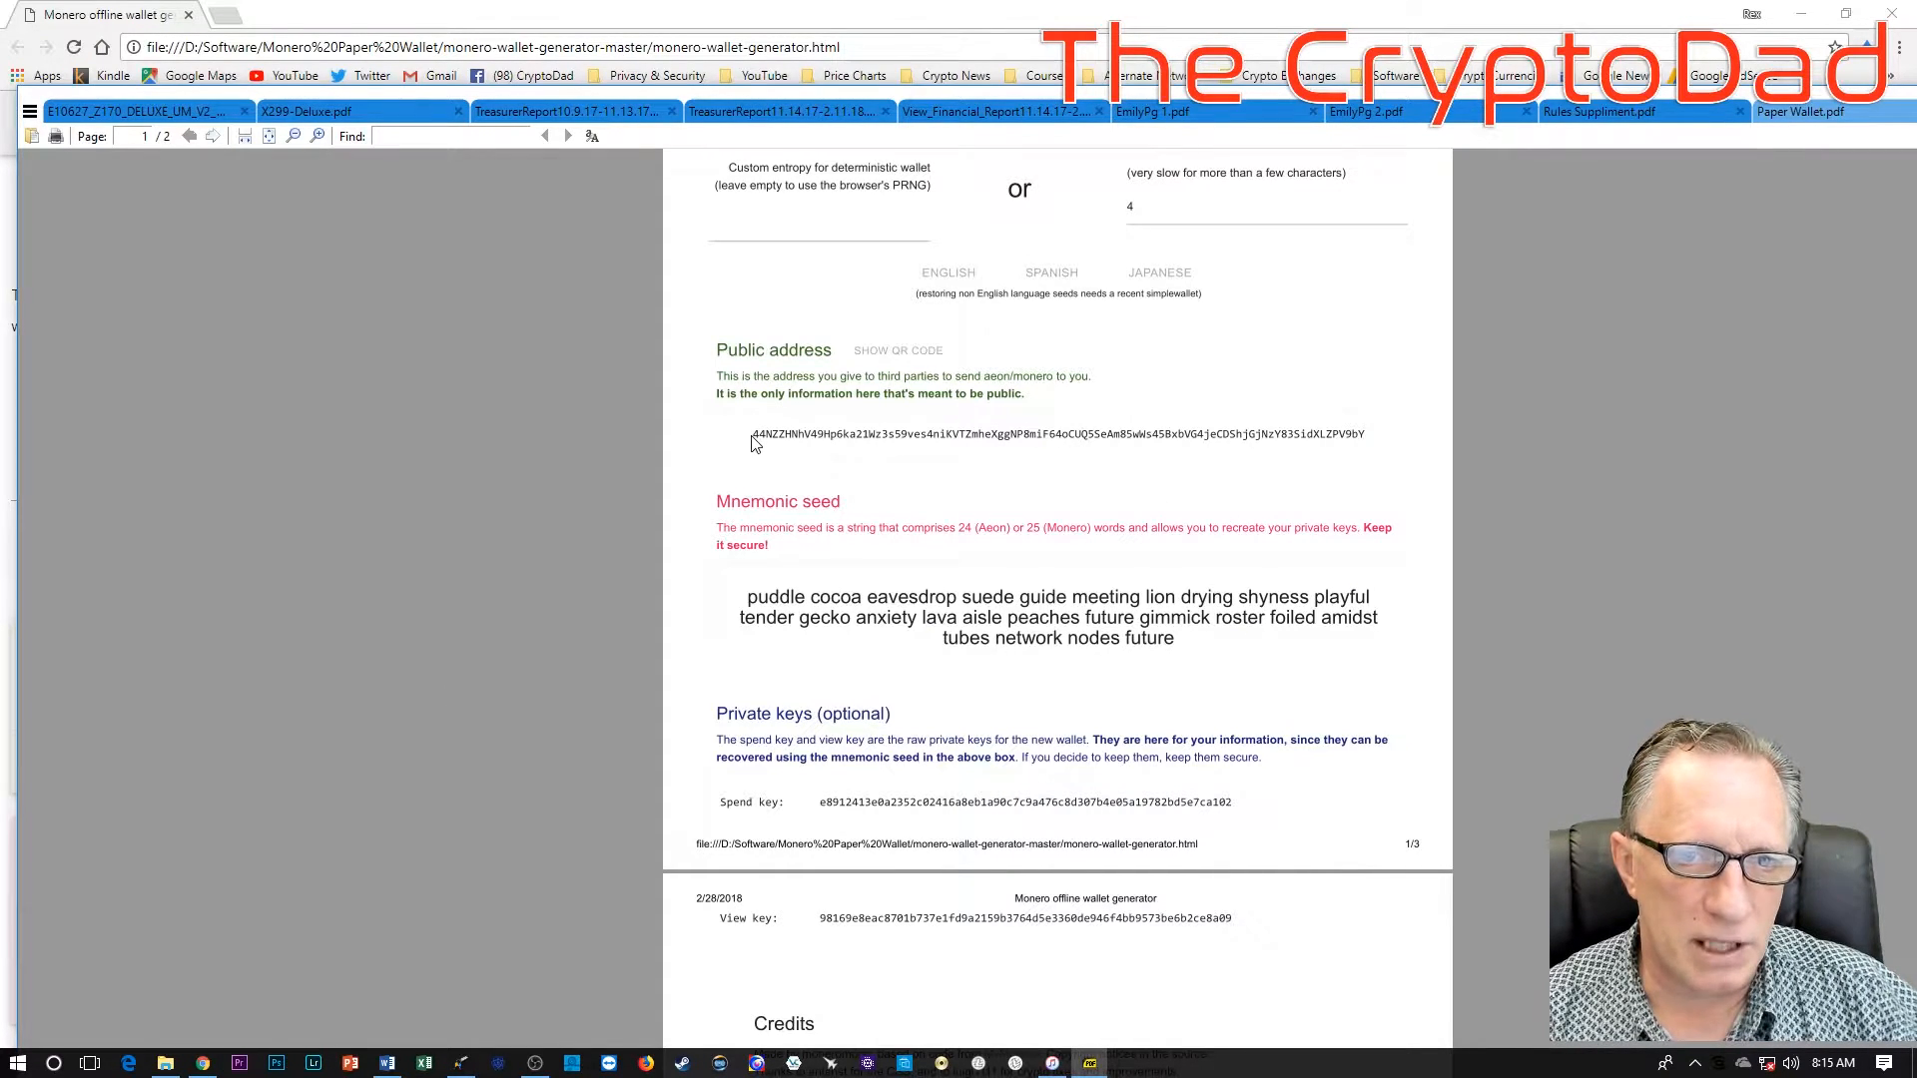
right_click(856, 433)
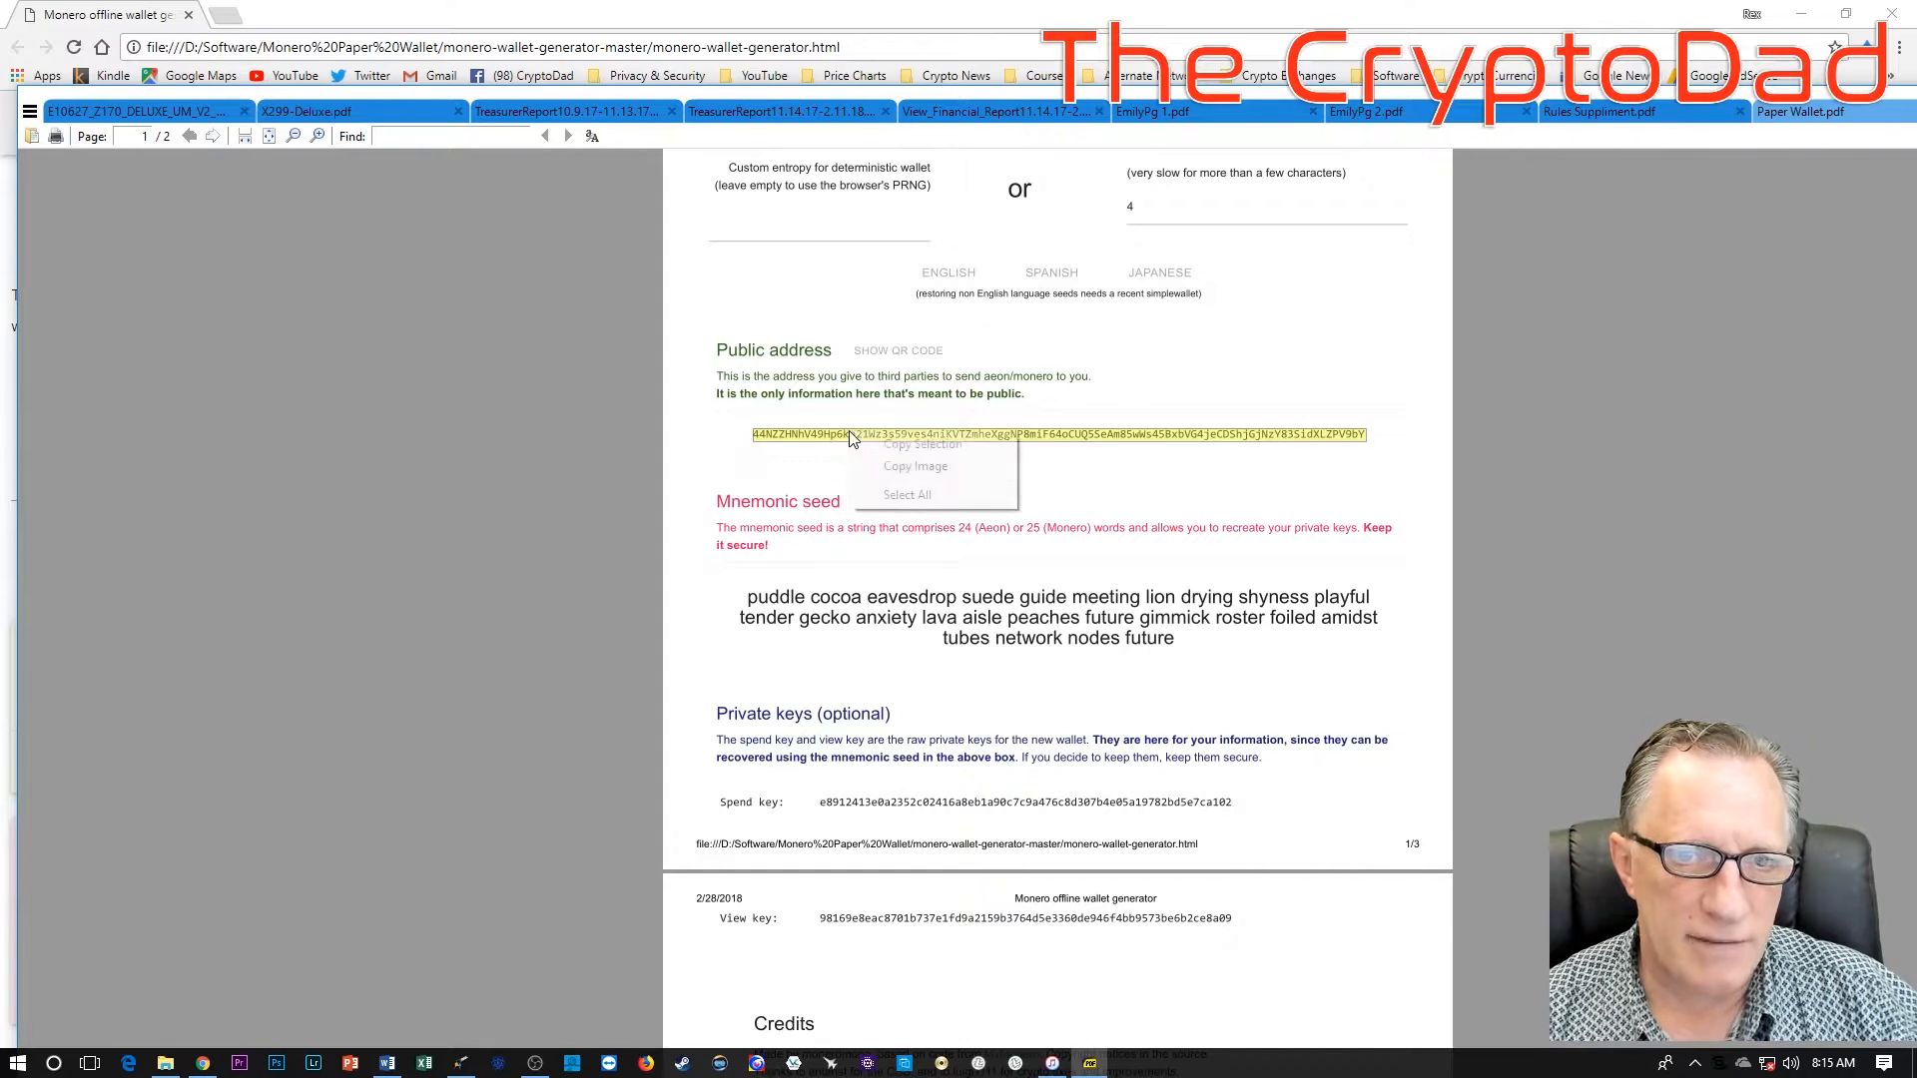
mouse_move(914, 465)
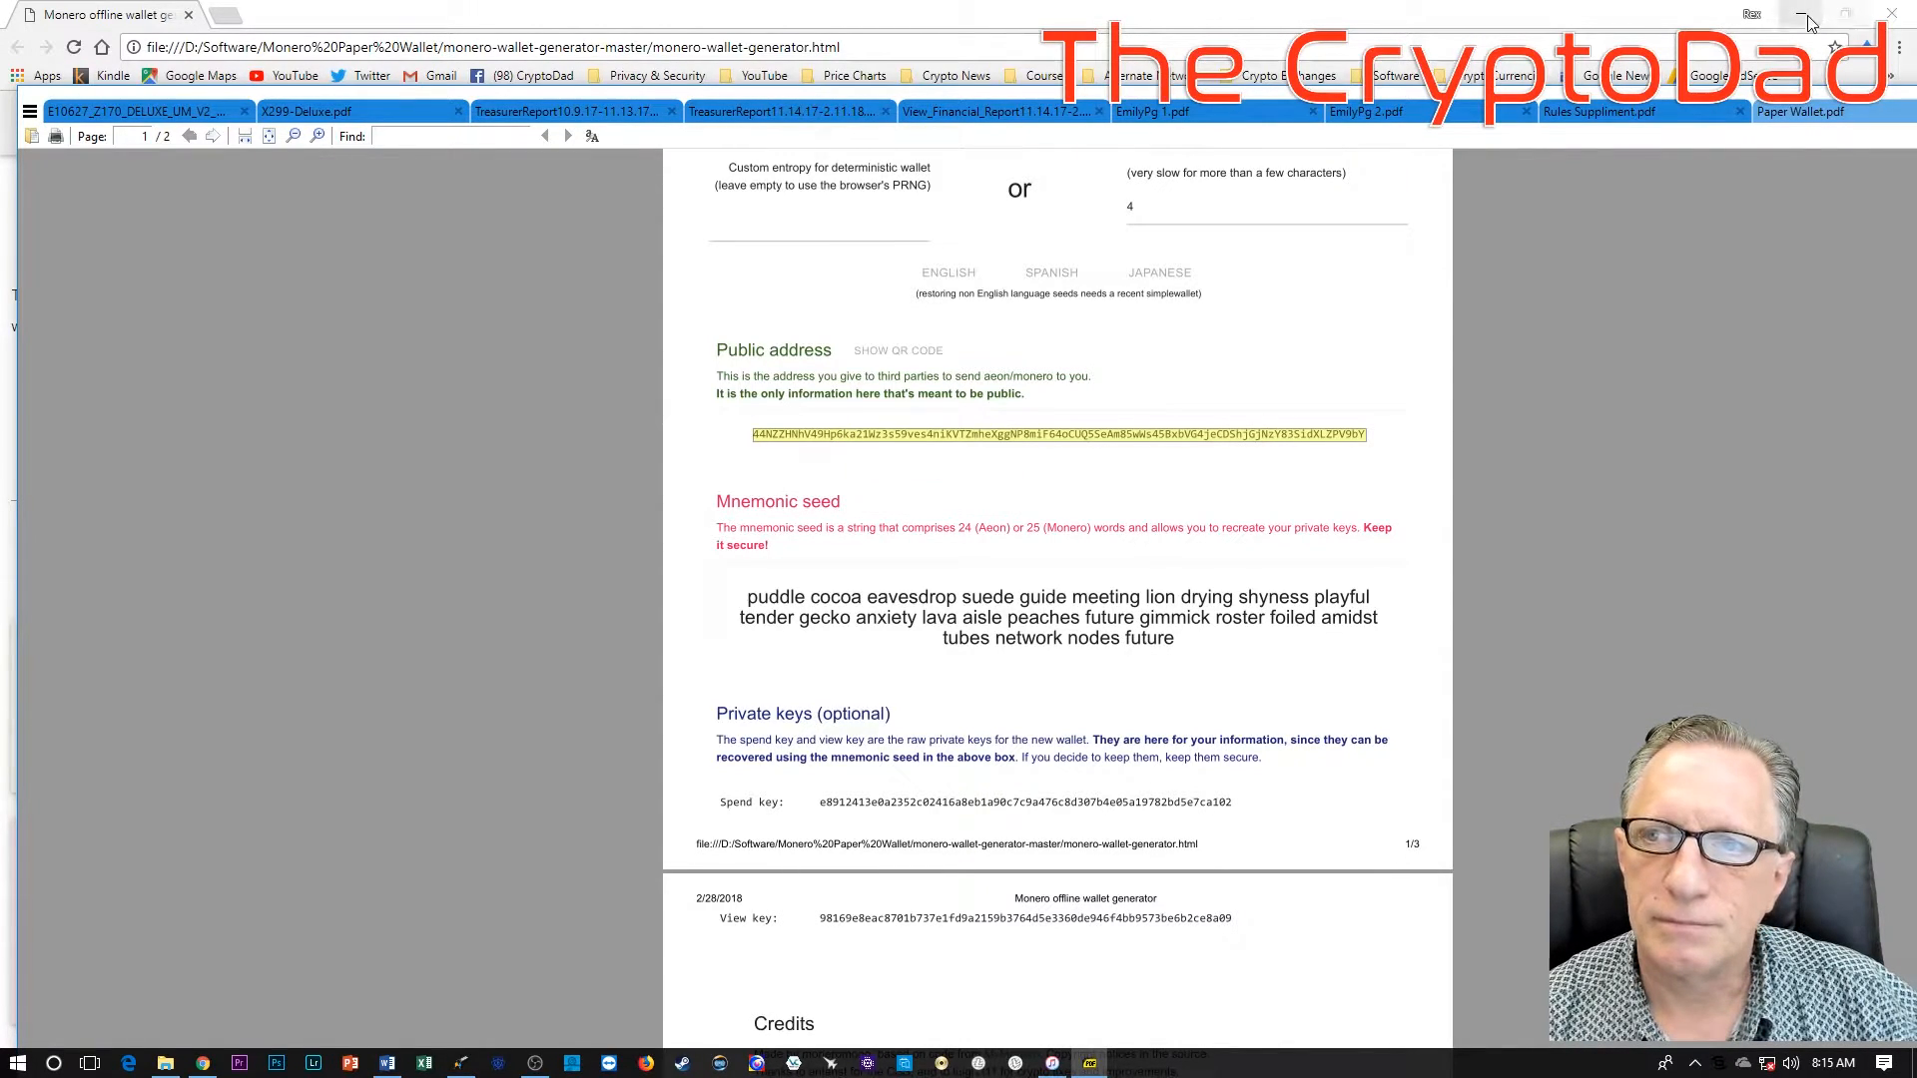
Step: Create a new text document named 'Public Monero Address' in the Monero Paper Wallet folder
click(1801, 14)
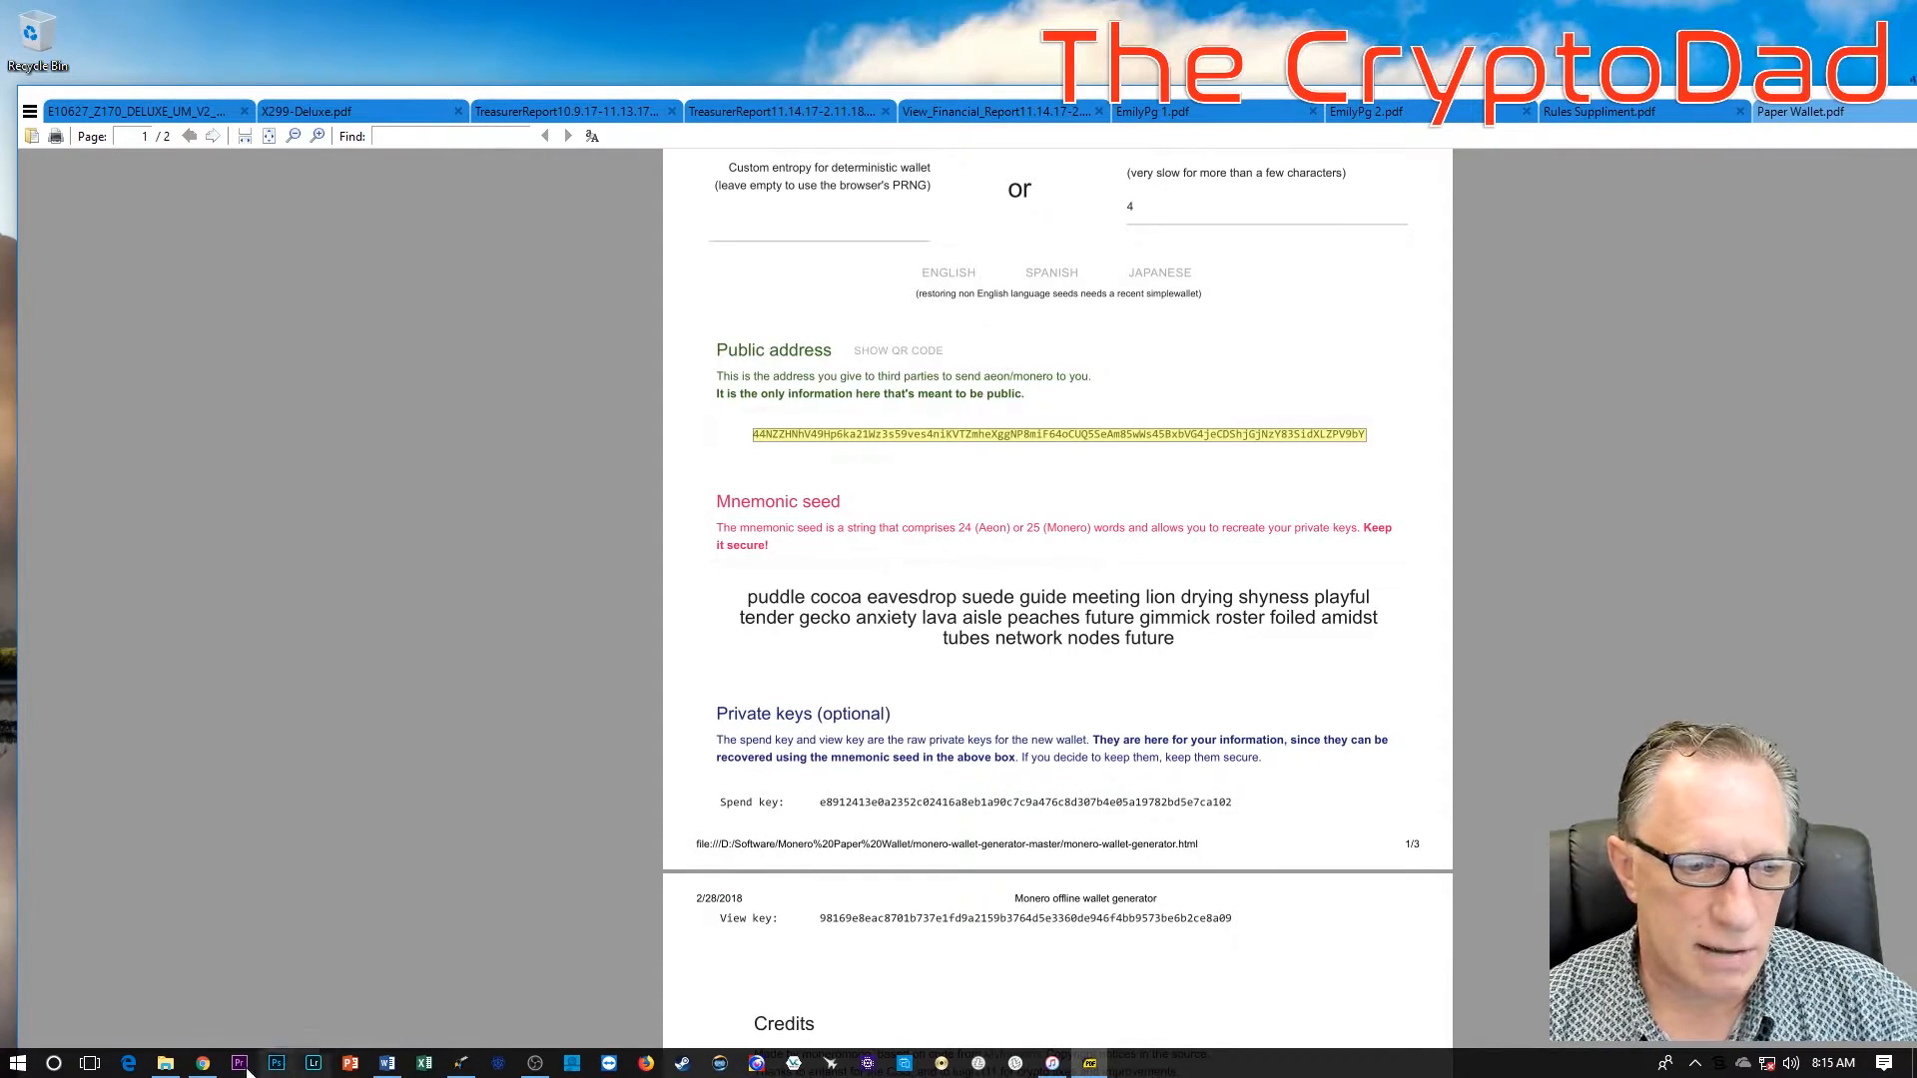
click(204, 1062)
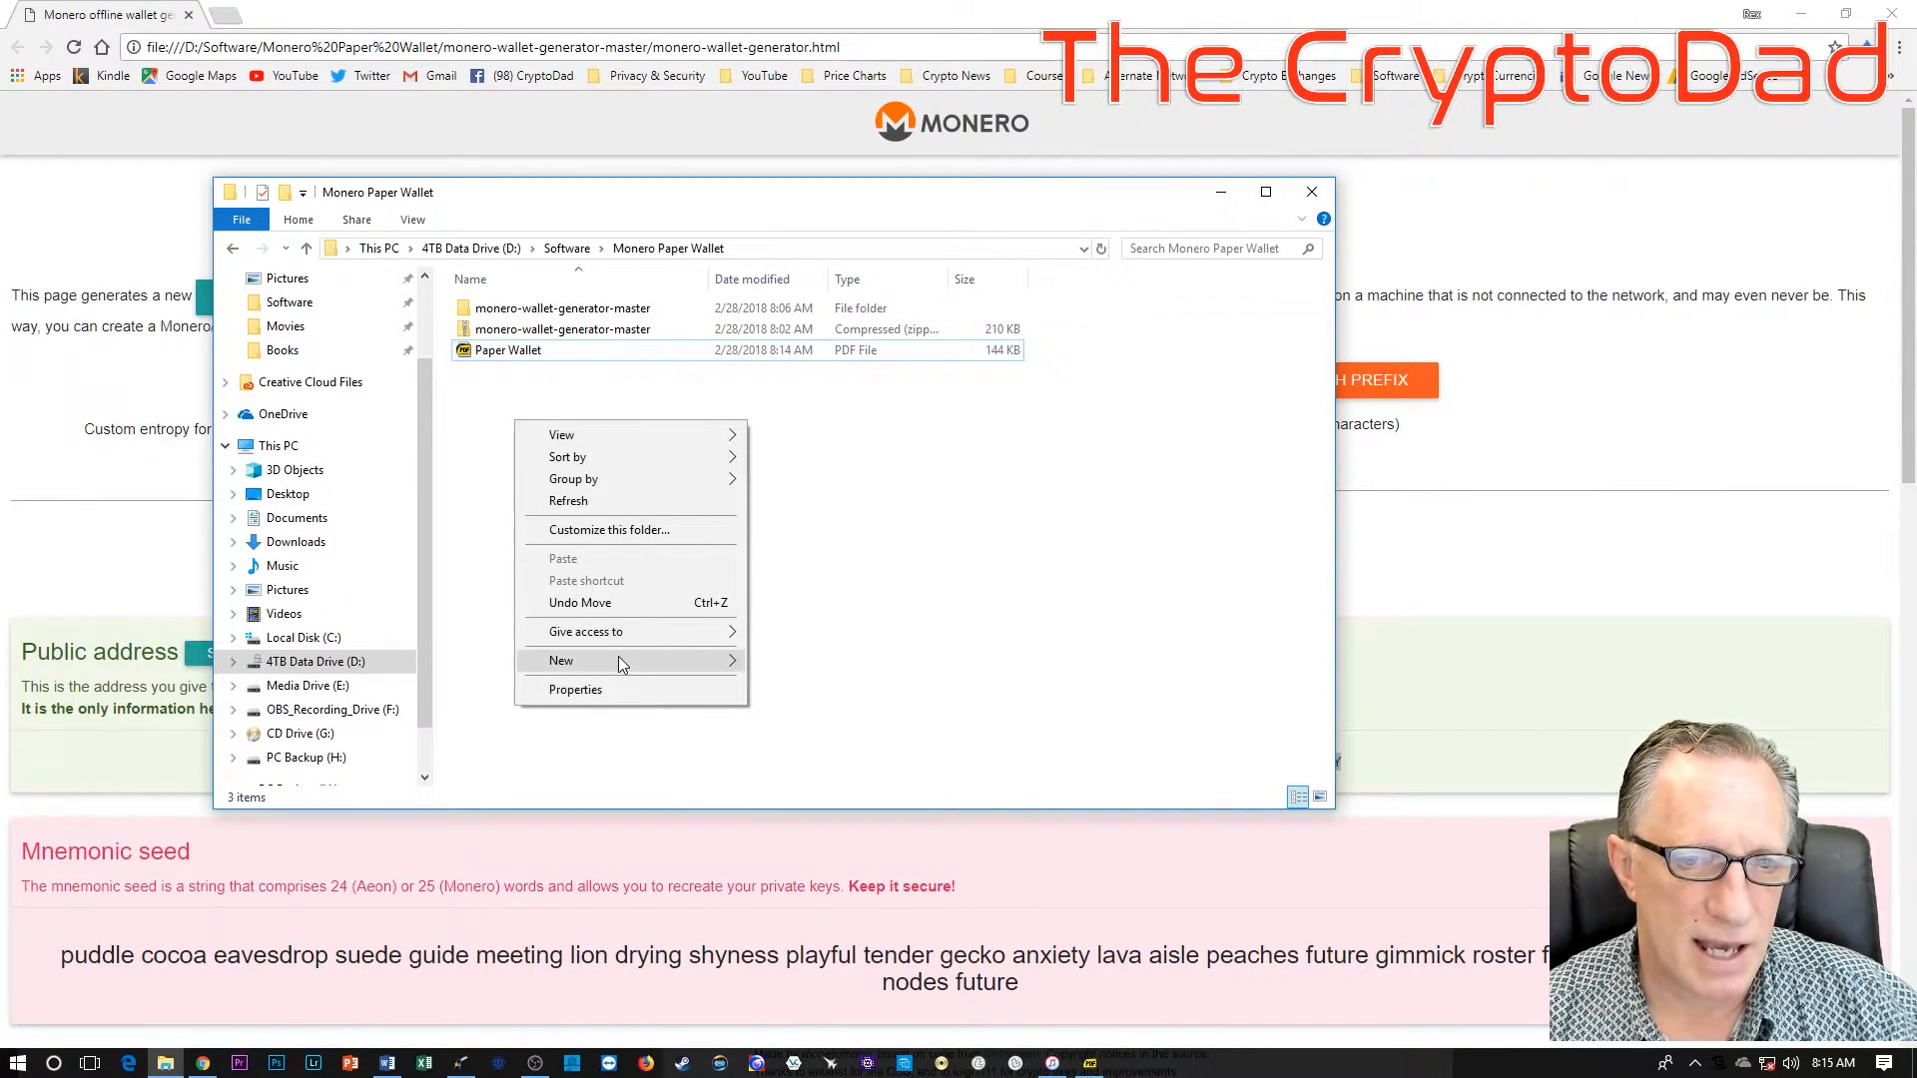
click(559, 661)
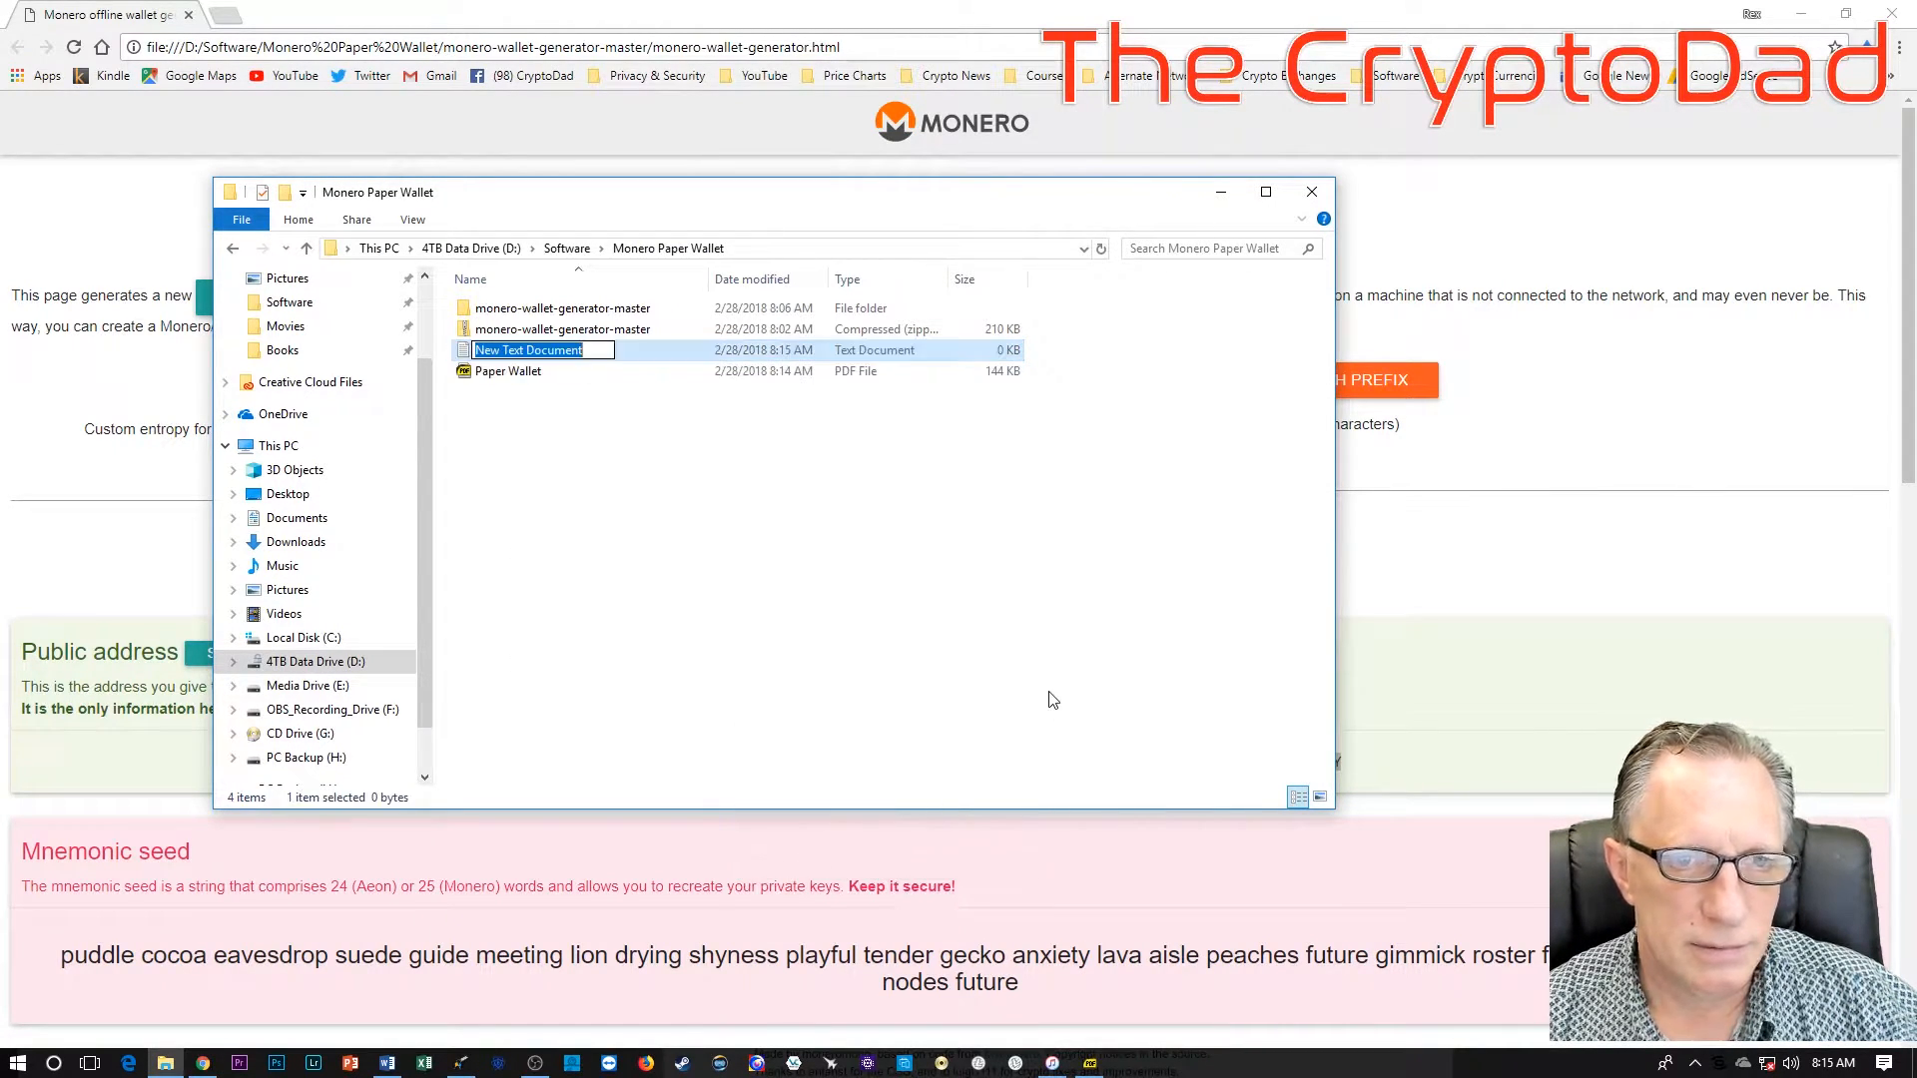
text(Public Monero Add)
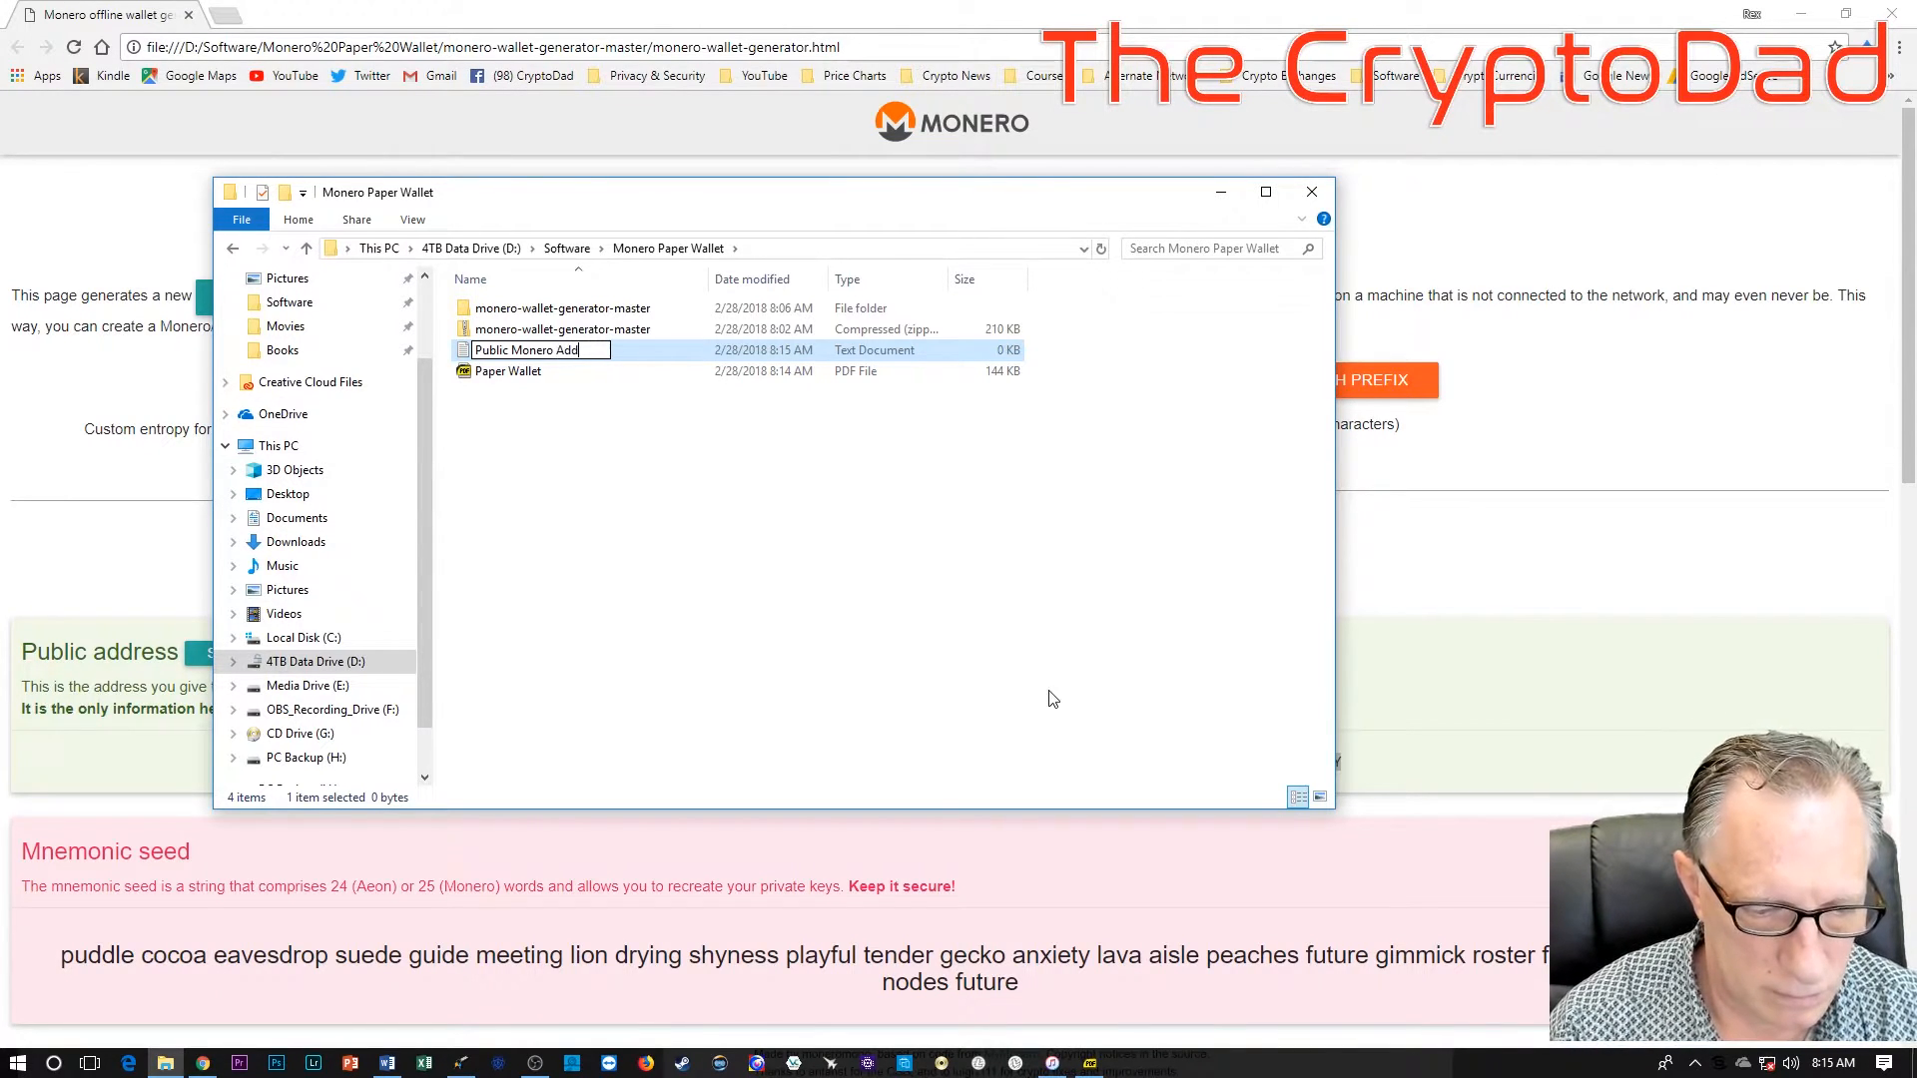
key(Return)
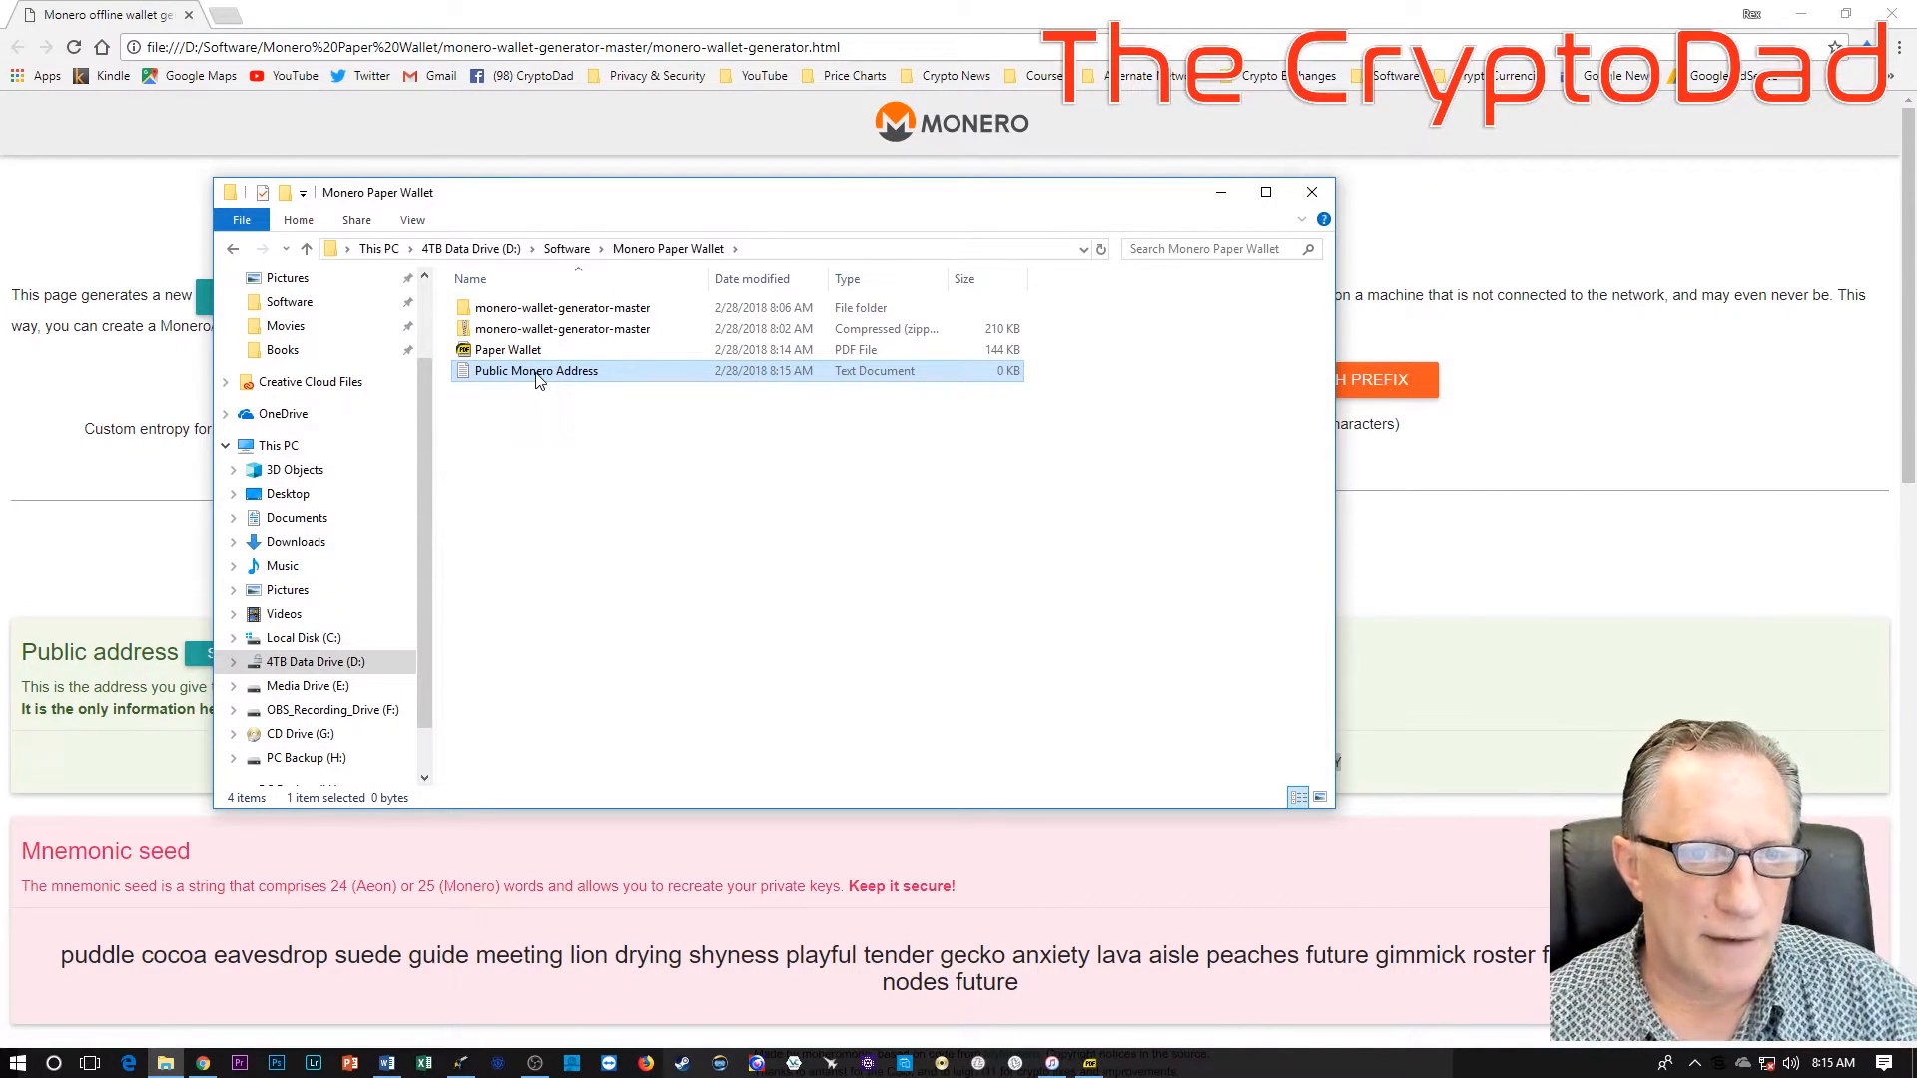
Step: Paste the public address into the Public Monero Address file and save it on closing
double_click(535, 371)
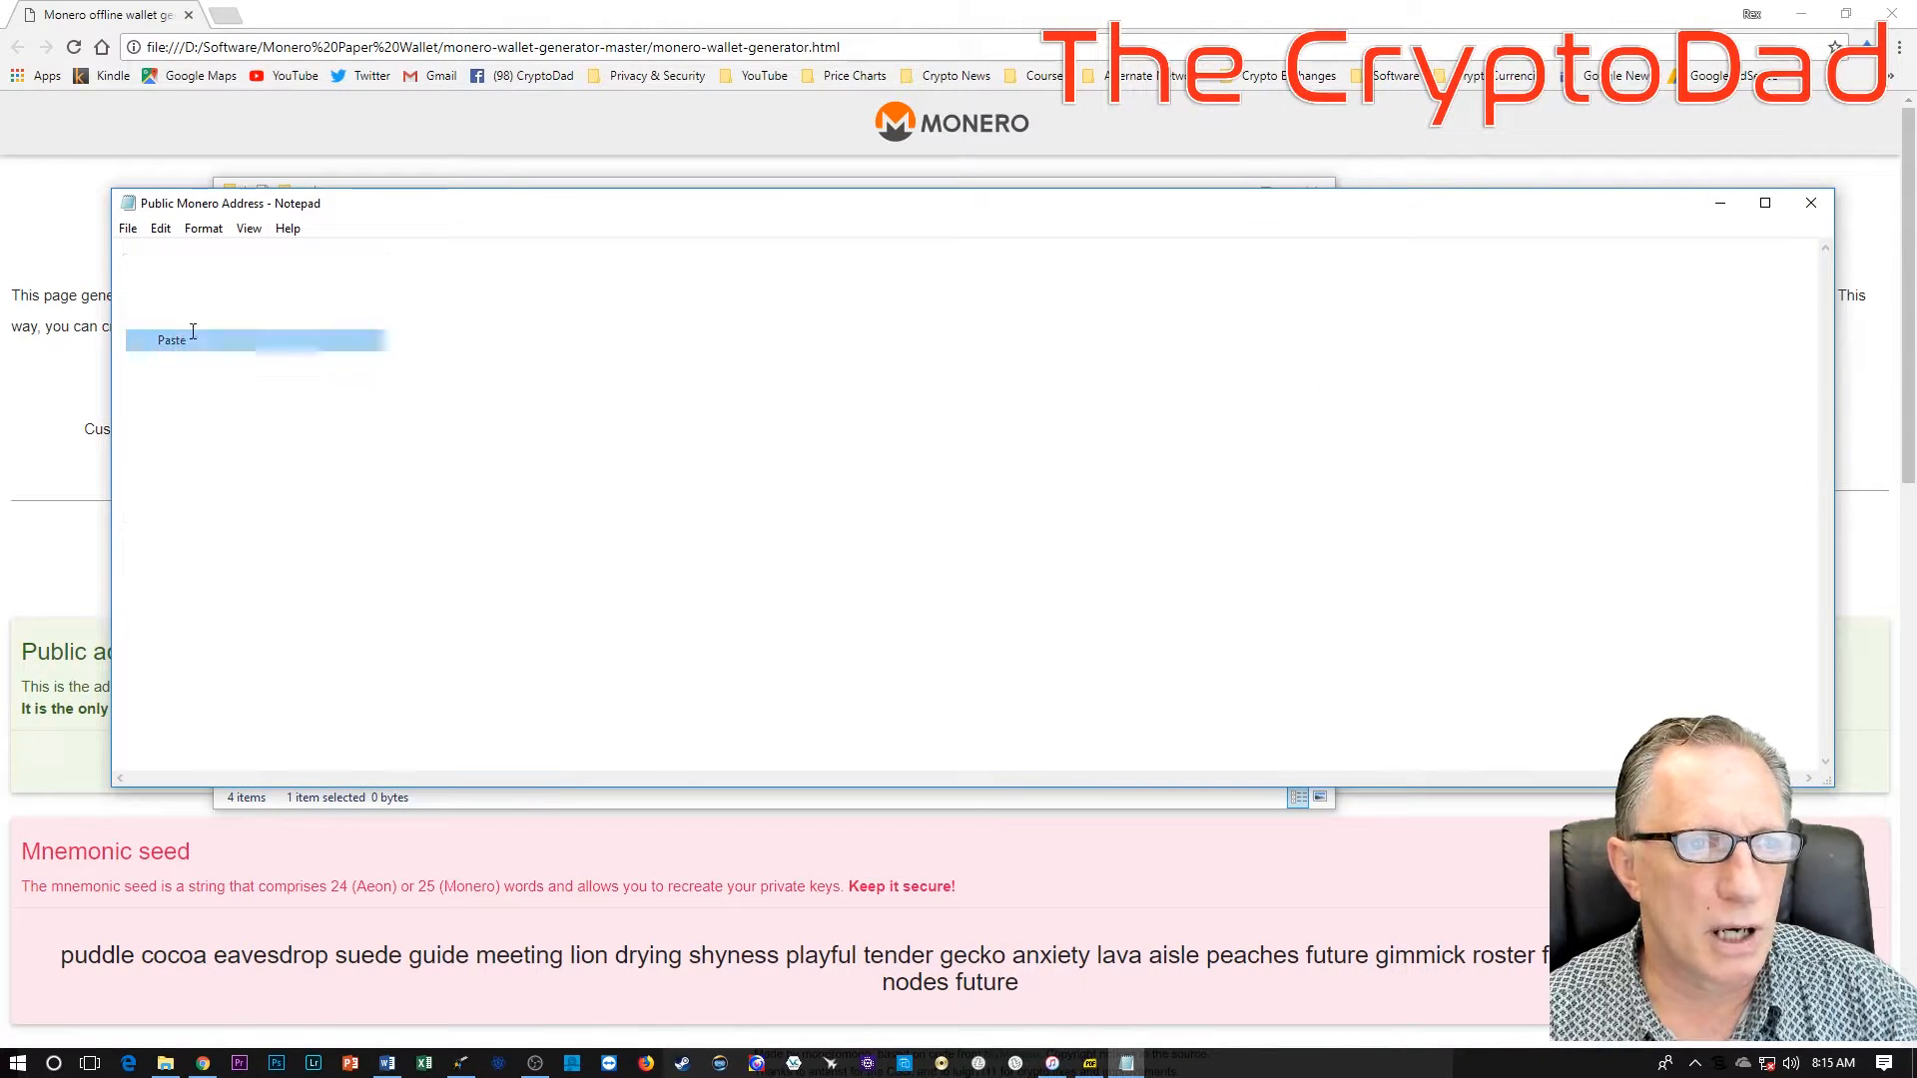
click(172, 339)
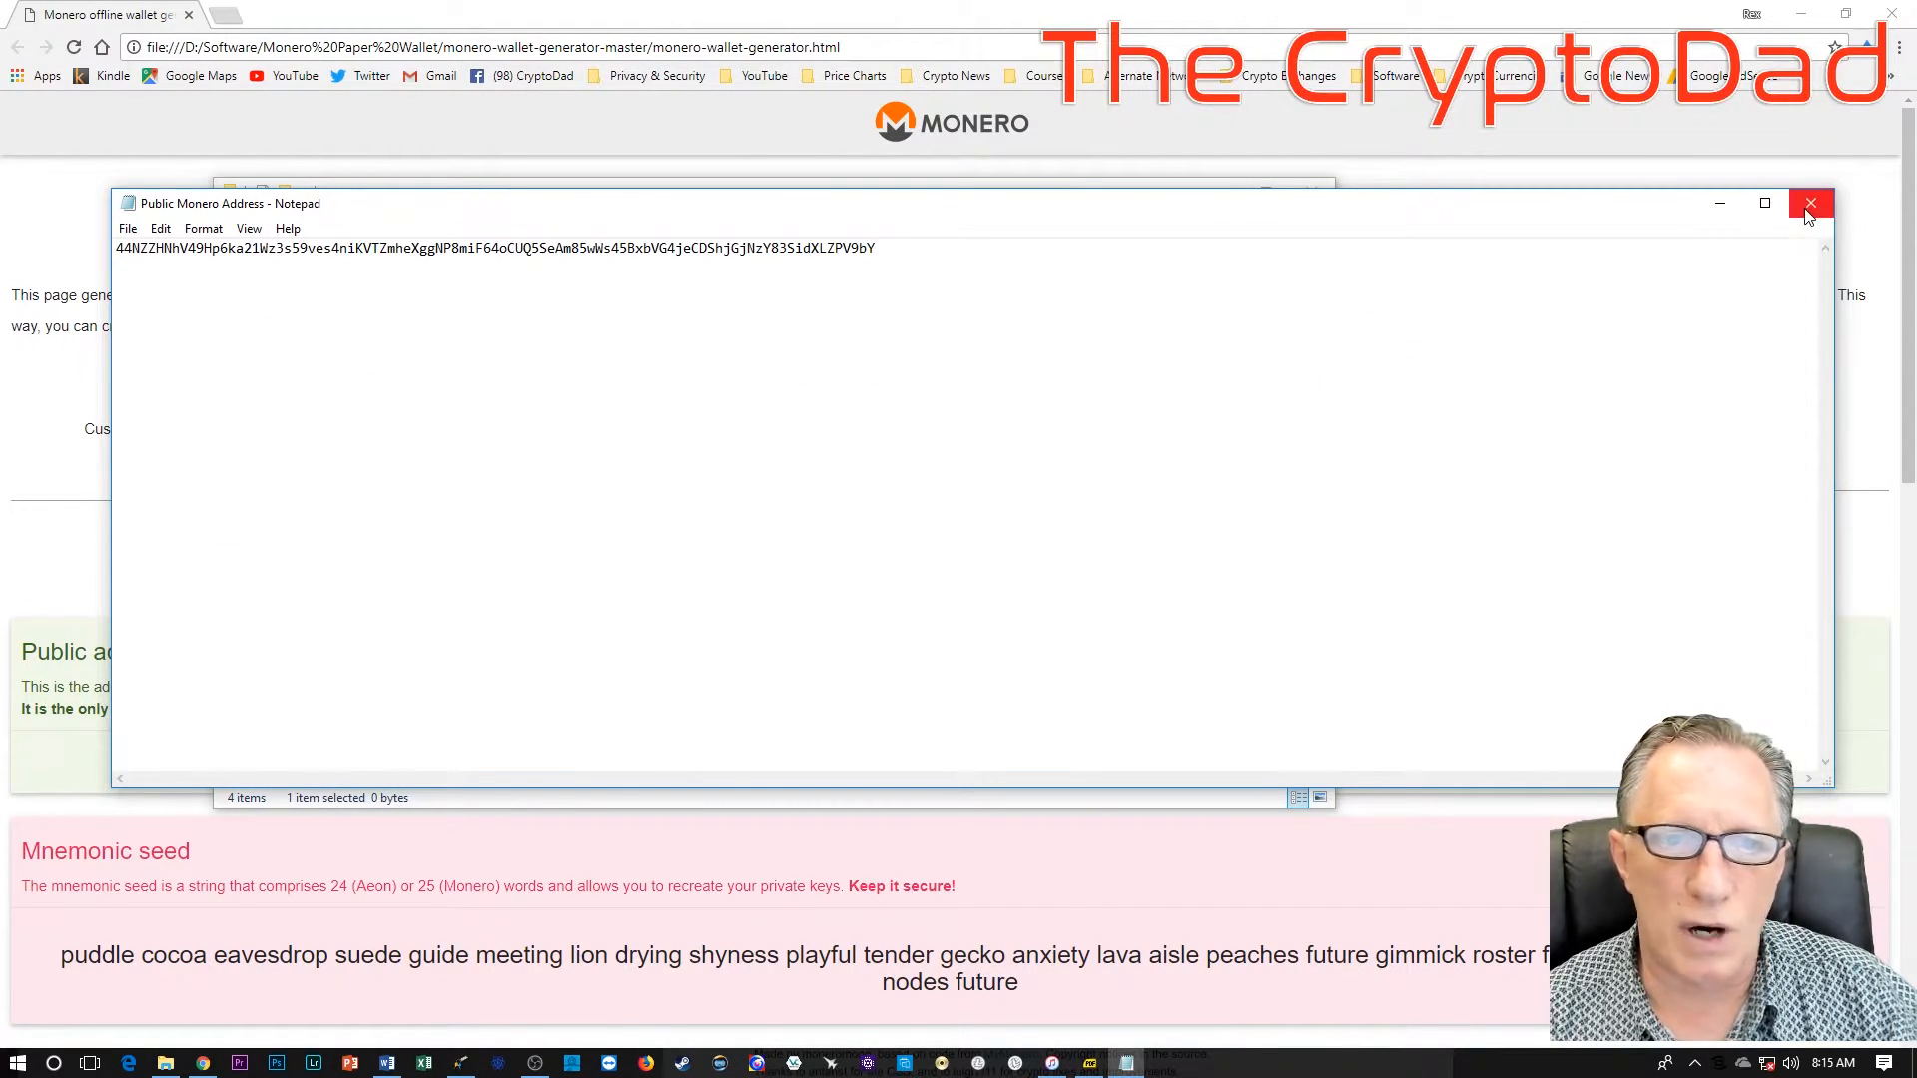
click(1811, 204)
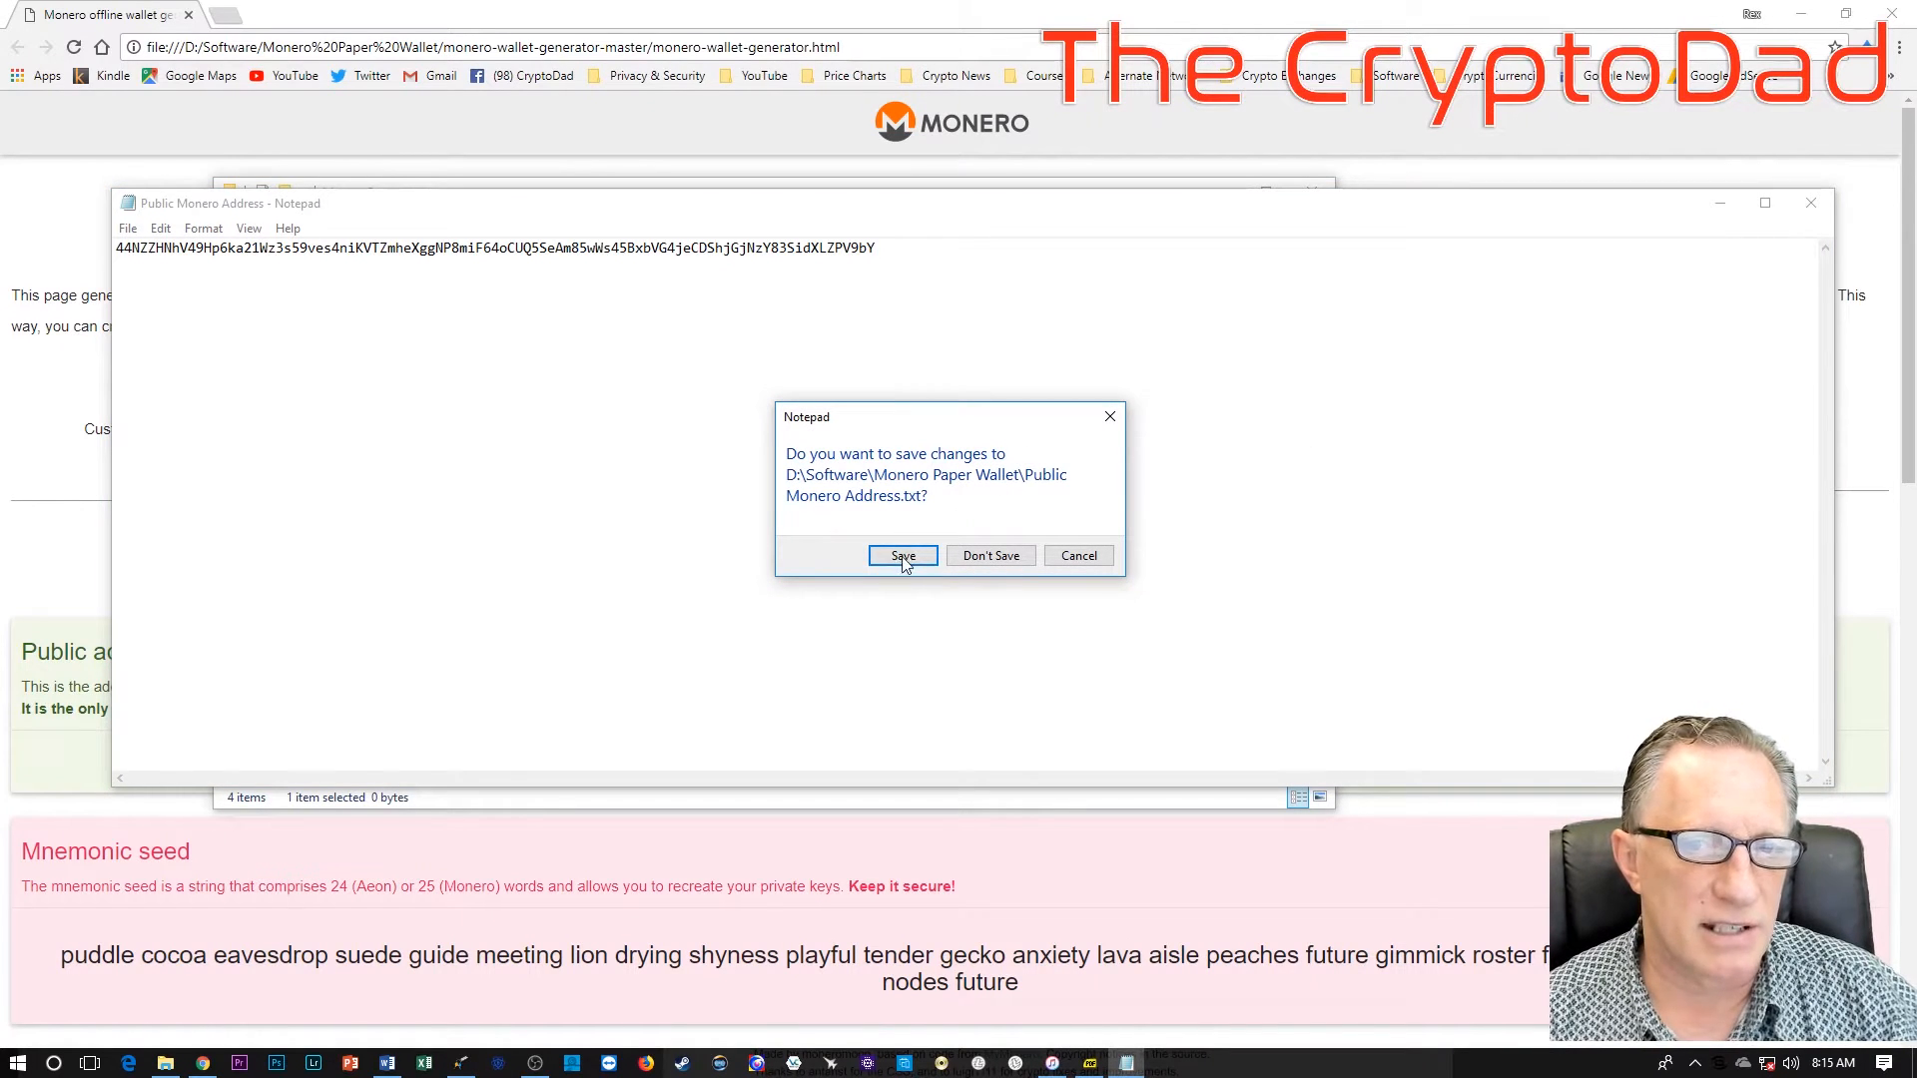
click(903, 555)
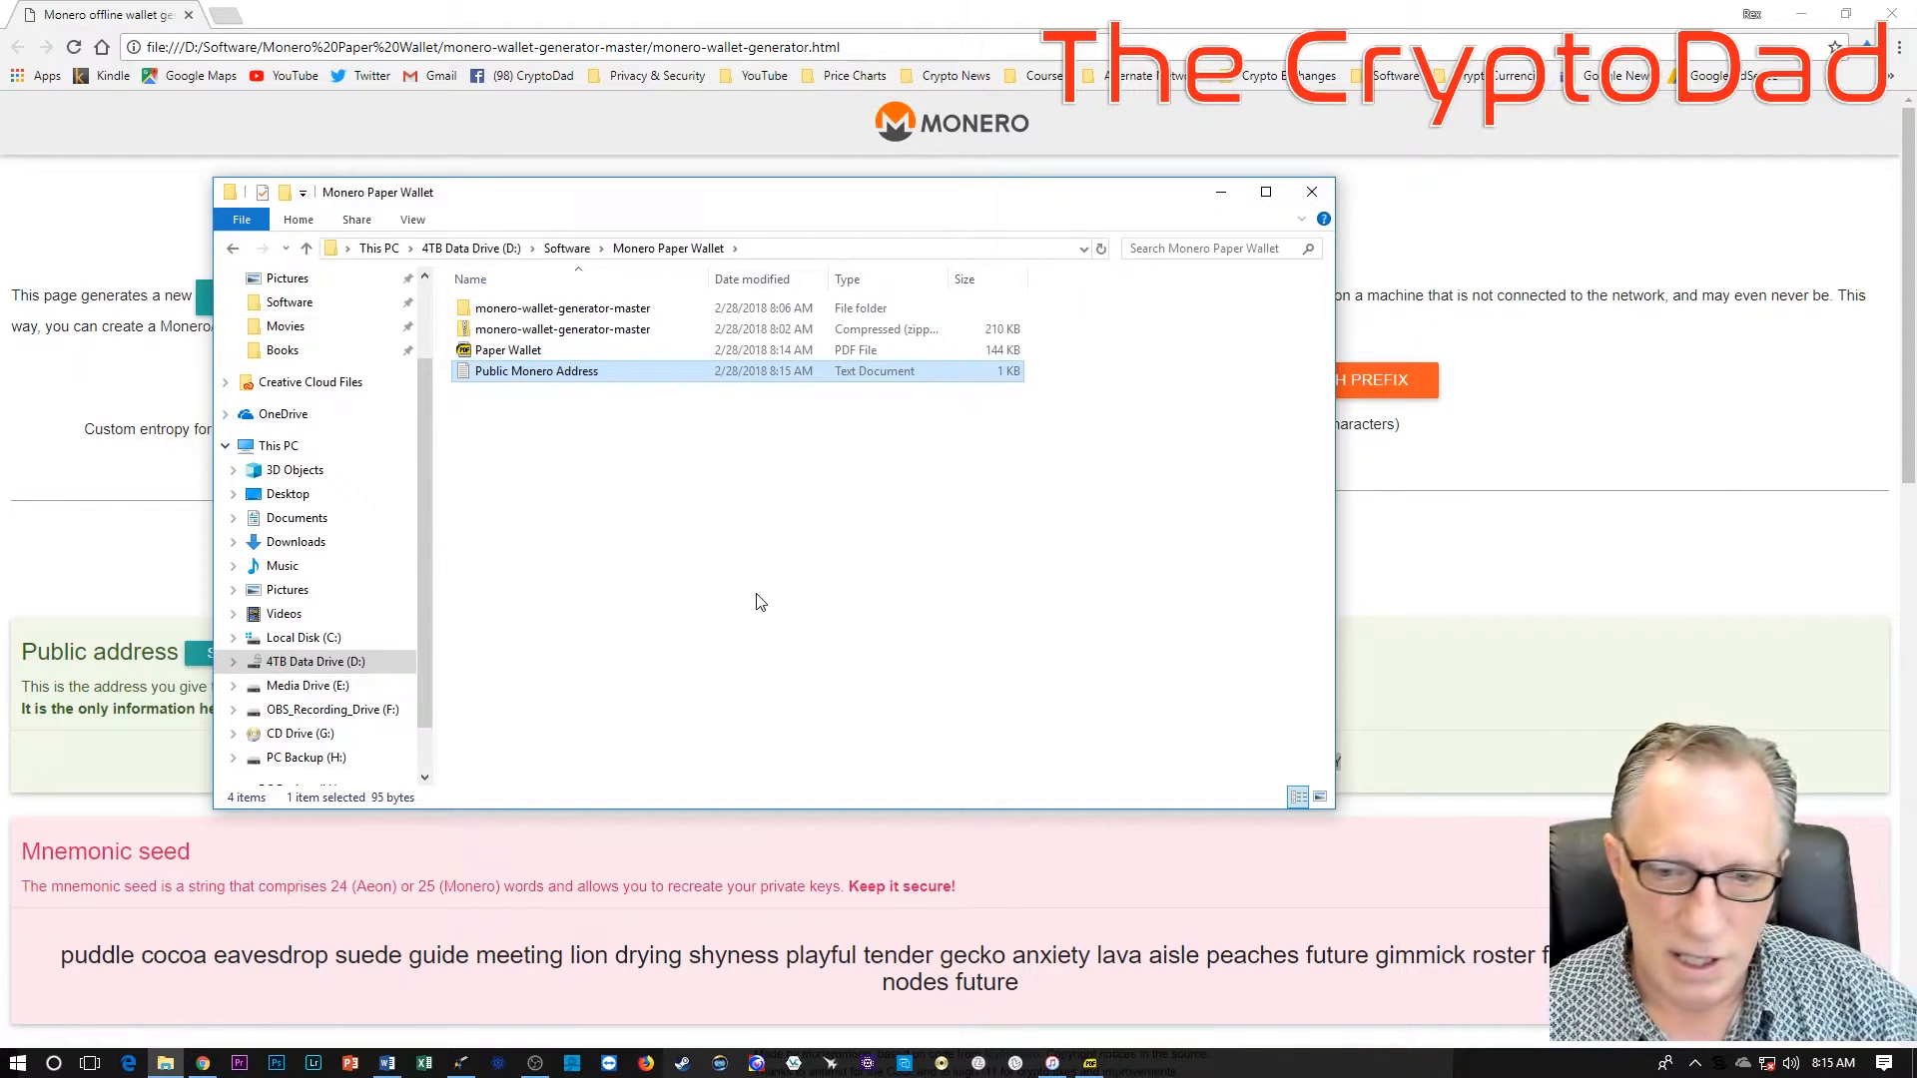
mouse_move(679, 639)
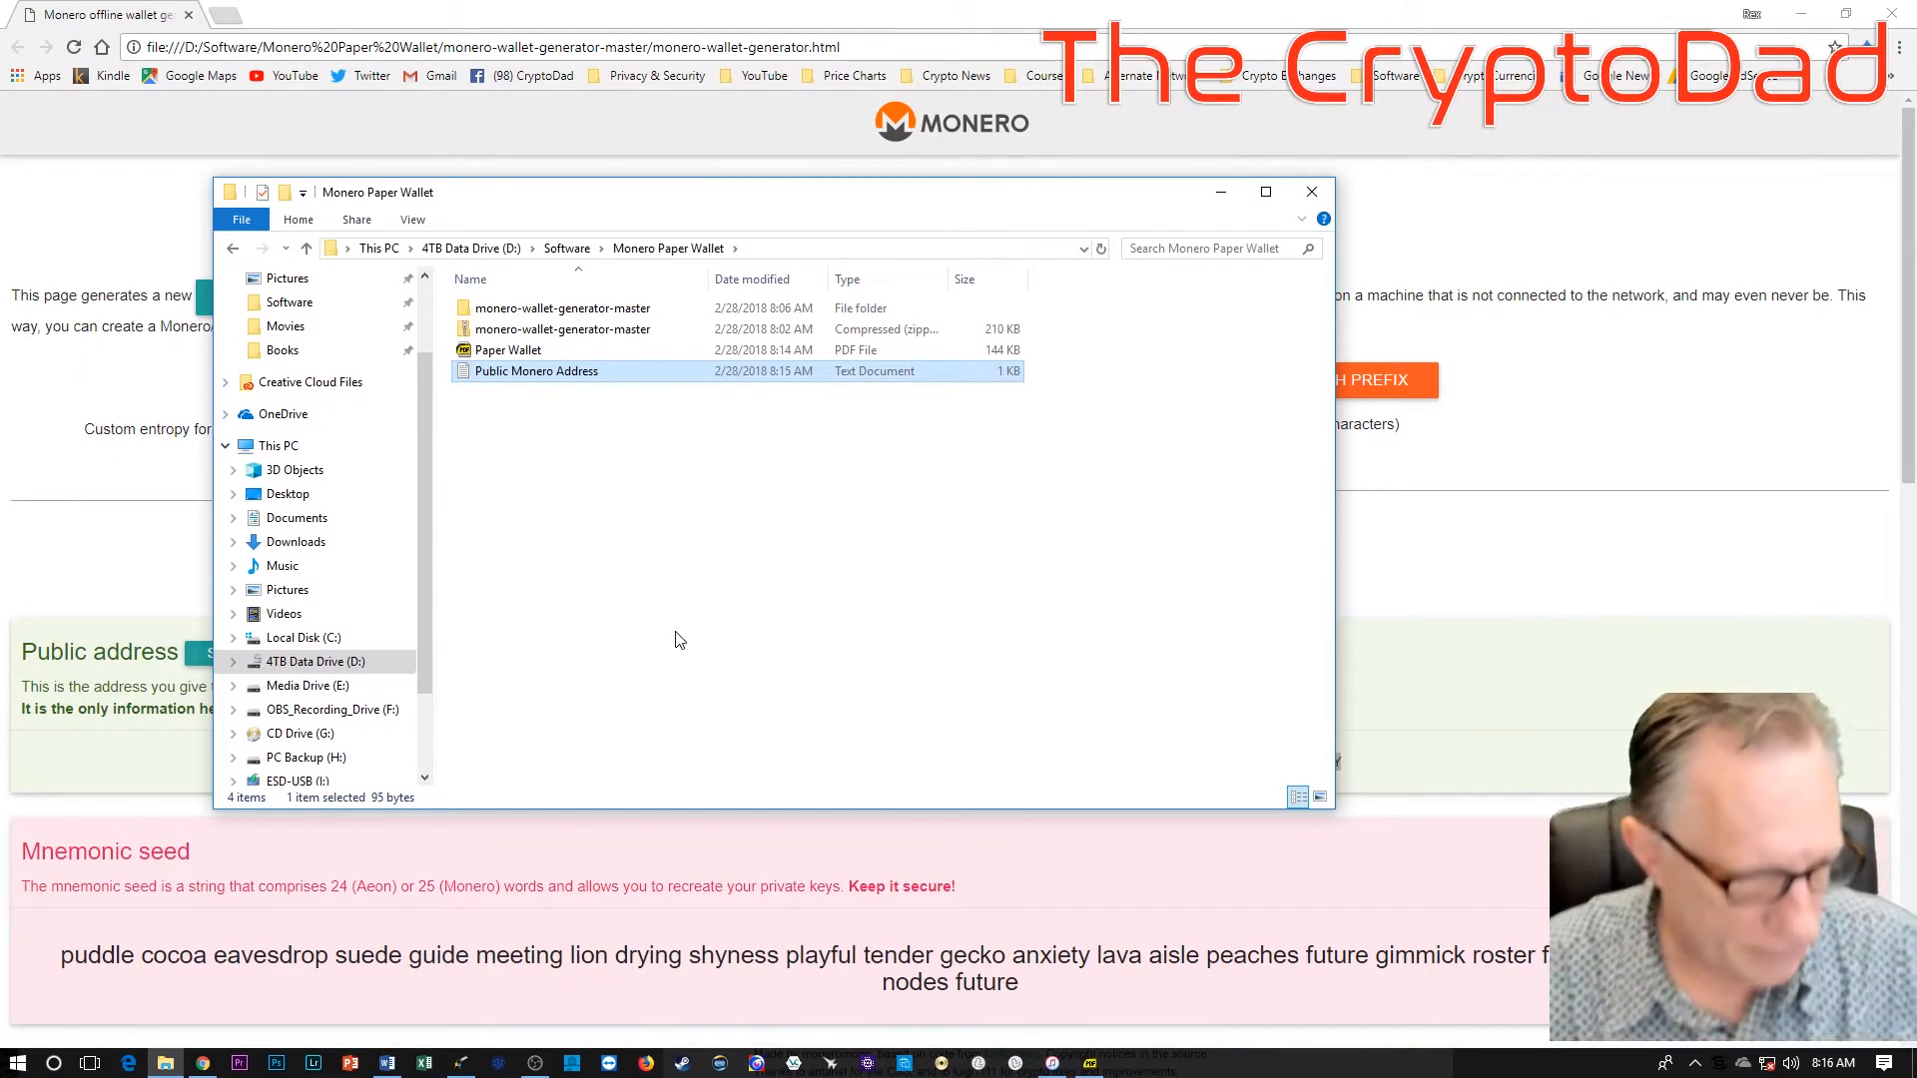
mouse_move(733, 645)
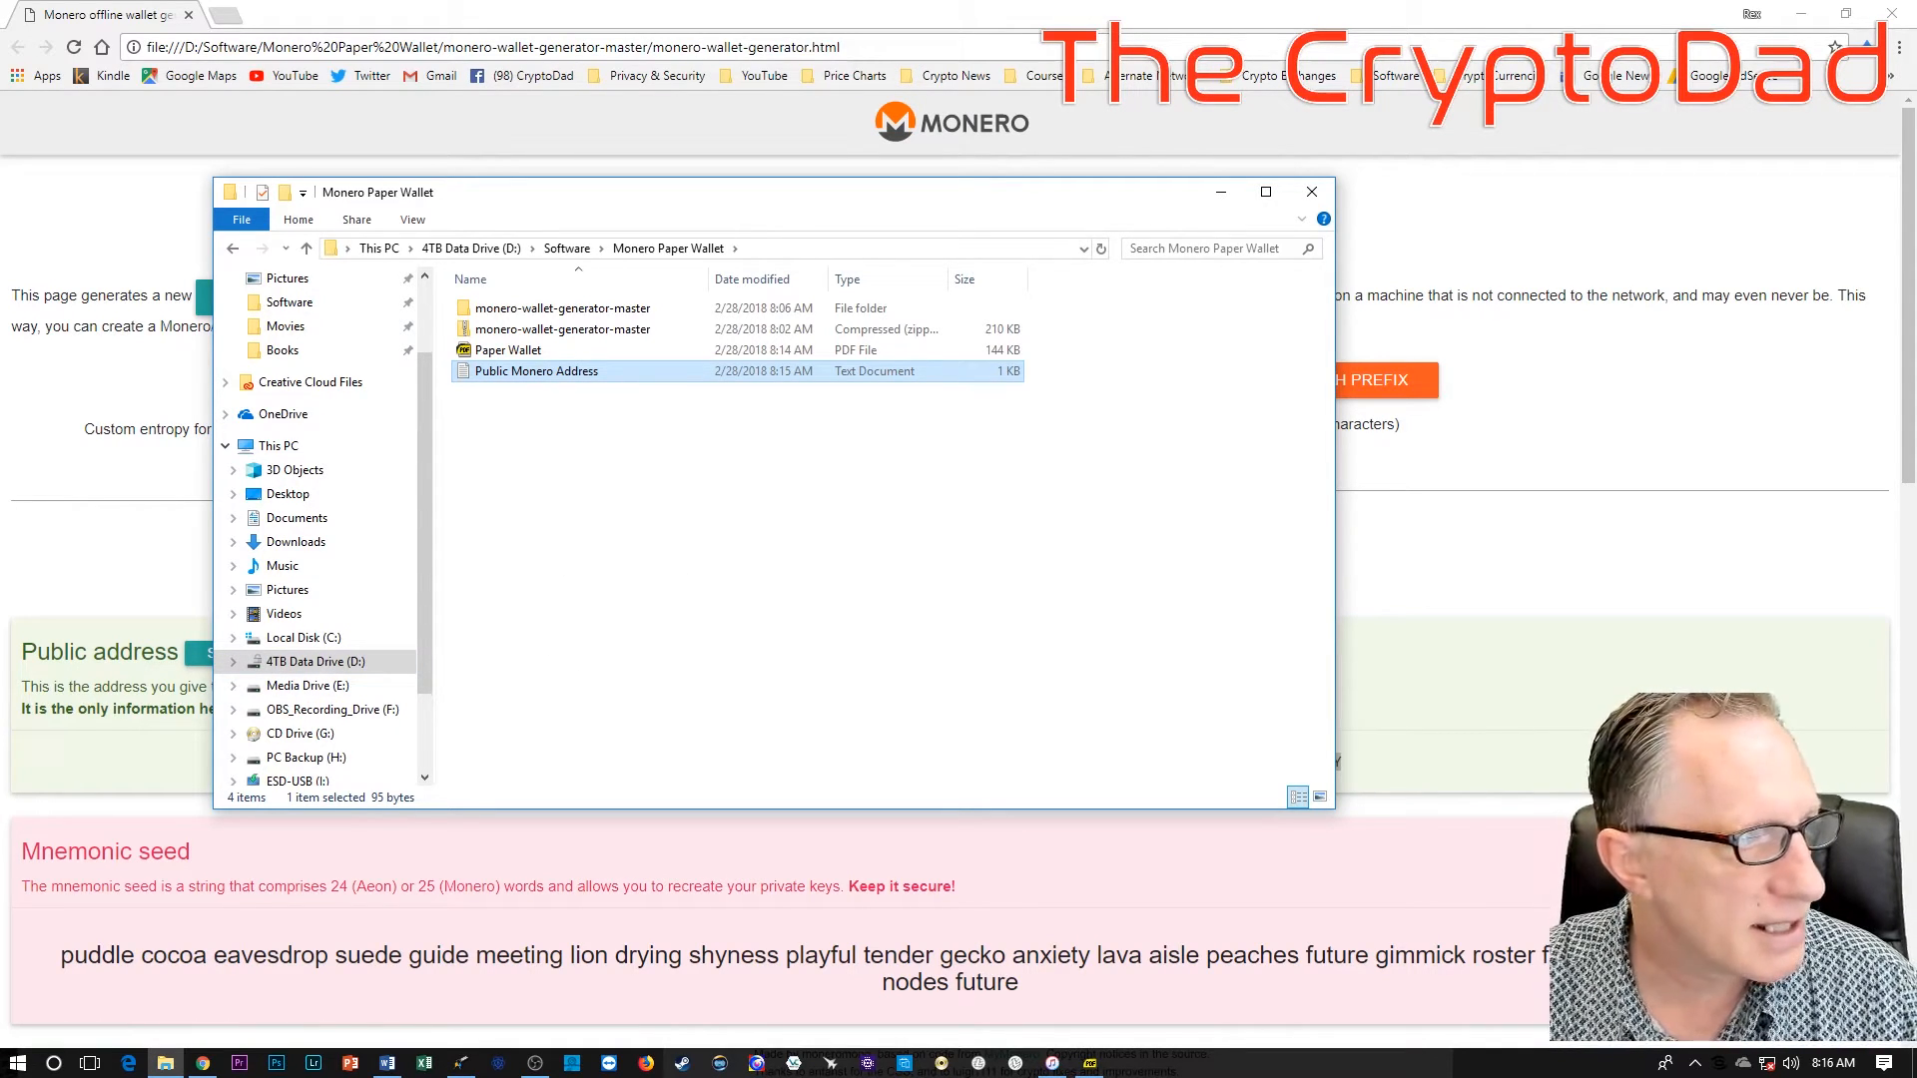
Step: Open a second window on the ESD-USB drive and move Paper Wallet.pdf onto it
click(242, 220)
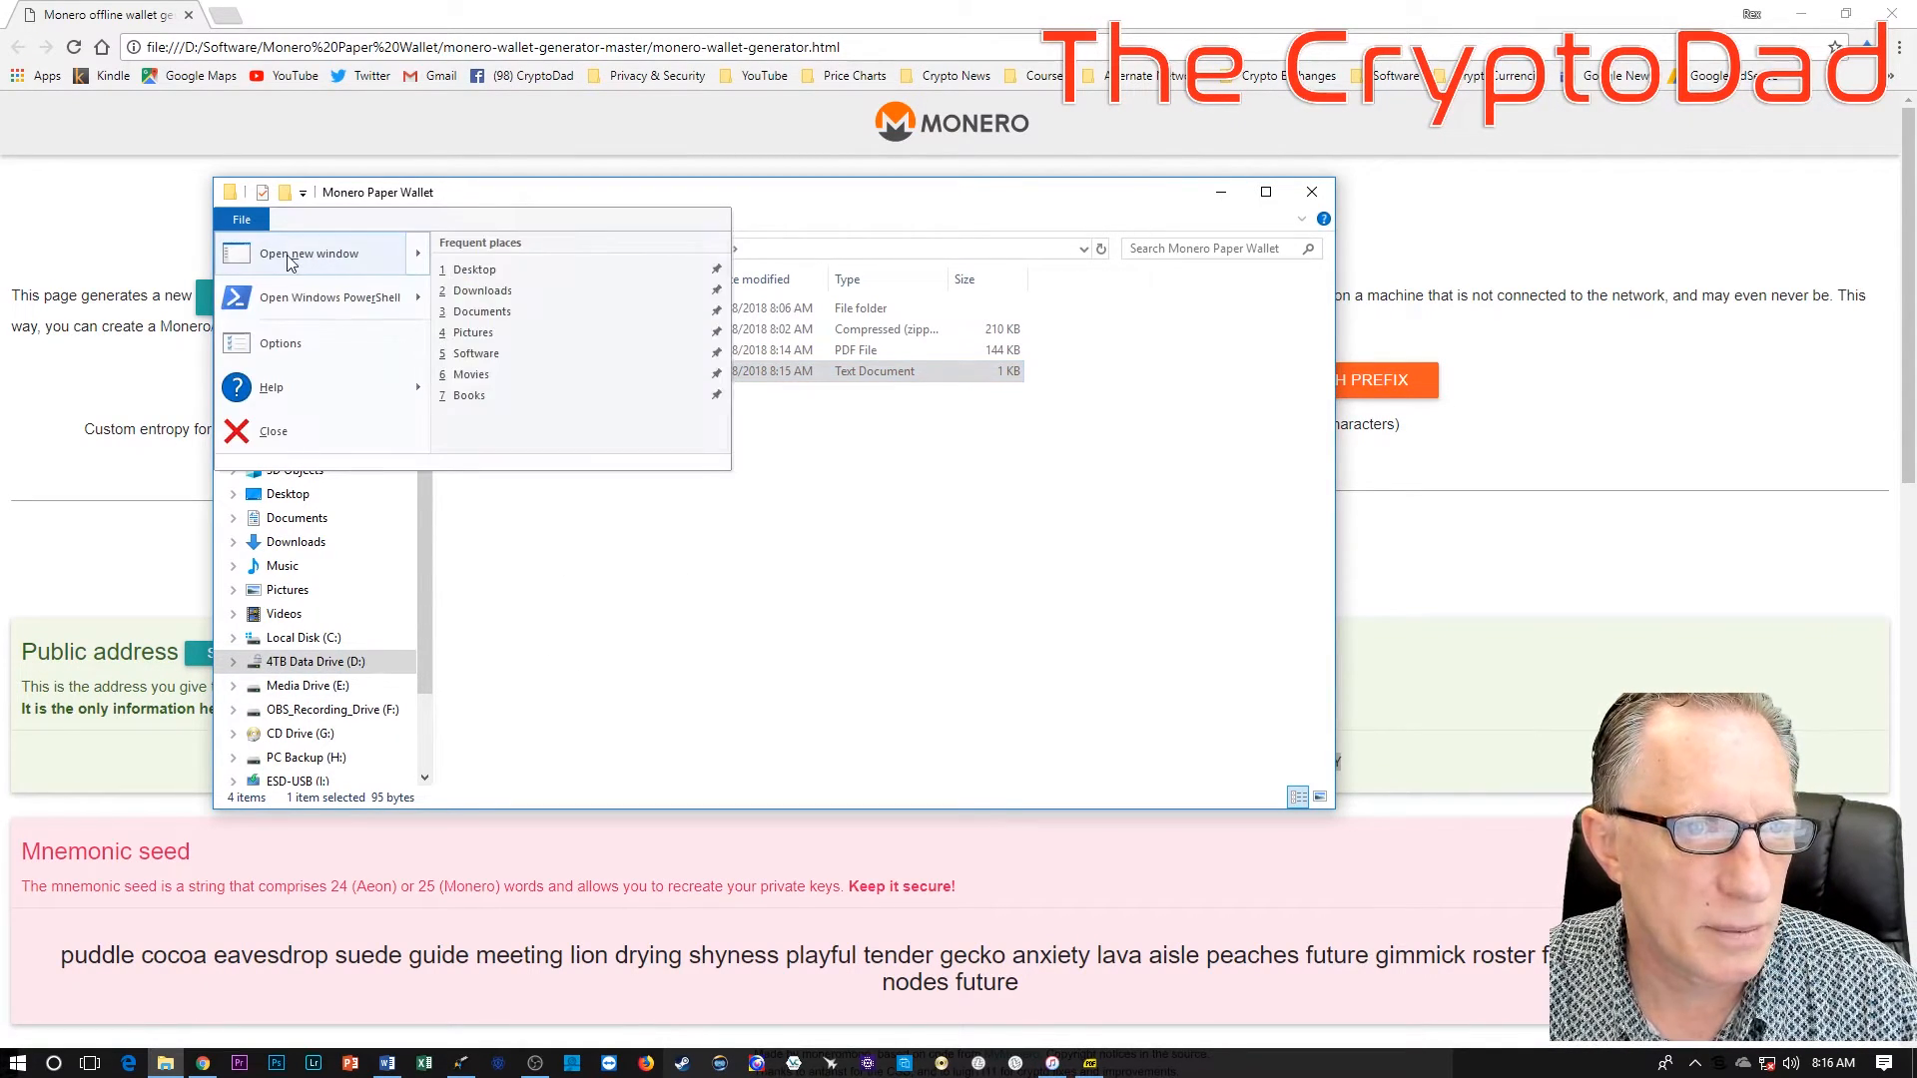
click(309, 253)
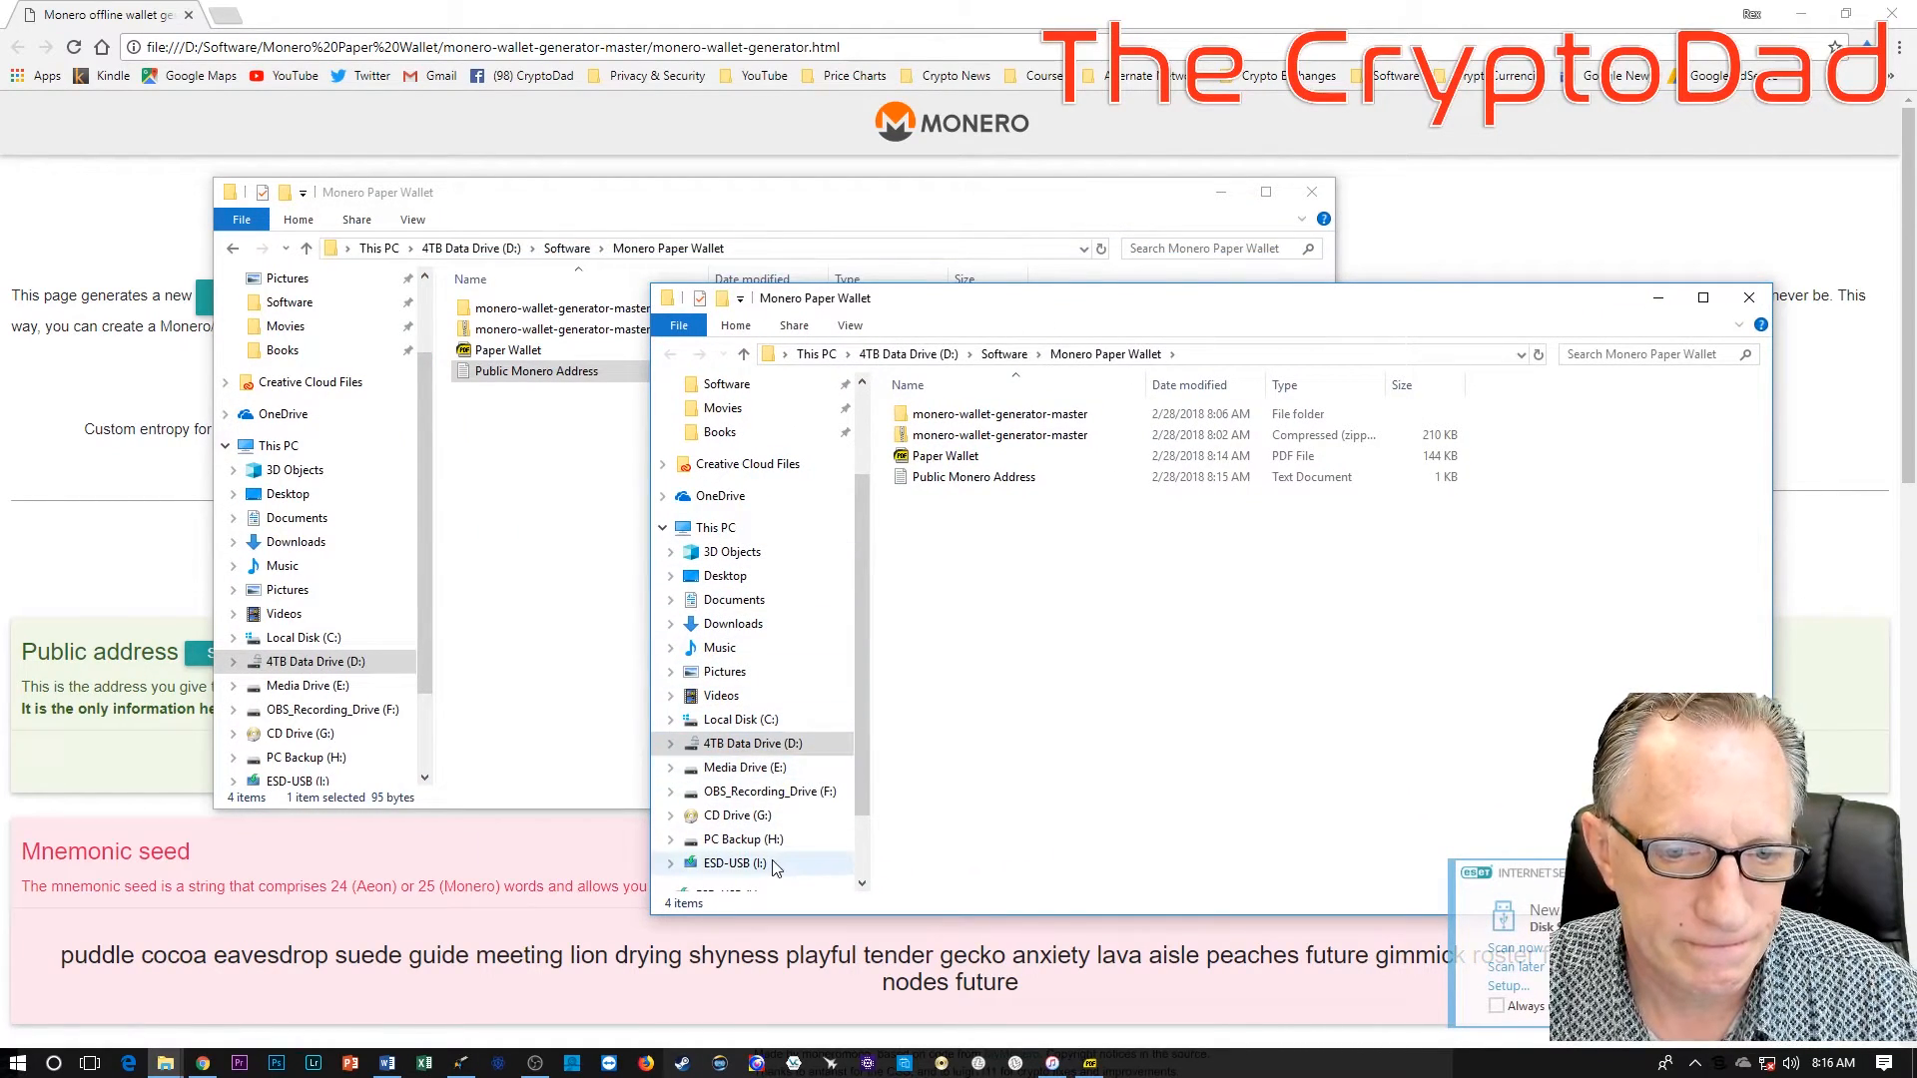
click(734, 863)
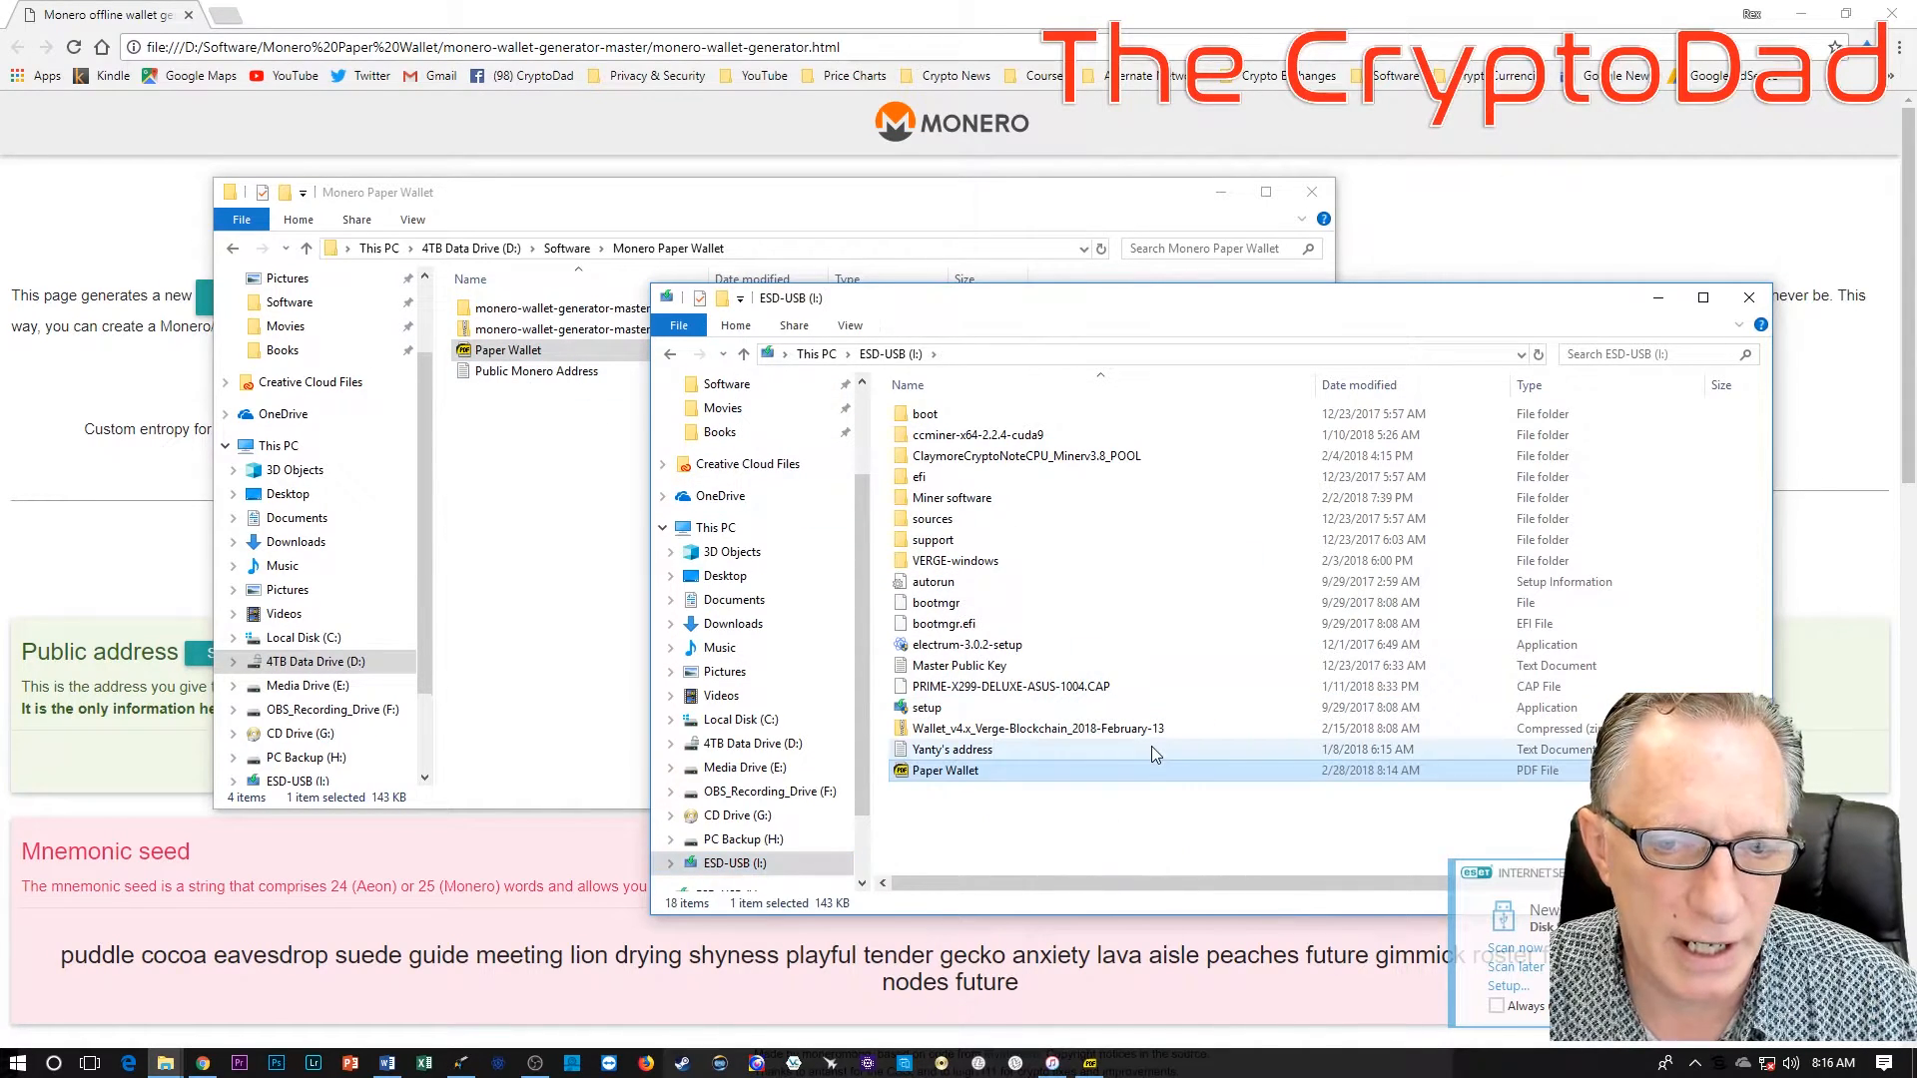
right_click(505, 349)
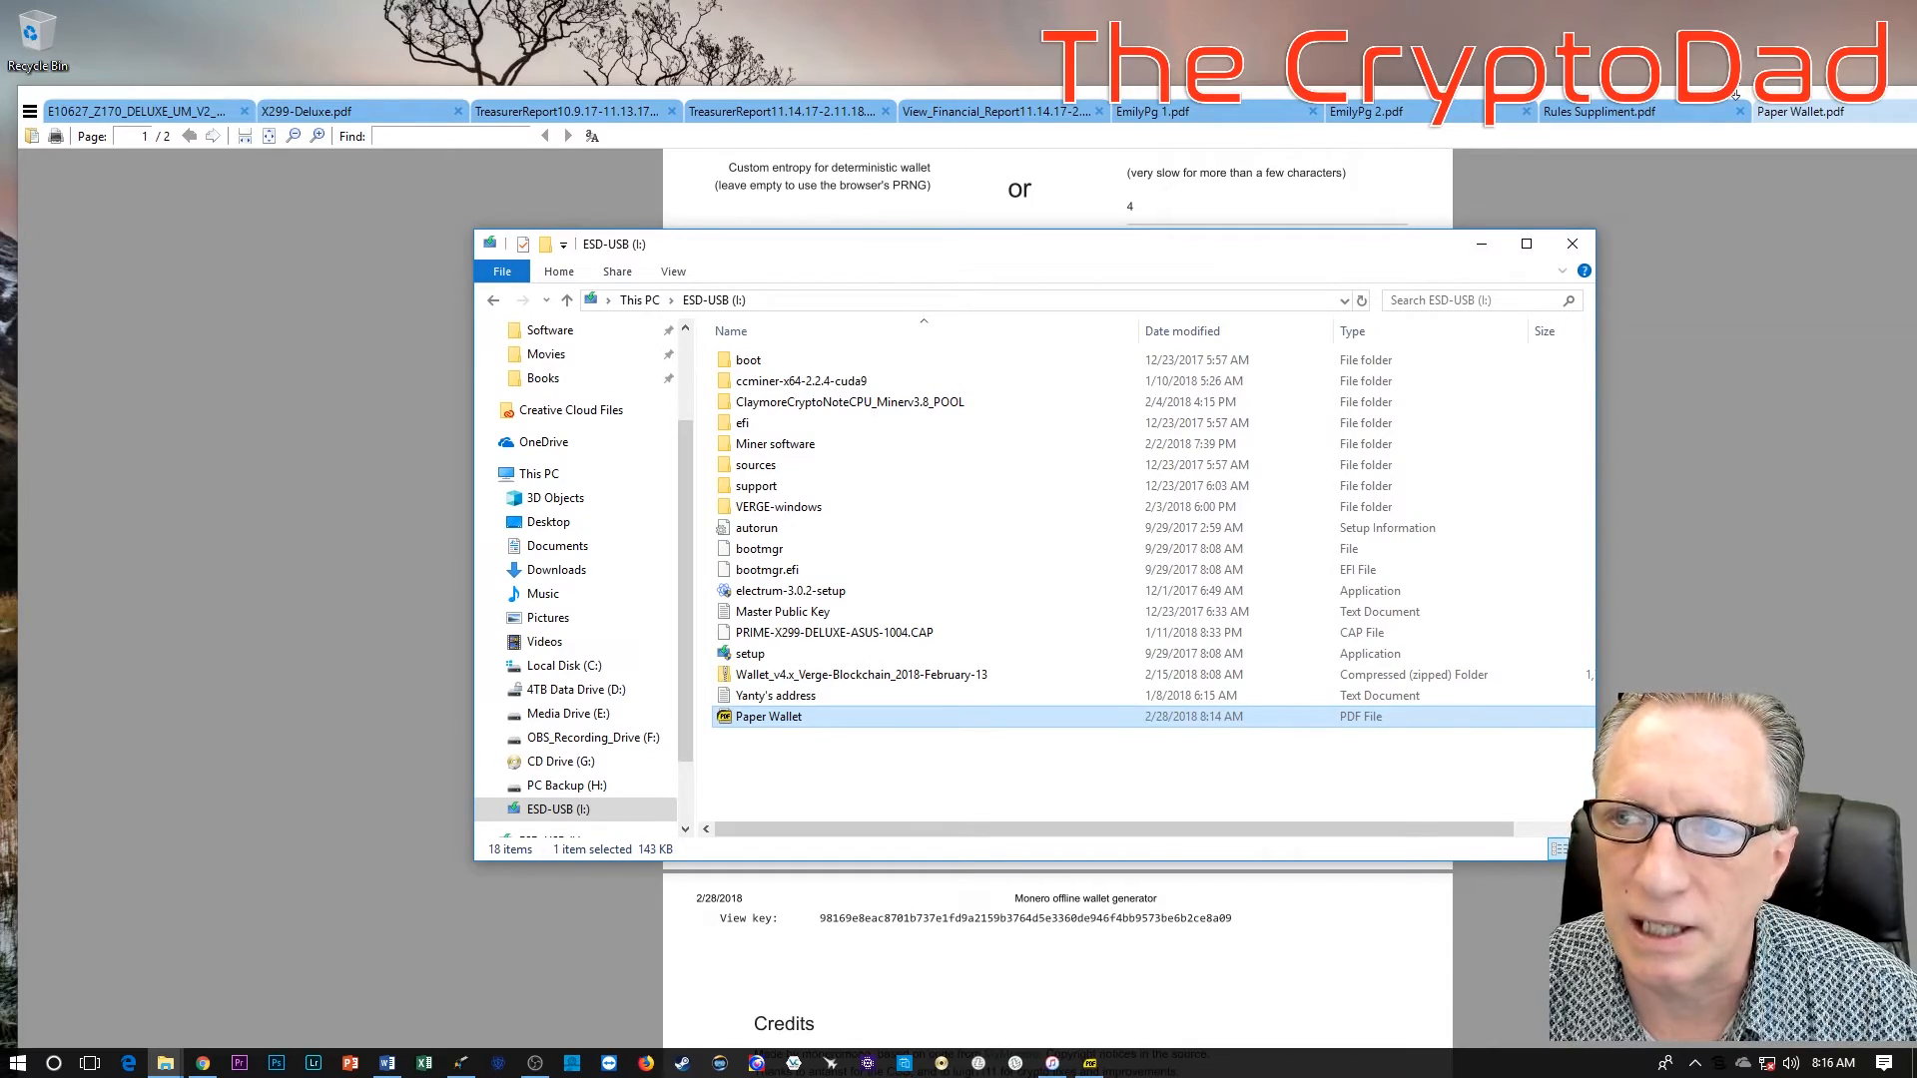
Step: Close the PDF viewer and USB window, then reopen the Monero Paper Wallet folder without the PDF
click(1571, 243)
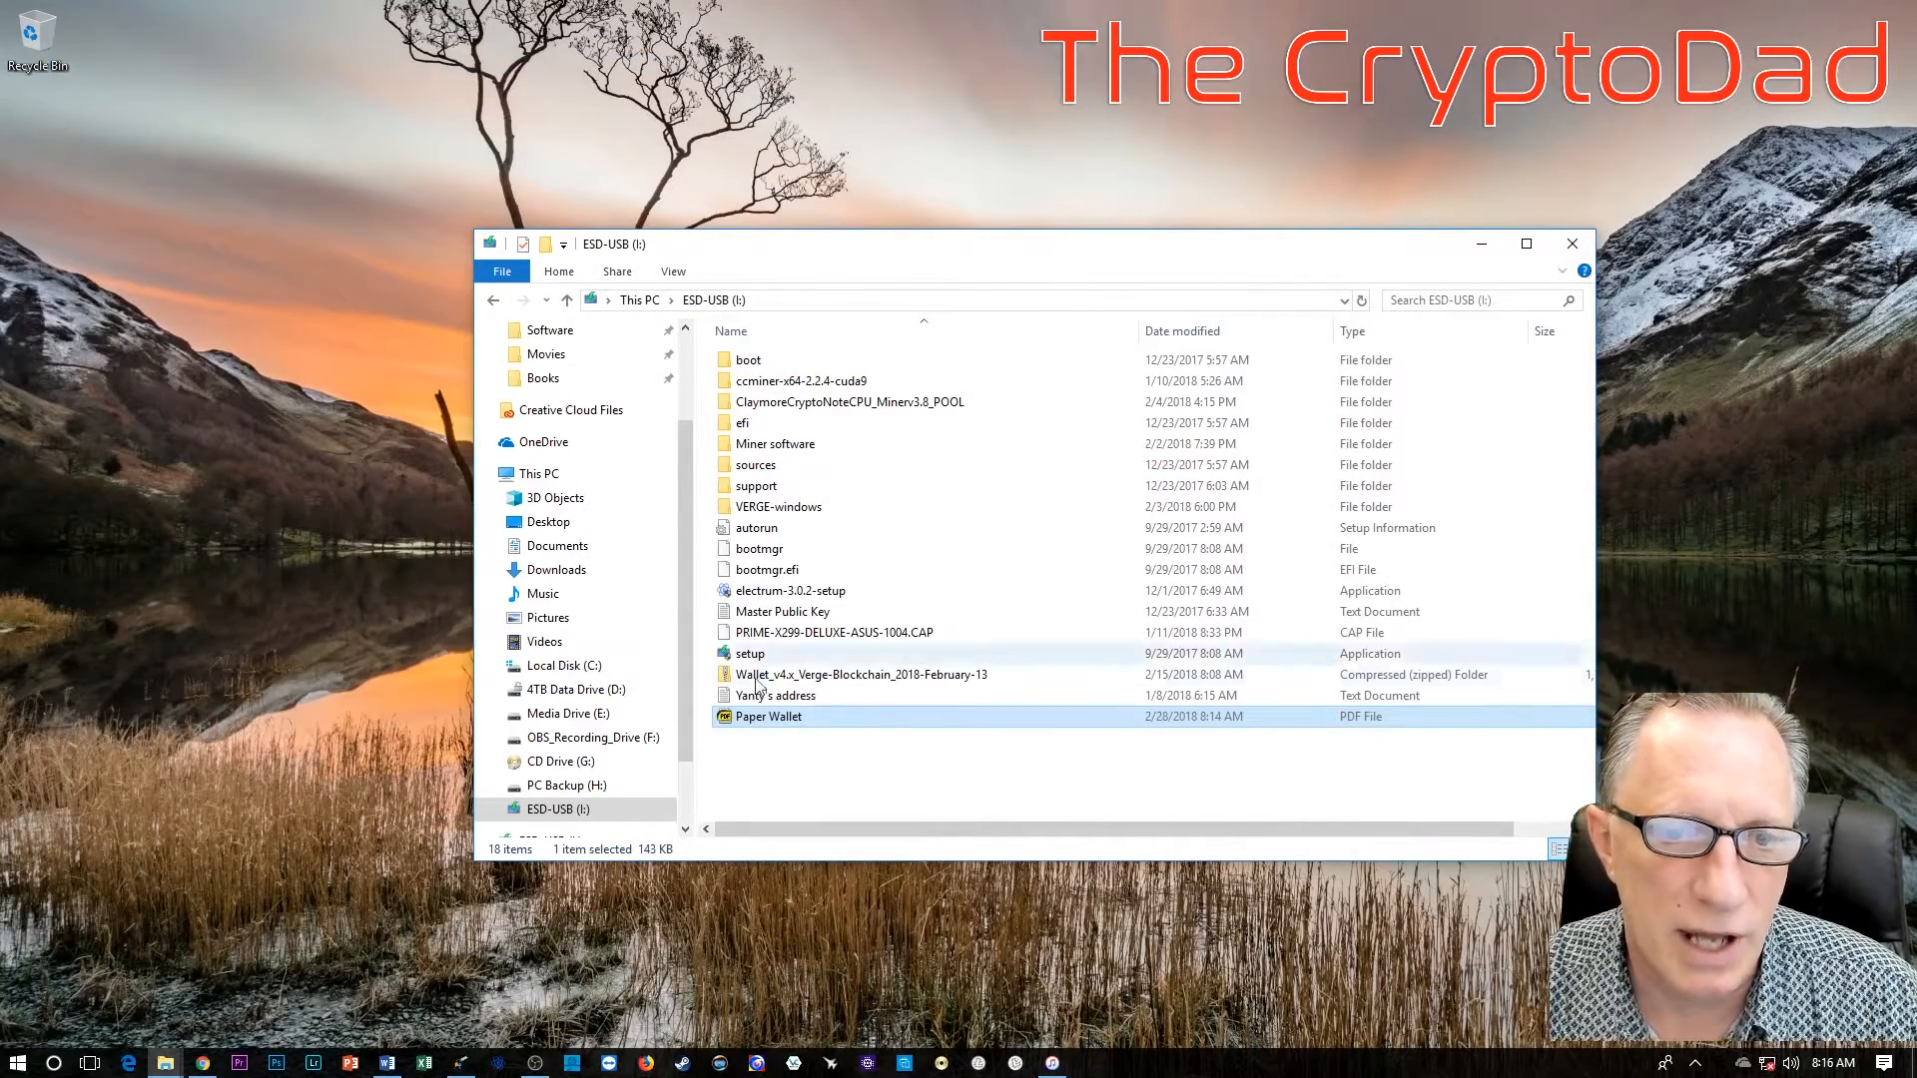
mouse_move(767, 717)
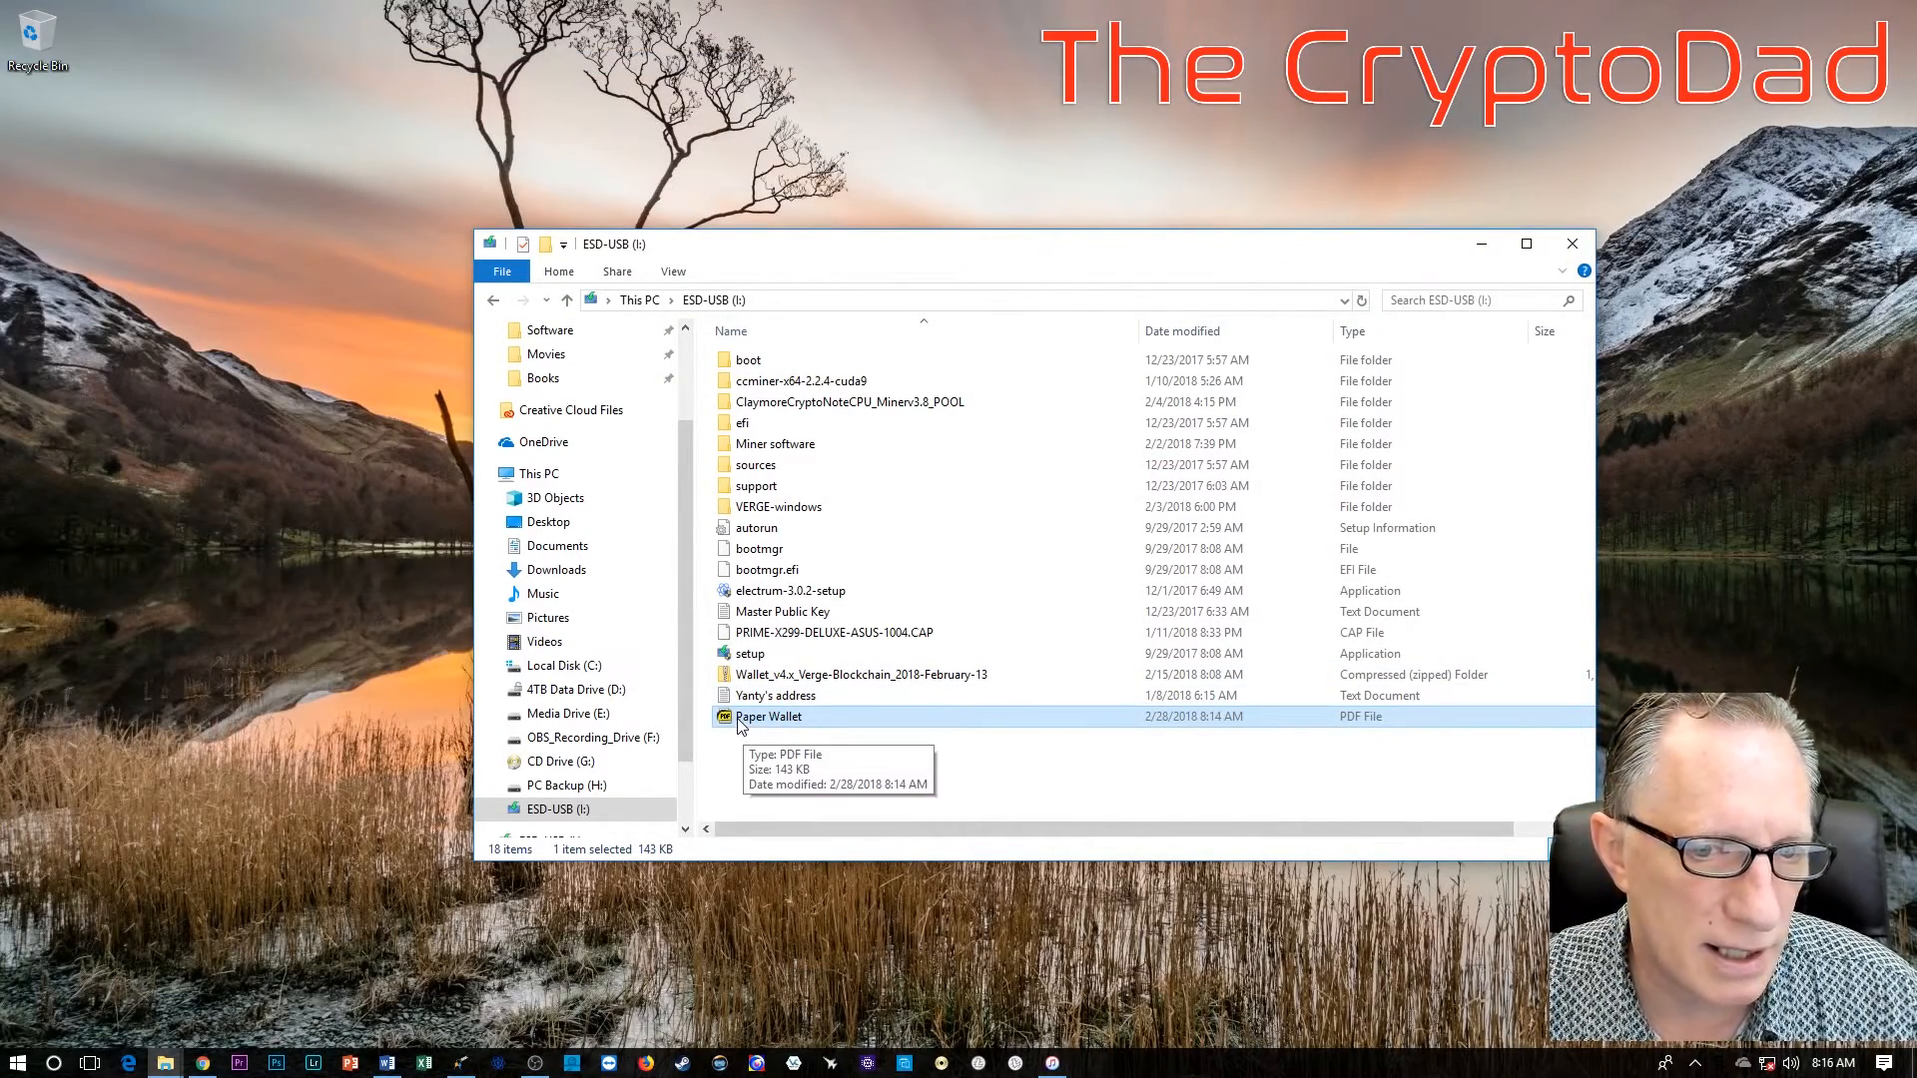
mouse_move(623, 577)
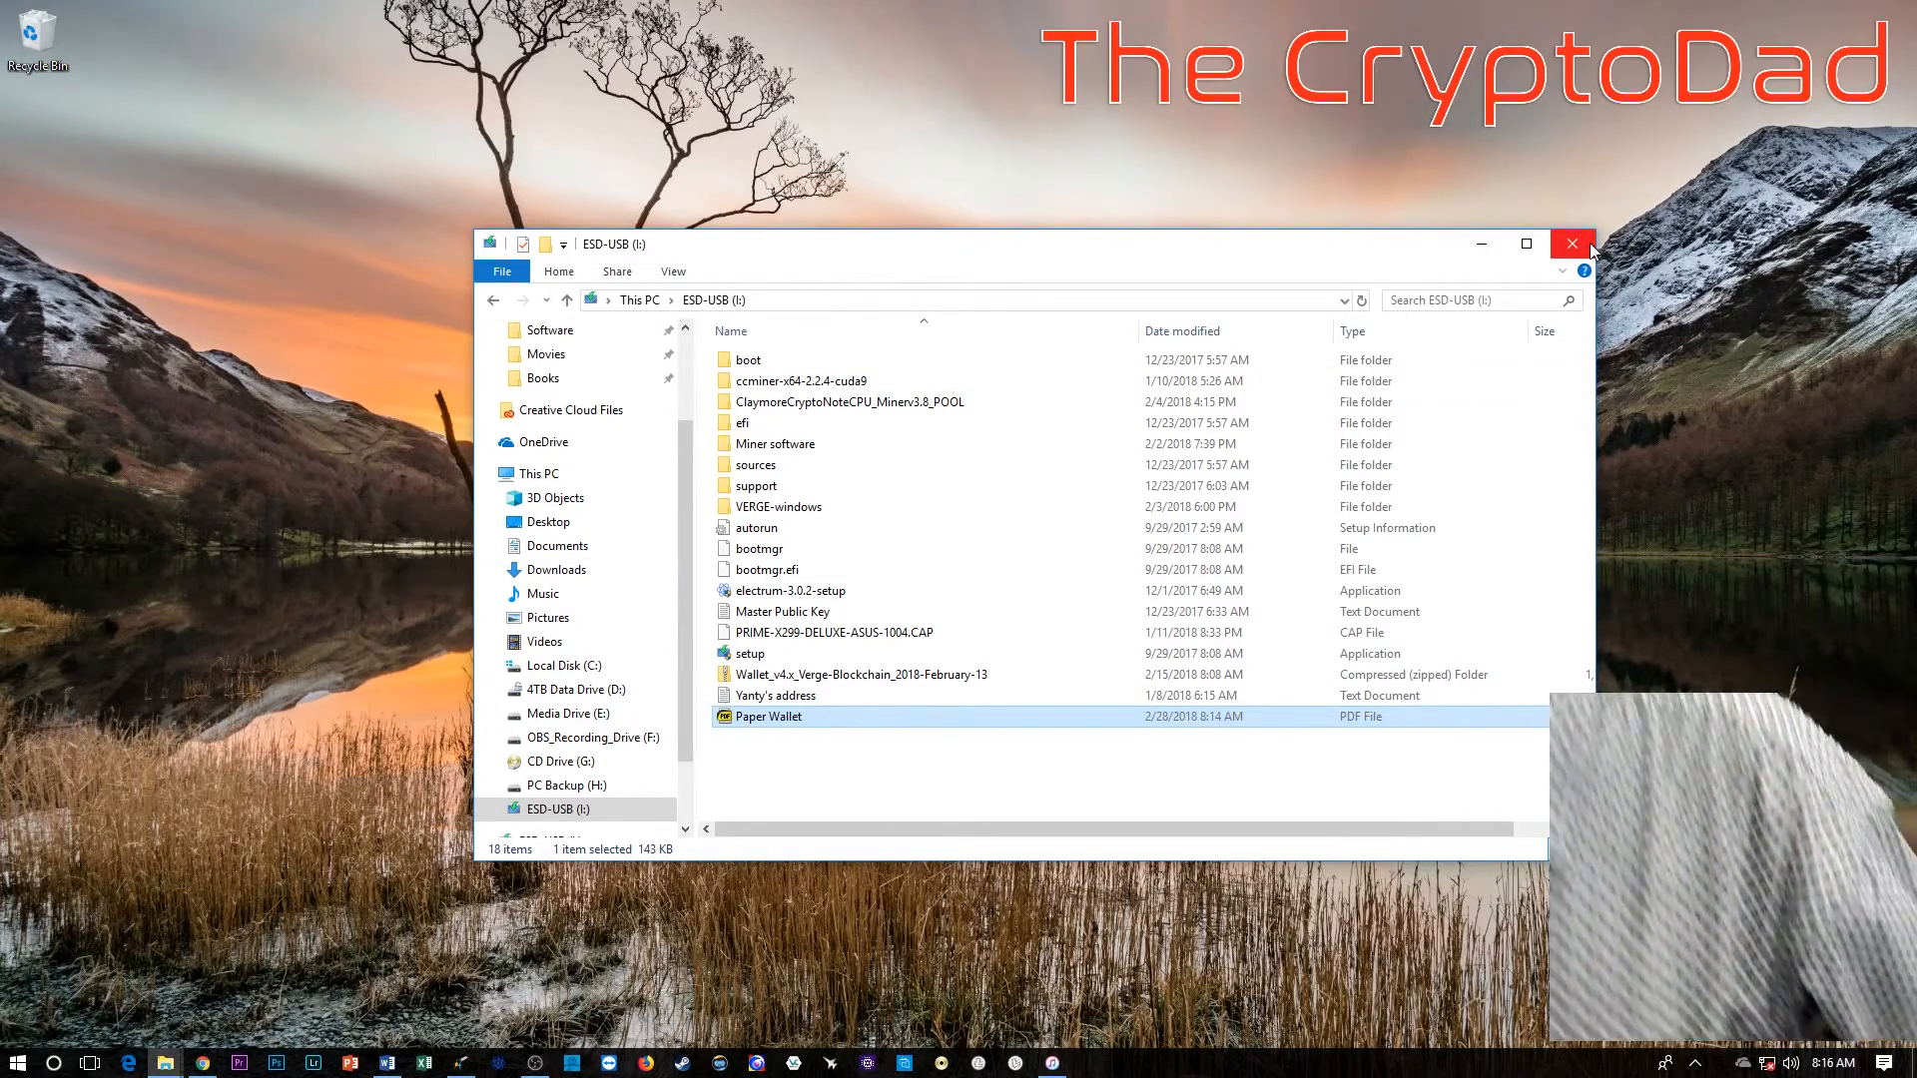
click(1571, 244)
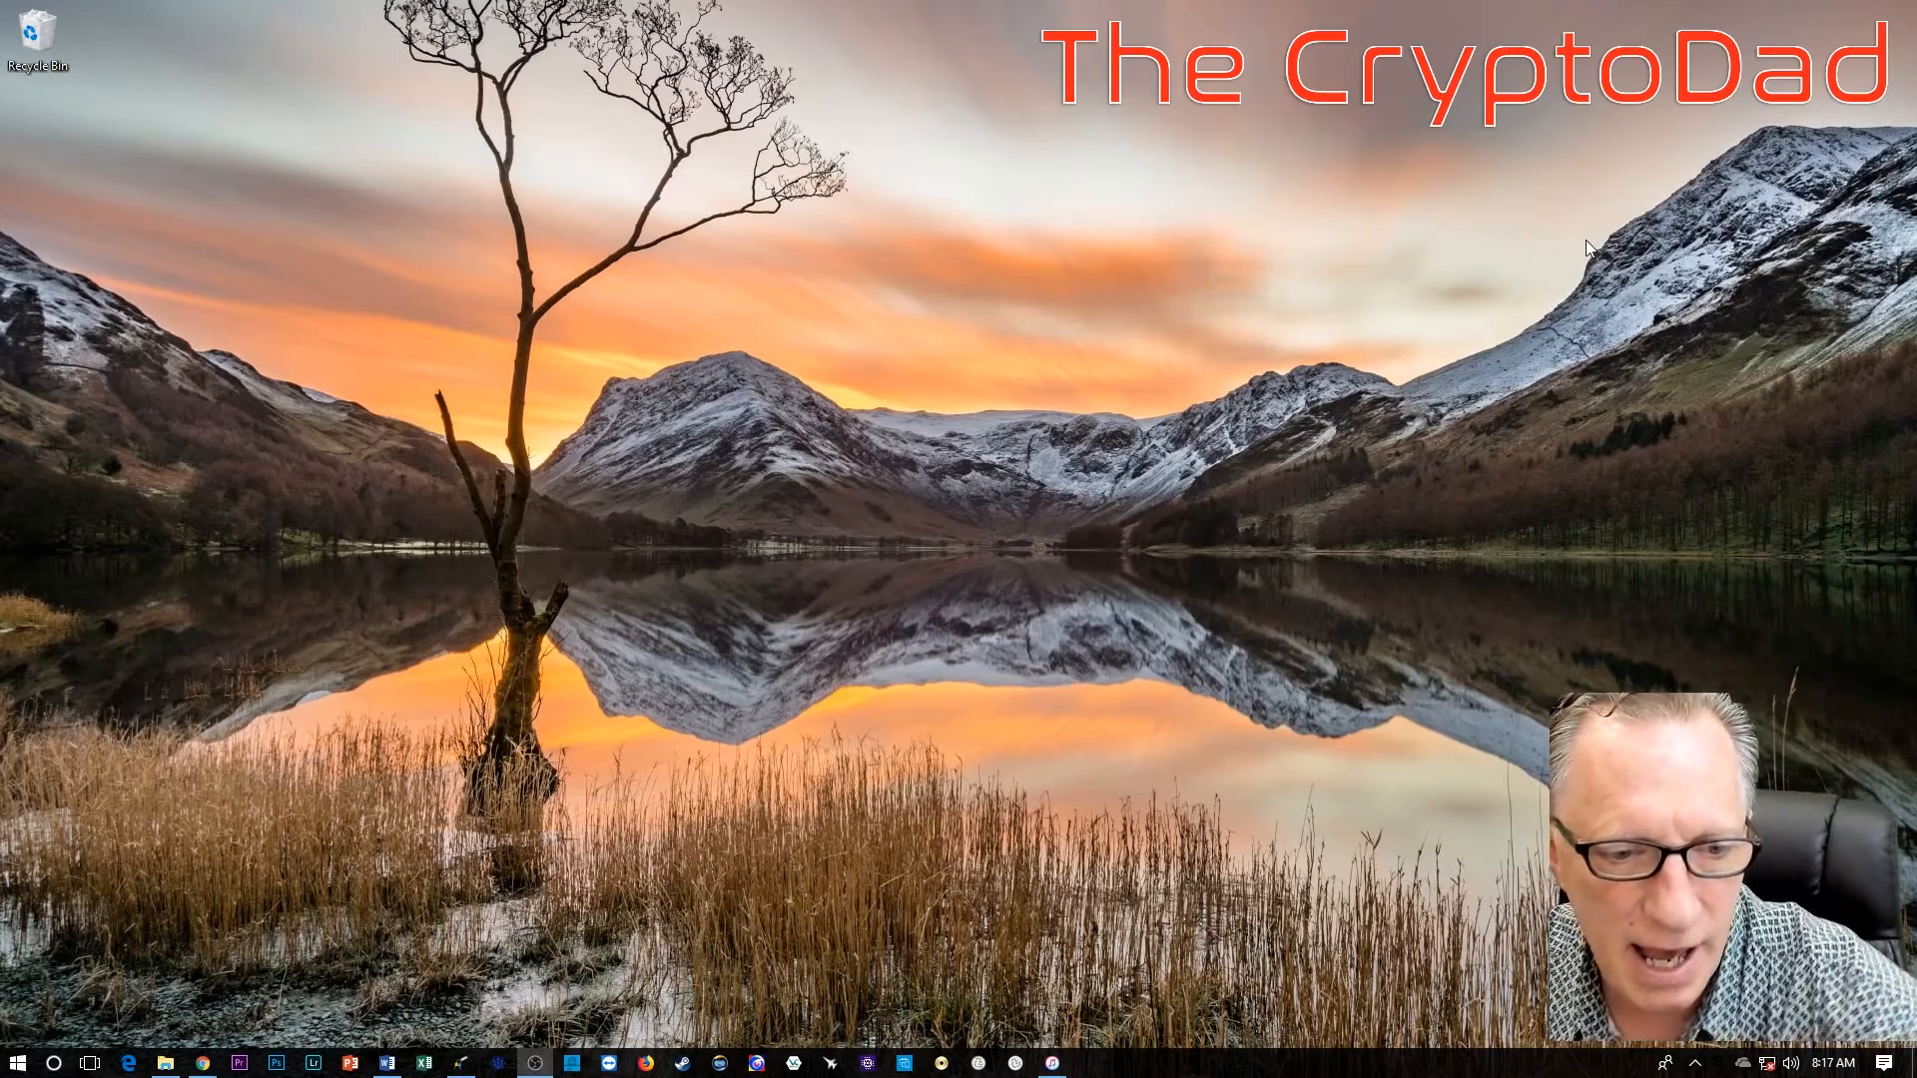
click(162, 1060)
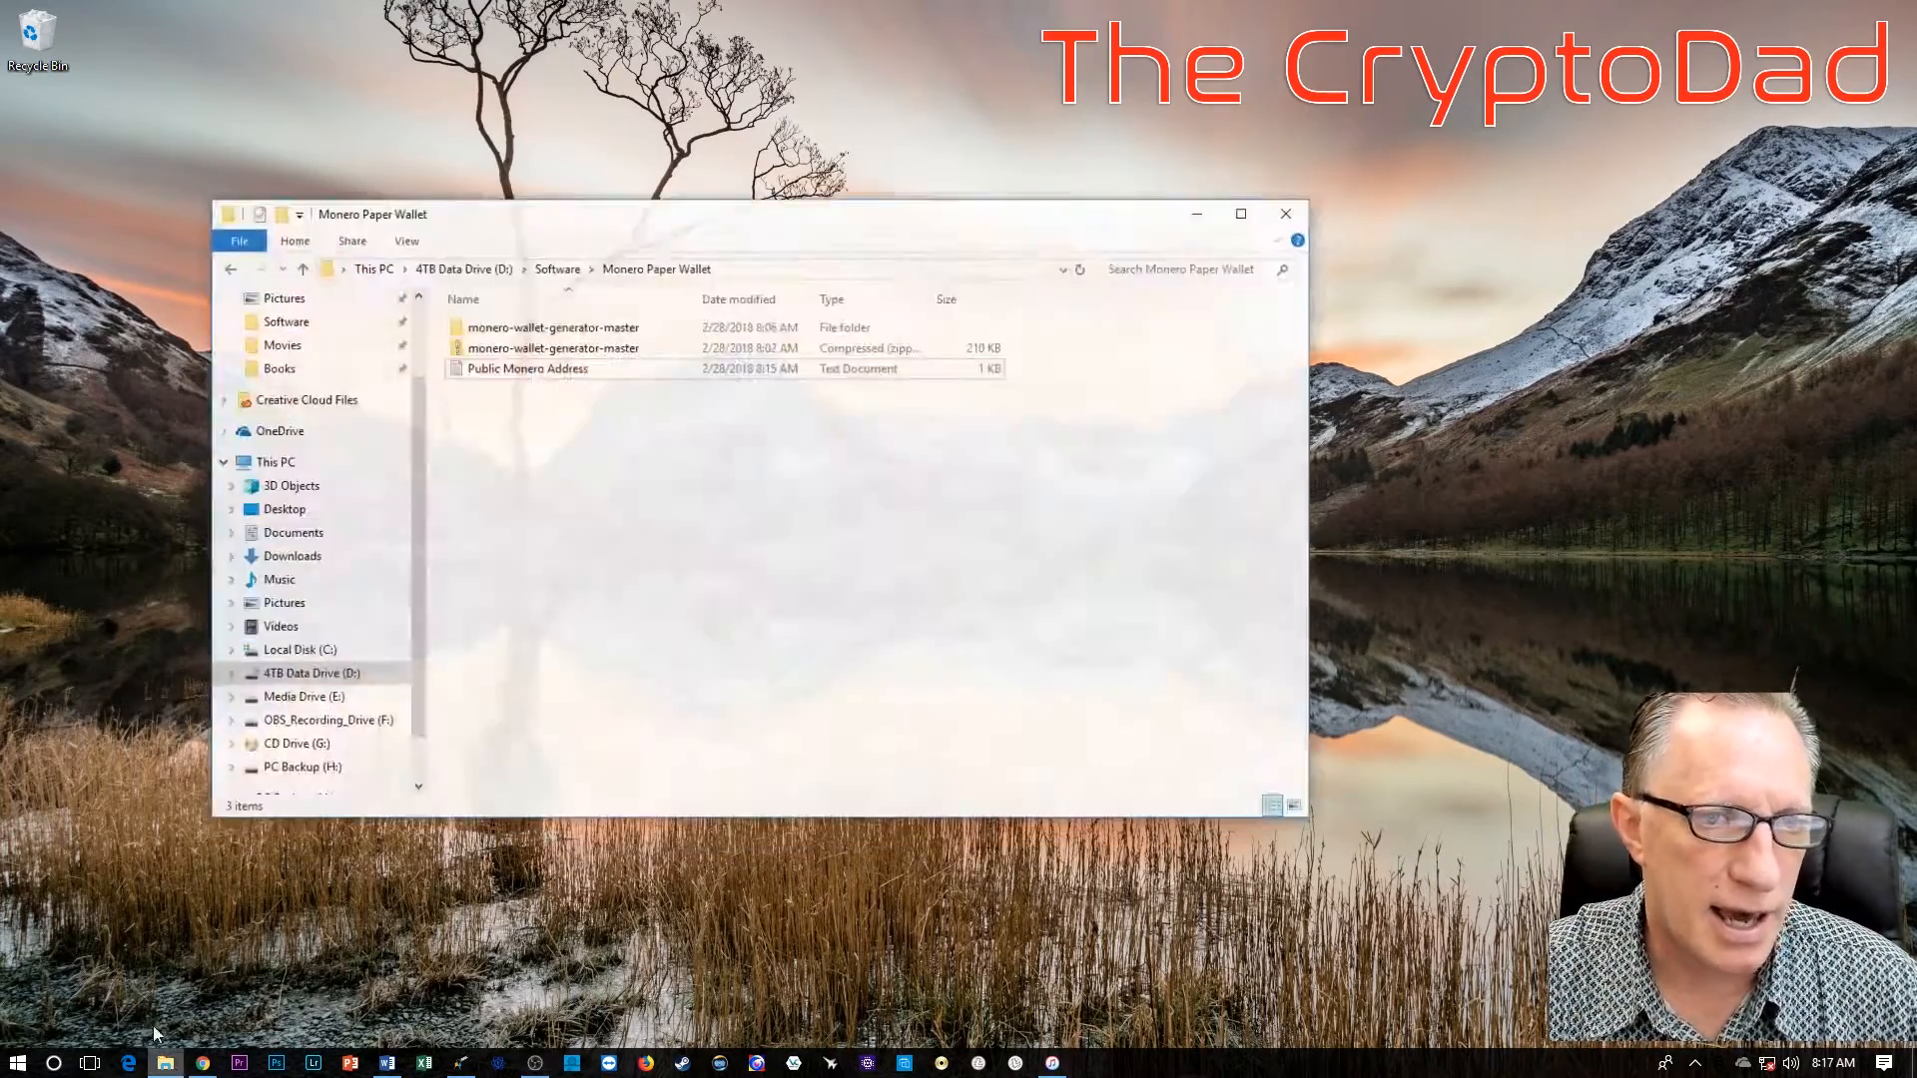